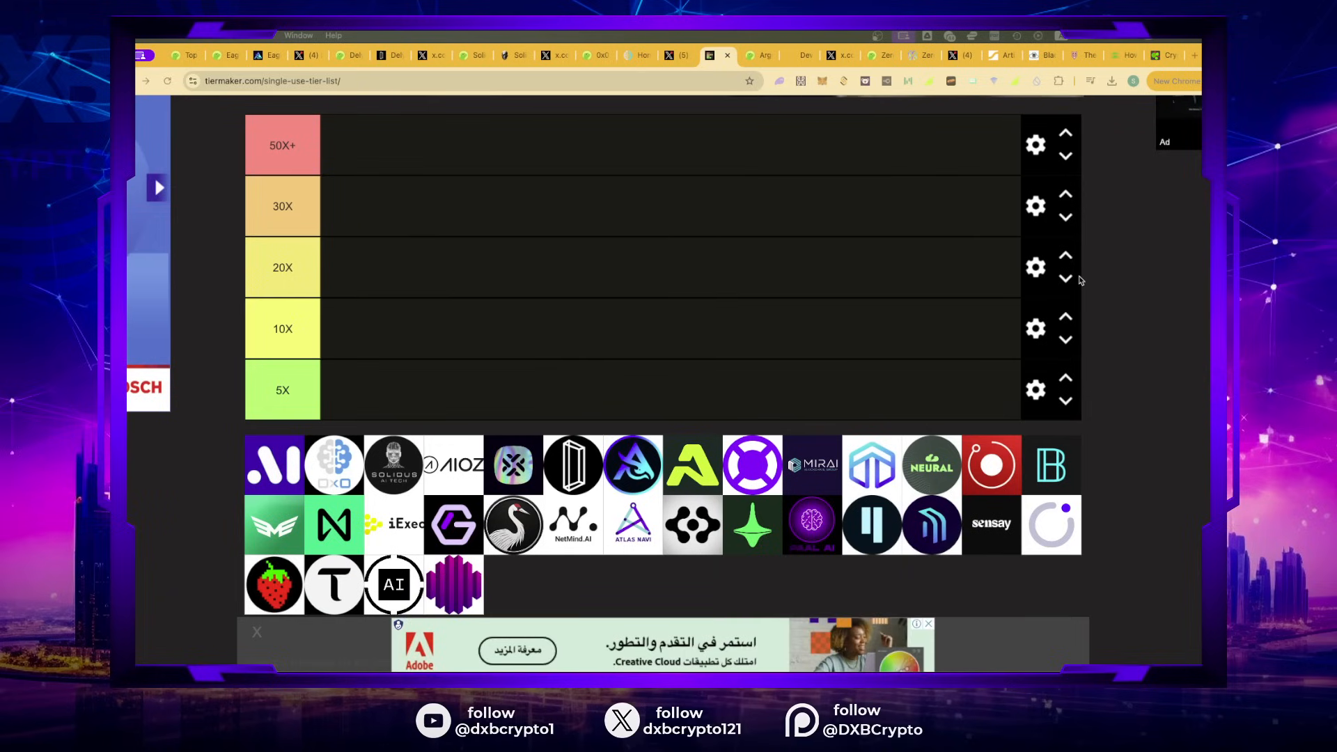
{"action": "mouse_move", "coordinate": [333, 265]}
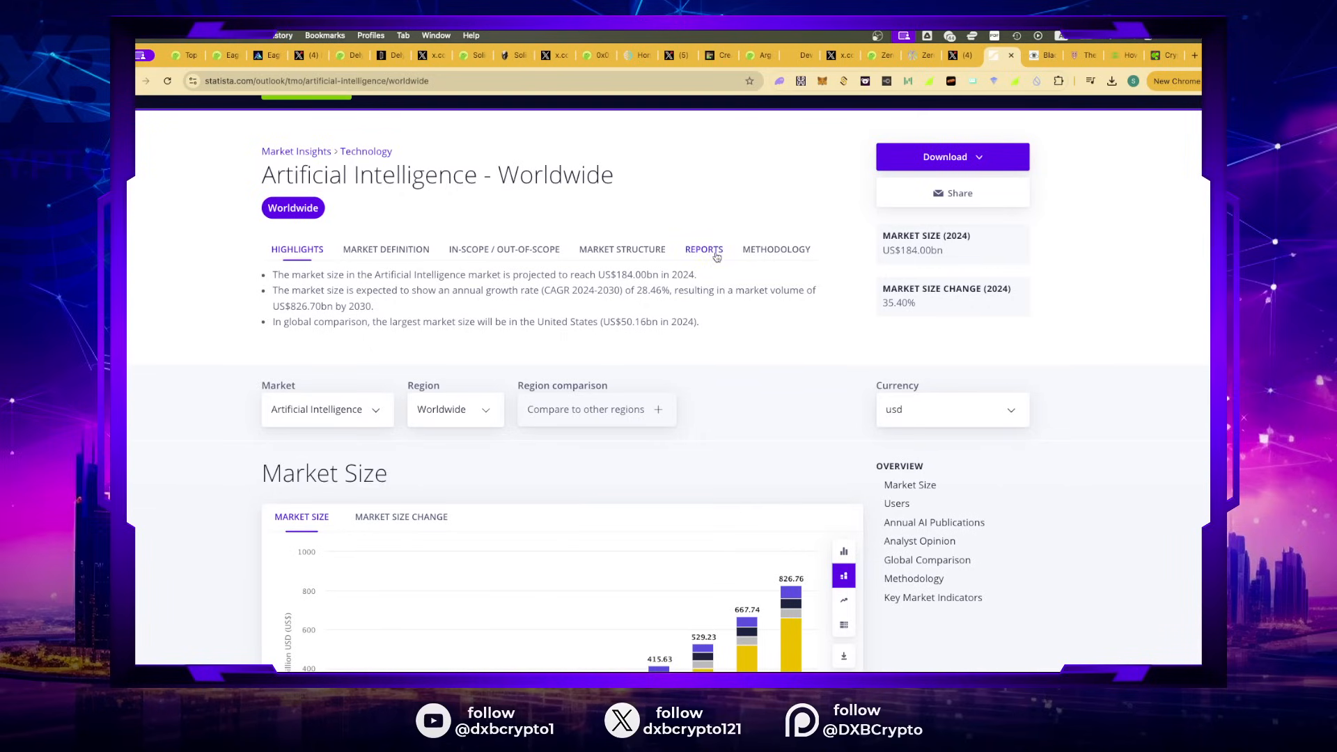
{"action": "mouse_move", "coordinate": [395, 216]}
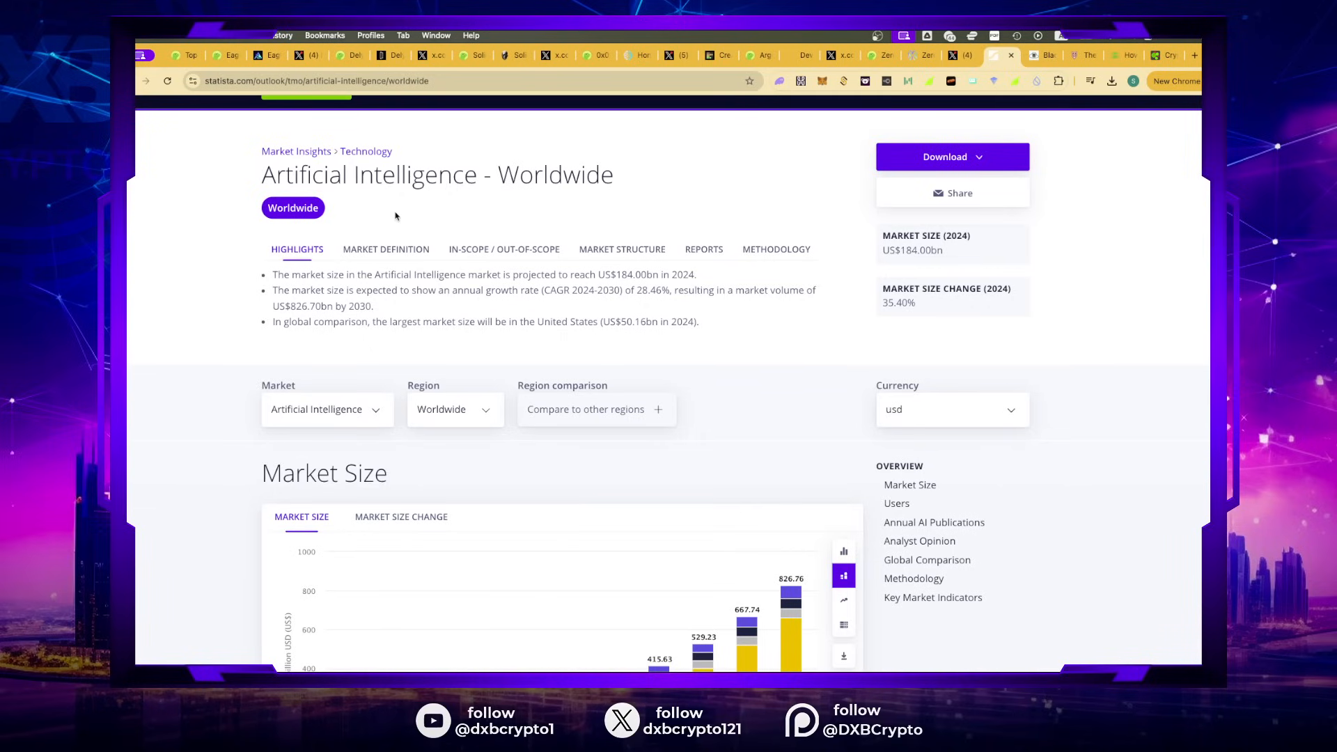
{"action": "mouse_move", "coordinate": [192, 299]}
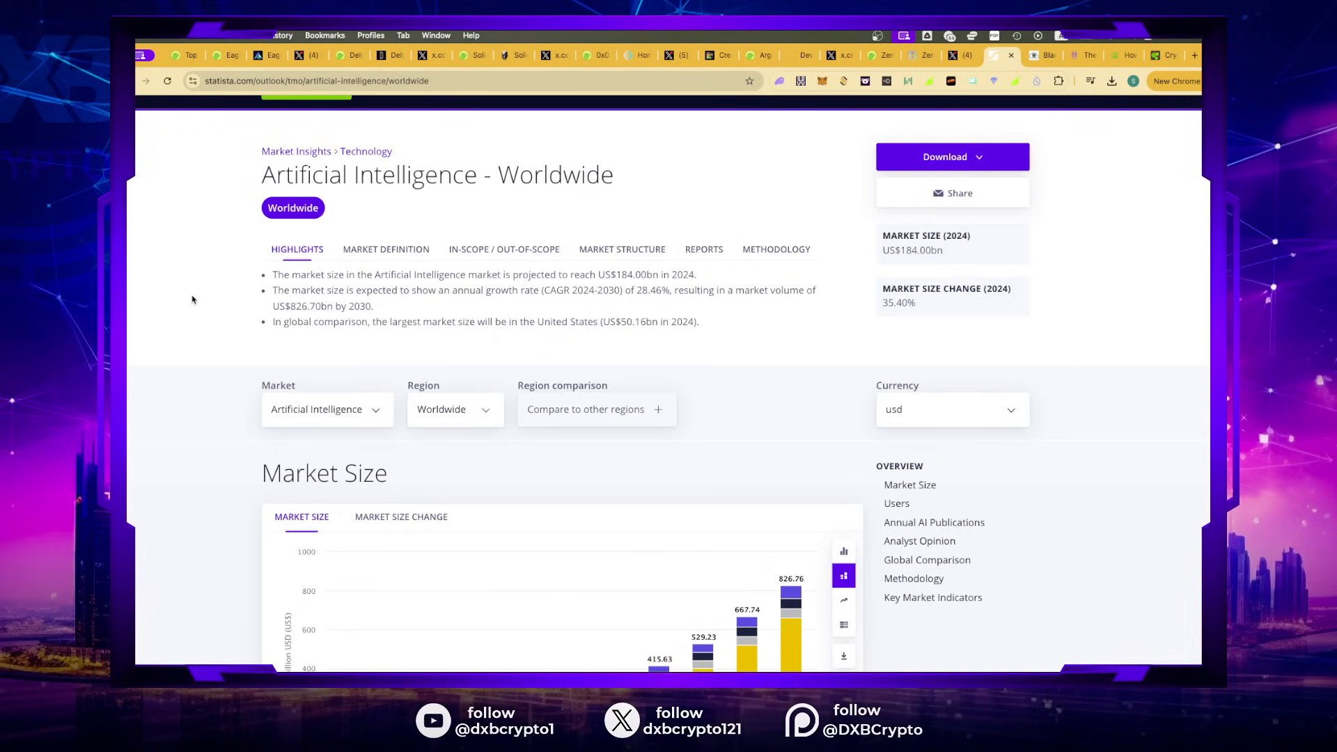
{"action": "mouse_move", "coordinate": [433, 362]}
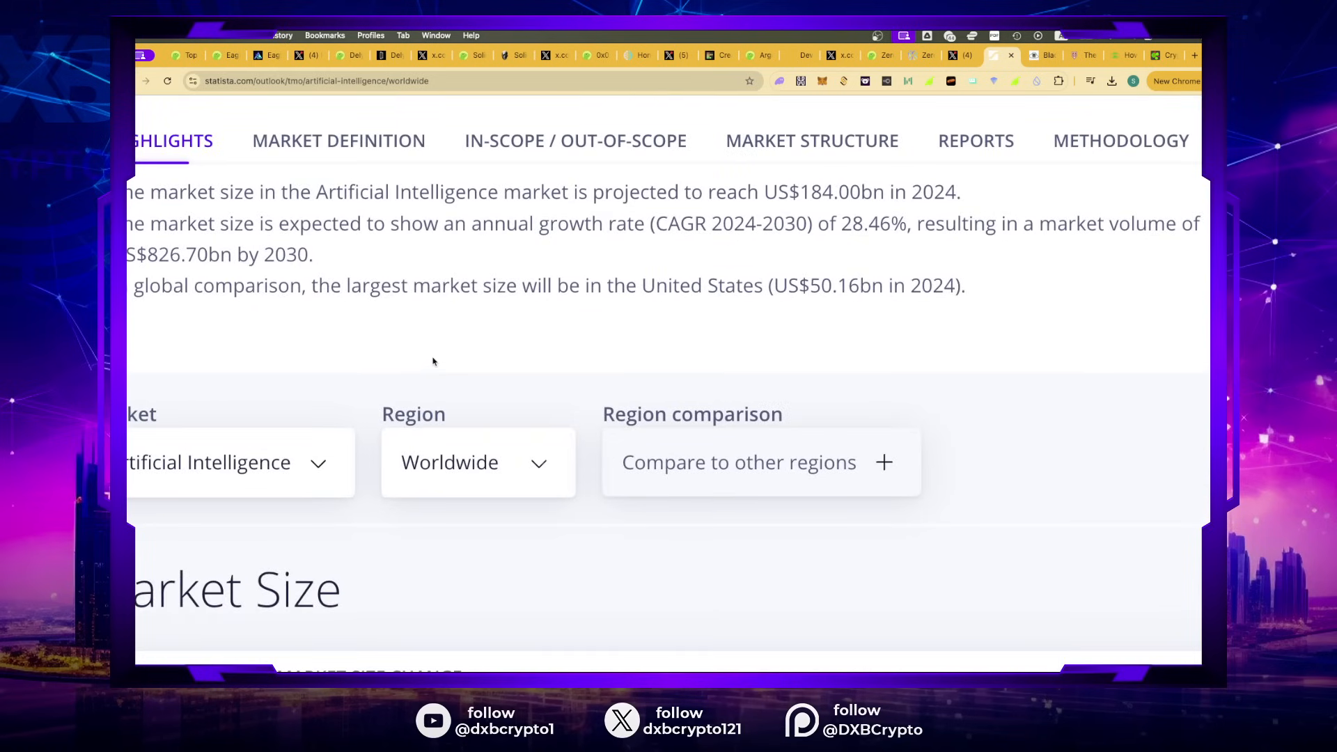
Step: Review Statista's AI market highlights, then move on to the Data Center Frontier article
{"action": "scroll", "scroll_direction": "up", "scroll_amount": 3}
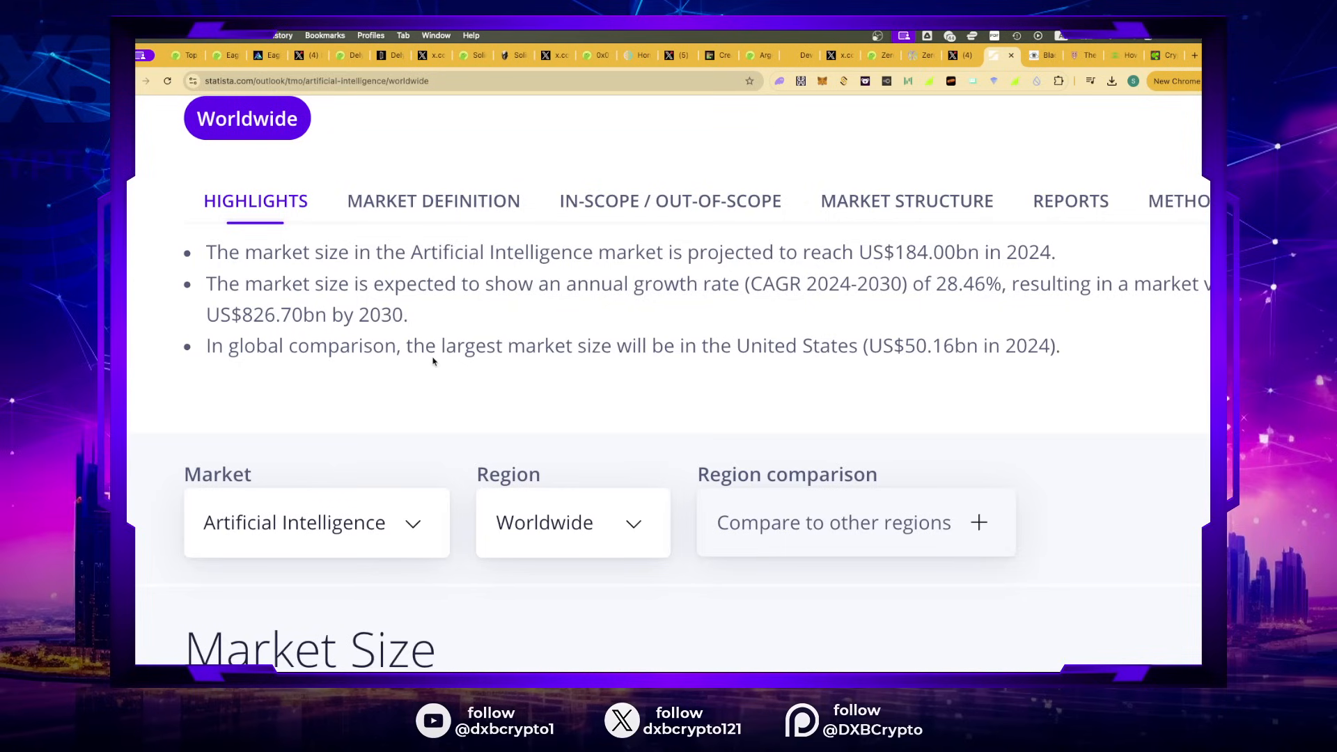
{"action": "mouse_move", "coordinate": [1029, 103]}
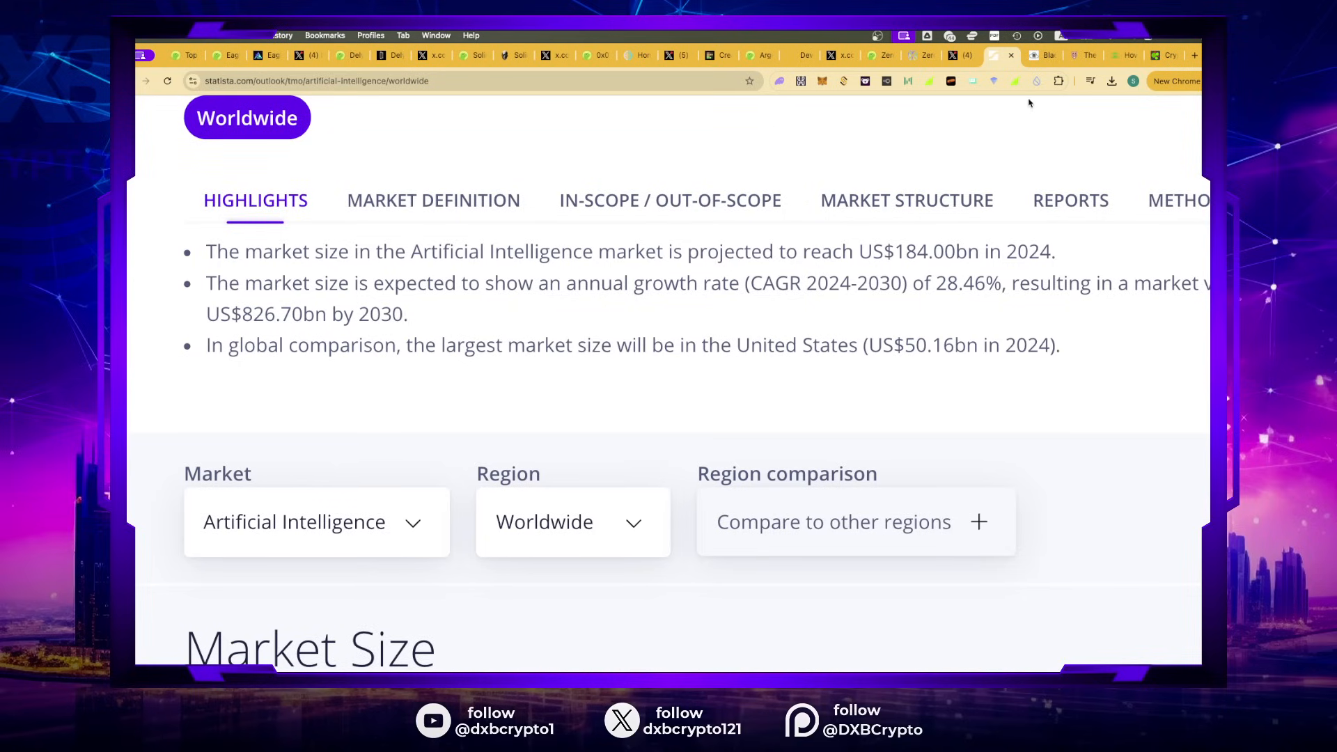
{"action": "left_click", "coordinate": [1020, 56]}
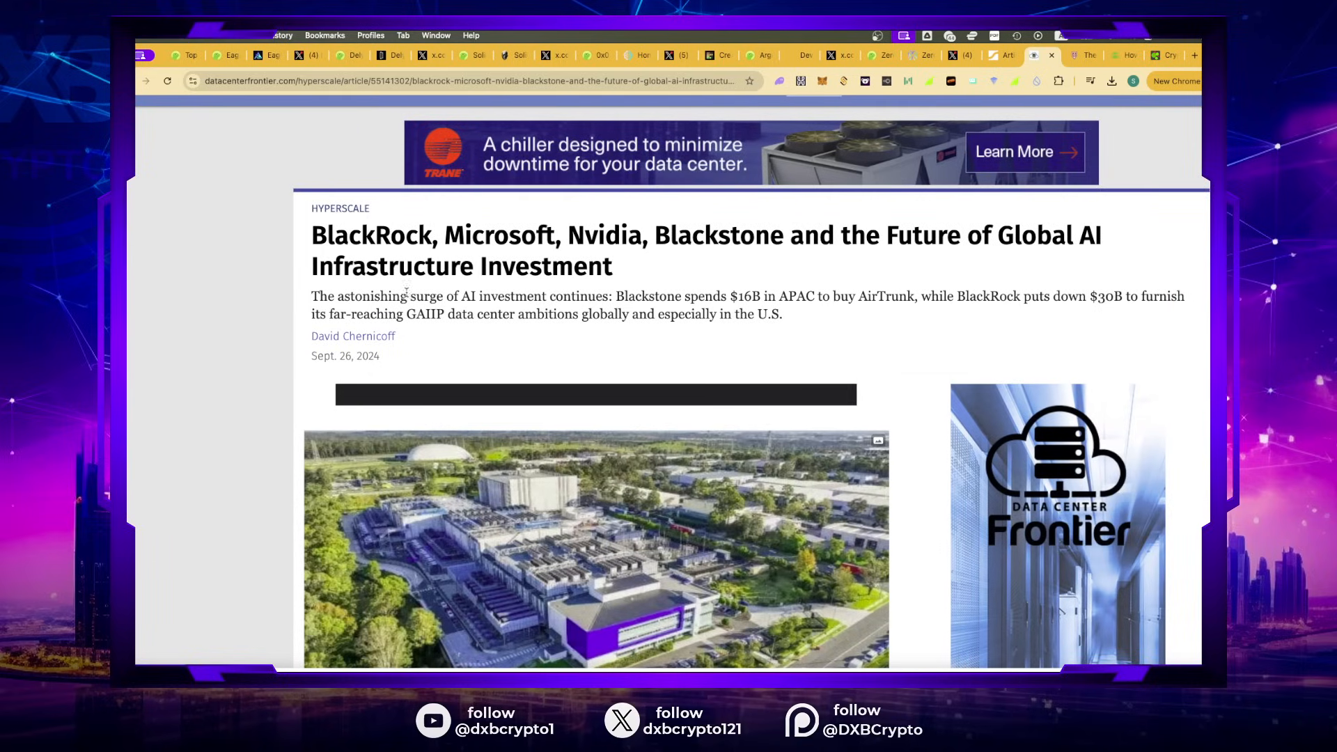
{"action": "mouse_move", "coordinate": [546, 328]}
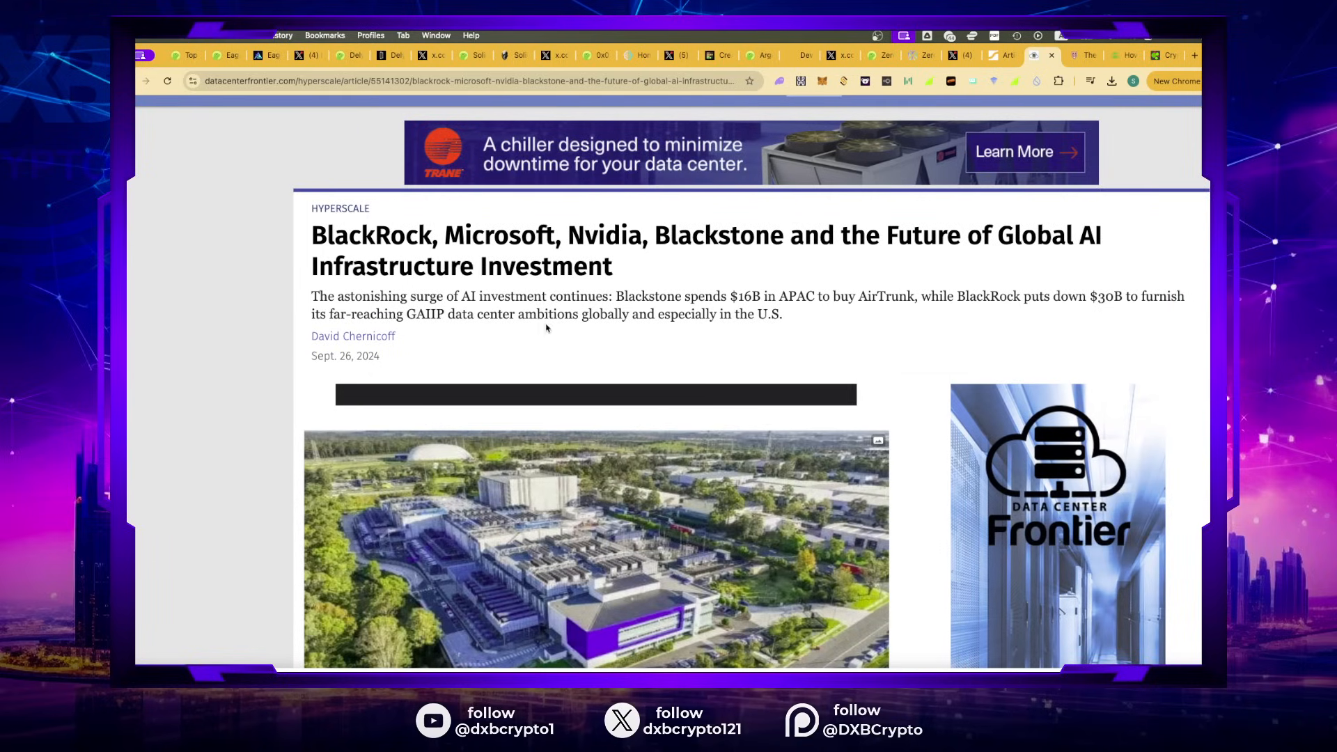
Step: Skim the BlackRock, Microsoft, Nvidia, Blackstone AI infrastructure article
{"action": "scroll", "scroll_direction": "up", "scroll_amount": 3}
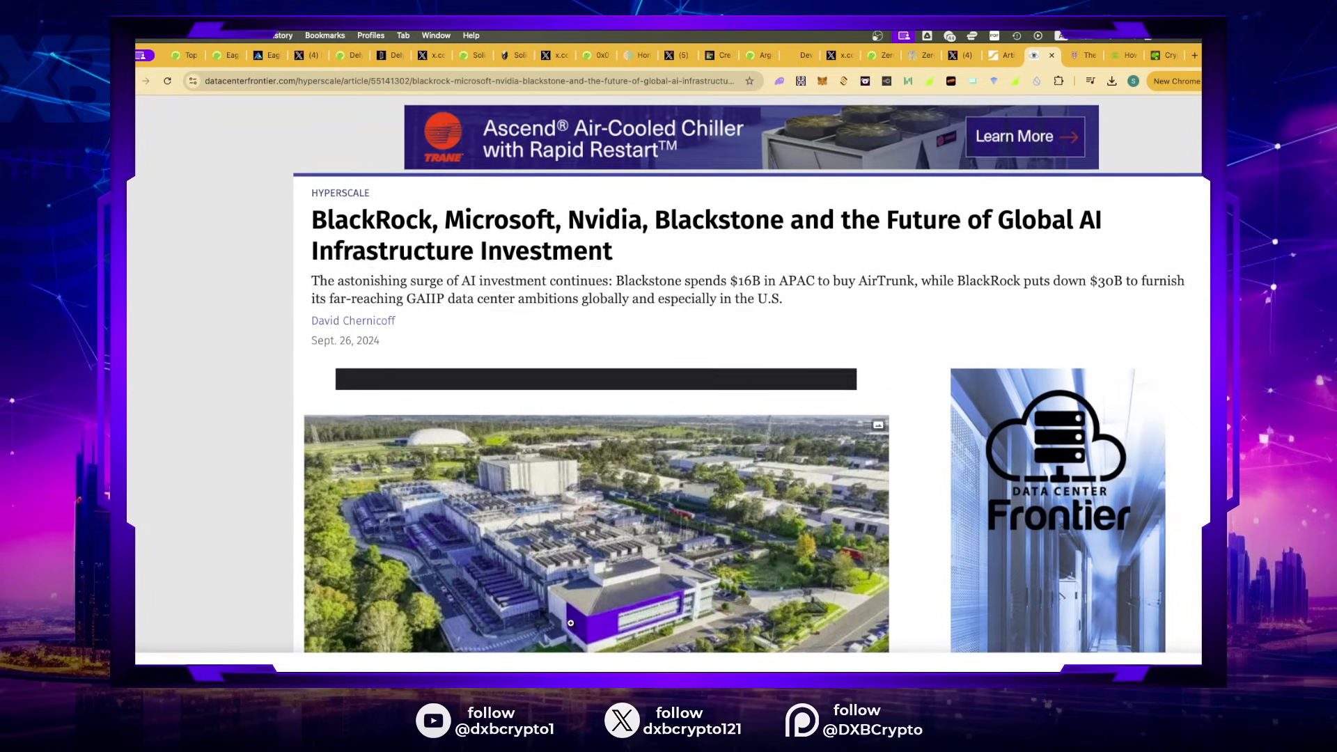
{"action": "scroll", "scroll_direction": "down", "scroll_amount": 3}
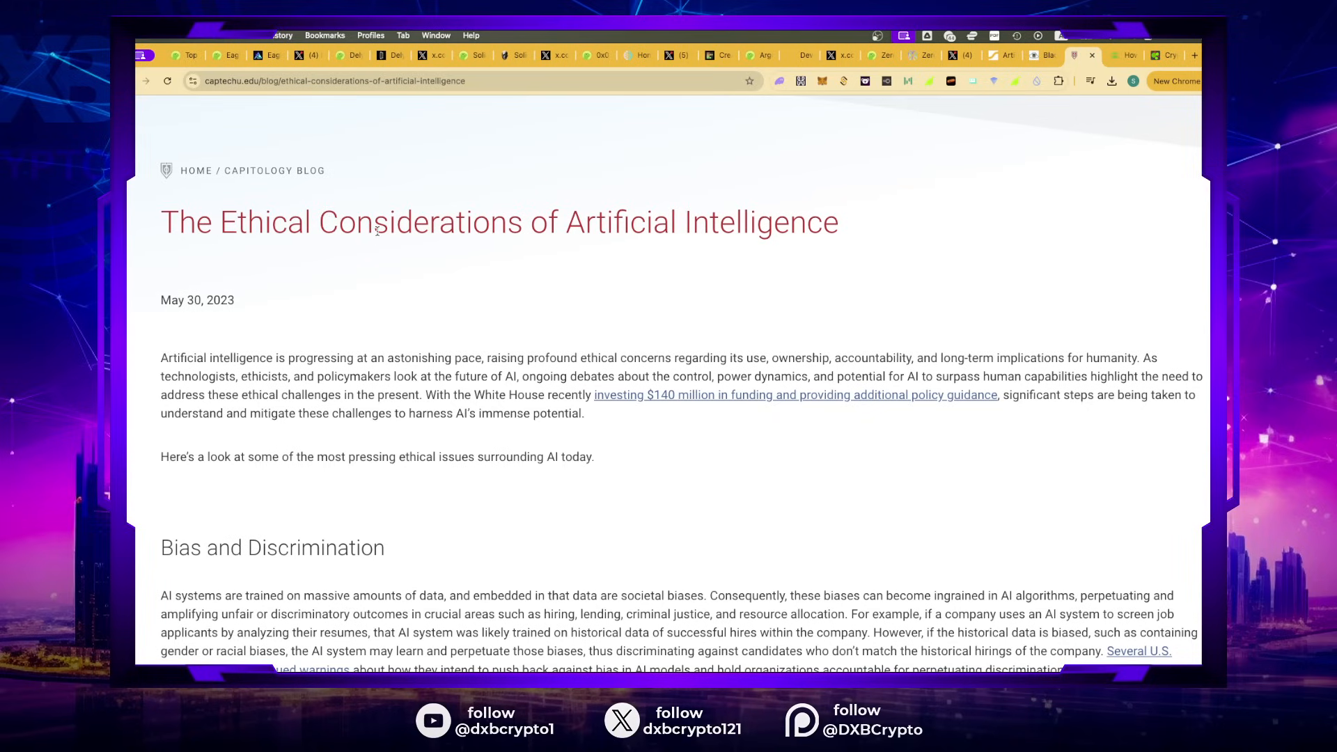
{"action": "mouse_move", "coordinate": [539, 407]}
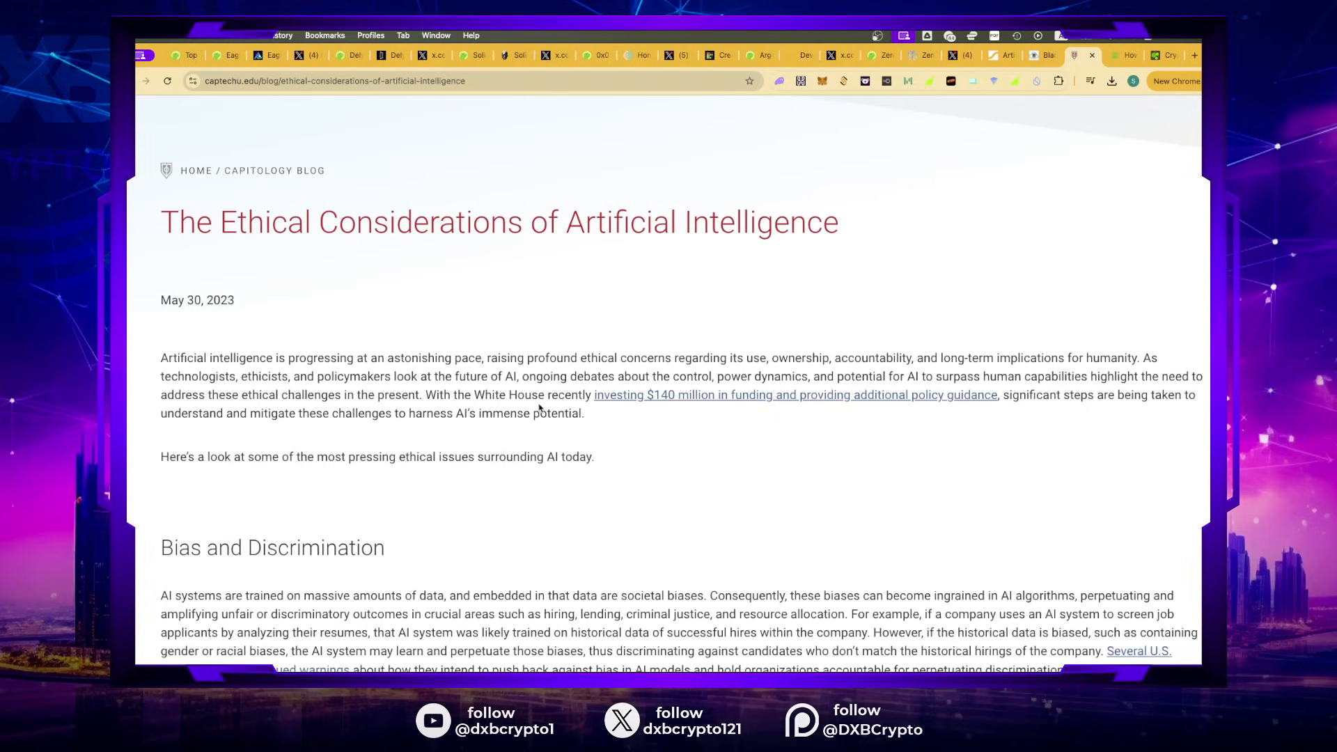
{"action": "mouse_move", "coordinate": [536, 479]}
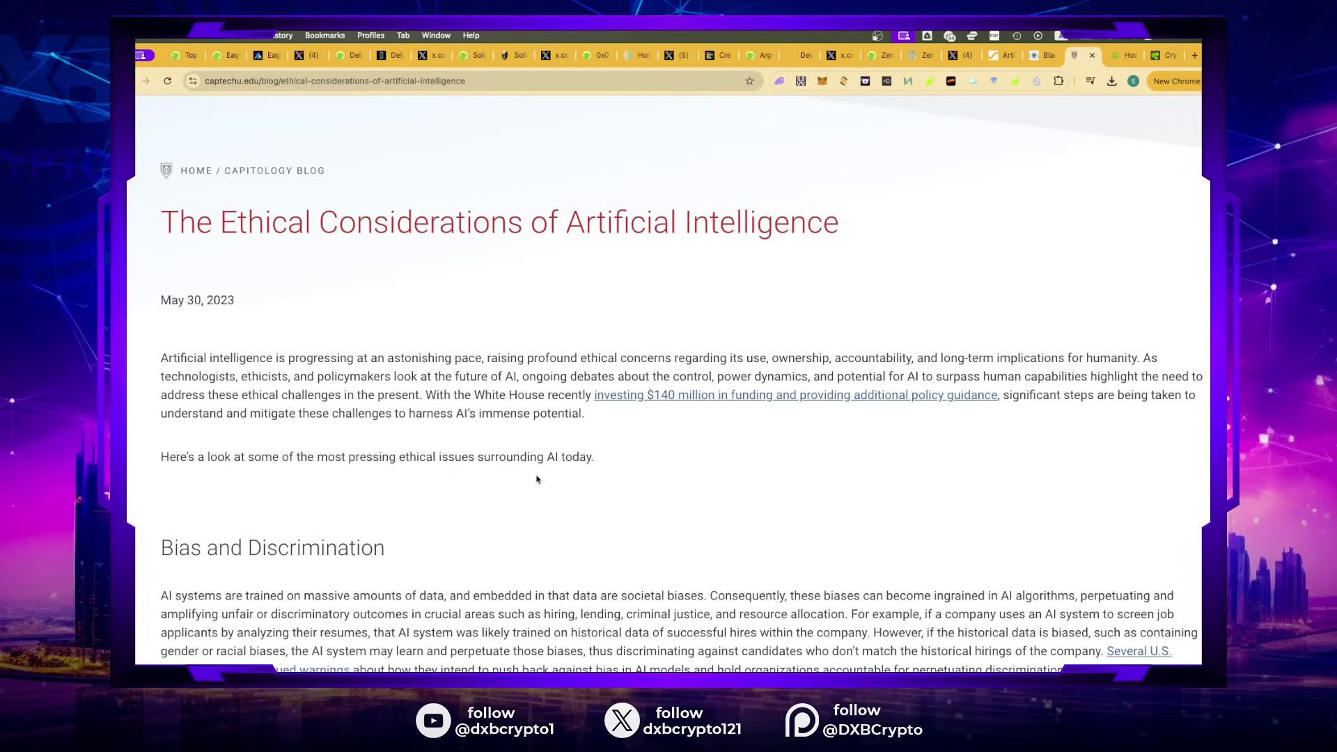
{"action": "mouse_move", "coordinate": [641, 555]}
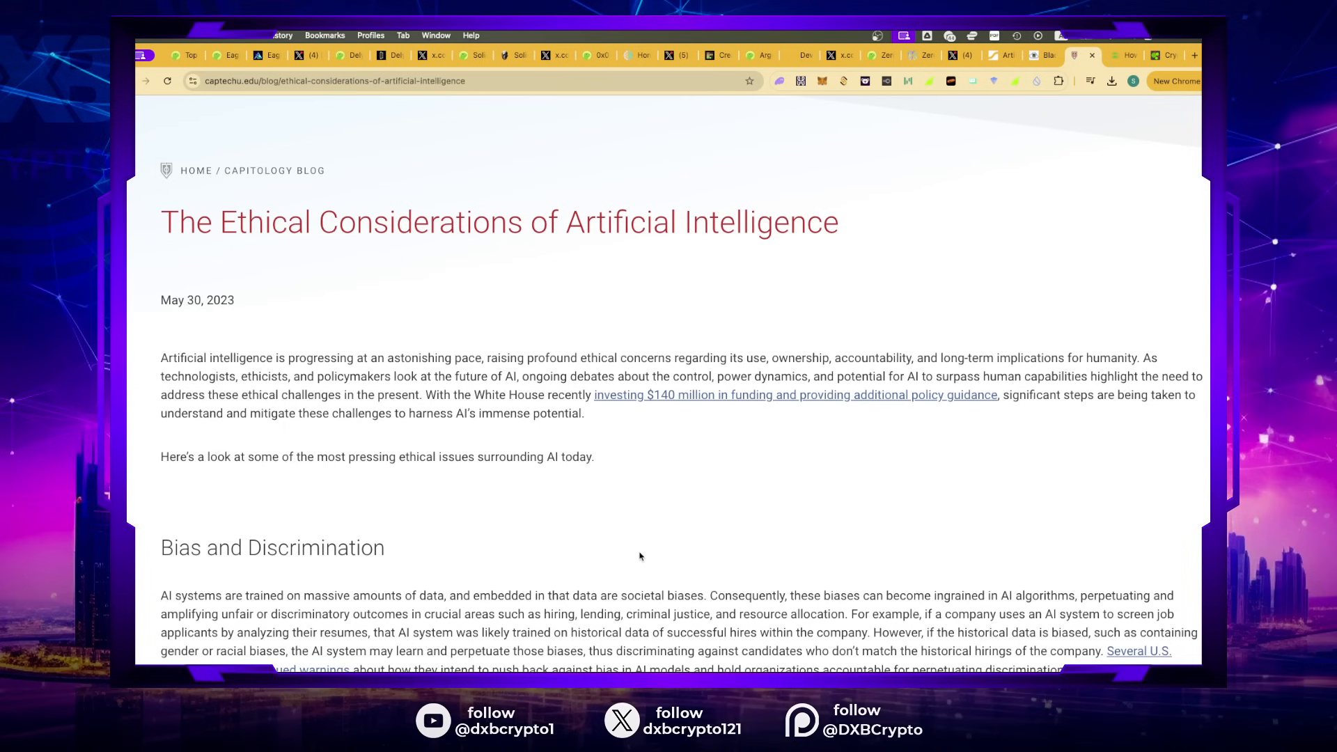
Step: Read the ethics article's bias, transparency and creativity-ownership sections, then return to the top
{"action": "scroll", "scroll_direction": "down", "scroll_amount": 3}
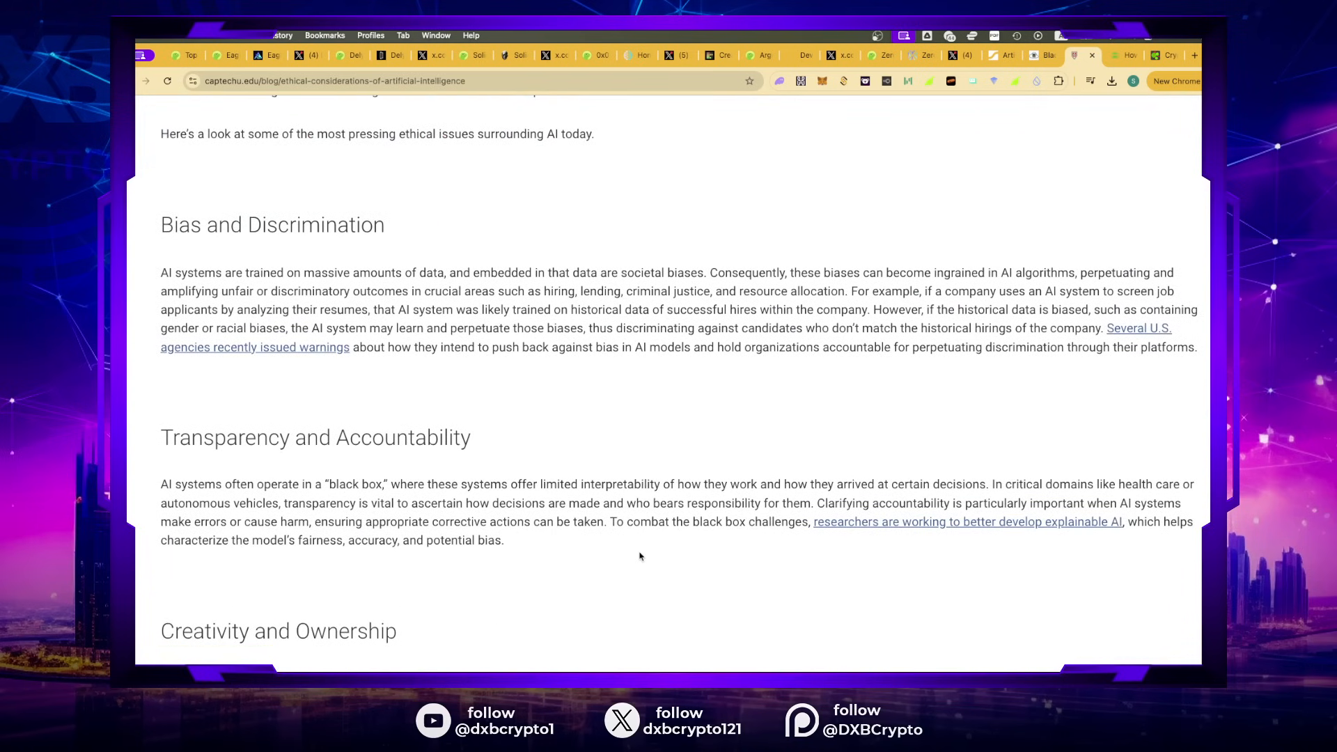
{"action": "scroll", "scroll_direction": "down", "scroll_amount": 3}
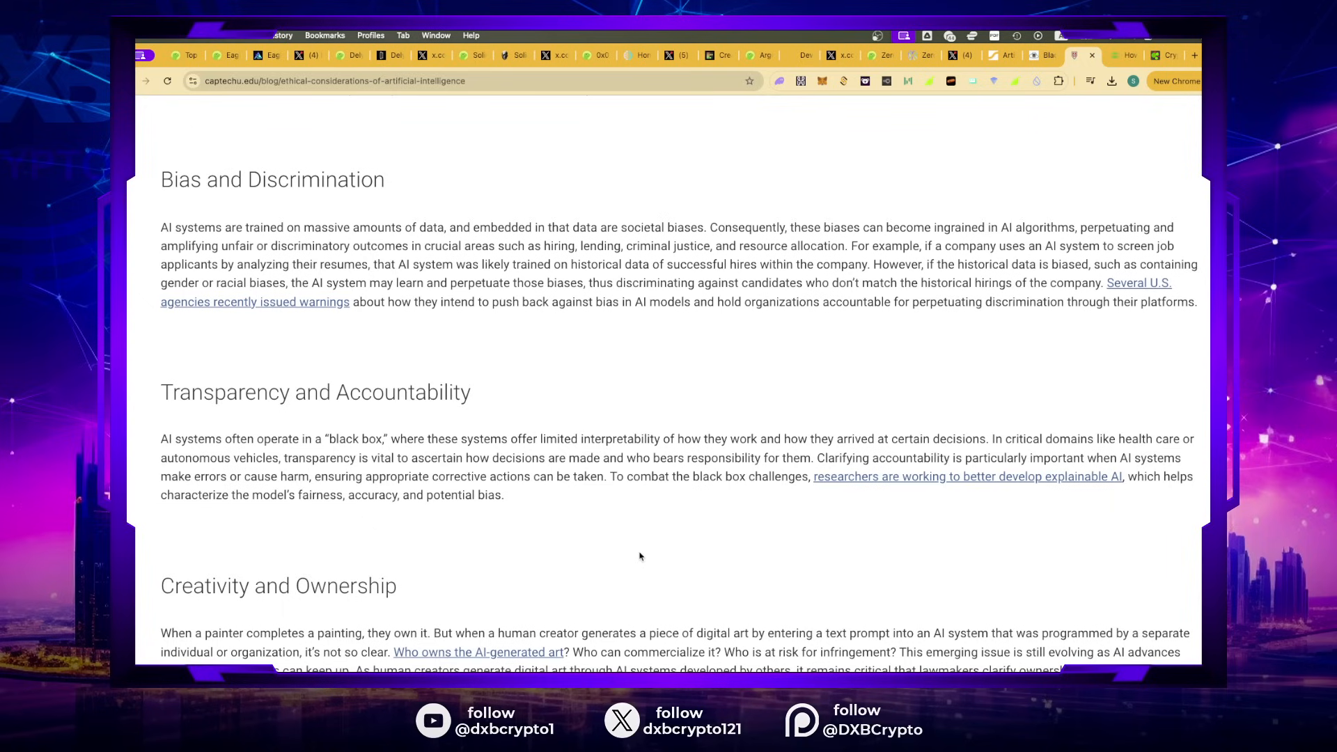
{"action": "scroll", "scroll_direction": "down", "scroll_amount": 3}
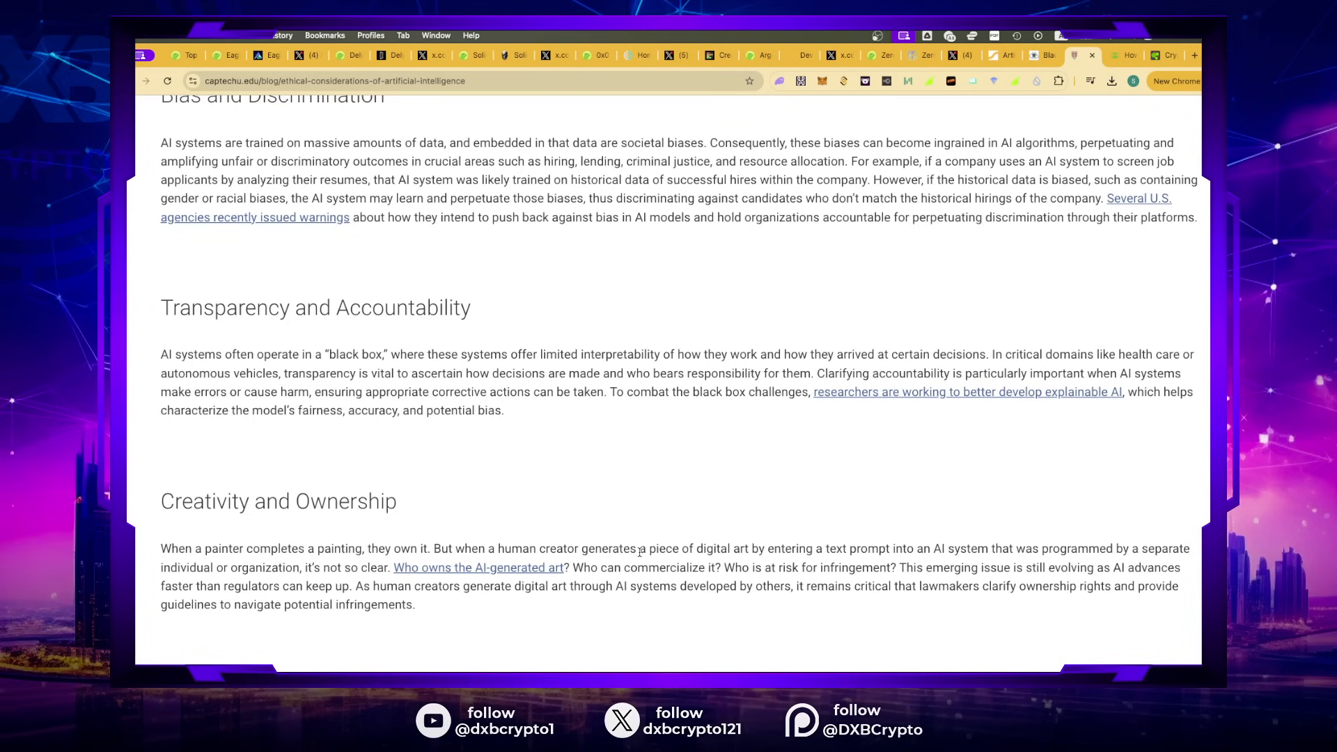
{"action": "scroll", "scroll_direction": "up", "scroll_amount": 3}
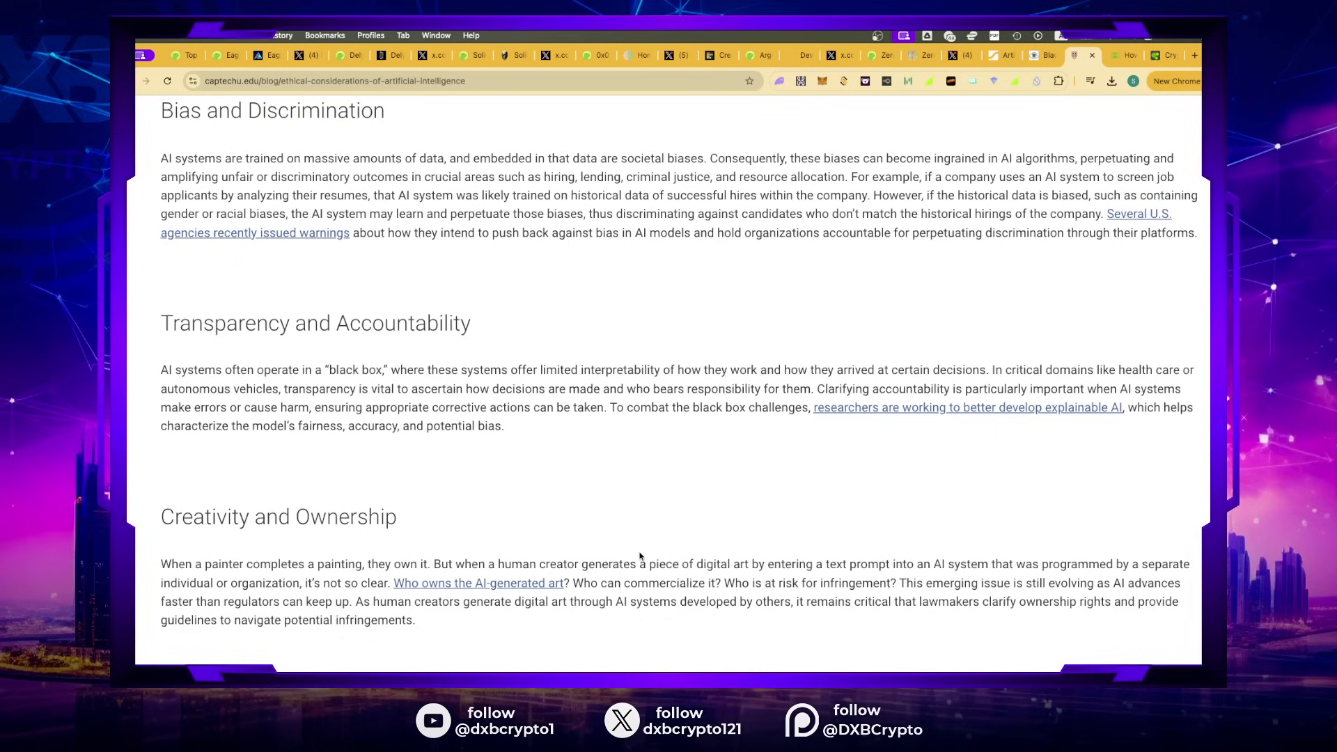
{"action": "scroll", "scroll_direction": "up", "scroll_amount": 3}
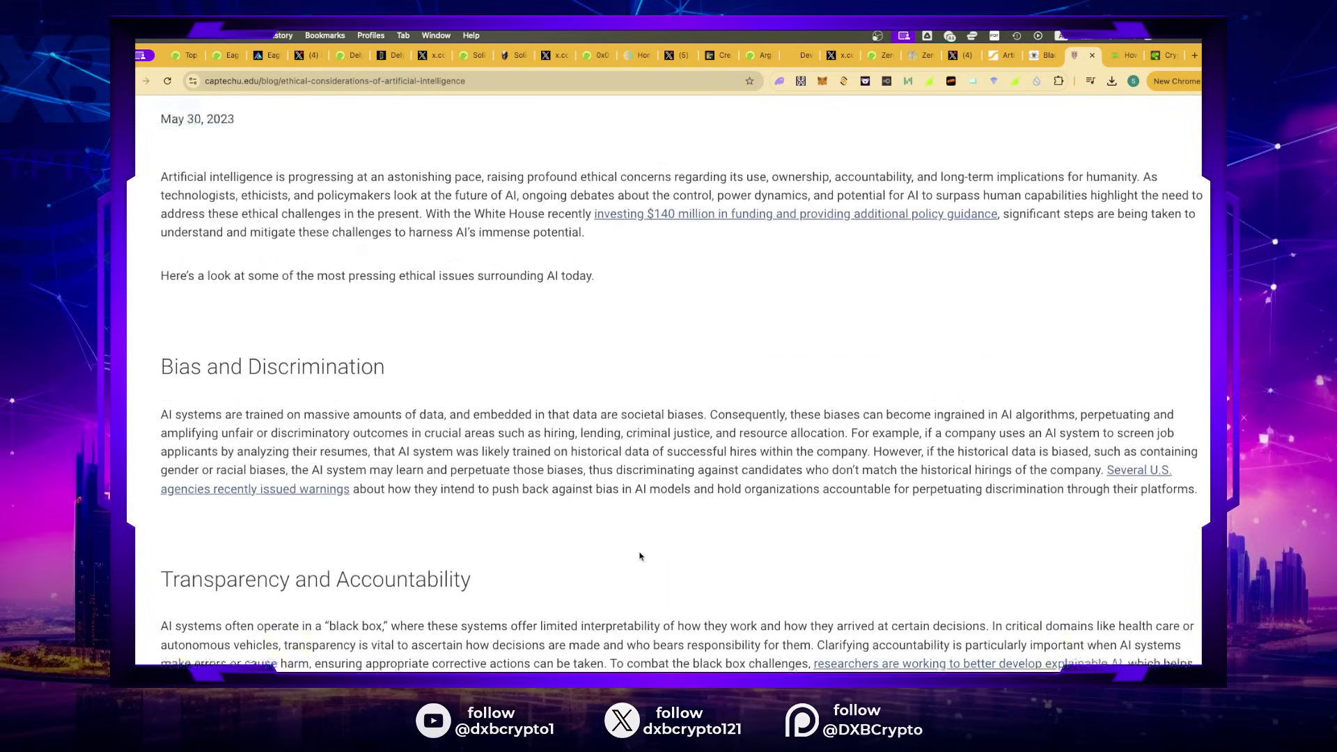
{"action": "scroll", "scroll_direction": "up", "scroll_amount": 3}
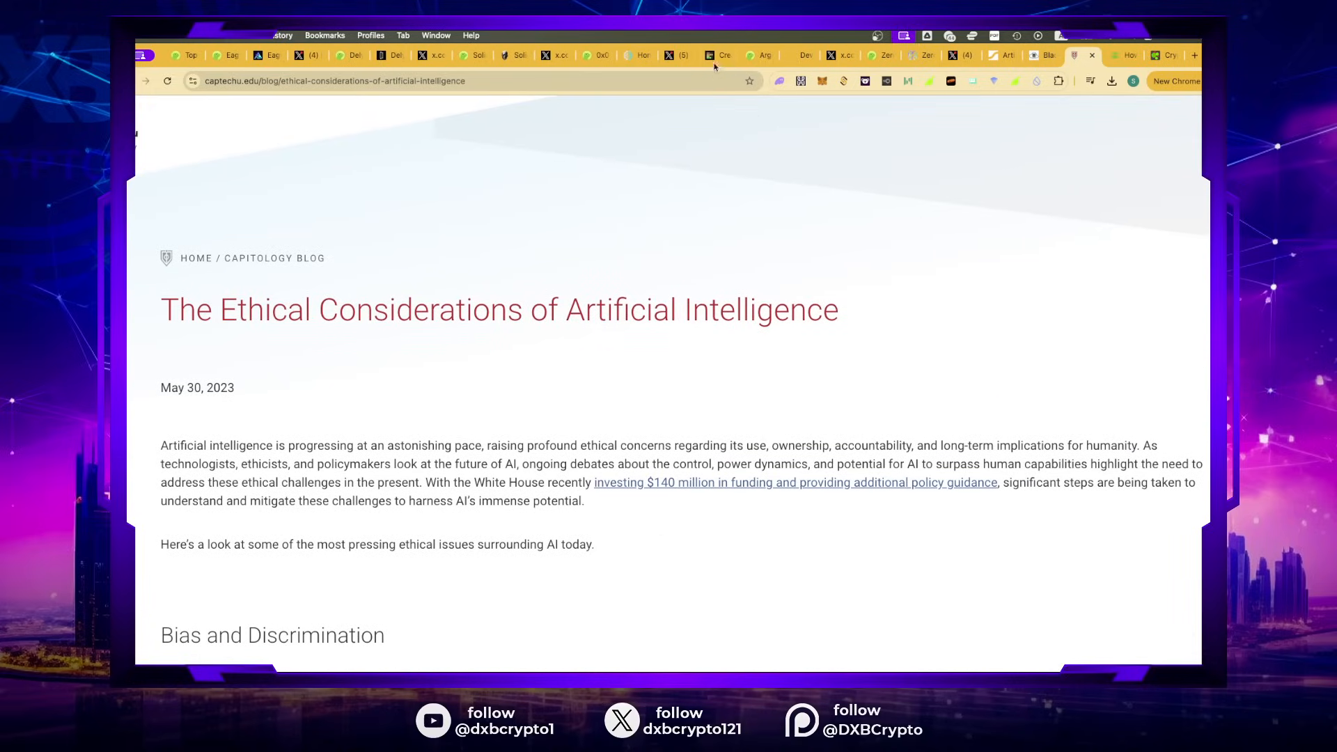
Step: Show CoinGecko's Artificial Intelligence category and its top AI coins table
{"action": "left_click", "coordinate": [719, 56]}
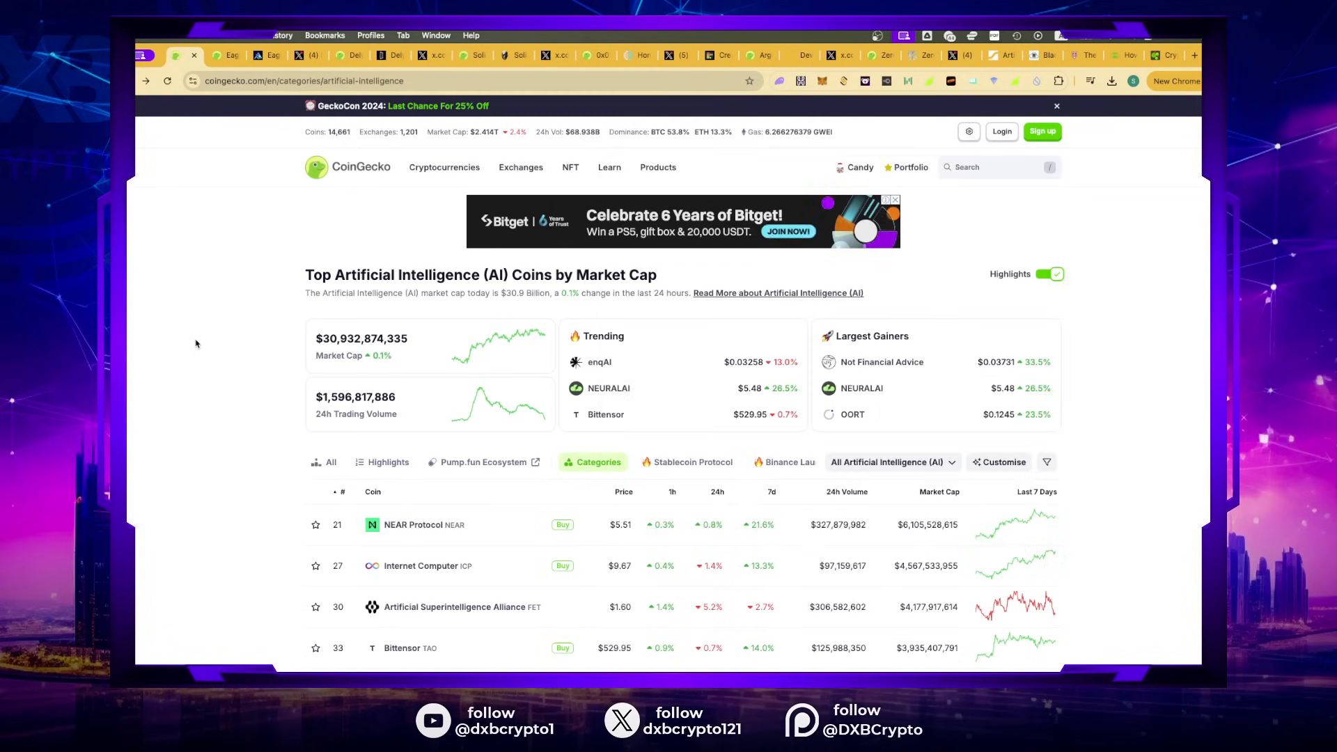
{"action": "mouse_move", "coordinate": [277, 497]}
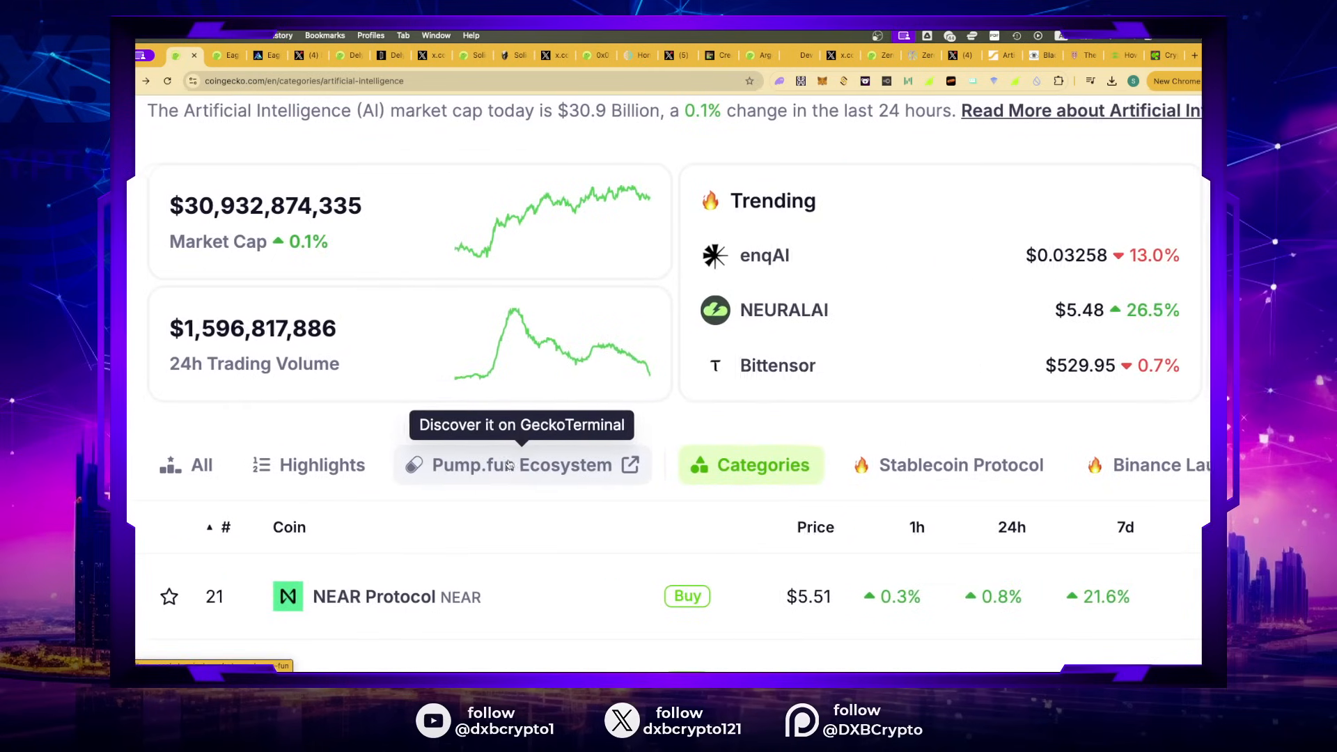
{"action": "mouse_move", "coordinate": [372, 392]}
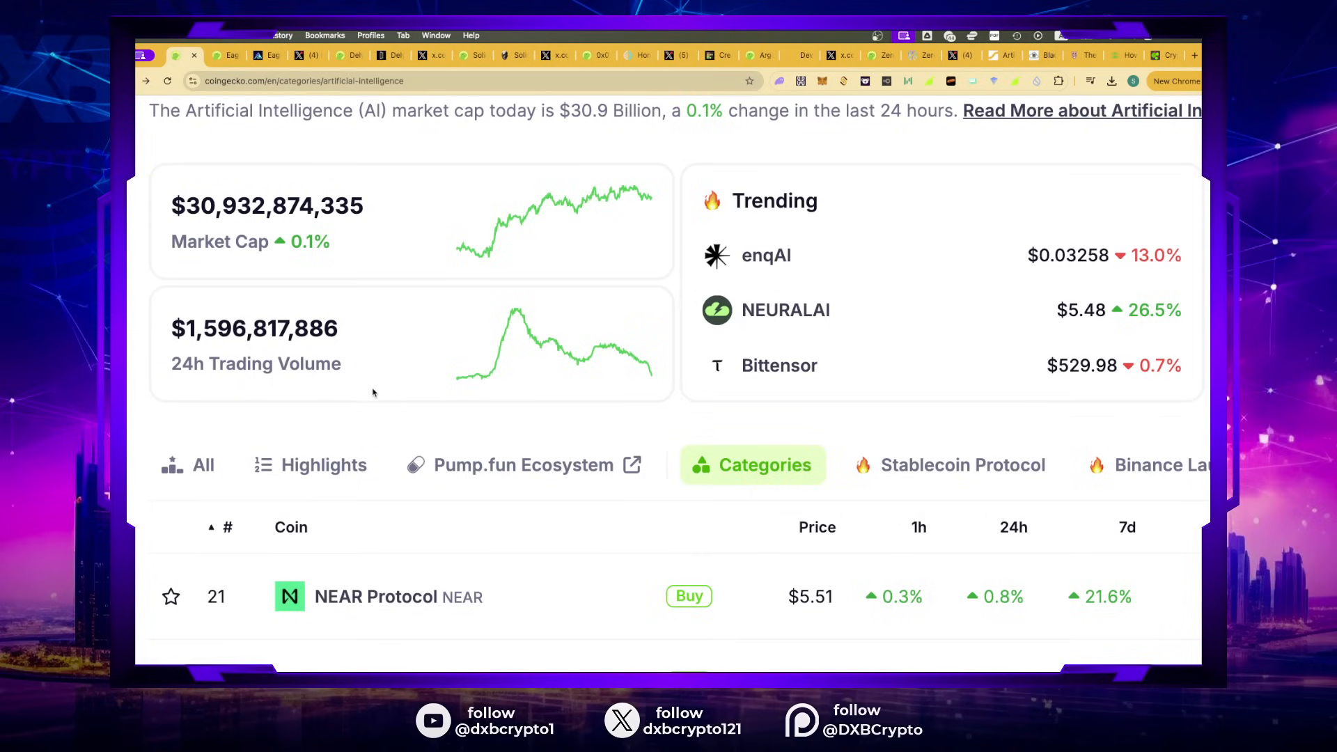
{"action": "mouse_move", "coordinate": [196, 300]}
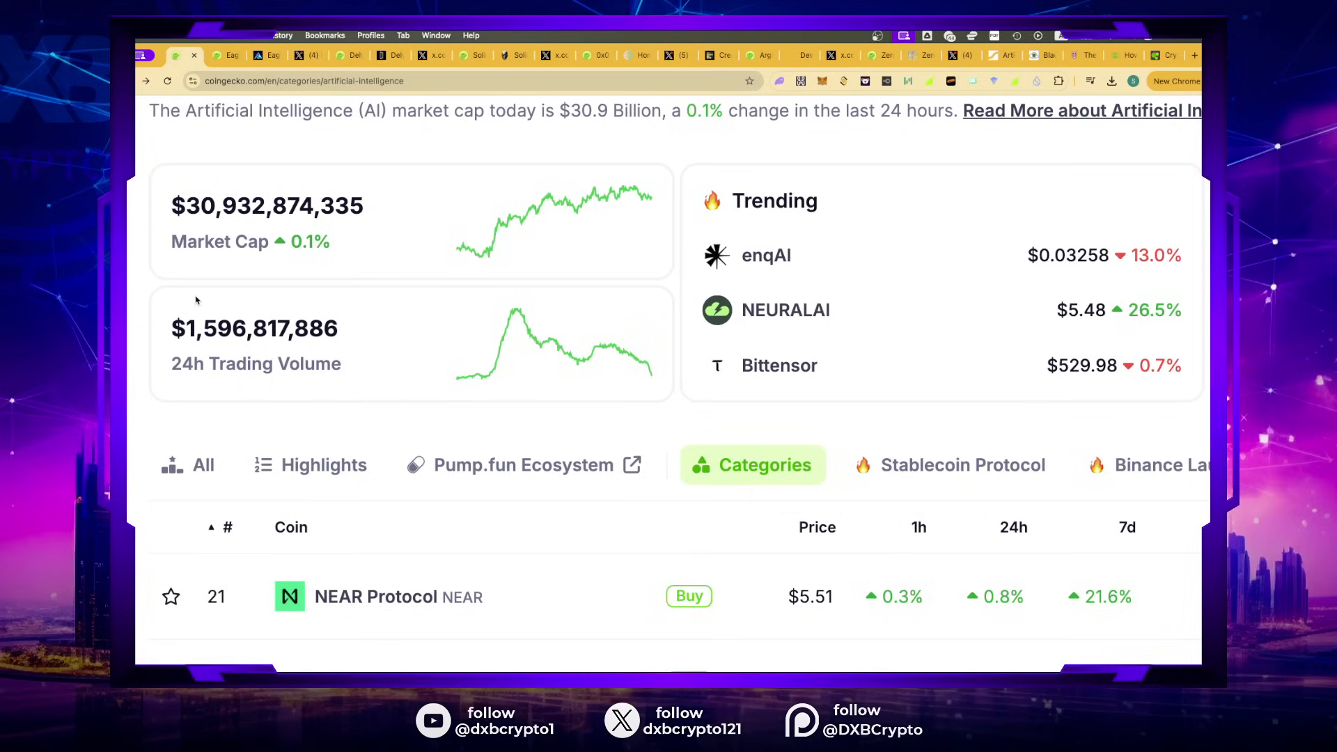
{"action": "mouse_move", "coordinate": [182, 354]}
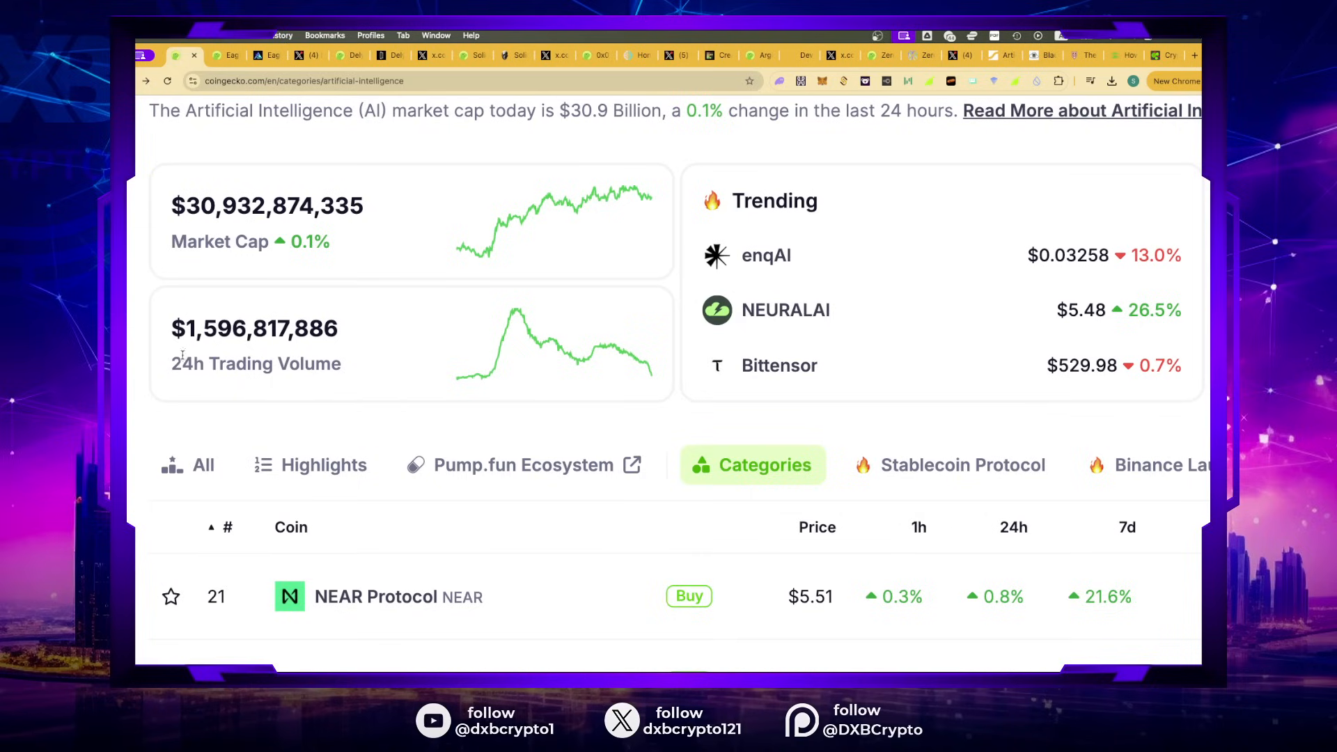
{"action": "mouse_move", "coordinate": [185, 355]}
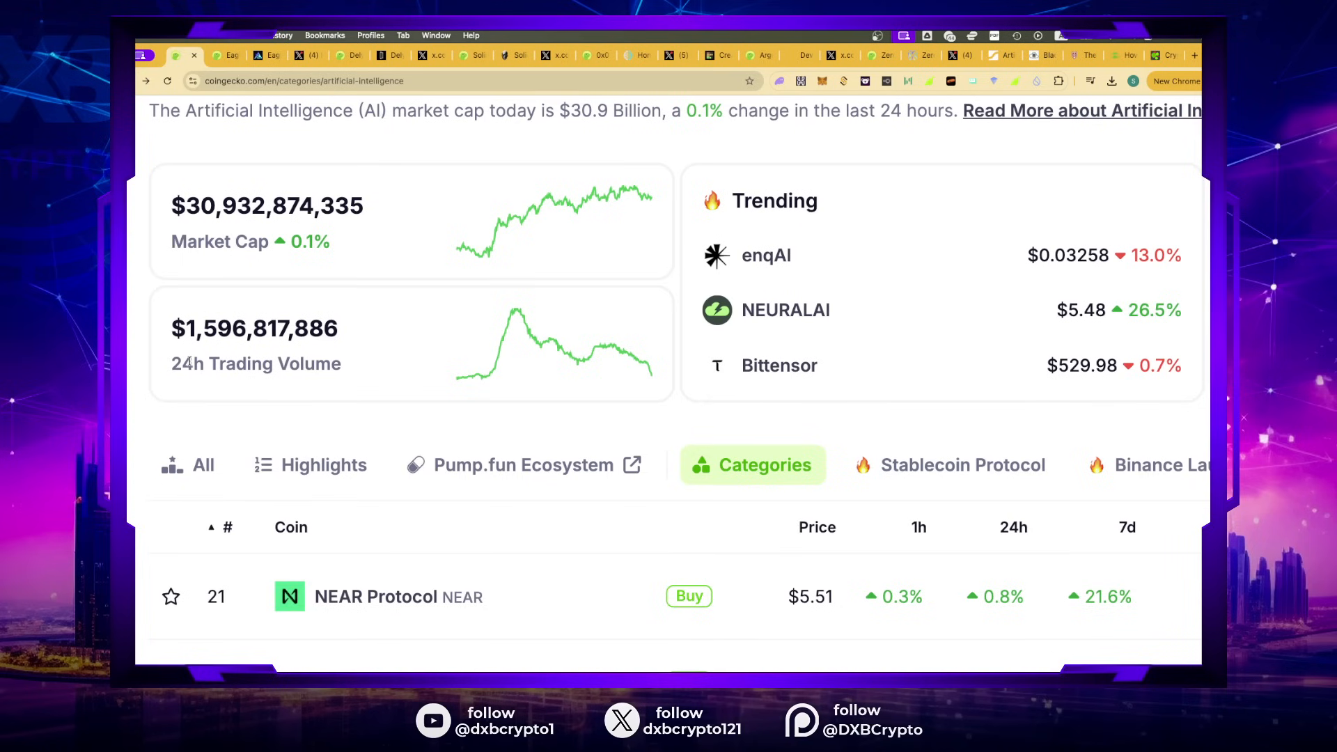
{"action": "scroll", "scroll_direction": "up", "scroll_amount": 3}
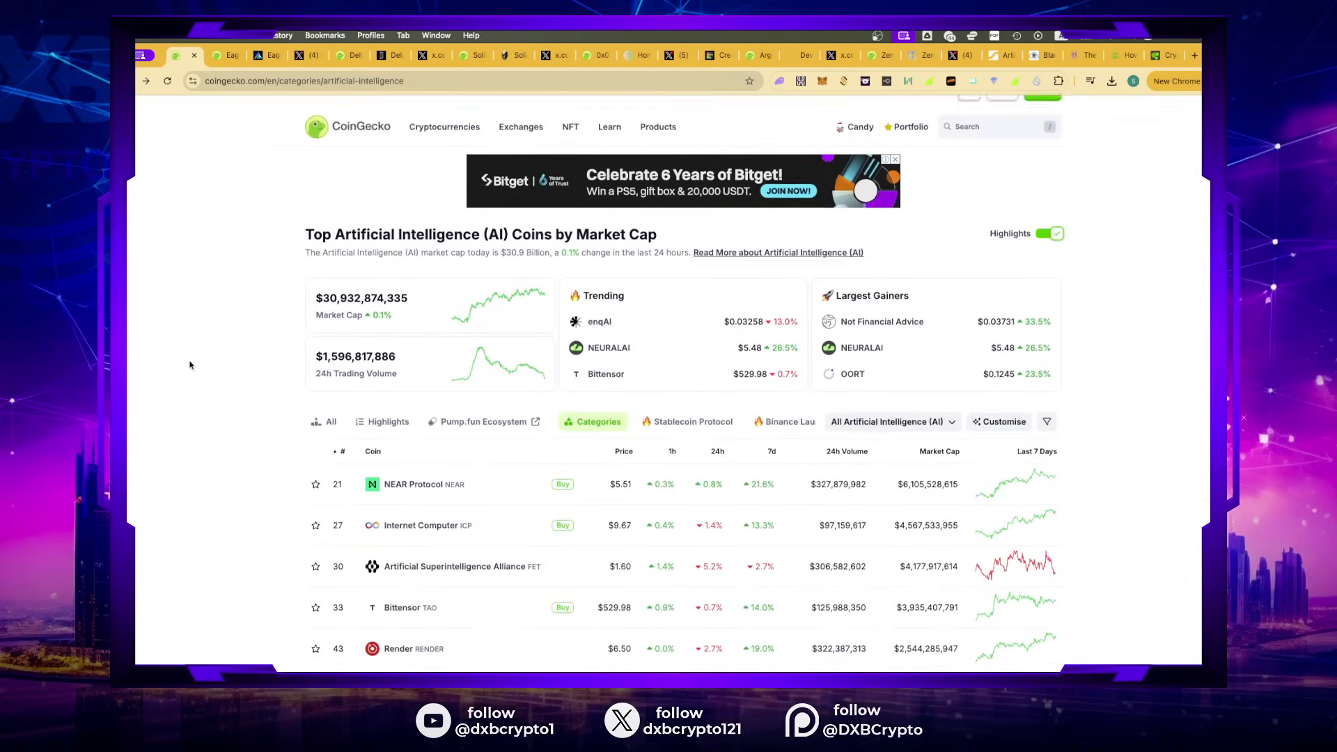
{"action": "scroll", "scroll_direction": "down", "scroll_amount": 3}
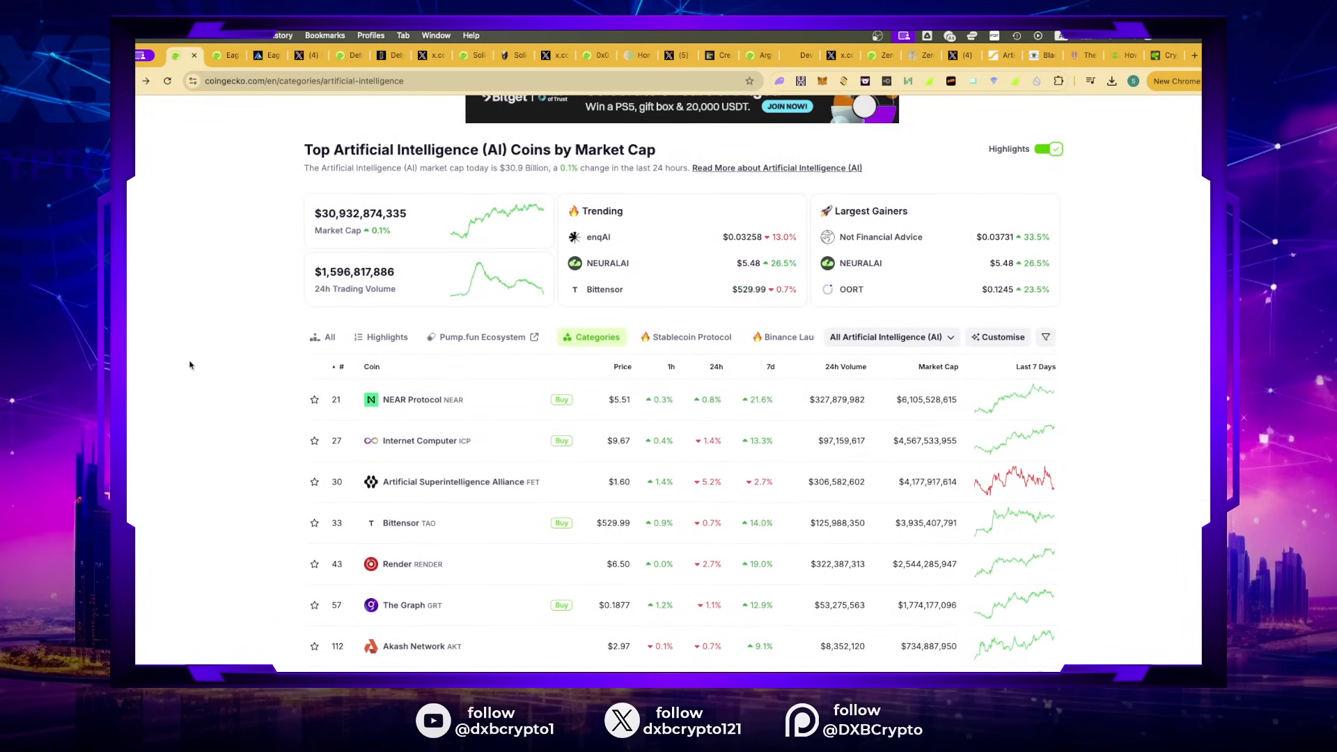
{"action": "scroll", "scroll_direction": "down", "scroll_amount": 3}
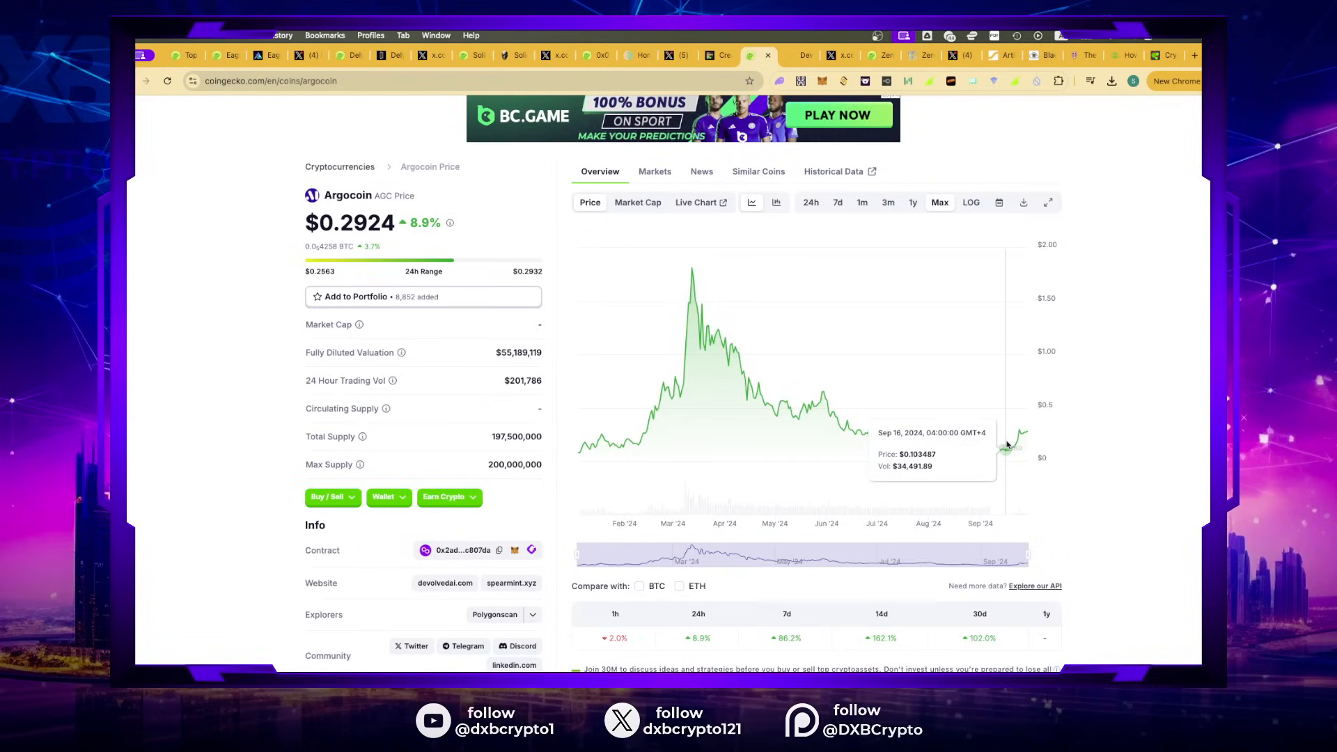
{"action": "mouse_move", "coordinate": [477, 397]}
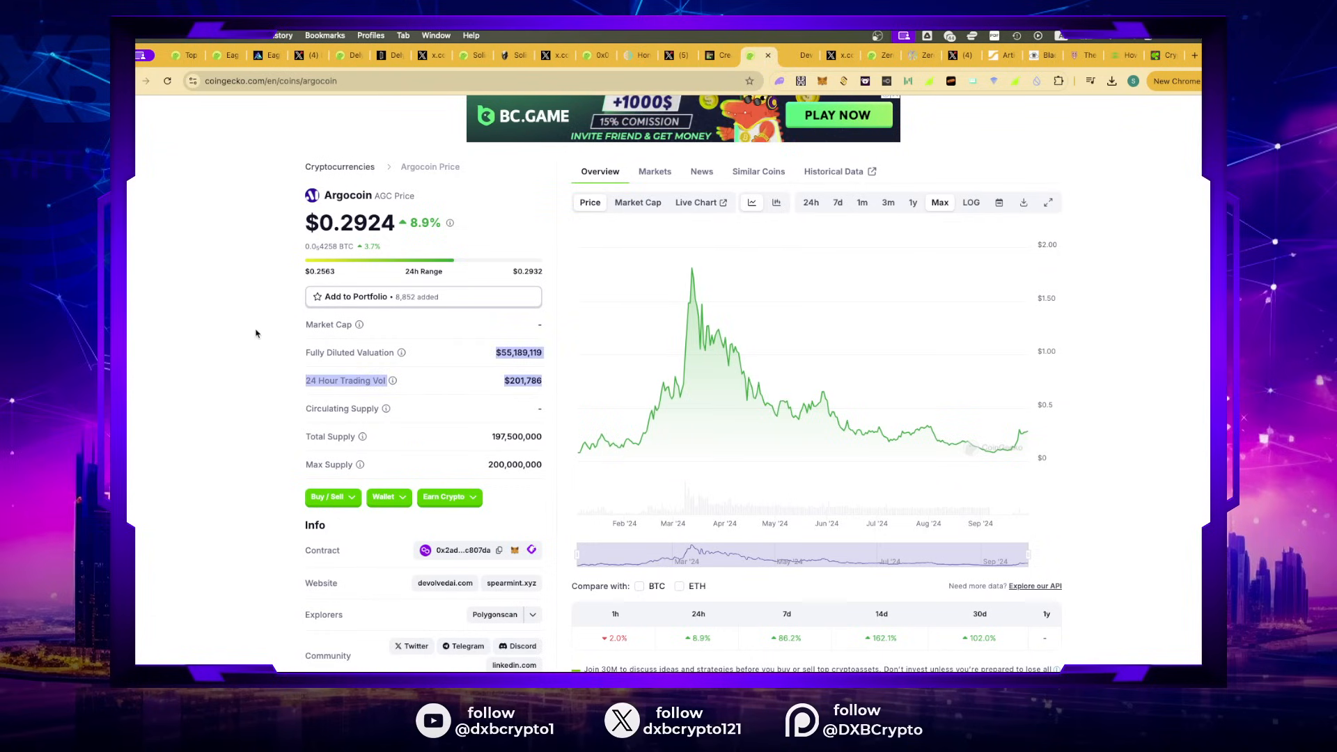
Step: View Argocoin's all-time price chart, then go to the Devolved AI website
{"action": "left_click", "coordinate": [654, 172]}
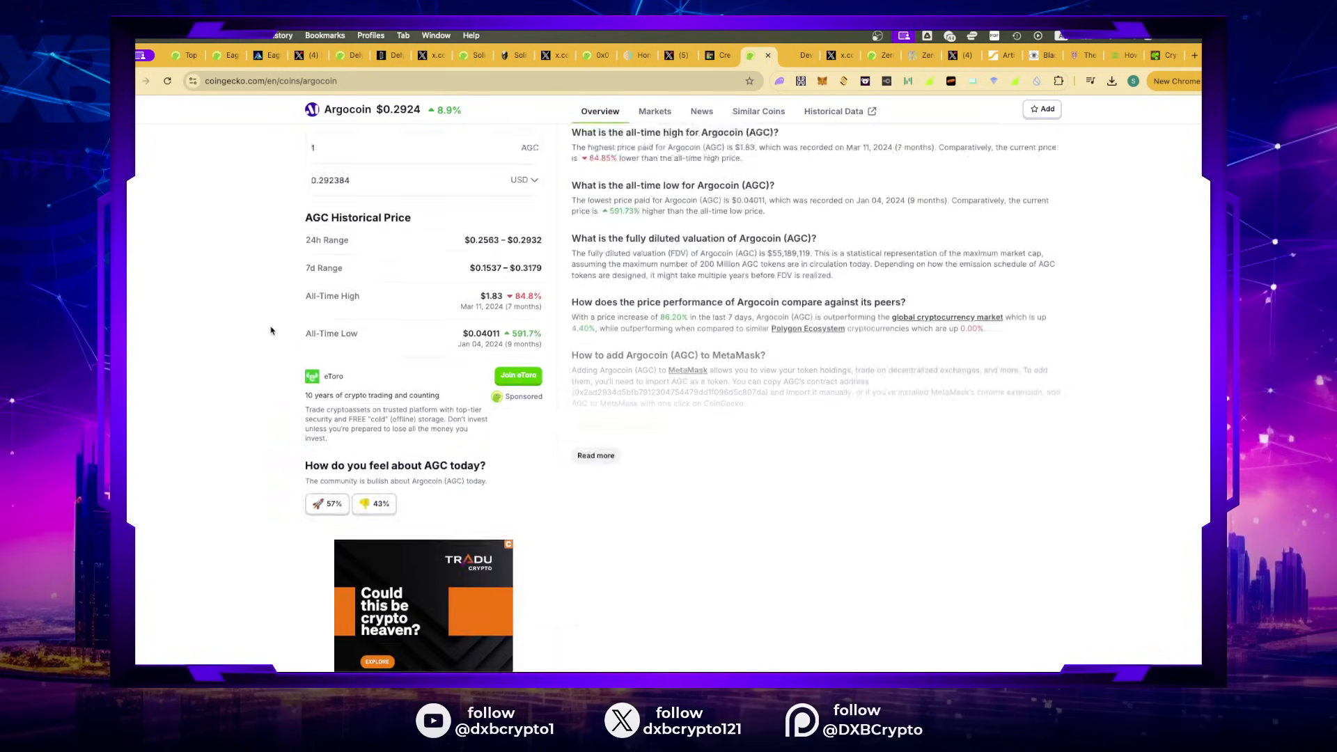
{"action": "scroll", "scroll_direction": "up", "scroll_amount": 3}
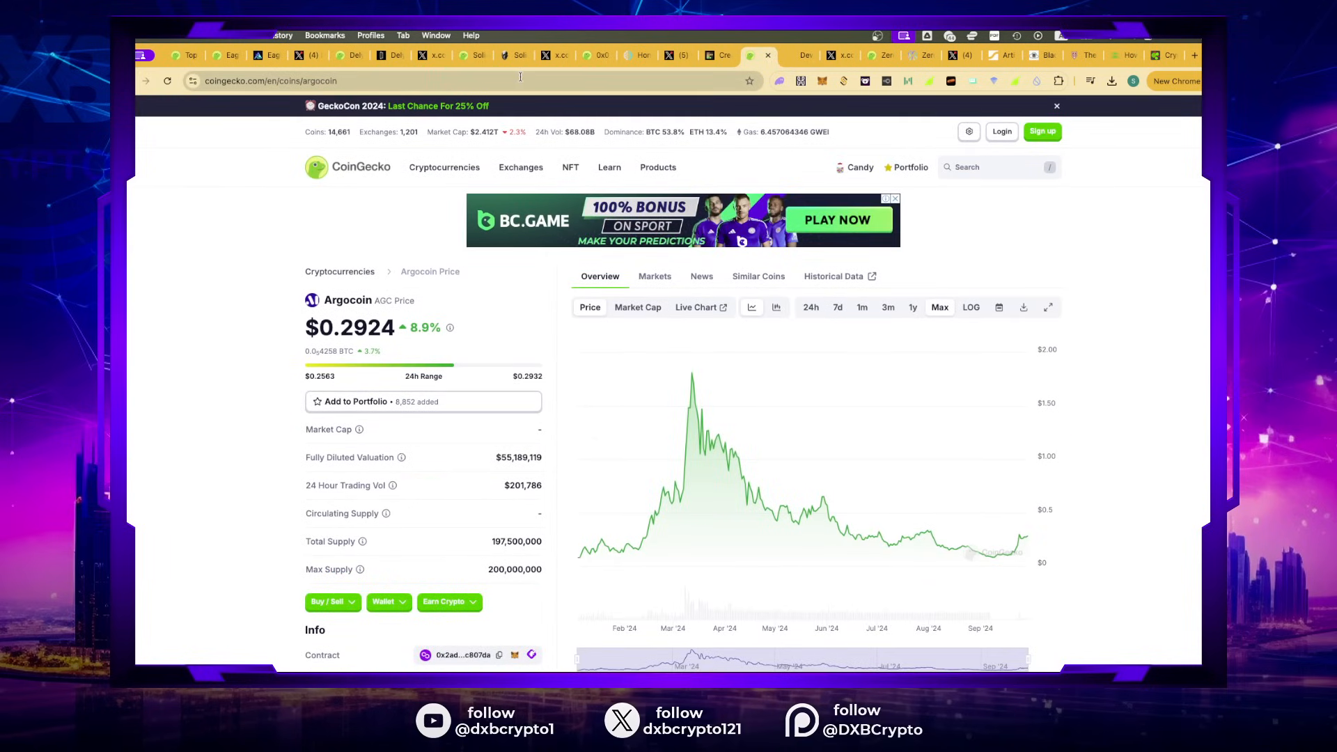
{"action": "left_click", "coordinate": [757, 56]}
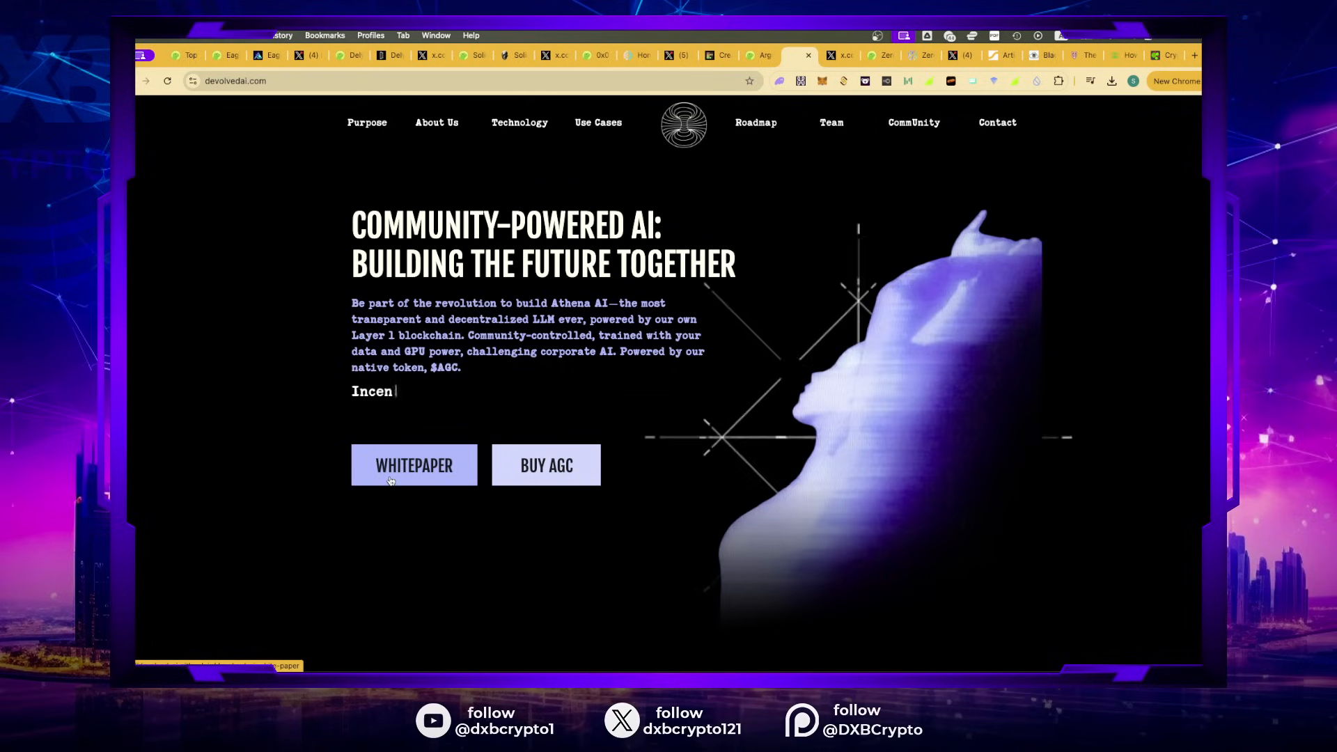
{"action": "scroll", "scroll_direction": "down", "scroll_amount": 3}
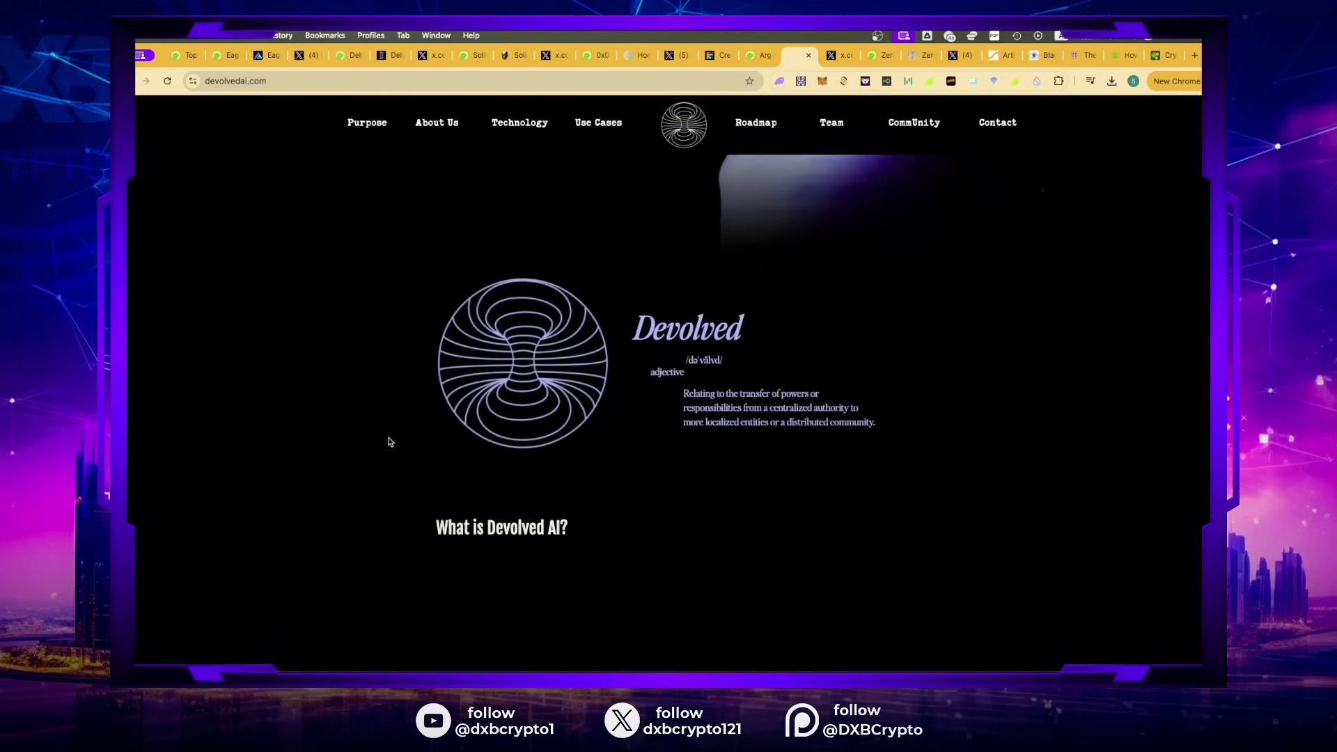
{"action": "scroll", "scroll_direction": "down", "scroll_amount": 3}
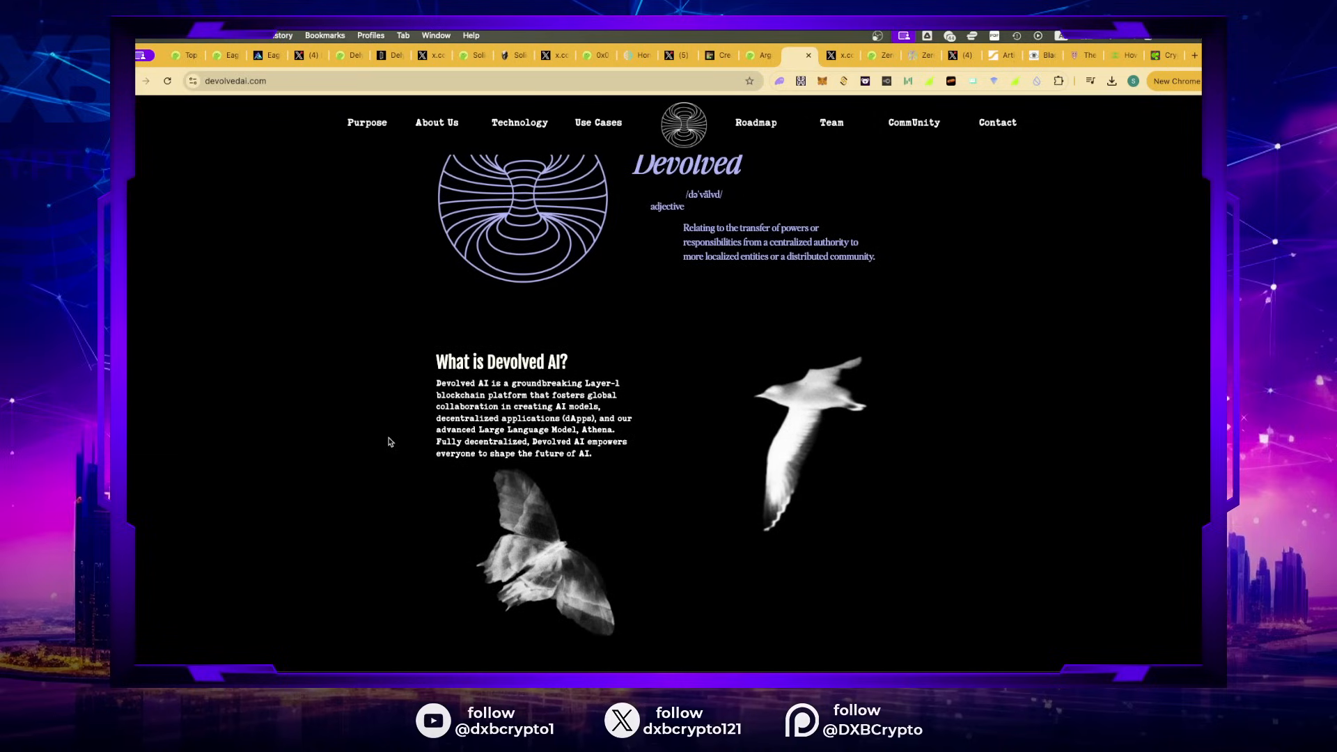
{"action": "scroll", "scroll_direction": "down", "scroll_amount": 3}
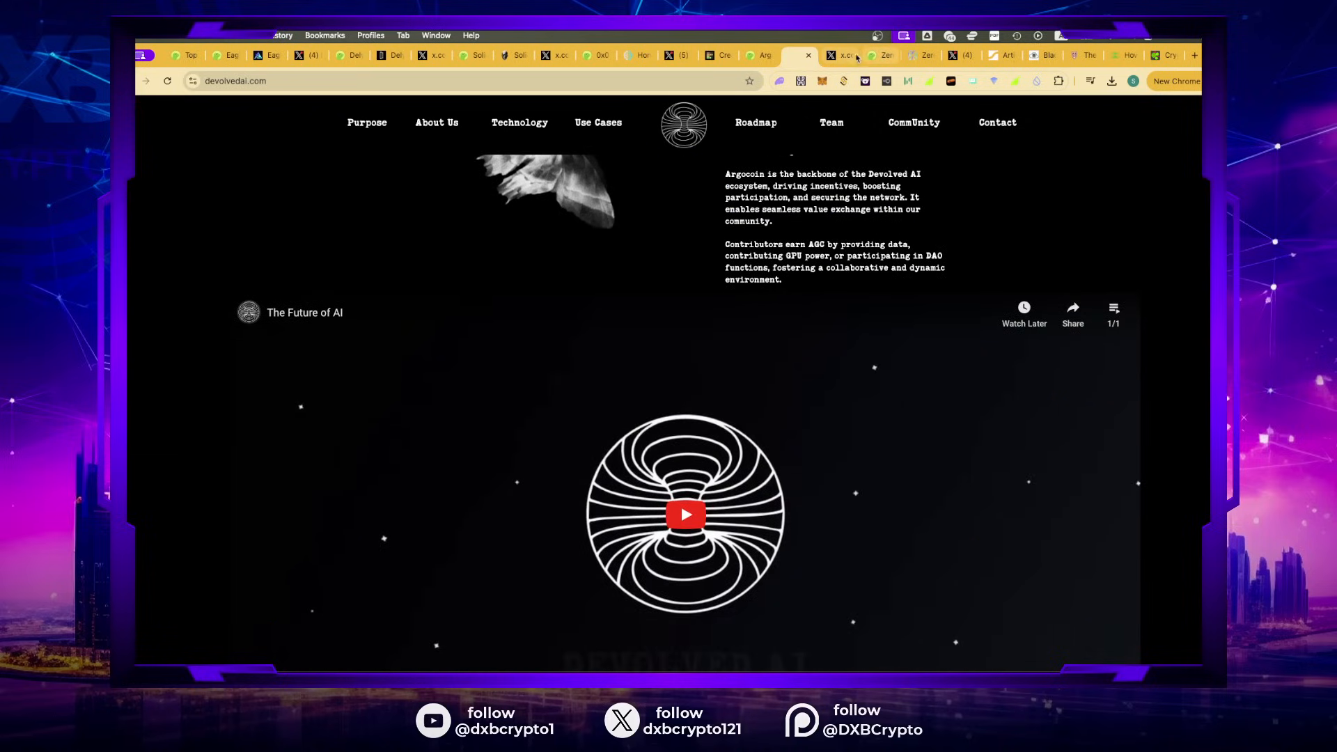
Step: Browse Devolved AI's X profile posts down to the 'Who to follow' section
{"action": "left_click", "coordinate": [836, 54]}
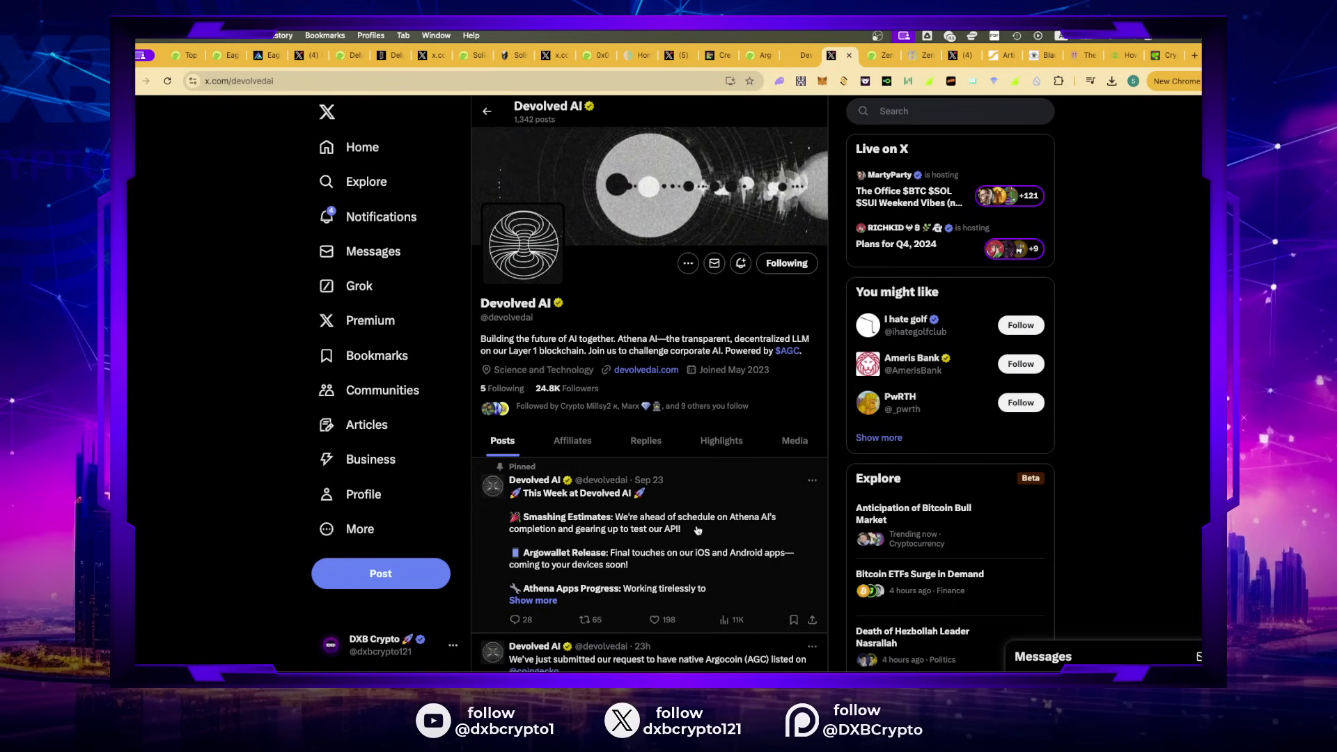
{"action": "scroll", "scroll_direction": "down", "scroll_amount": 3}
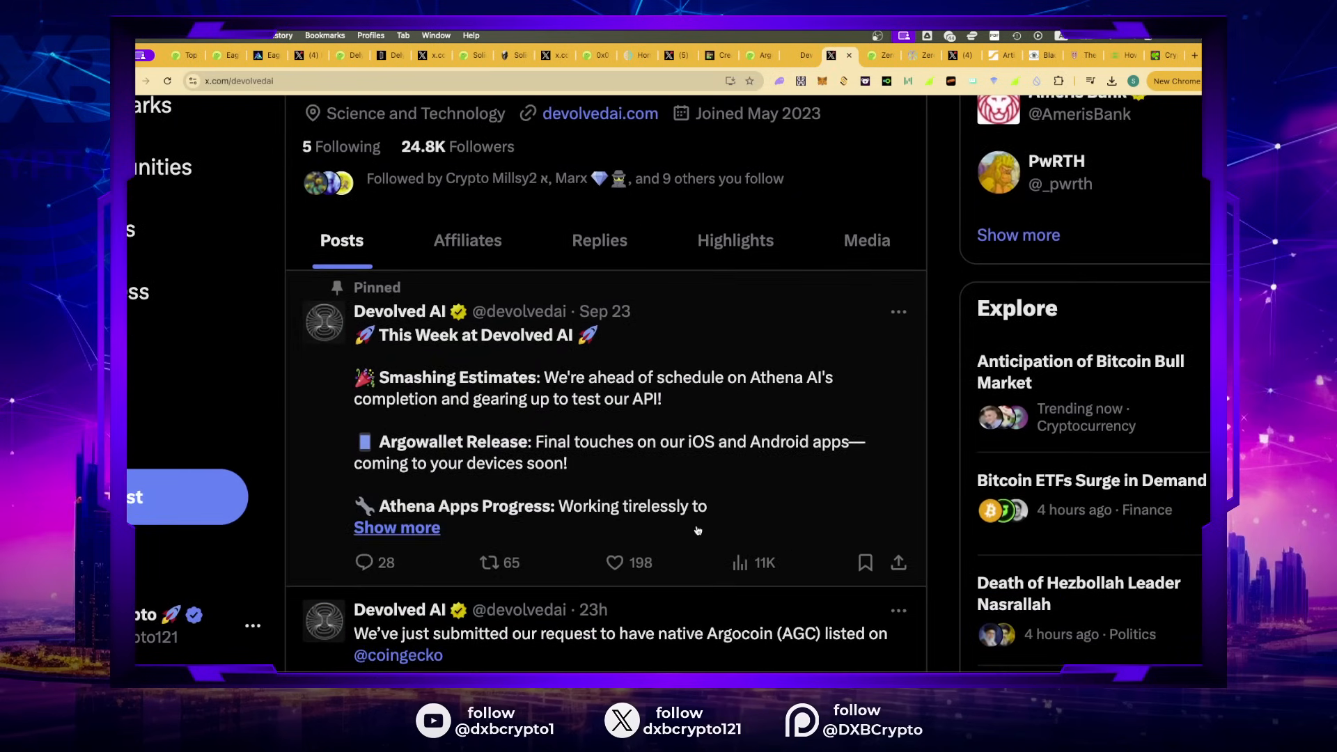
{"action": "scroll", "scroll_direction": "down", "scroll_amount": 3}
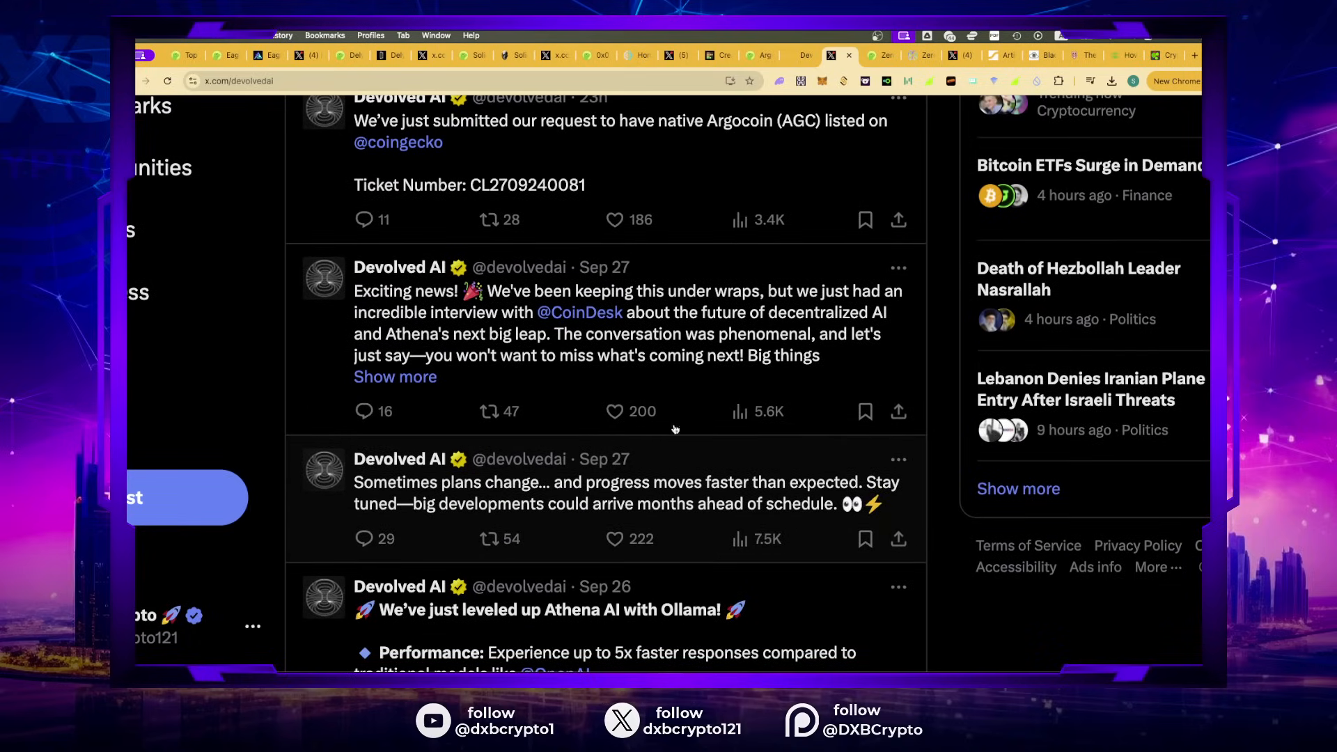
{"action": "mouse_move", "coordinate": [558, 332]}
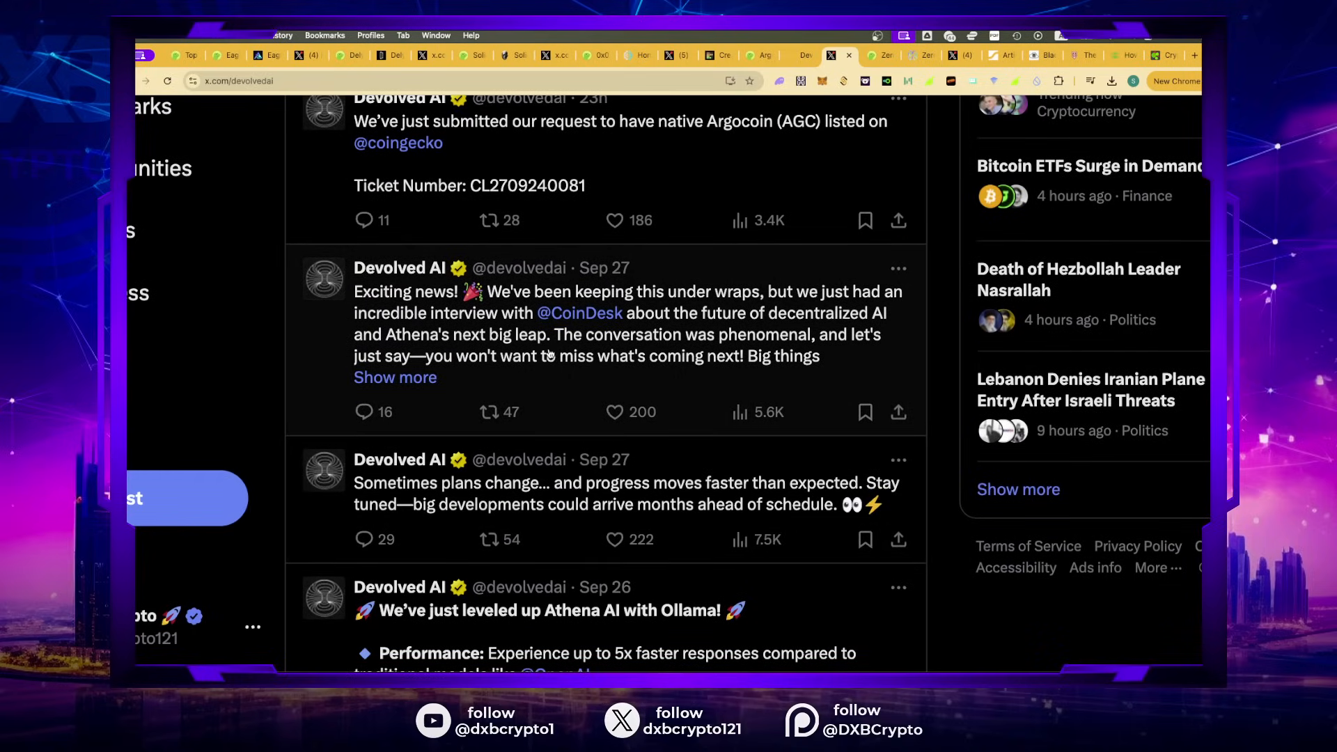
{"action": "scroll", "scroll_direction": "down", "scroll_amount": 3}
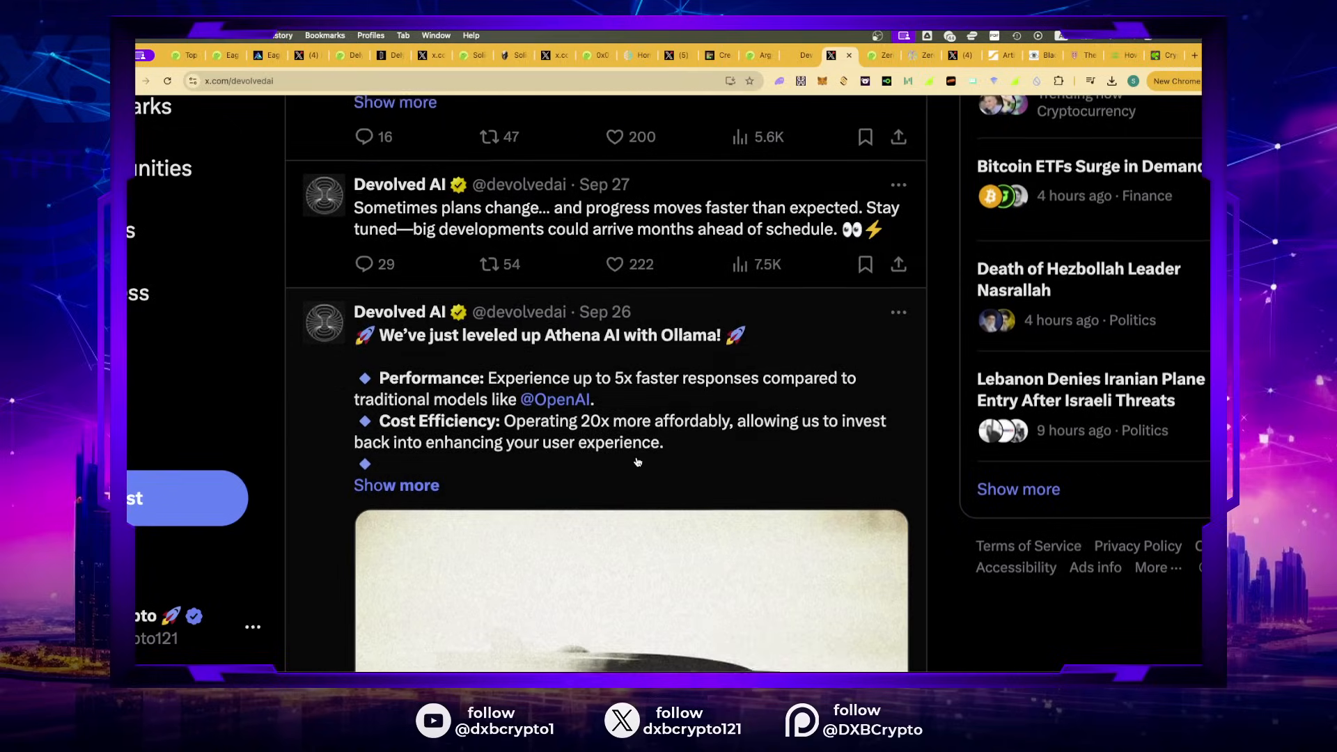
{"action": "scroll", "scroll_direction": "down", "scroll_amount": 3}
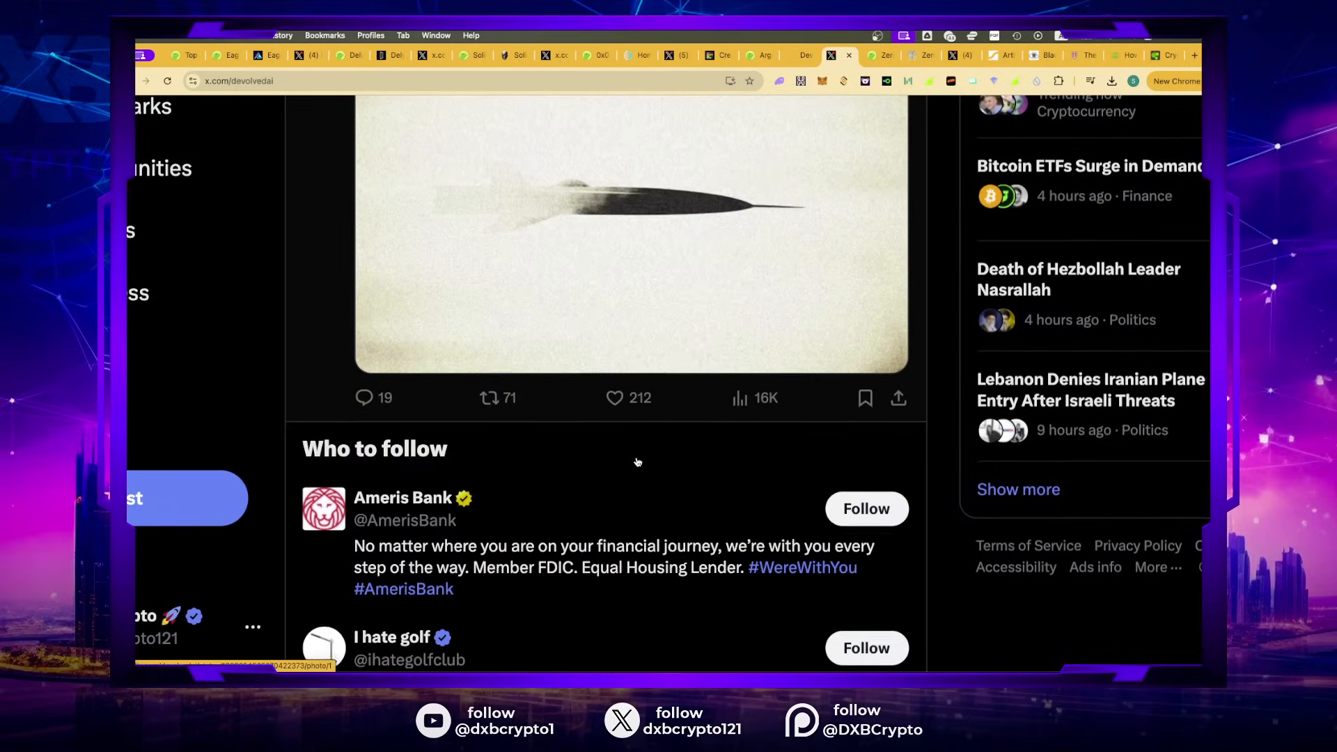
{"action": "scroll", "scroll_direction": "down", "scroll_amount": 3}
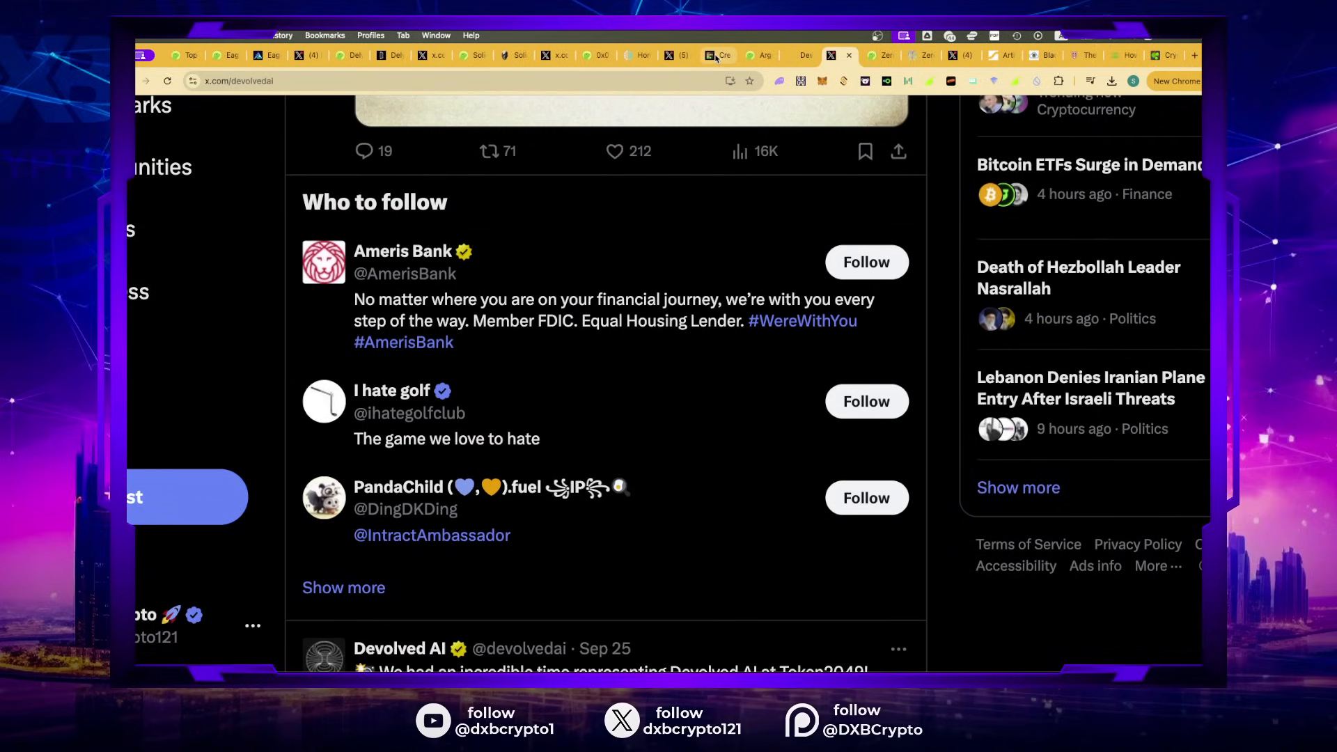
Step: Return to the TierMaker 50X+ to 5X tier list
{"action": "left_click", "coordinate": [718, 56]}
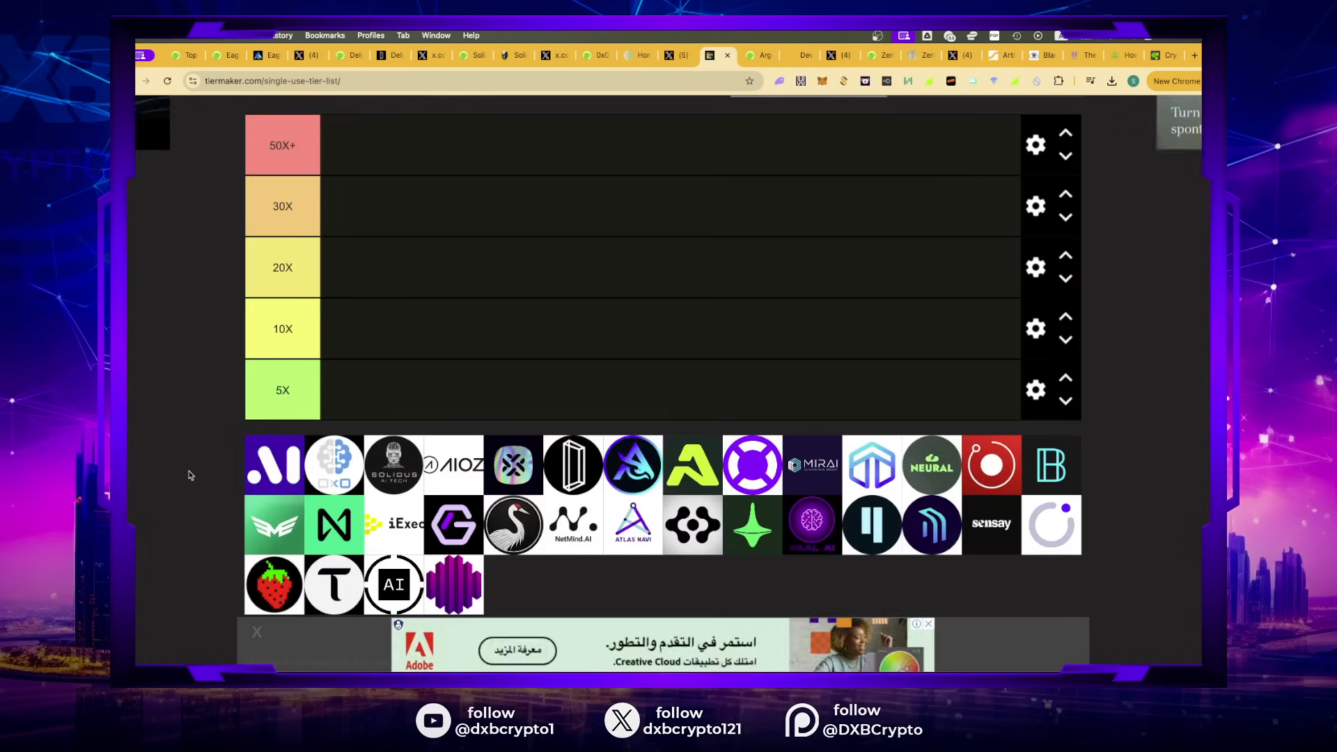
{"action": "mouse_move", "coordinate": [241, 522]}
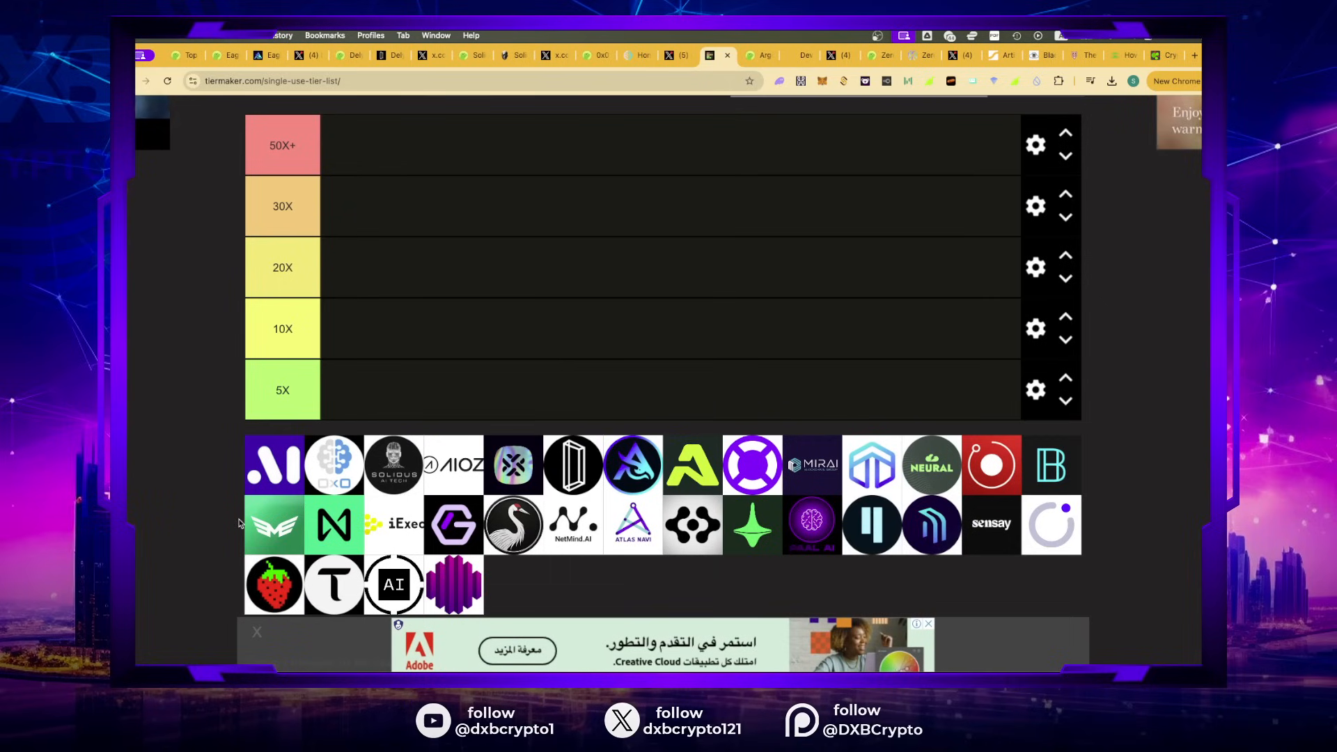
{"action": "mouse_move", "coordinate": [269, 479]}
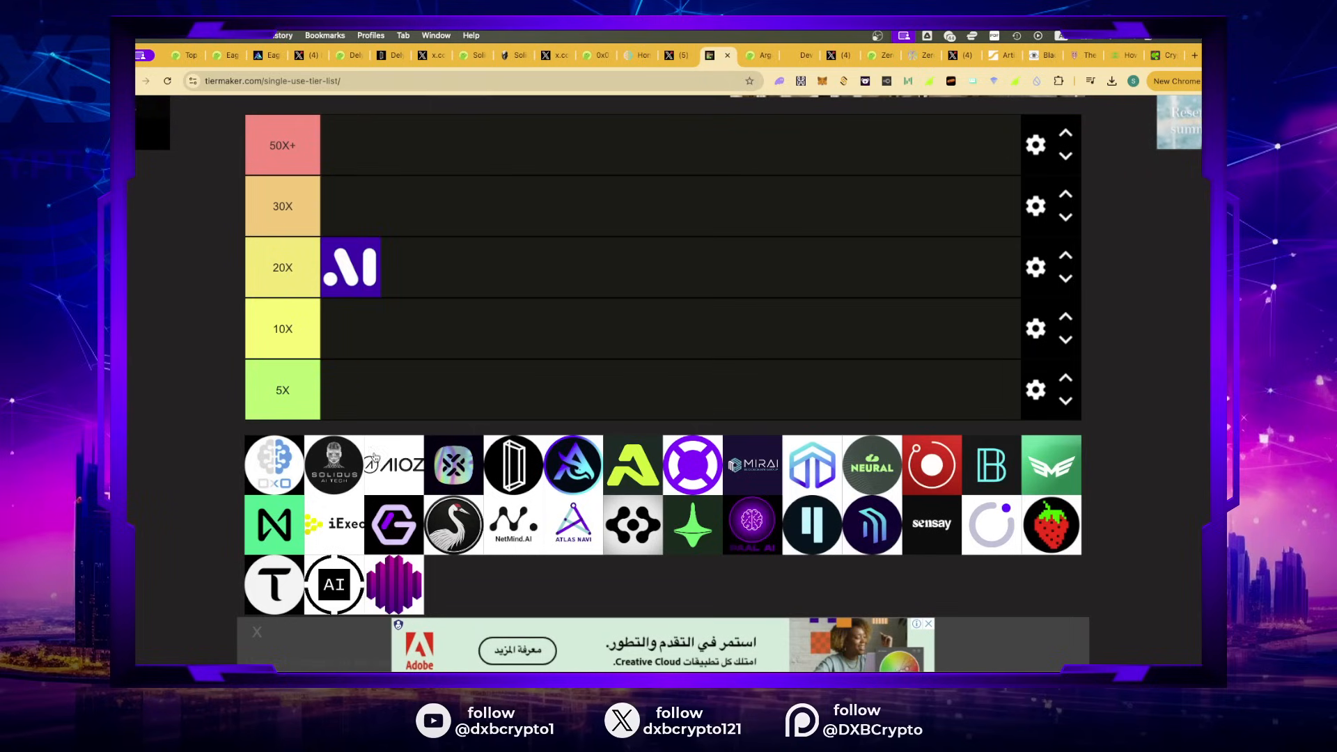
{"action": "mouse_move", "coordinate": [717, 55]}
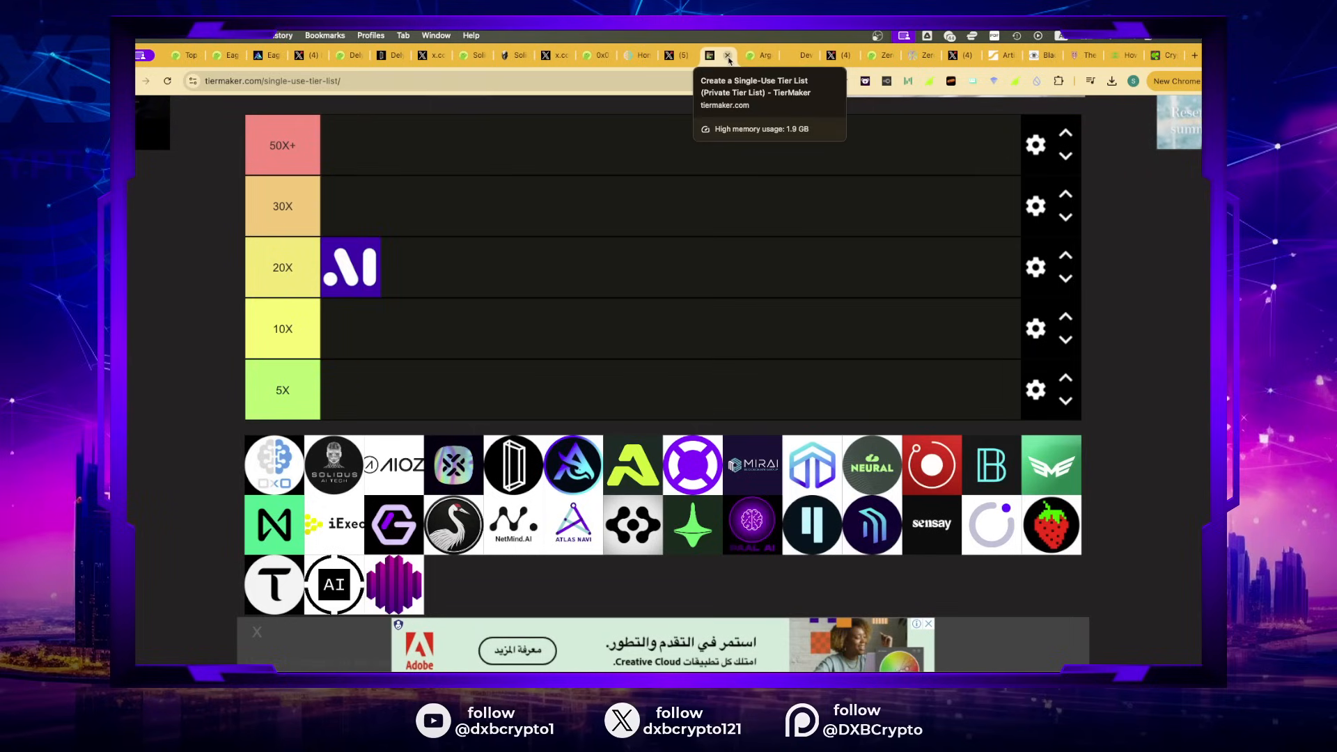
Step: Take a last look at Argocoin's CoinGecko page and close it
{"action": "left_click", "coordinate": [721, 56]}
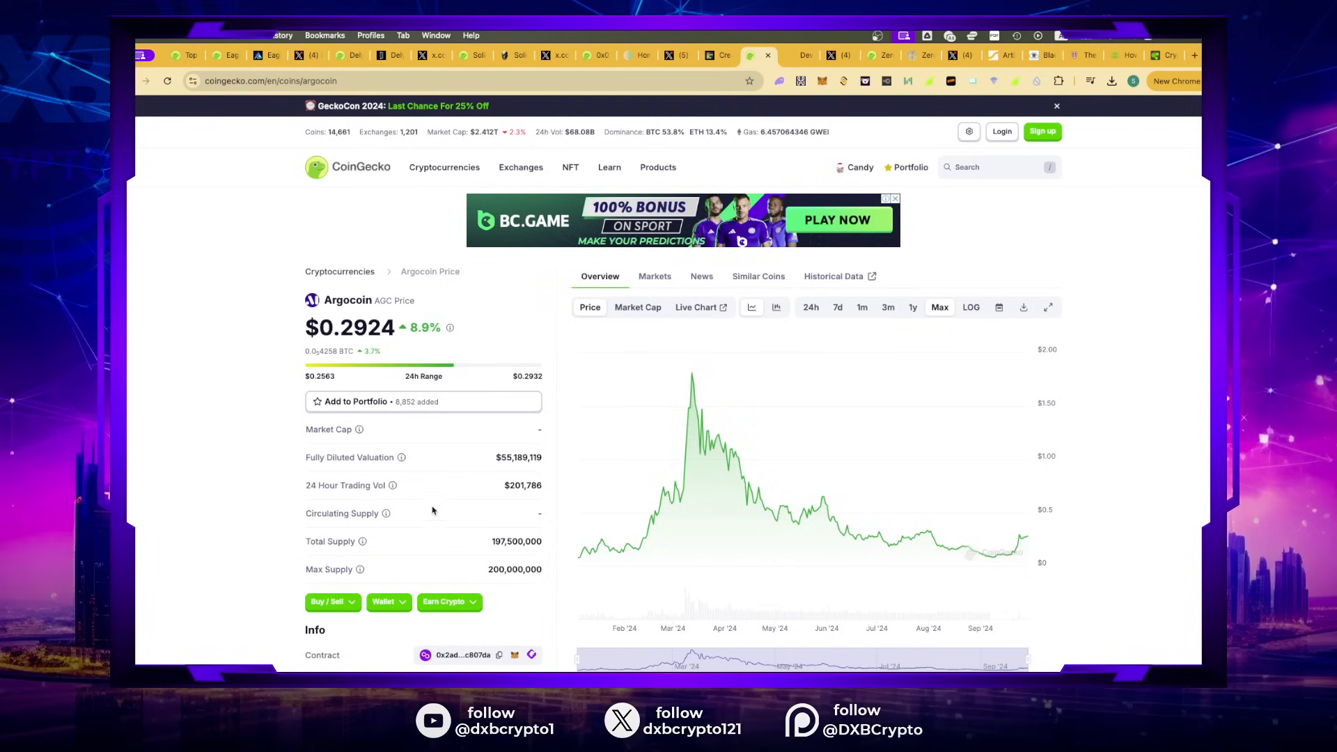
{"action": "scroll", "scroll_direction": "down", "scroll_amount": 3}
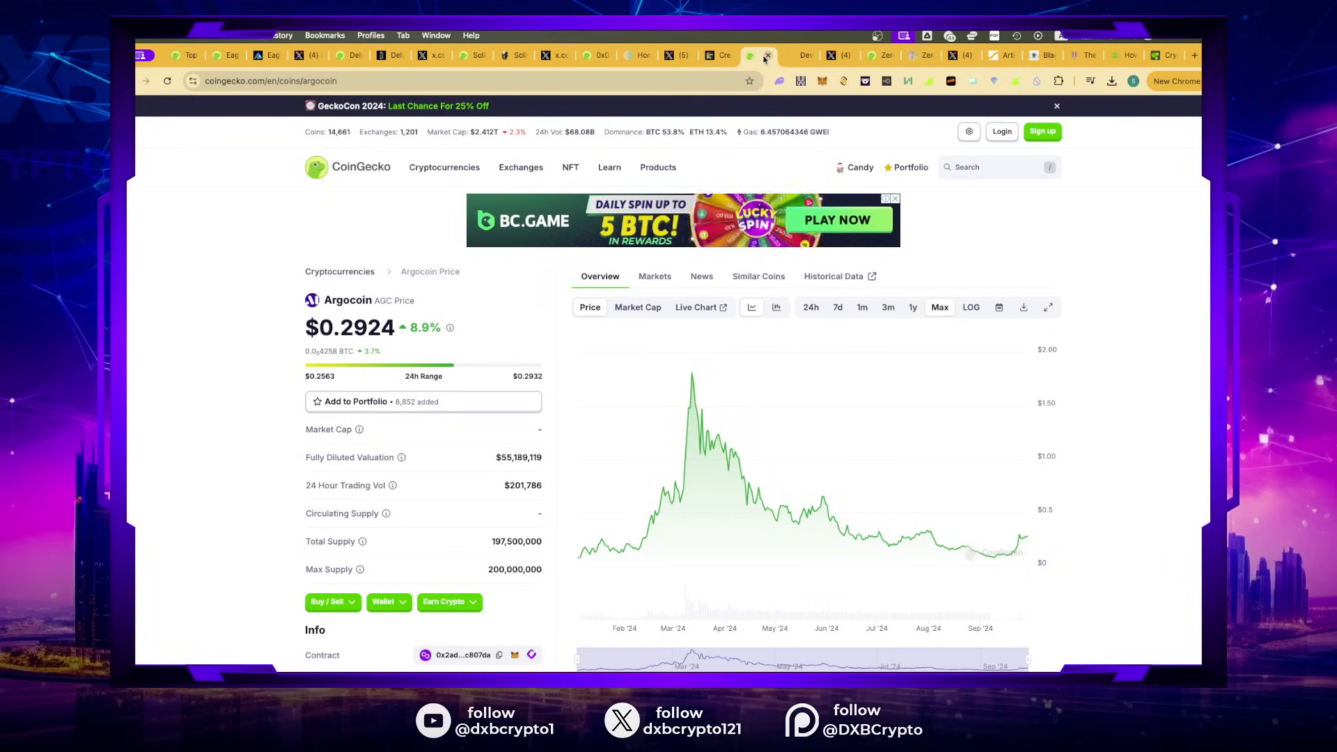
{"action": "left_click", "coordinate": [753, 54]}
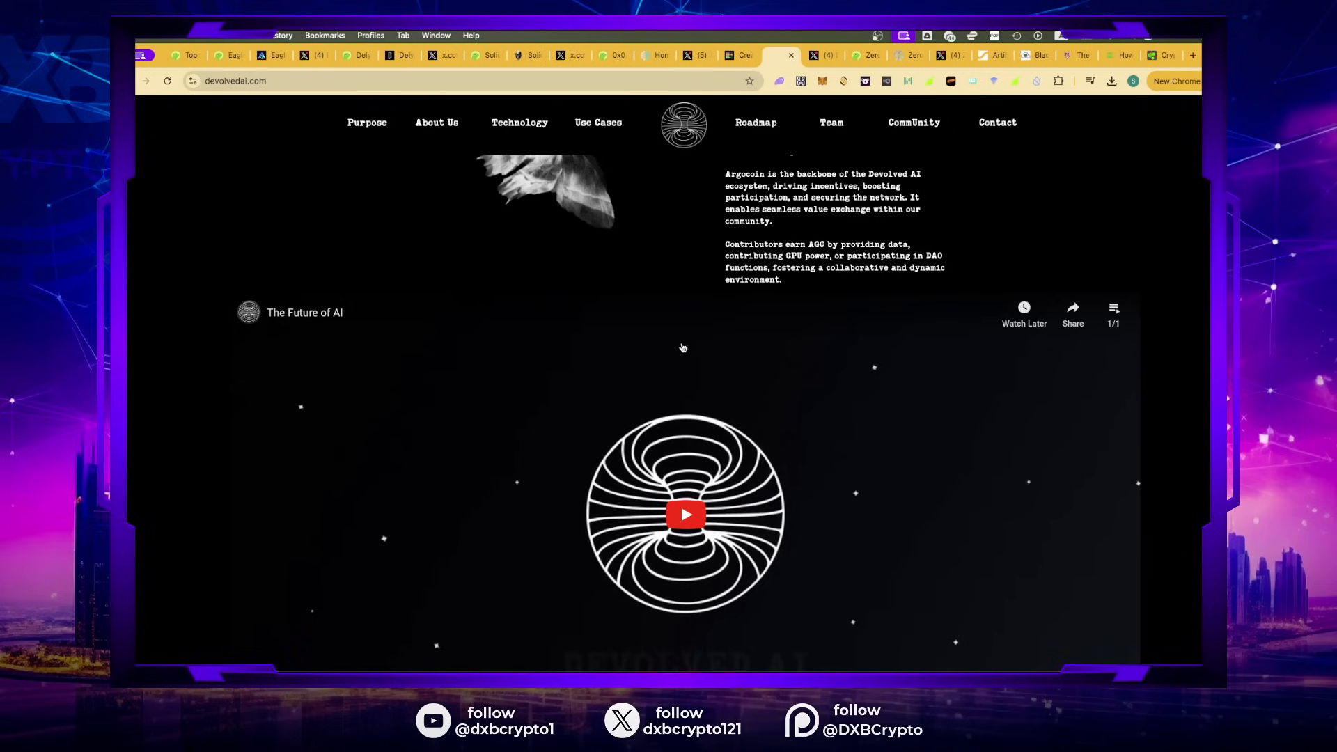
Step: Skim the Devolved AI website and close it too
{"action": "scroll", "scroll_direction": "down", "scroll_amount": 3}
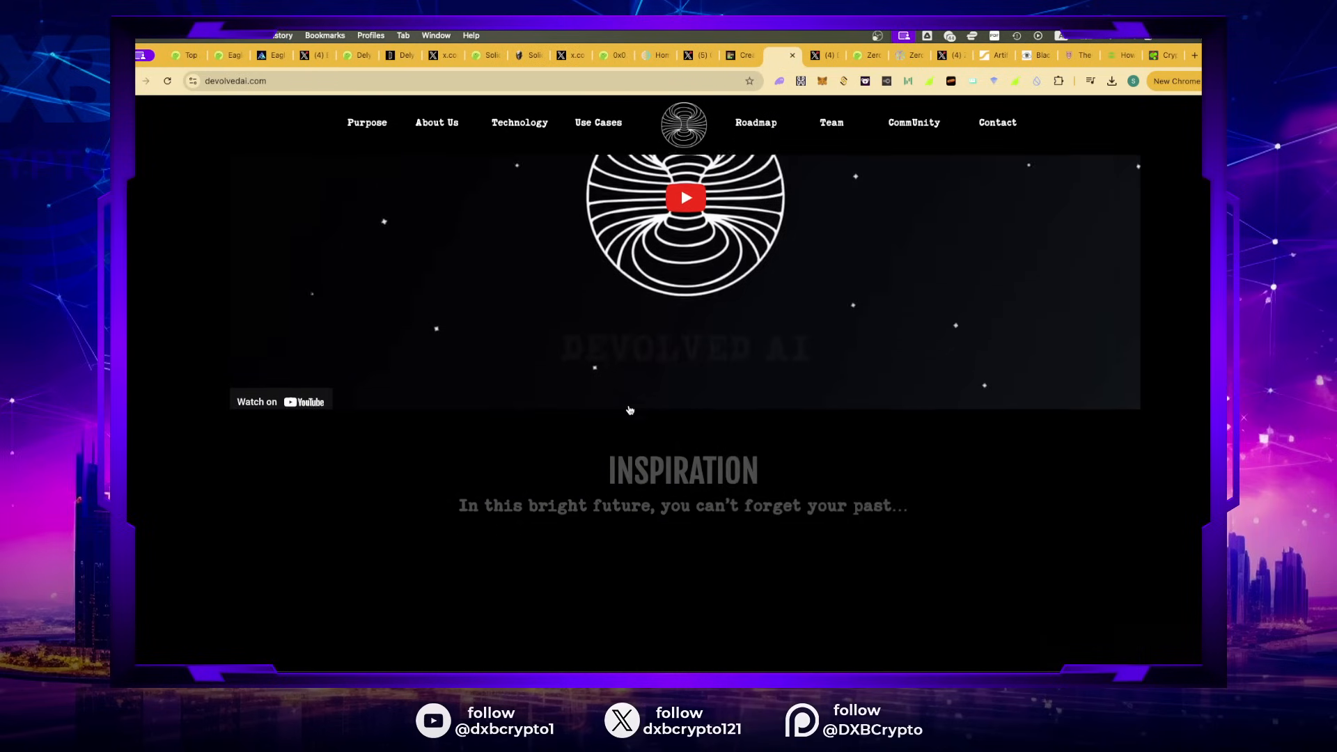
{"action": "scroll", "scroll_direction": "up", "scroll_amount": 3}
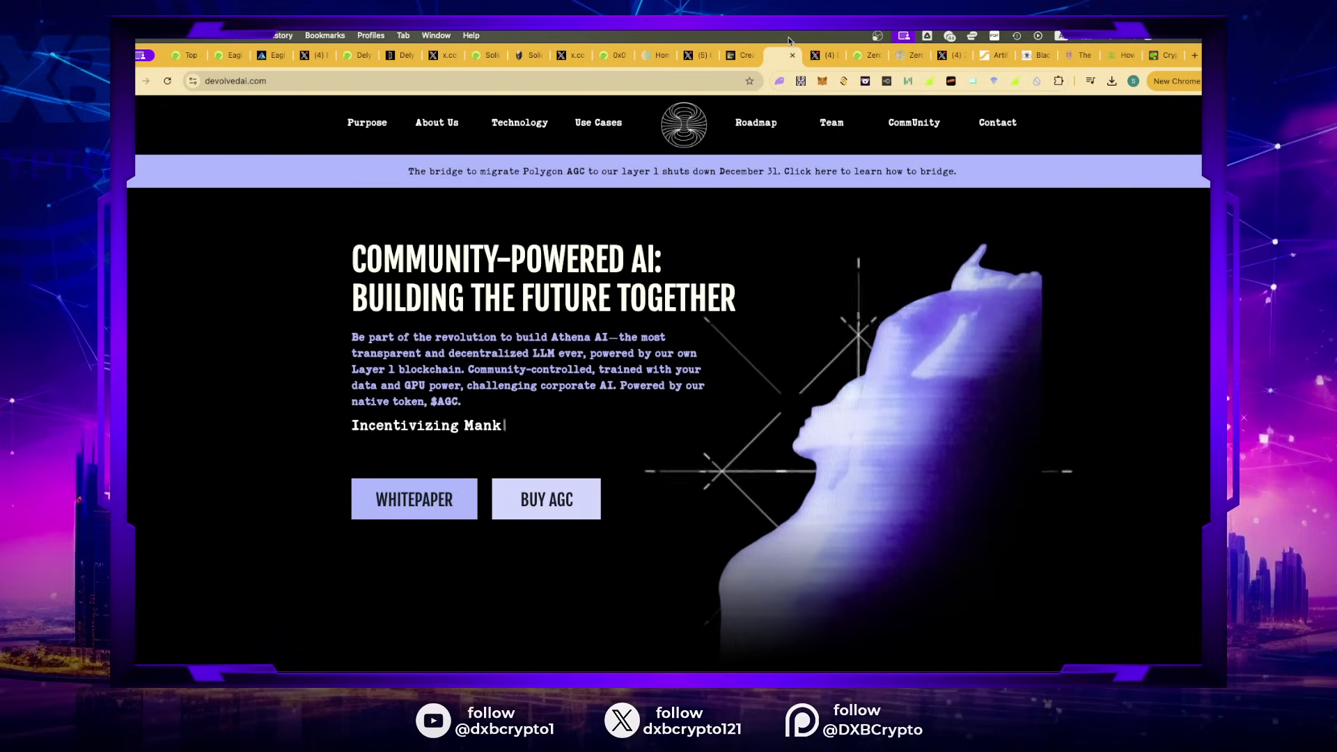
{"action": "left_click", "coordinate": [772, 54]}
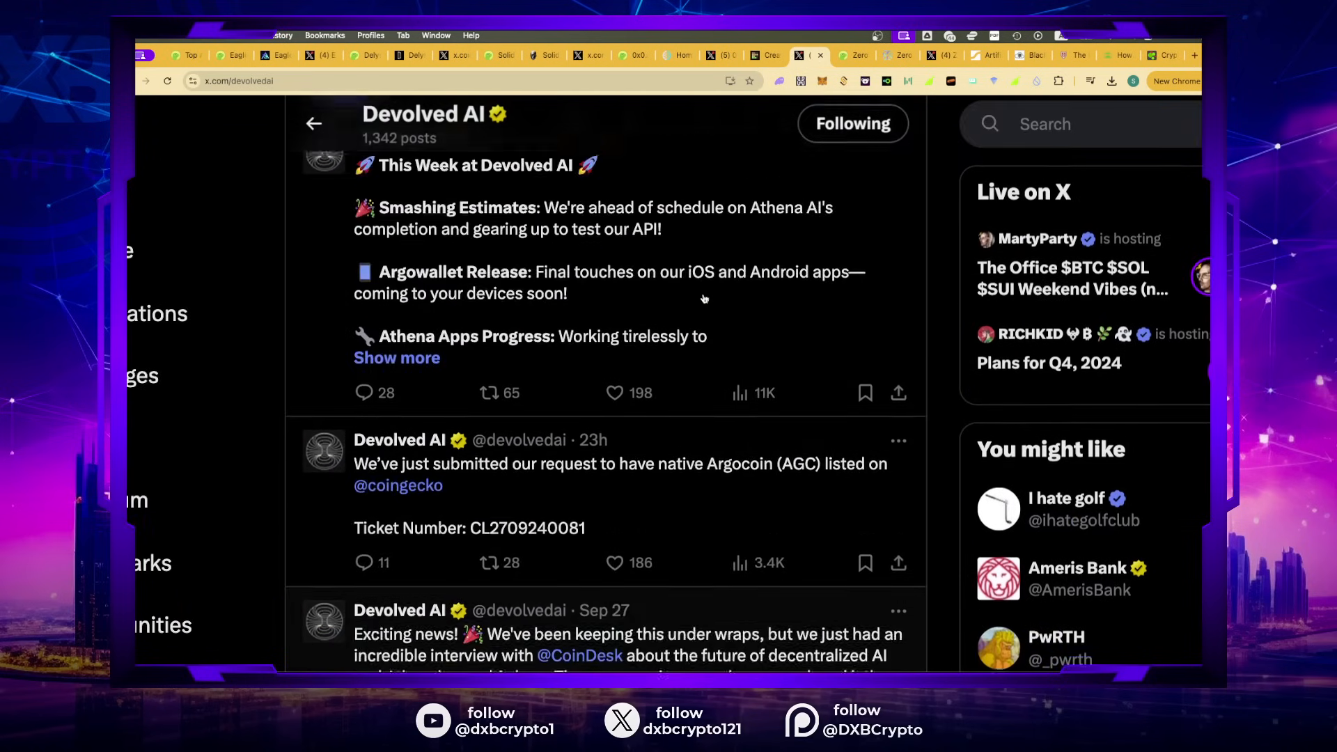
Step: Close Devolved AI's X profile and return to the tier list for the 0x0 logo
{"action": "scroll", "scroll_direction": "up", "scroll_amount": 3}
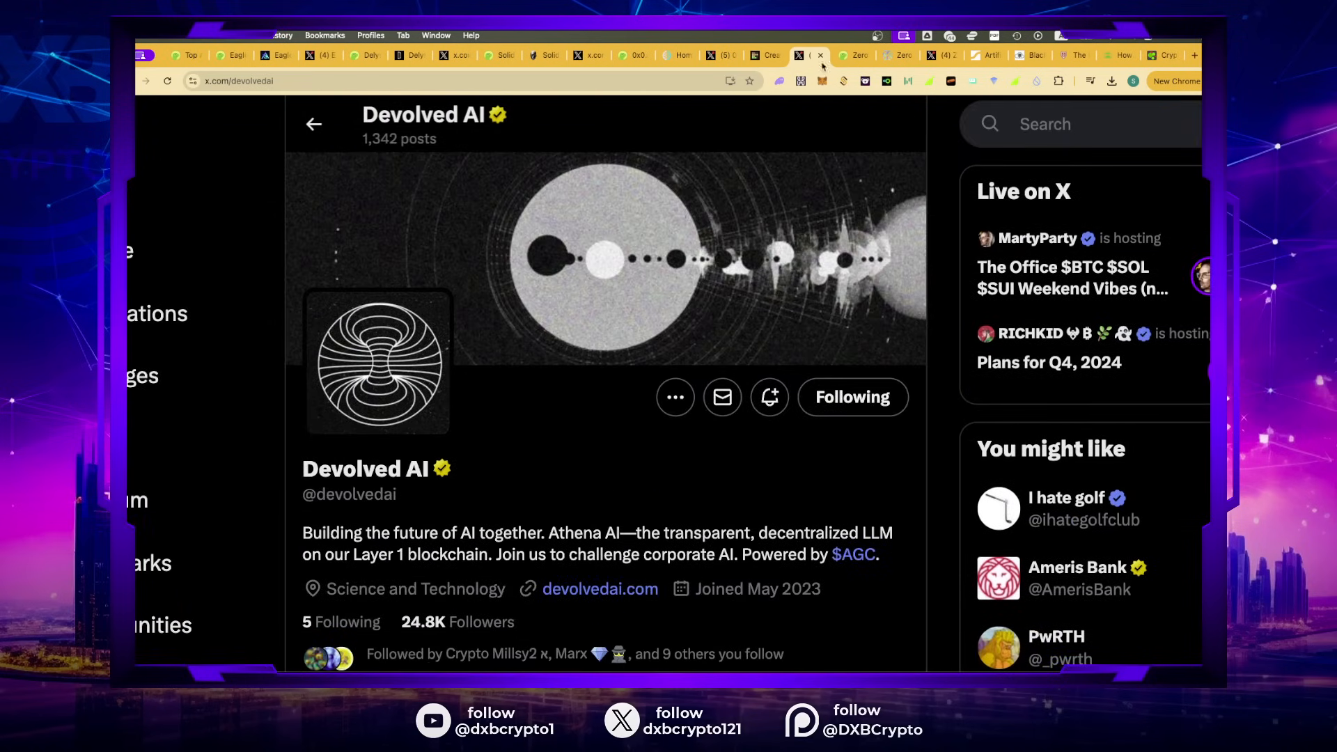
{"action": "left_click", "coordinate": [806, 54]}
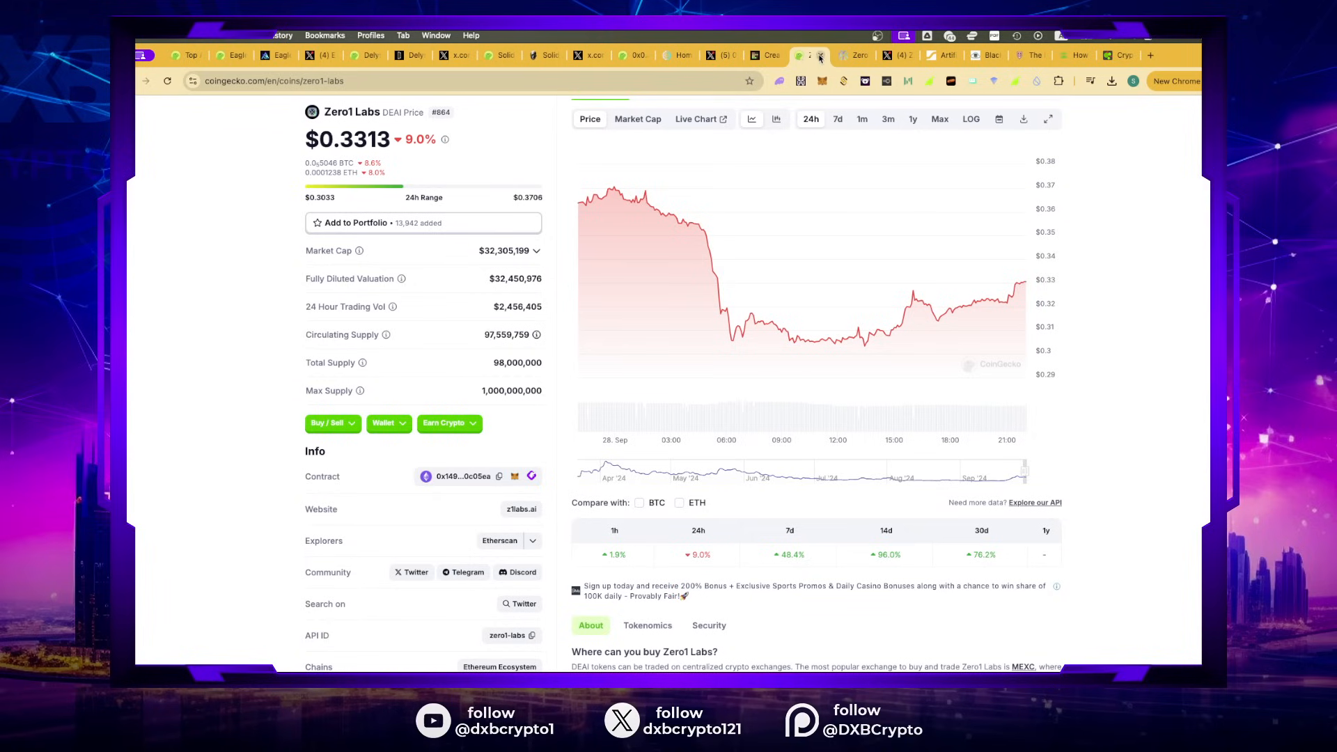
{"action": "left_click", "coordinate": [831, 54]}
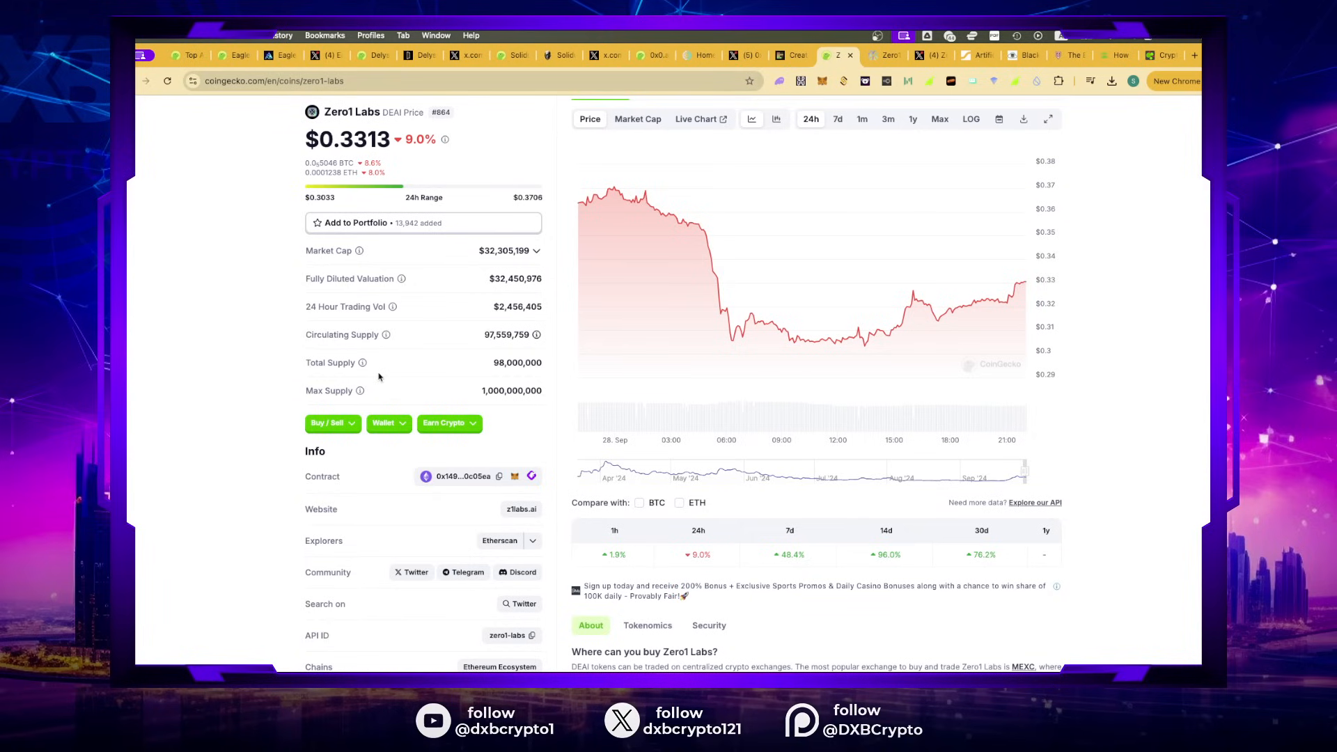
{"action": "mouse_move", "coordinate": [1009, 103]}
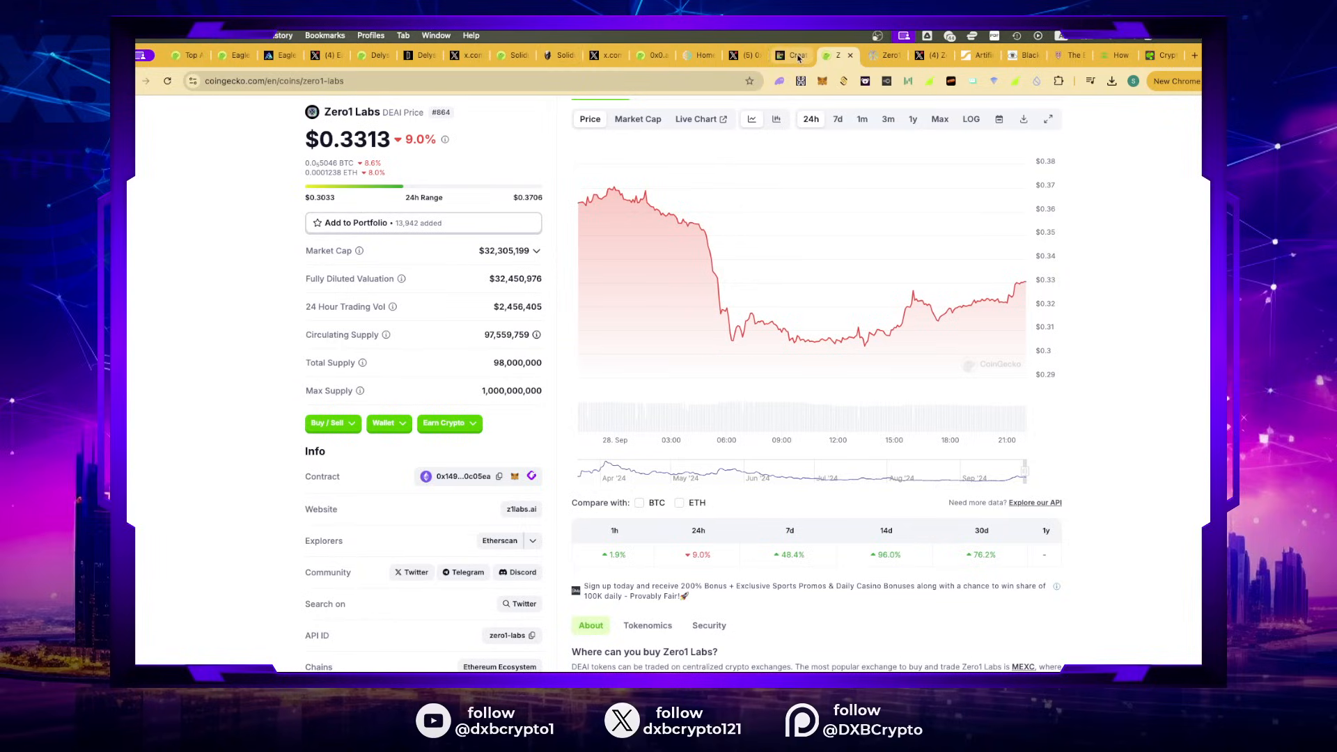
{"action": "left_click", "coordinate": [790, 56]}
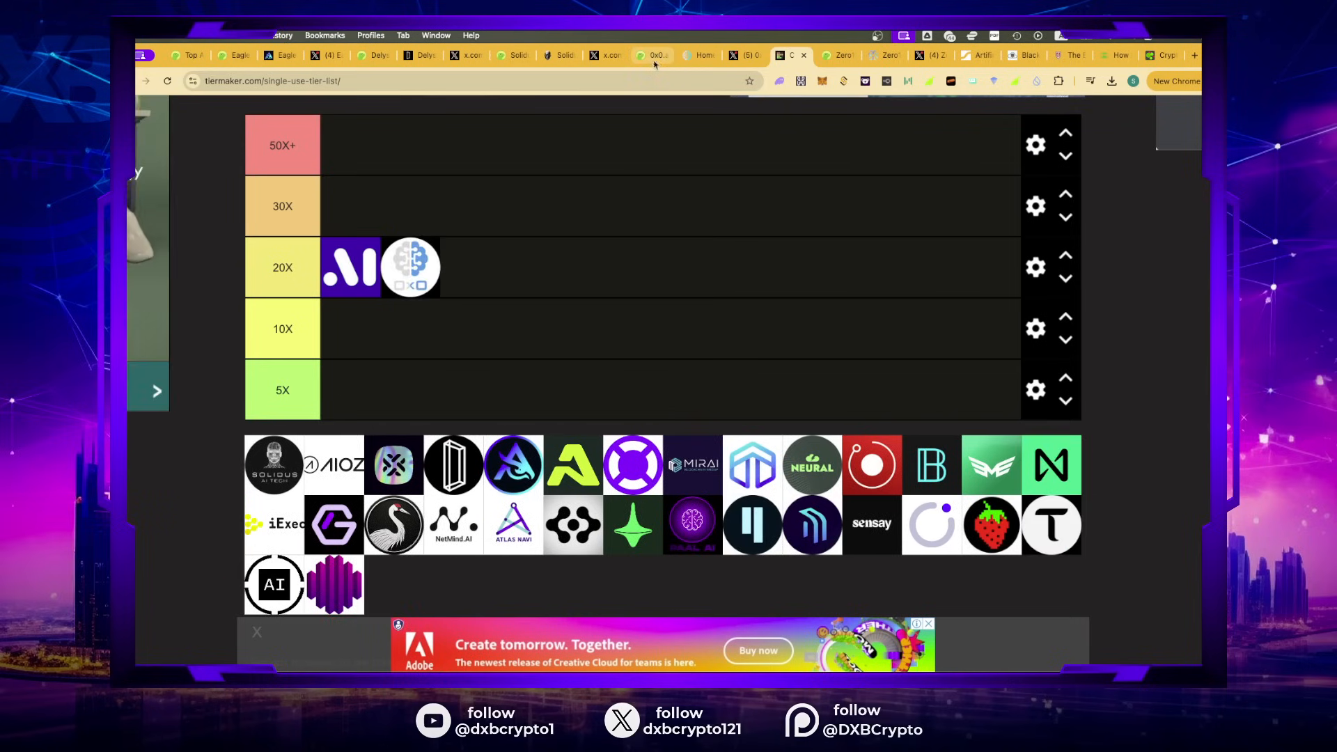
Step: Review 0x0.ai's full price history, stats and About section on CoinGecko
{"action": "left_click", "coordinate": [651, 56]}
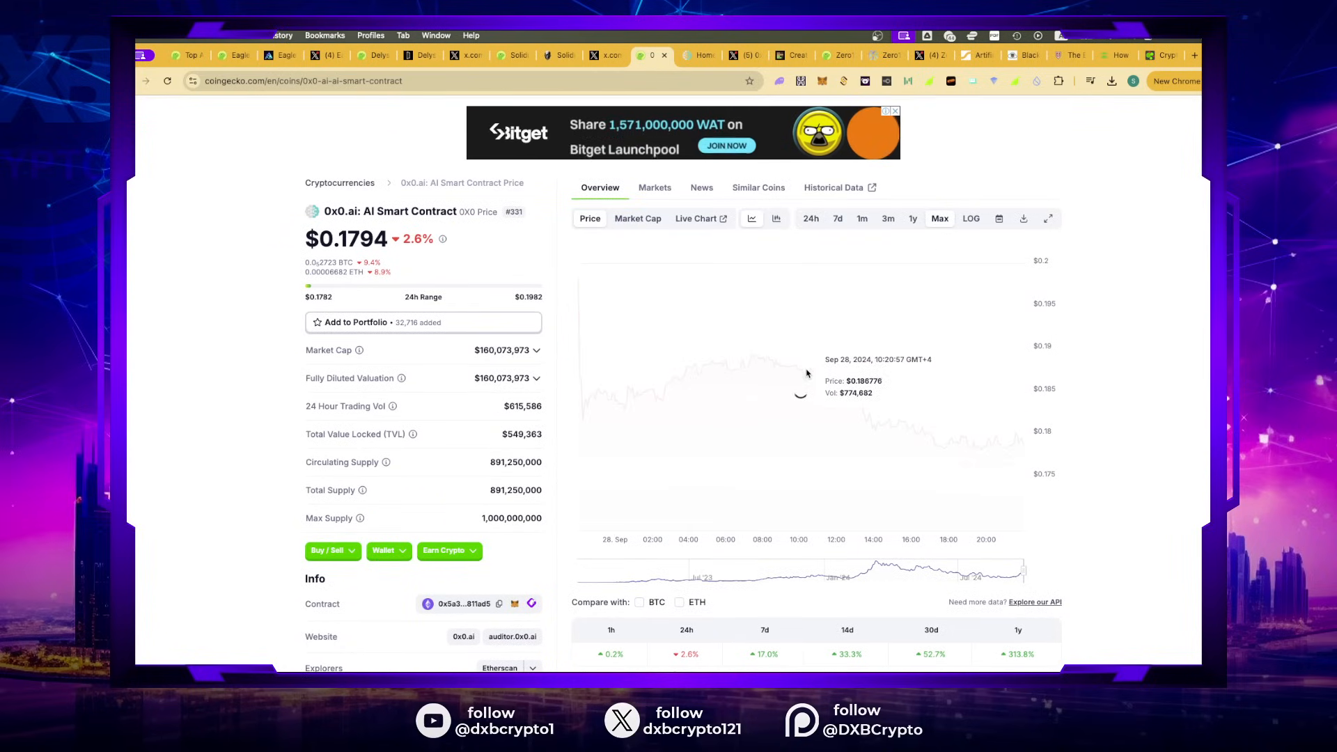
{"action": "left_click", "coordinate": [939, 218]}
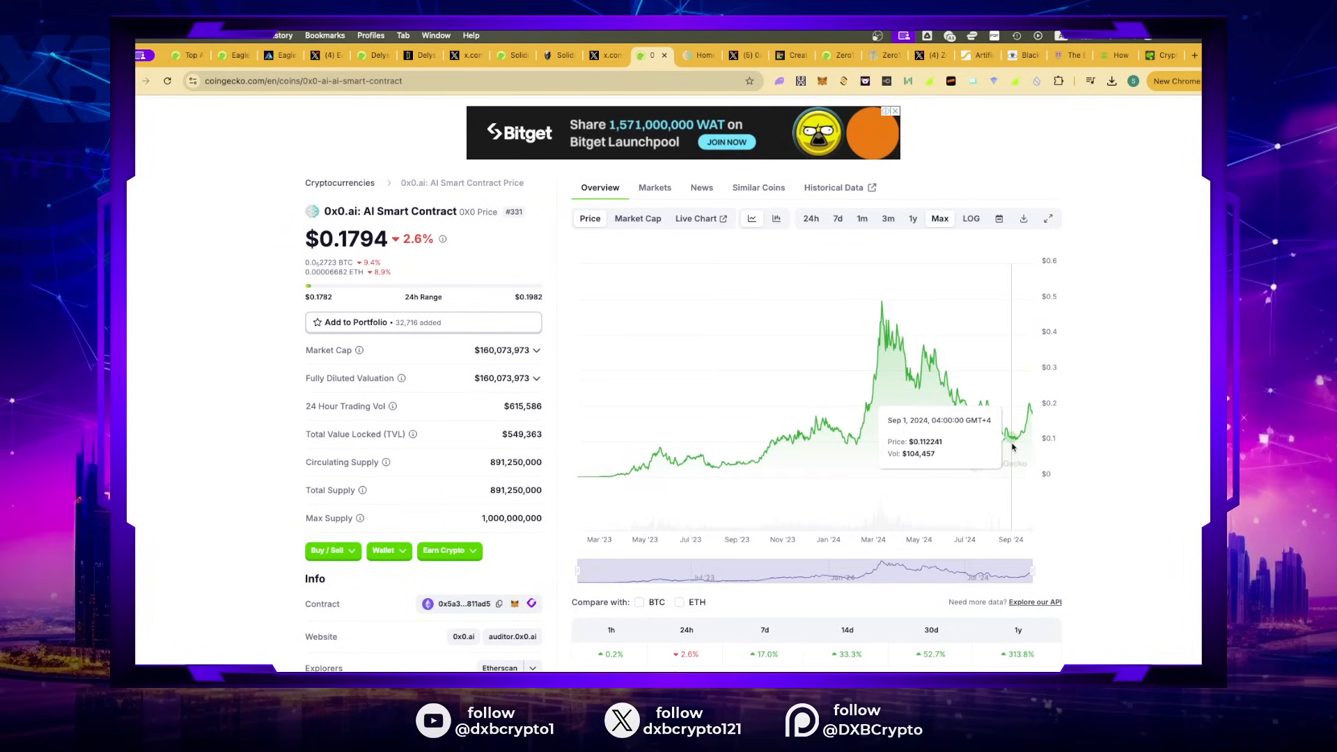
{"action": "mouse_move", "coordinate": [1016, 445]}
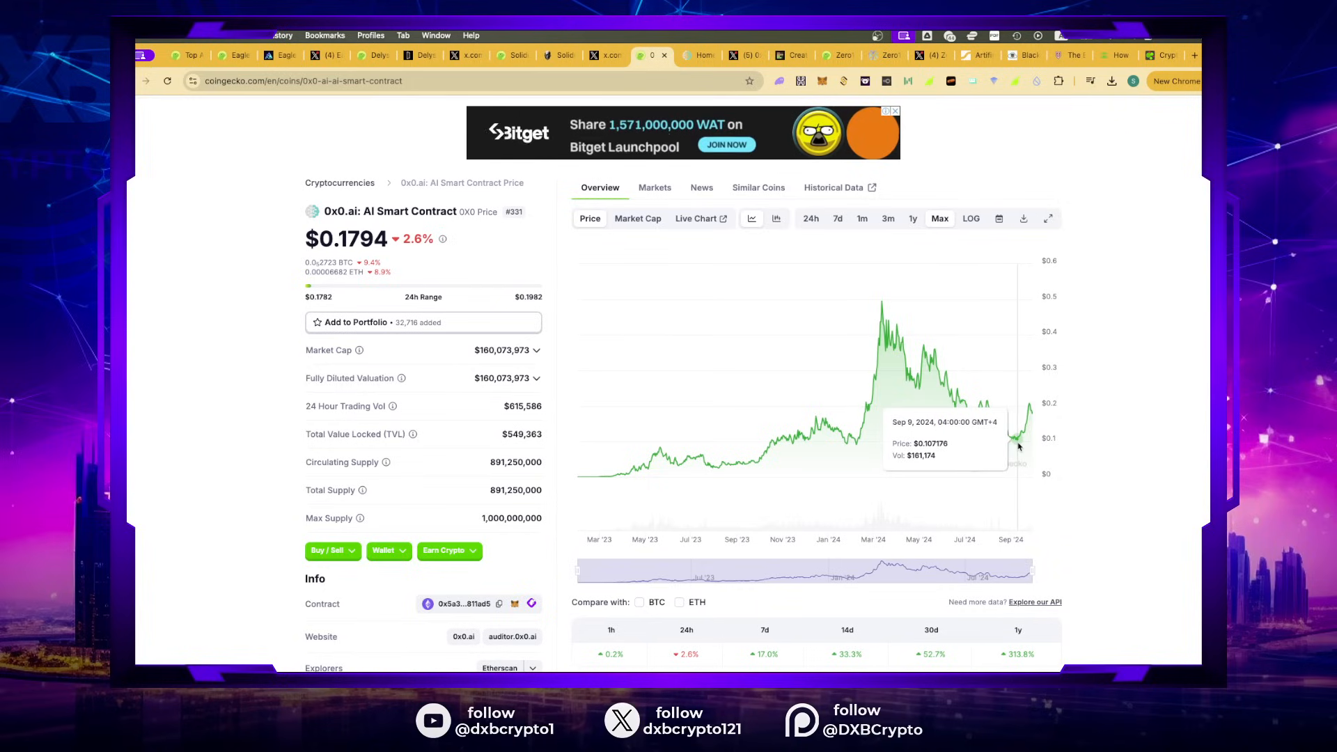
{"action": "mouse_move", "coordinate": [910, 330]}
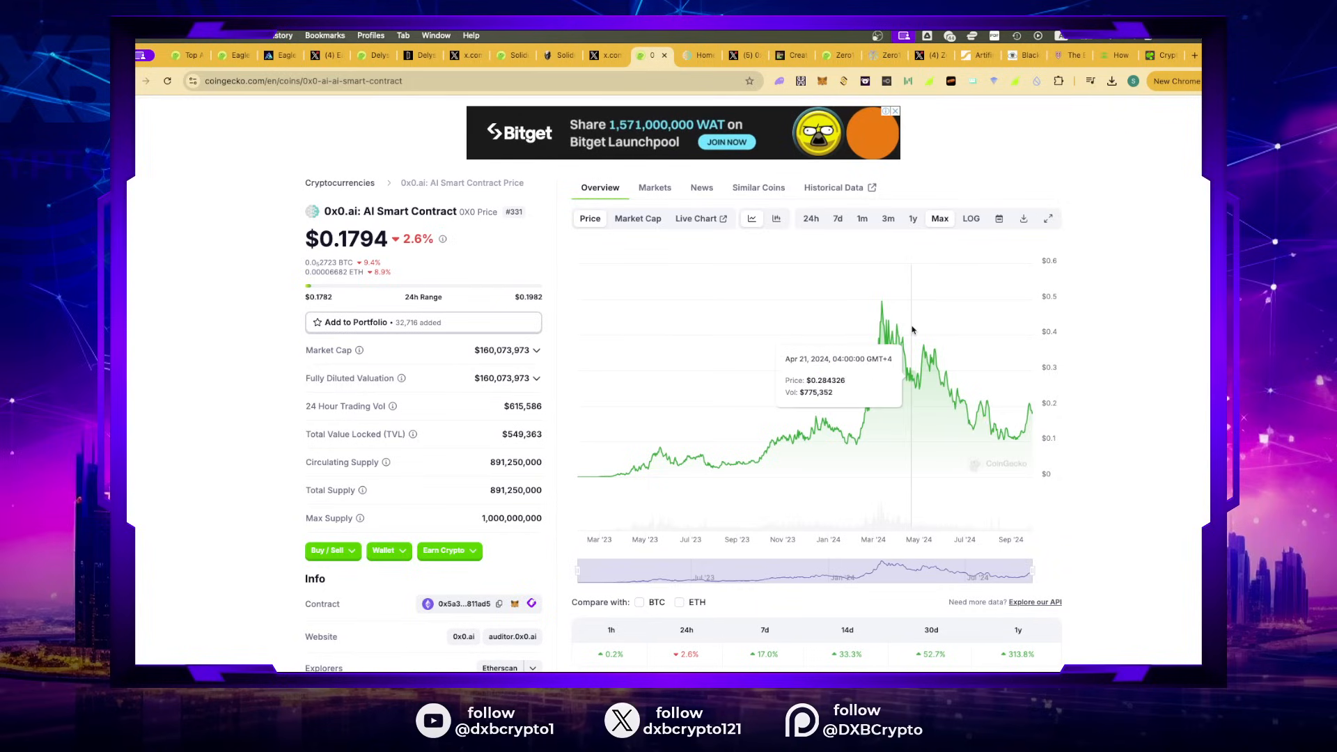
{"action": "mouse_move", "coordinate": [883, 304]}
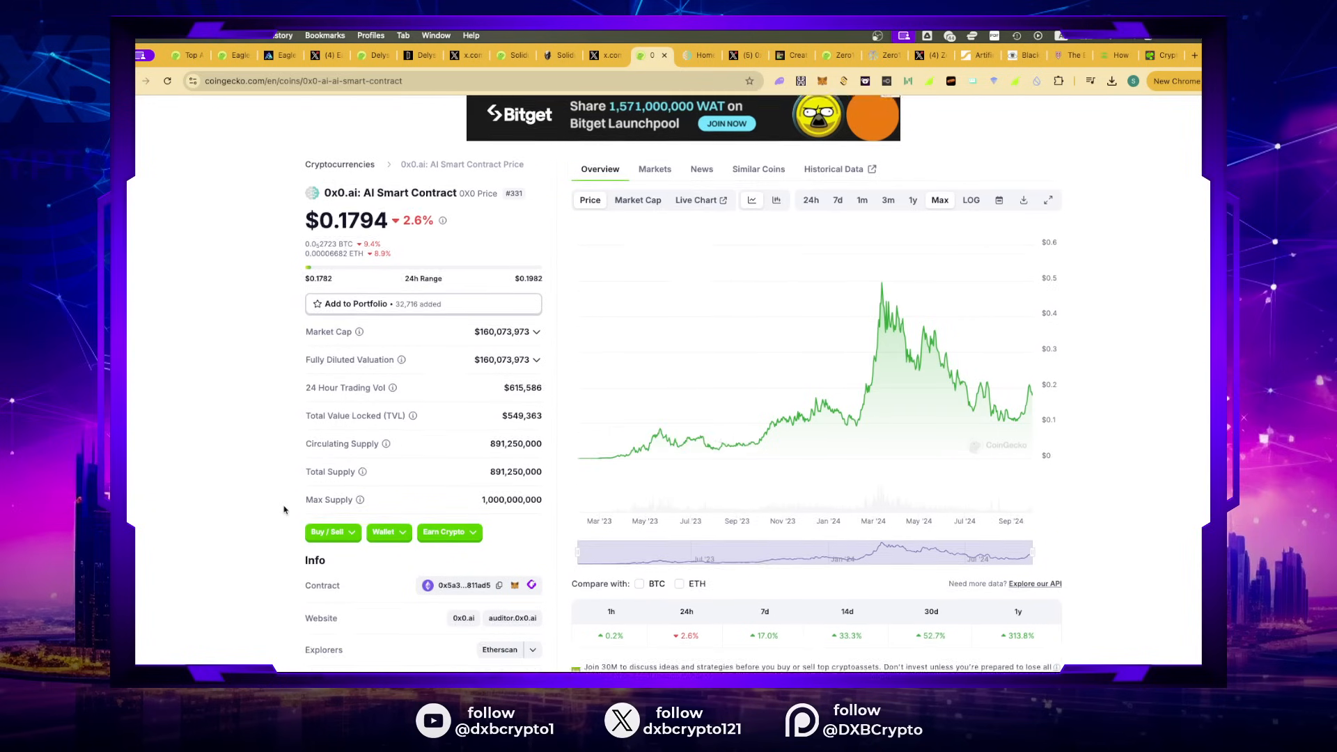
{"action": "scroll", "scroll_direction": "down", "scroll_amount": 3}
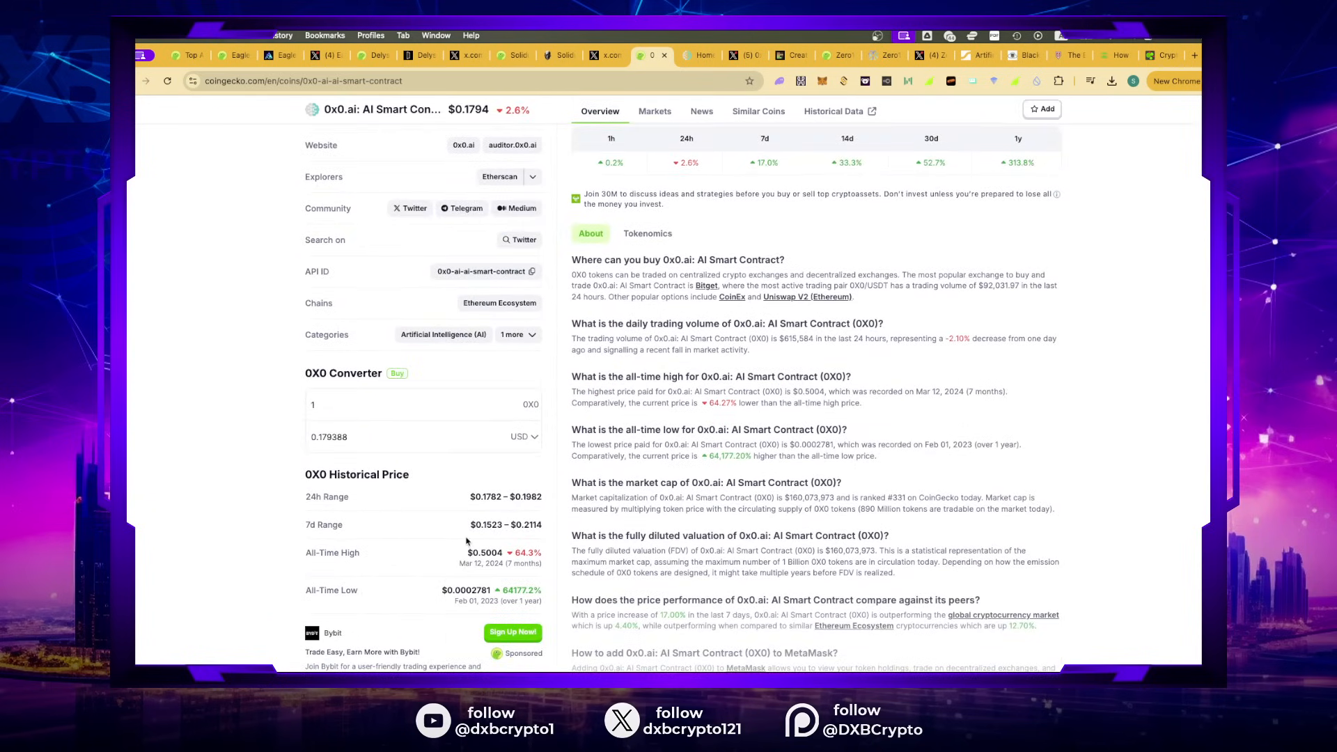
{"action": "mouse_move", "coordinate": [446, 512]}
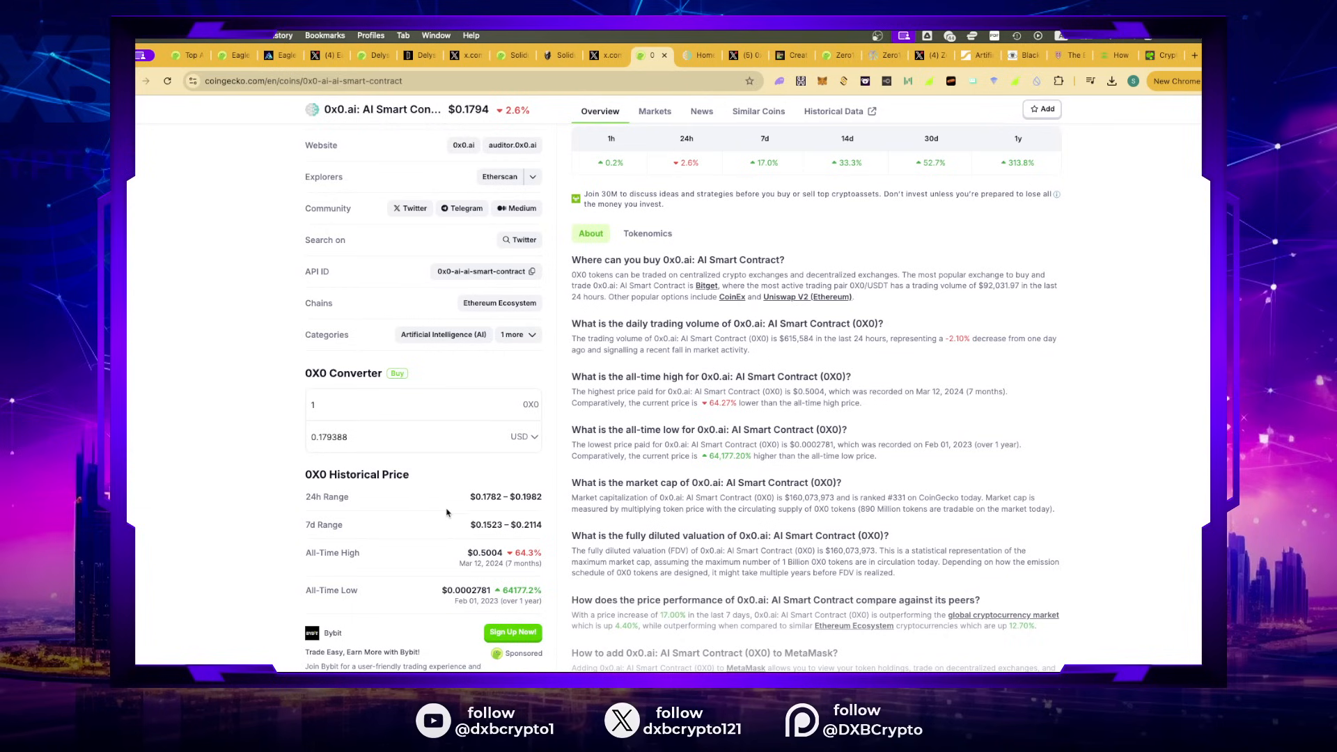
{"action": "scroll", "scroll_direction": "down", "scroll_amount": 3}
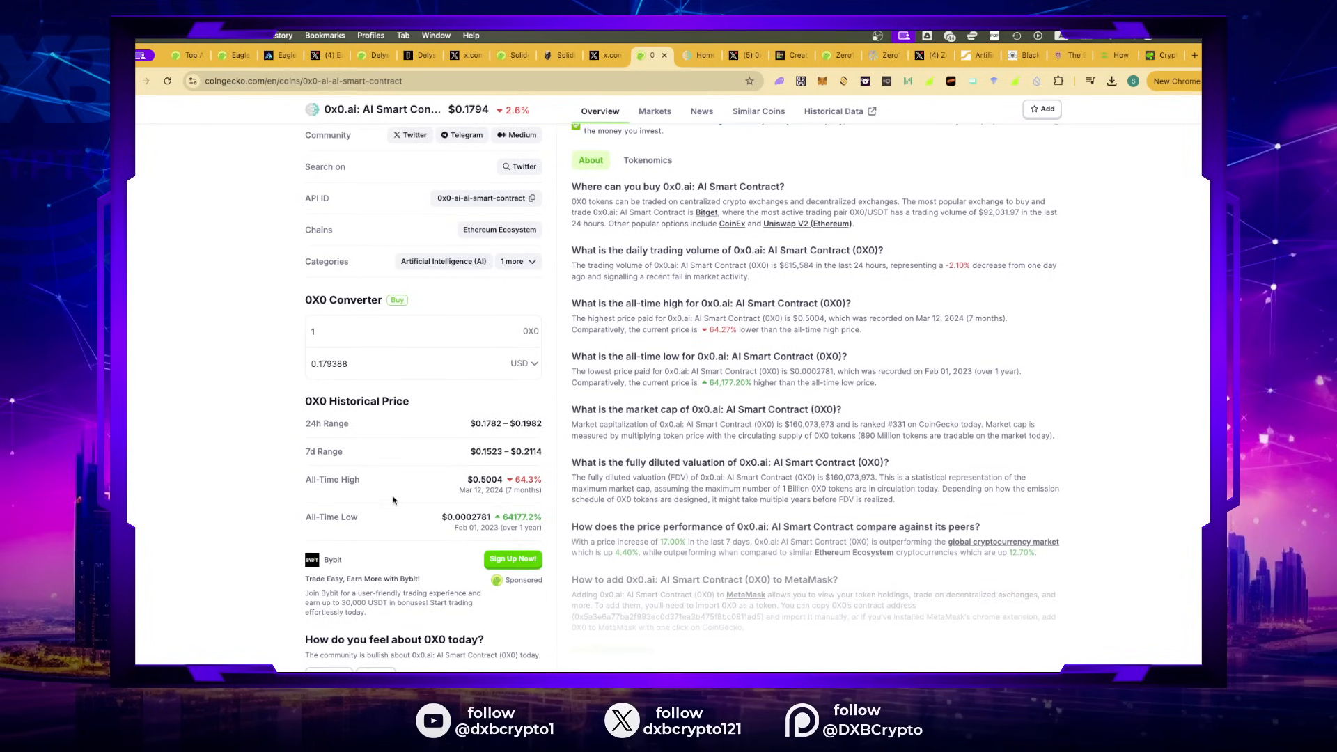
{"action": "mouse_move", "coordinate": [447, 555]}
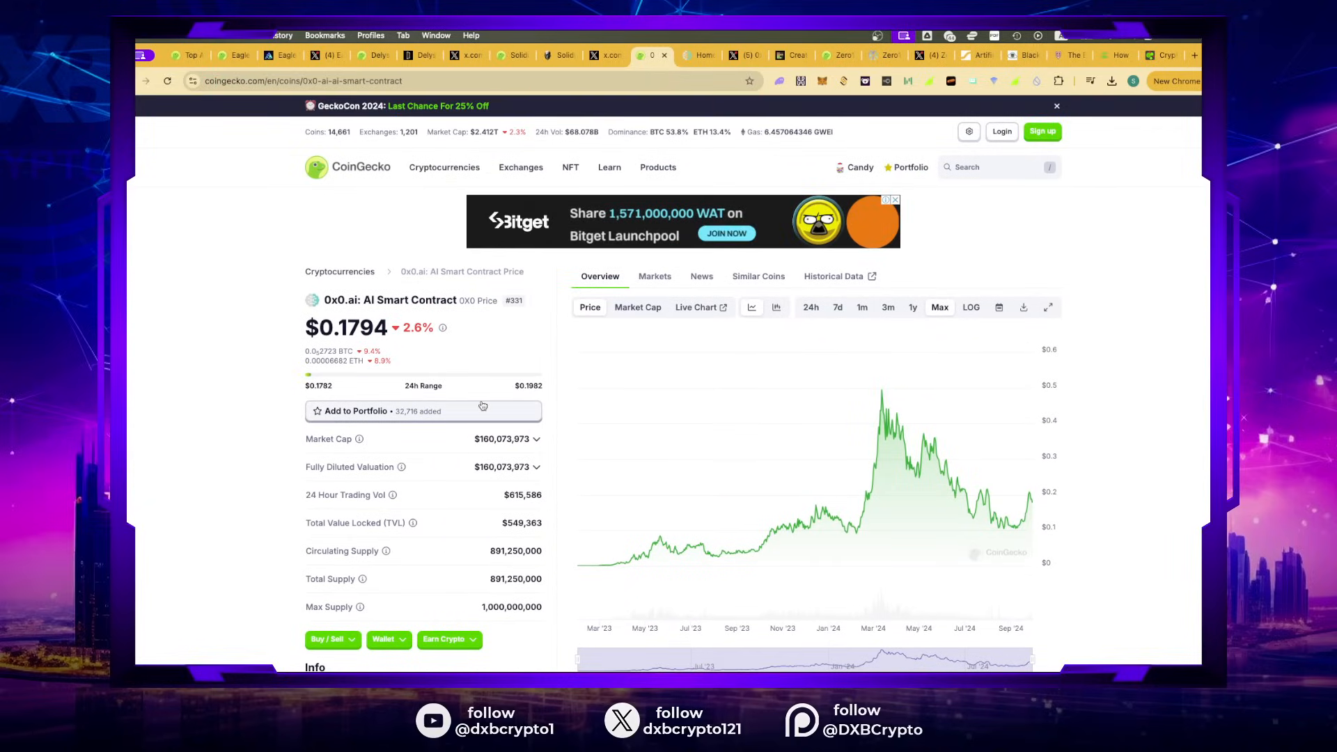
{"action": "scroll", "scroll_direction": "down", "scroll_amount": 3}
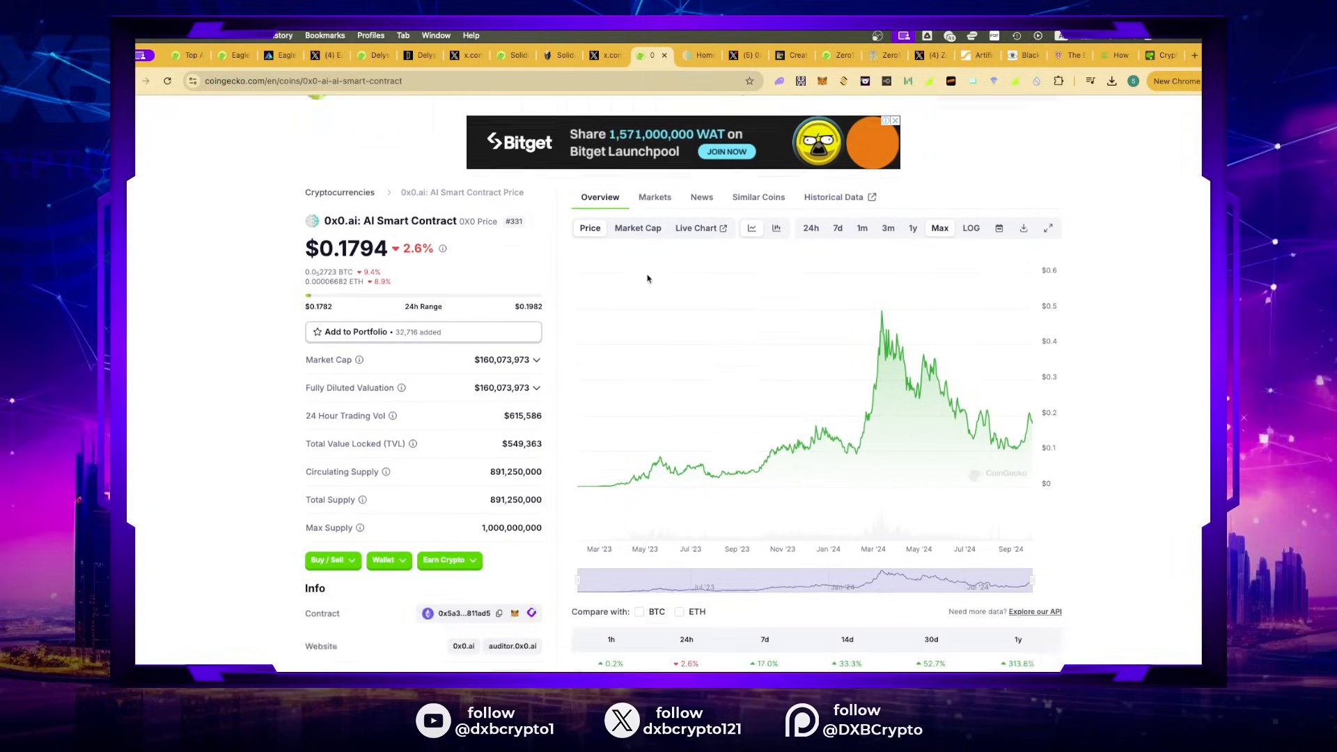
Step: Show the exchanges trading 0x0, then go to the 0x0.ai project website
{"action": "left_click", "coordinate": [654, 197]}
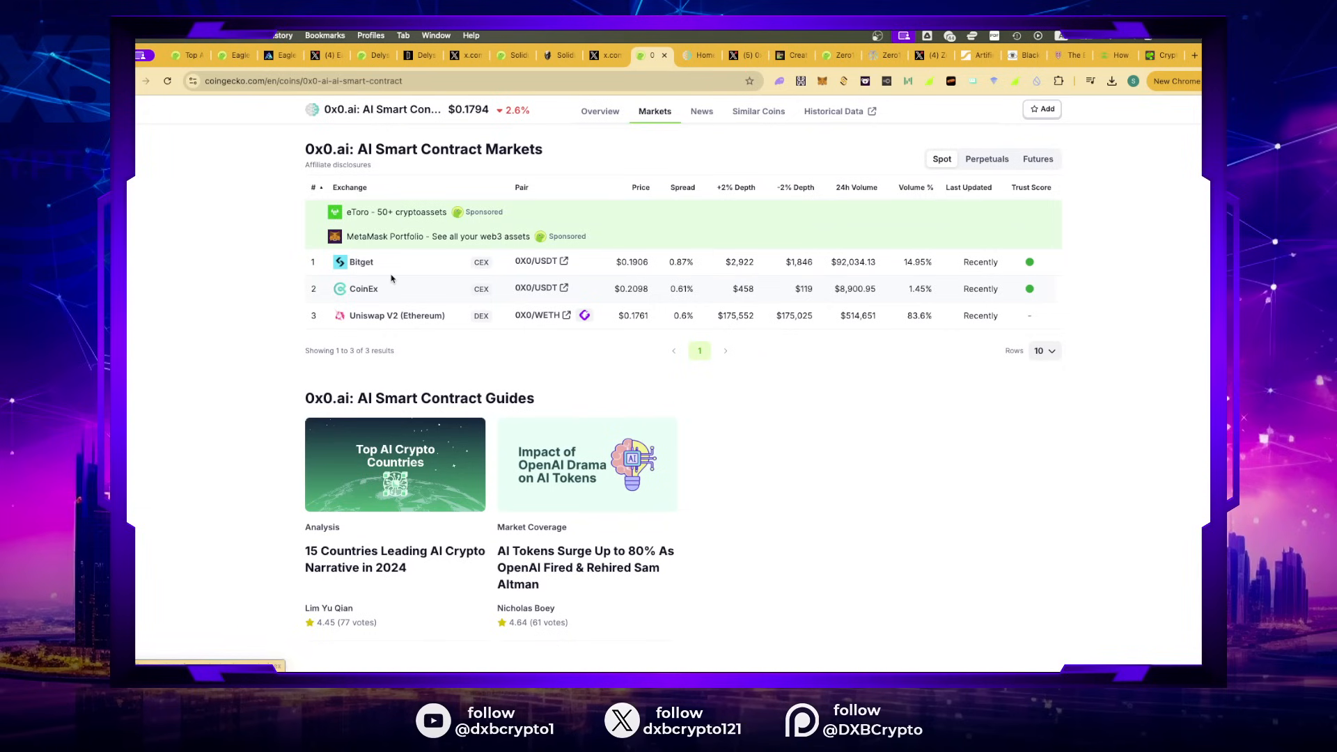
{"action": "mouse_move", "coordinate": [298, 290]}
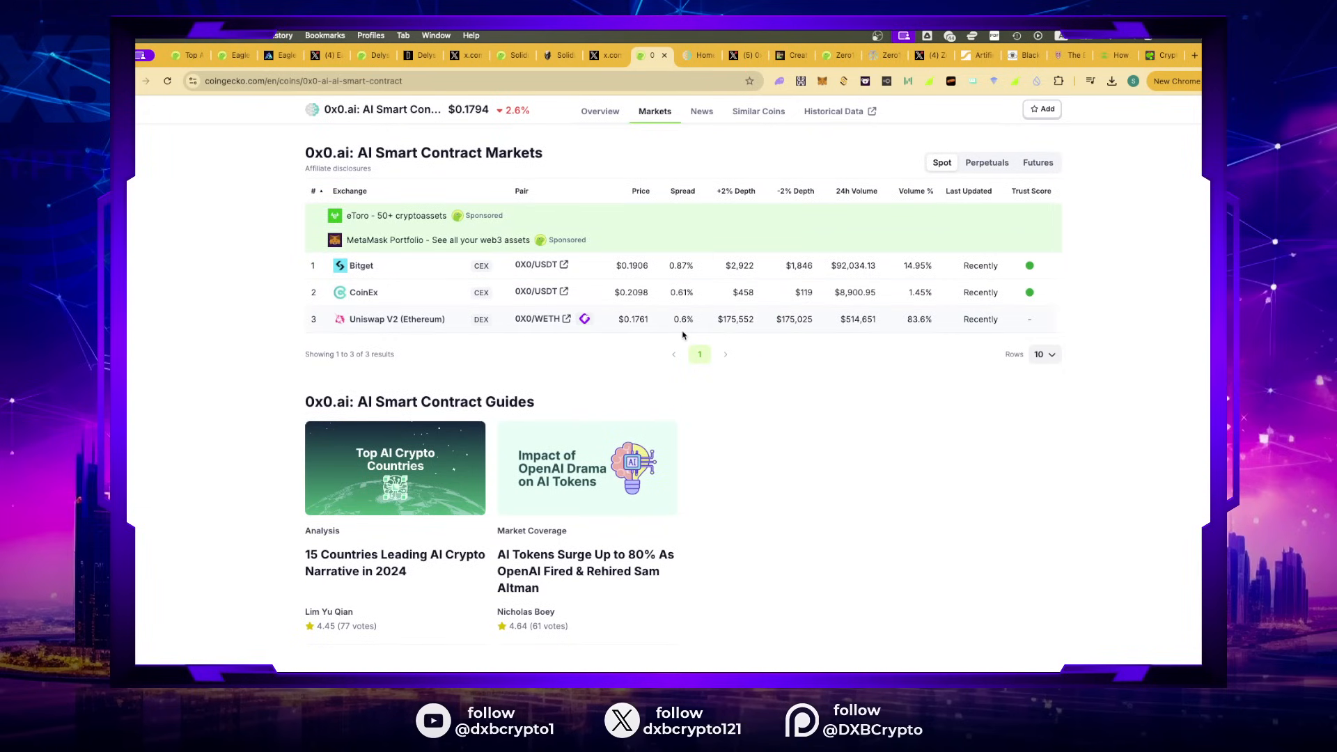
{"action": "left_click", "coordinate": [600, 111]}
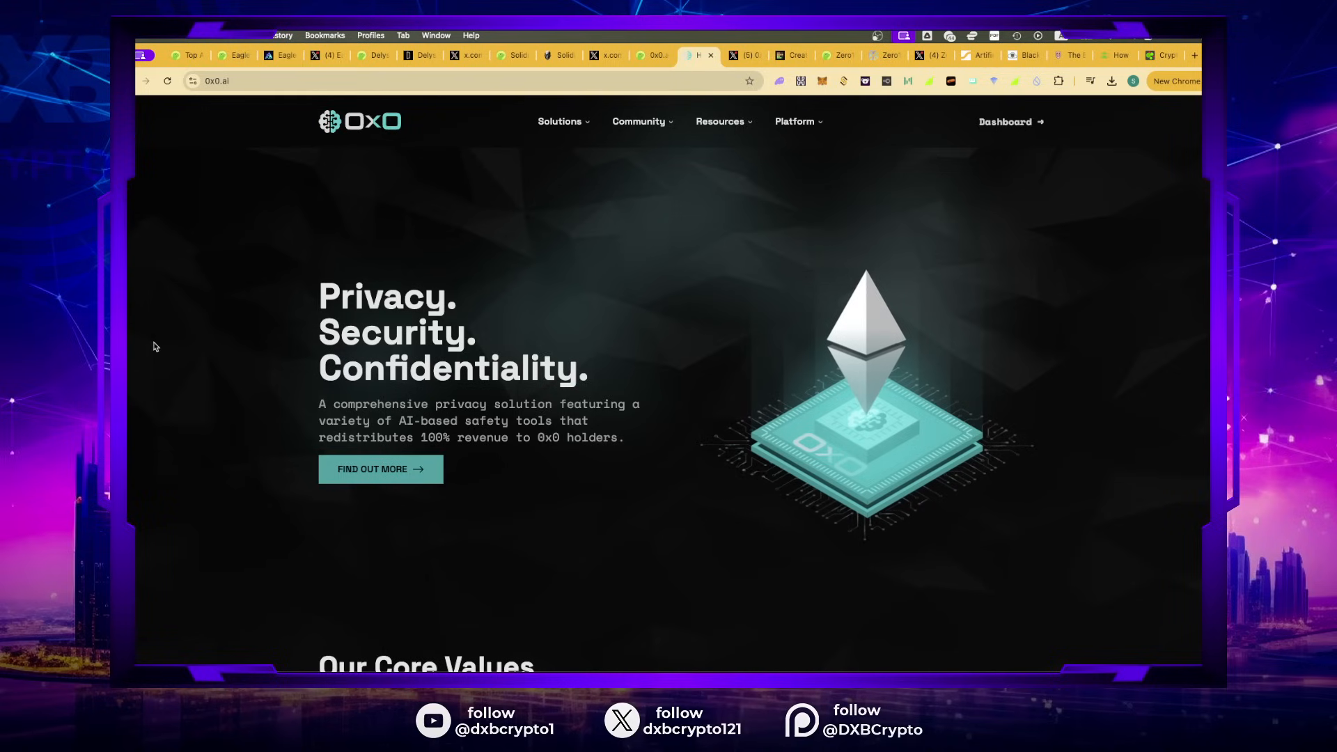
{"action": "mouse_move", "coordinate": [366, 452]}
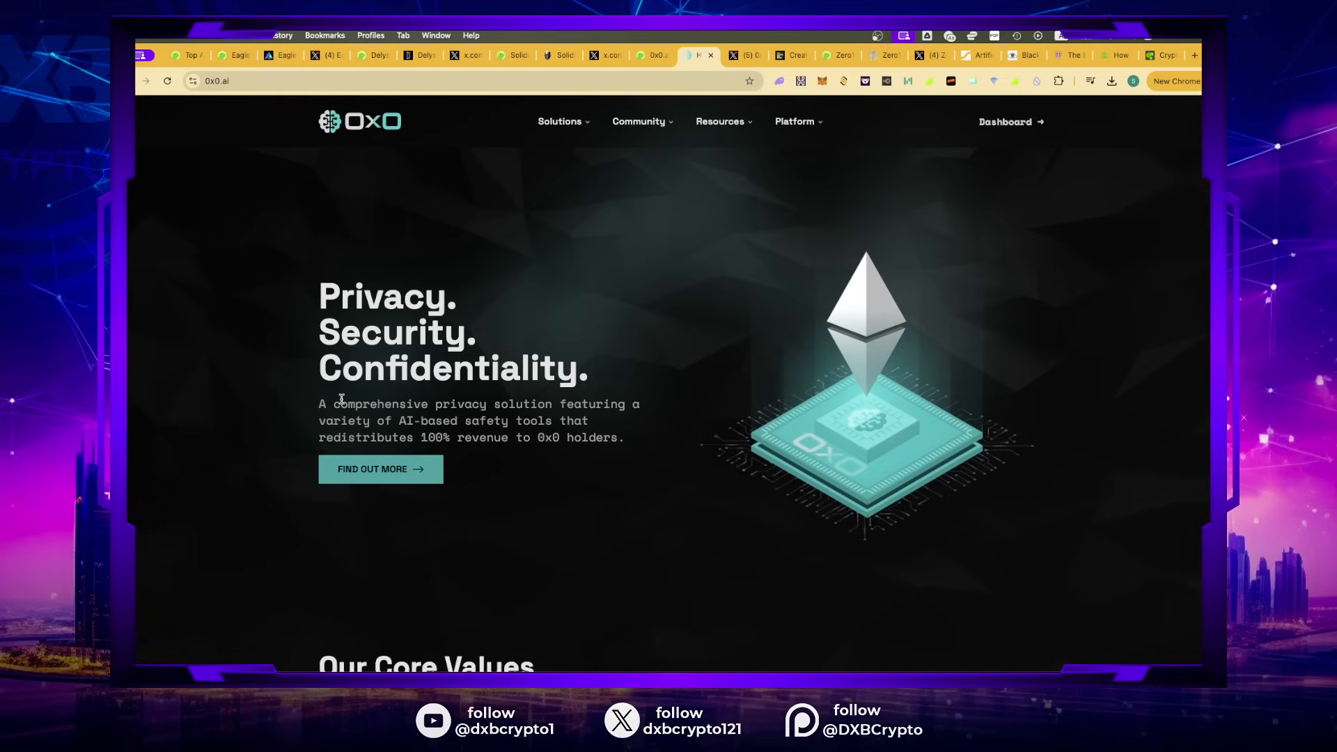
{"action": "mouse_move", "coordinate": [229, 377]}
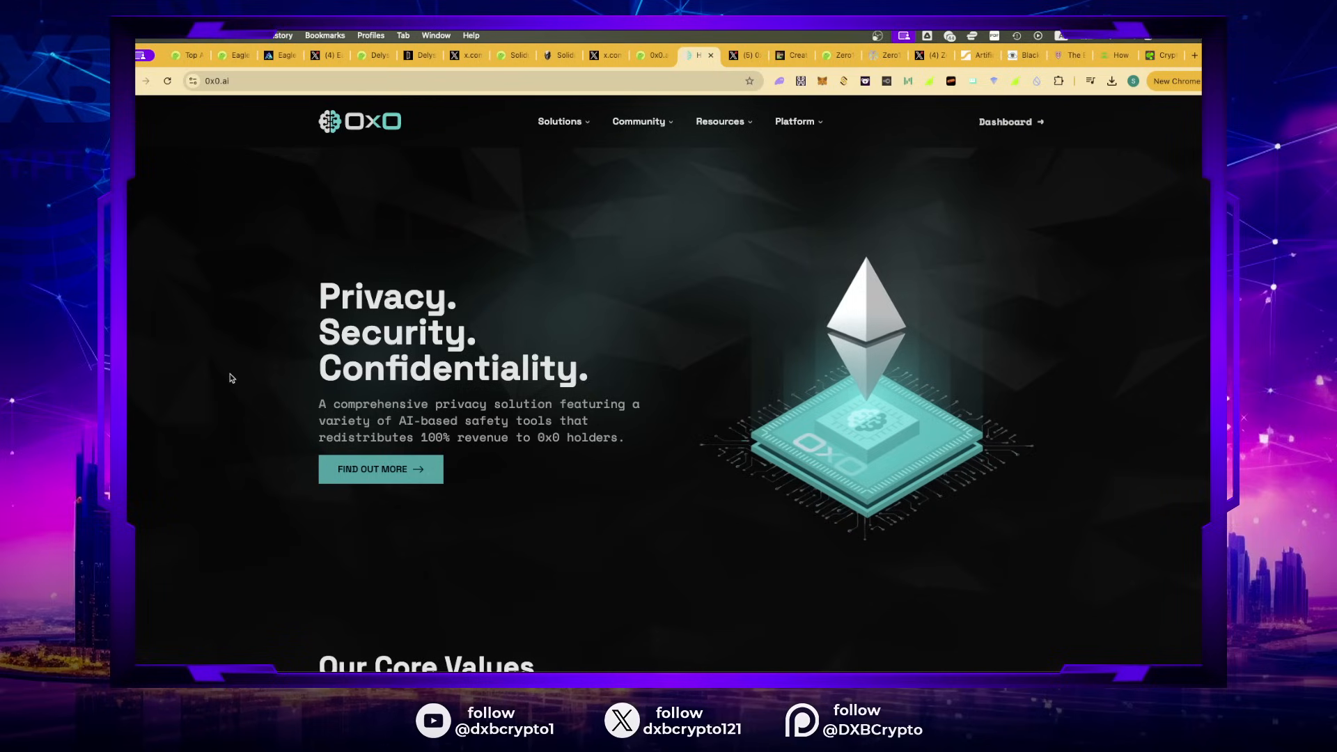
{"action": "mouse_move", "coordinate": [619, 469]}
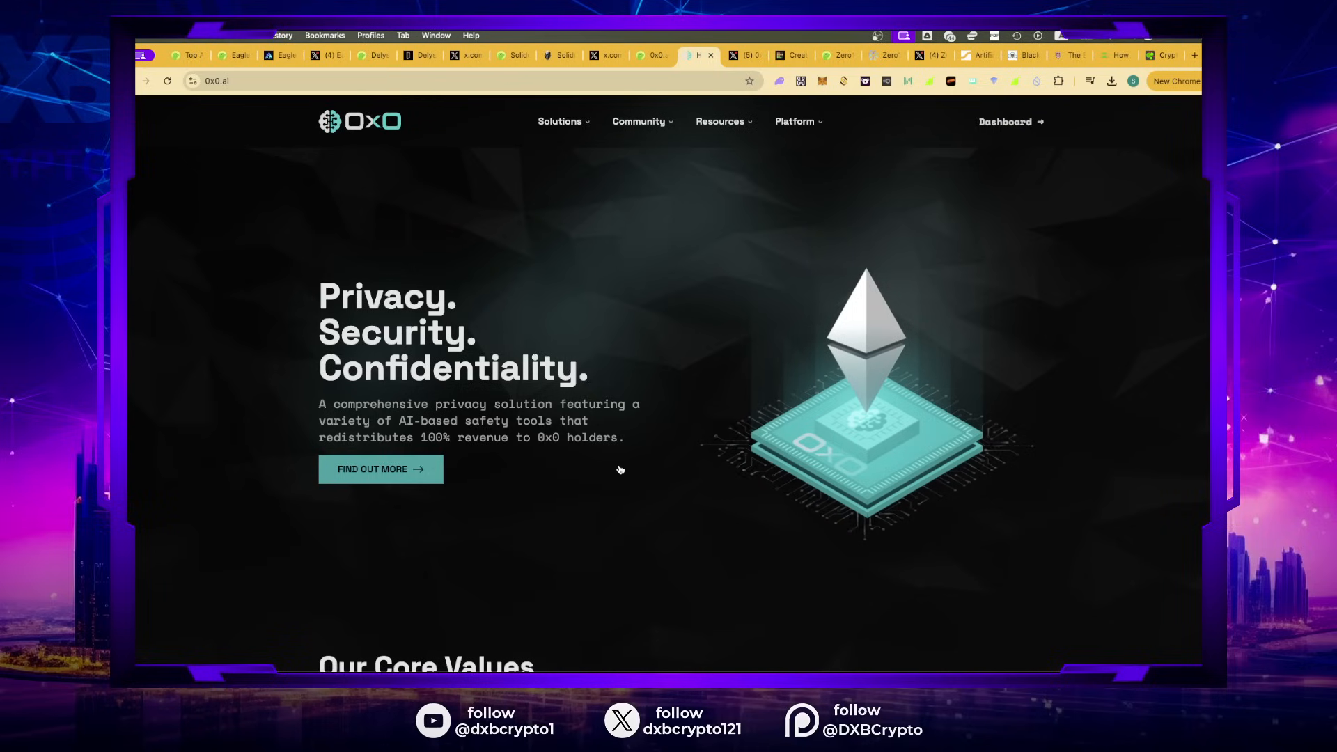
{"action": "mouse_move", "coordinate": [801, 548]}
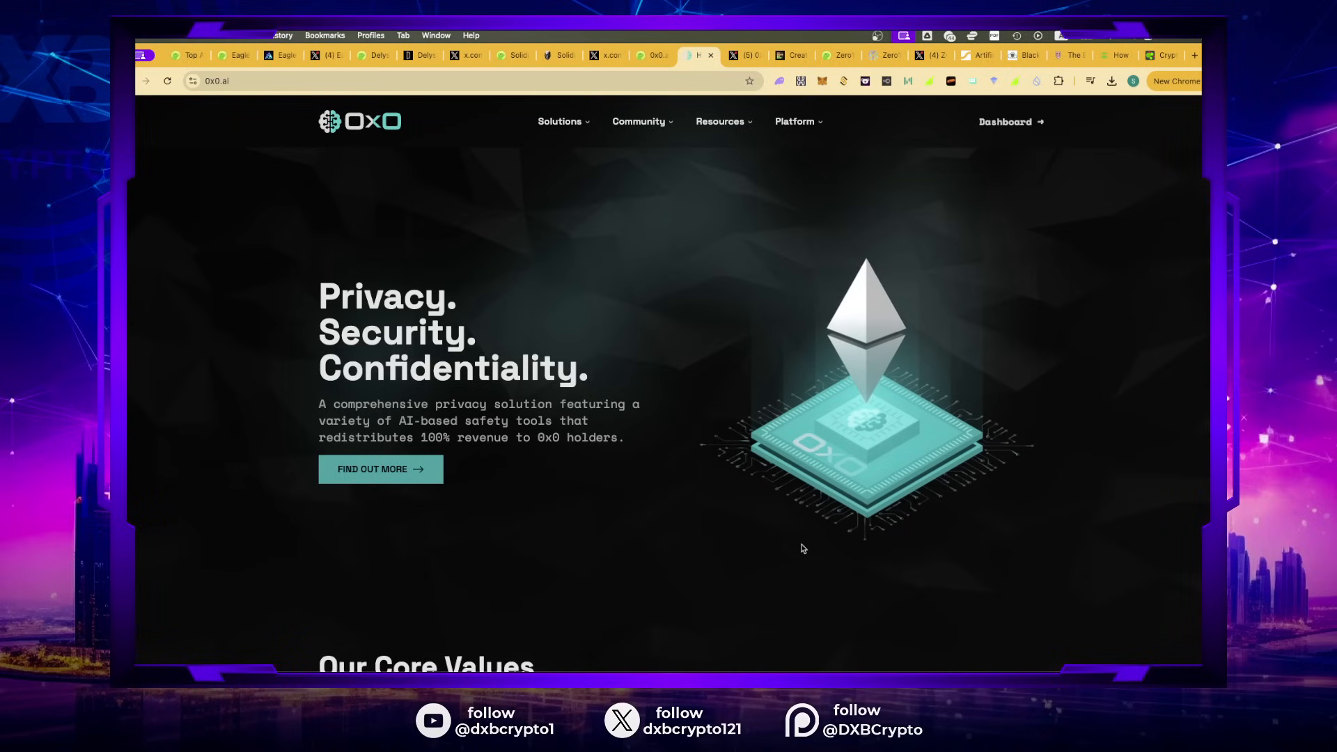
{"action": "scroll", "scroll_direction": "down", "scroll_amount": 3}
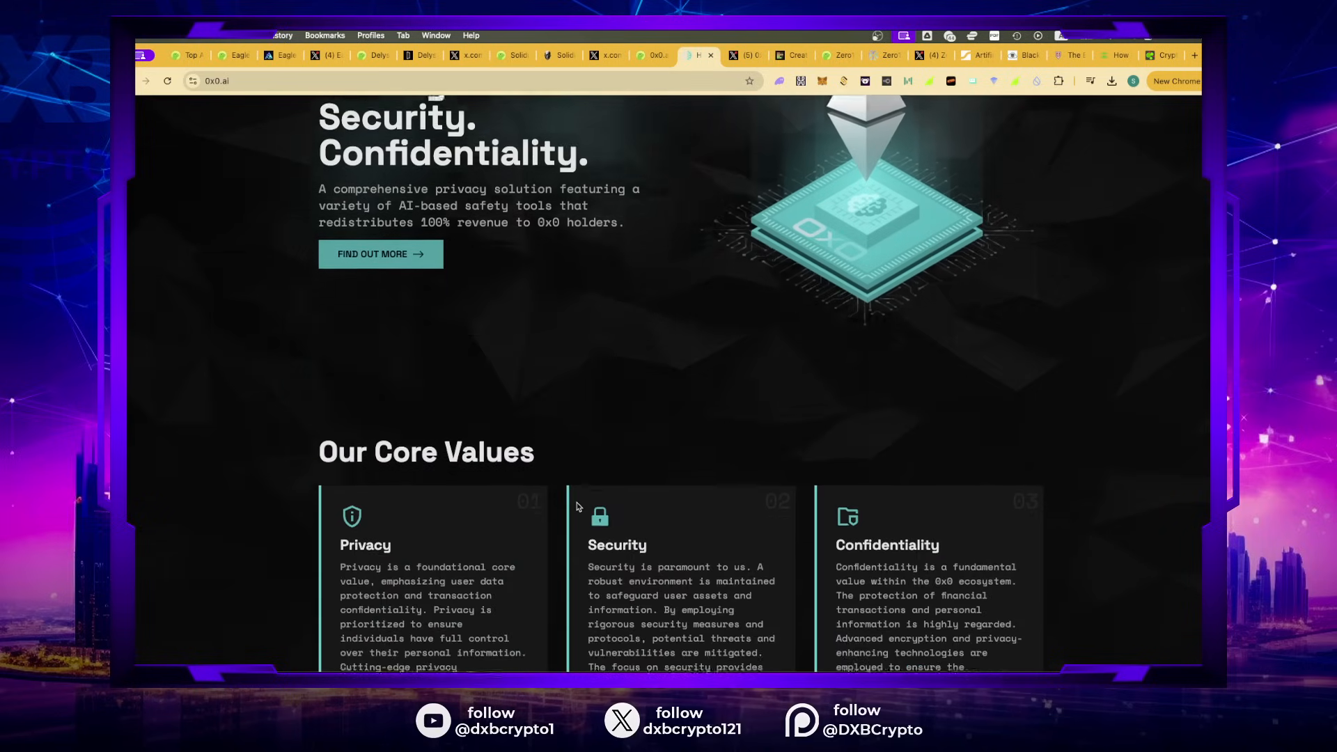
{"action": "scroll", "scroll_direction": "down", "scroll_amount": 3}
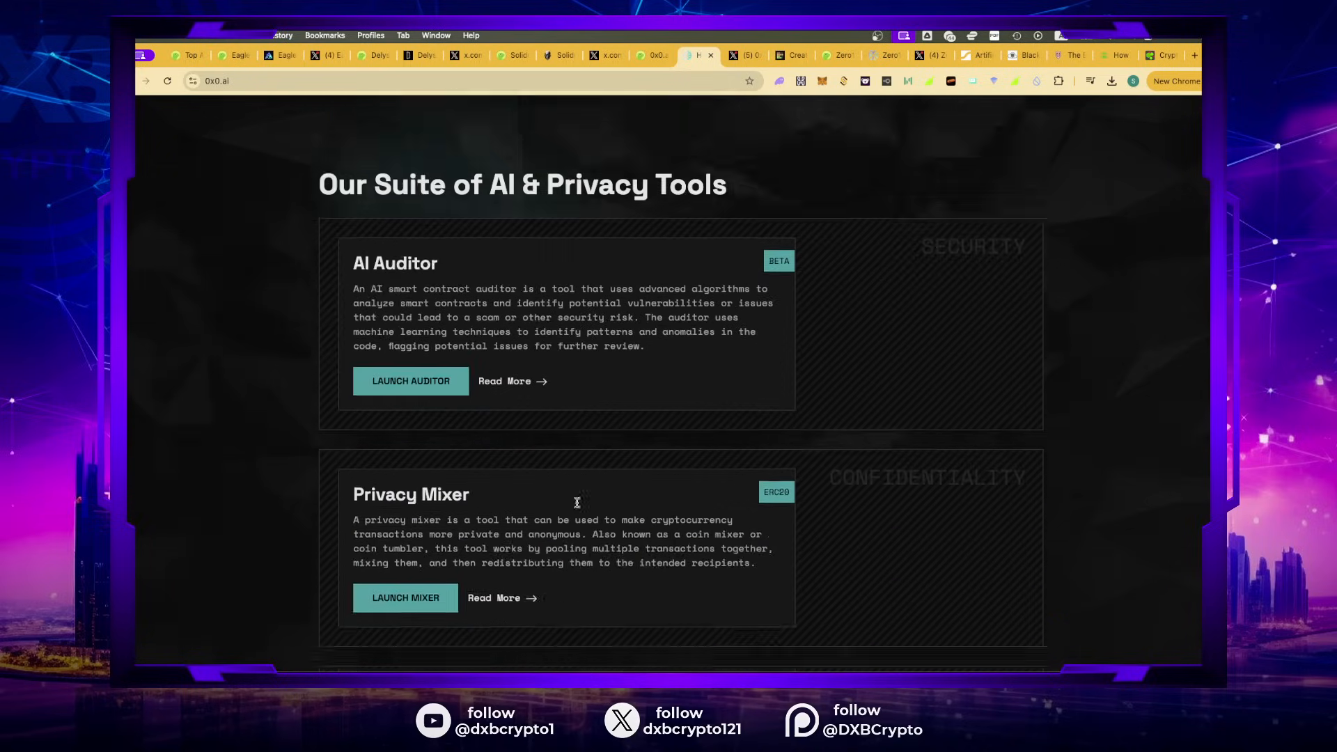
{"action": "scroll", "scroll_direction": "down", "scroll_amount": 3}
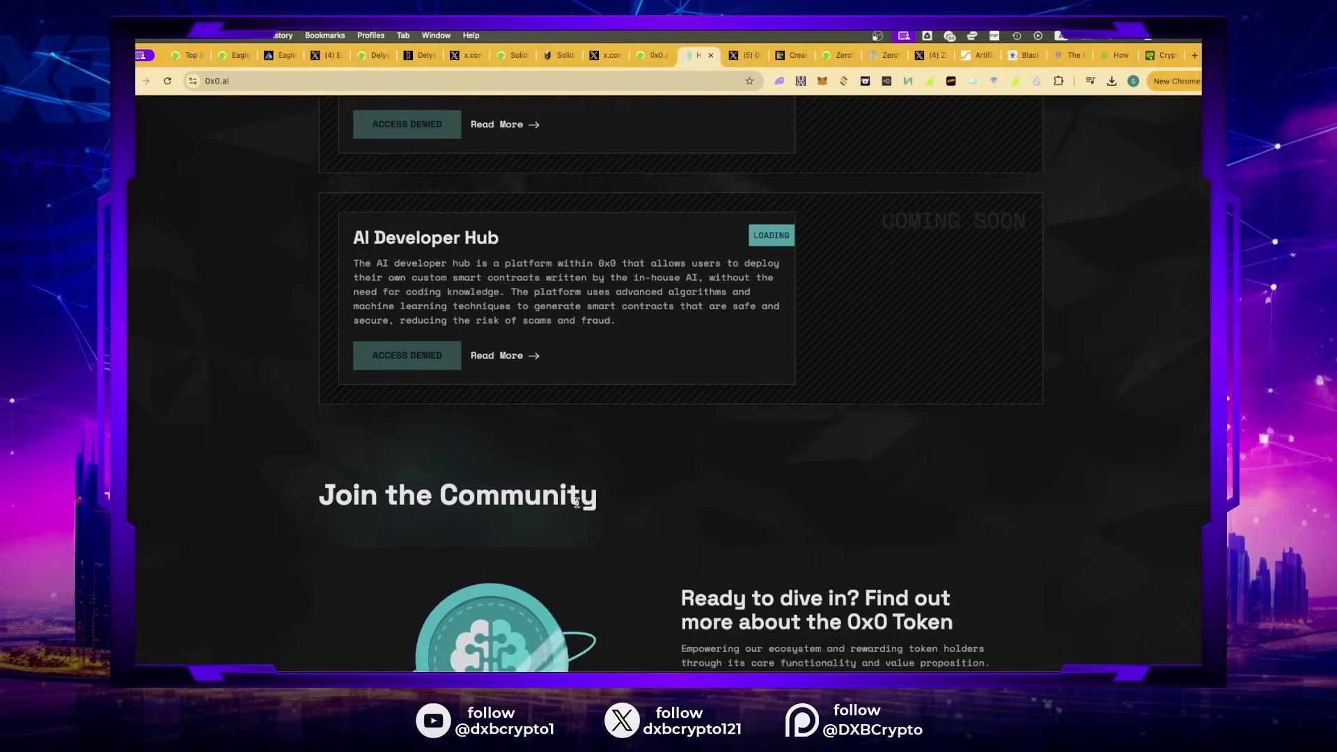
{"action": "scroll", "scroll_direction": "down", "scroll_amount": 3}
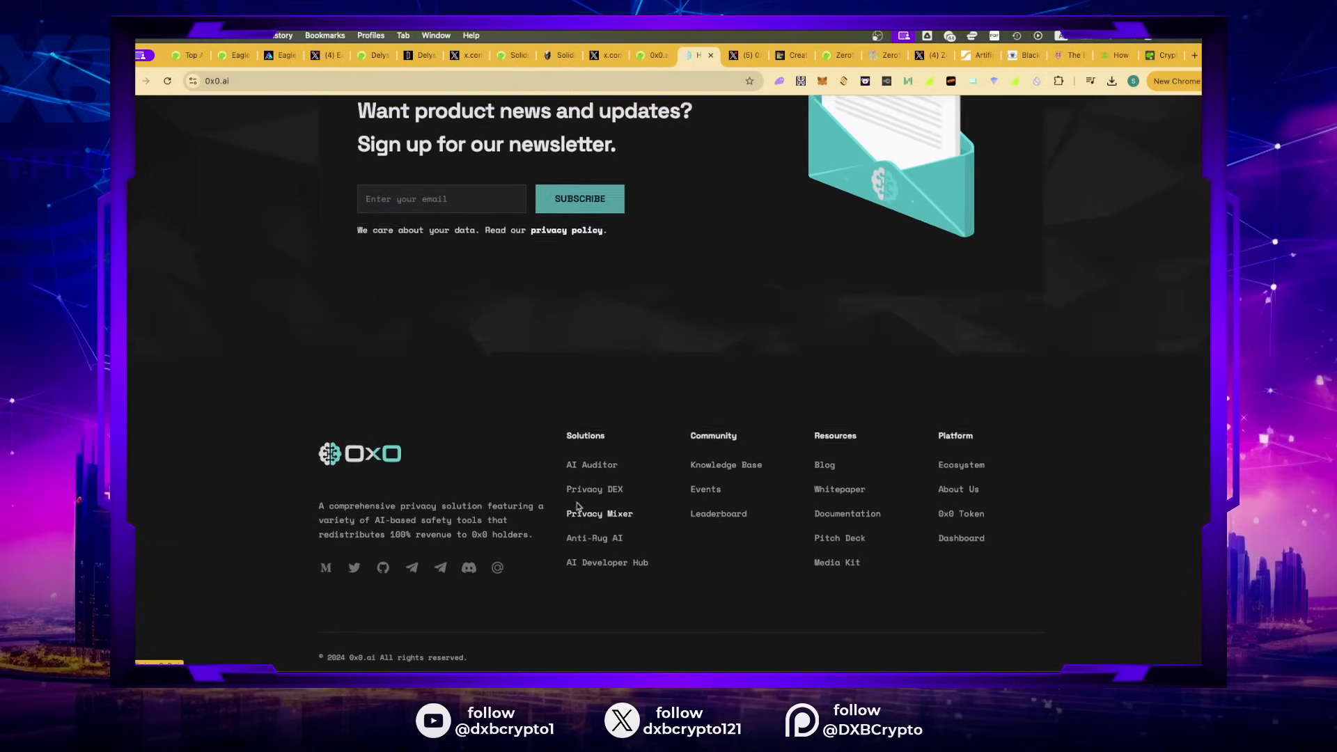
{"action": "scroll", "scroll_direction": "up", "scroll_amount": 3}
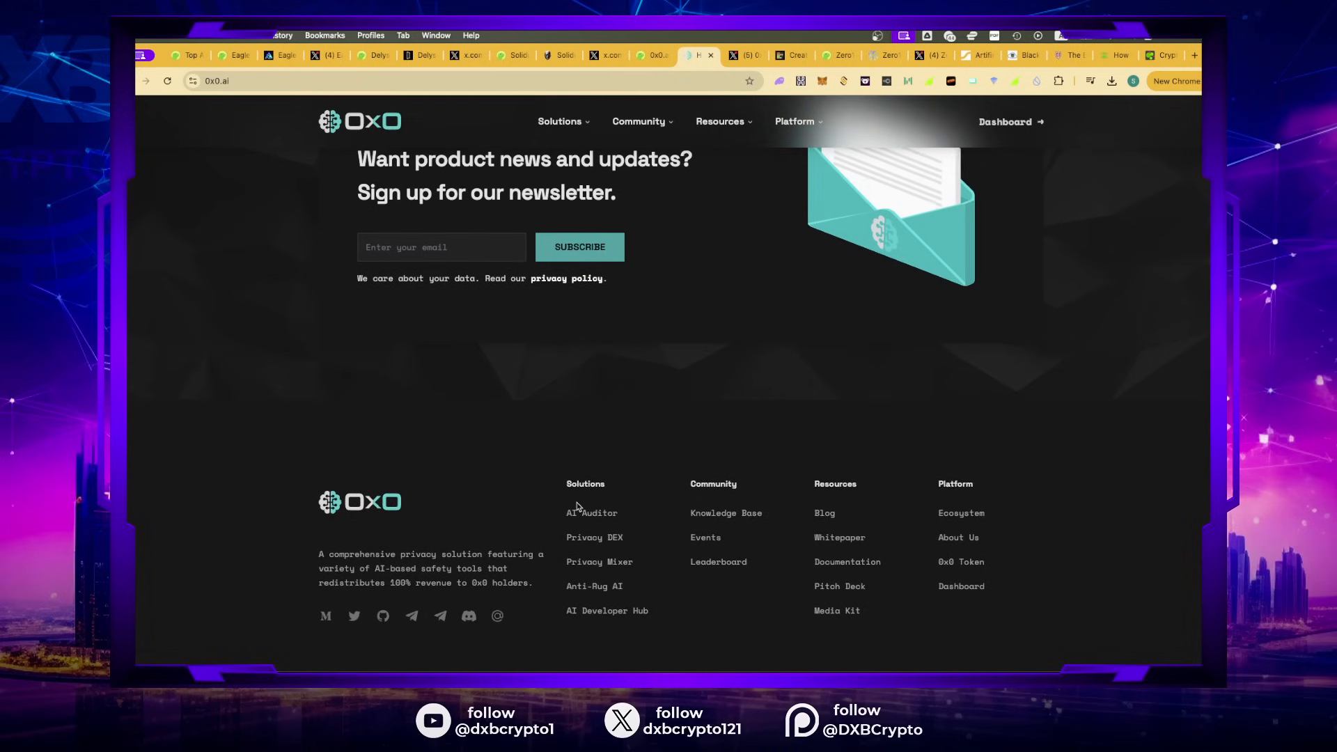
{"action": "scroll", "scroll_direction": "up", "scroll_amount": 3}
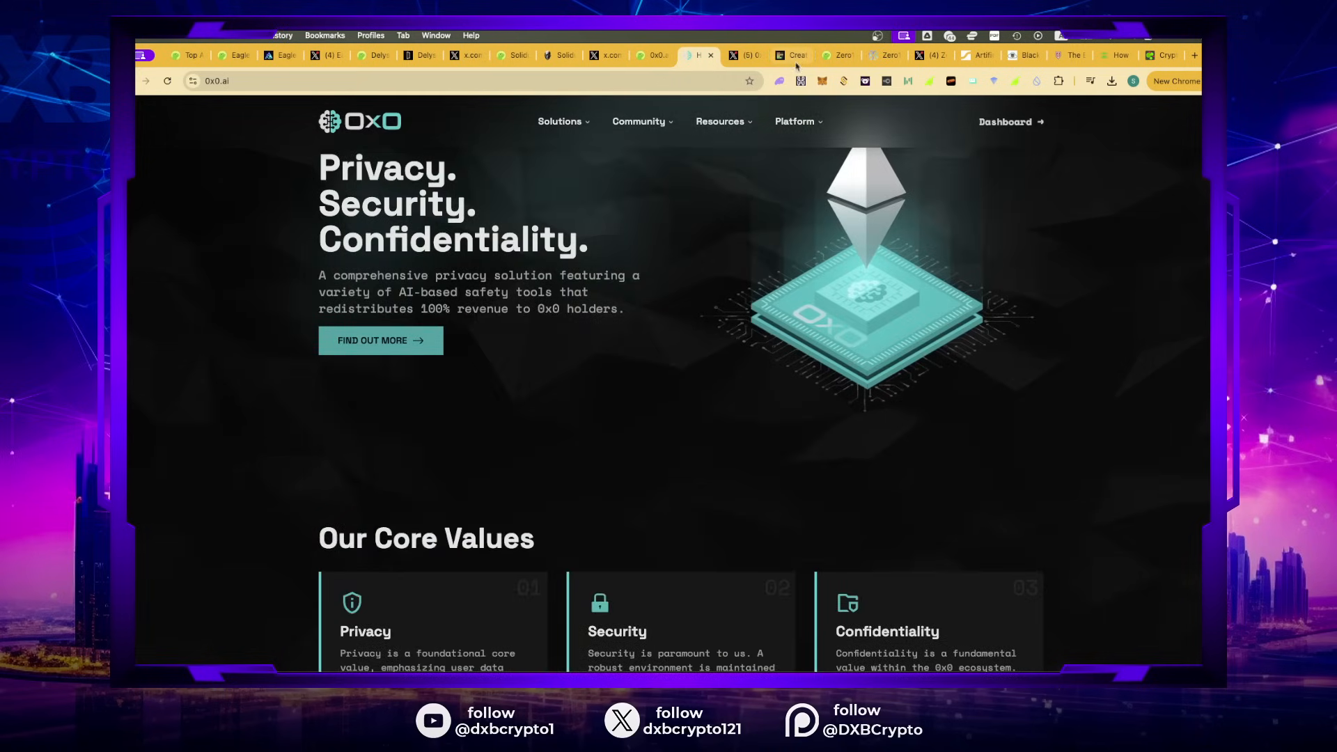
Step: Return to the TierMaker tier list with the 0x0 logo in the 20X row
{"action": "left_click", "coordinate": [789, 55]}
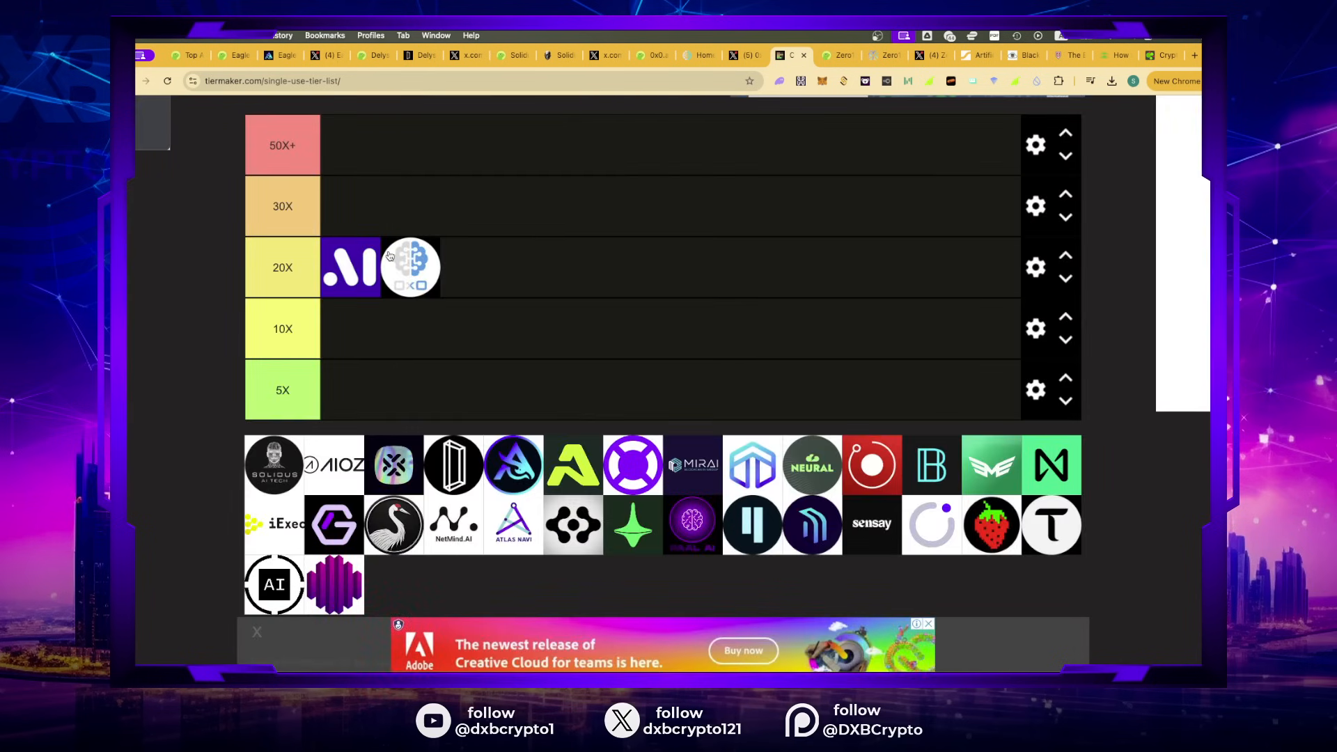
{"action": "mouse_move", "coordinate": [347, 323]}
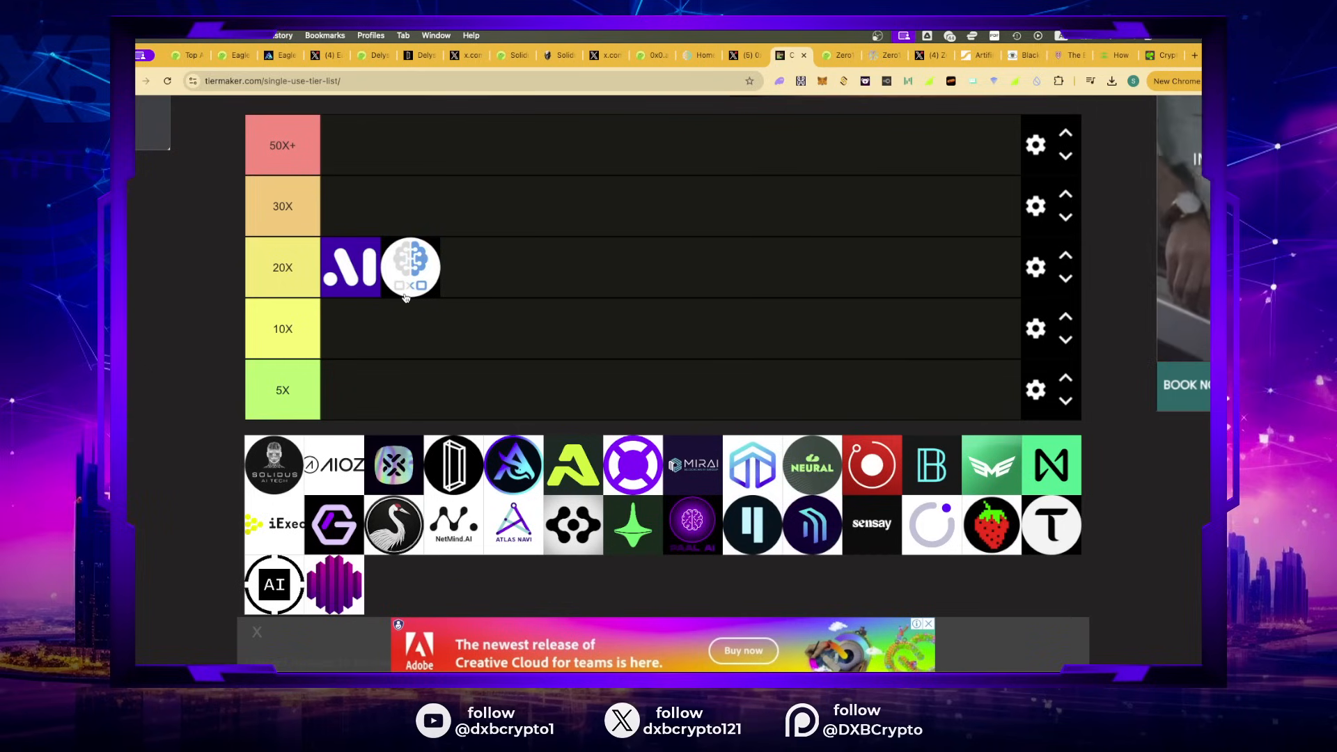
{"action": "mouse_move", "coordinate": [453, 323]}
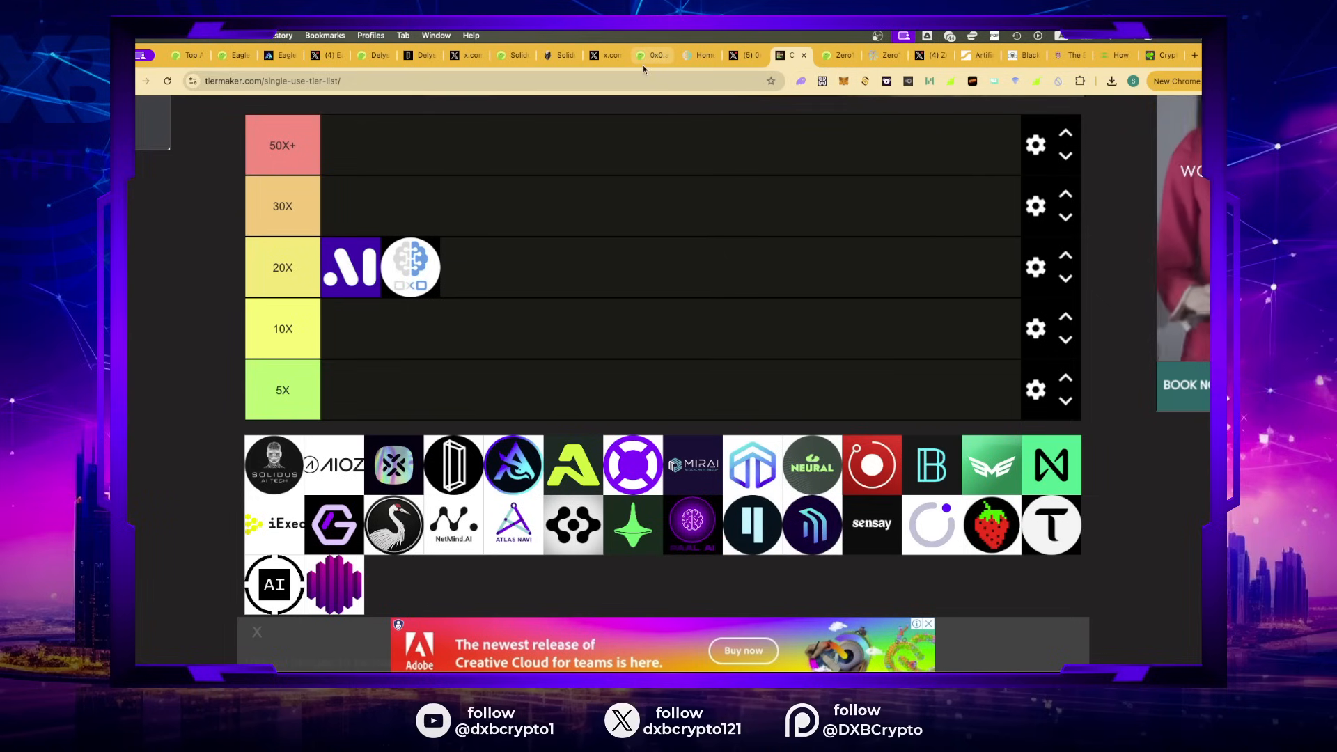
{"action": "left_click", "coordinate": [650, 55]}
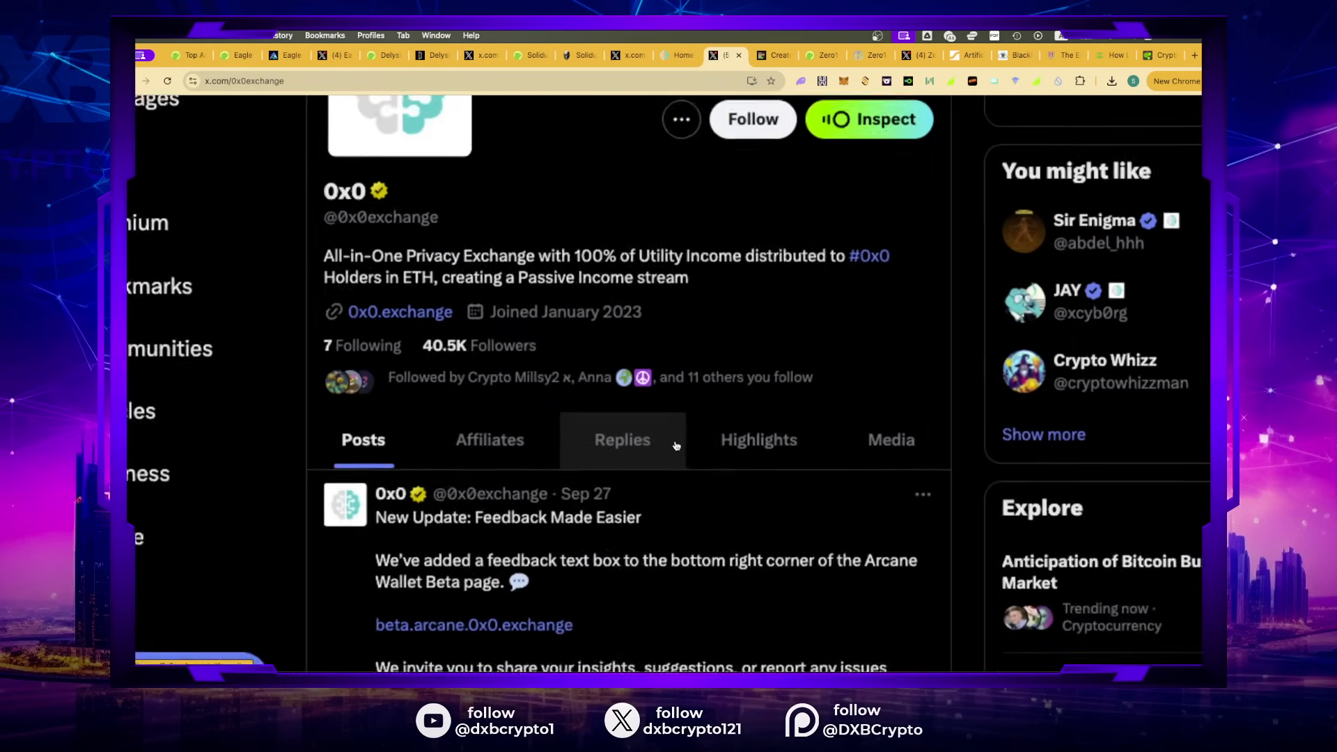
{"action": "scroll", "scroll_direction": "down", "scroll_amount": 3}
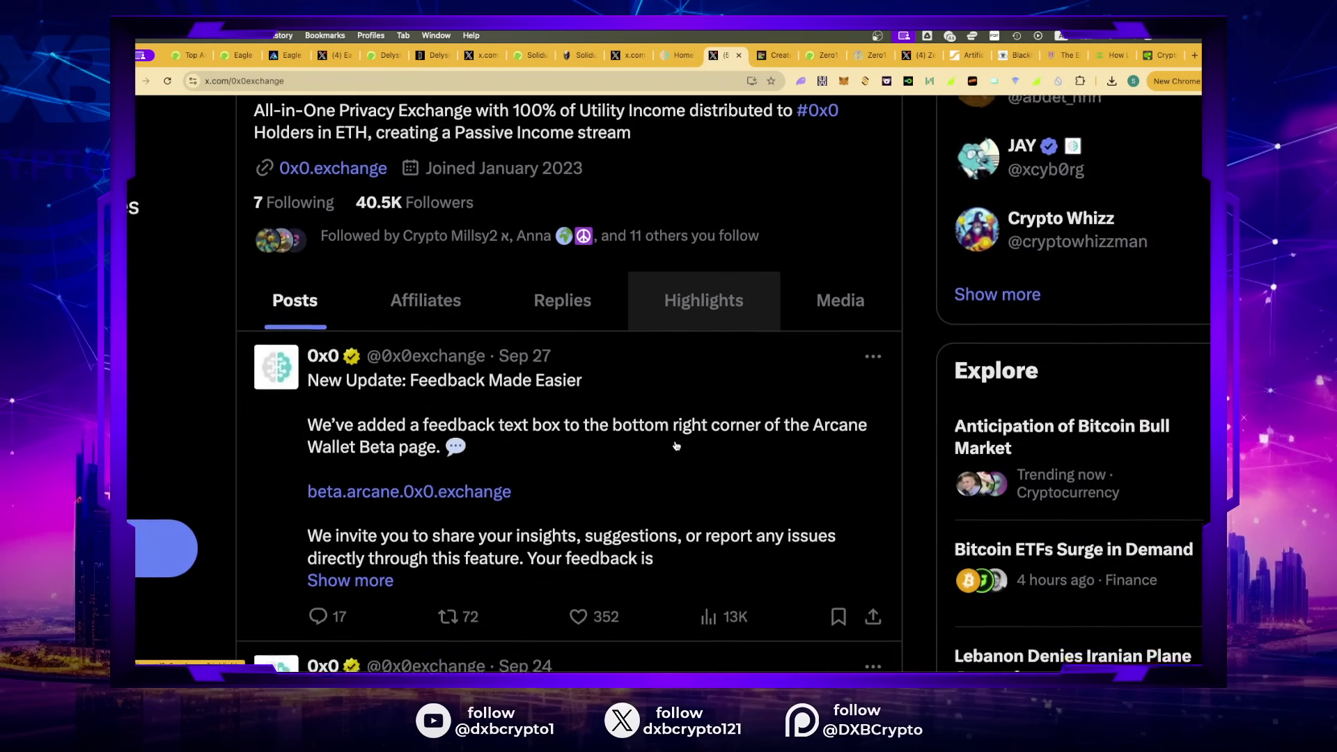
{"action": "scroll", "scroll_direction": "down", "scroll_amount": 3}
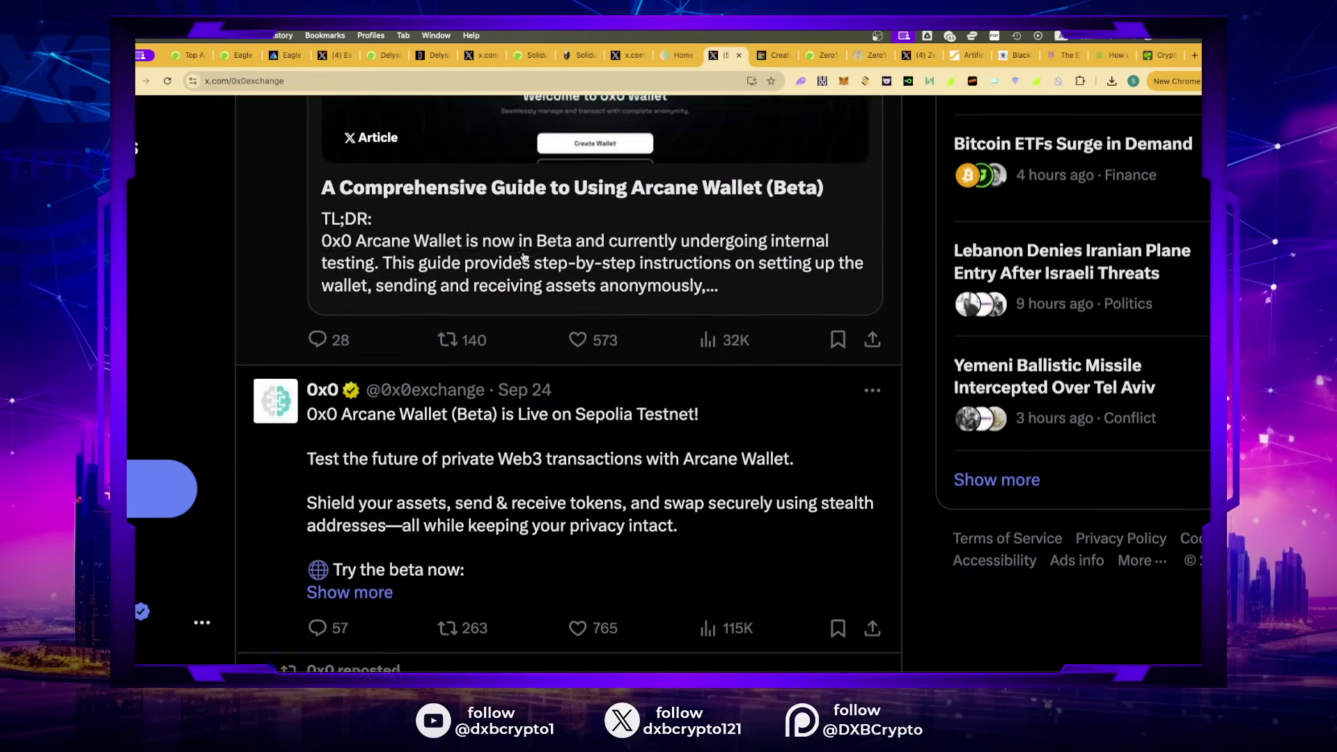
{"action": "scroll", "scroll_direction": "down", "scroll_amount": 3}
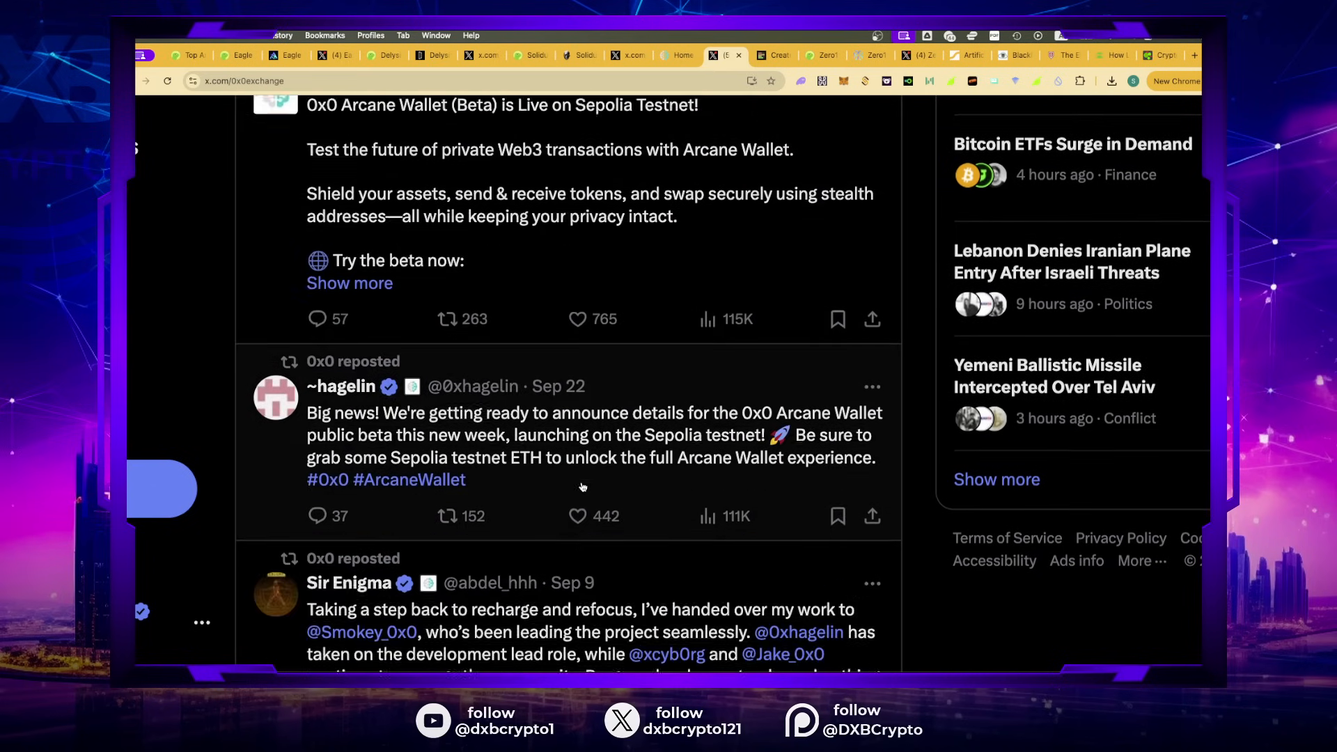
{"action": "scroll", "scroll_direction": "down", "scroll_amount": 3}
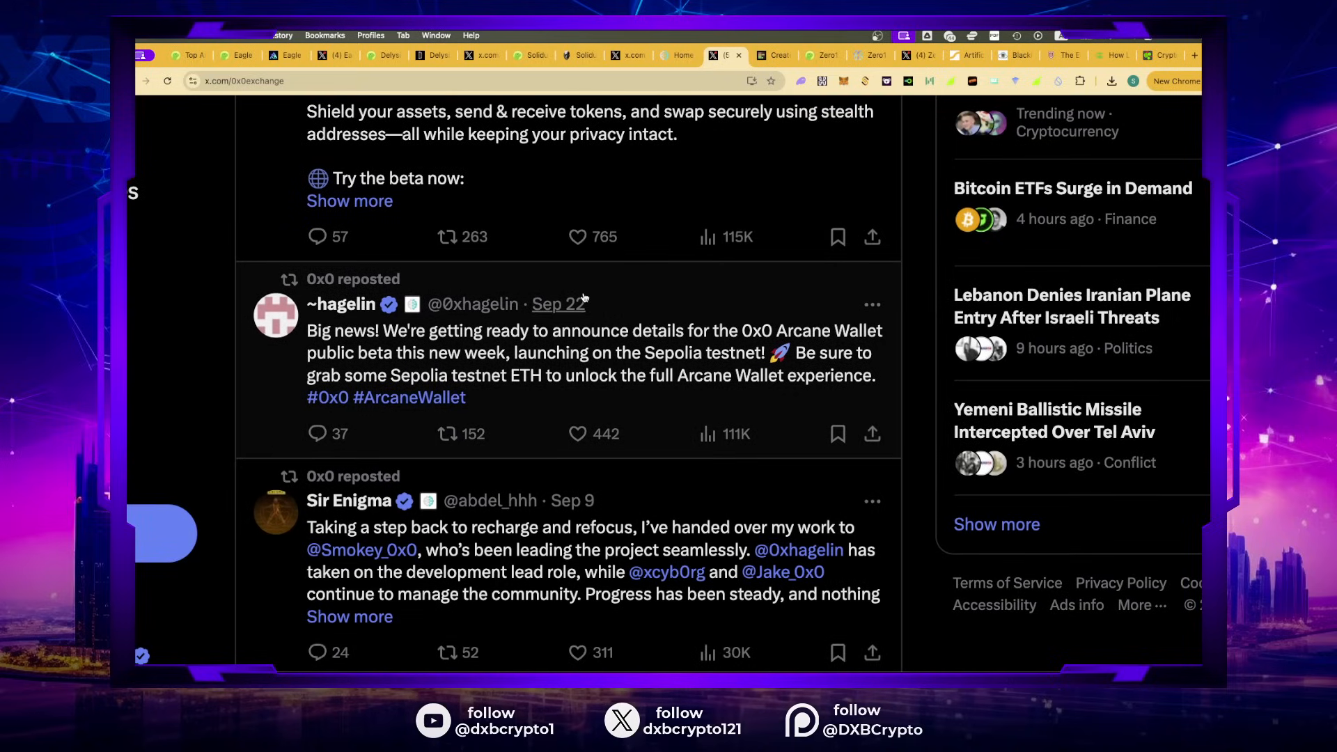
{"action": "scroll", "scroll_direction": "up", "scroll_amount": 3}
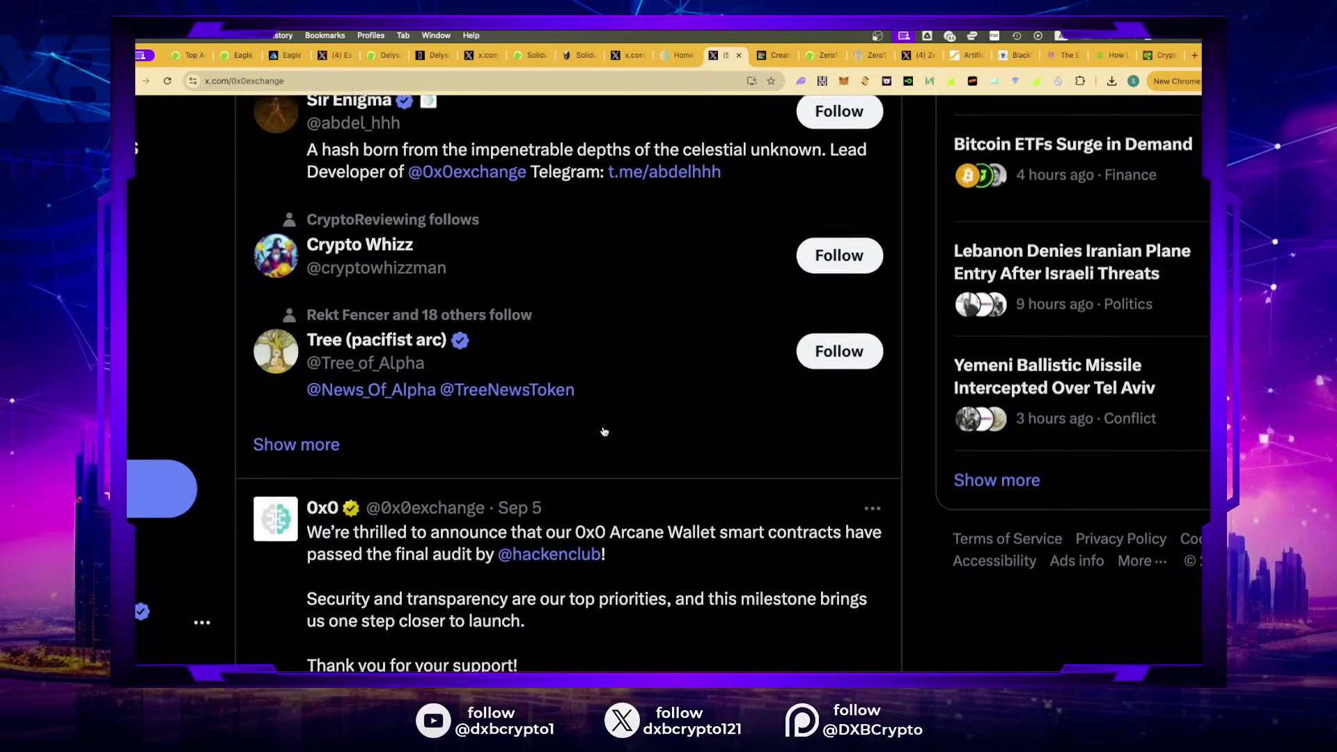
{"action": "scroll", "scroll_direction": "down", "scroll_amount": 3}
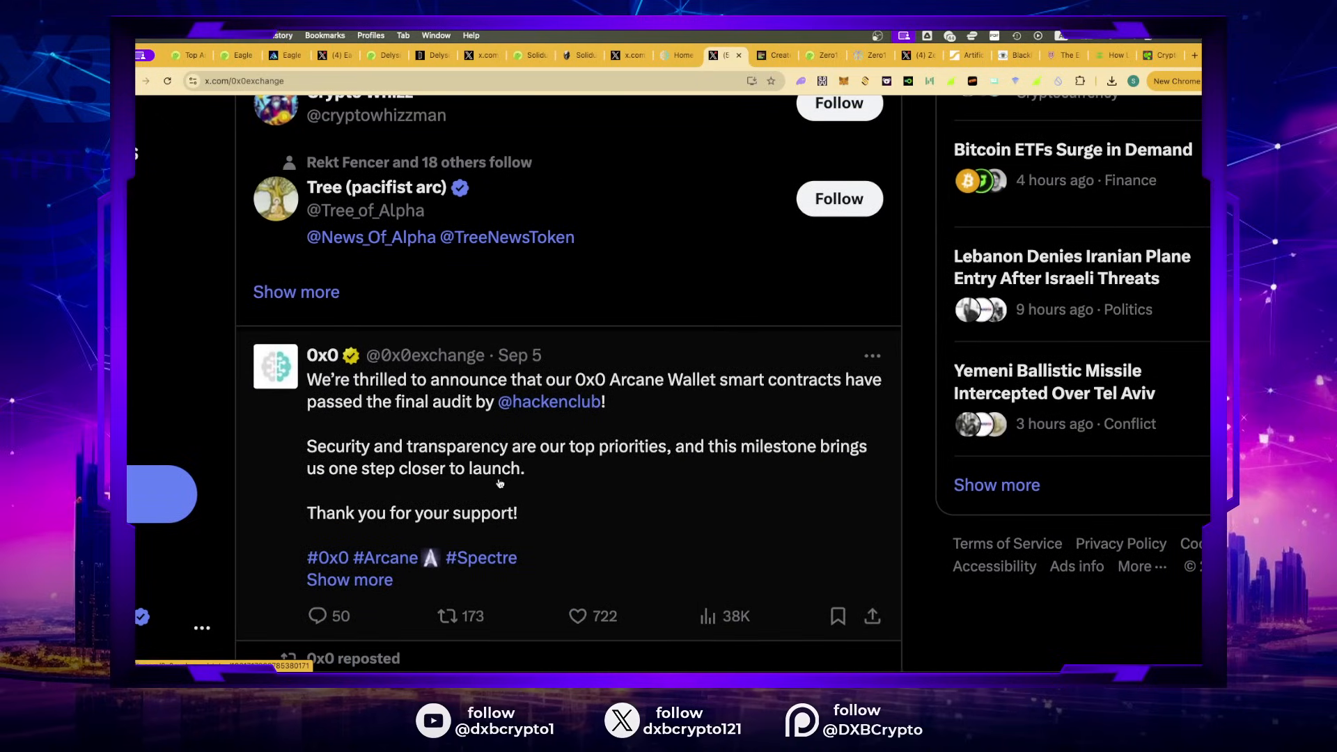
{"action": "scroll", "scroll_direction": "down", "scroll_amount": 3}
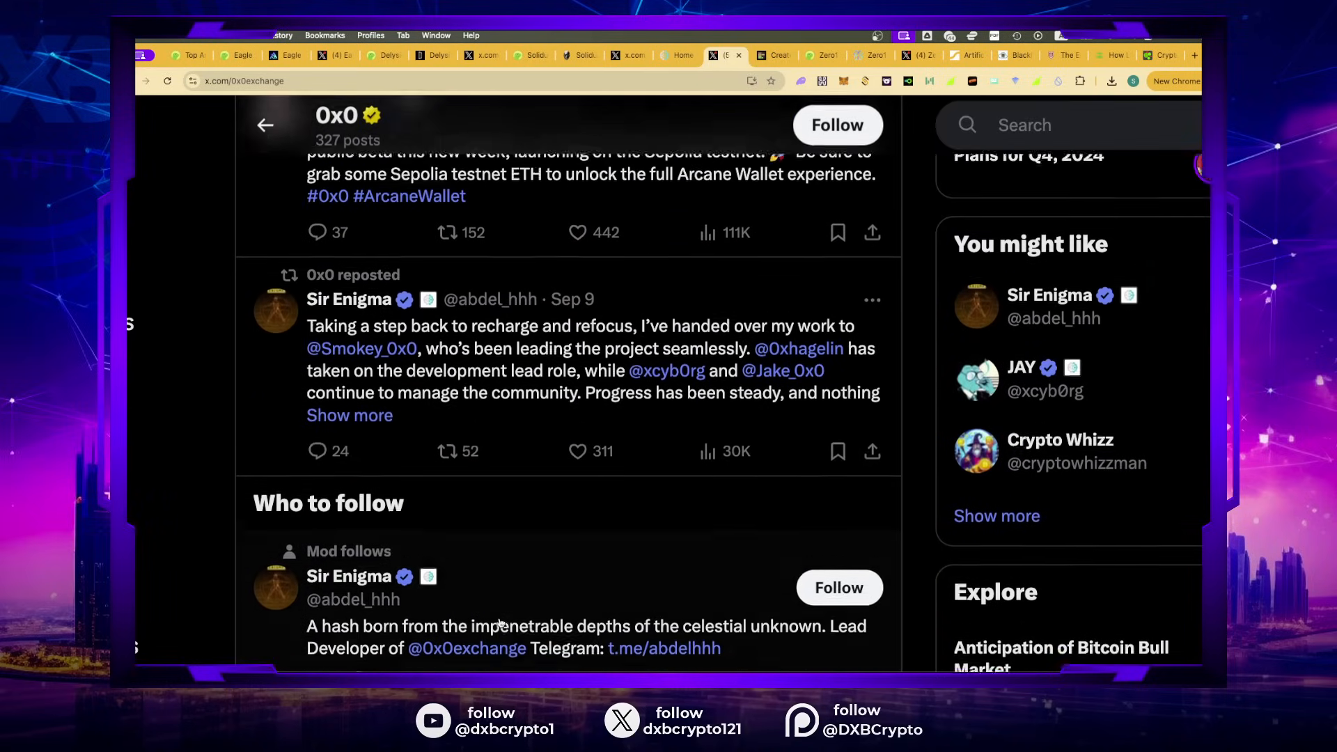
{"action": "scroll", "scroll_direction": "up", "scroll_amount": 3}
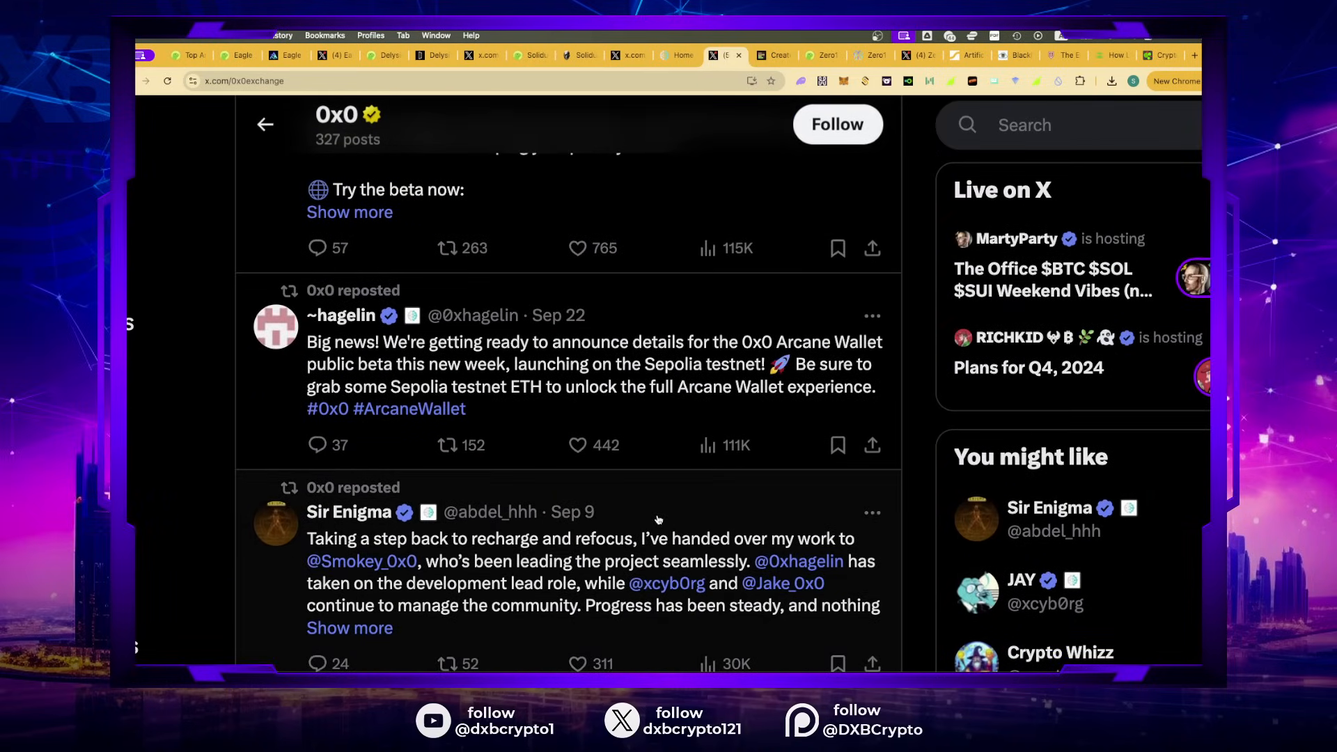
{"action": "scroll", "scroll_direction": "up", "scroll_amount": 3}
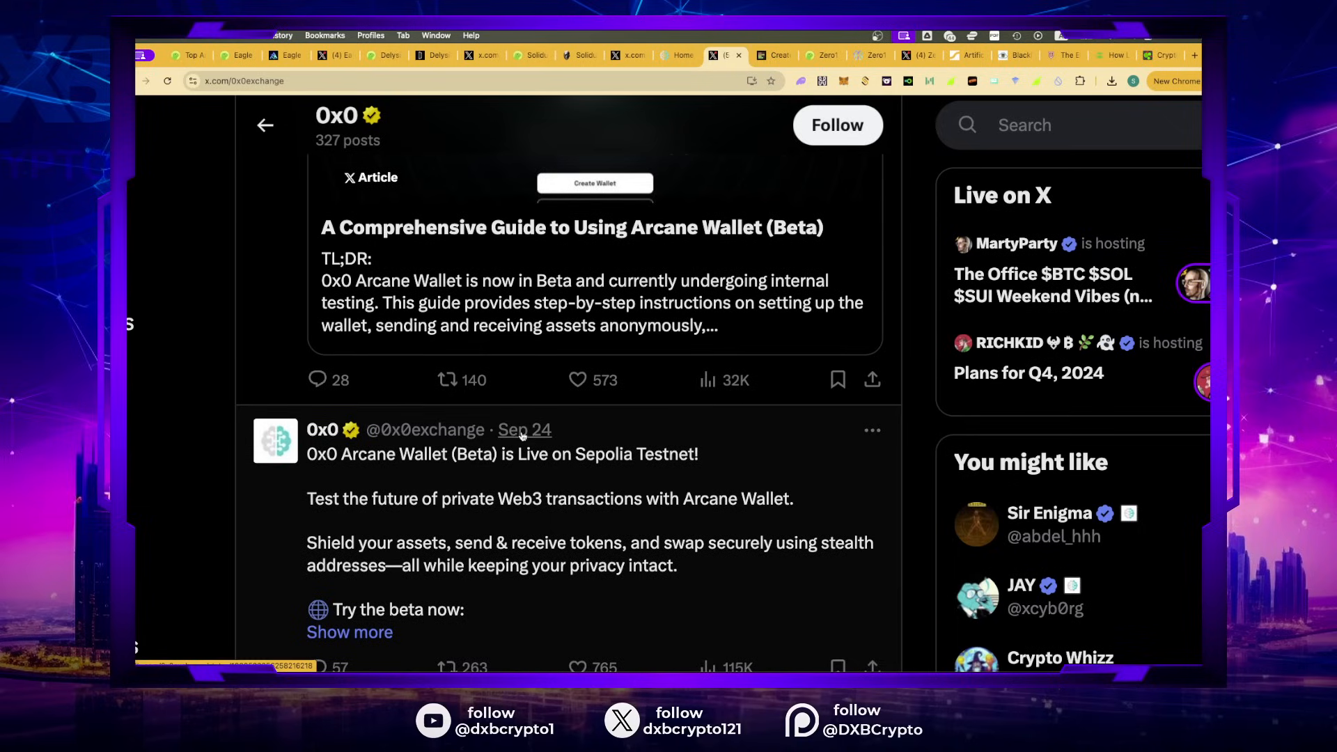
{"action": "scroll", "scroll_direction": "down", "scroll_amount": 3}
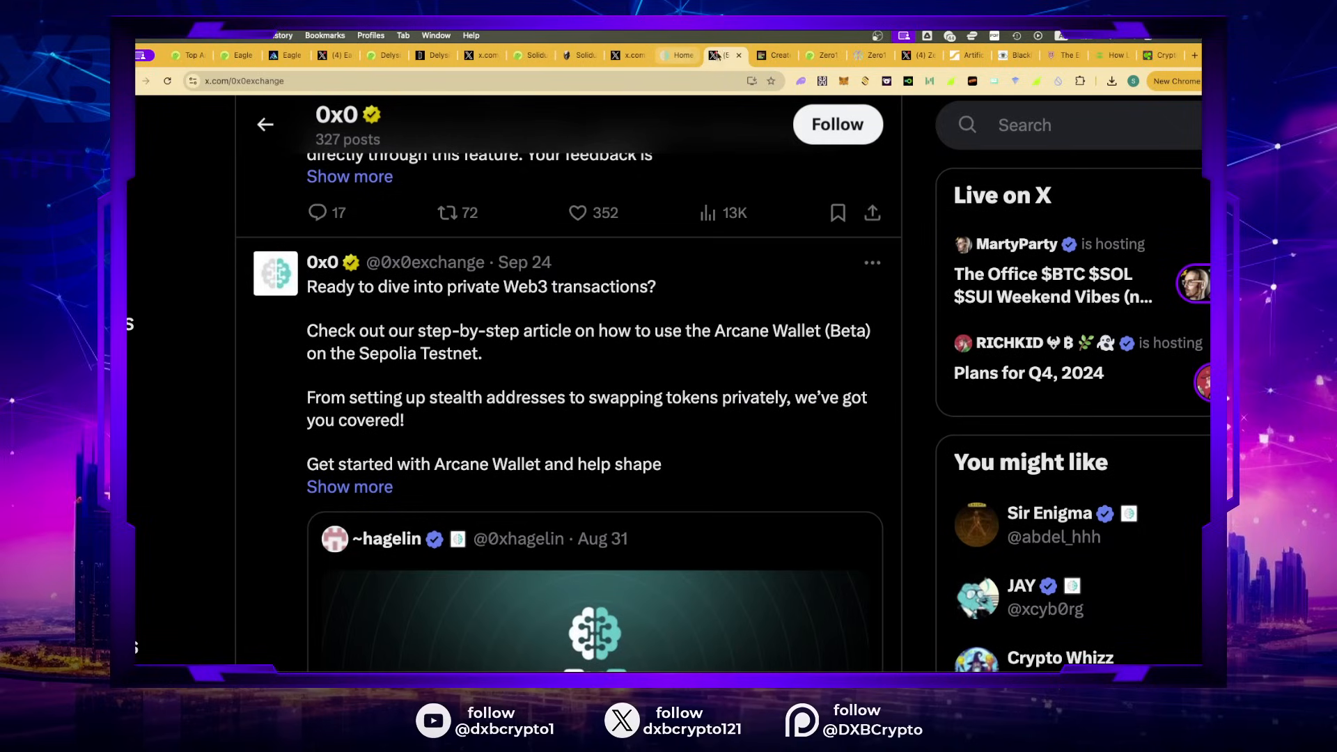
{"action": "mouse_move", "coordinate": [720, 54]}
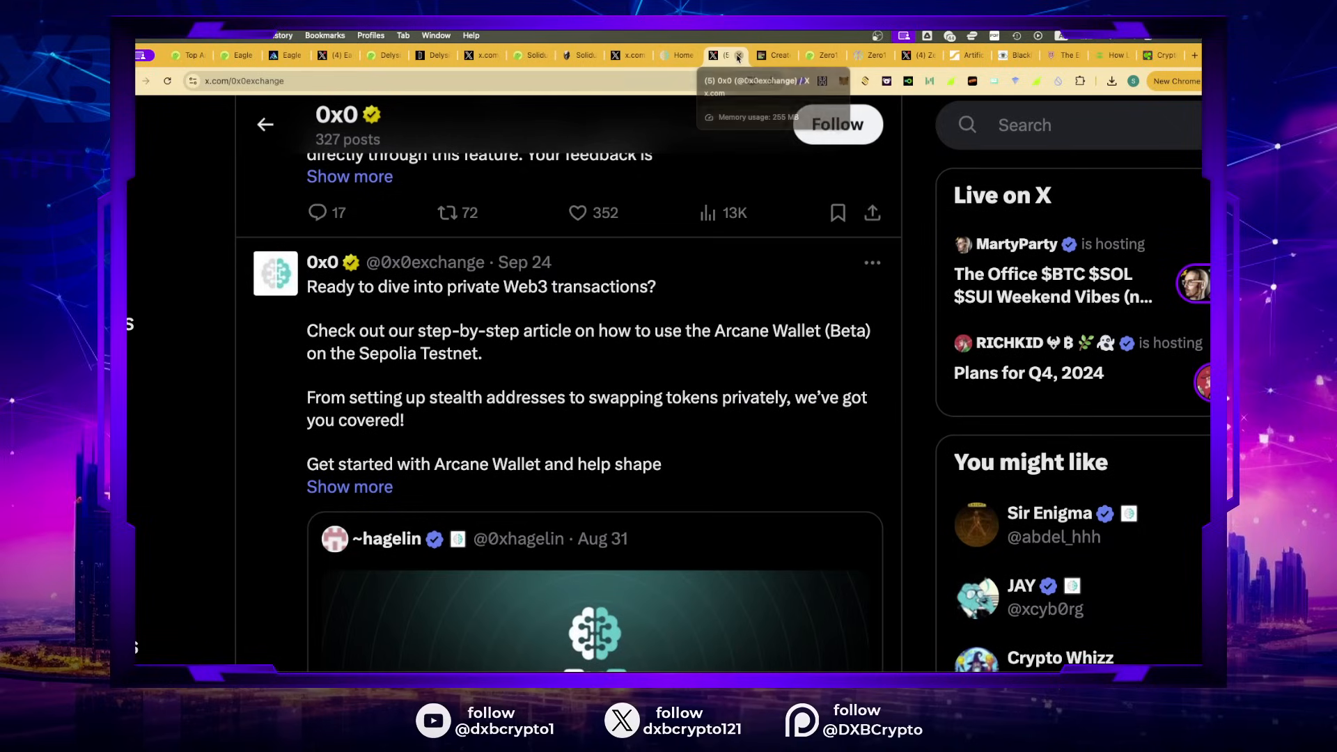
{"action": "left_click", "coordinate": [753, 54]}
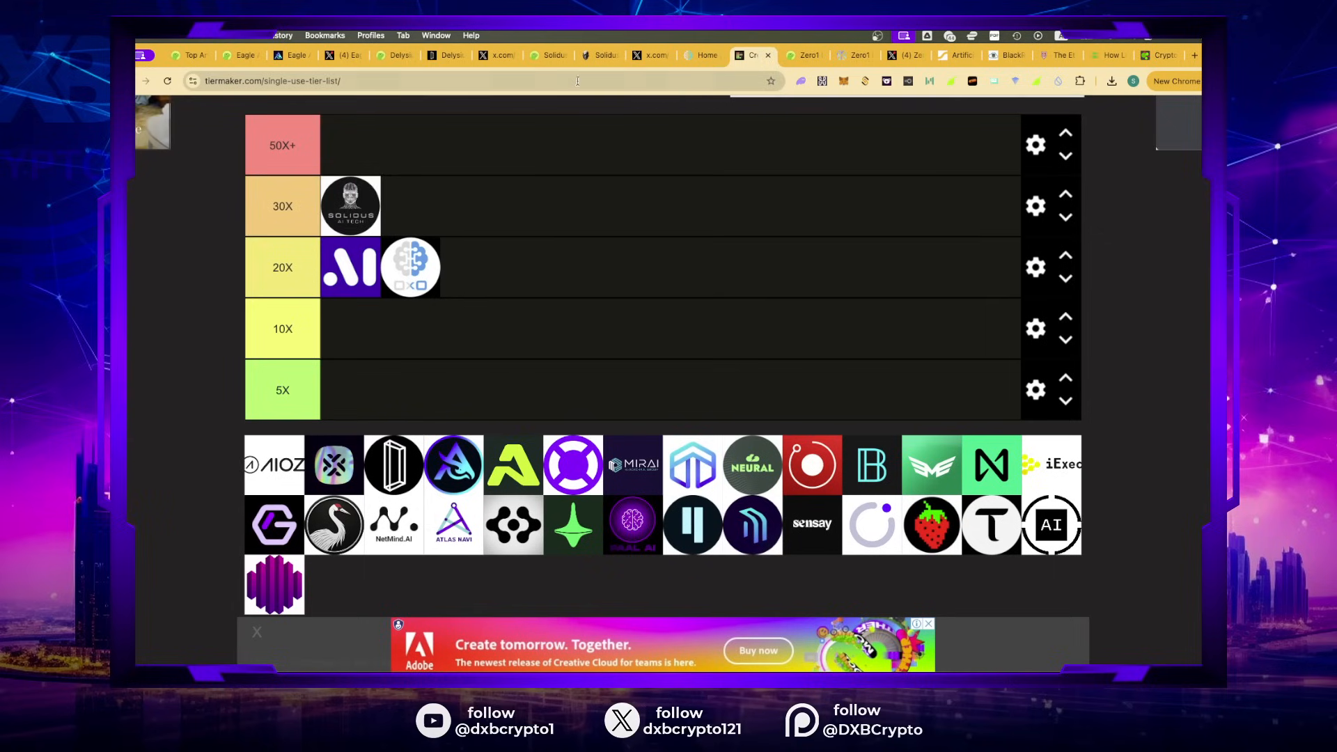
Step: Show Solidus Ai Tech's Max-range price chart on CoinGecko and review market cap and supply
{"action": "left_click", "coordinate": [550, 54]}
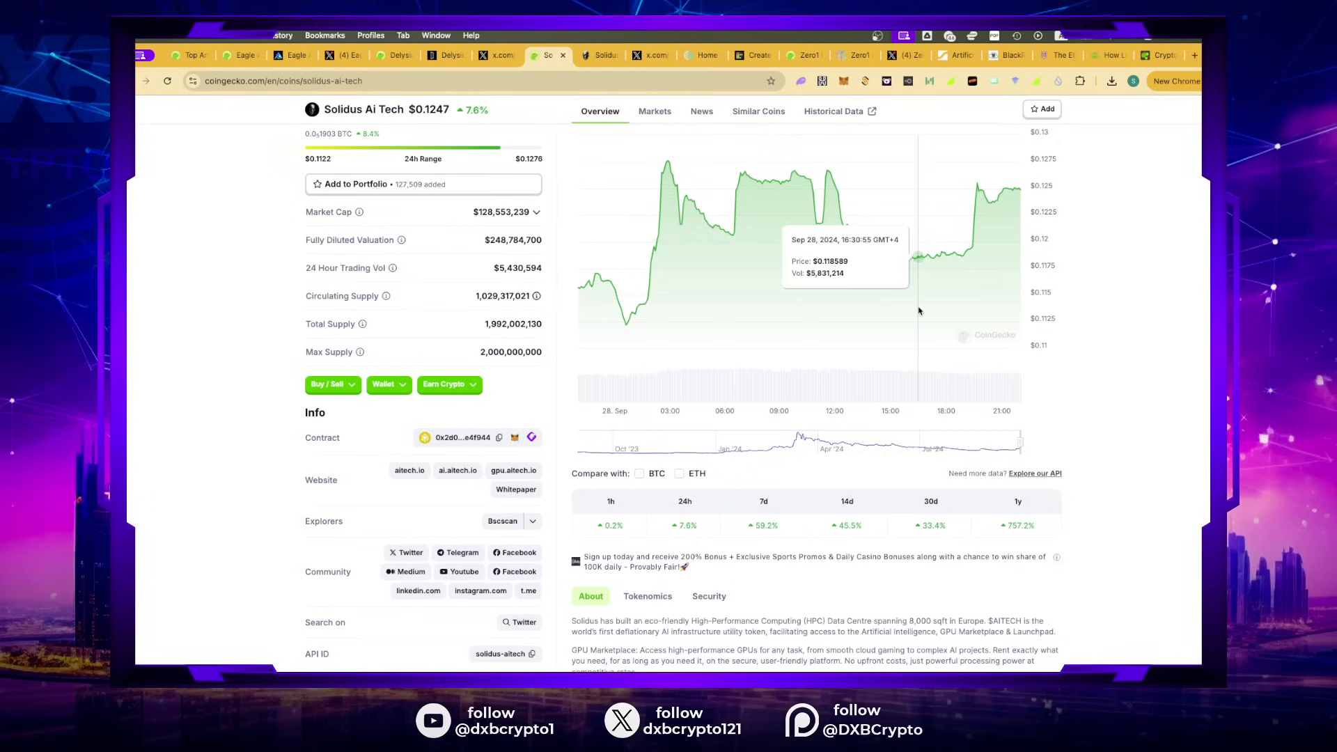
{"action": "scroll", "scroll_direction": "up", "scroll_amount": 3}
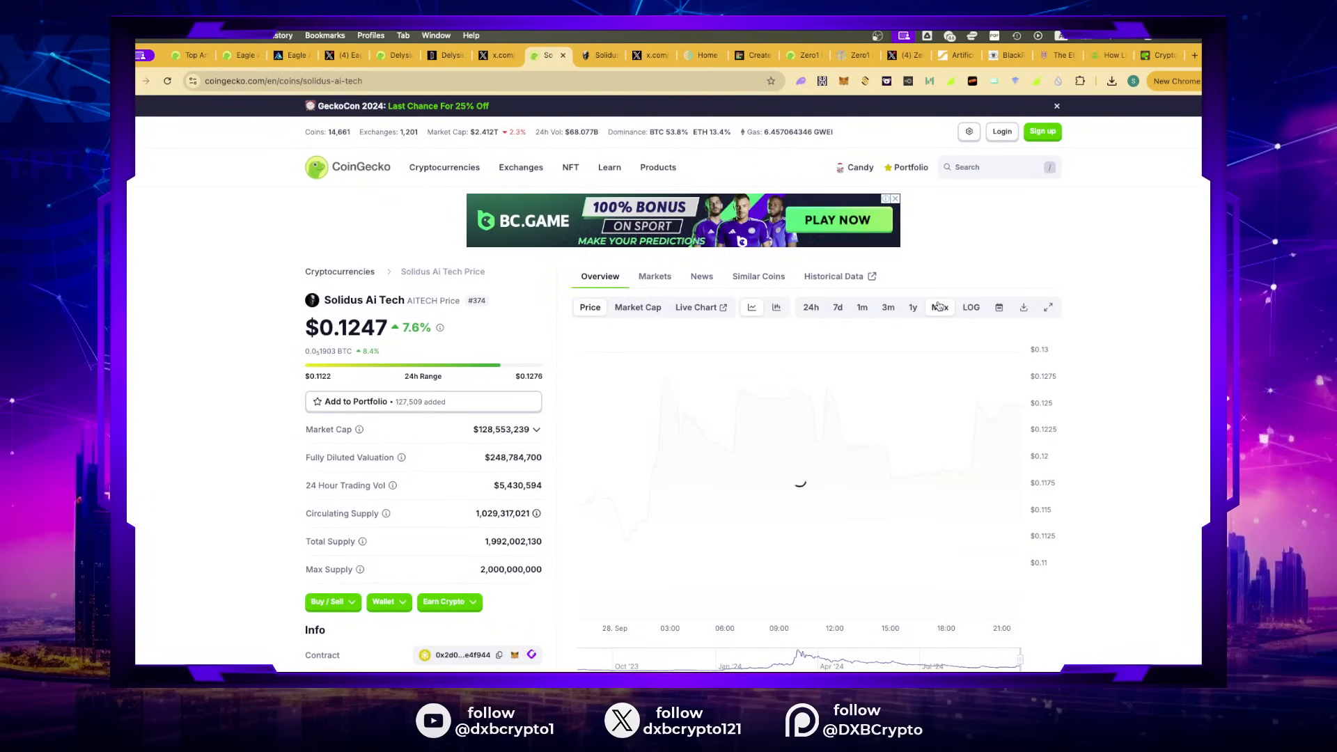
{"action": "left_click", "coordinate": [938, 307]}
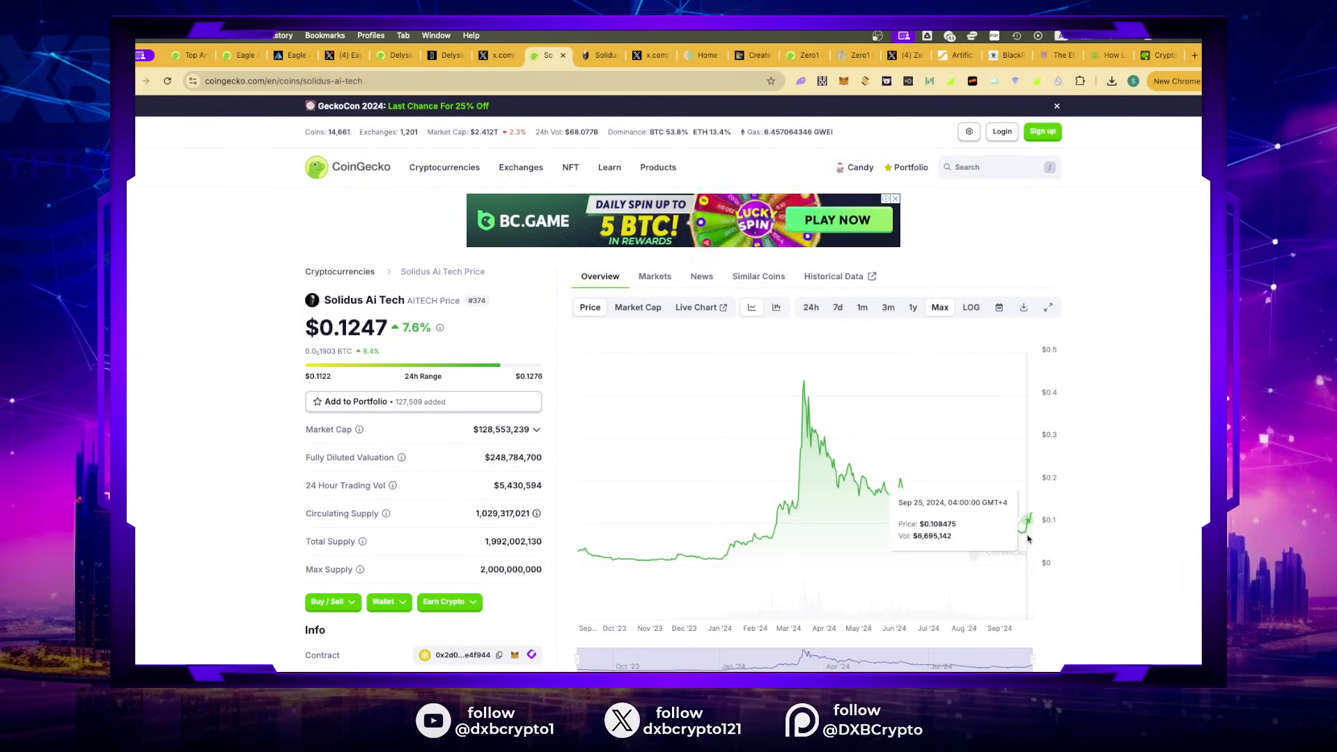
{"action": "mouse_move", "coordinate": [1002, 539]}
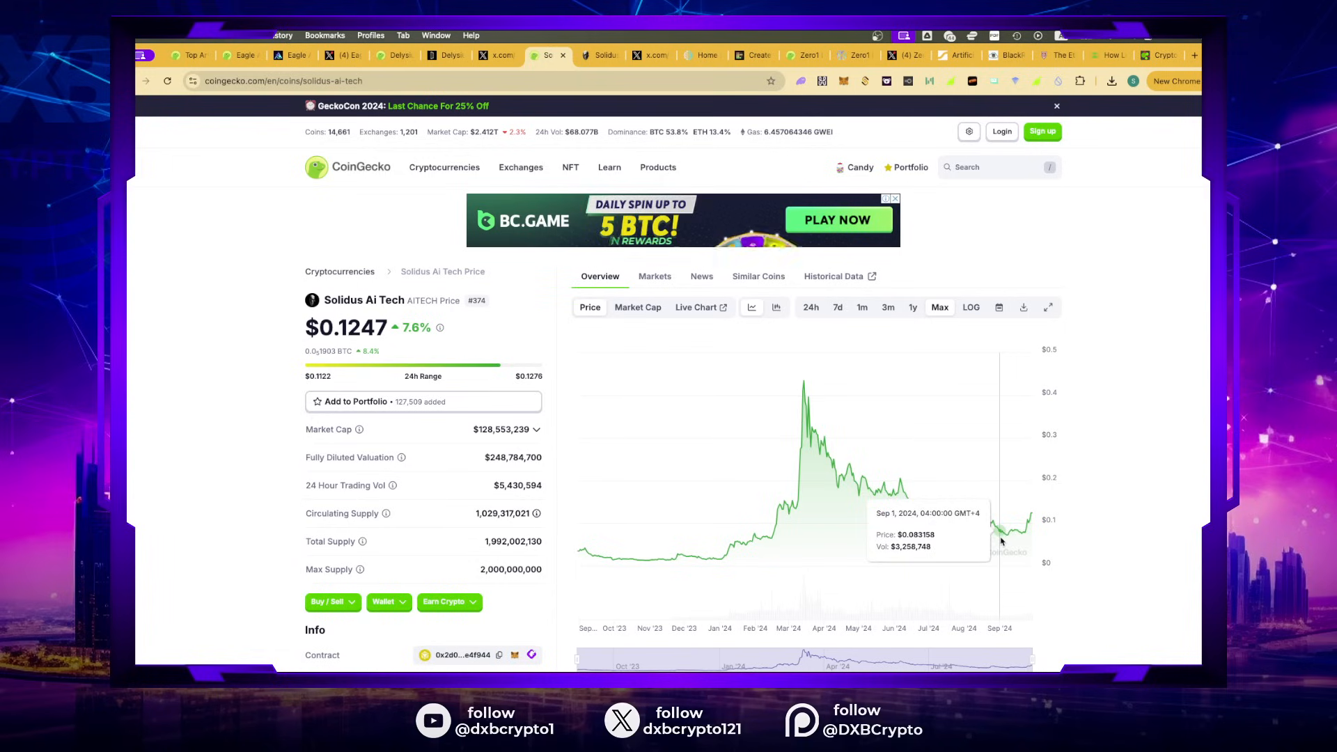
{"action": "mouse_move", "coordinate": [1009, 539]}
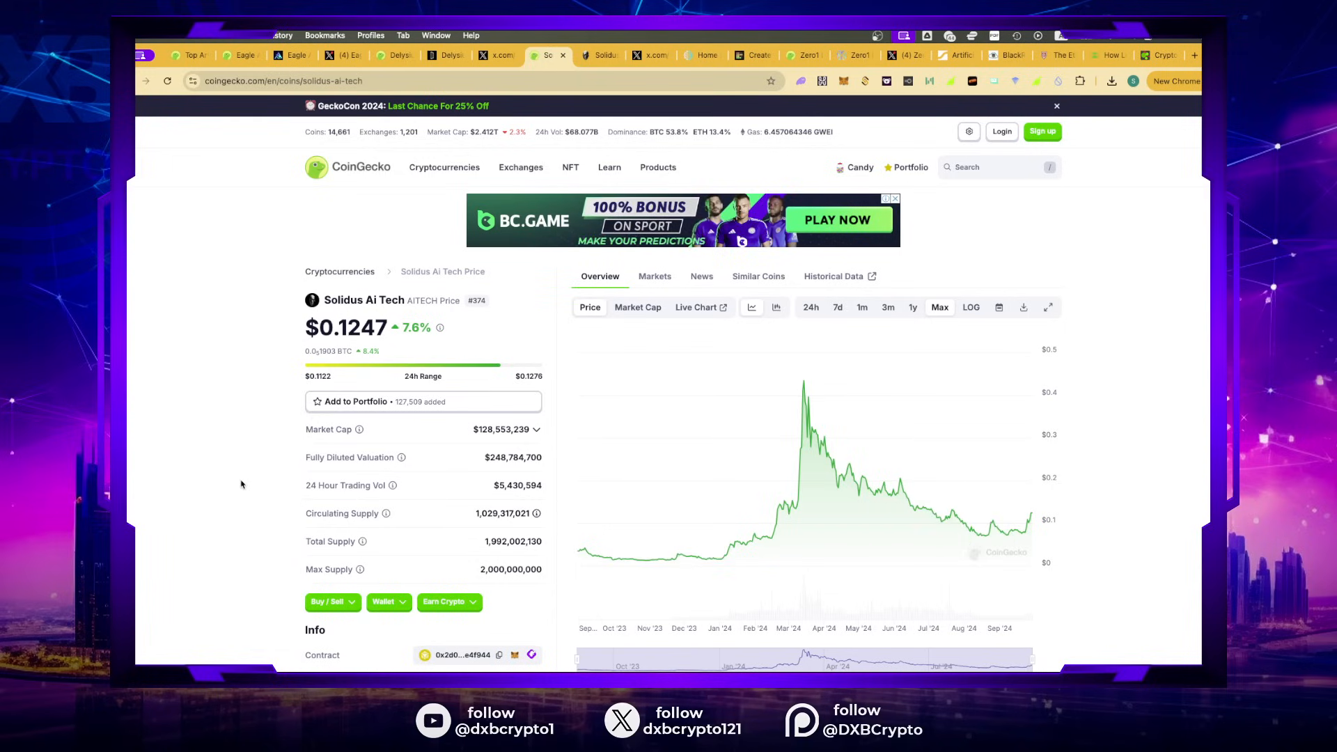
{"action": "scroll", "scroll_direction": "down", "scroll_amount": 3}
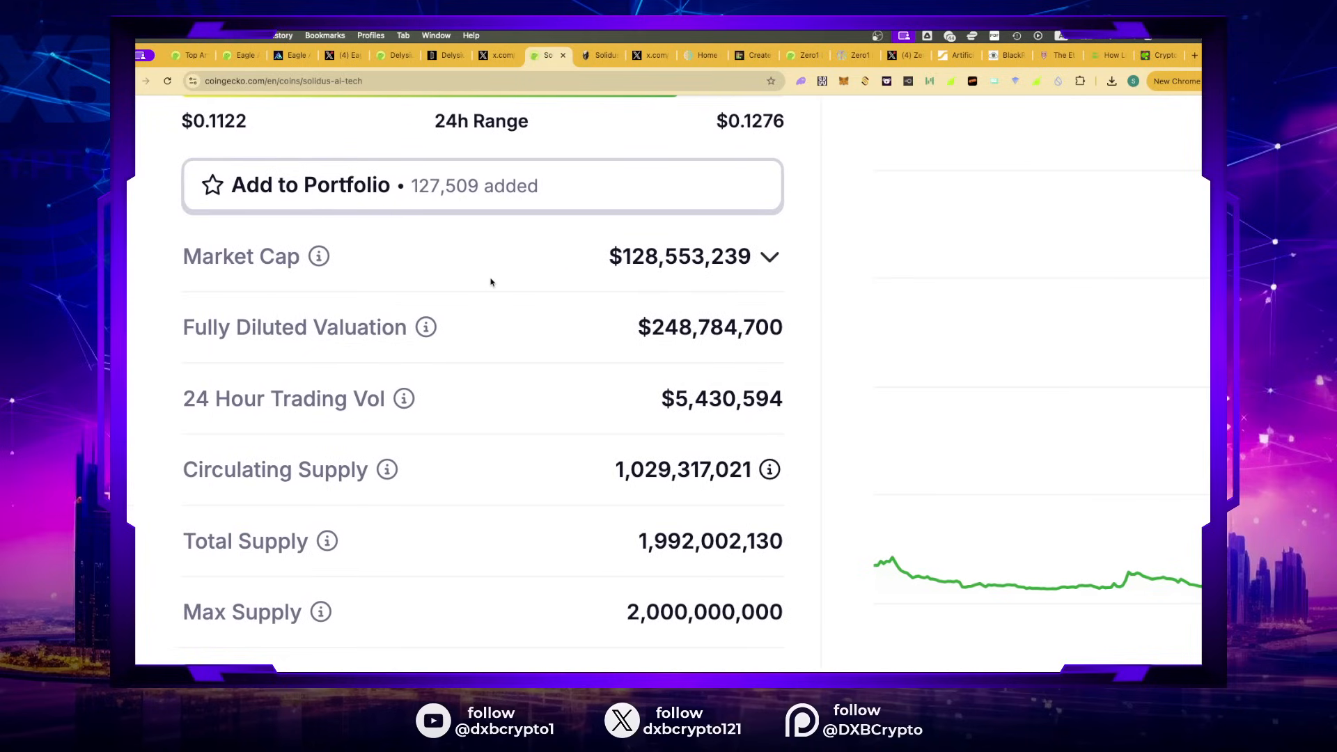
{"action": "scroll", "scroll_direction": "down", "scroll_amount": 3}
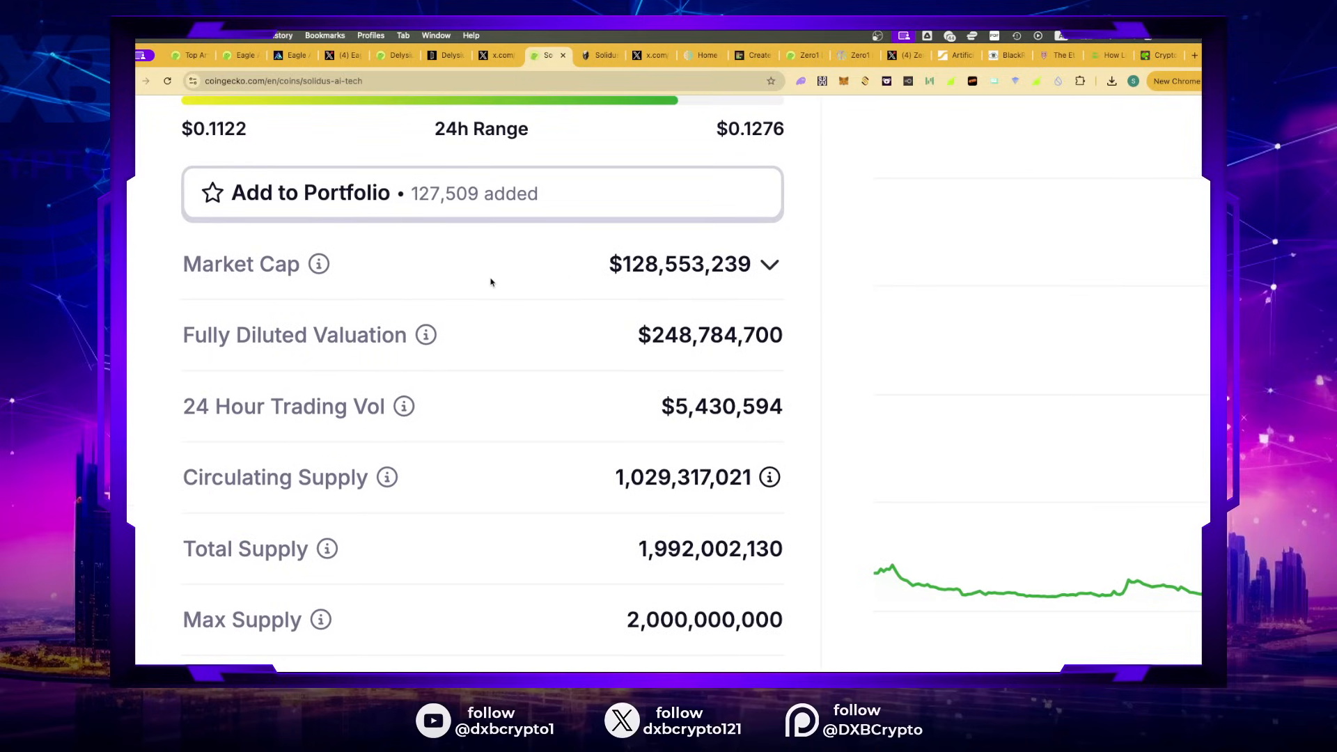
{"action": "scroll", "scroll_direction": "up", "scroll_amount": 3}
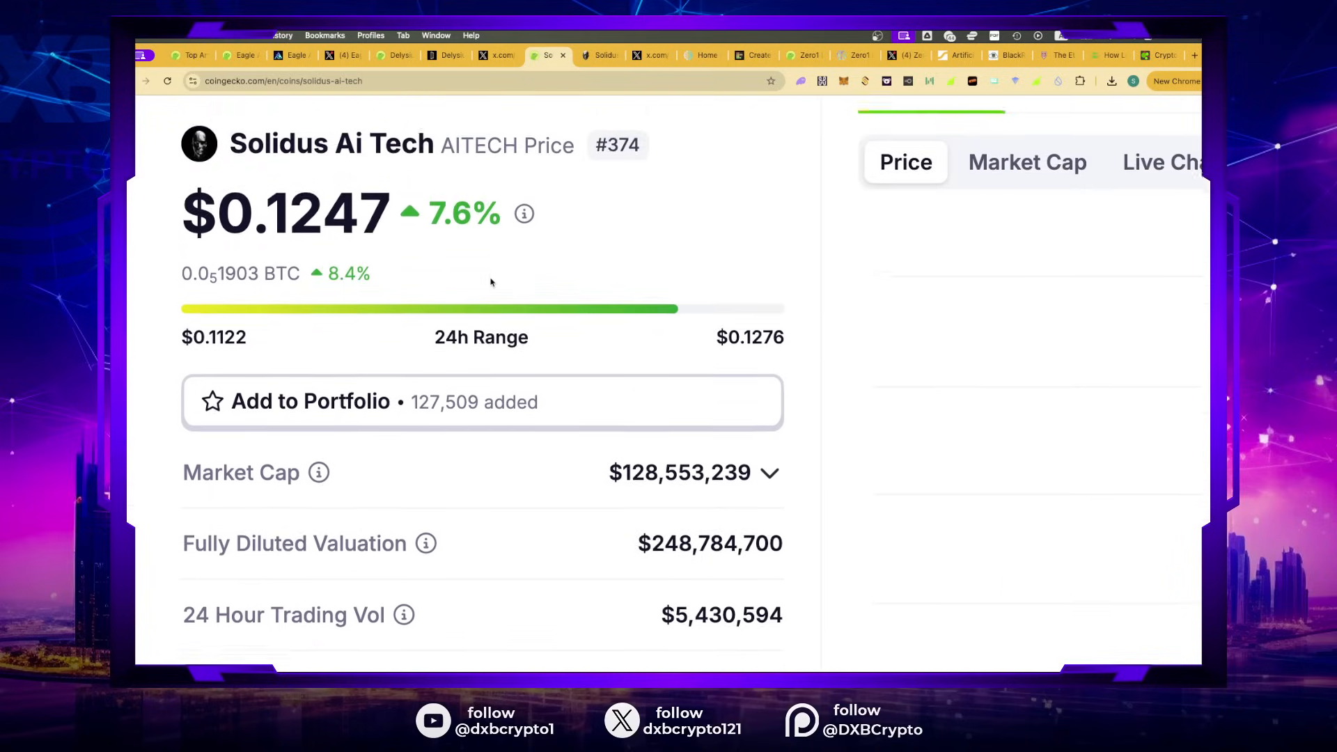
{"action": "scroll", "scroll_direction": "up", "scroll_amount": 3}
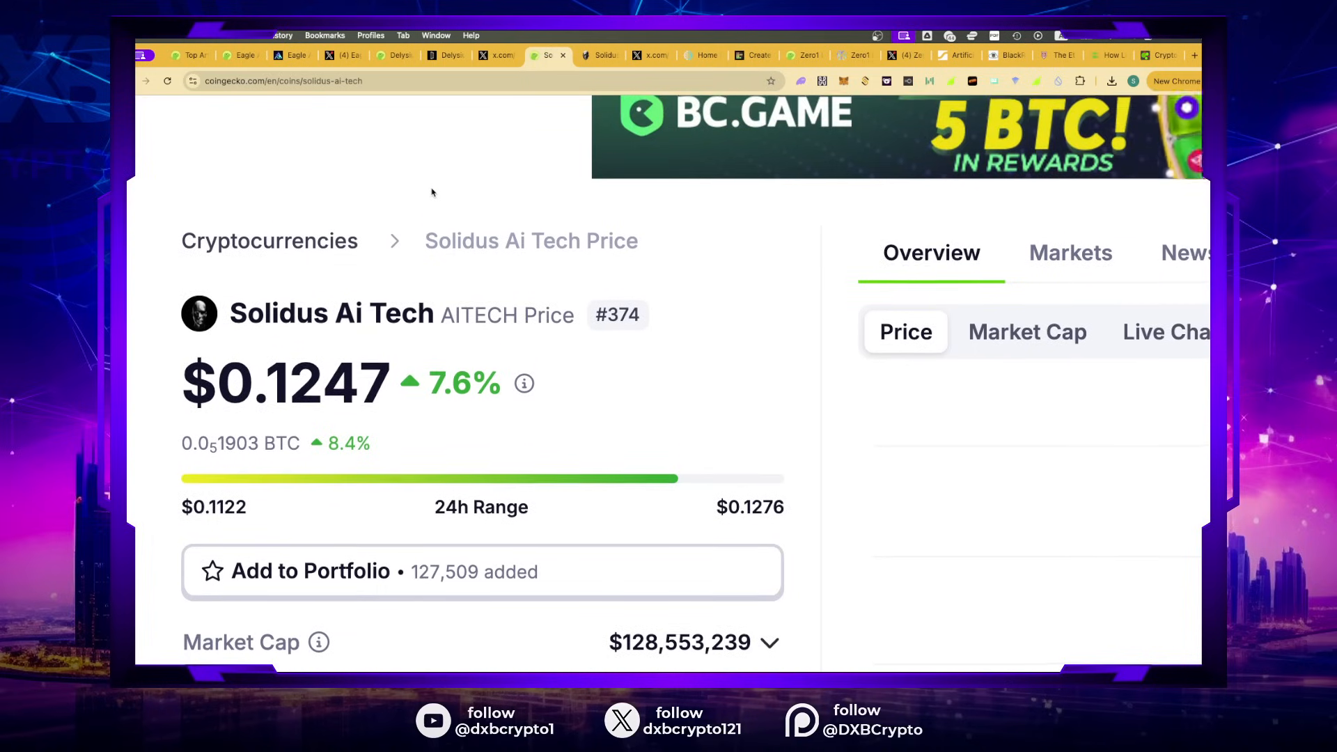
{"action": "scroll", "scroll_direction": "up", "scroll_amount": 3}
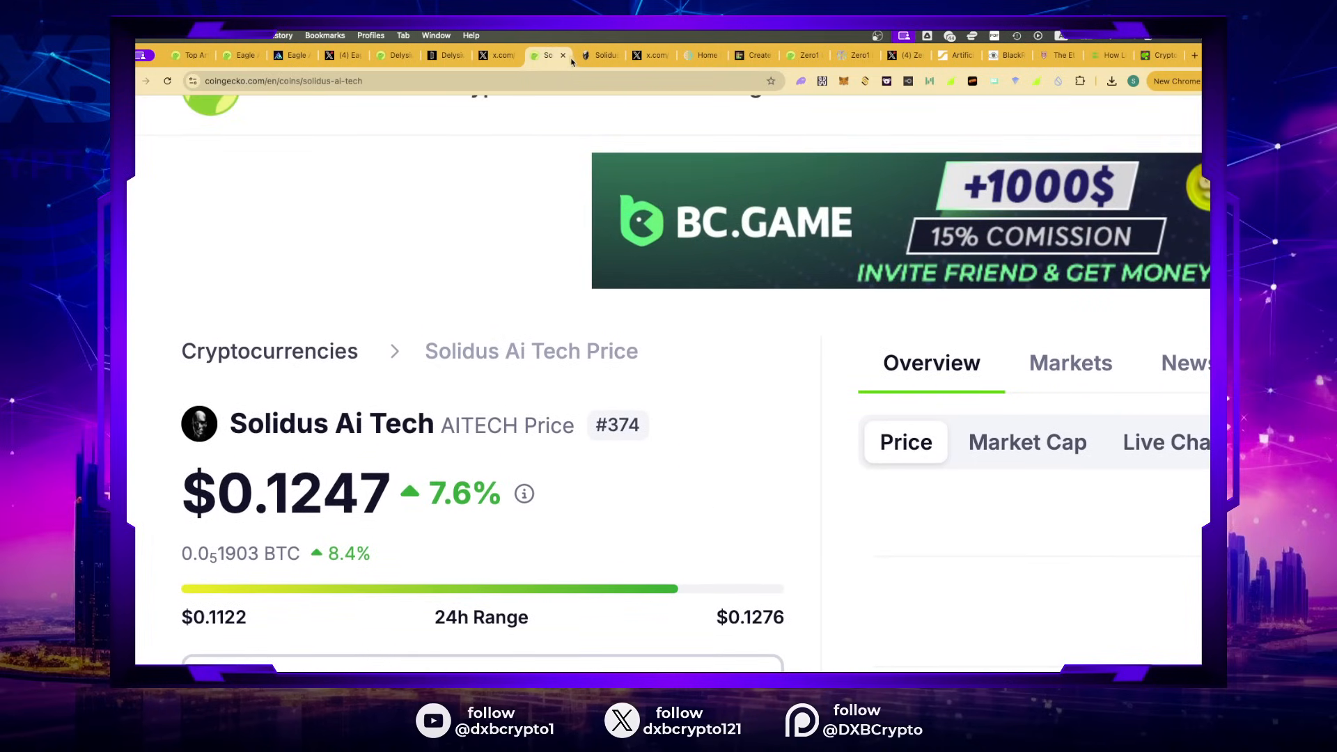
Step: Review aitech.io's About and Services sections, then switch to the AITECH X profile
{"action": "left_click", "coordinate": [599, 54]}
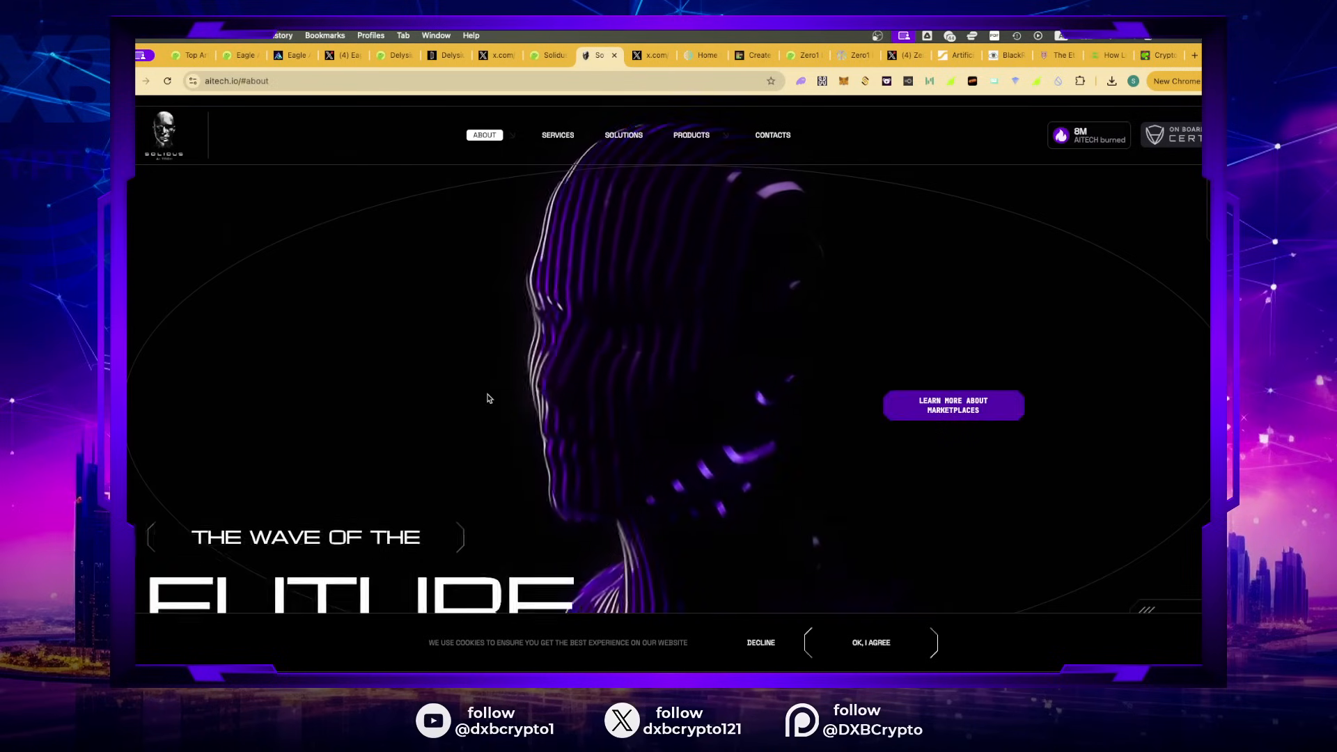
{"action": "scroll", "scroll_direction": "down", "scroll_amount": 3}
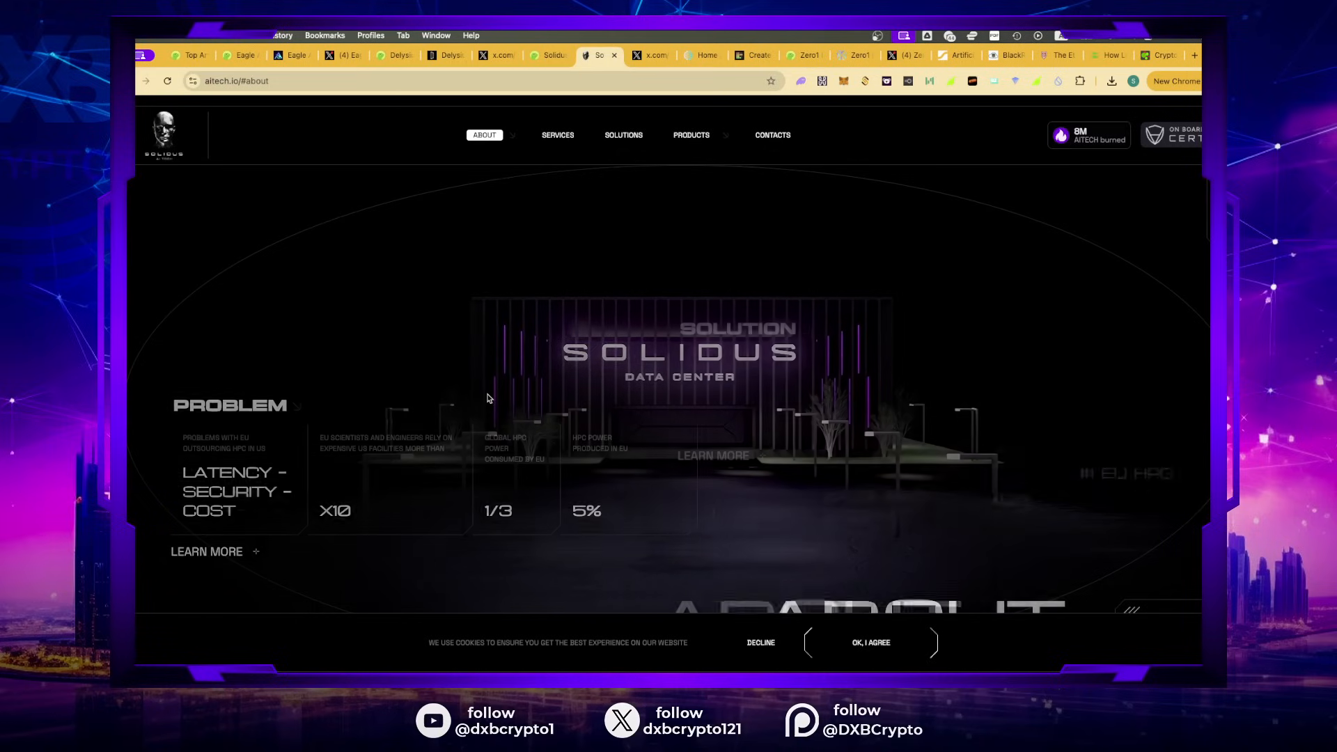
{"action": "left_click", "coordinate": [557, 134]}
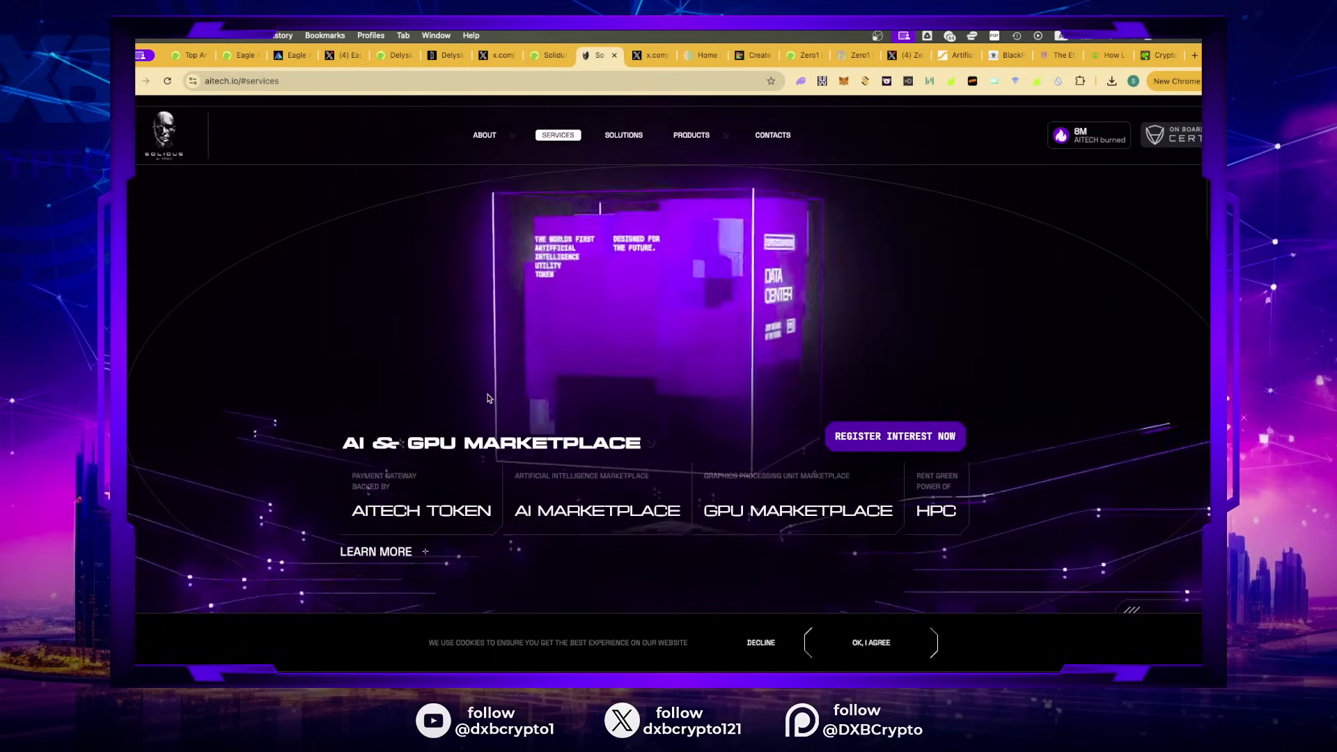
{"action": "left_click", "coordinate": [649, 55]}
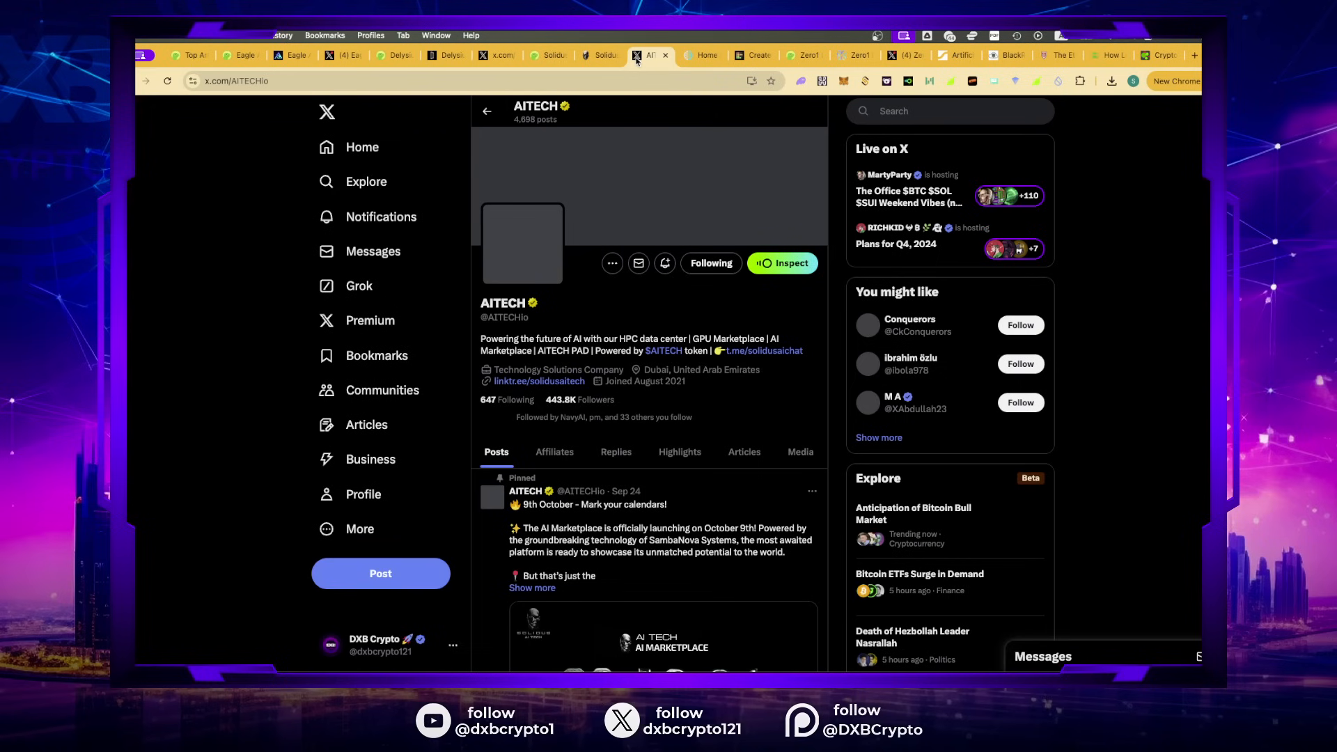
Step: Read AITECH's posts including the Binance Web3 Wallet announcement, then return to TierMaker
{"action": "scroll", "scroll_direction": "down", "scroll_amount": 3}
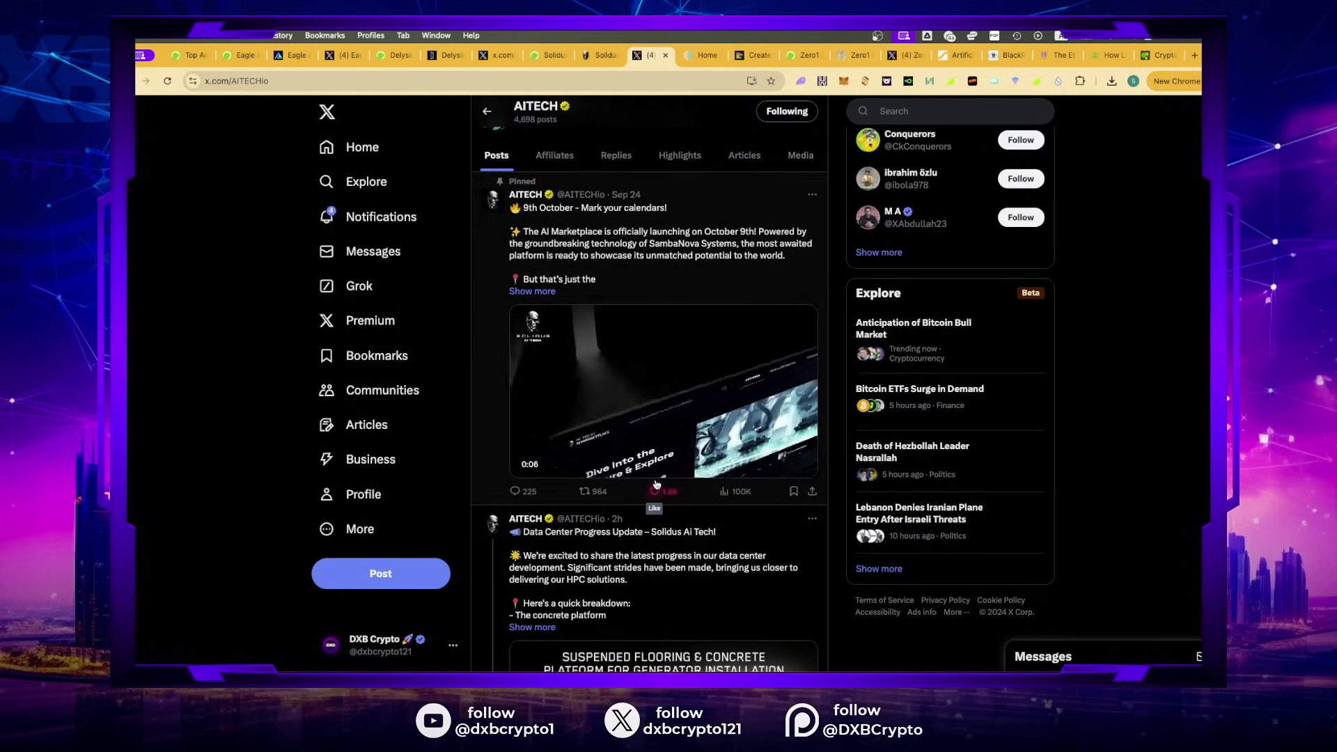
{"action": "scroll", "scroll_direction": "down", "scroll_amount": 3}
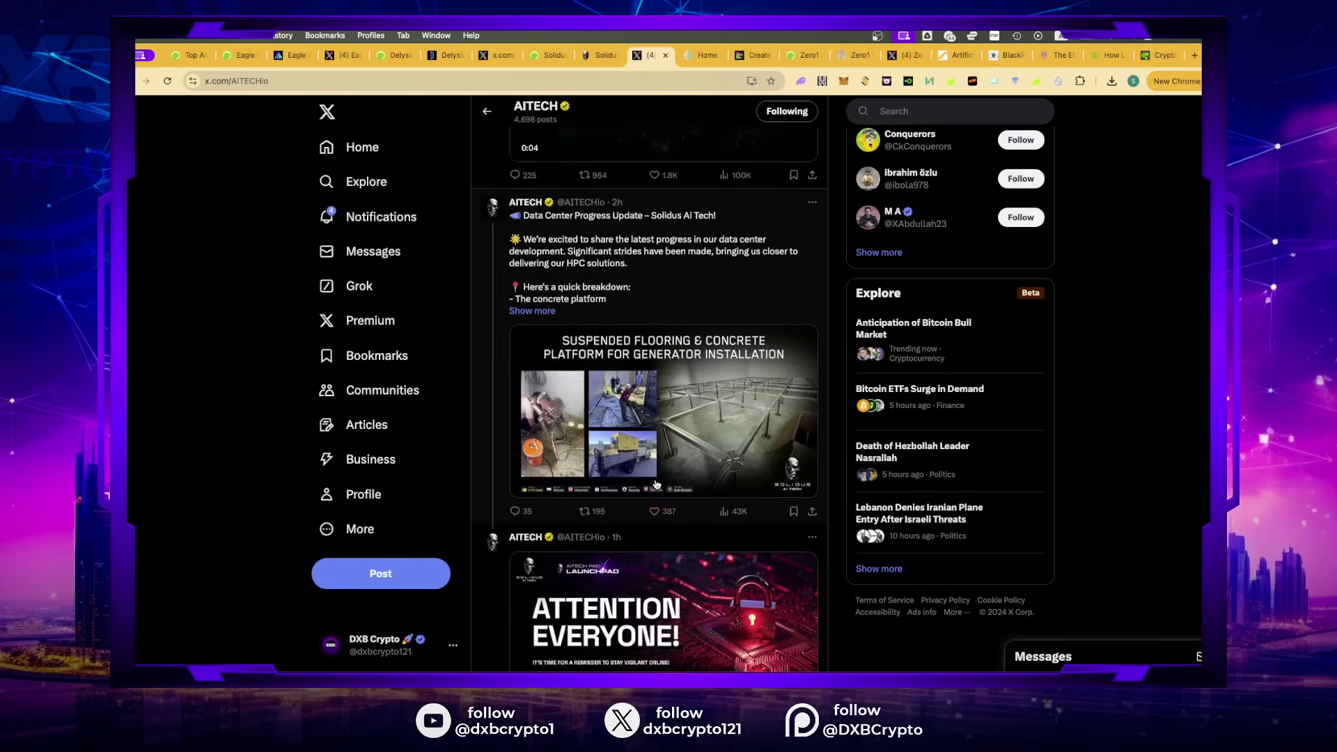
{"action": "scroll", "scroll_direction": "down", "scroll_amount": 3}
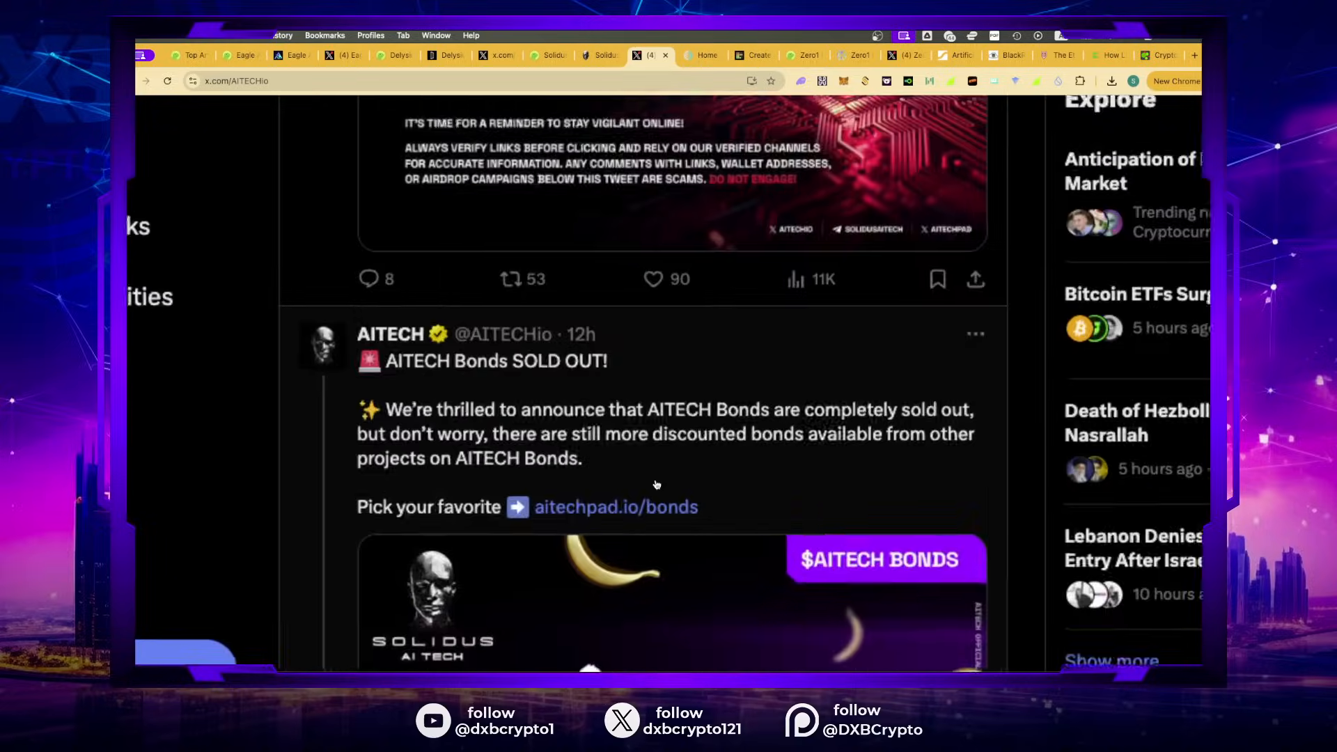
{"action": "scroll", "scroll_direction": "down", "scroll_amount": 3}
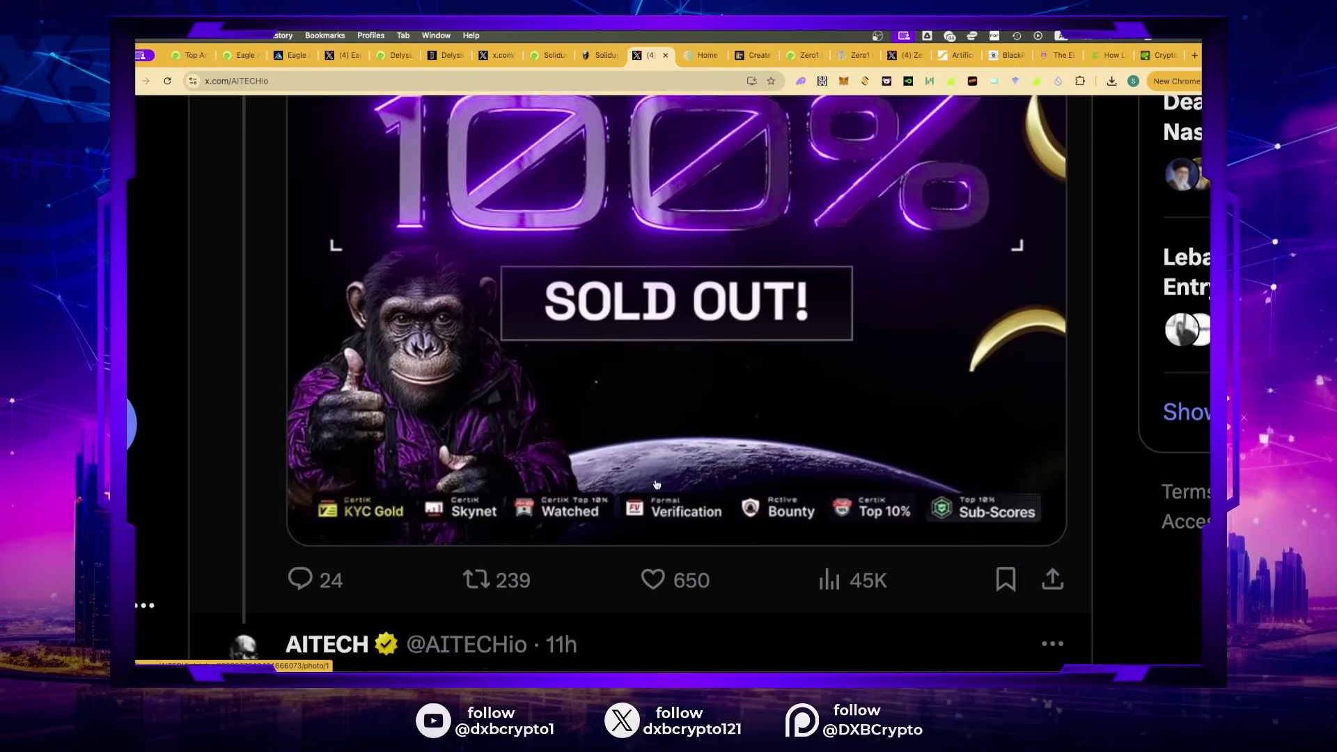
{"action": "scroll", "scroll_direction": "down", "scroll_amount": 3}
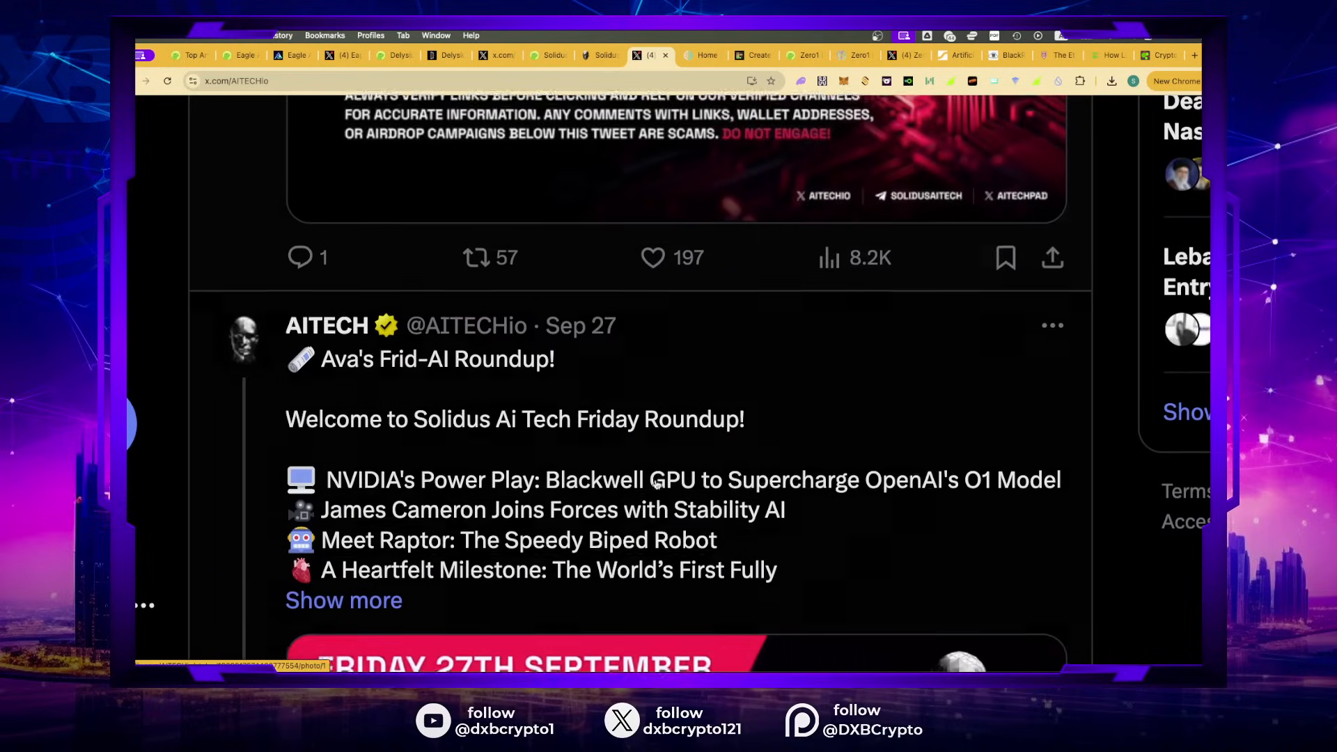
{"action": "scroll", "scroll_direction": "down", "scroll_amount": 3}
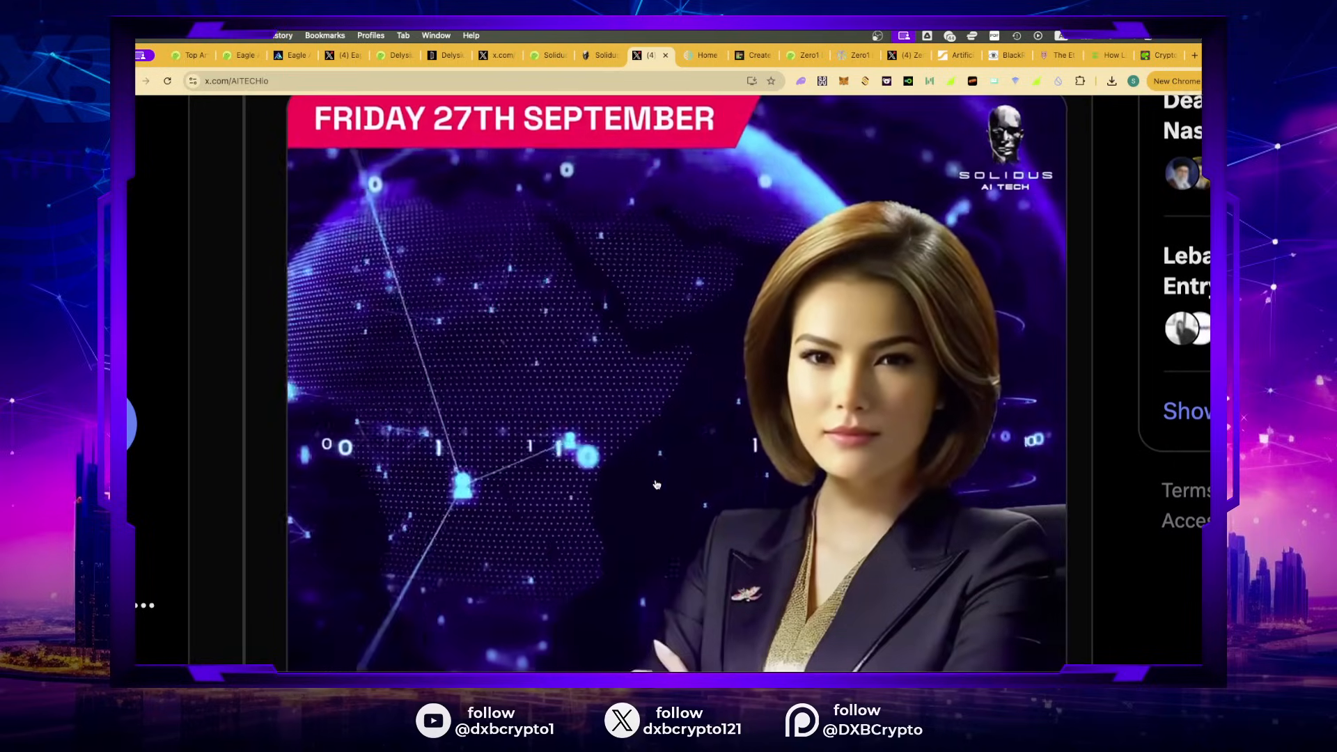
{"action": "scroll", "scroll_direction": "down", "scroll_amount": 3}
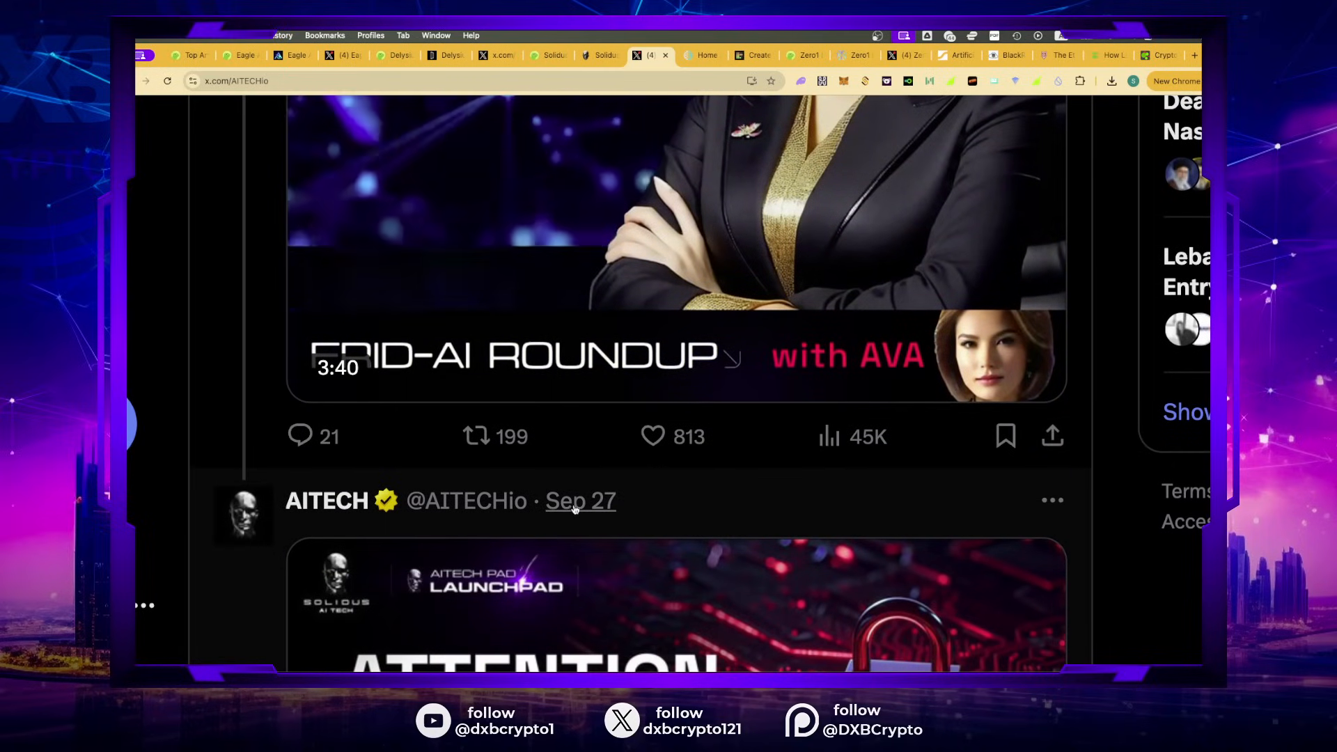
{"action": "scroll", "scroll_direction": "down", "scroll_amount": 3}
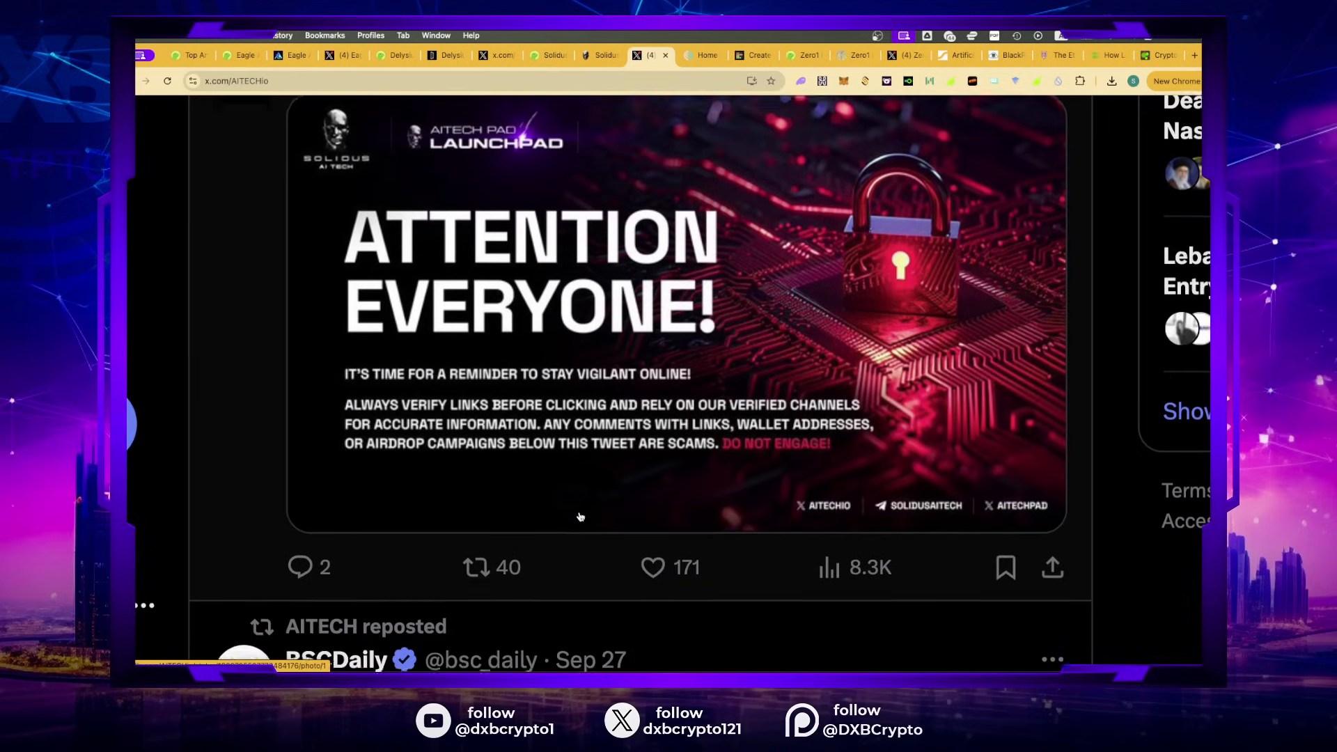
{"action": "scroll", "scroll_direction": "down", "scroll_amount": 3}
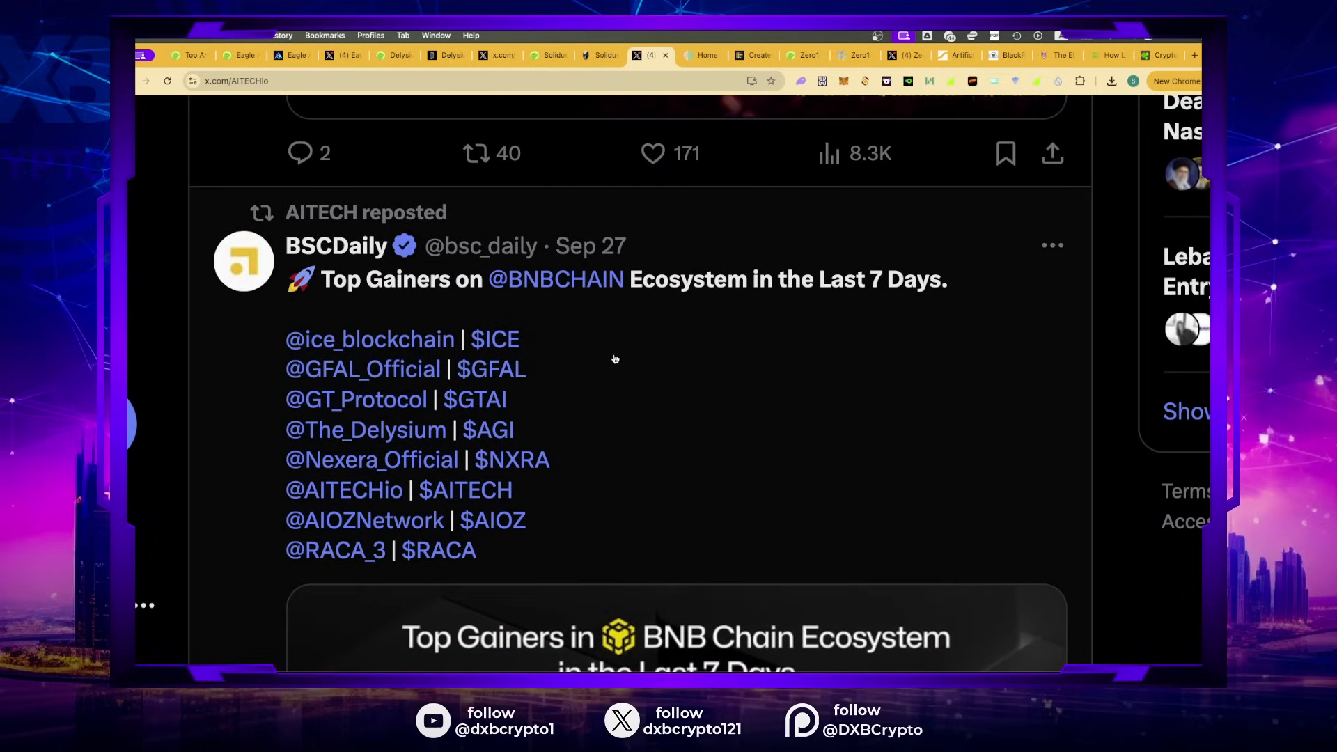
{"action": "scroll", "scroll_direction": "down", "scroll_amount": 3}
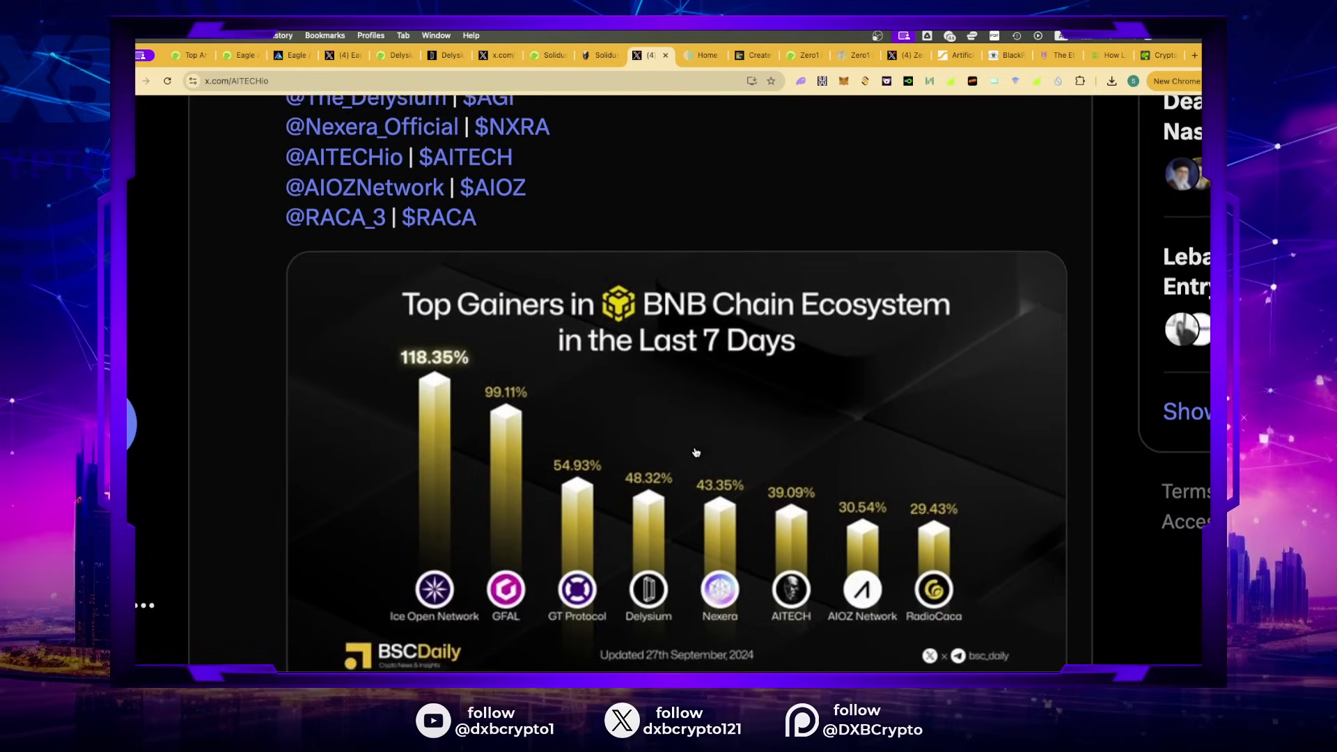
{"action": "scroll", "scroll_direction": "down", "scroll_amount": 3}
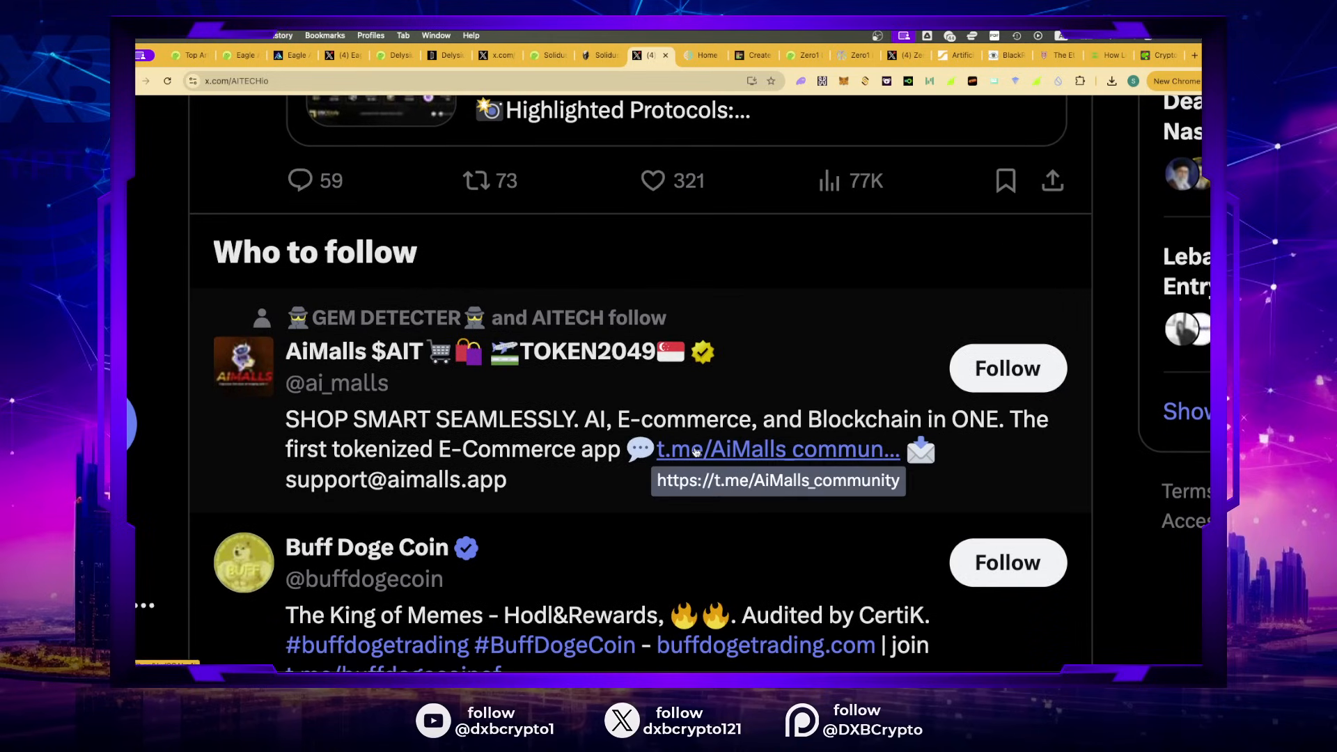
{"action": "scroll", "scroll_direction": "down", "scroll_amount": 3}
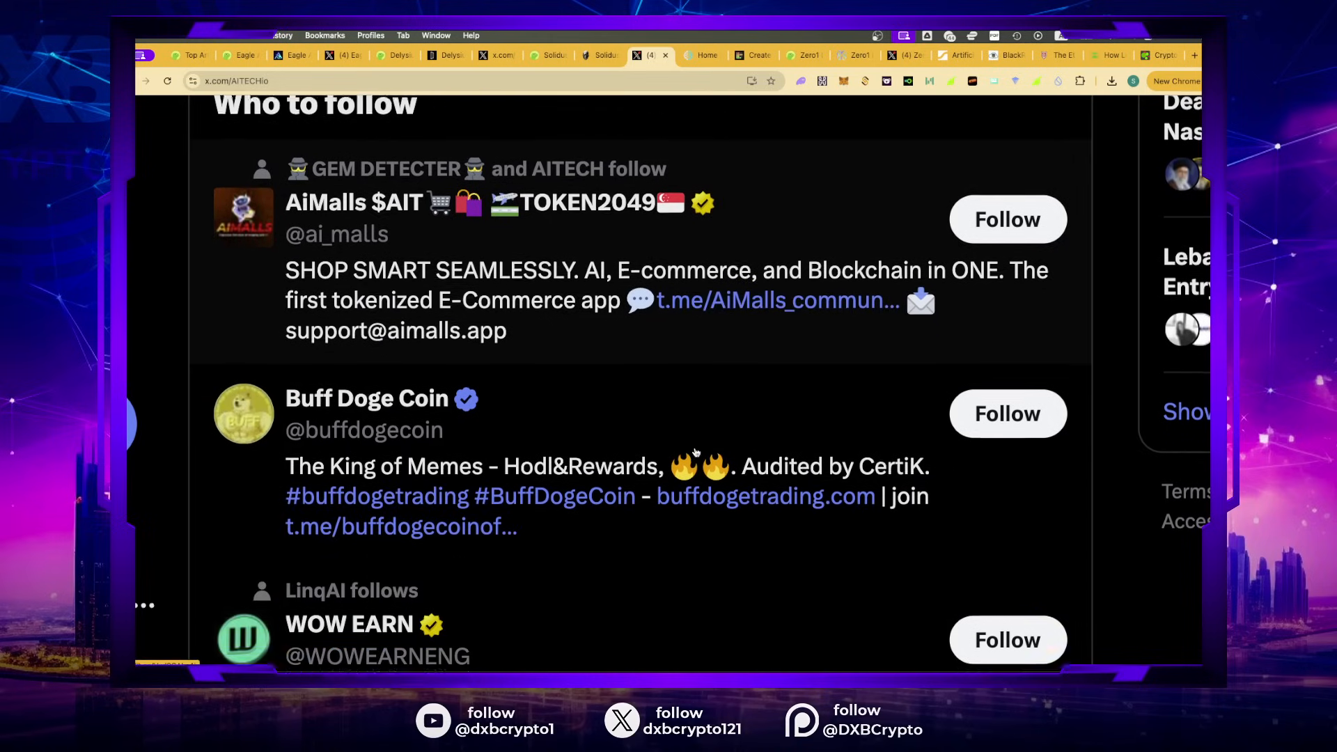
{"action": "scroll", "scroll_direction": "down", "scroll_amount": 3}
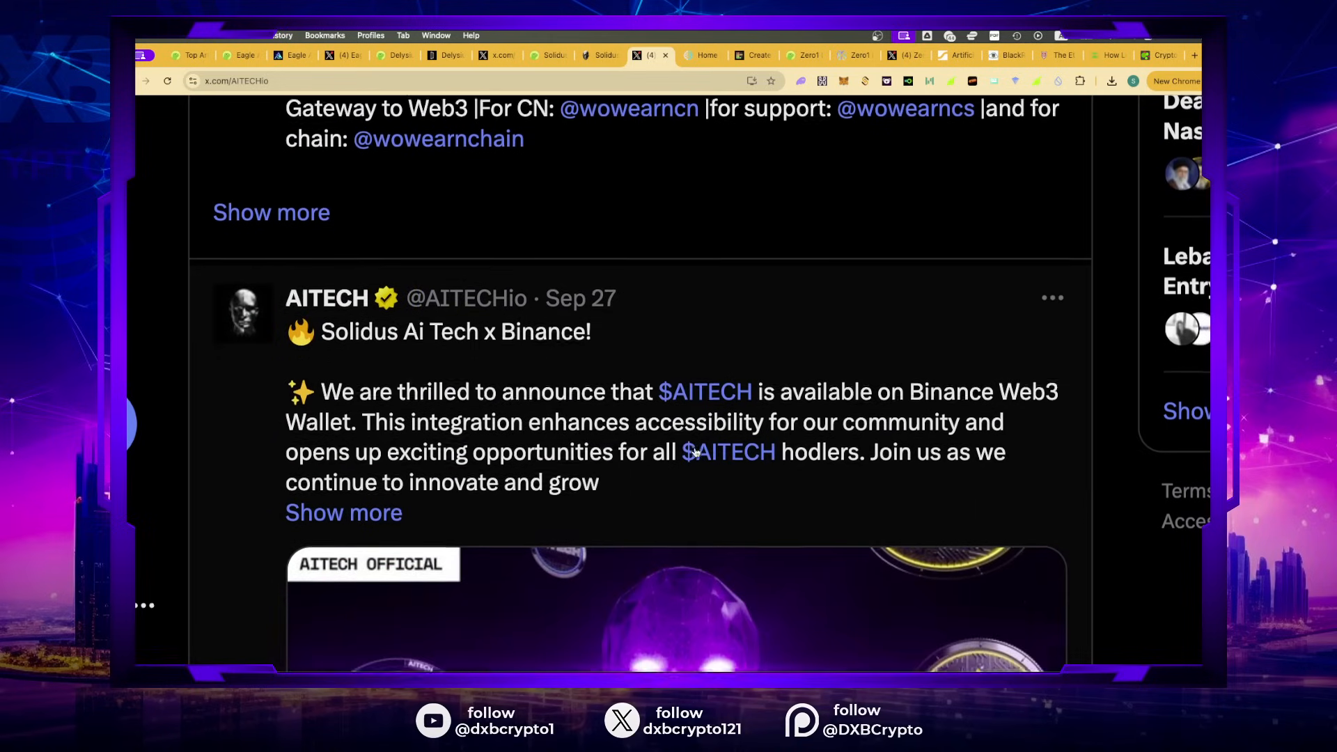
{"action": "left_click", "coordinate": [673, 610]}
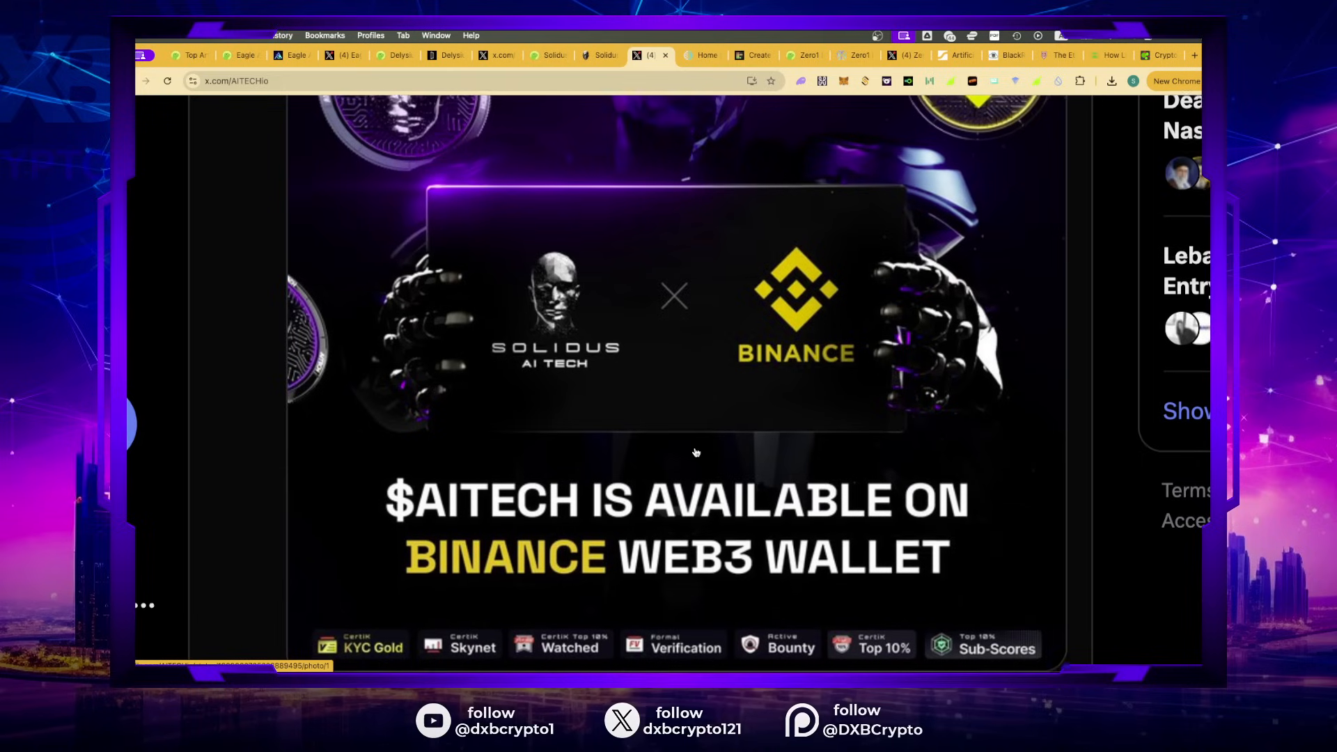
{"action": "scroll", "scroll_direction": "down", "scroll_amount": 3}
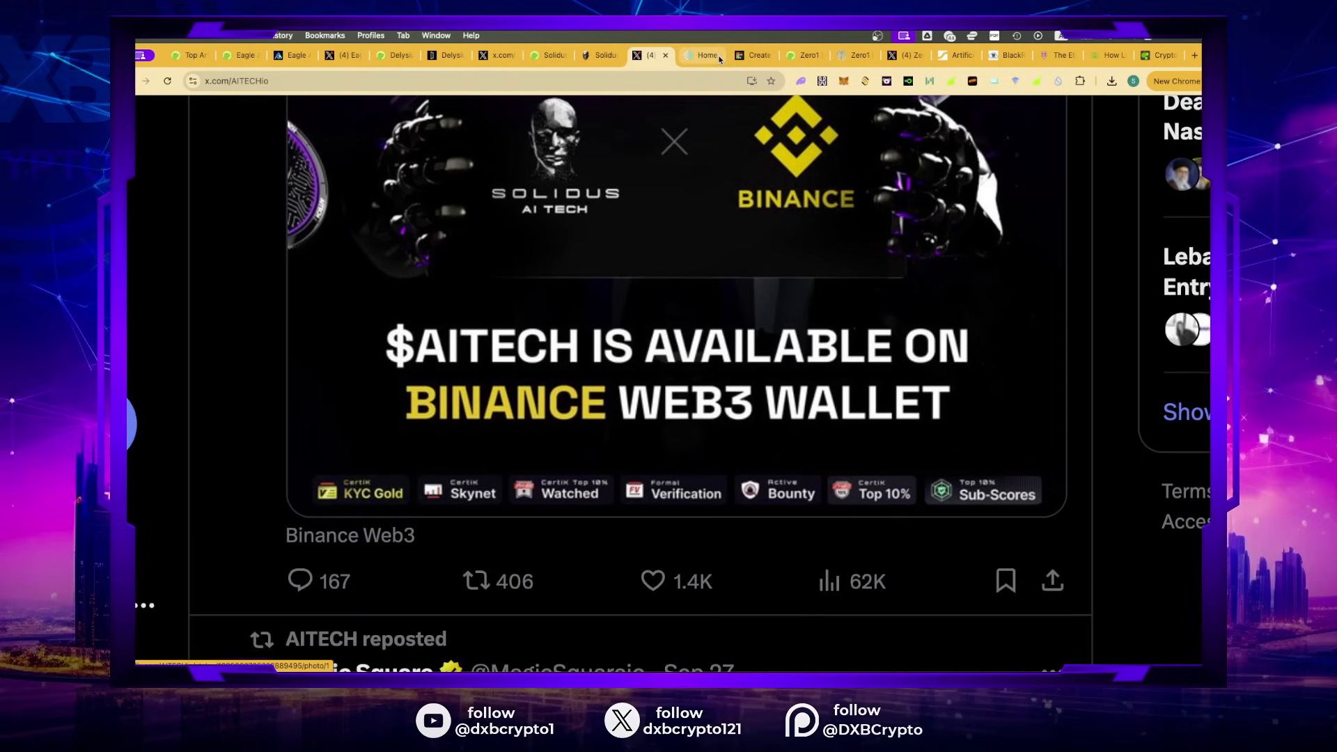
{"action": "mouse_move", "coordinate": [703, 54]}
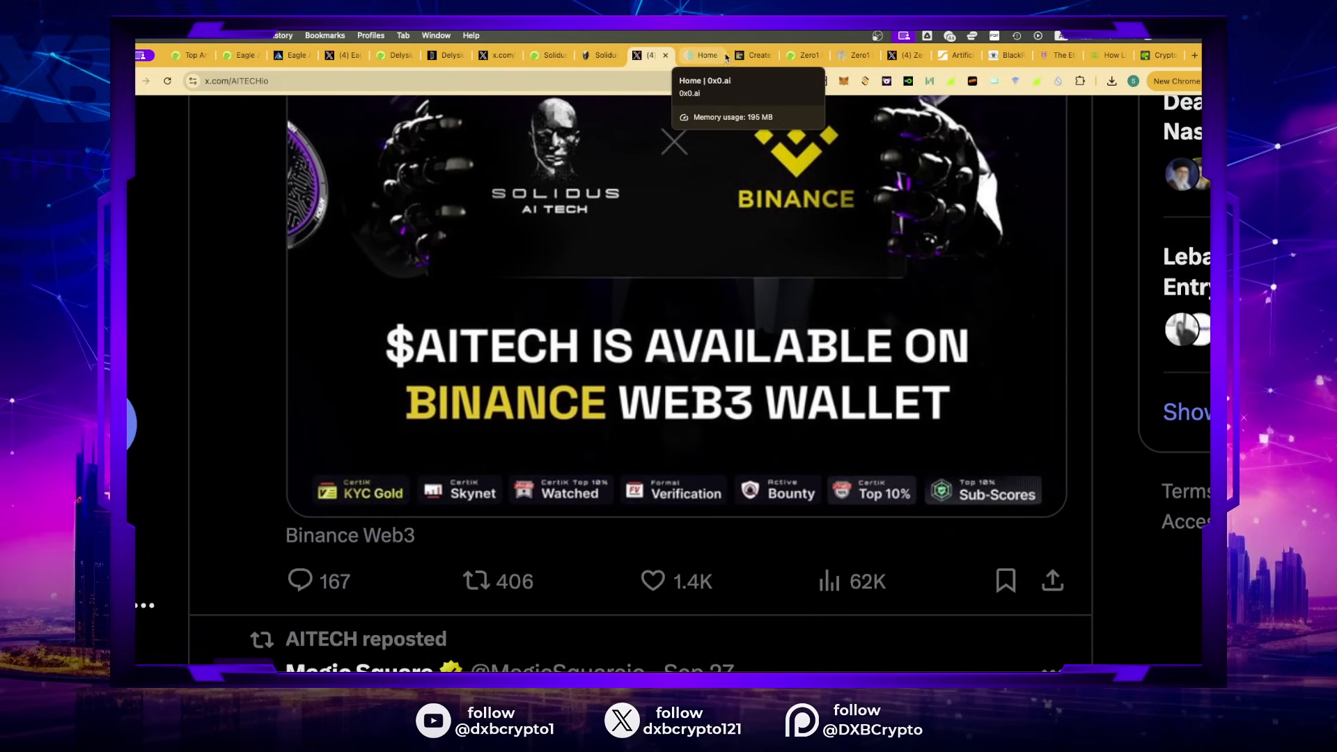
{"action": "left_click", "coordinate": [749, 55]}
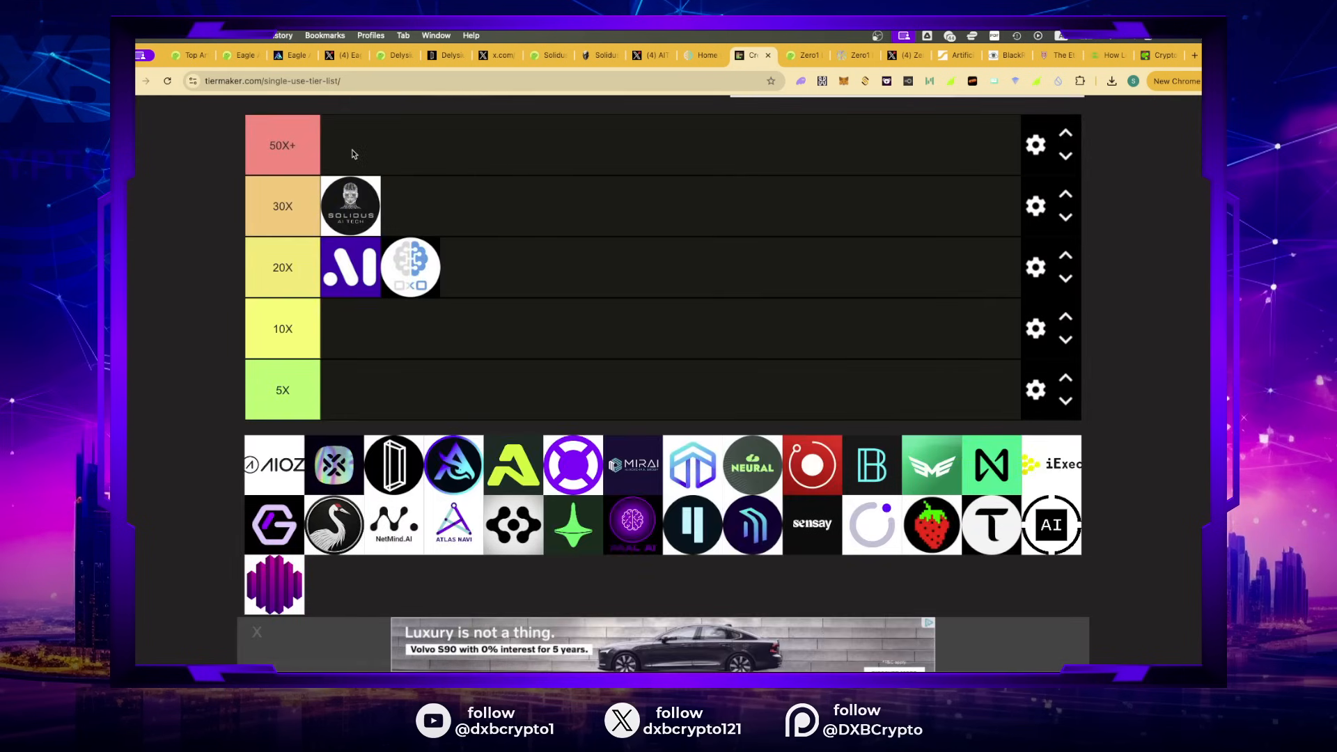
{"action": "mouse_move", "coordinate": [387, 210]}
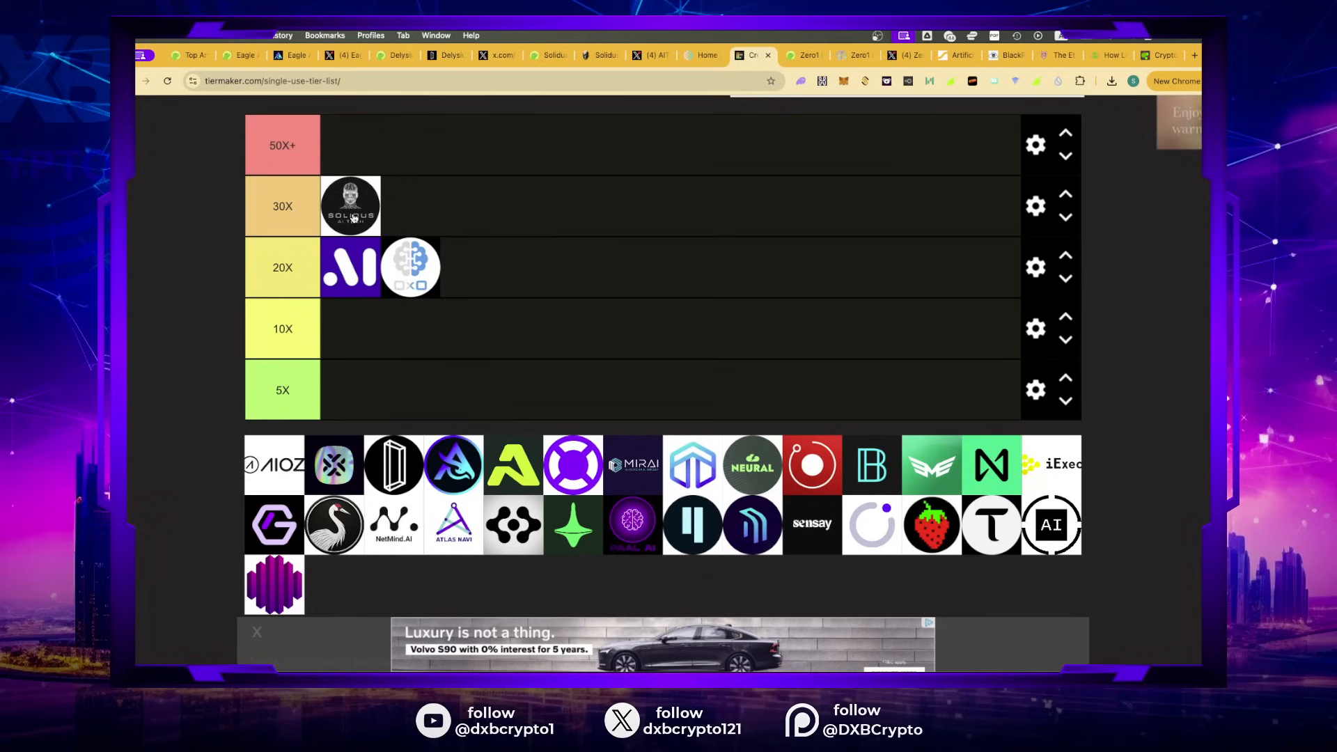
Step: Move the Solidus AI Tech logo up to 50X+ and back down to 30X
{"action": "left_click_drag", "start_coordinate": [350, 205], "coordinate": [349, 168]}
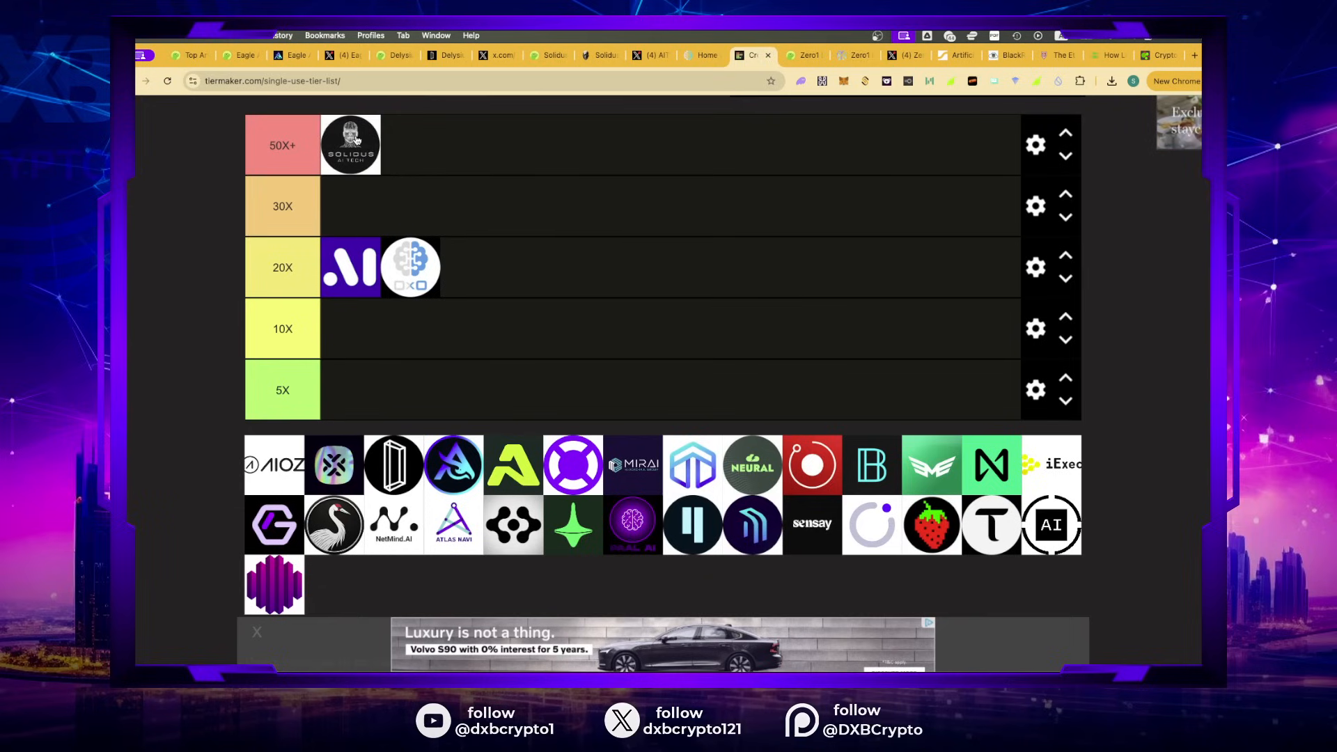
{"action": "left_click_drag", "start_coordinate": [350, 144], "coordinate": [349, 206]}
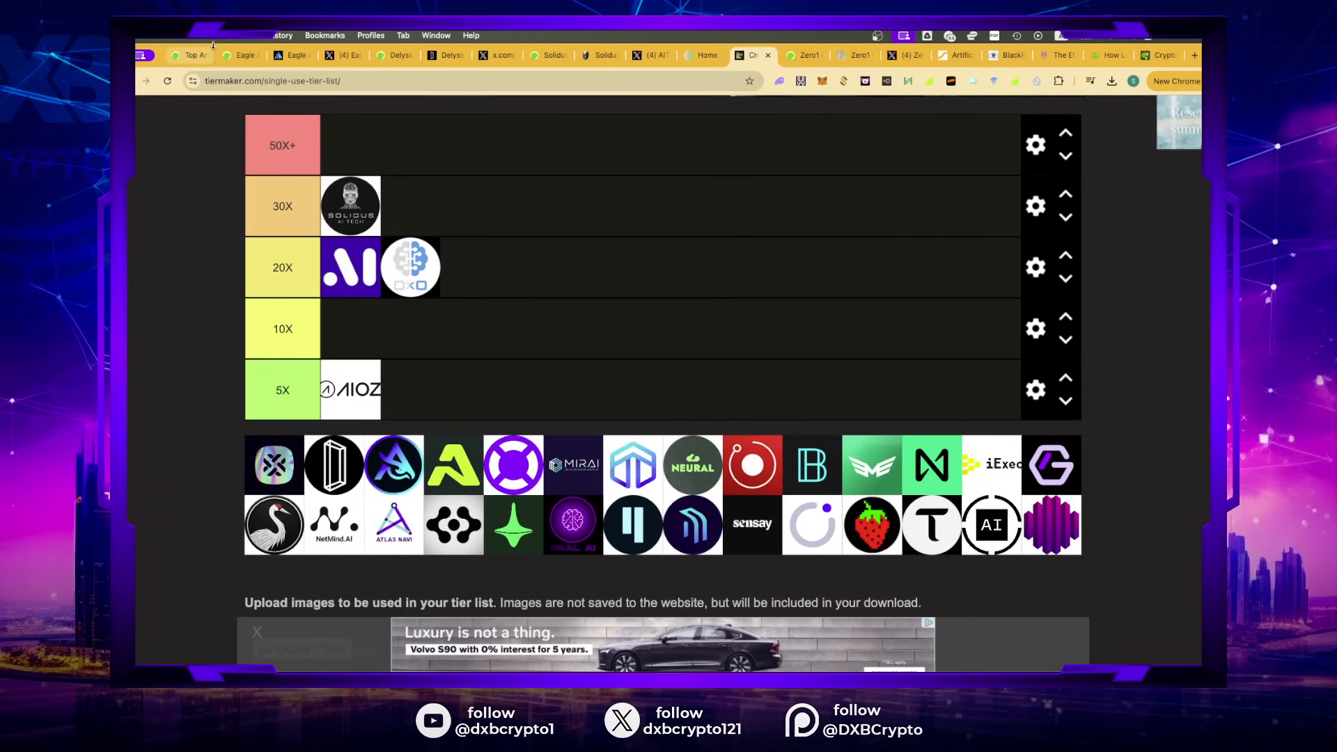
Step: From CoinGecko's AI coin ranking, open the AIOZ Network coin page
{"action": "left_click", "coordinate": [188, 56]}
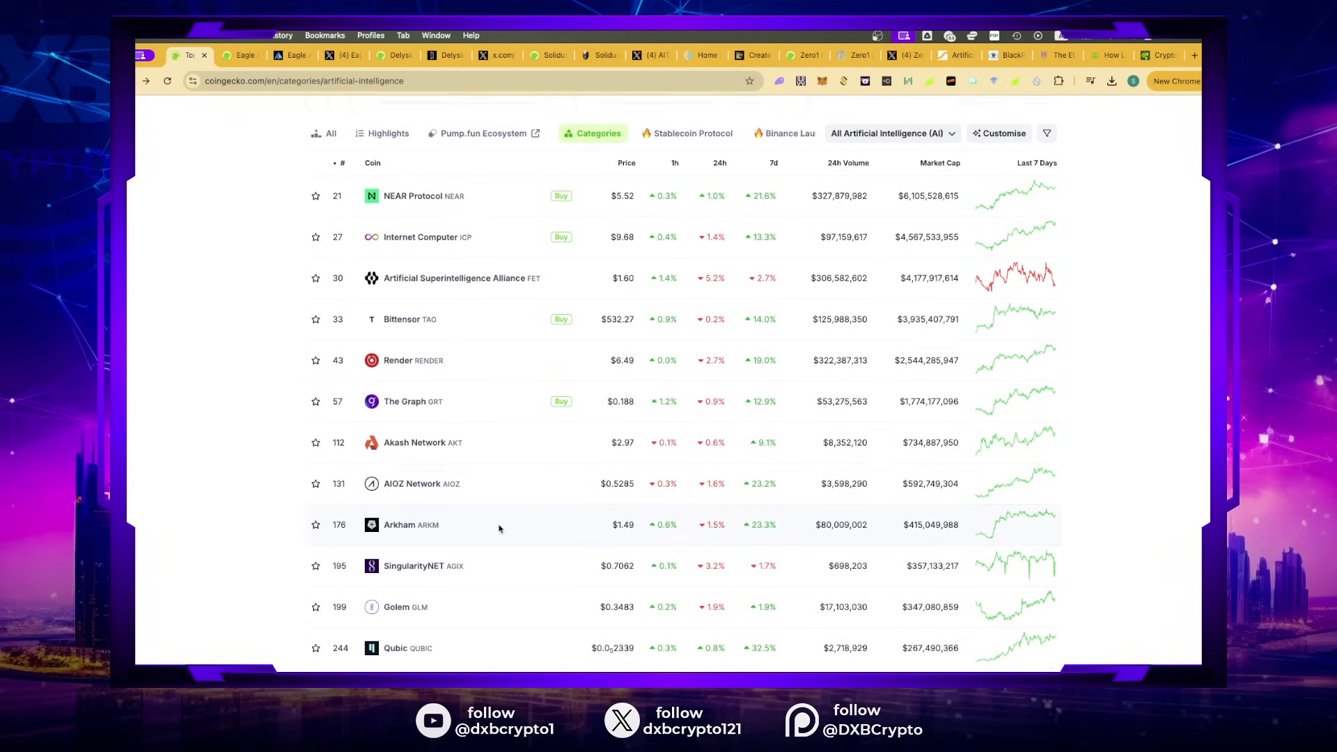
{"action": "scroll", "scroll_direction": "up", "scroll_amount": 3}
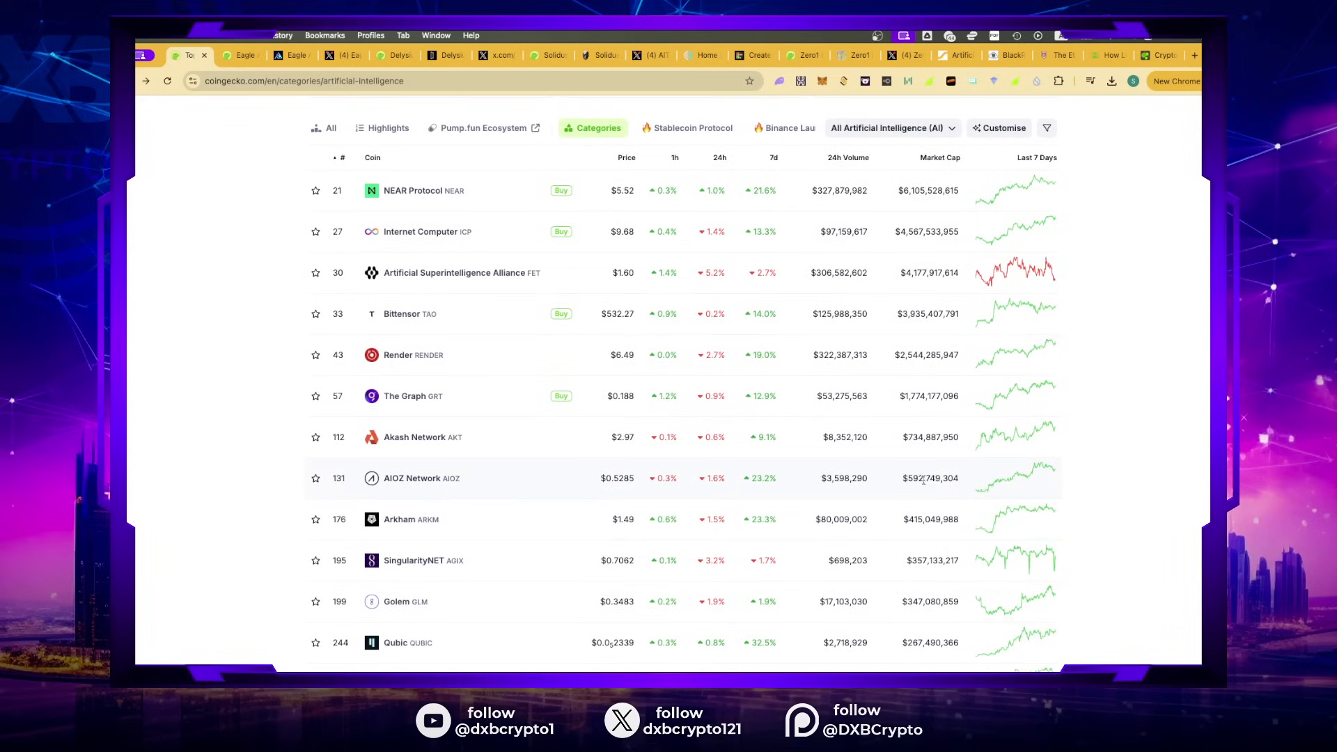
{"action": "double_click", "coordinate": [411, 477]}
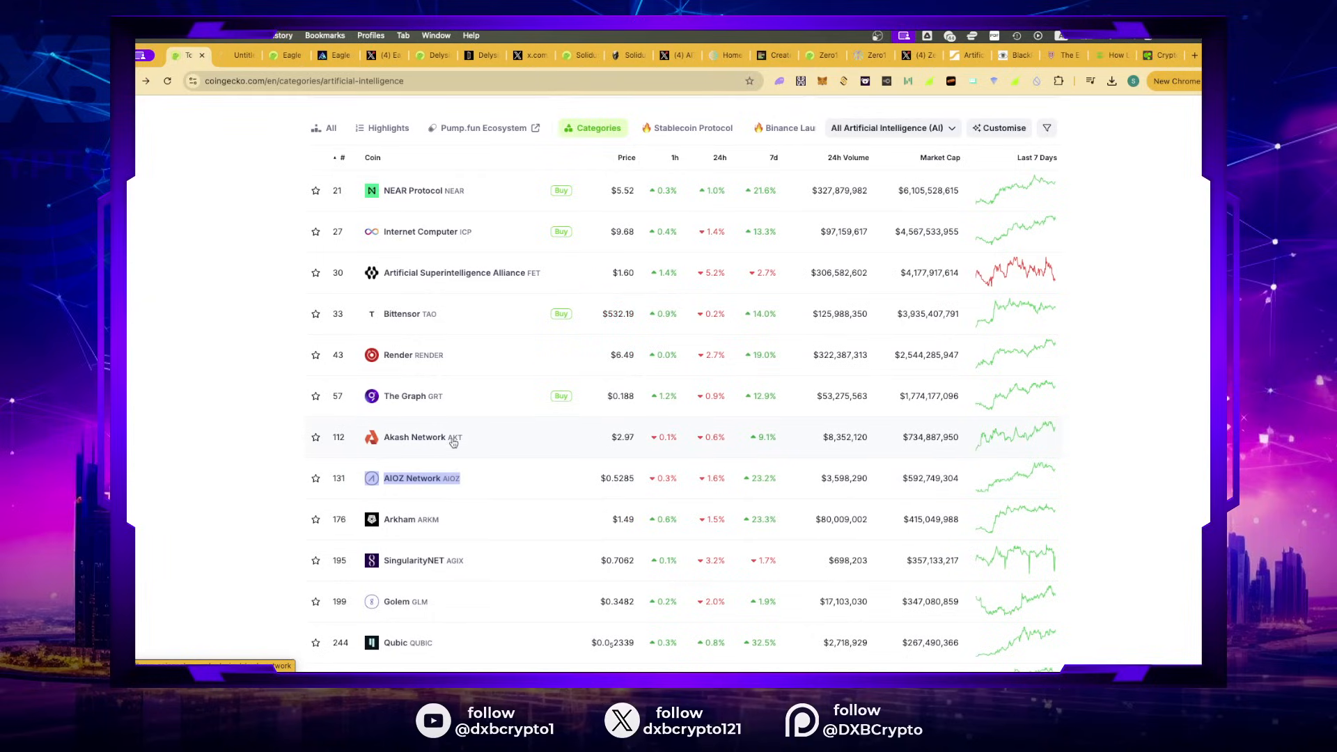
{"action": "left_click", "coordinate": [413, 477]}
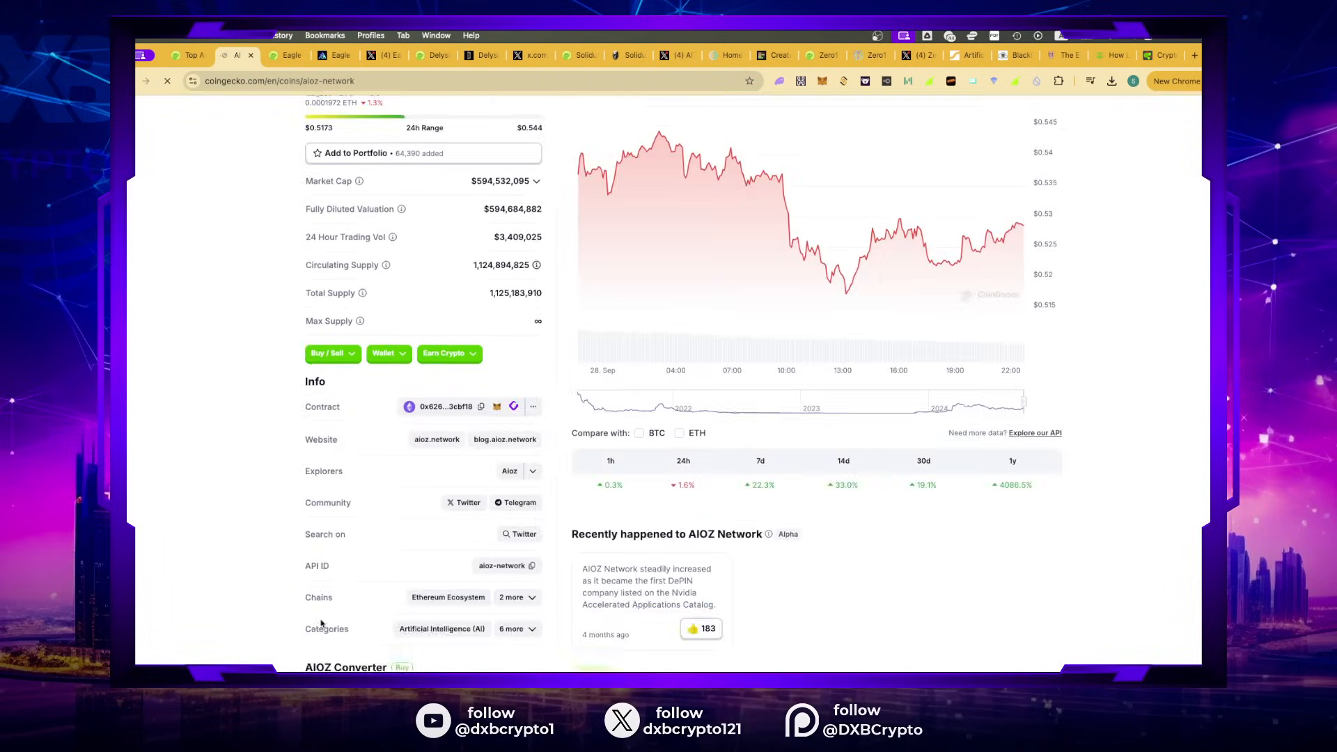
{"action": "scroll", "scroll_direction": "up", "scroll_amount": 3}
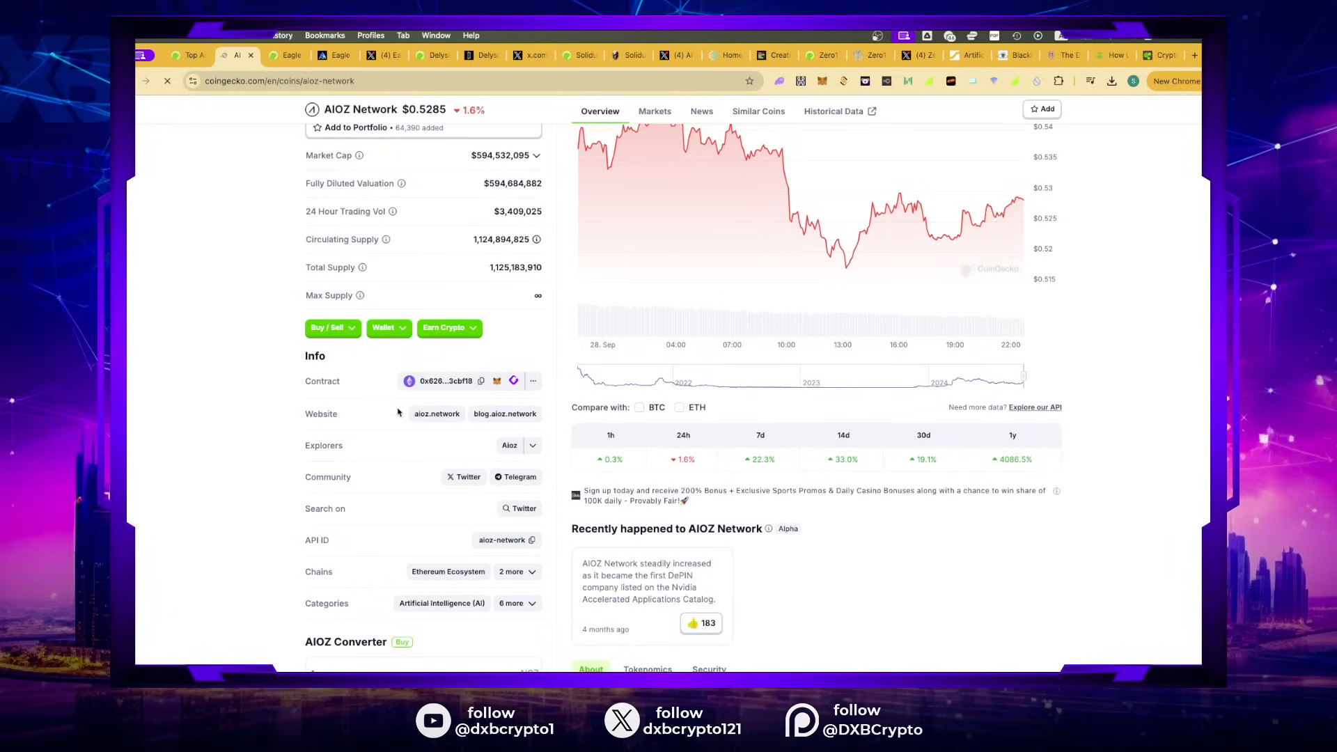
{"action": "mouse_move", "coordinate": [436, 413]}
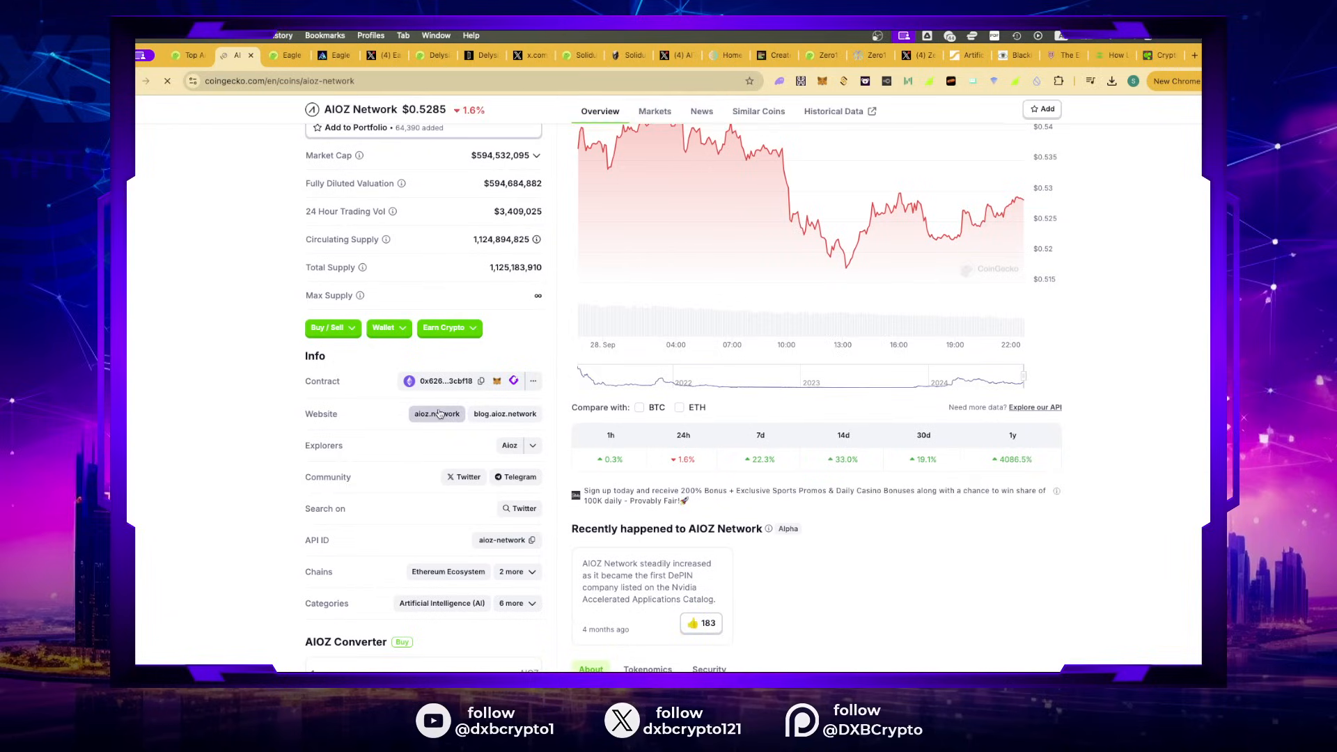
Step: Open the aioz.network homepage from CoinGecko, then return to the tier list
{"action": "left_click", "coordinate": [436, 414]}
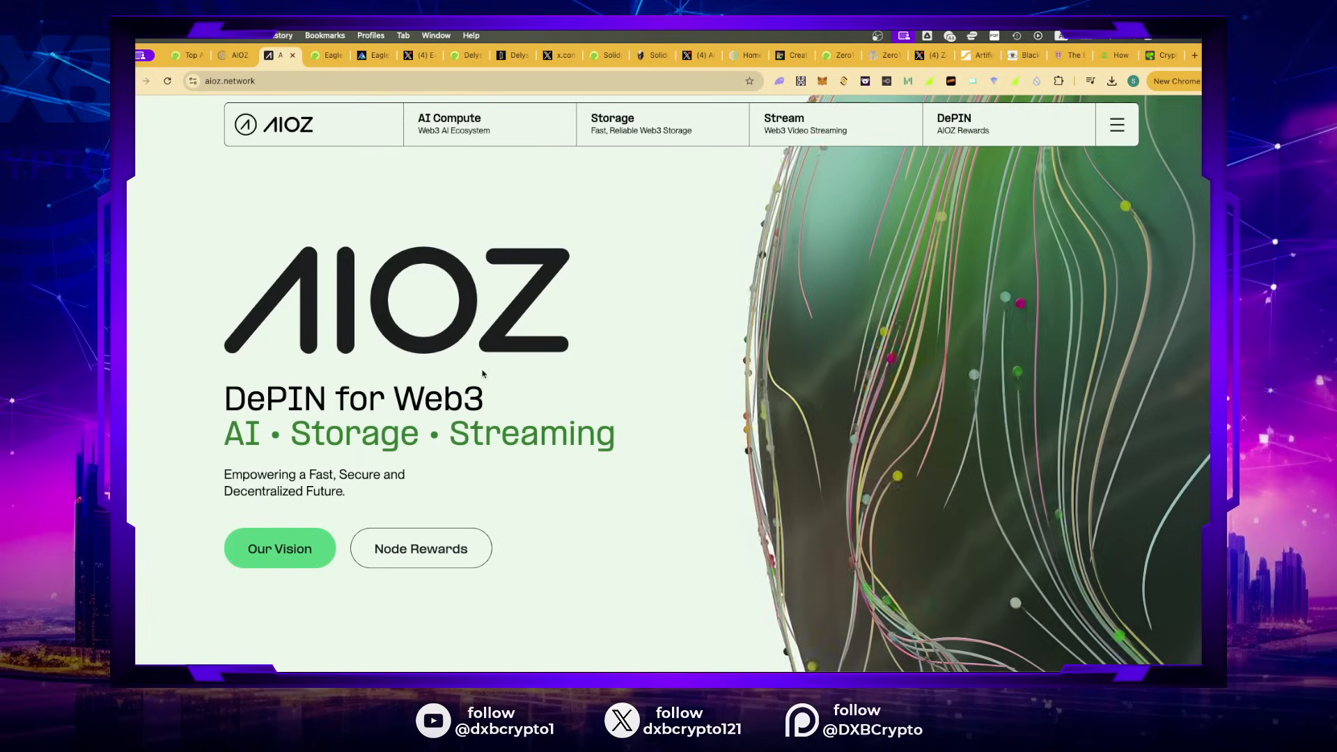
{"action": "mouse_move", "coordinate": [230, 319]}
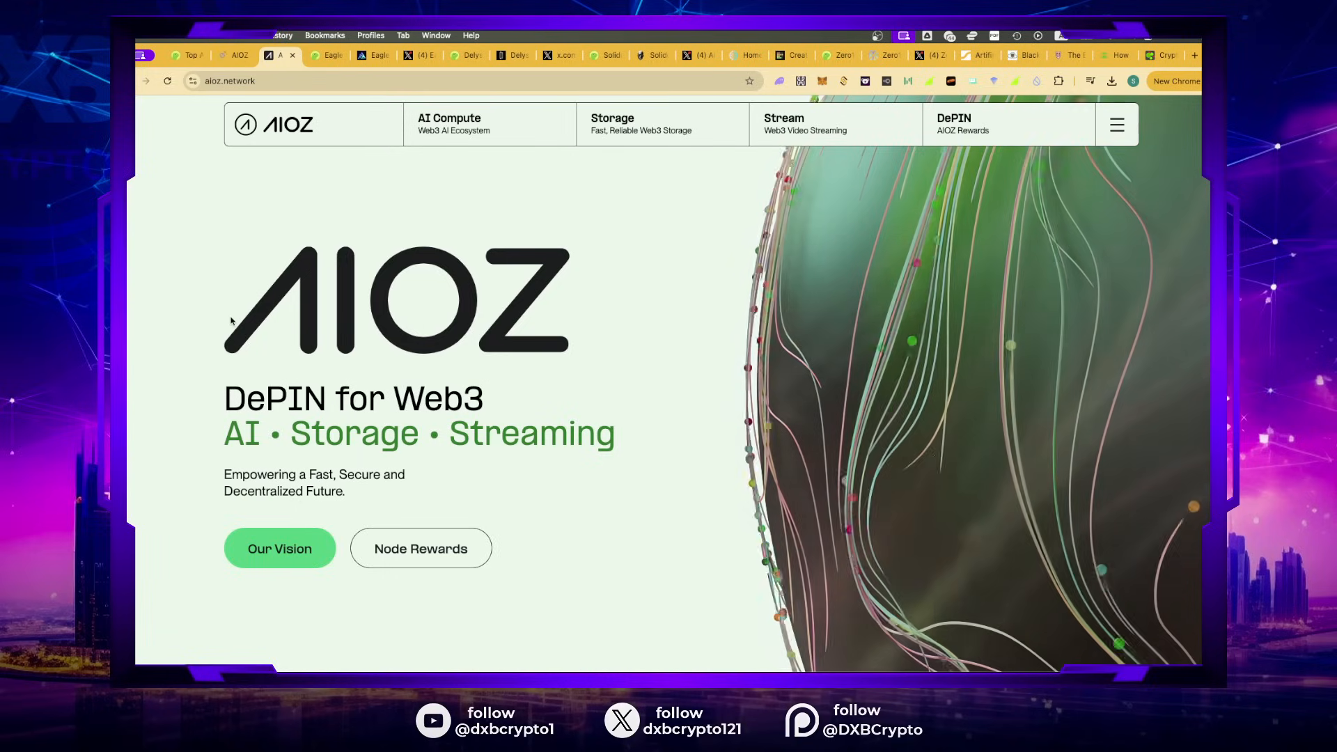
{"action": "mouse_move", "coordinate": [528, 327]}
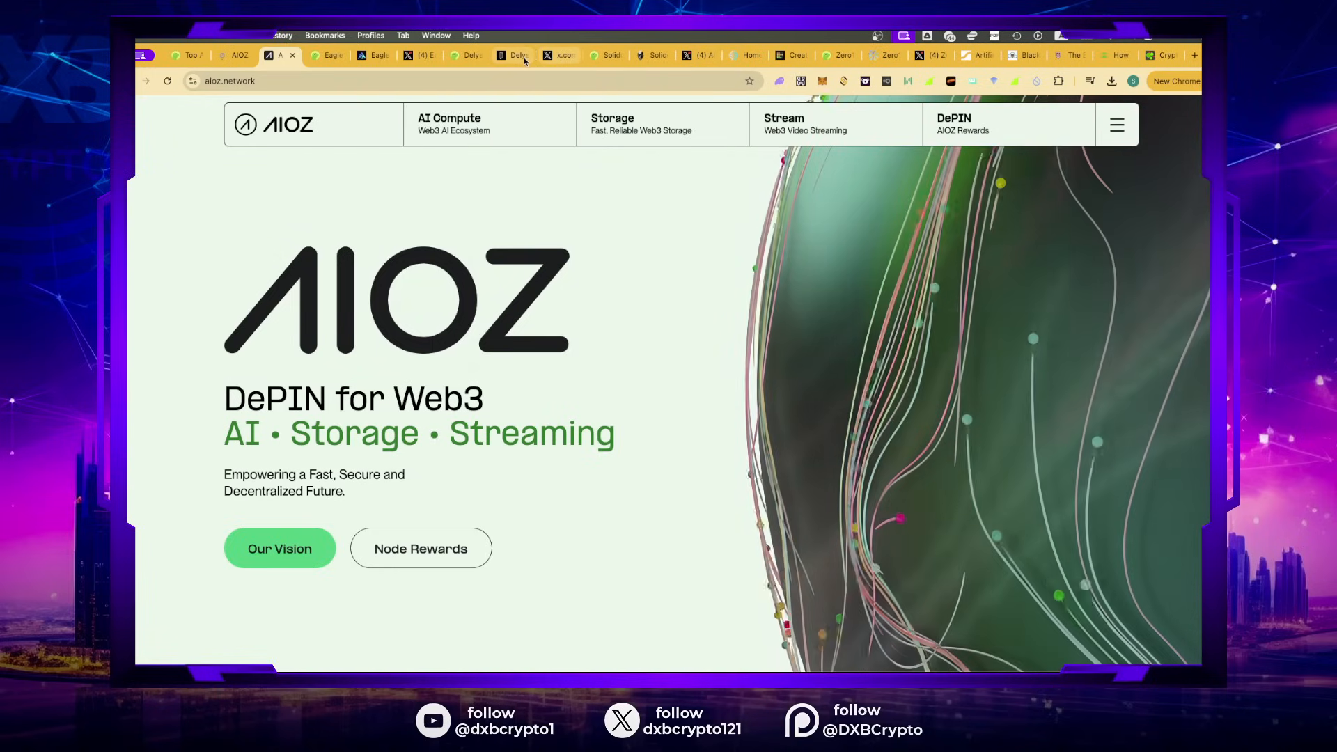
{"action": "left_click", "coordinate": [791, 54]}
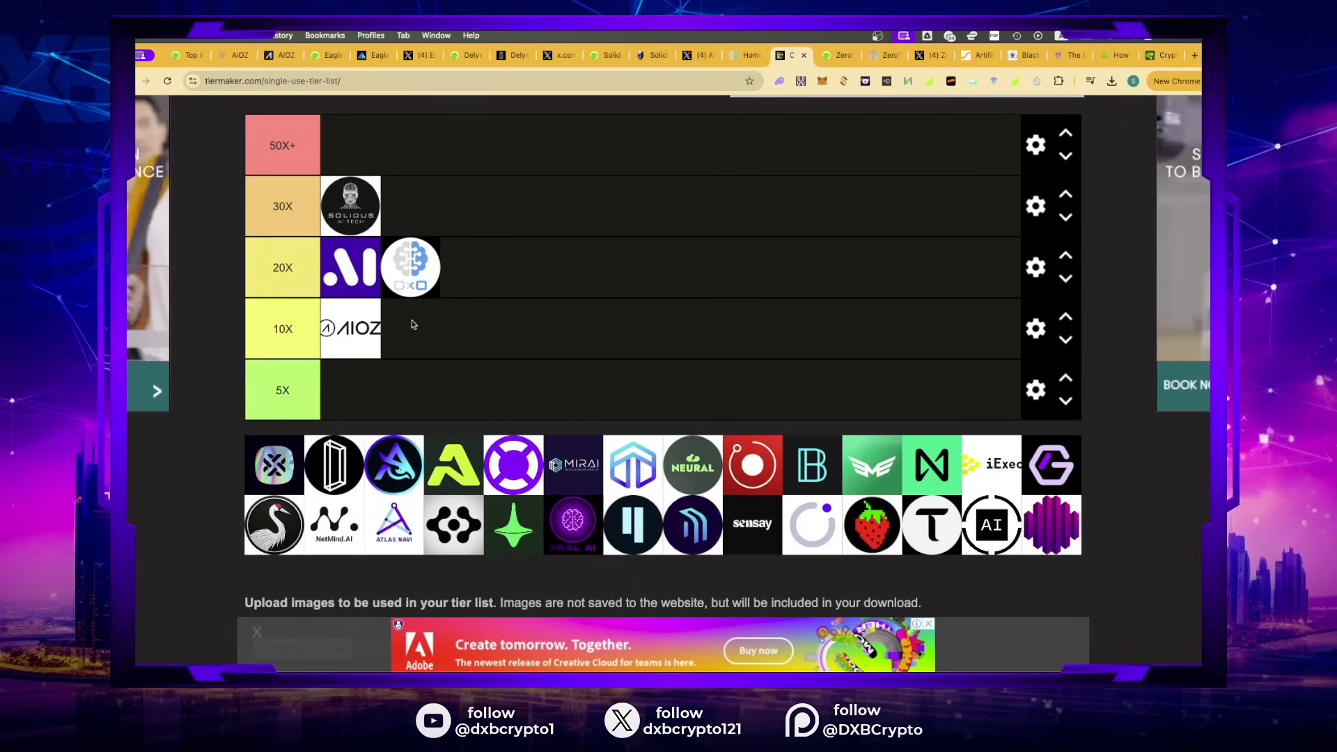
{"action": "mouse_move", "coordinate": [468, 336]}
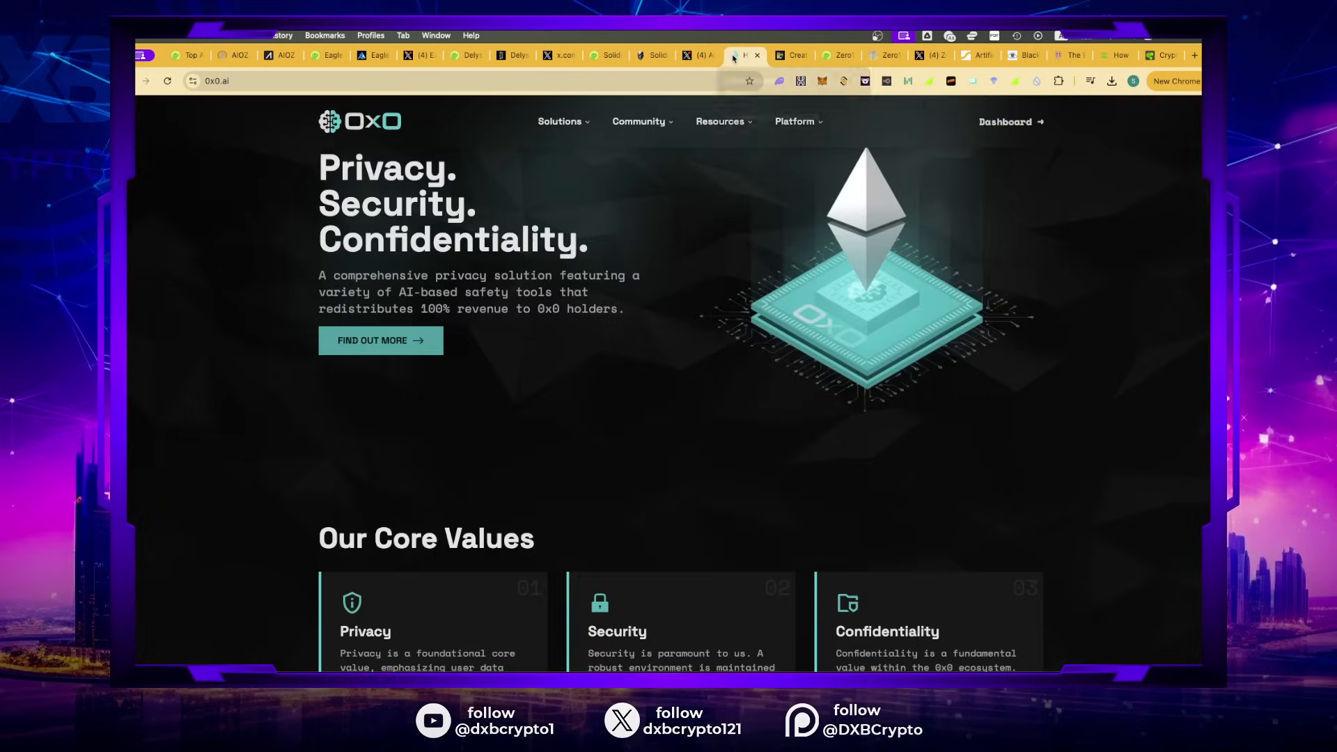
Step: View the z1labs.ai site and Zero1 Labs' Max-range CoinGecko price chart
{"action": "left_click", "coordinate": [738, 54]}
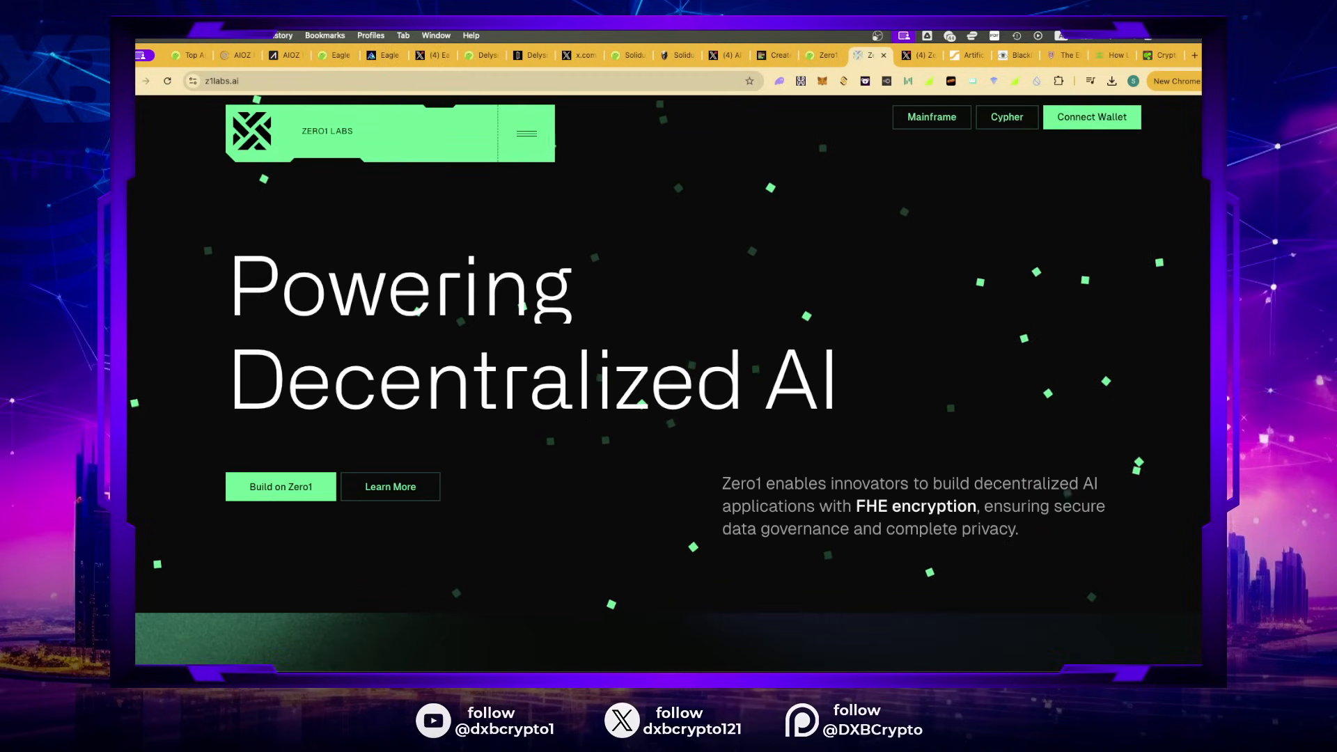
{"action": "mouse_move", "coordinate": [460, 572]}
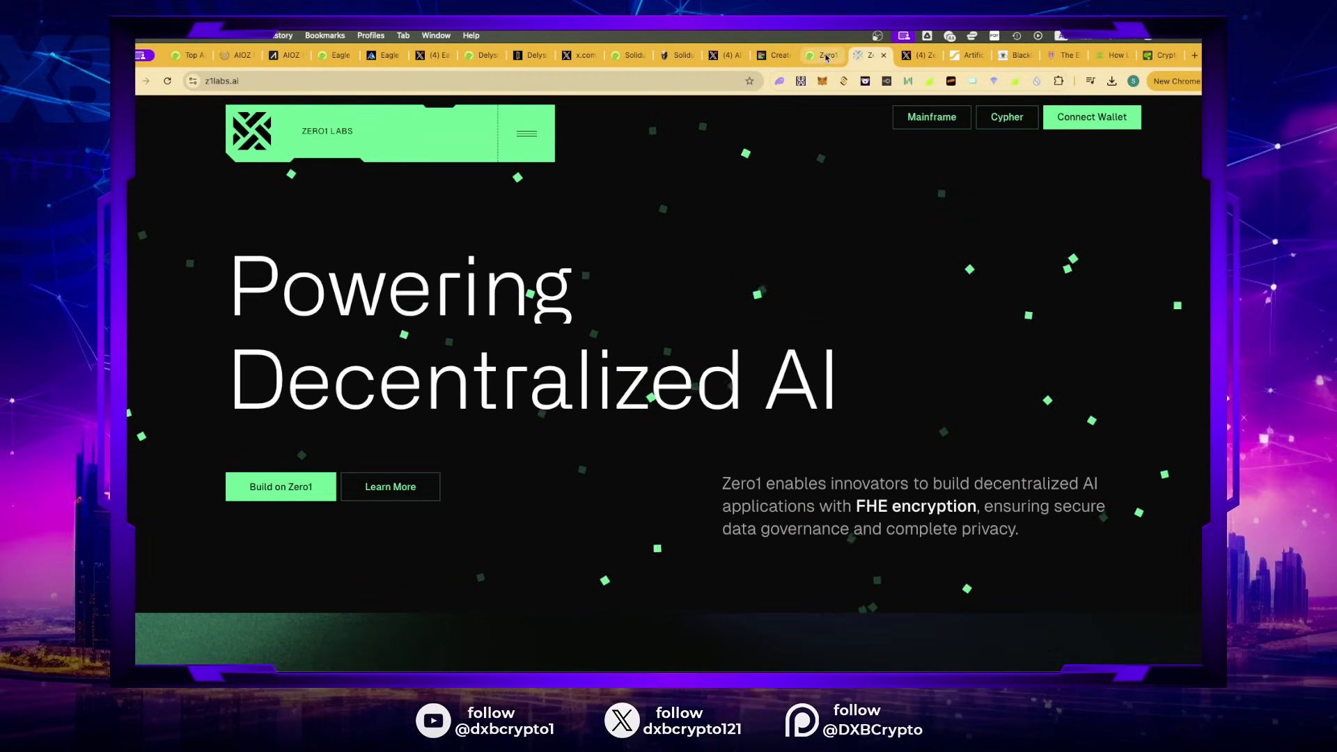
{"action": "left_click", "coordinate": [814, 54]}
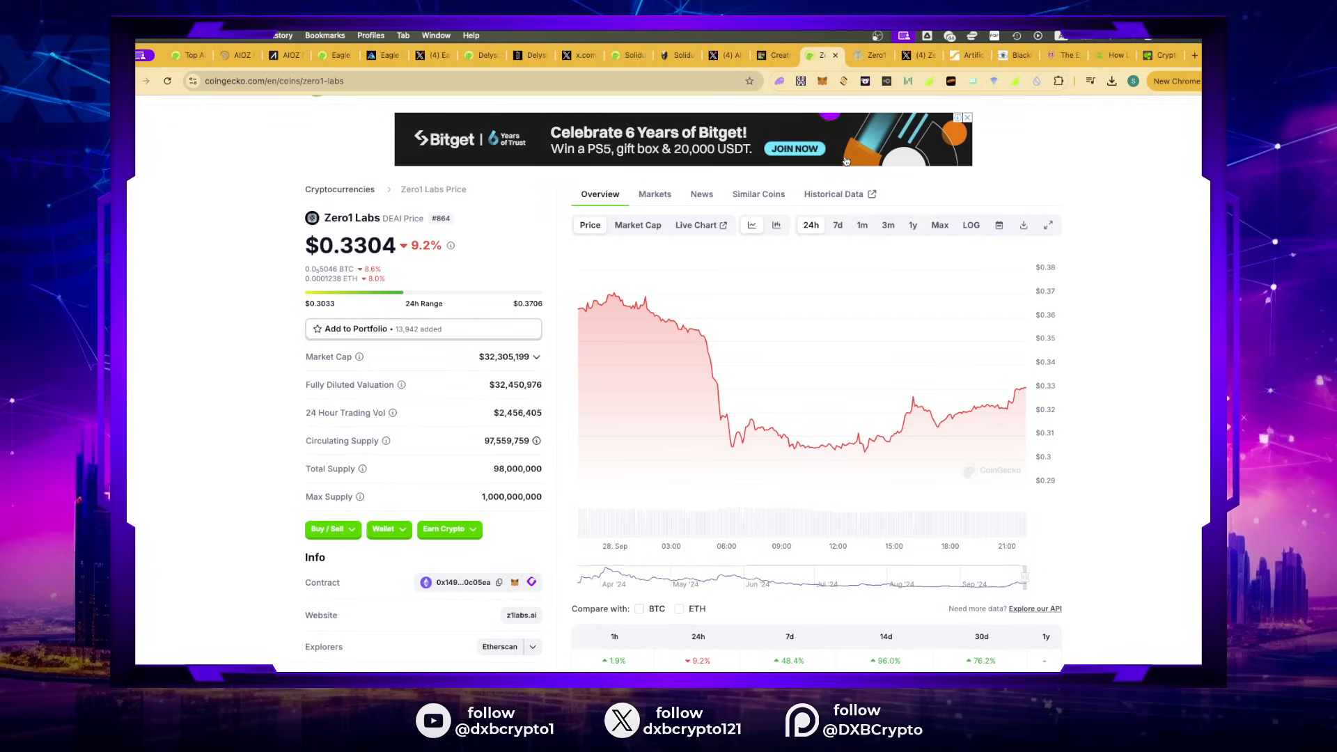
{"action": "left_click", "coordinate": [939, 225]}
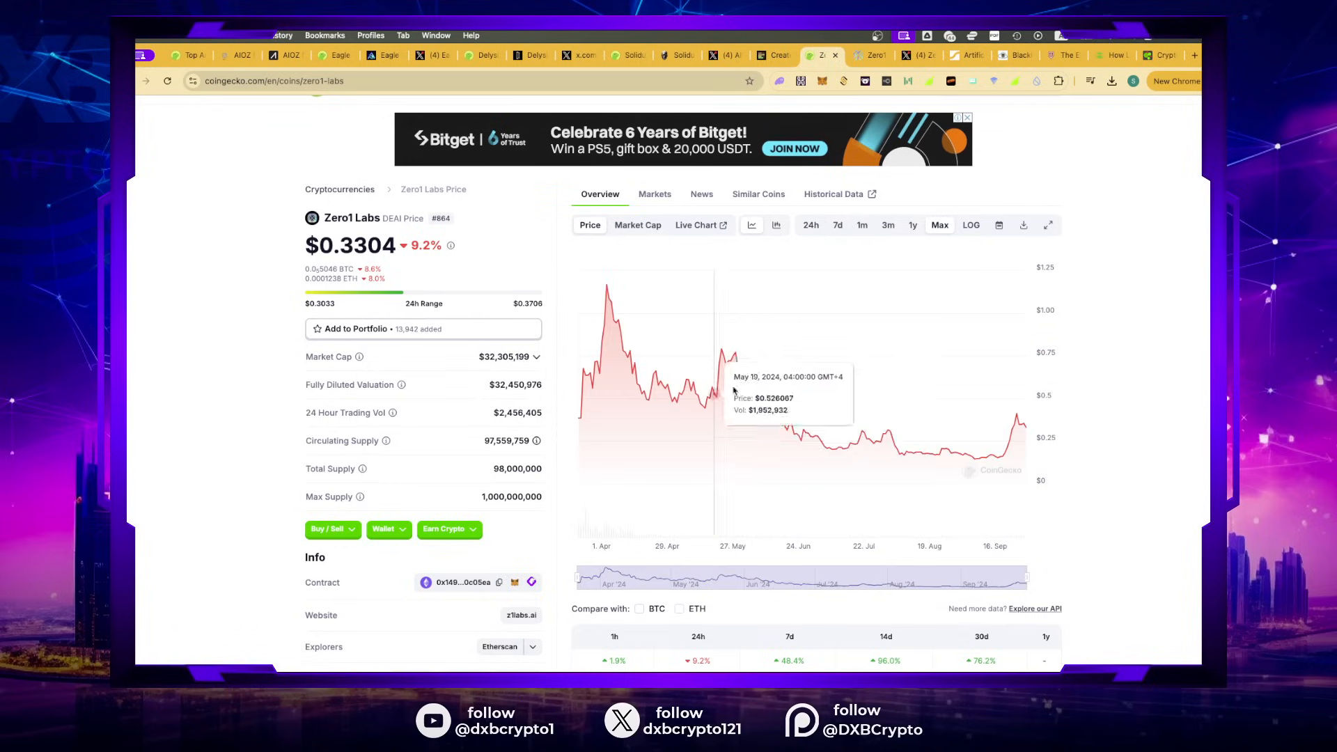
{"action": "mouse_move", "coordinate": [1023, 426]}
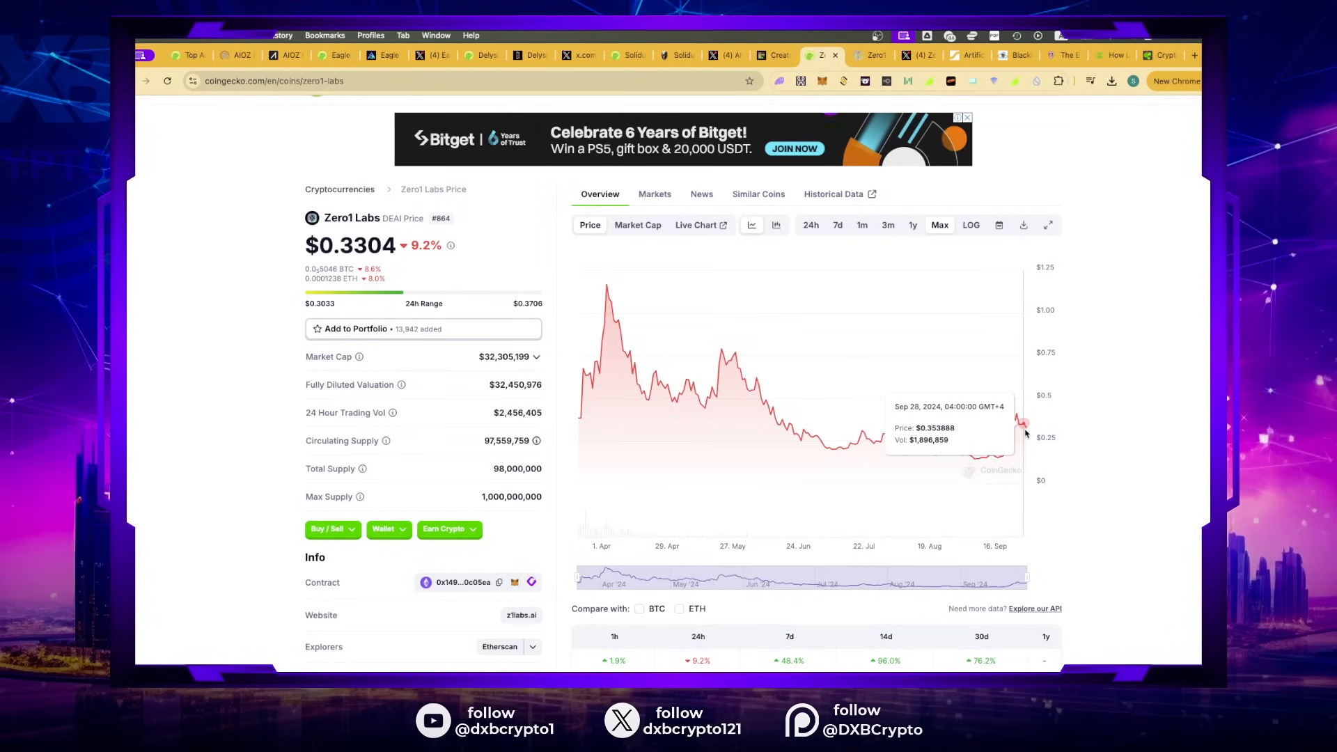
{"action": "scroll", "scroll_direction": "down", "scroll_amount": 3}
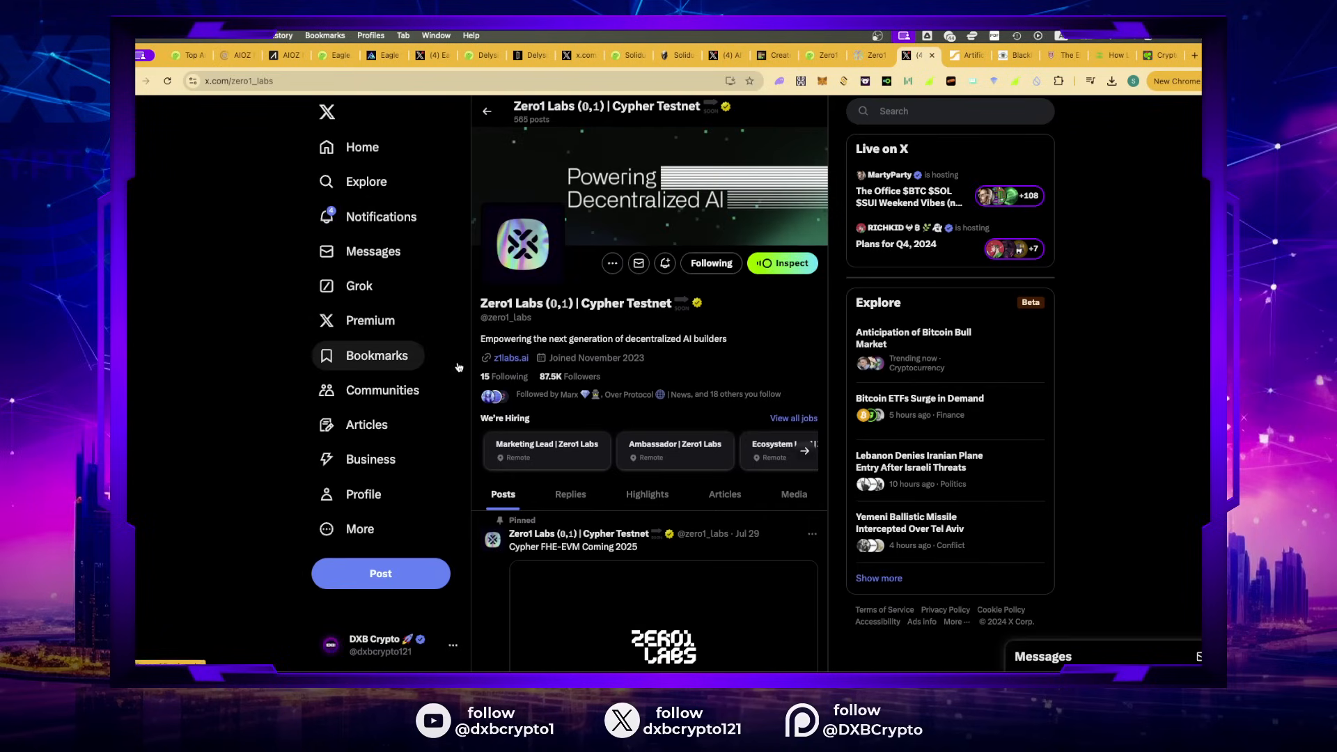
Step: Scroll Zero1 Labs' hackathon and Discord posts down to the 'Who to follow' section
{"action": "scroll", "scroll_direction": "down", "scroll_amount": 3}
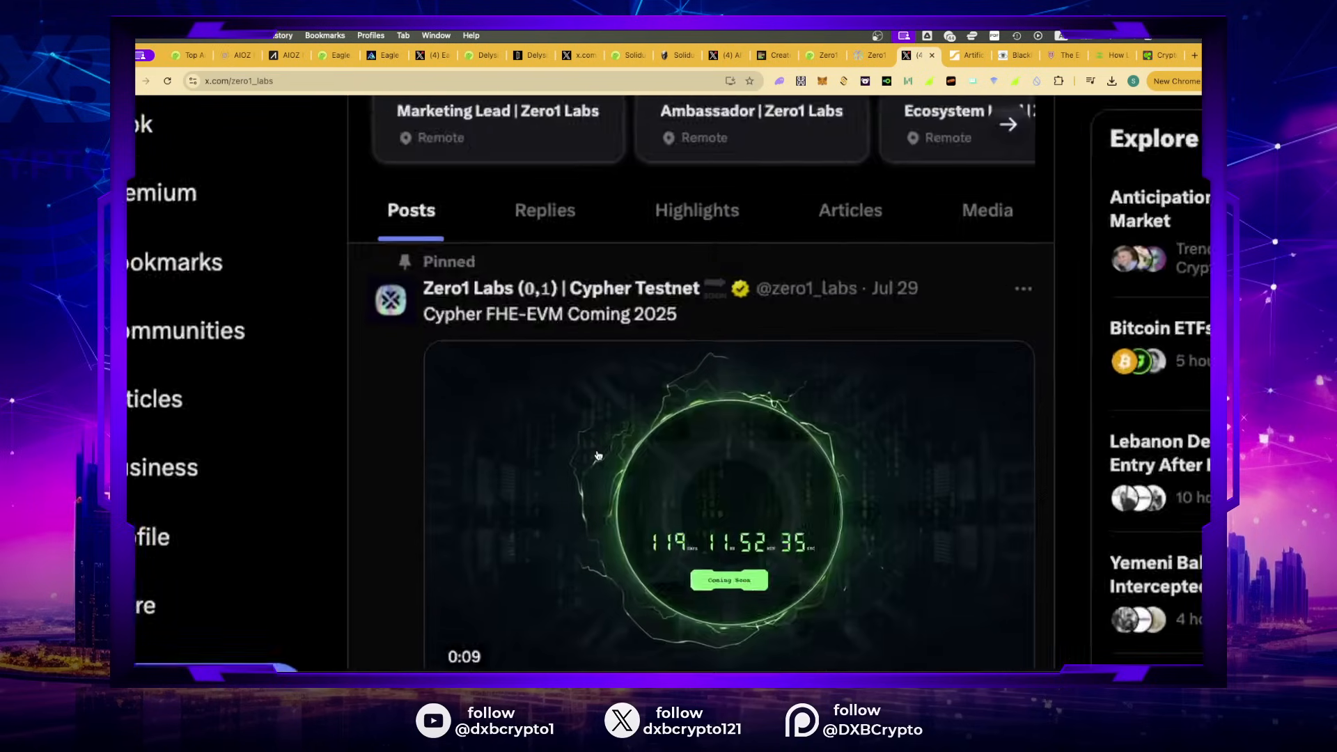
{"action": "scroll", "scroll_direction": "down", "scroll_amount": 3}
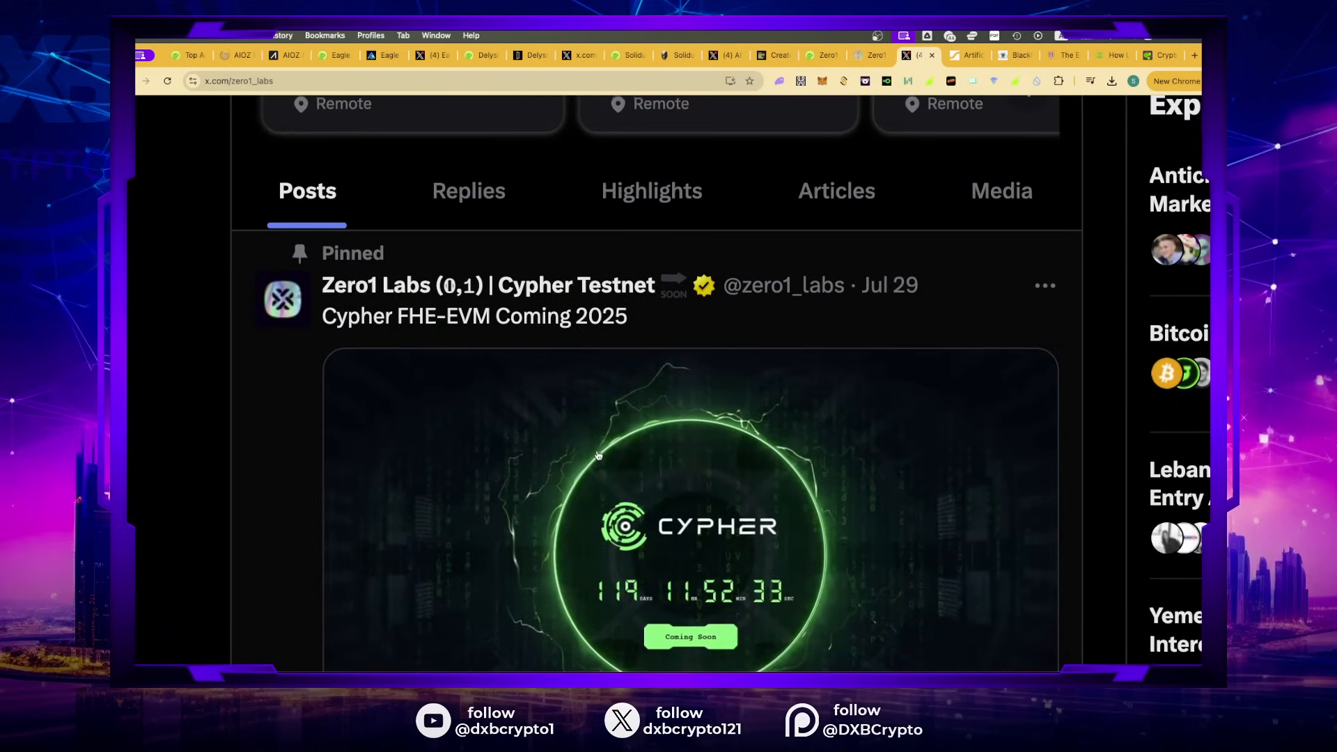
{"action": "scroll", "scroll_direction": "down", "scroll_amount": 3}
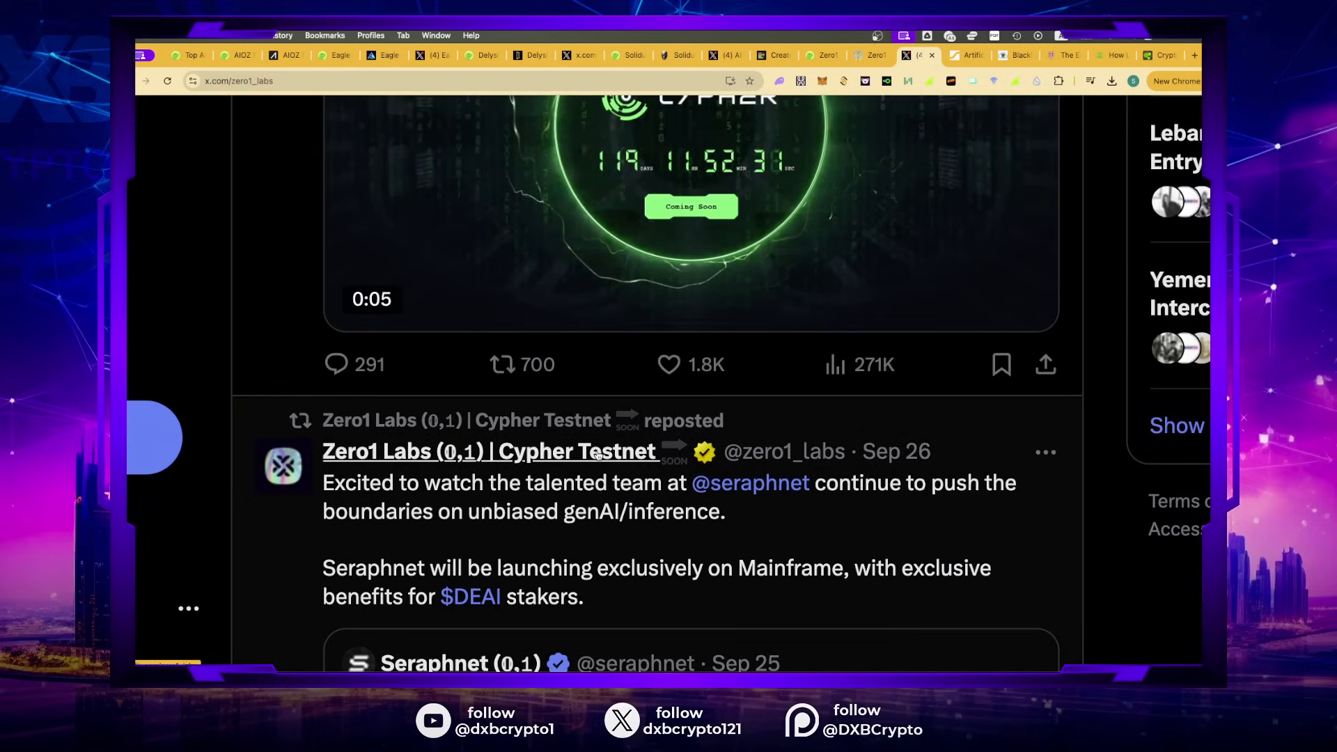
{"action": "scroll", "scroll_direction": "down", "scroll_amount": 3}
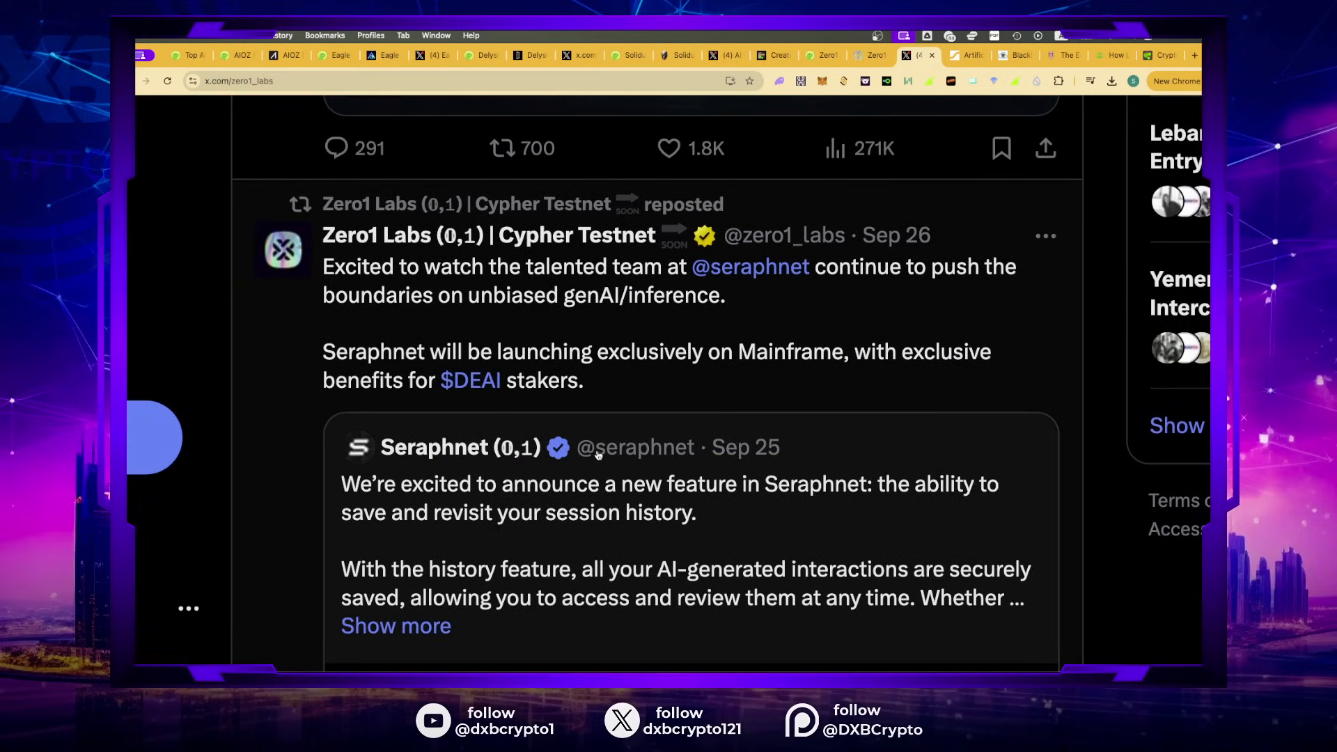
{"action": "scroll", "scroll_direction": "down", "scroll_amount": 3}
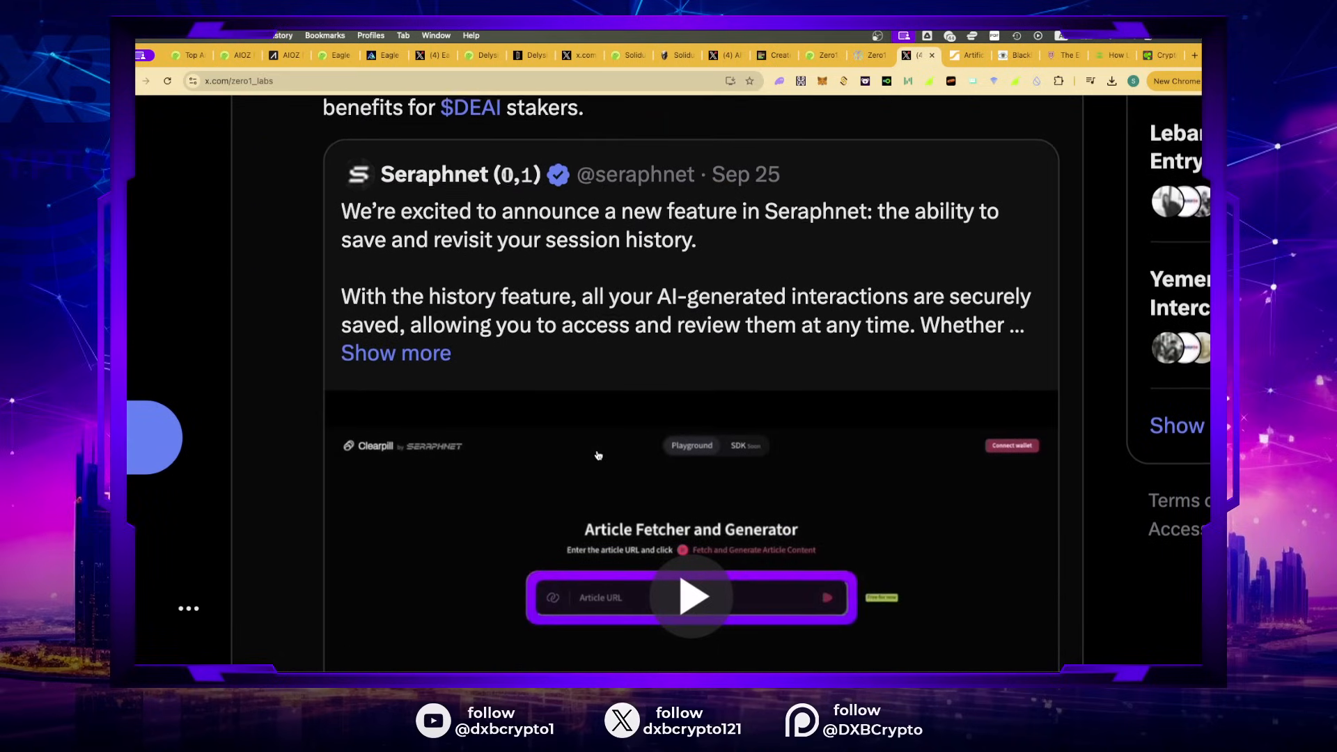
{"action": "scroll", "scroll_direction": "up", "scroll_amount": 3}
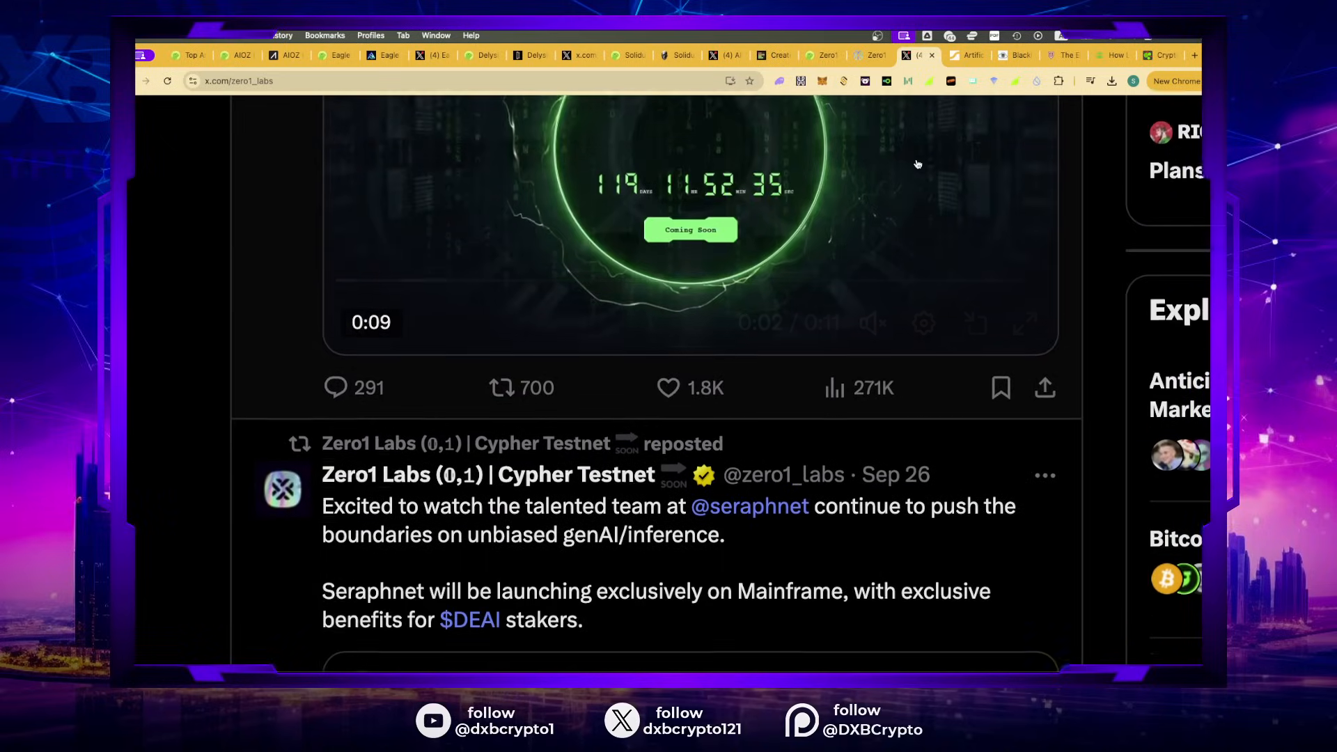
{"action": "scroll", "scroll_direction": "up", "scroll_amount": 3}
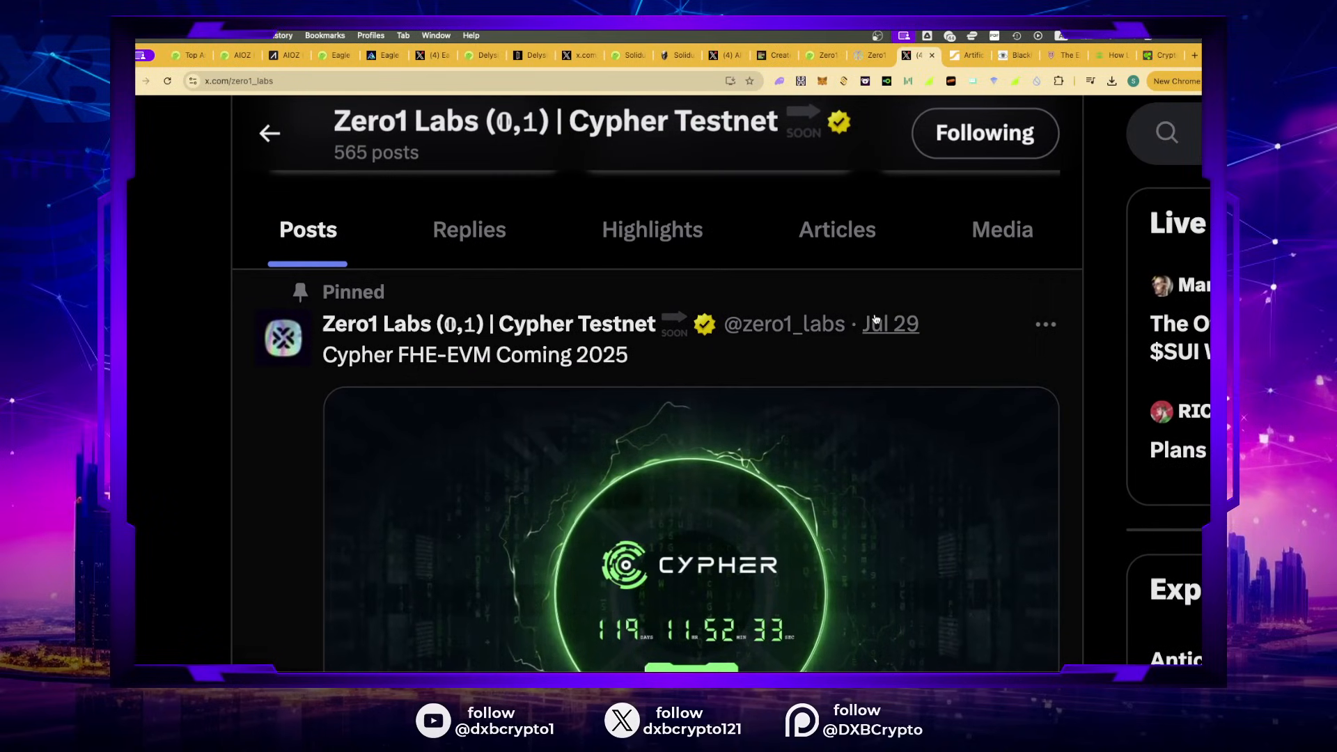
{"action": "scroll", "scroll_direction": "down", "scroll_amount": 3}
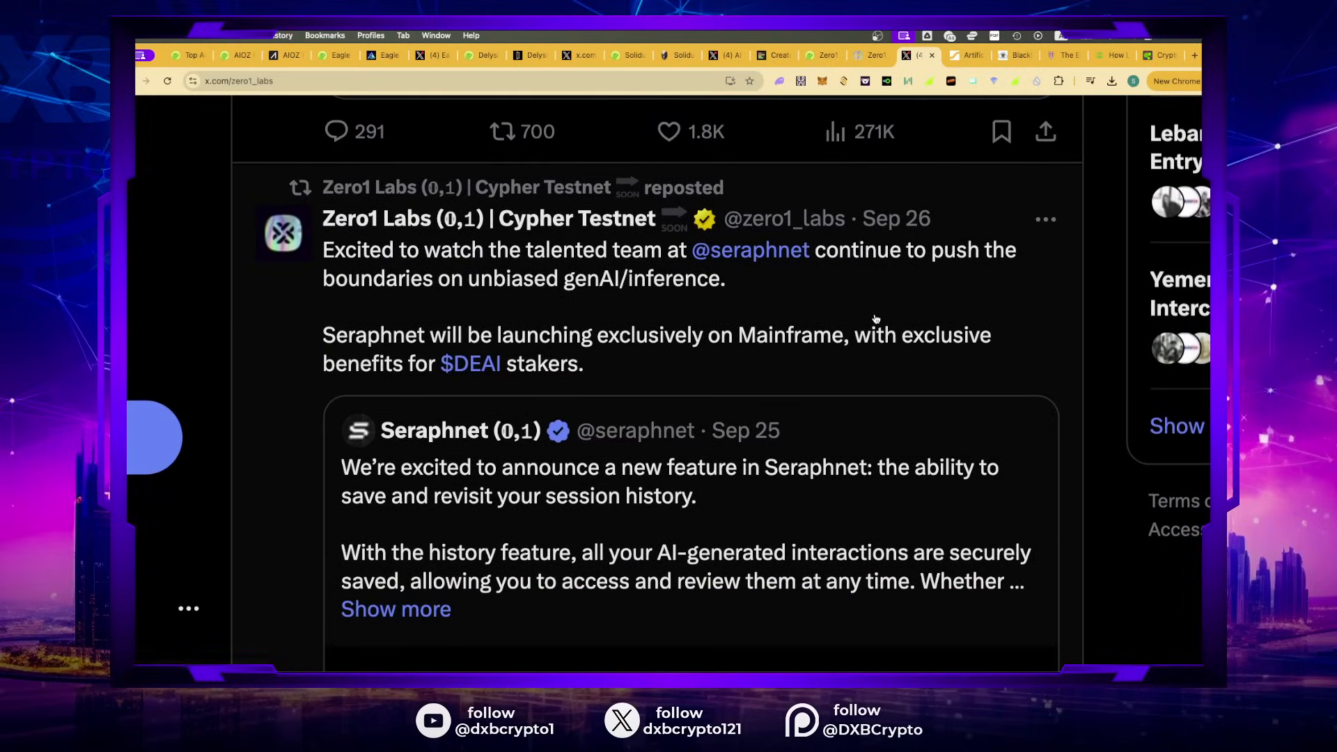
{"action": "scroll", "scroll_direction": "up", "scroll_amount": 3}
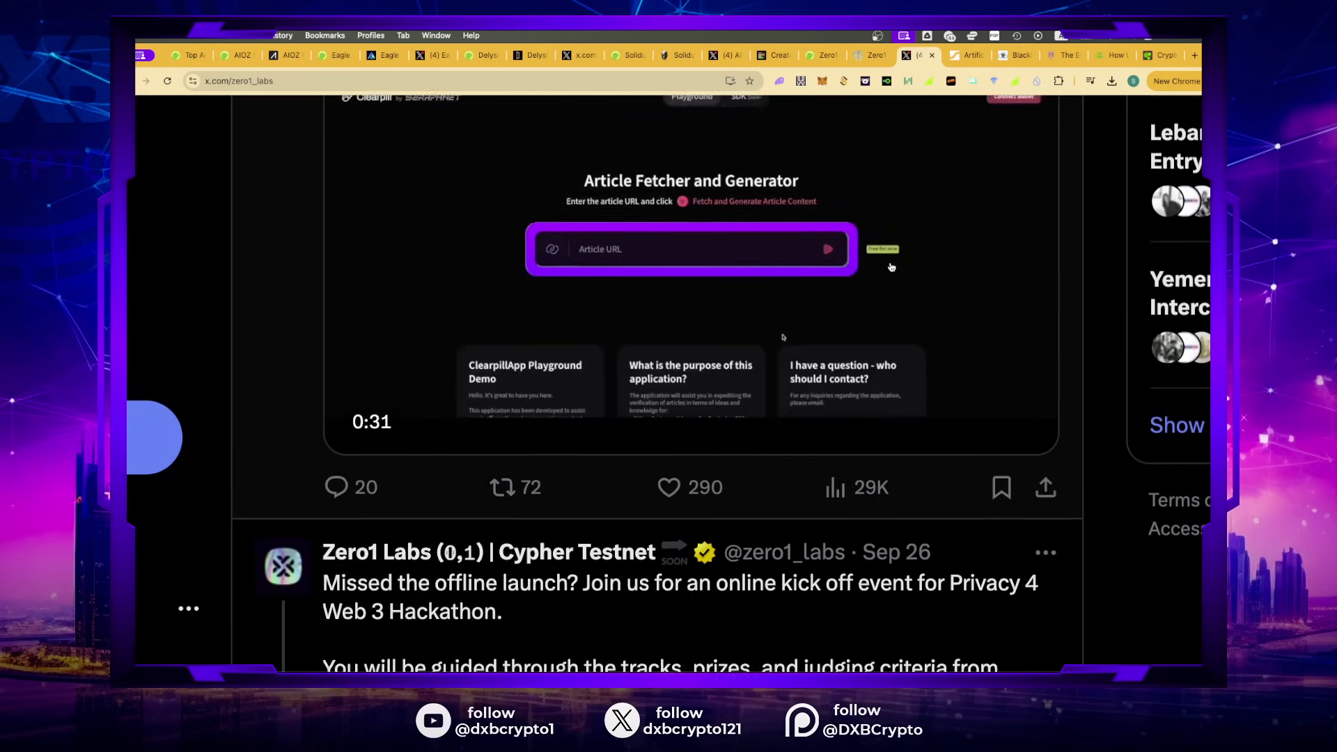
{"action": "scroll", "scroll_direction": "down", "scroll_amount": 3}
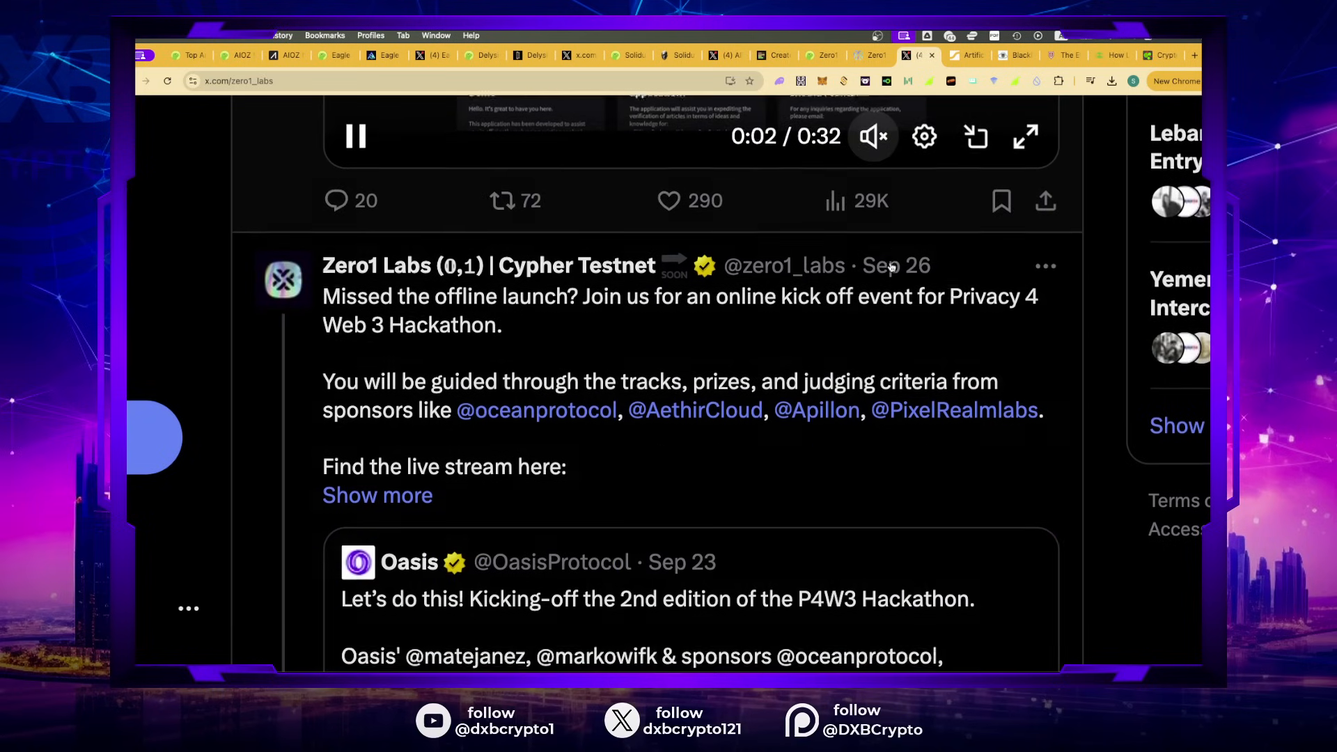
{"action": "scroll", "scroll_direction": "down", "scroll_amount": 3}
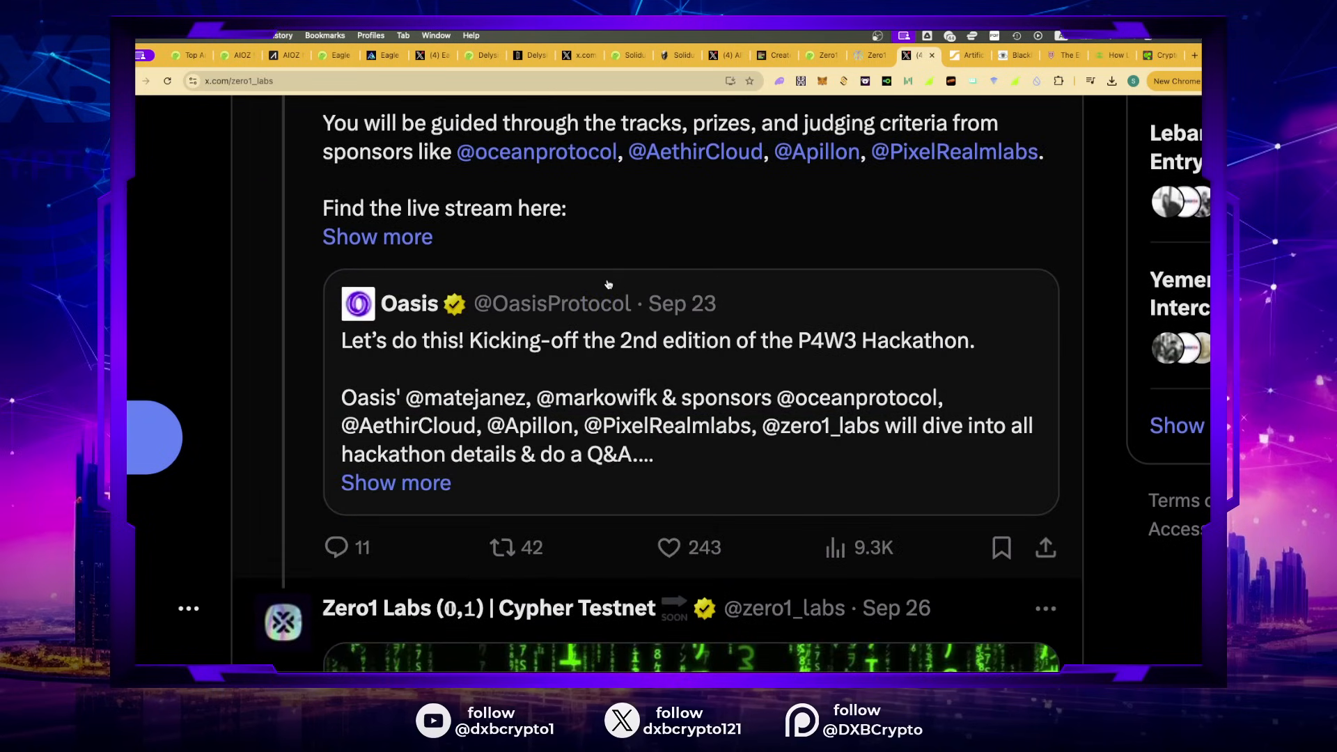
{"action": "scroll", "scroll_direction": "down", "scroll_amount": 3}
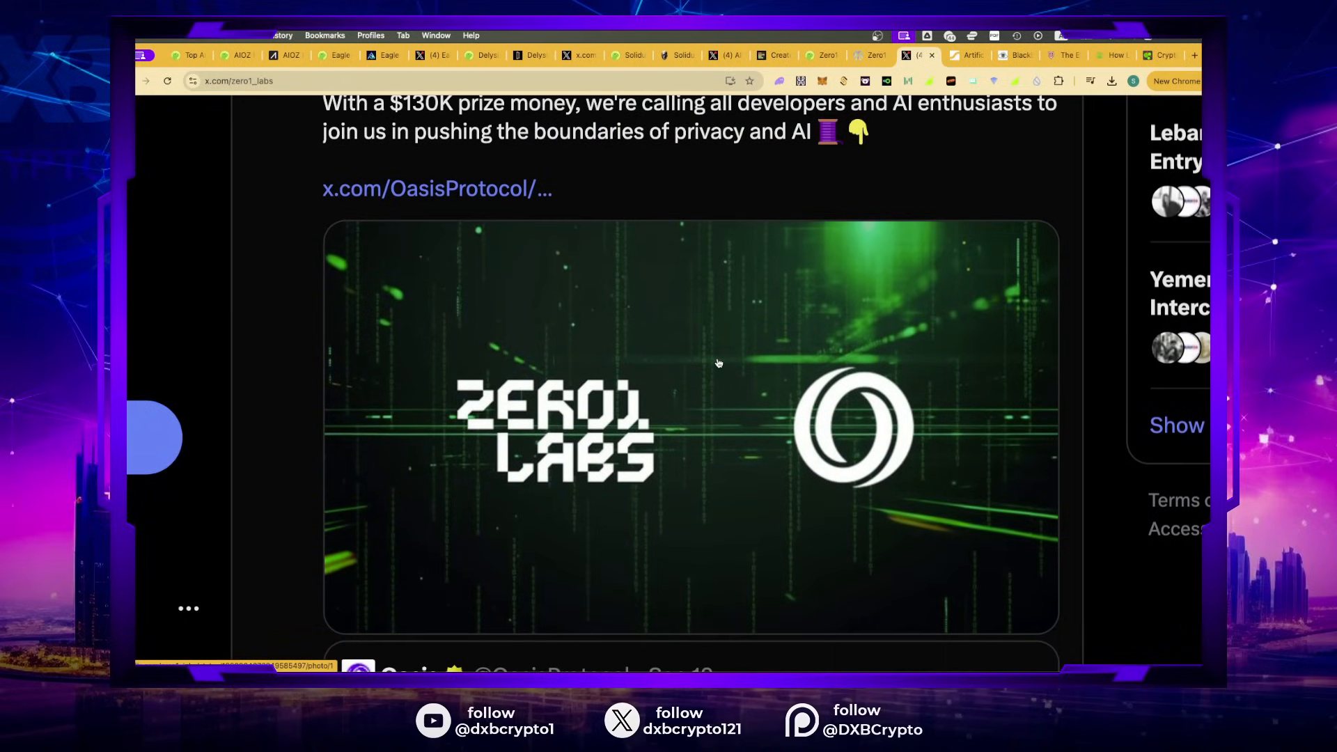
{"action": "scroll", "scroll_direction": "down", "scroll_amount": 3}
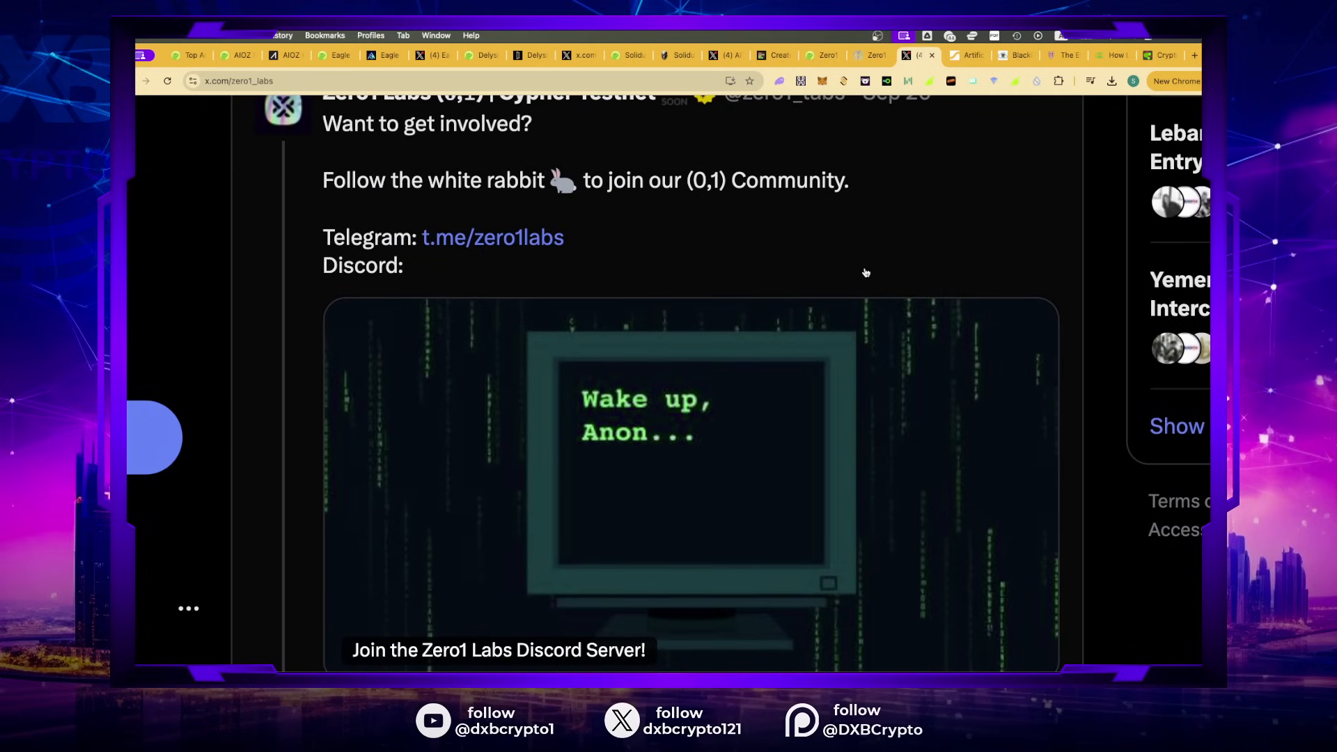
{"action": "scroll", "scroll_direction": "down", "scroll_amount": 3}
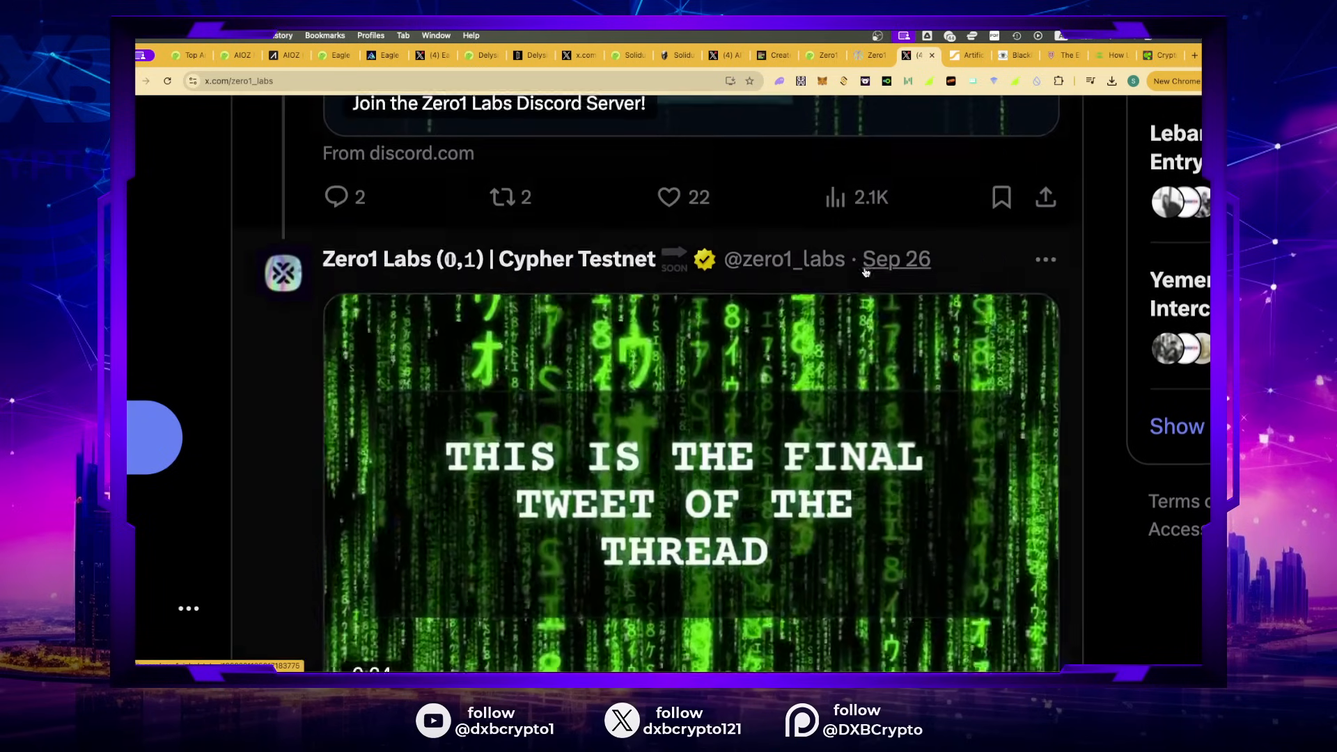
{"action": "scroll", "scroll_direction": "down", "scroll_amount": 3}
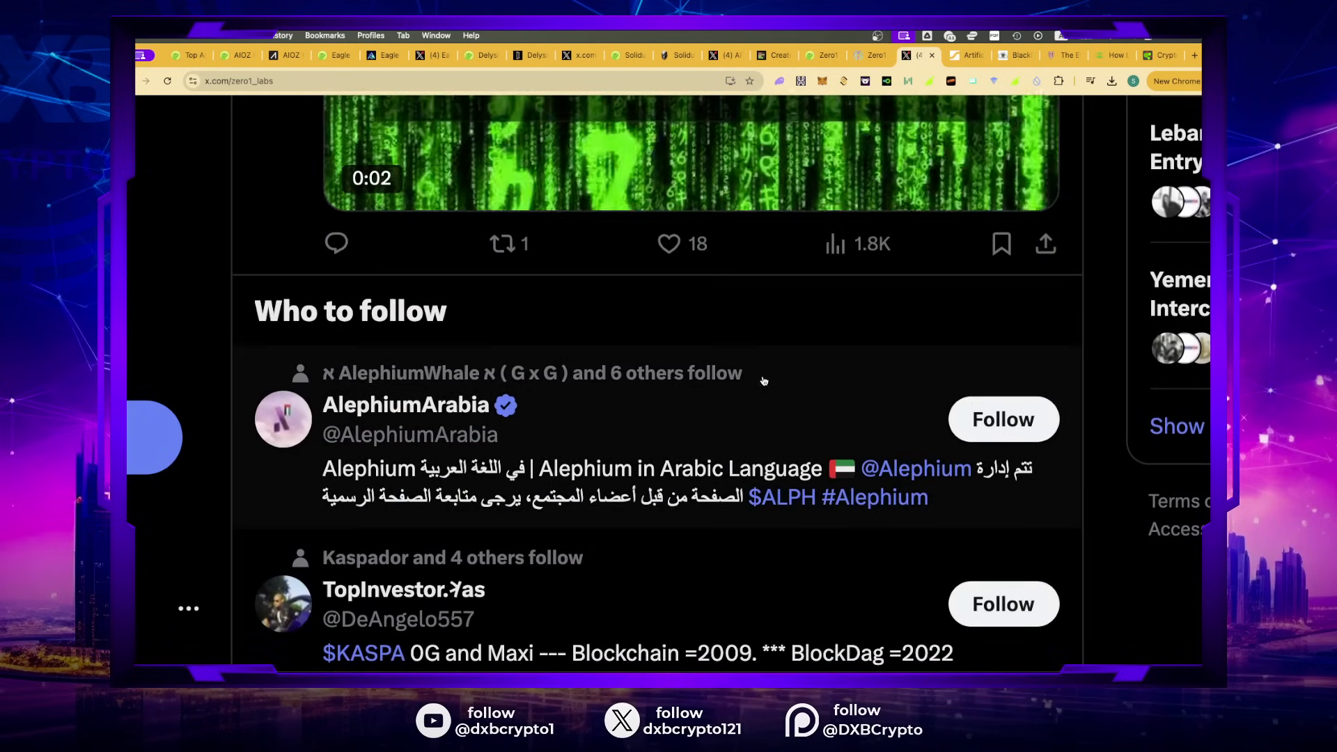
{"action": "scroll", "scroll_direction": "down", "scroll_amount": 3}
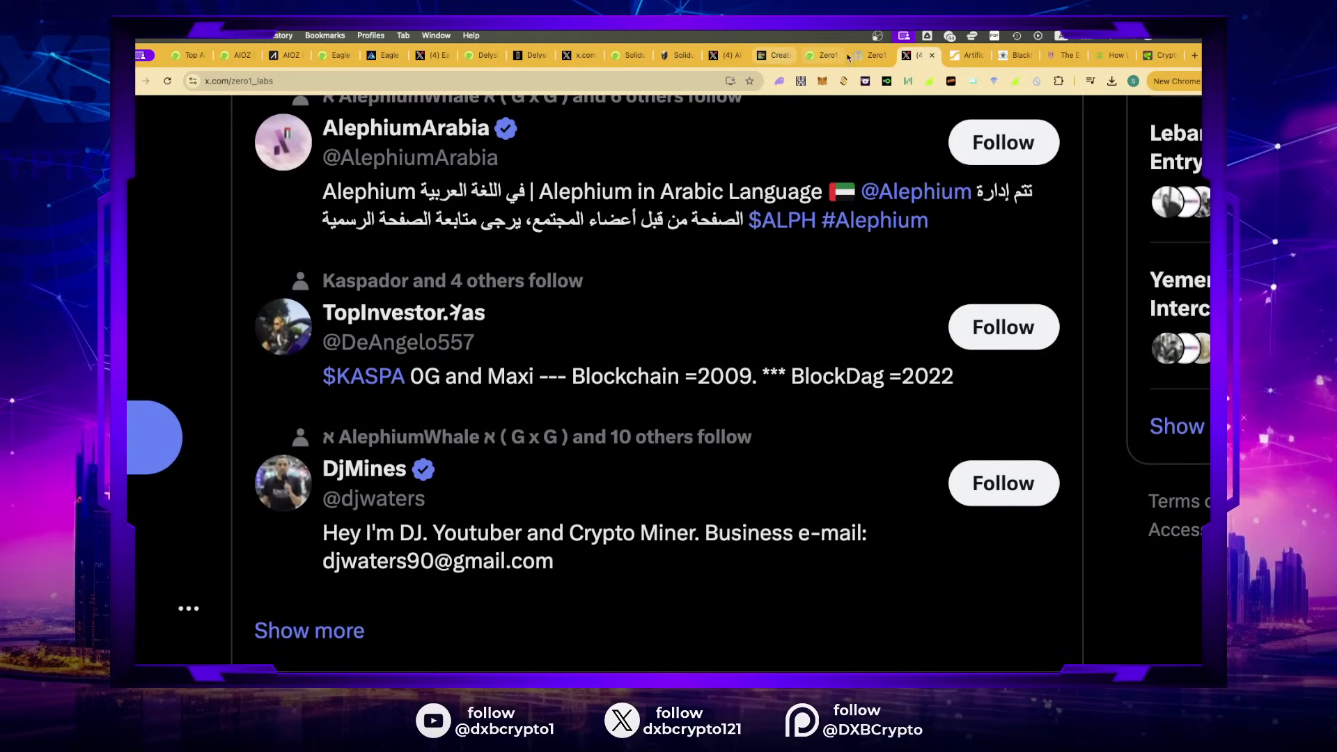
Step: Check Zero1 Labs' logo in the 20X tier, then switch to the Delysium website
{"action": "left_click", "coordinate": [771, 55]}
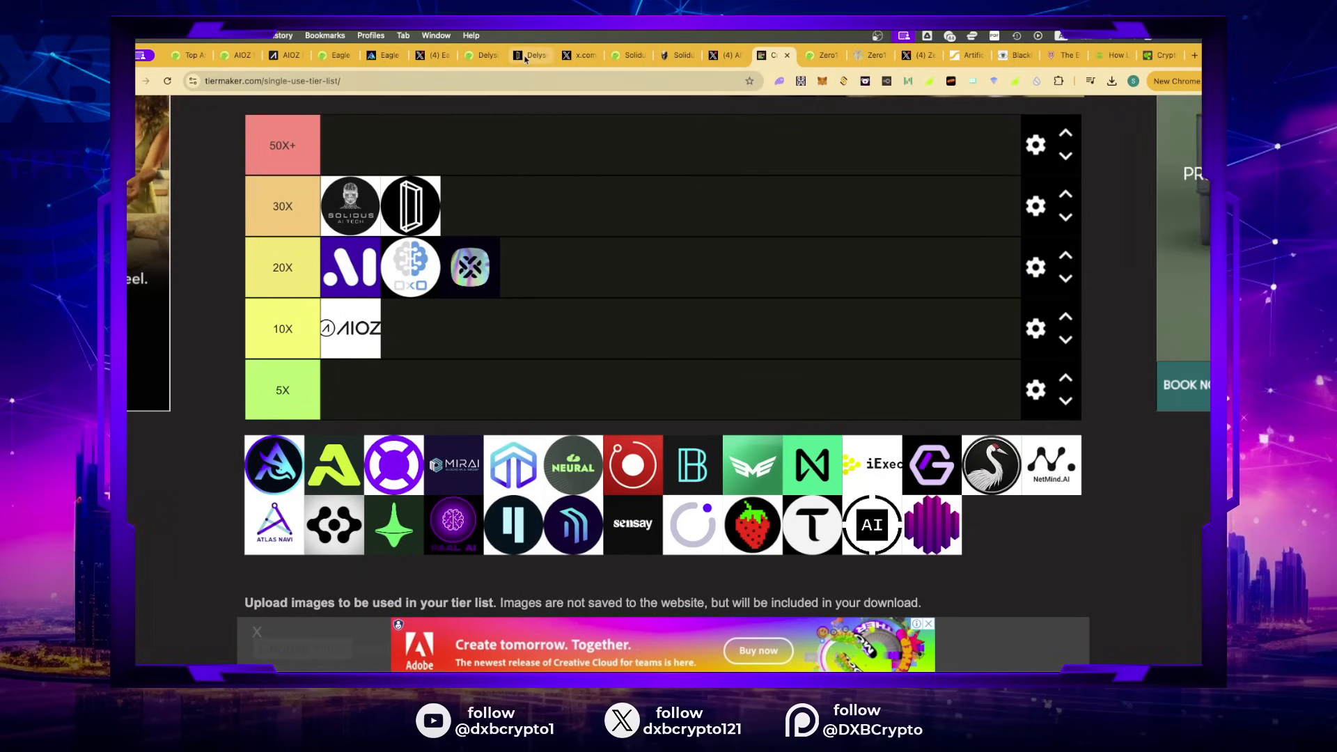
{"action": "left_click", "coordinate": [527, 54]}
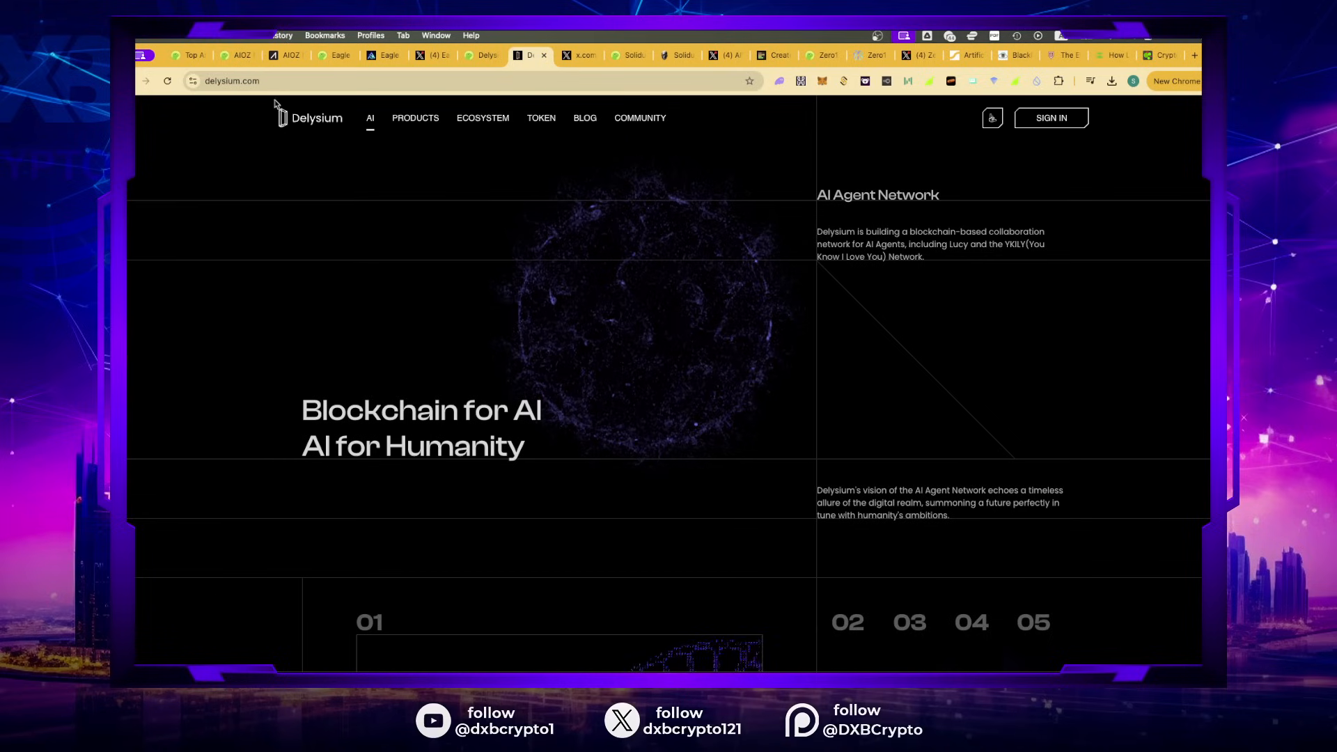
Step: Browse Delysium's AI Agents, Lucy and YKILY sections, view Lucy's landing page, then return to TierMaker
{"action": "scroll", "scroll_direction": "down", "scroll_amount": 3}
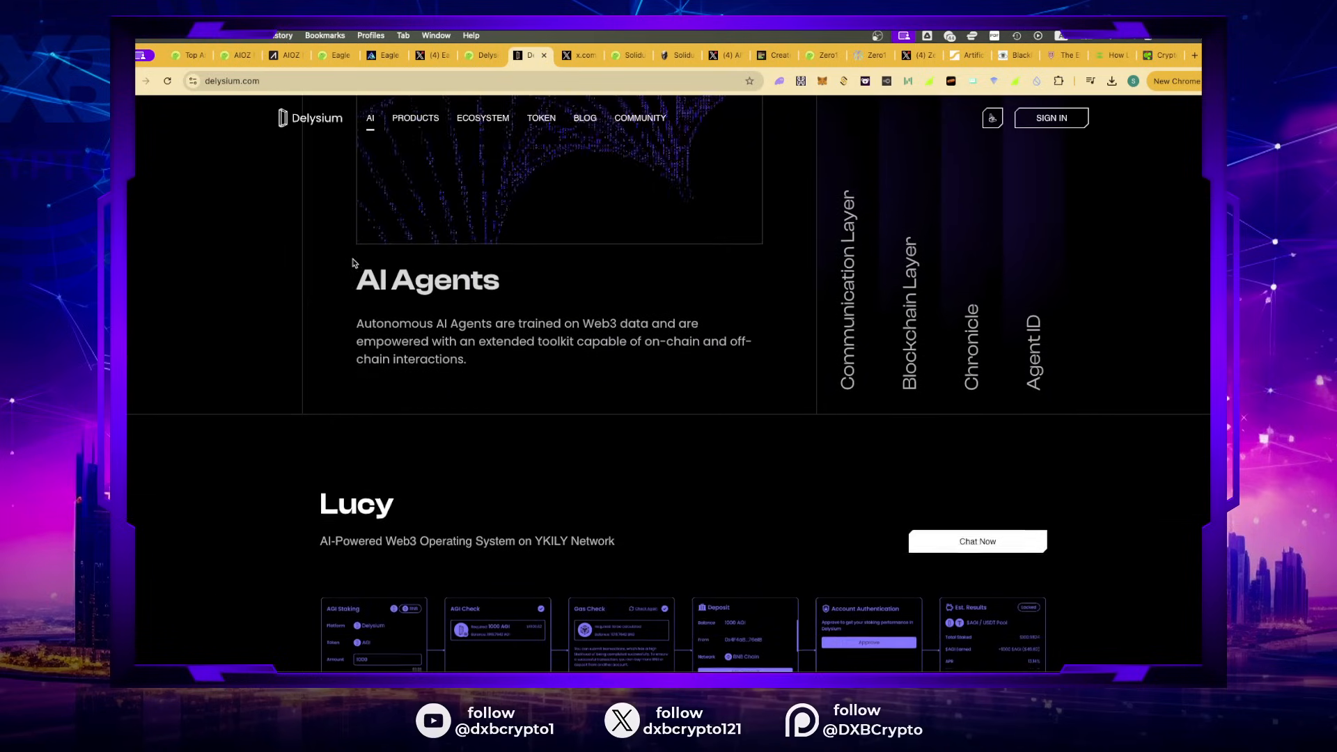
{"action": "scroll", "scroll_direction": "down", "scroll_amount": 3}
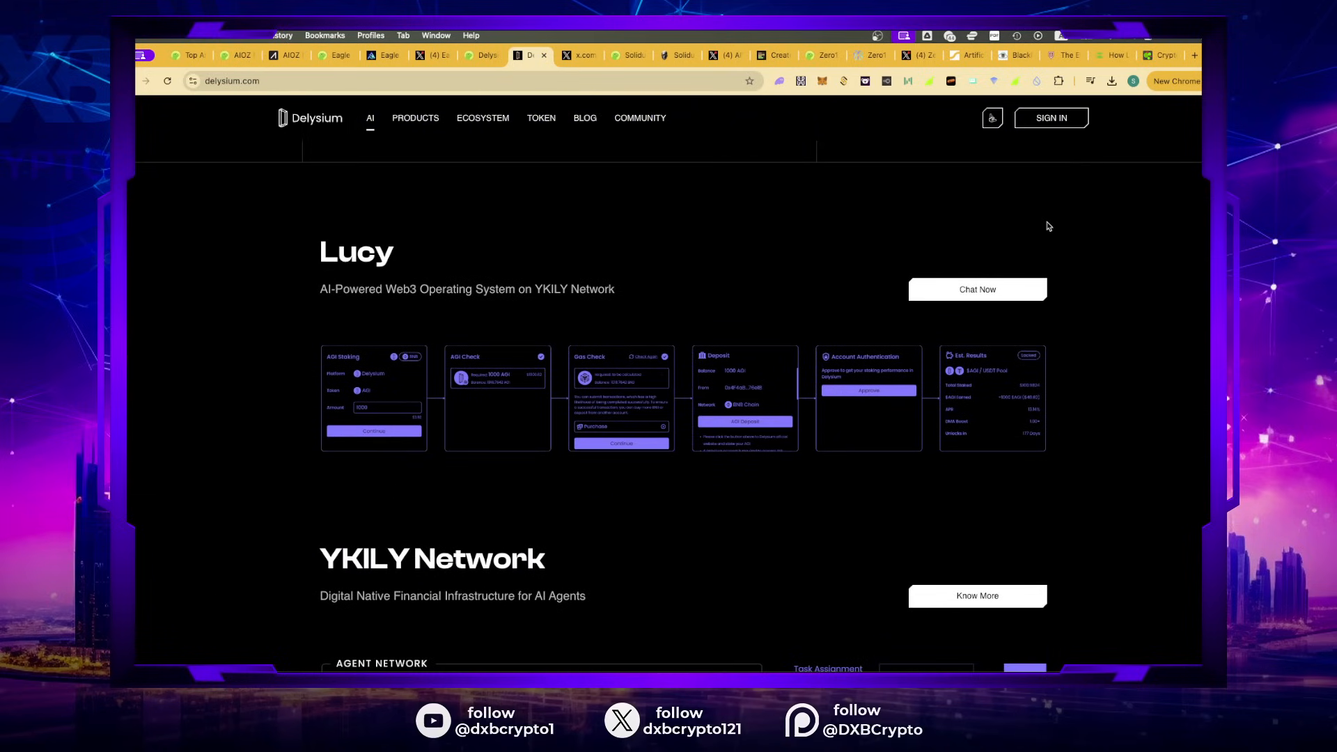
{"action": "left_click", "coordinate": [976, 289]}
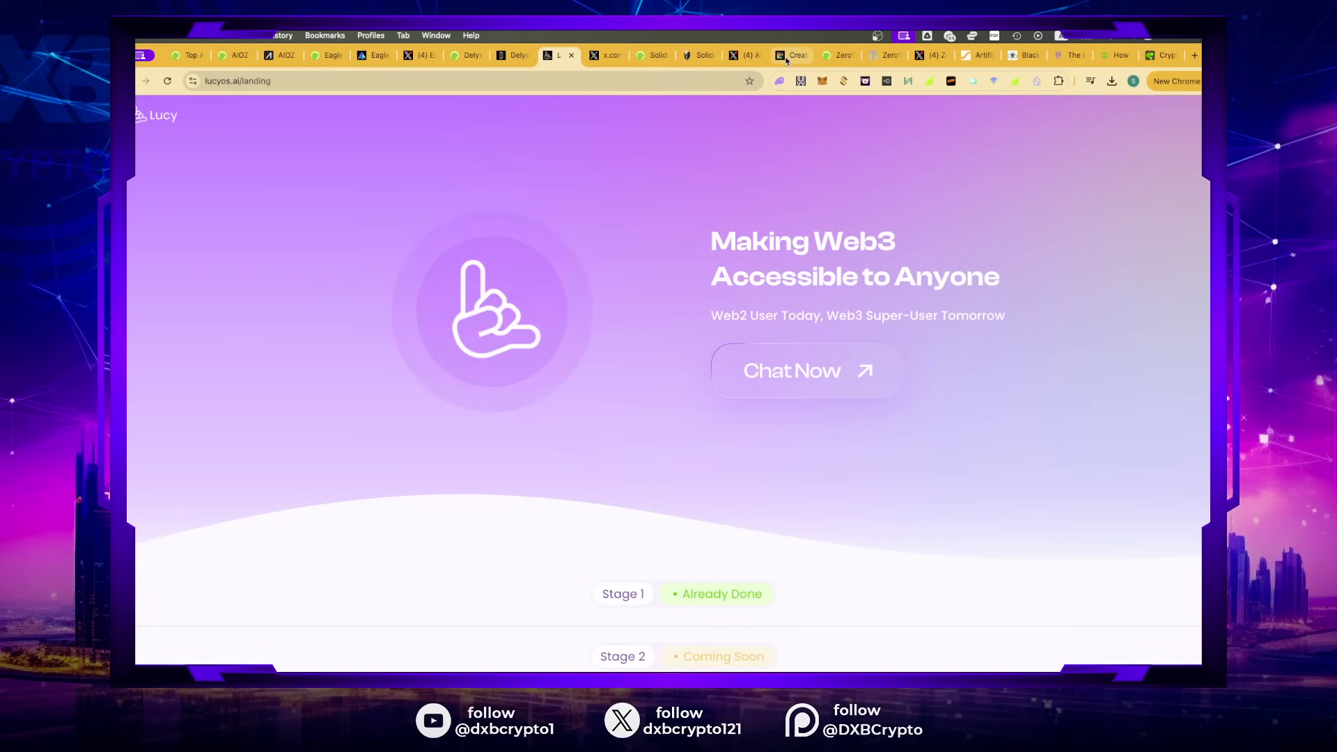
{"action": "left_click", "coordinate": [790, 54]}
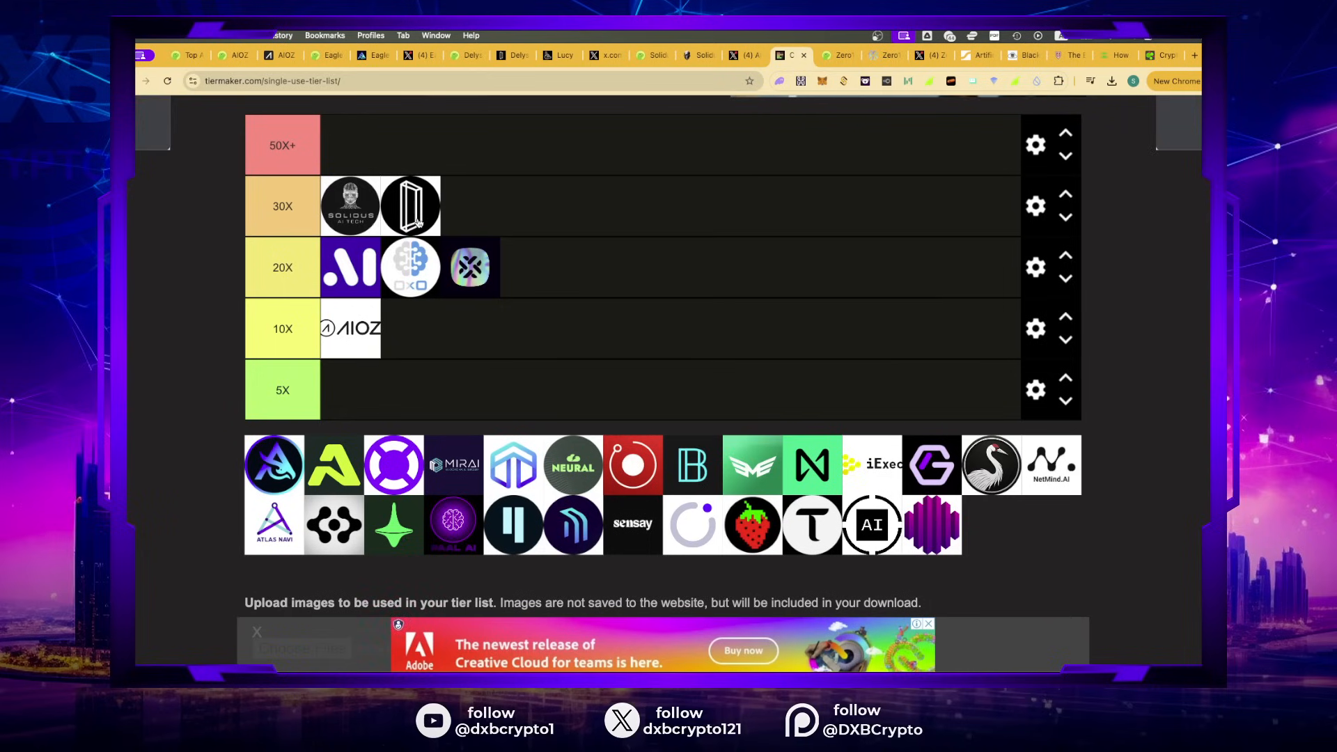
{"action": "mouse_move", "coordinate": [164, 309]}
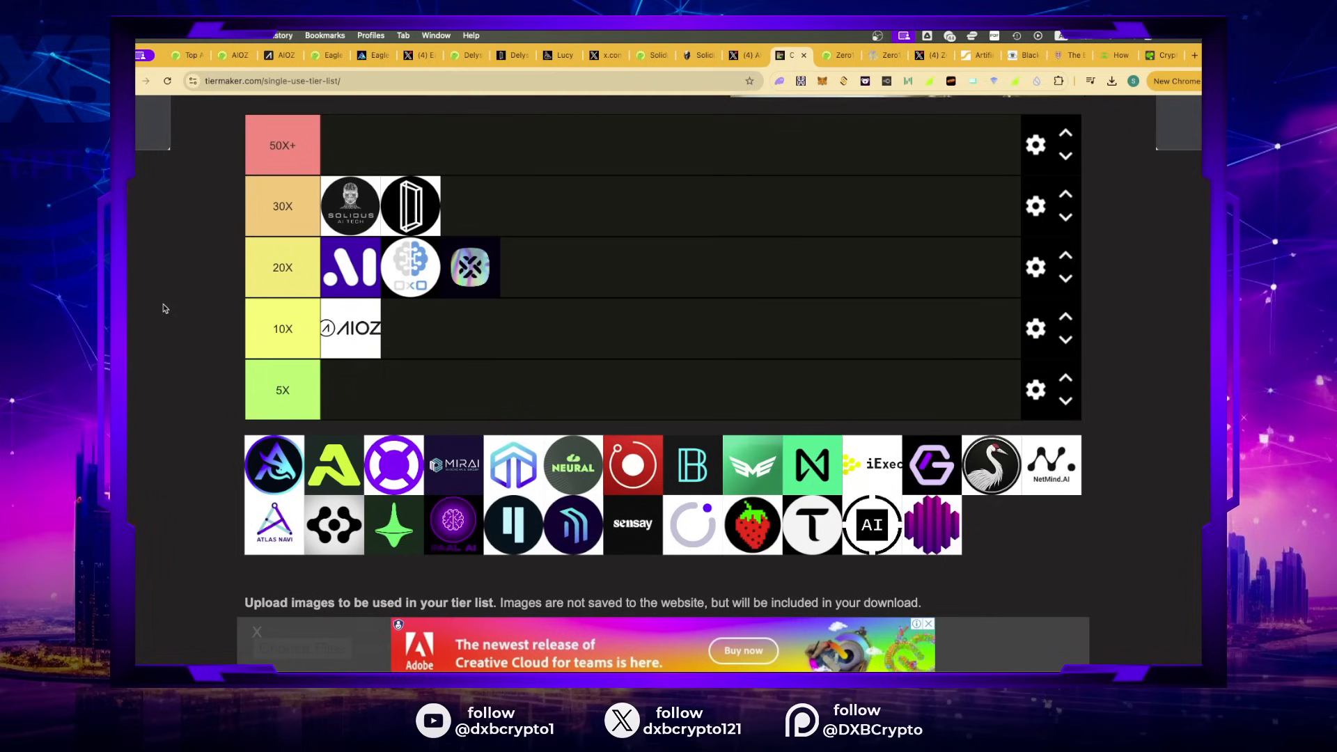
{"action": "mouse_move", "coordinate": [182, 281]}
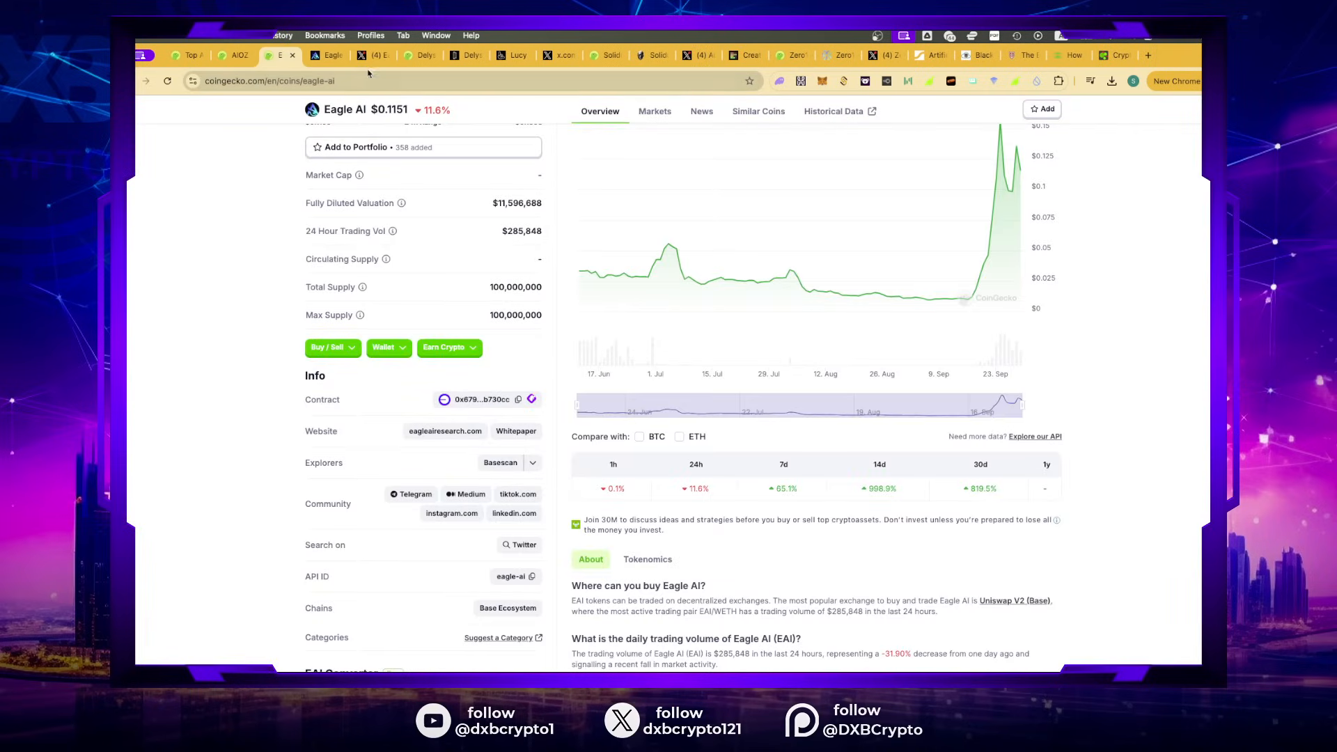
Step: View Delysium's AGI price header ($0.195, down 5.9%) on CoinGecko, then switch to delysium.com
{"action": "left_click", "coordinate": [418, 54]}
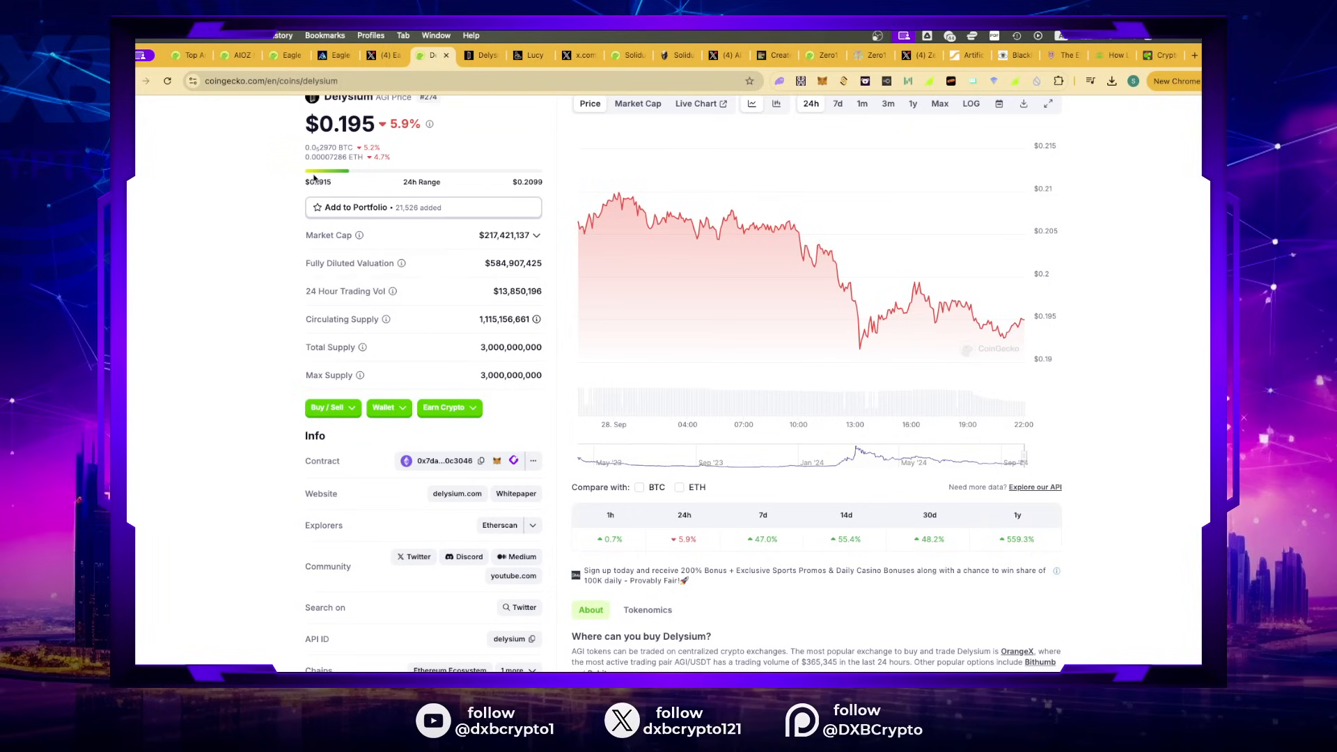
{"action": "scroll", "scroll_direction": "up", "scroll_amount": 3}
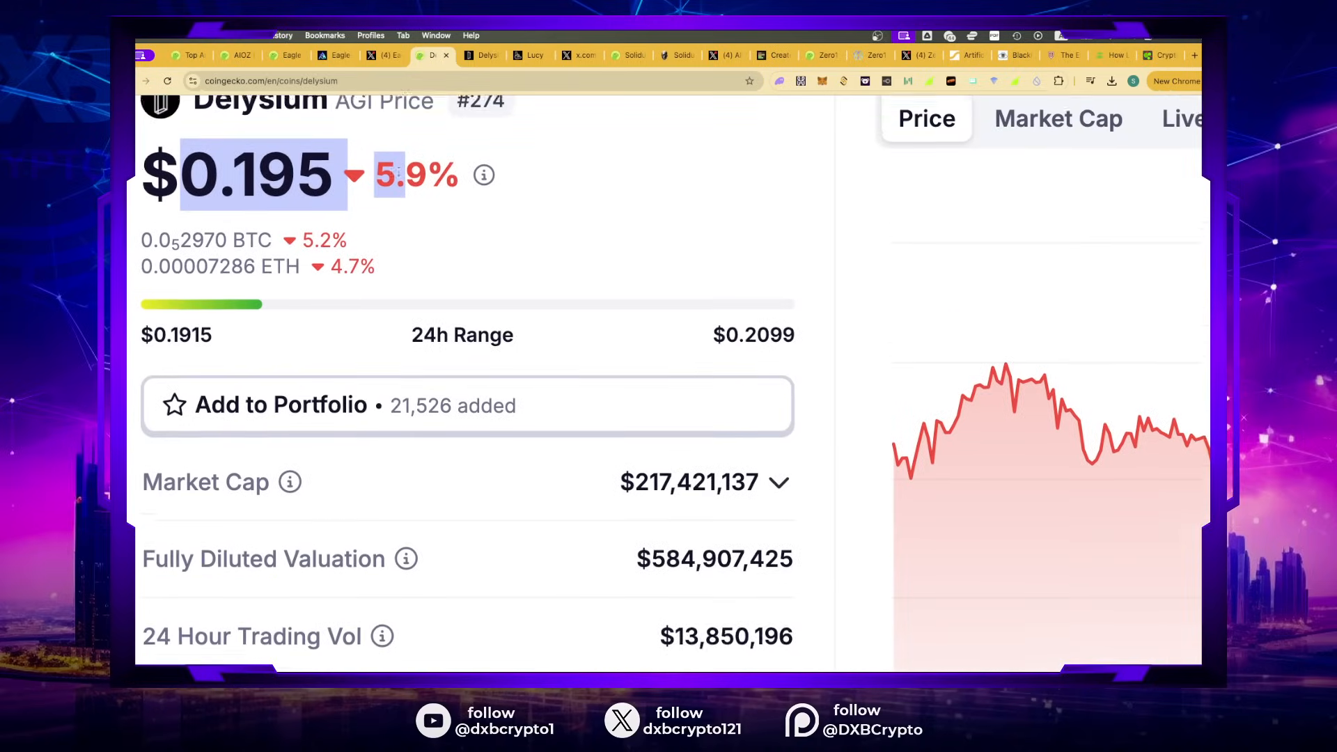
{"action": "scroll", "scroll_direction": "up", "scroll_amount": 3}
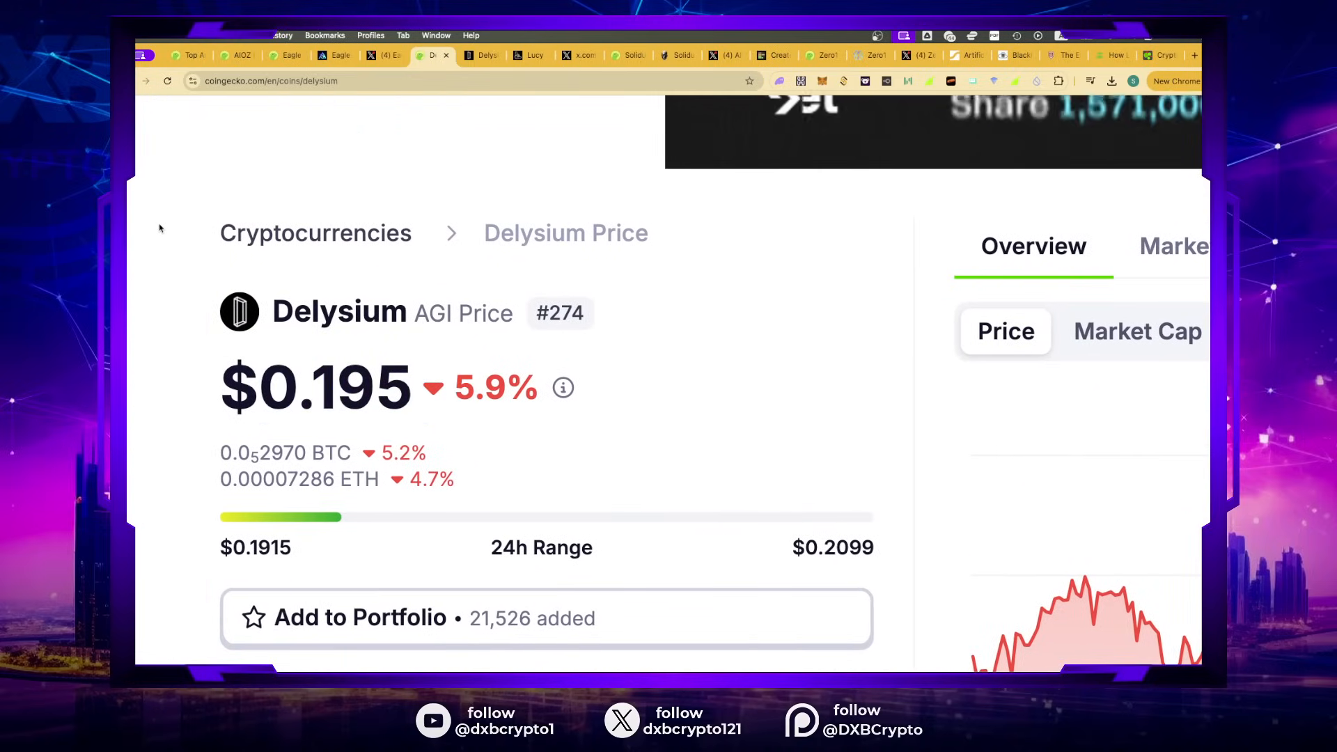
{"action": "mouse_move", "coordinate": [387, 367]}
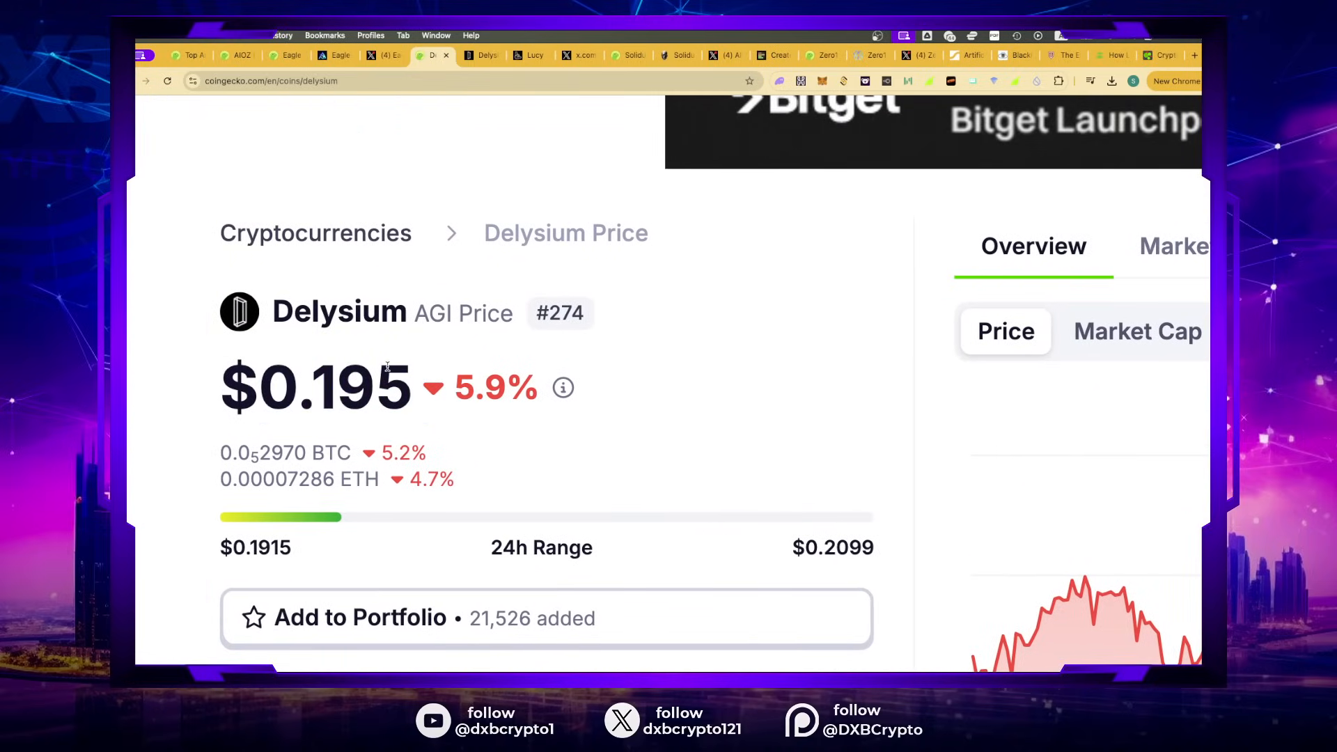
{"action": "left_click", "coordinate": [480, 55]}
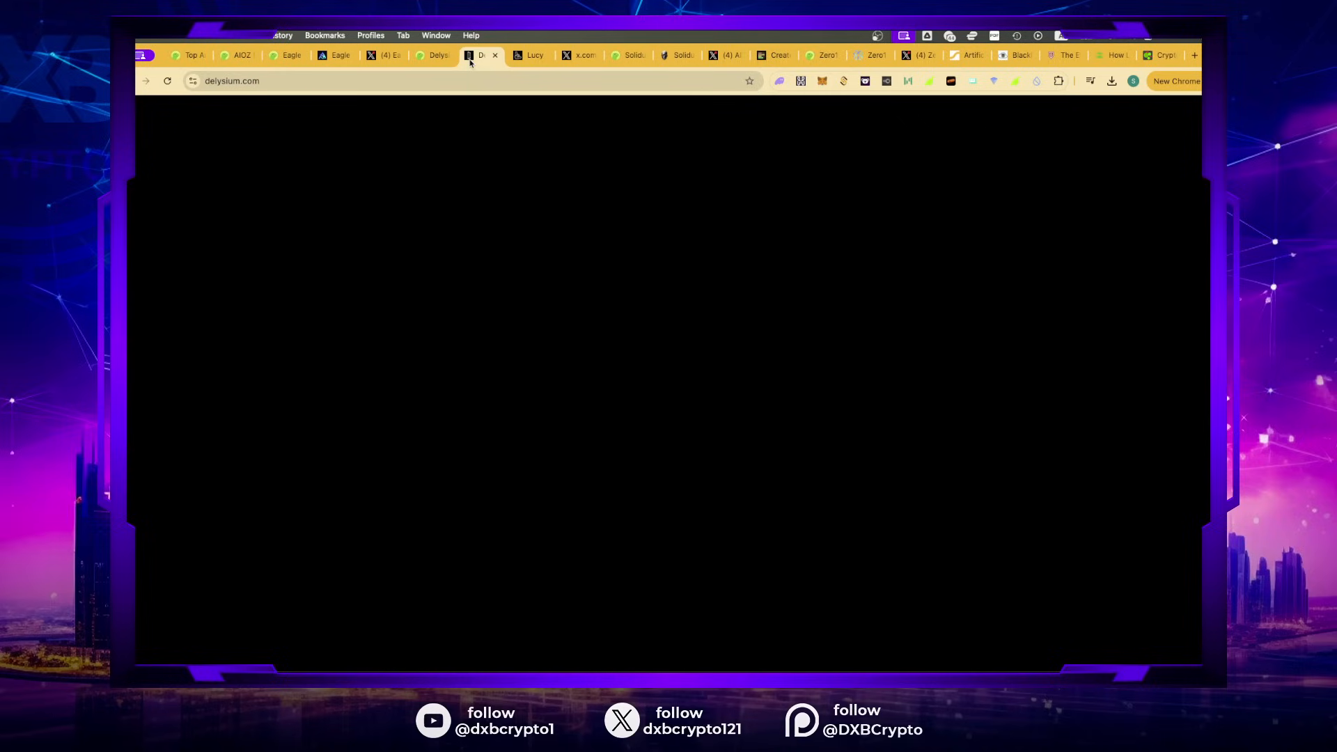
Step: Start chatting on Lucy's Connect Wallet landing page, revisit Delysium's Lucy section, then move to Eagle AI
{"action": "left_click", "coordinate": [528, 55]}
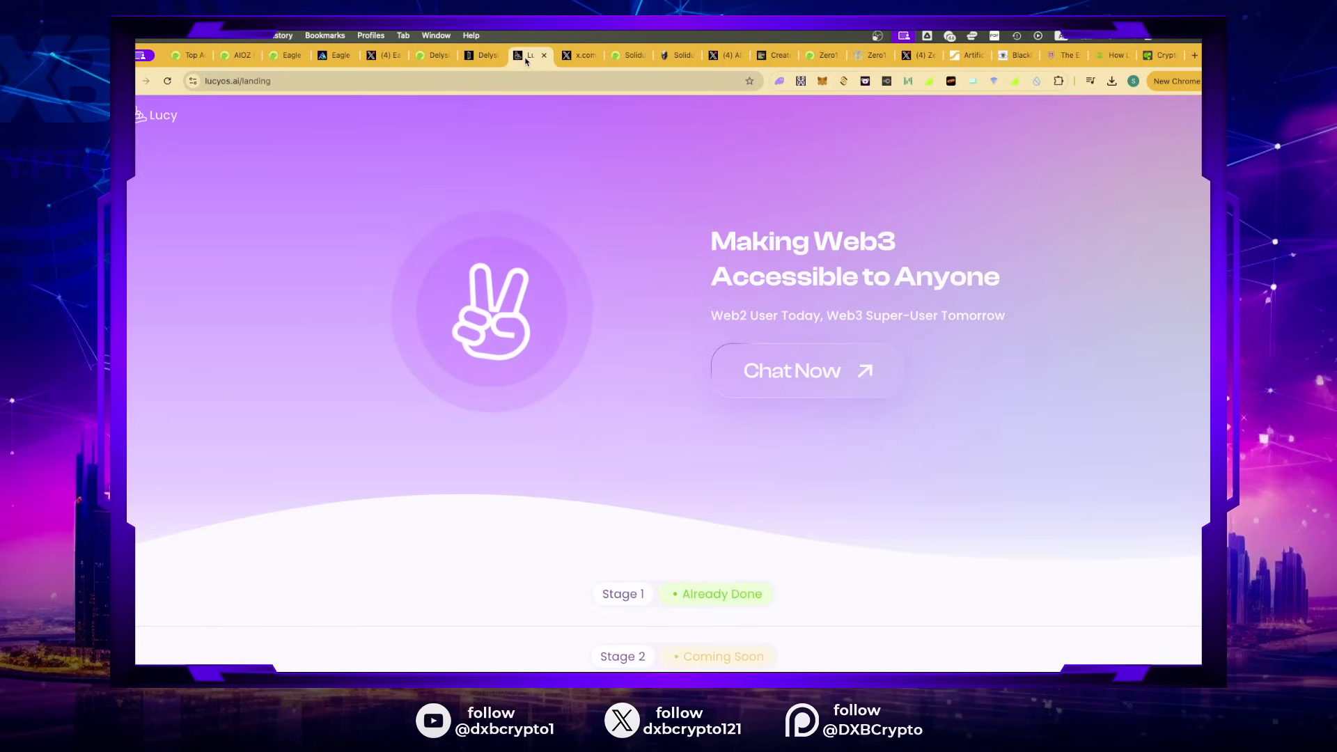
{"action": "left_click", "coordinate": [804, 369]}
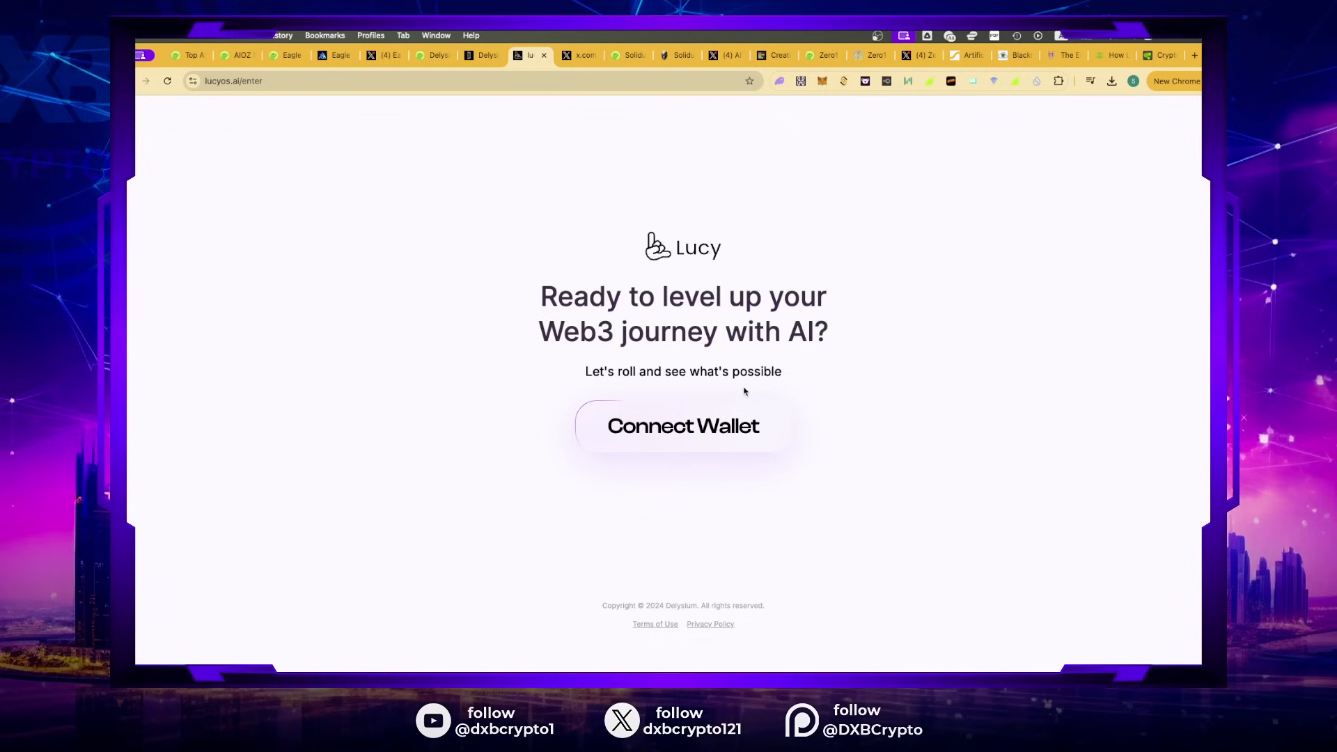
{"action": "mouse_move", "coordinate": [475, 439]}
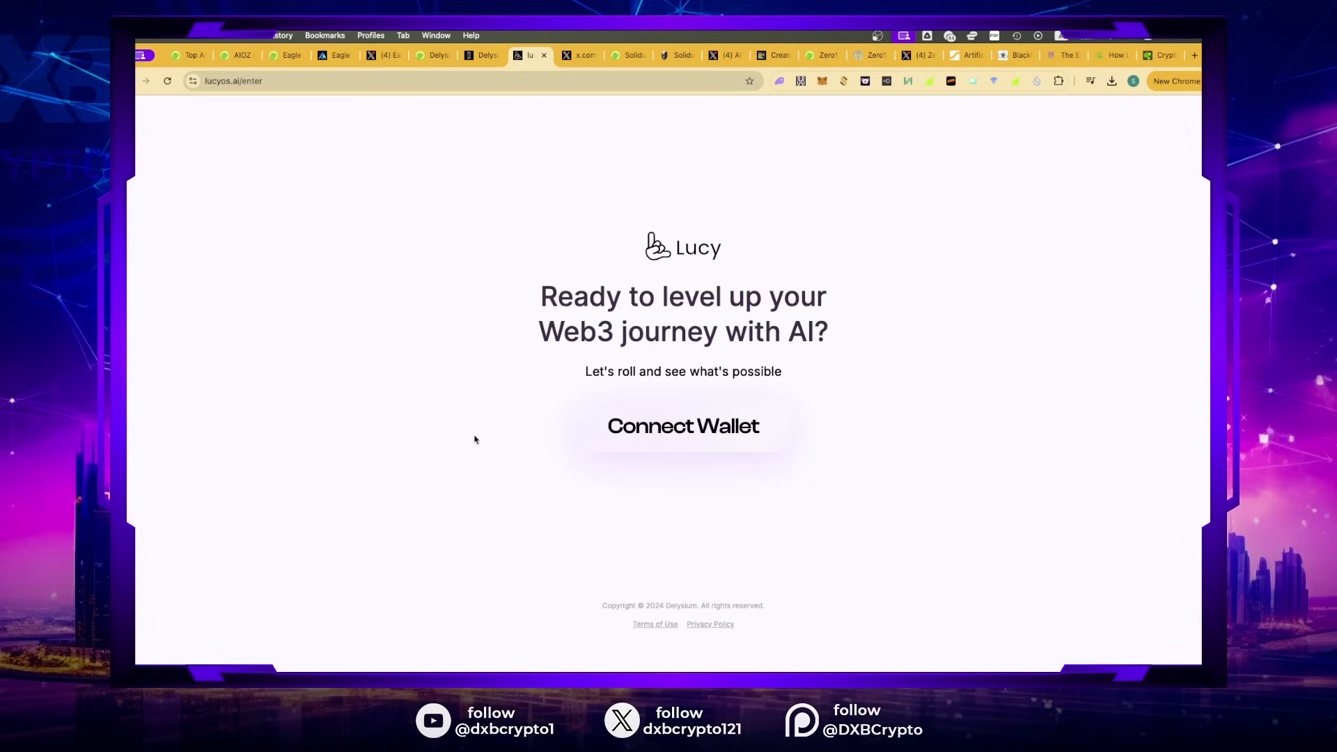
{"action": "mouse_move", "coordinate": [524, 111]}
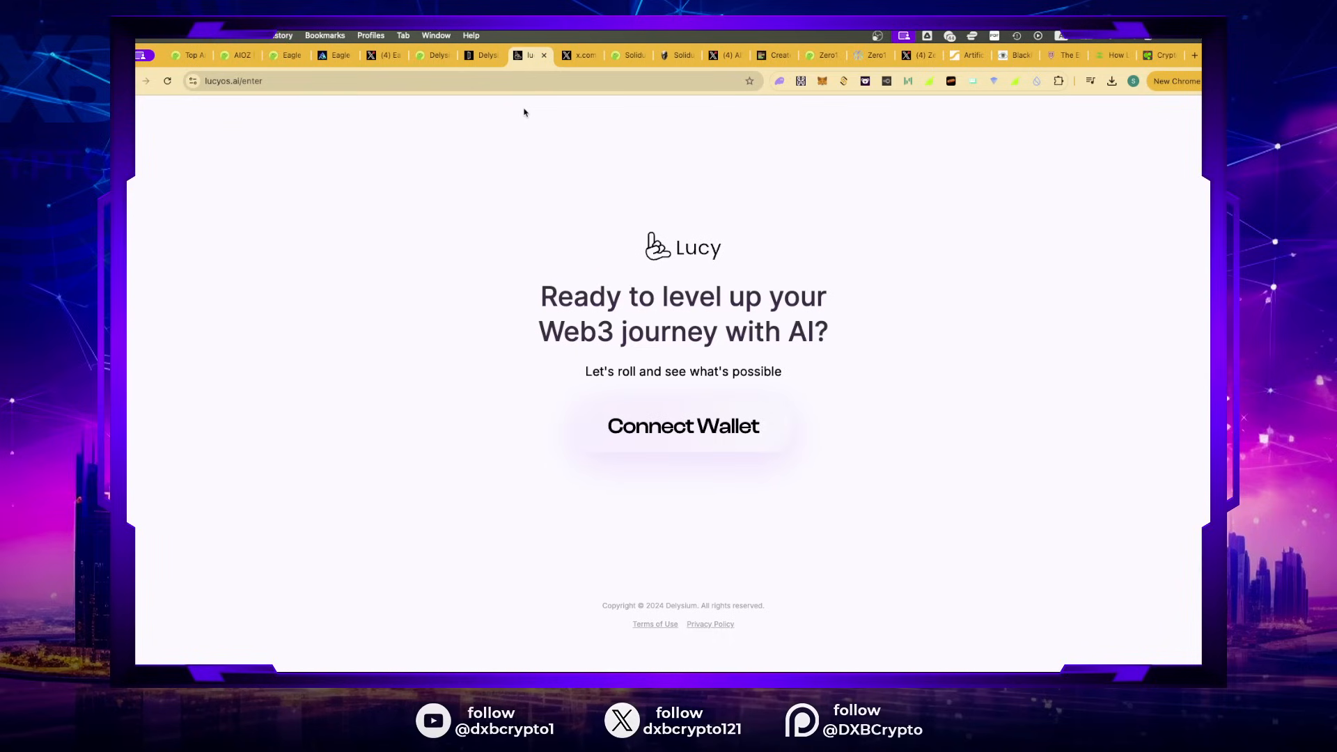
{"action": "mouse_move", "coordinate": [432, 101]}
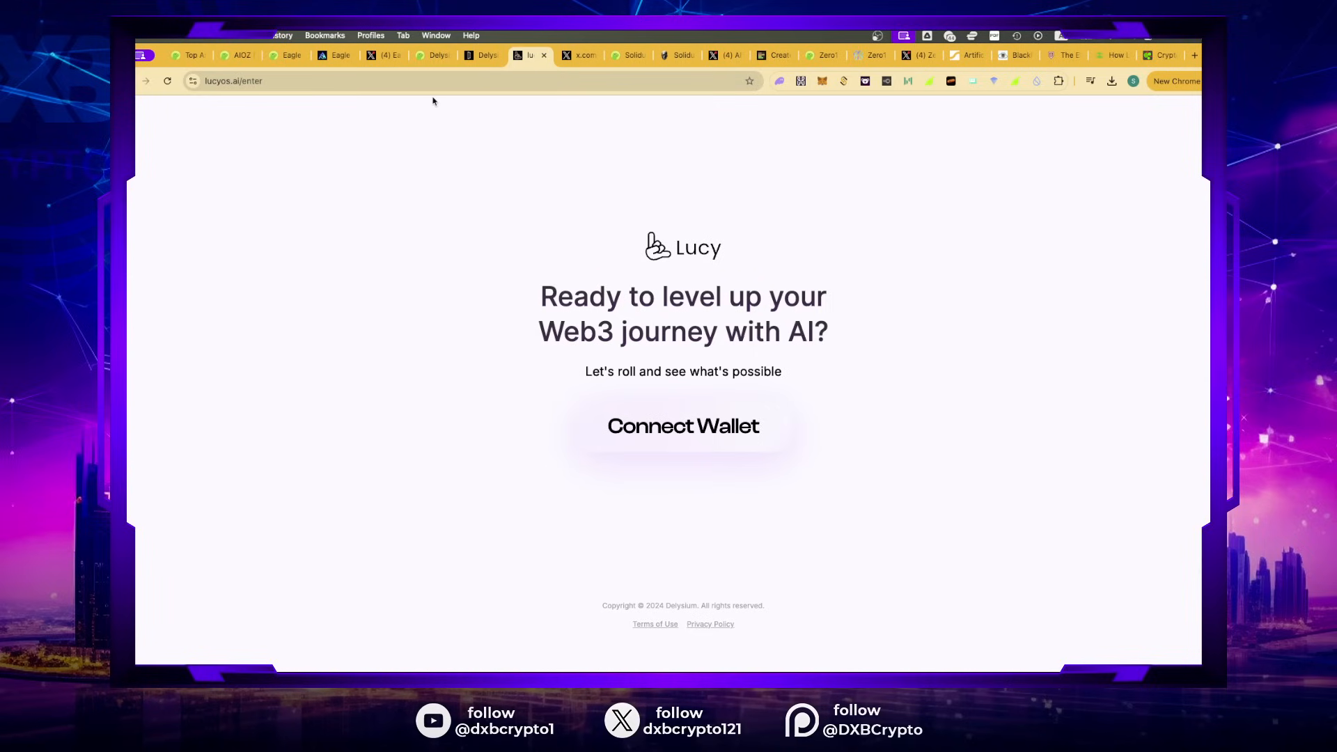
{"action": "mouse_move", "coordinate": [605, 276]}
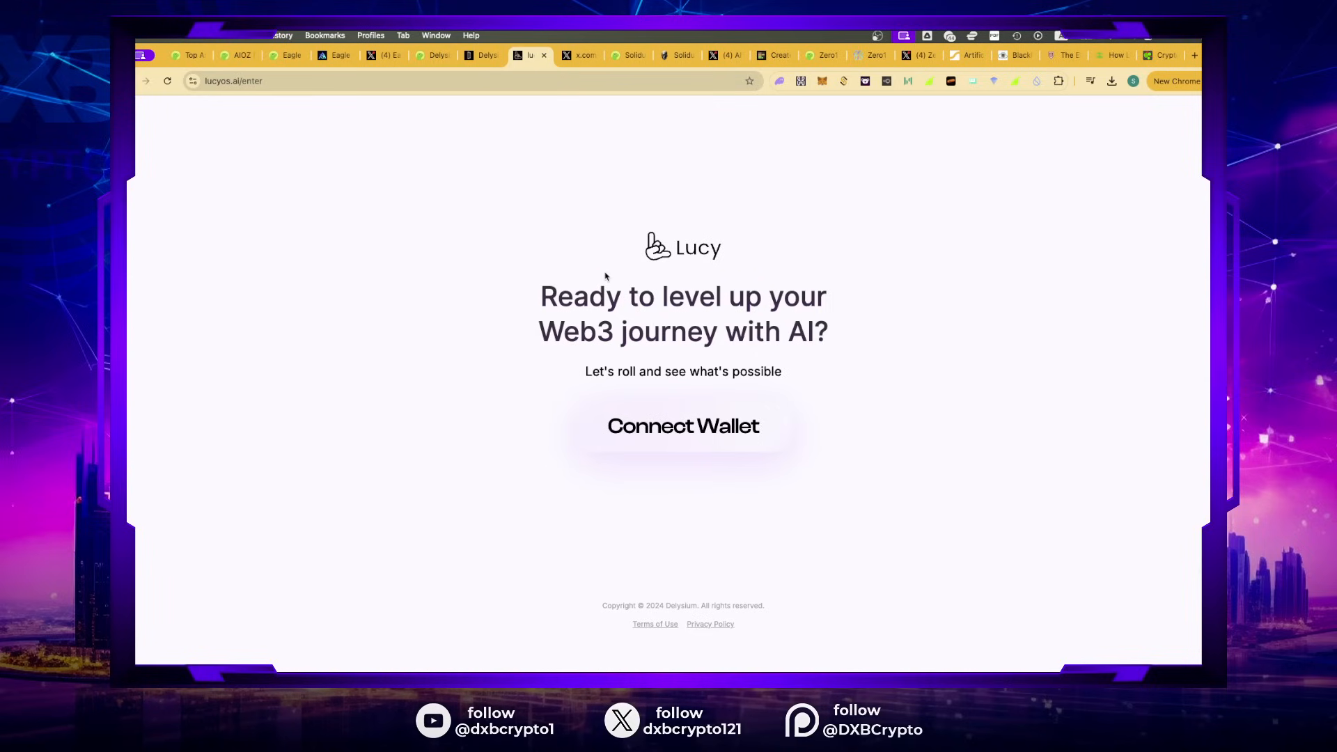
{"action": "mouse_move", "coordinate": [569, 115]}
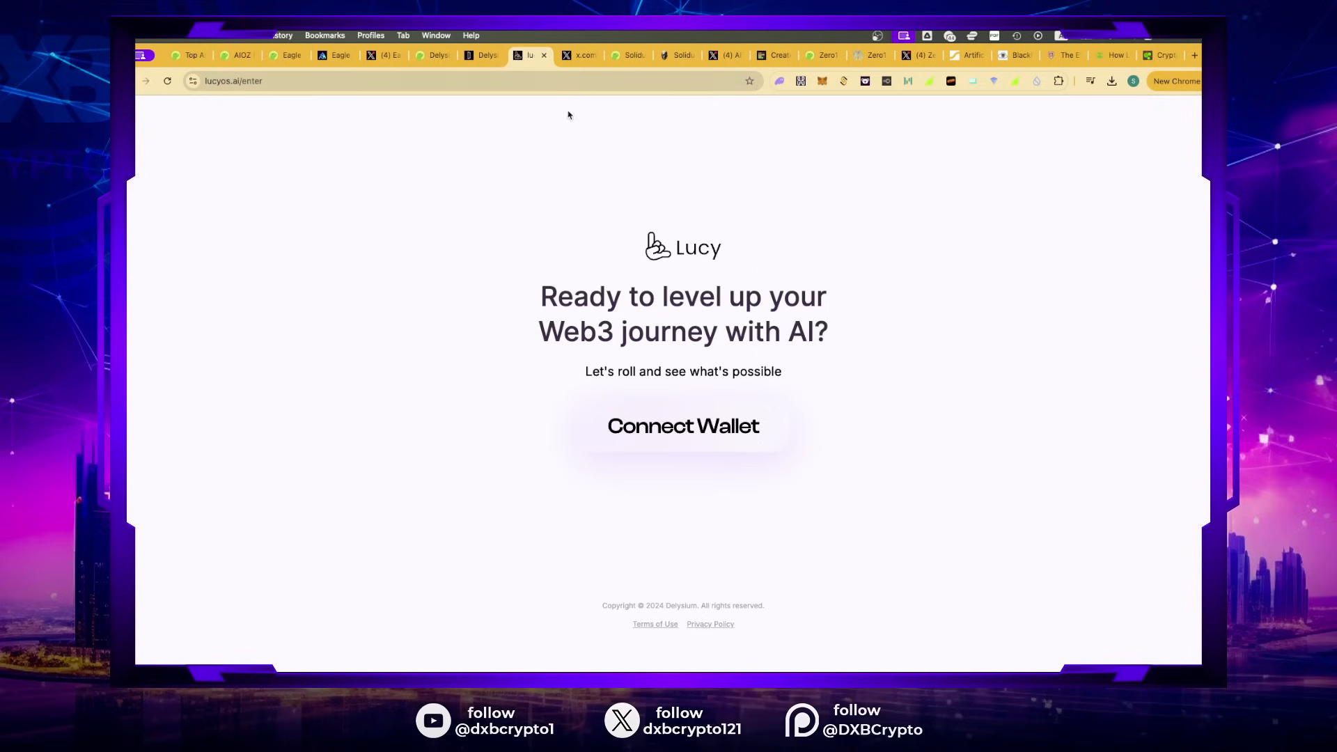
{"action": "mouse_move", "coordinate": [569, 367]}
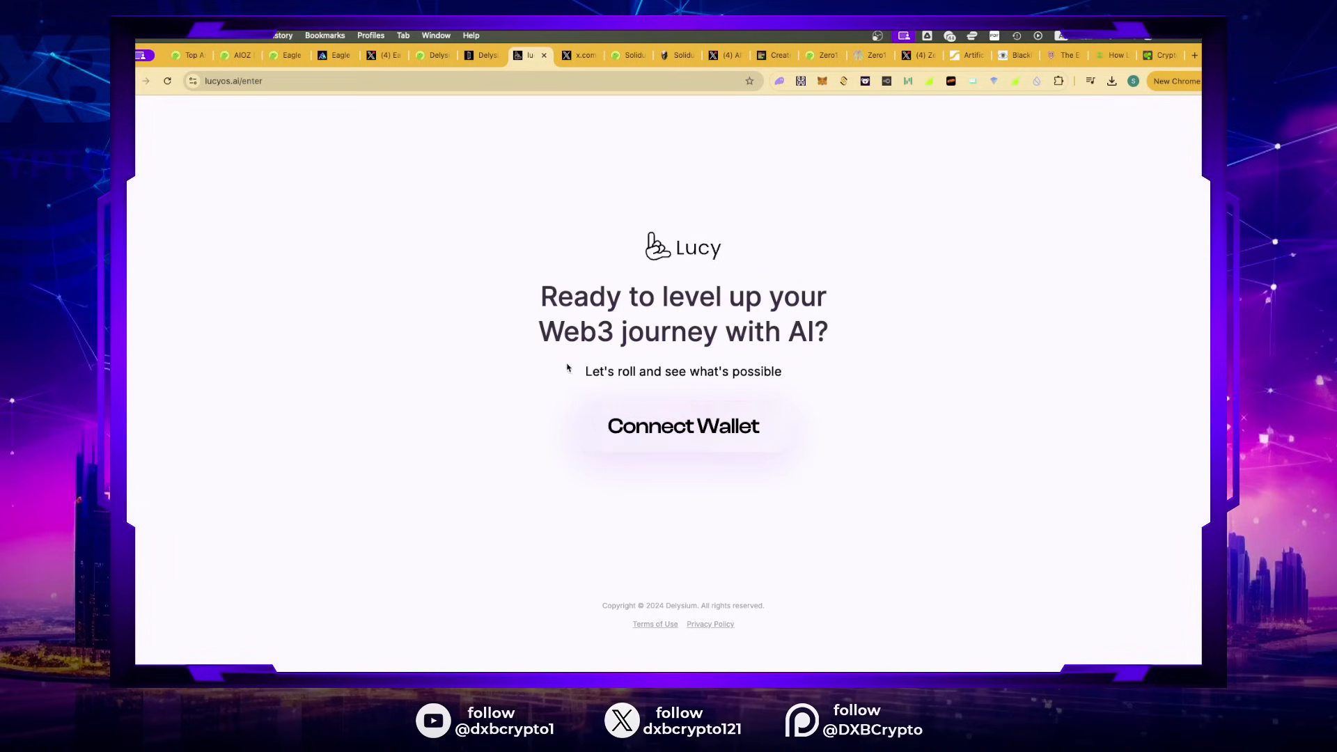
{"action": "left_click", "coordinate": [477, 54]}
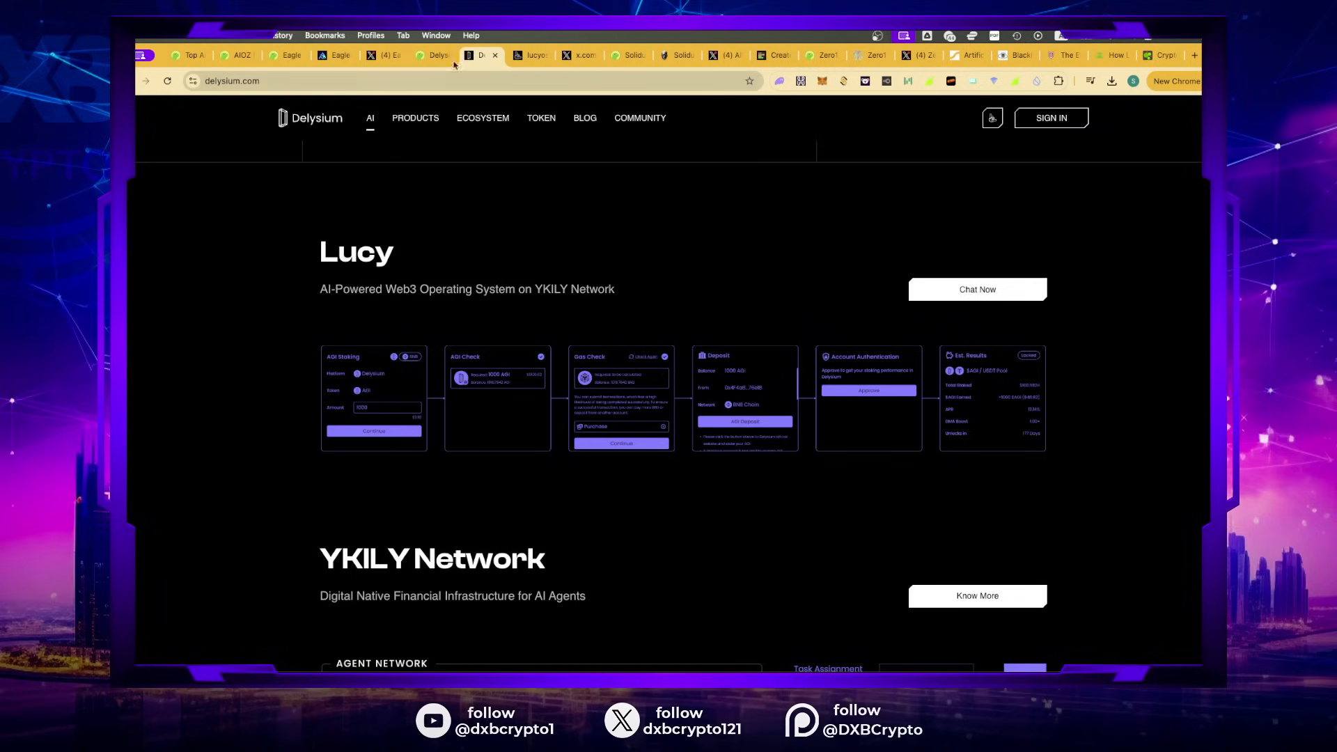
{"action": "mouse_move", "coordinate": [140, 244]}
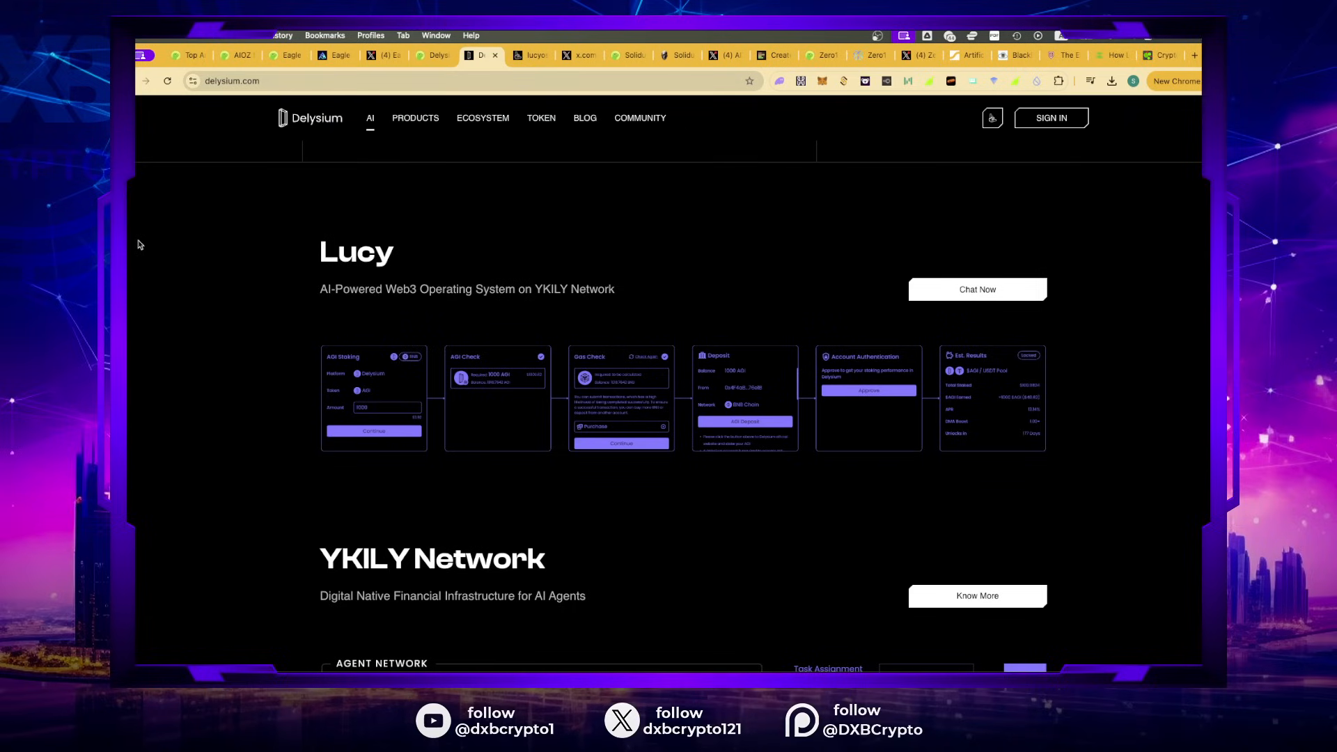
{"action": "mouse_move", "coordinate": [287, 223]}
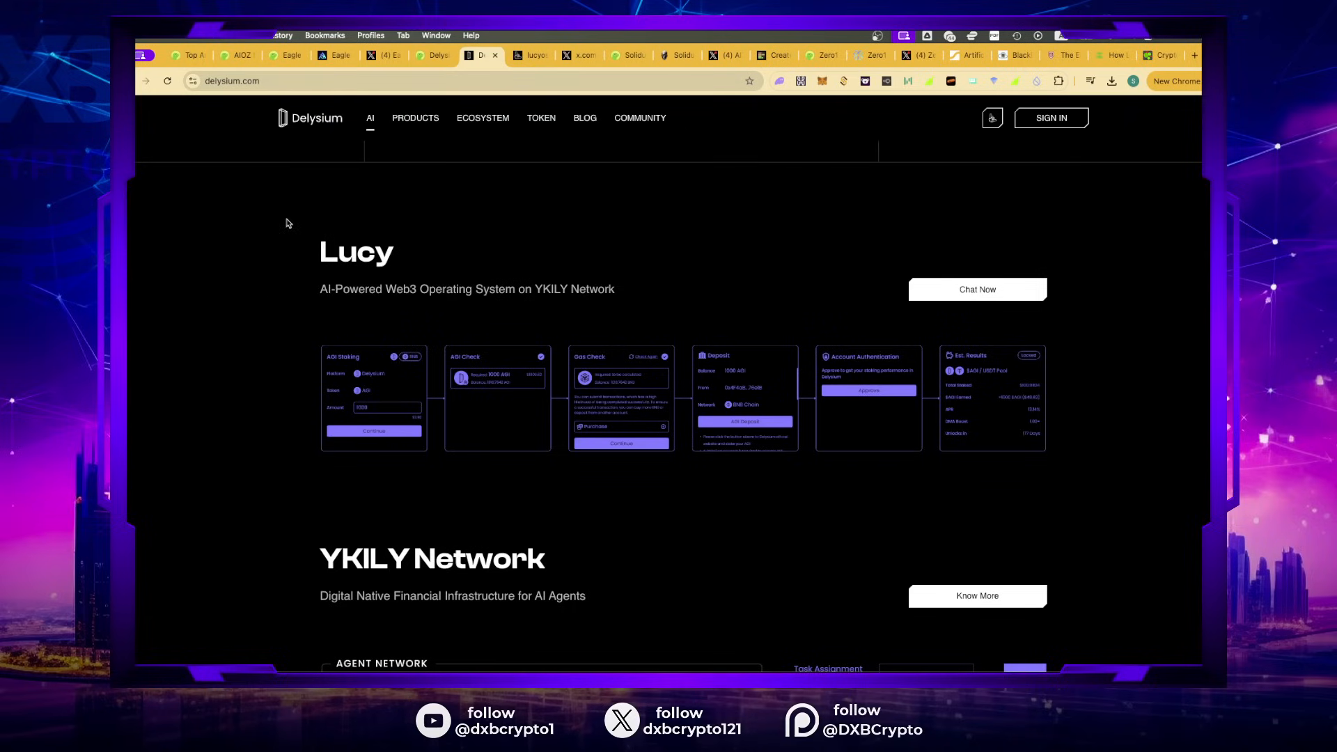
{"action": "mouse_move", "coordinate": [690, 177]}
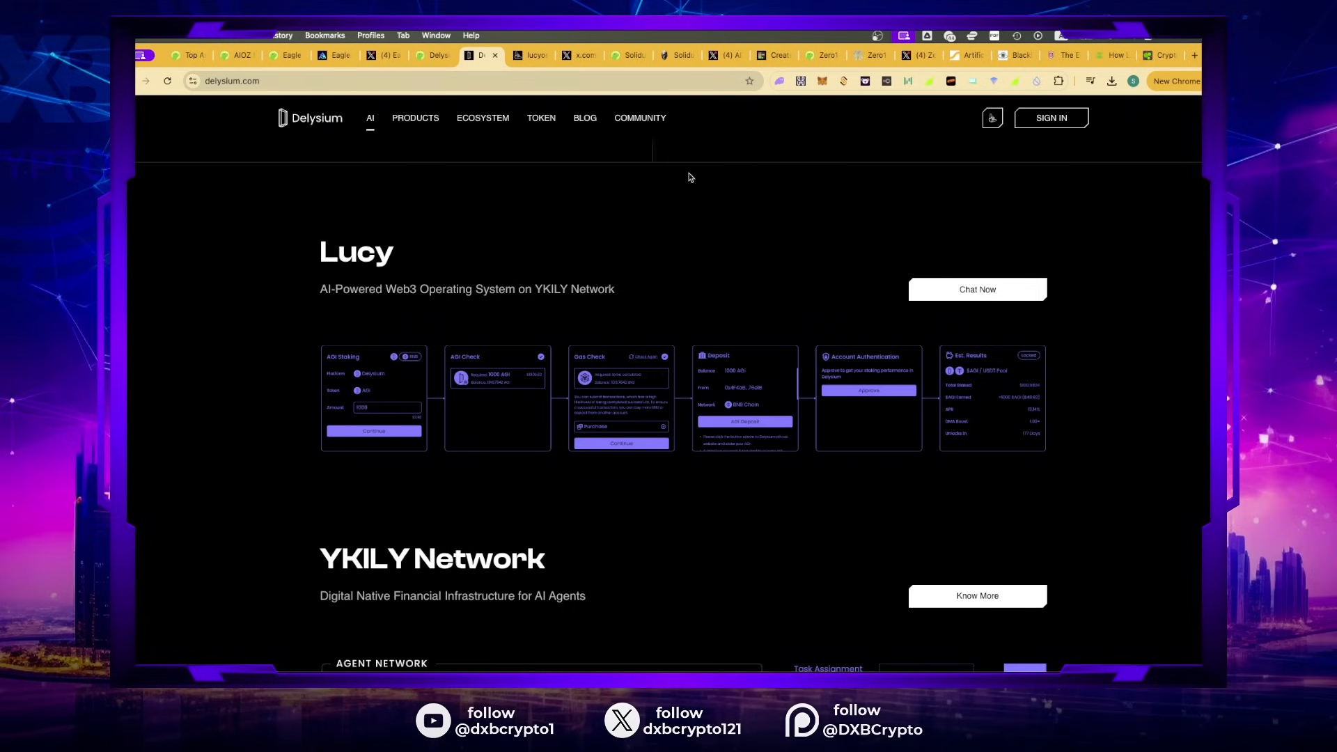
{"action": "left_click", "coordinate": [774, 54]}
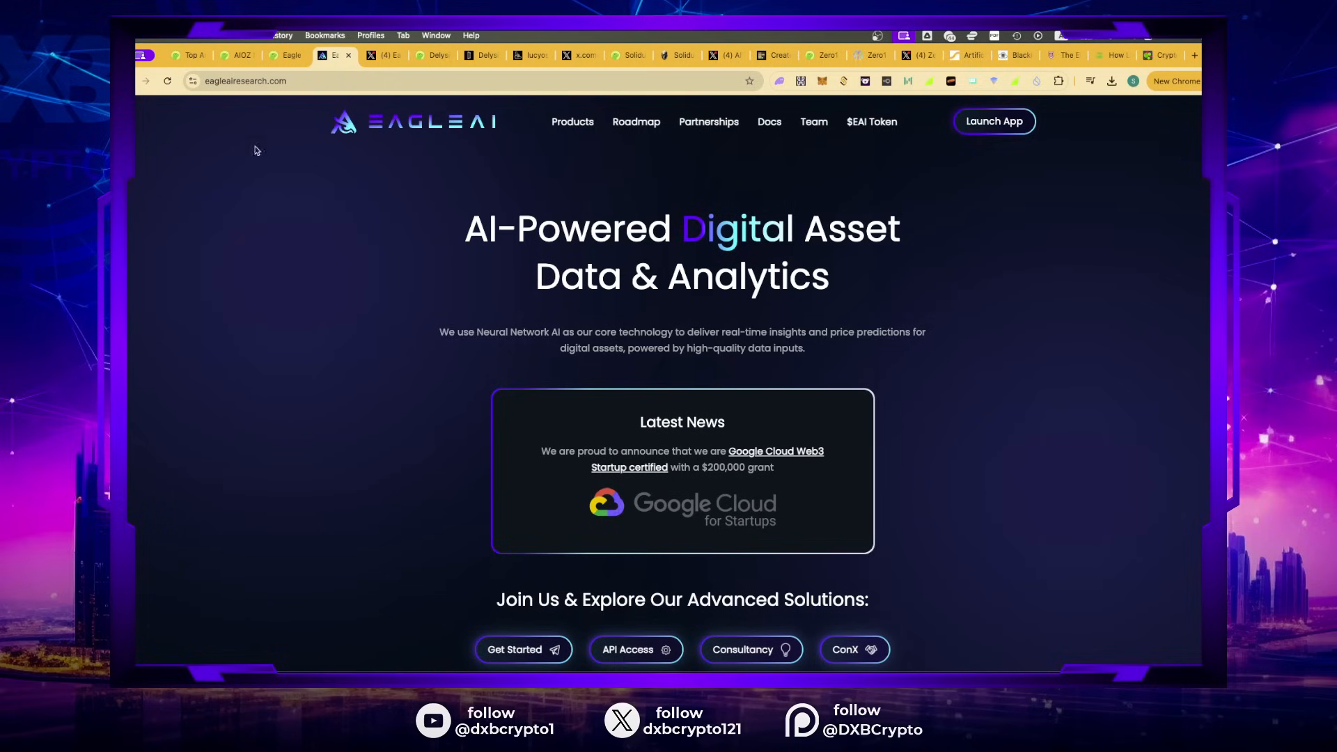
{"action": "mouse_move", "coordinate": [245, 384]}
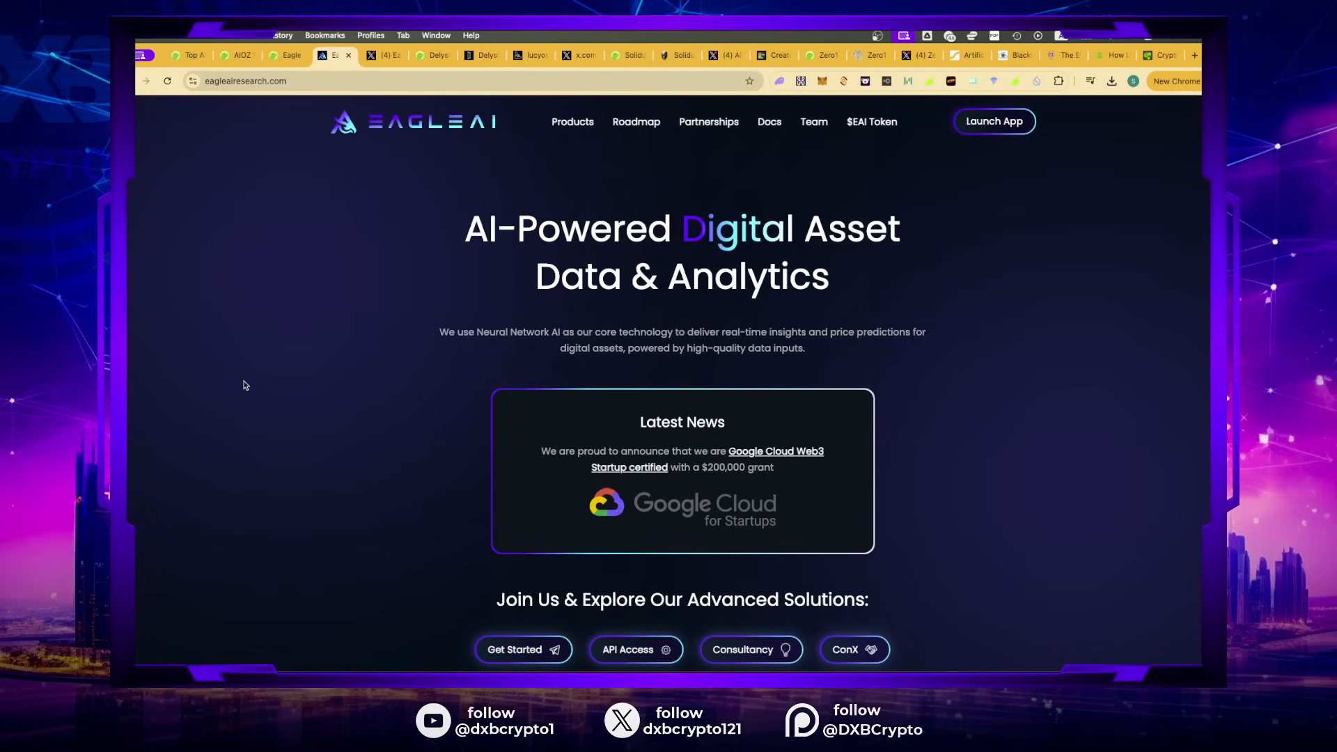
{"action": "mouse_move", "coordinate": [251, 198]}
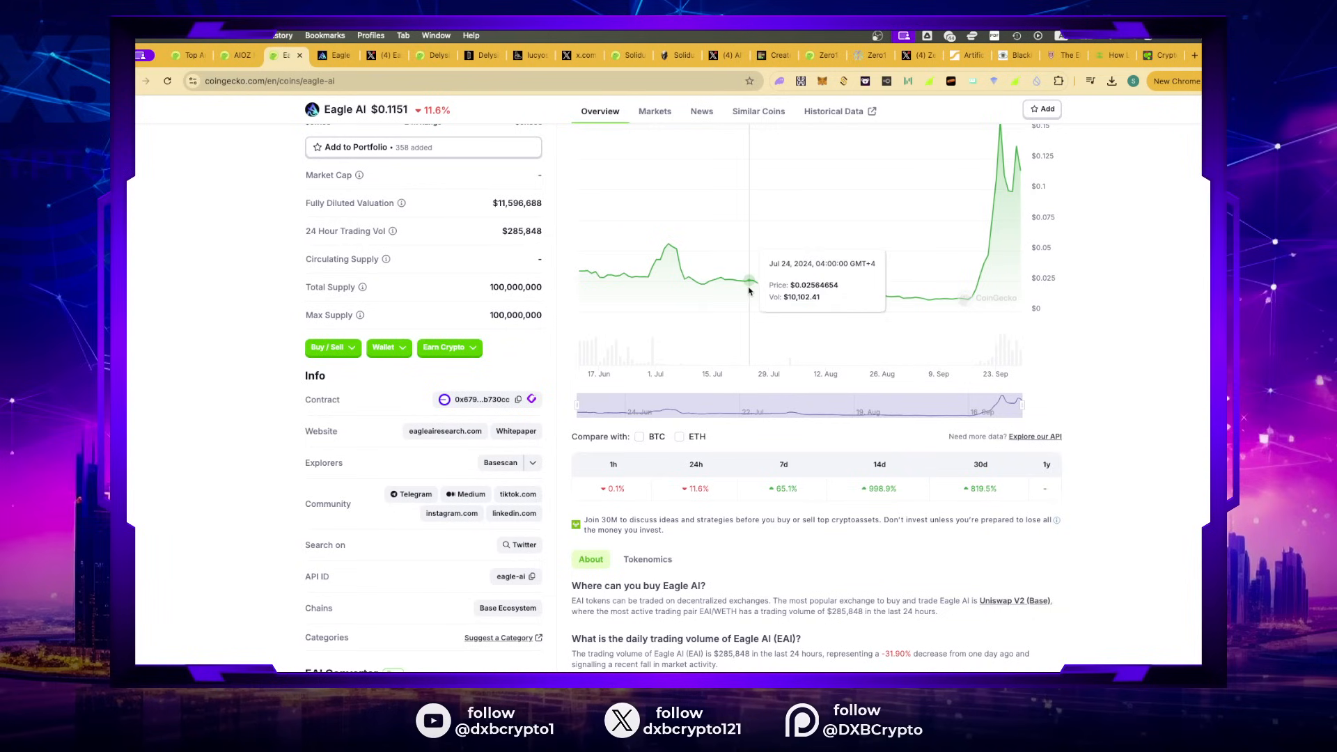
{"action": "scroll", "scroll_direction": "up", "scroll_amount": 3}
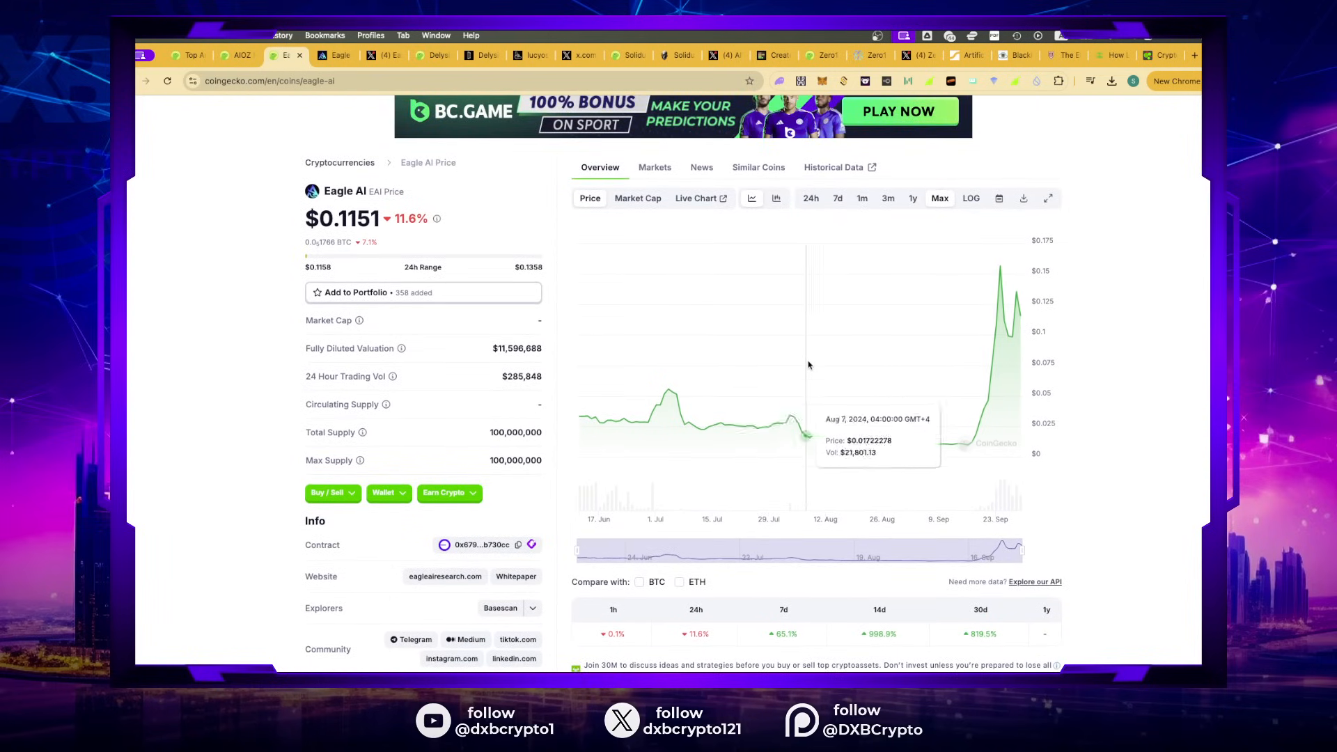
{"action": "mouse_move", "coordinate": [923, 429]}
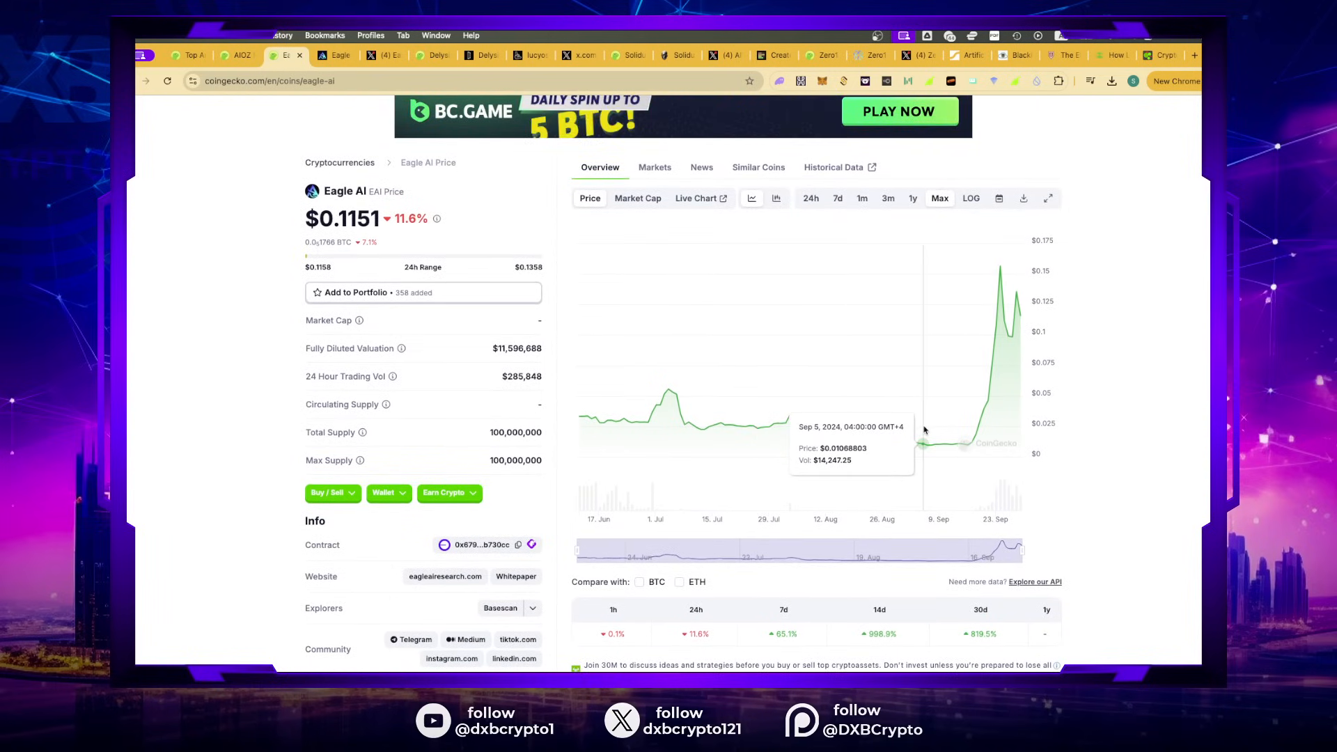
{"action": "mouse_move", "coordinate": [791, 402]}
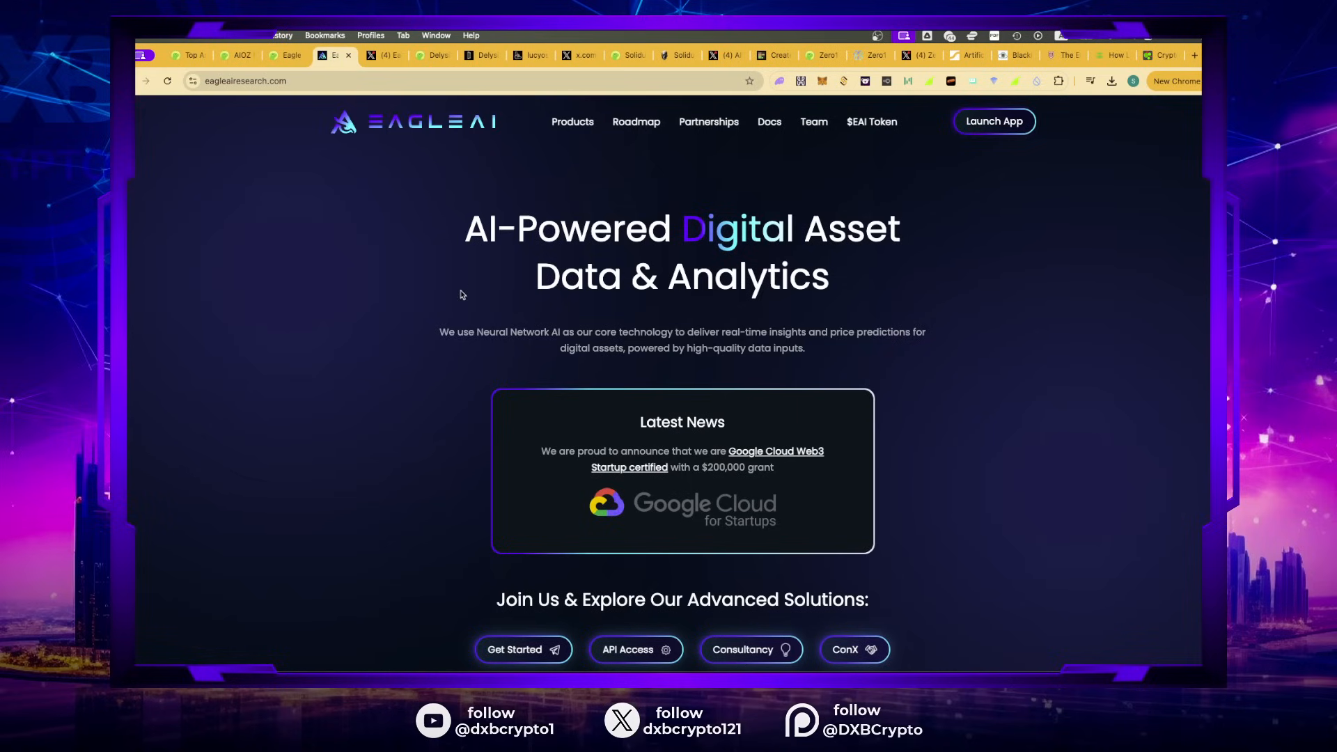
{"action": "mouse_move", "coordinate": [489, 273]}
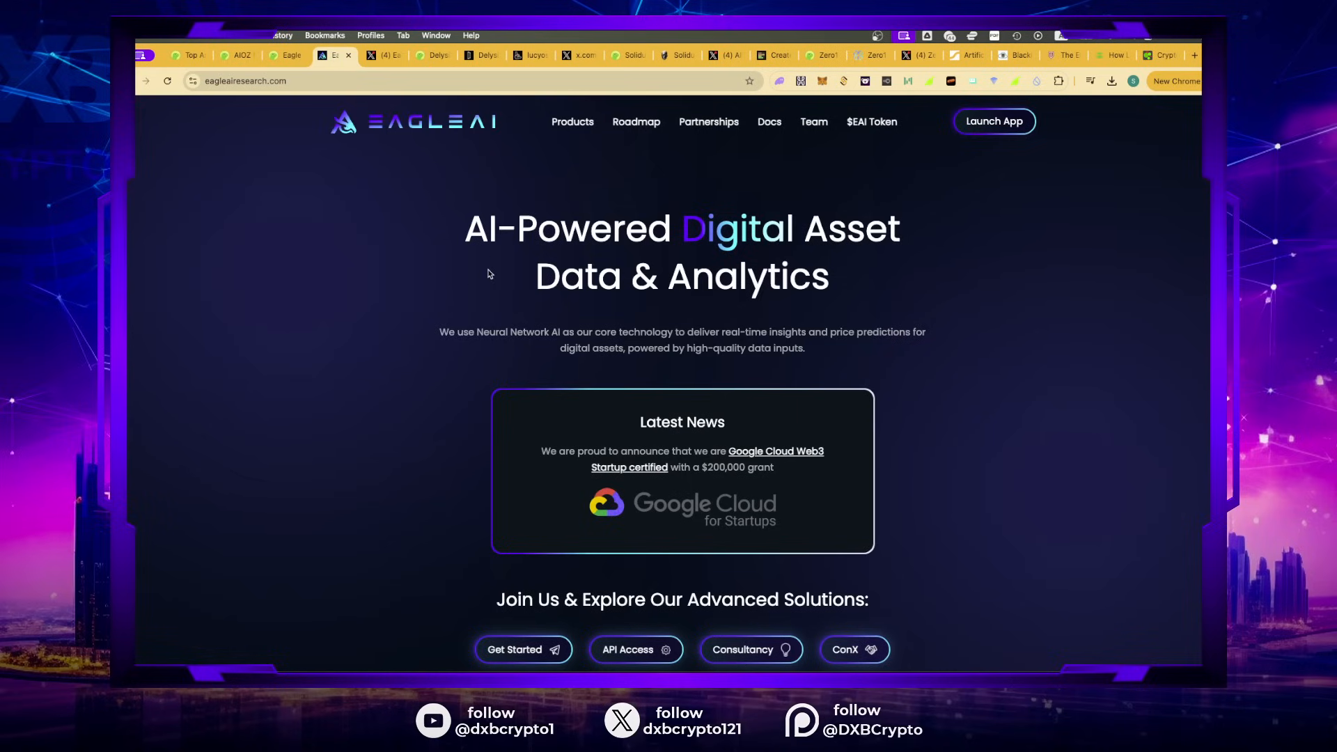
{"action": "mouse_move", "coordinate": [910, 347]}
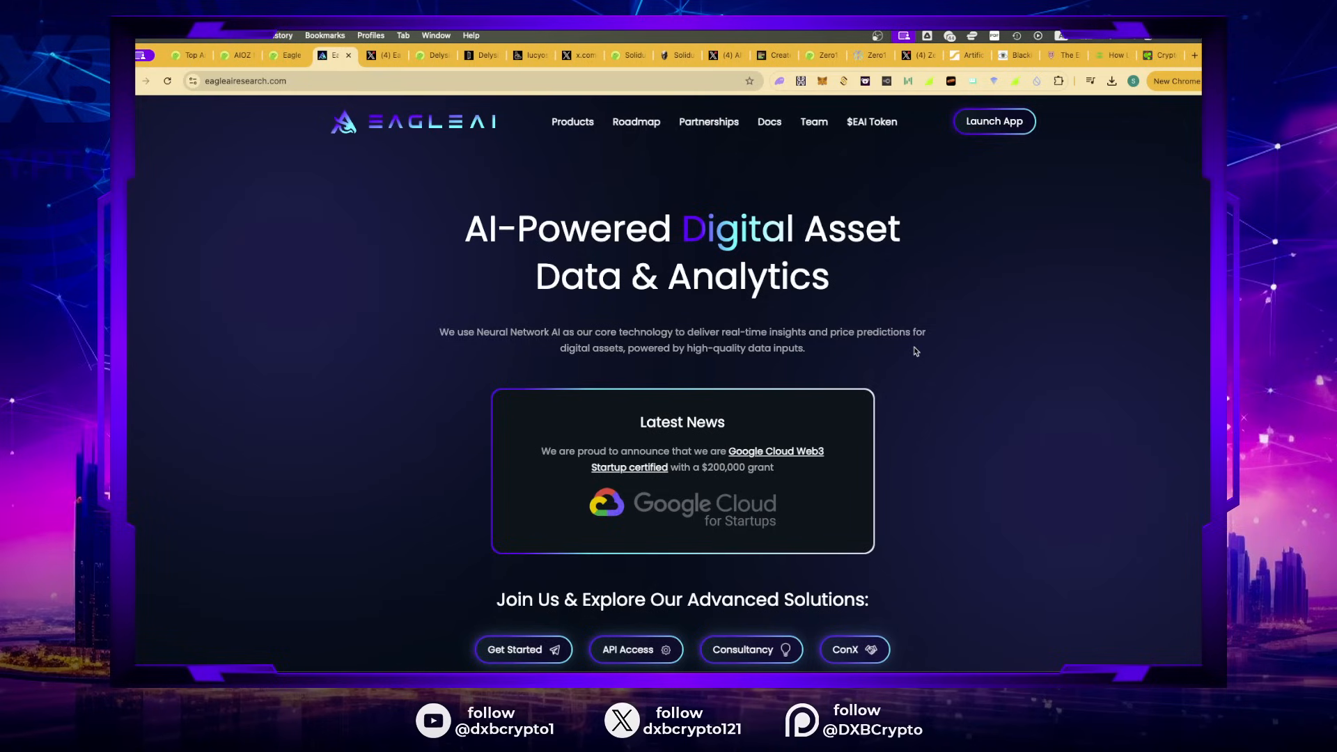
{"action": "mouse_move", "coordinate": [448, 346]}
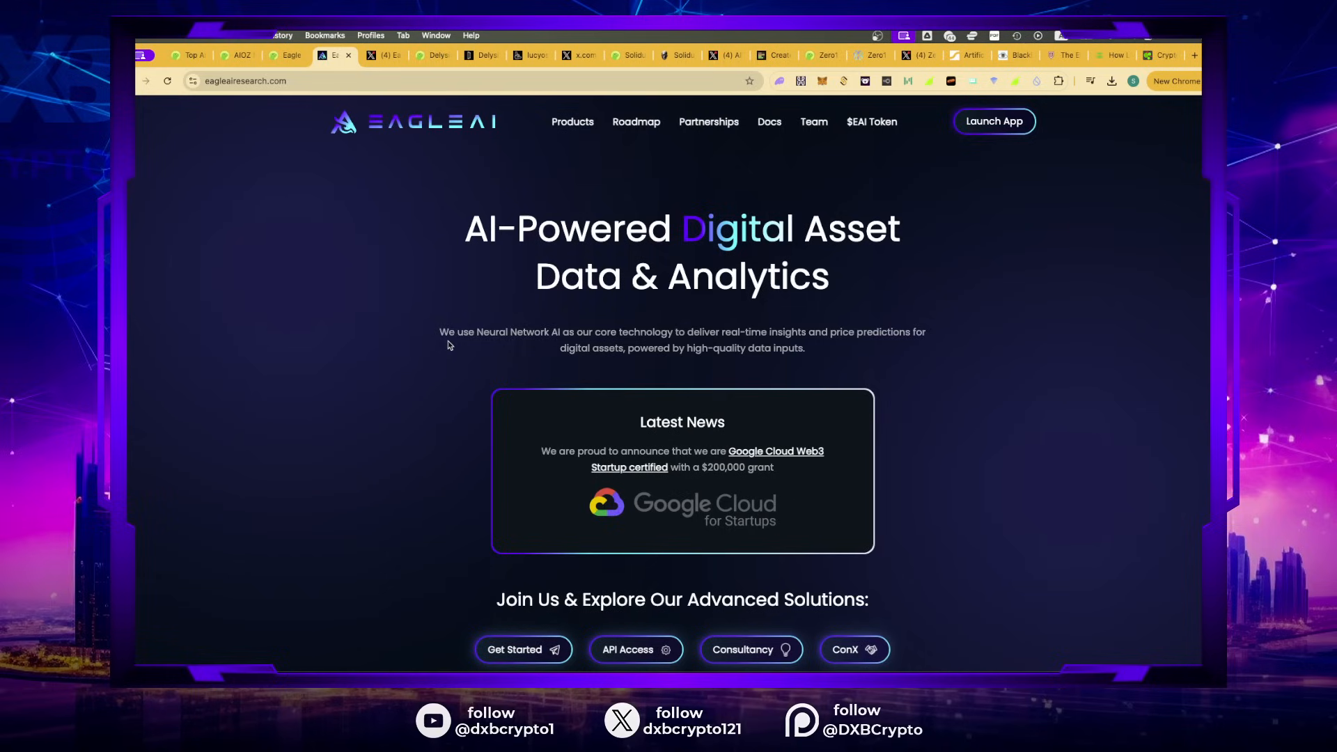
Step: Scroll Eagle AI's site down to its partnerships and Price Prediction Bot section
{"action": "scroll", "scroll_direction": "down", "scroll_amount": 3}
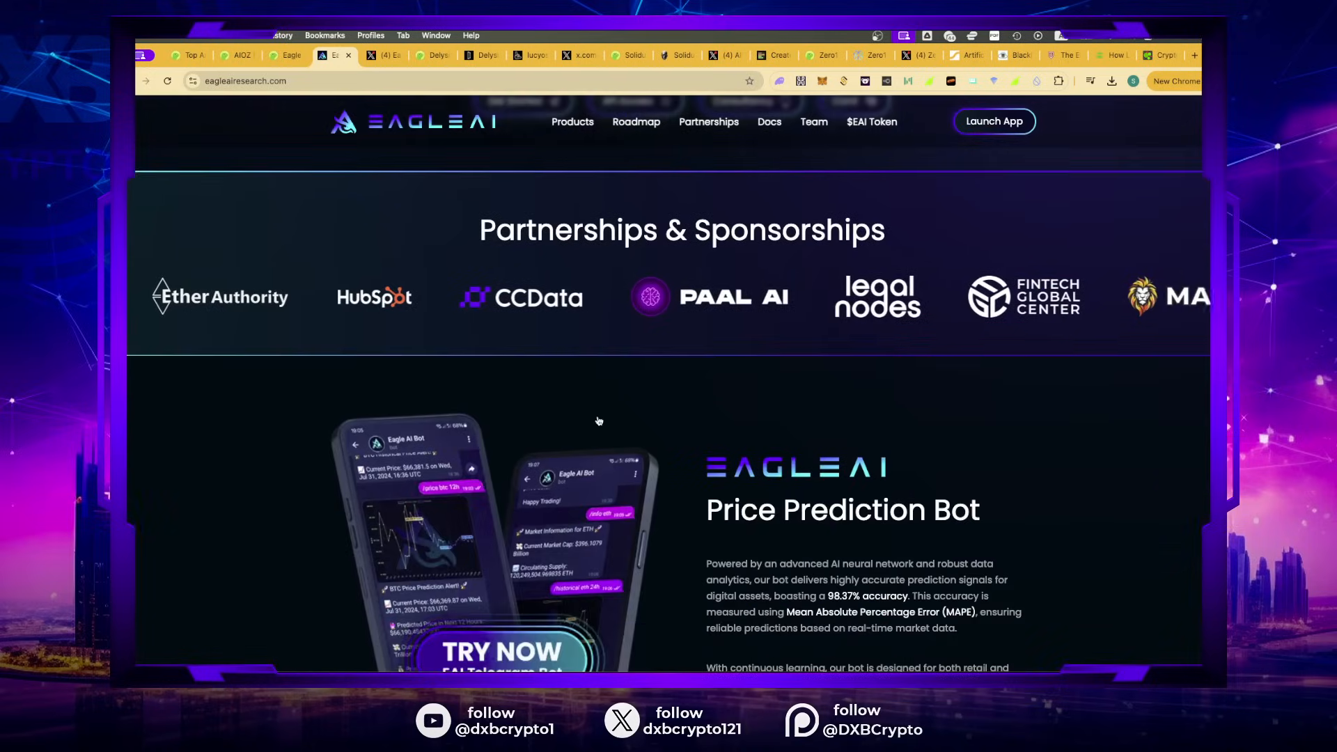
{"action": "scroll", "scroll_direction": "down", "scroll_amount": 3}
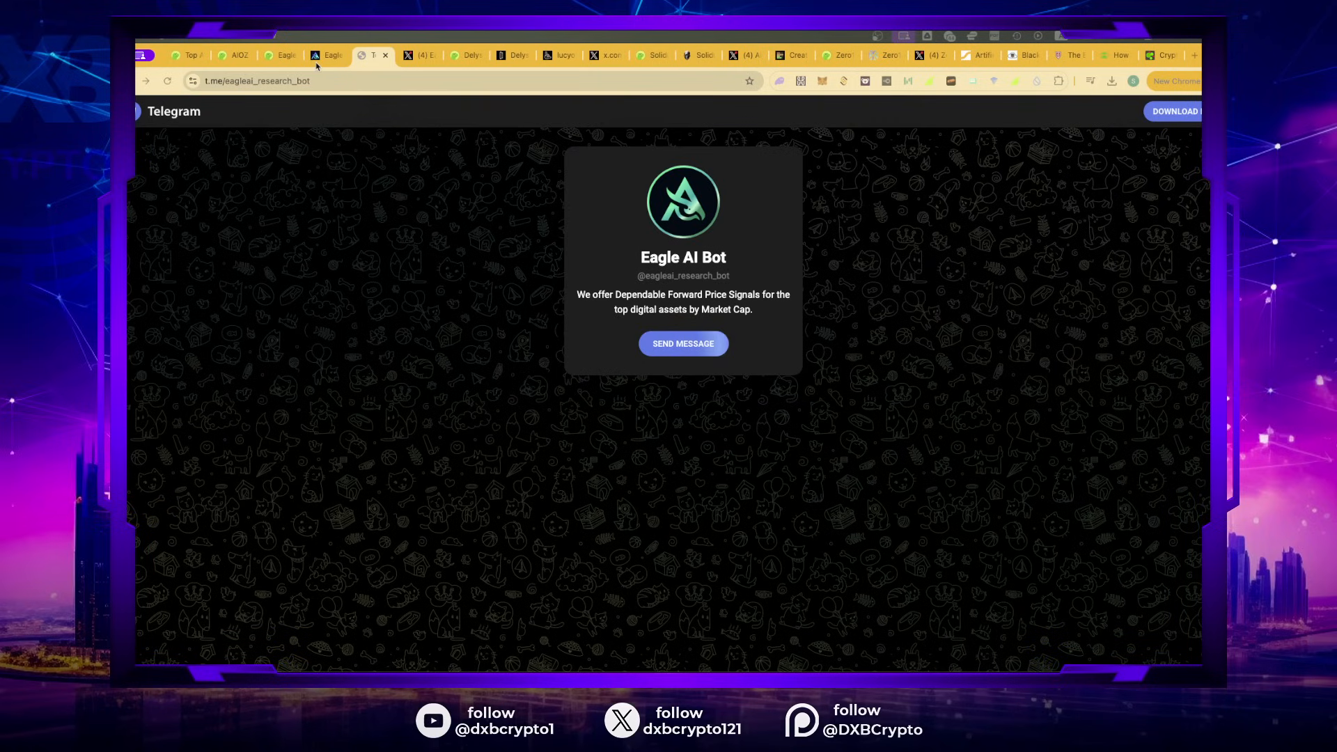
Step: Back on eagleairesearch.com, scroll through the EAI Bot Bronze/Silver/Gold tiers table to the 2024 roadmap
{"action": "left_click", "coordinate": [320, 56]}
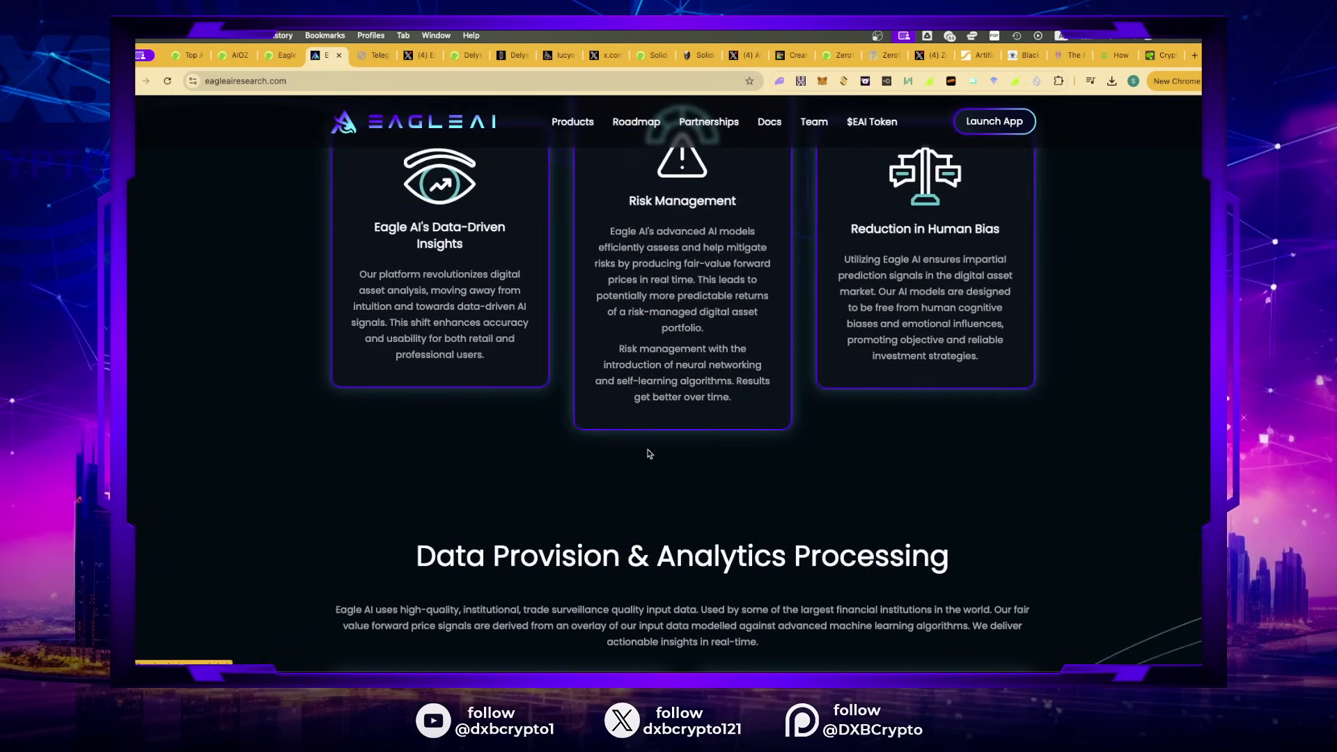
{"action": "scroll", "scroll_direction": "down", "scroll_amount": 3}
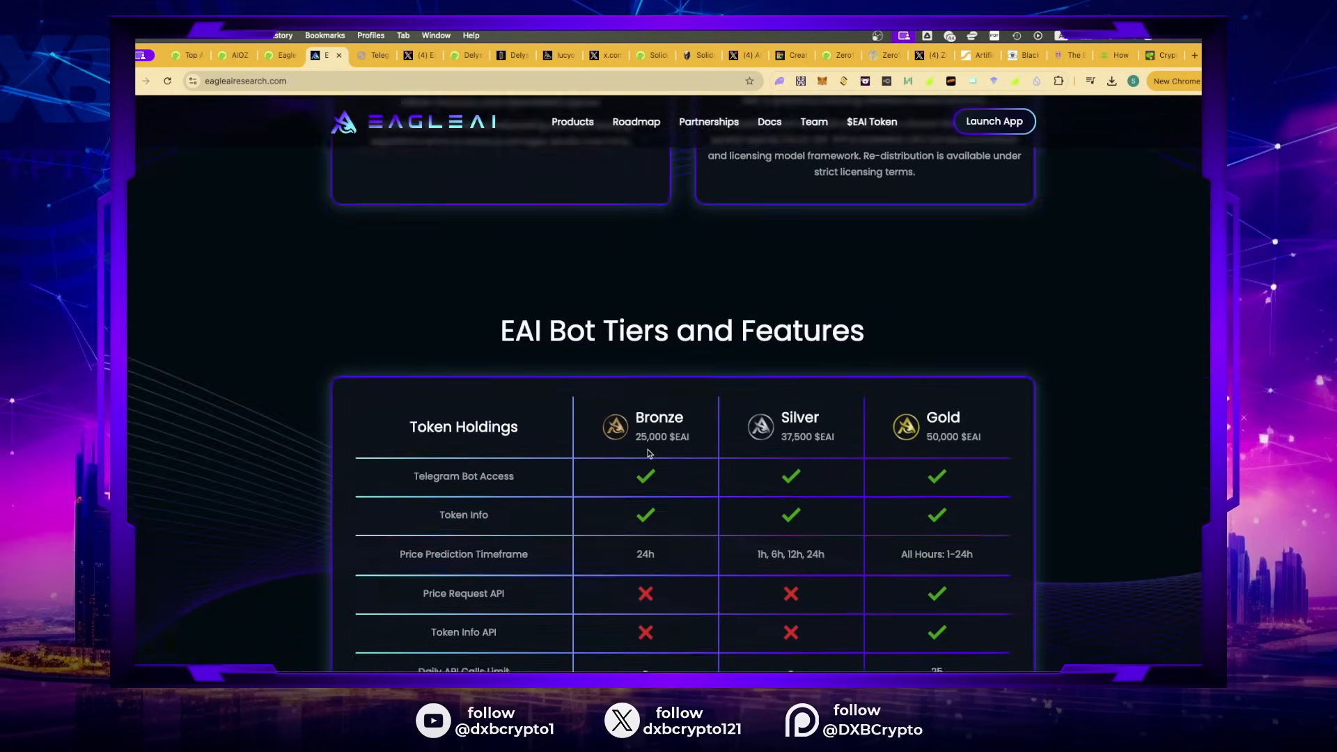
{"action": "scroll", "scroll_direction": "down", "scroll_amount": 3}
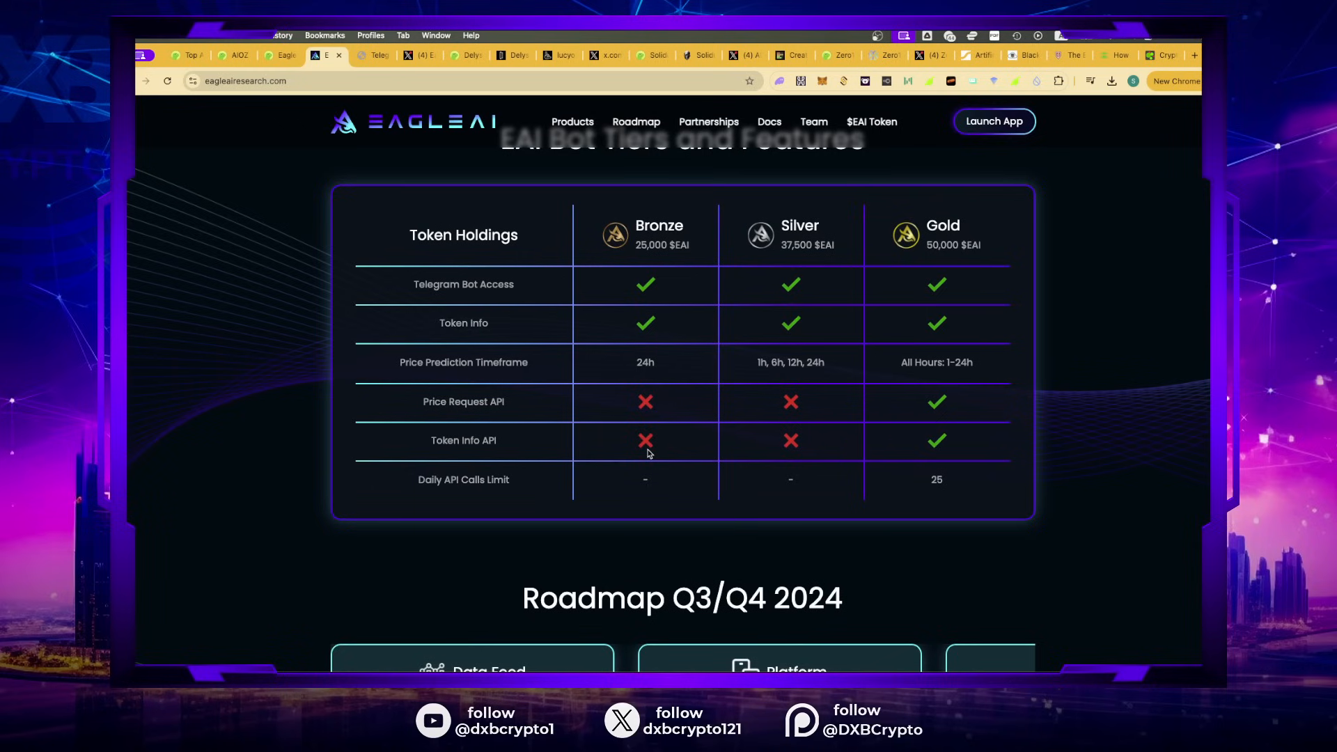
{"action": "mouse_move", "coordinate": [443, 285]}
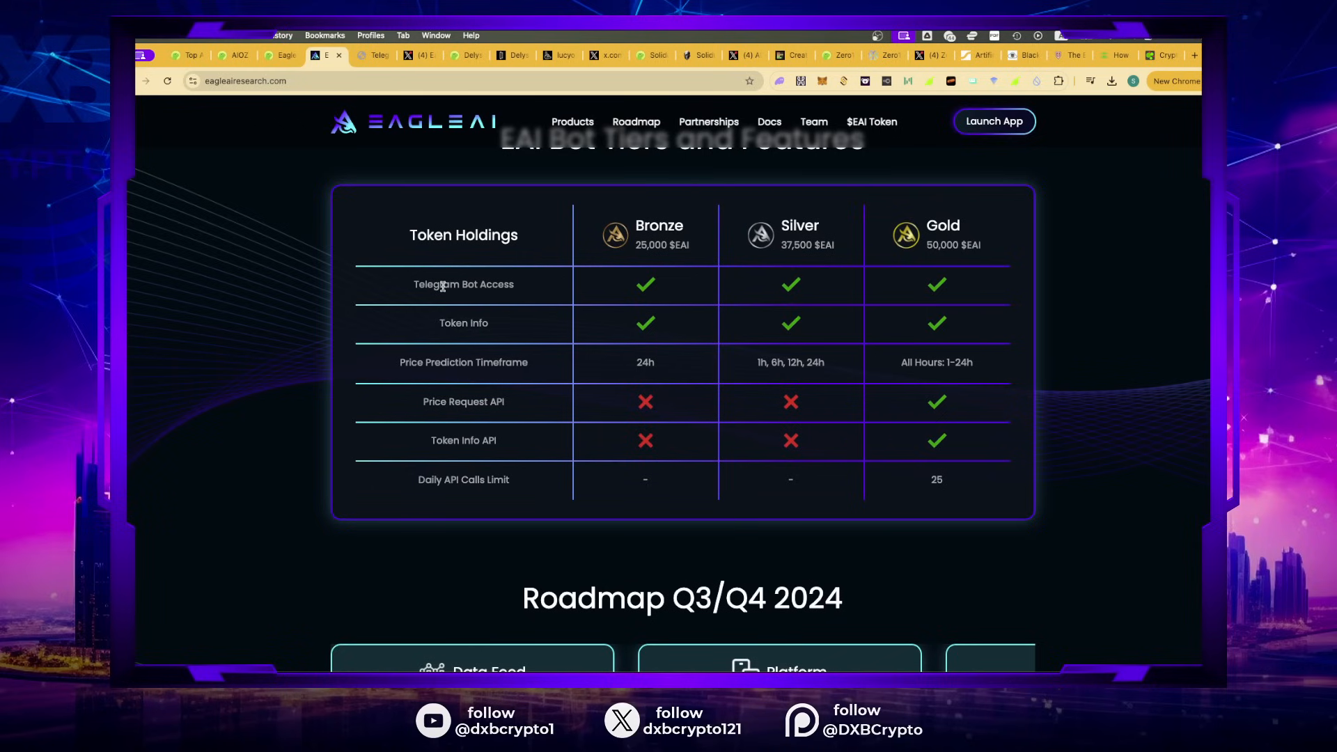
{"action": "scroll", "scroll_direction": "down", "scroll_amount": 3}
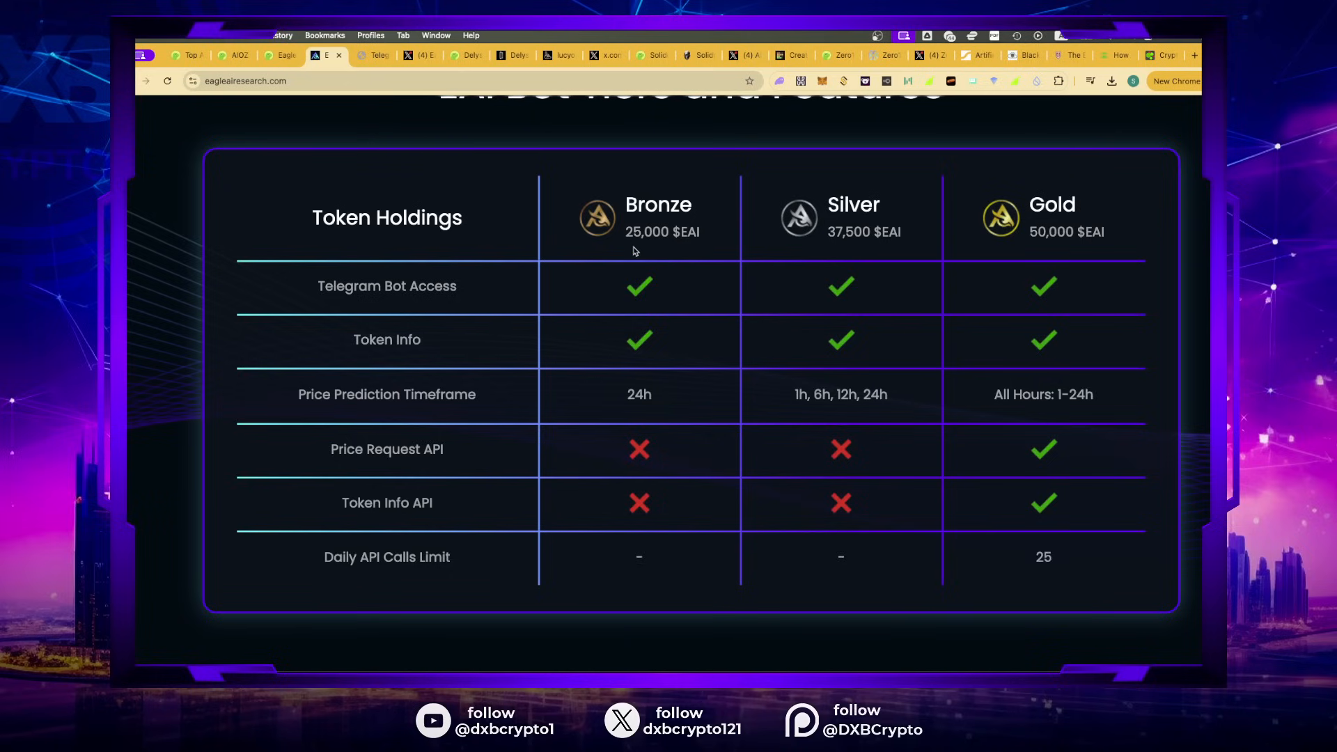
{"action": "mouse_move", "coordinate": [1117, 247]}
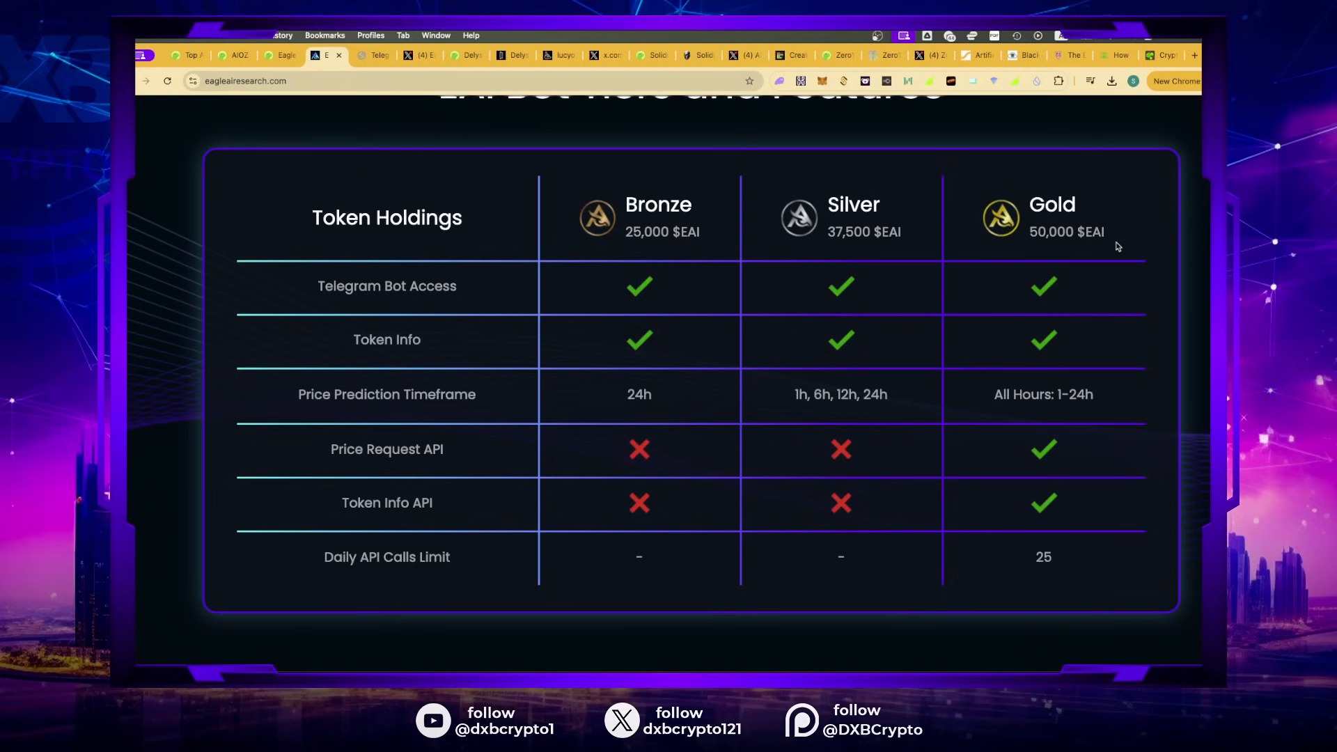
{"action": "mouse_move", "coordinate": [305, 212]}
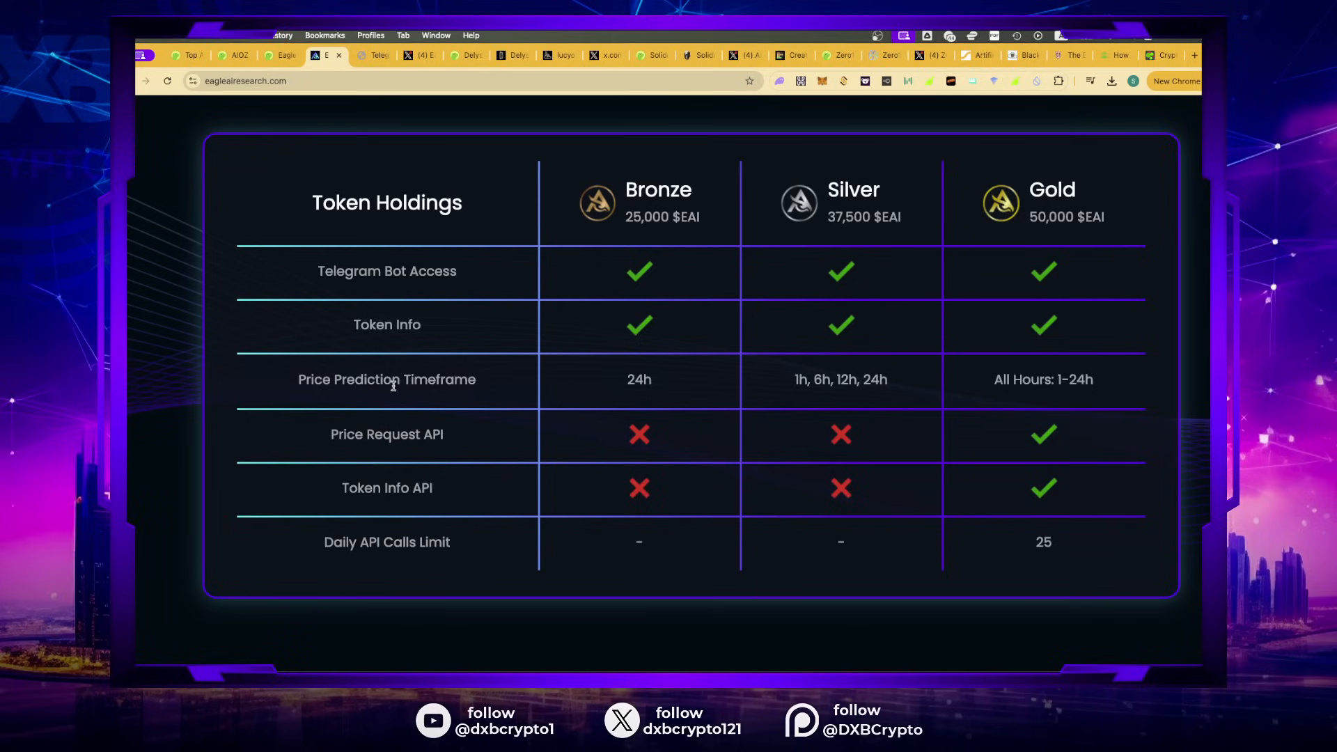
{"action": "mouse_move", "coordinate": [650, 478]}
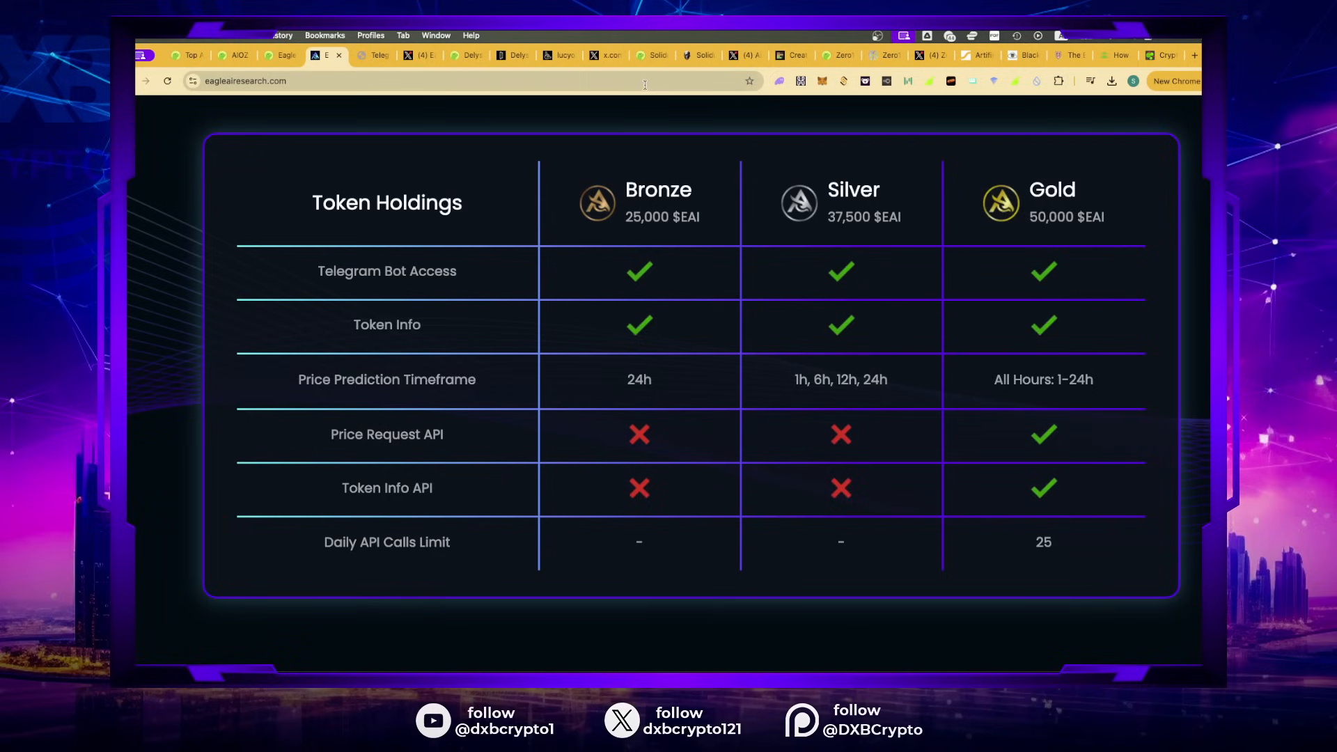
{"action": "mouse_move", "coordinate": [390, 263]}
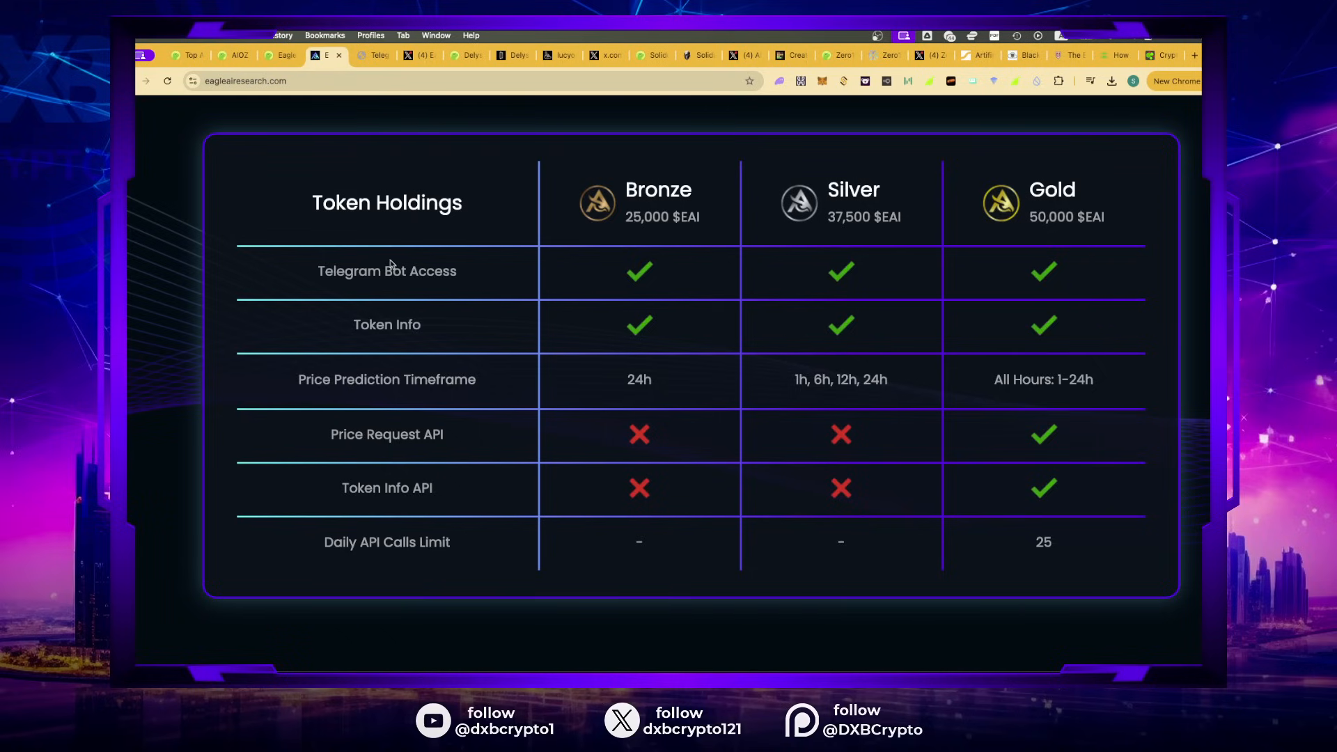
{"action": "mouse_move", "coordinate": [411, 419]}
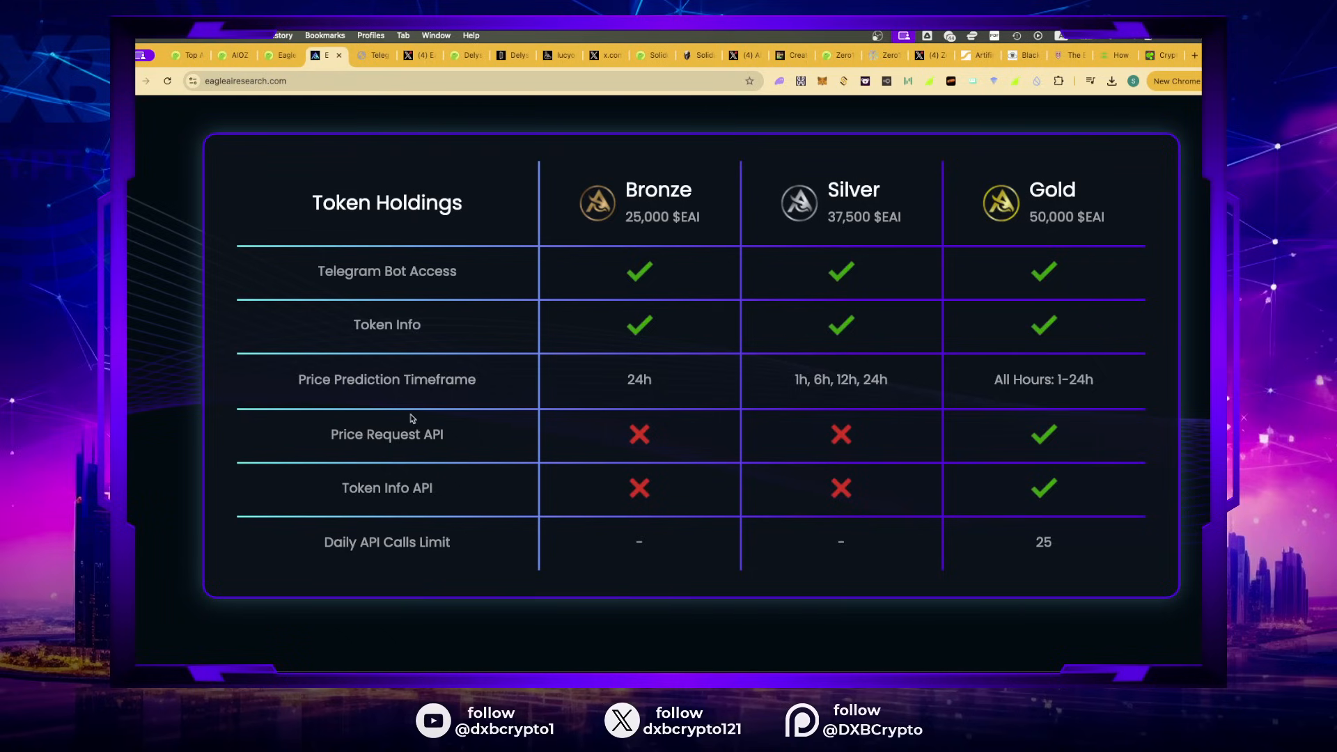
{"action": "scroll", "scroll_direction": "down", "scroll_amount": 3}
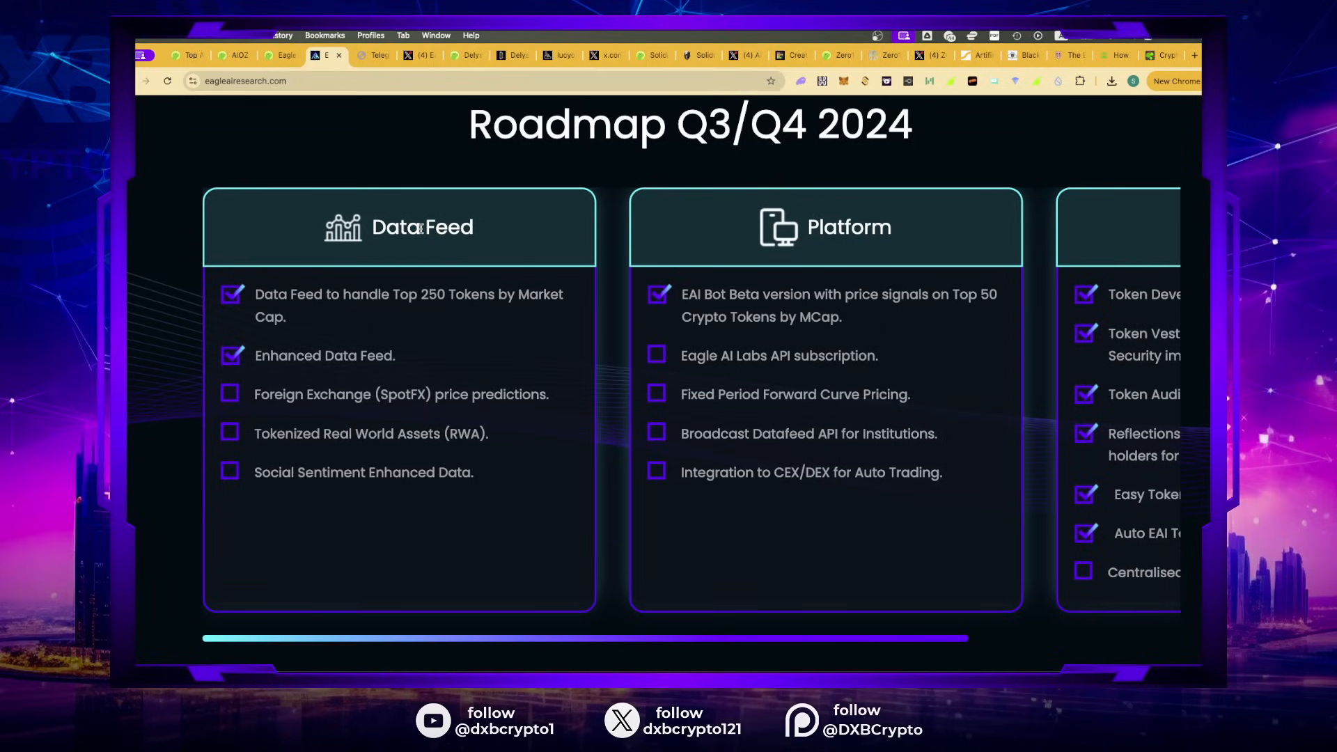
{"action": "mouse_move", "coordinate": [876, 348]}
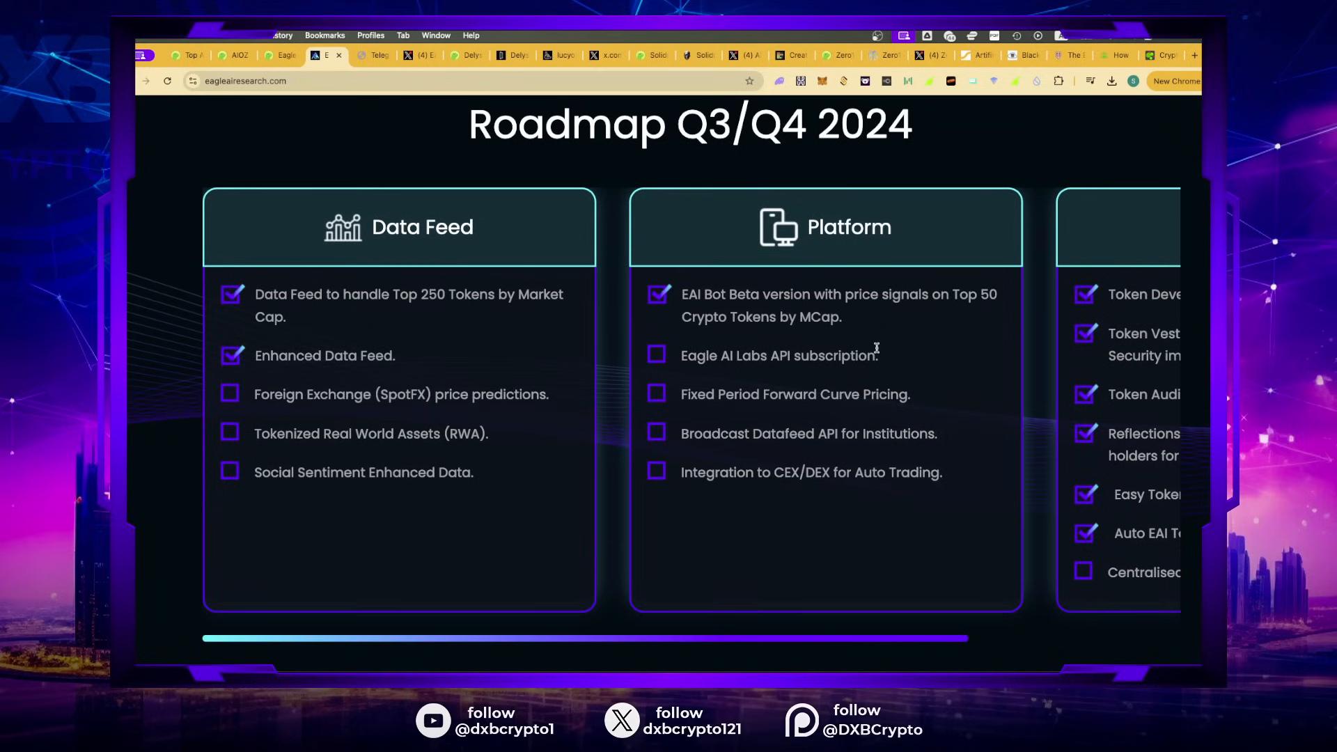
{"action": "scroll", "scroll_direction": "up", "scroll_amount": 3}
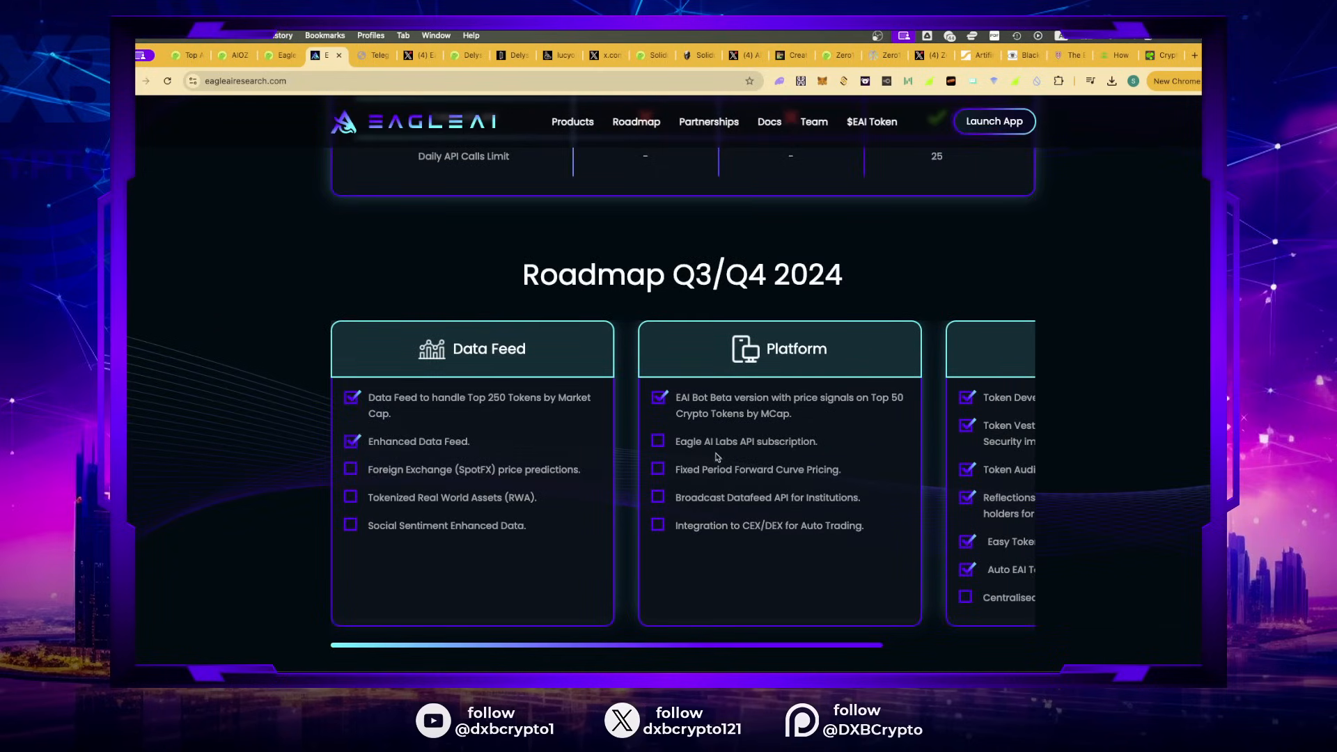
{"action": "scroll", "scroll_direction": "right", "scroll_amount": 3}
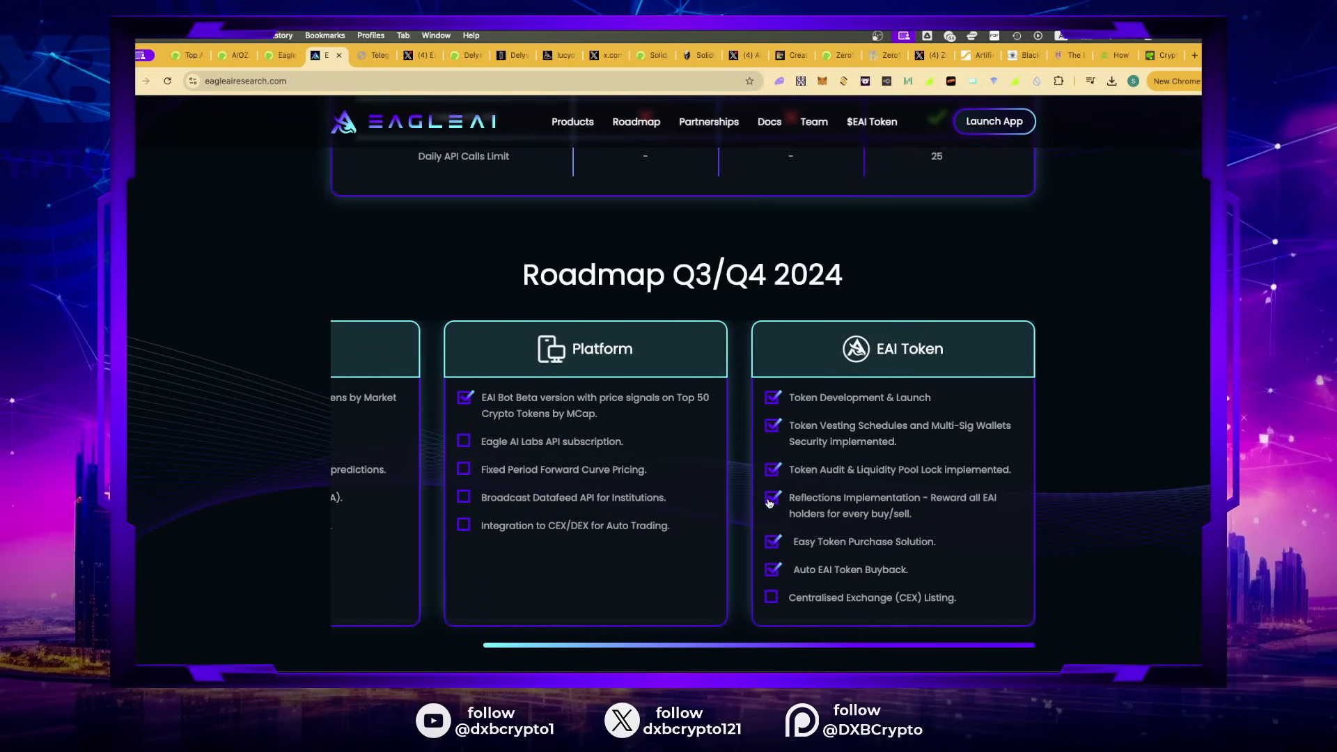
{"action": "mouse_move", "coordinate": [969, 581]}
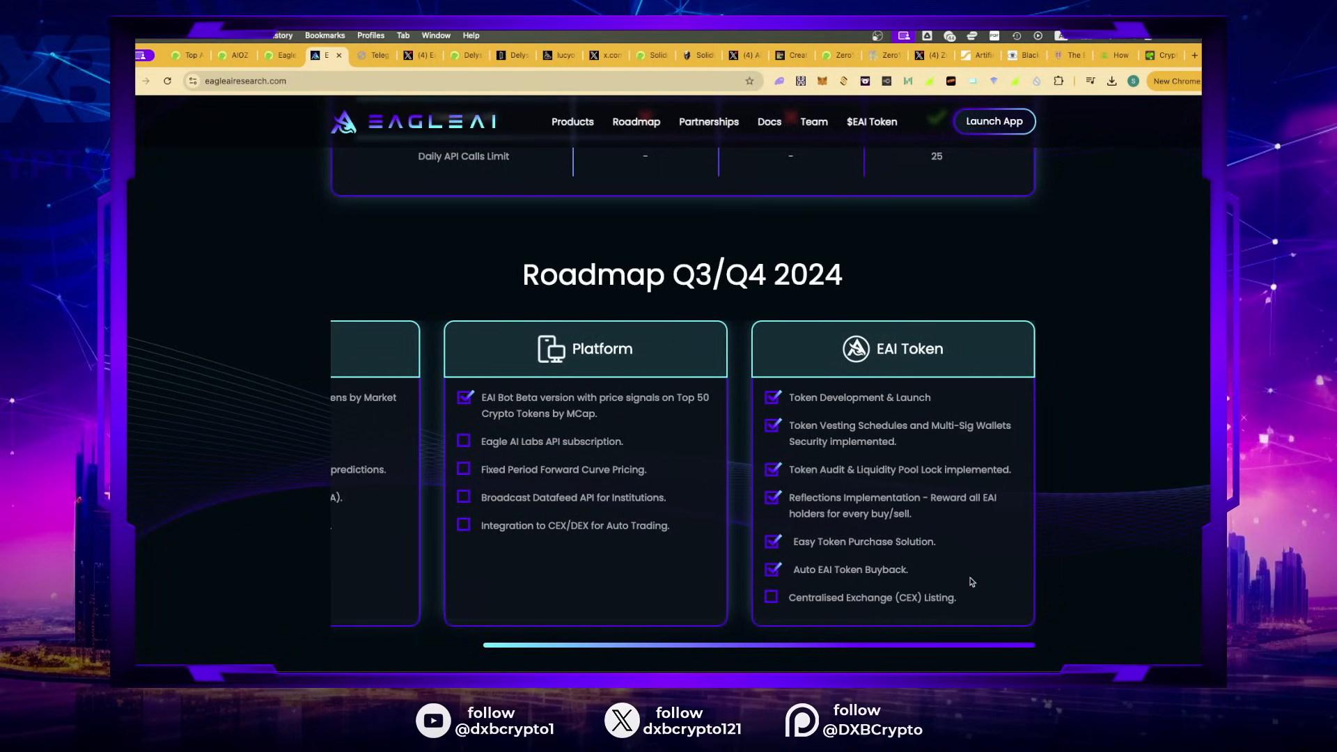
{"action": "scroll", "scroll_direction": "down", "scroll_amount": 3}
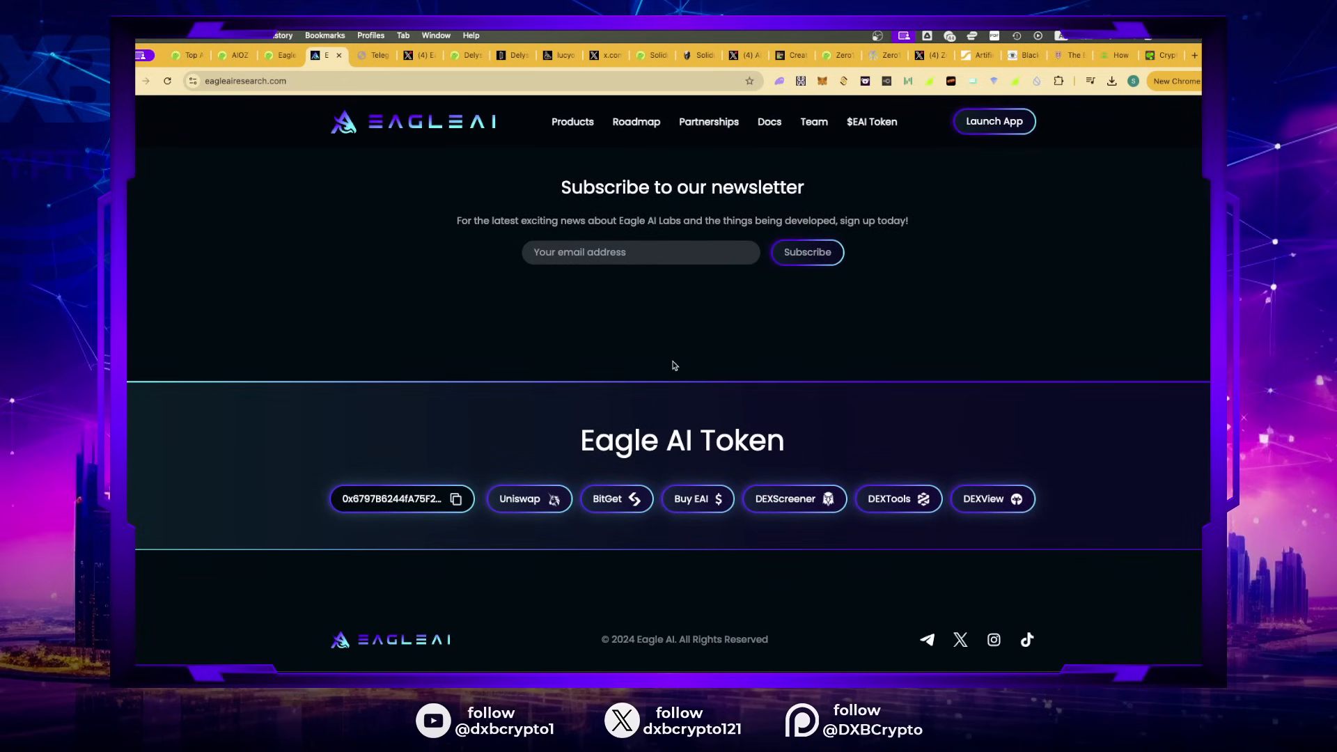
{"action": "scroll", "scroll_direction": "up", "scroll_amount": 3}
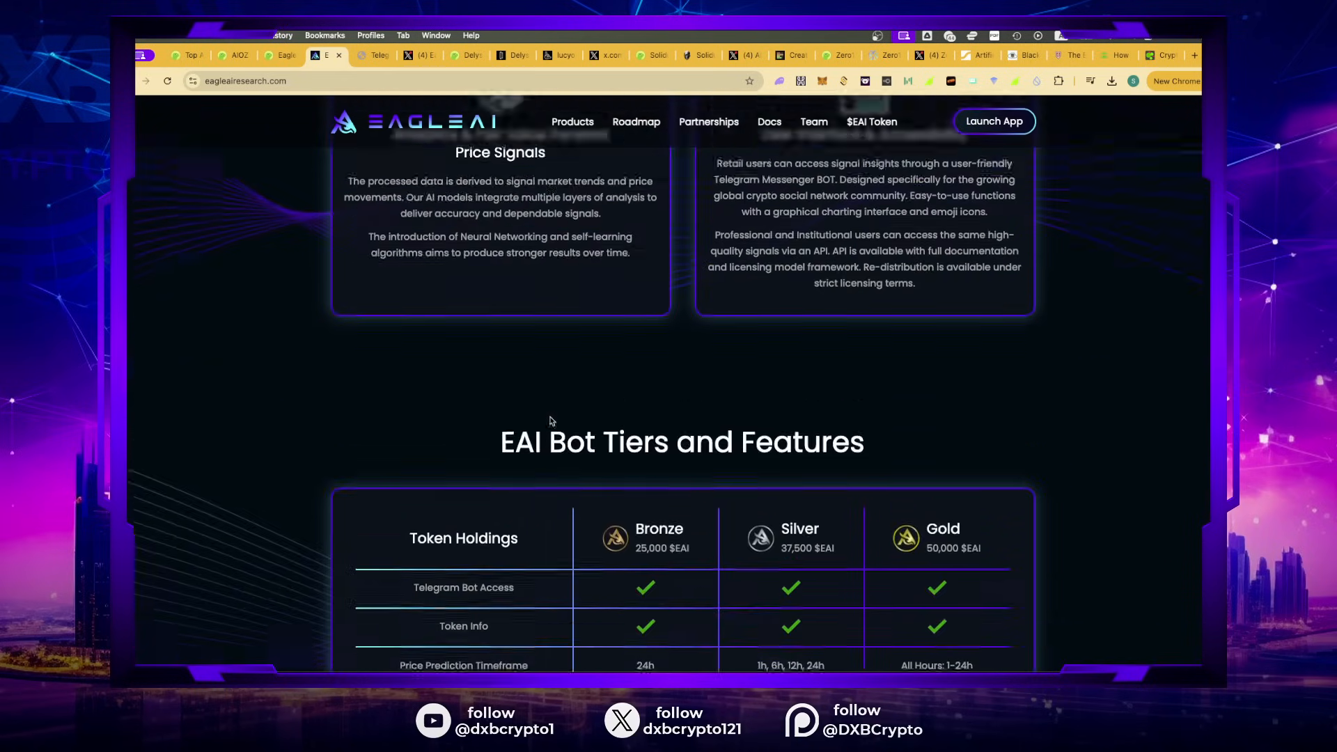
{"action": "scroll", "scroll_direction": "down", "scroll_amount": 3}
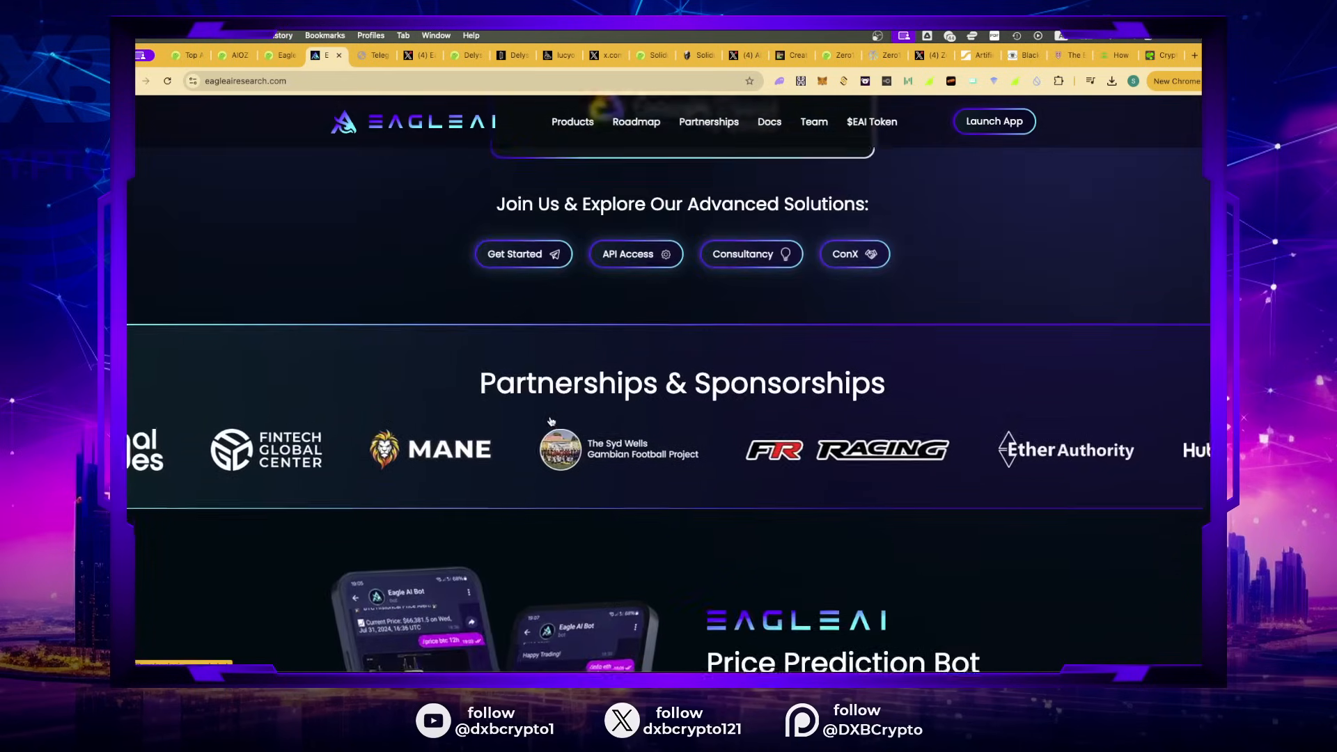
{"action": "scroll", "scroll_direction": "up", "scroll_amount": 3}
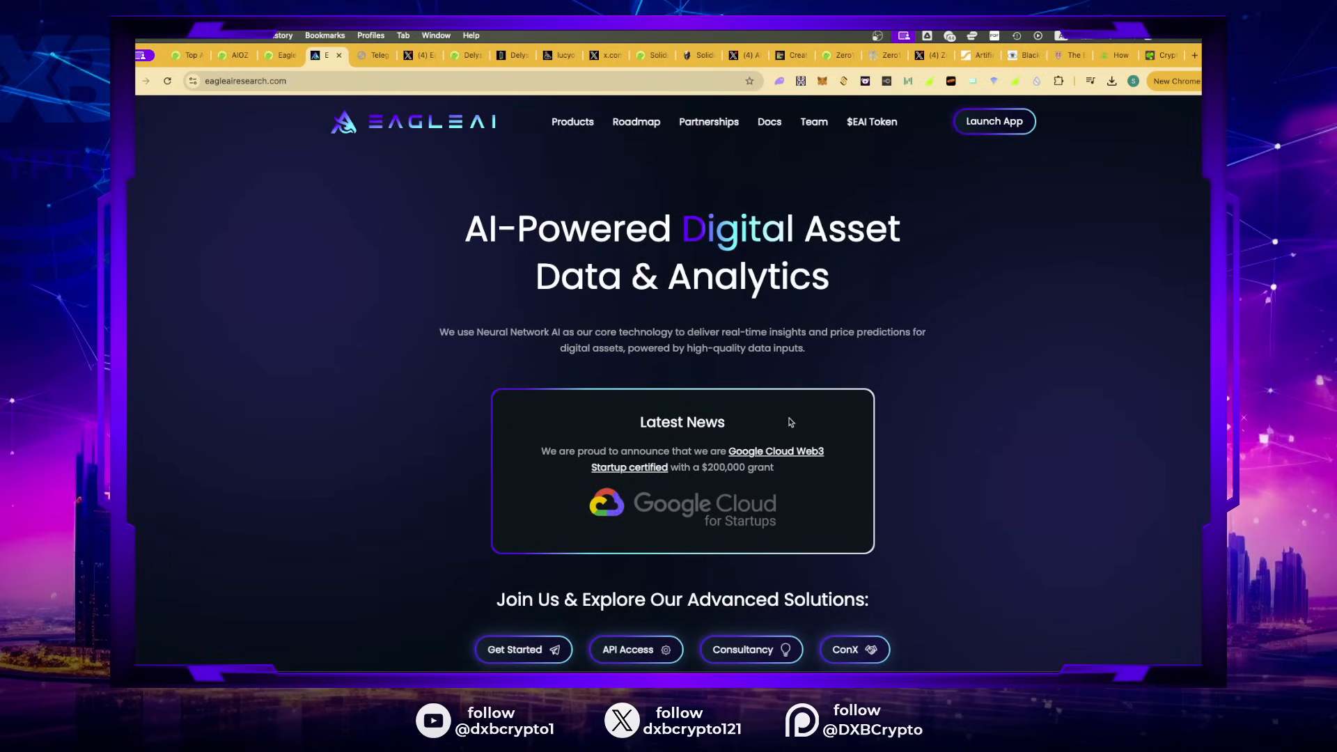
{"action": "scroll", "scroll_direction": "up", "scroll_amount": 3}
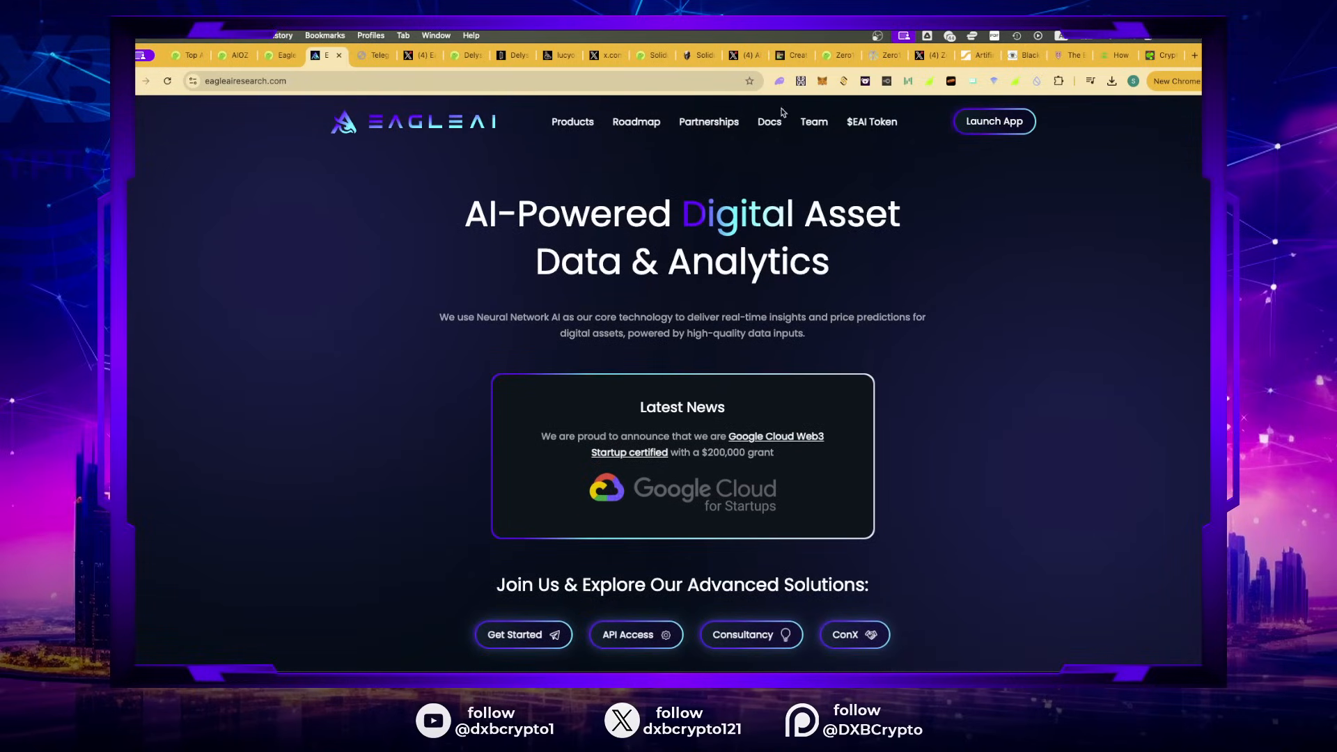
Step: Browse Eagle AI's Meet our Team page through leaders, advisors and contributors, then scroll back to the top
{"action": "left_click", "coordinate": [812, 122]}
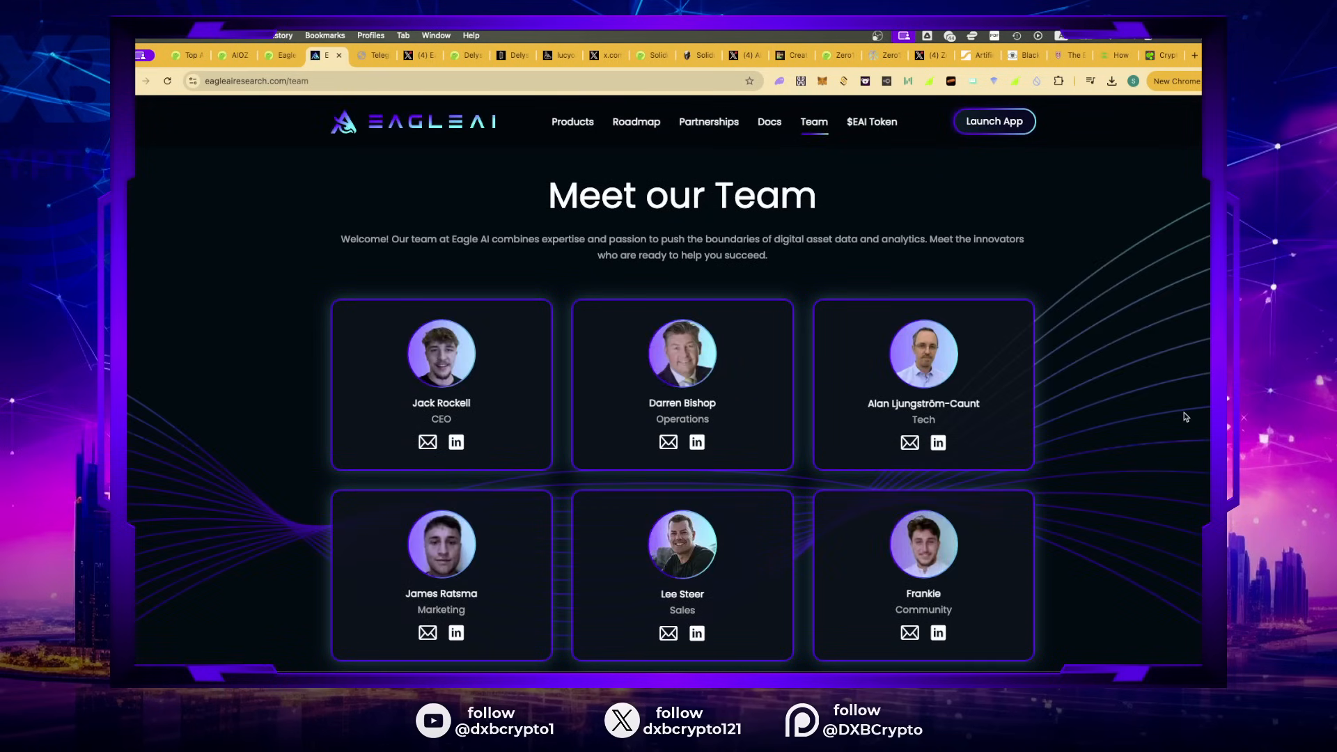
{"action": "scroll", "scroll_direction": "down", "scroll_amount": 3}
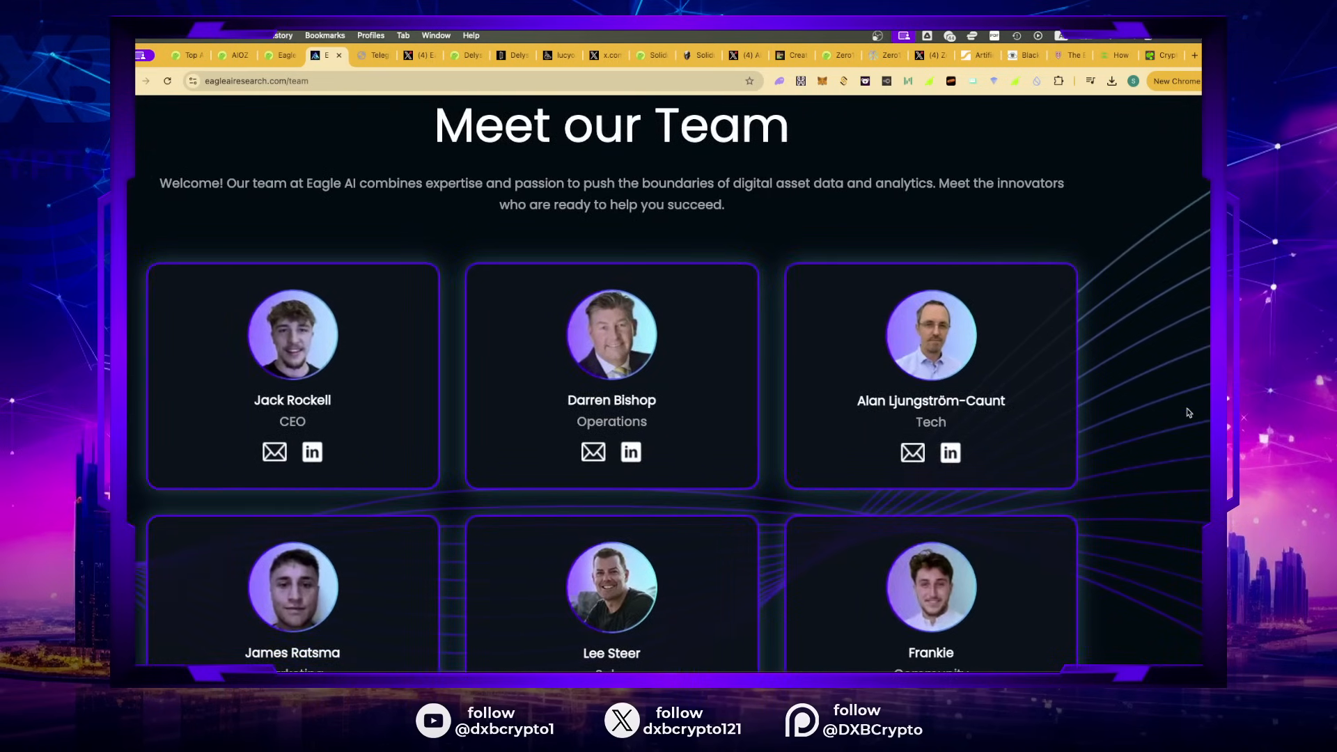
{"action": "scroll", "scroll_direction": "down", "scroll_amount": 3}
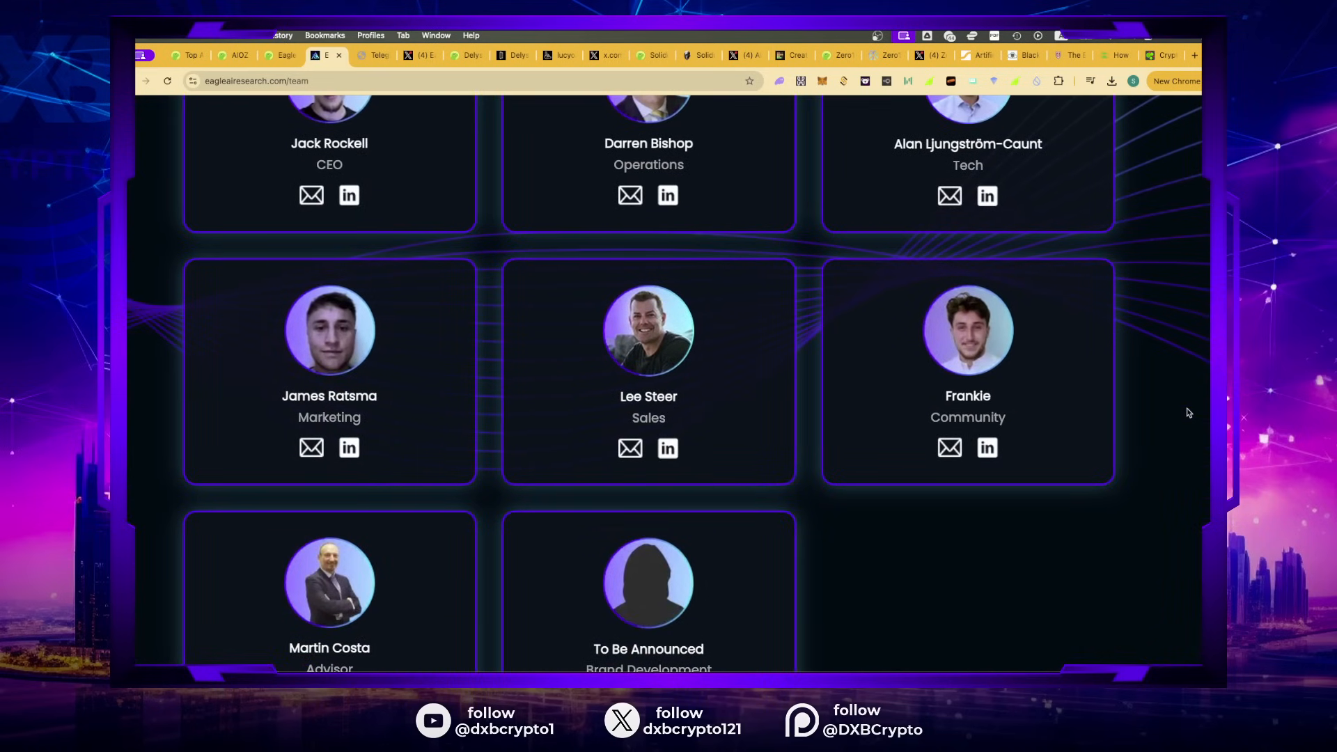
{"action": "scroll", "scroll_direction": "down", "scroll_amount": 3}
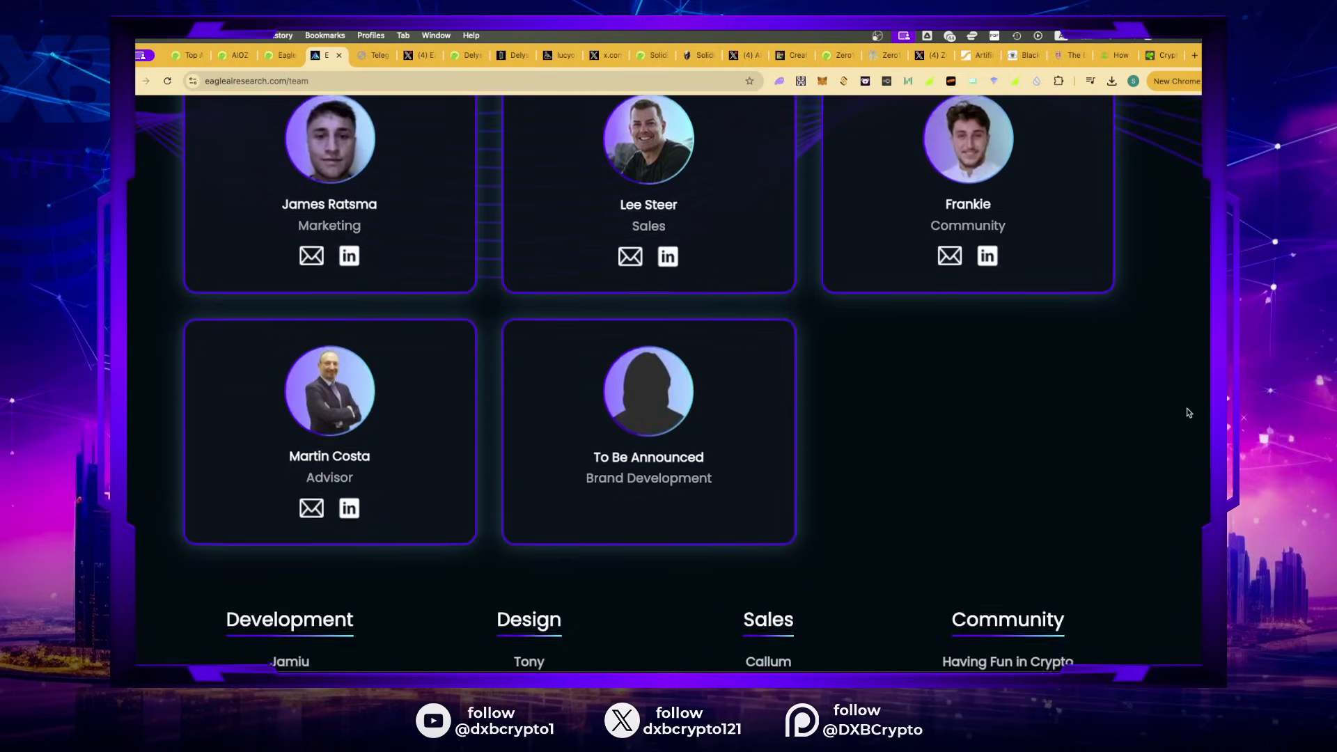
{"action": "scroll", "scroll_direction": "down", "scroll_amount": 3}
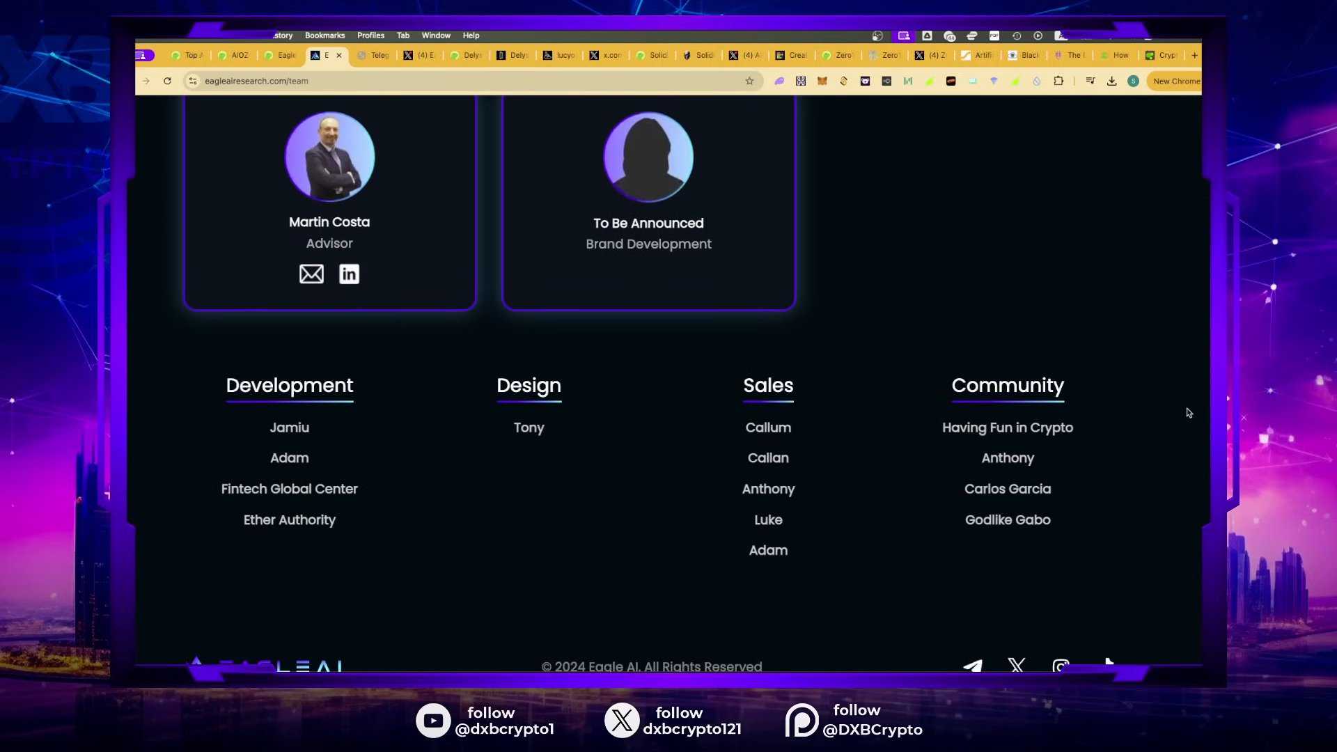
{"action": "scroll", "scroll_direction": "up", "scroll_amount": 3}
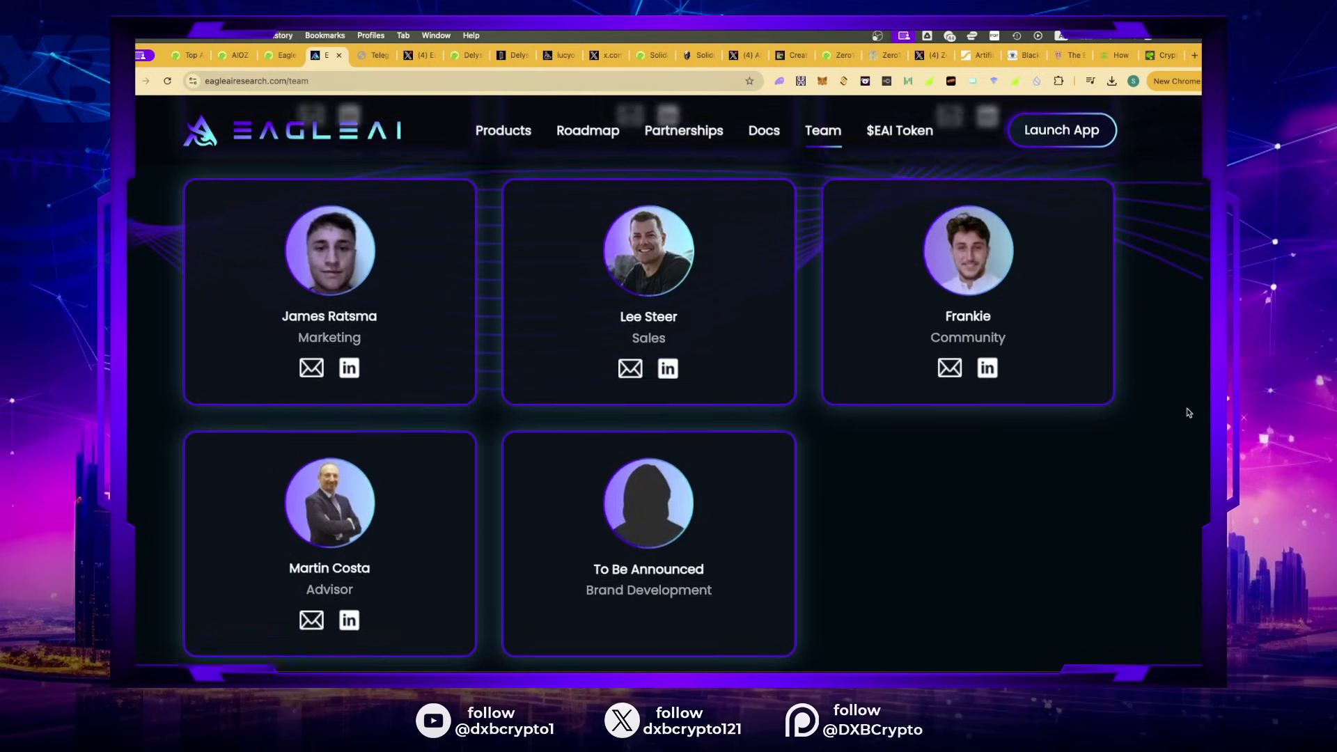
{"action": "scroll", "scroll_direction": "up", "scroll_amount": 3}
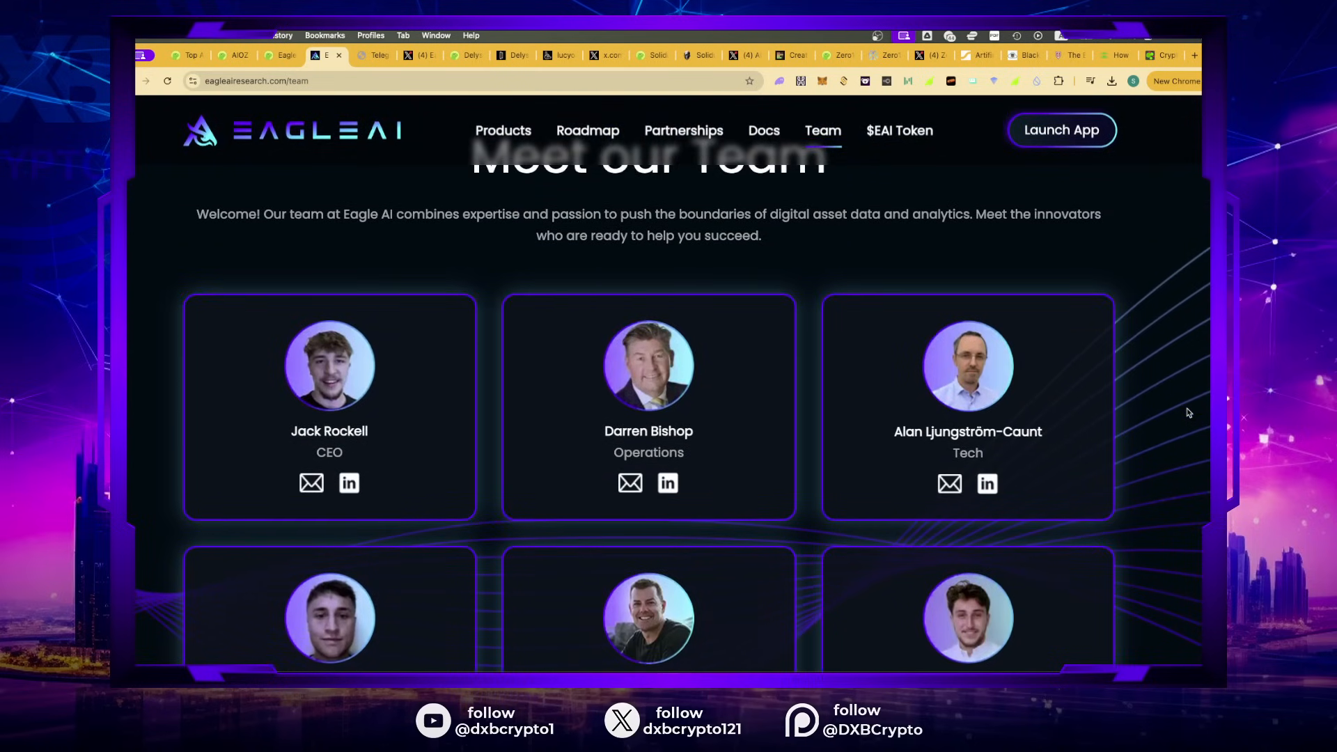
{"action": "scroll", "scroll_direction": "up", "scroll_amount": 3}
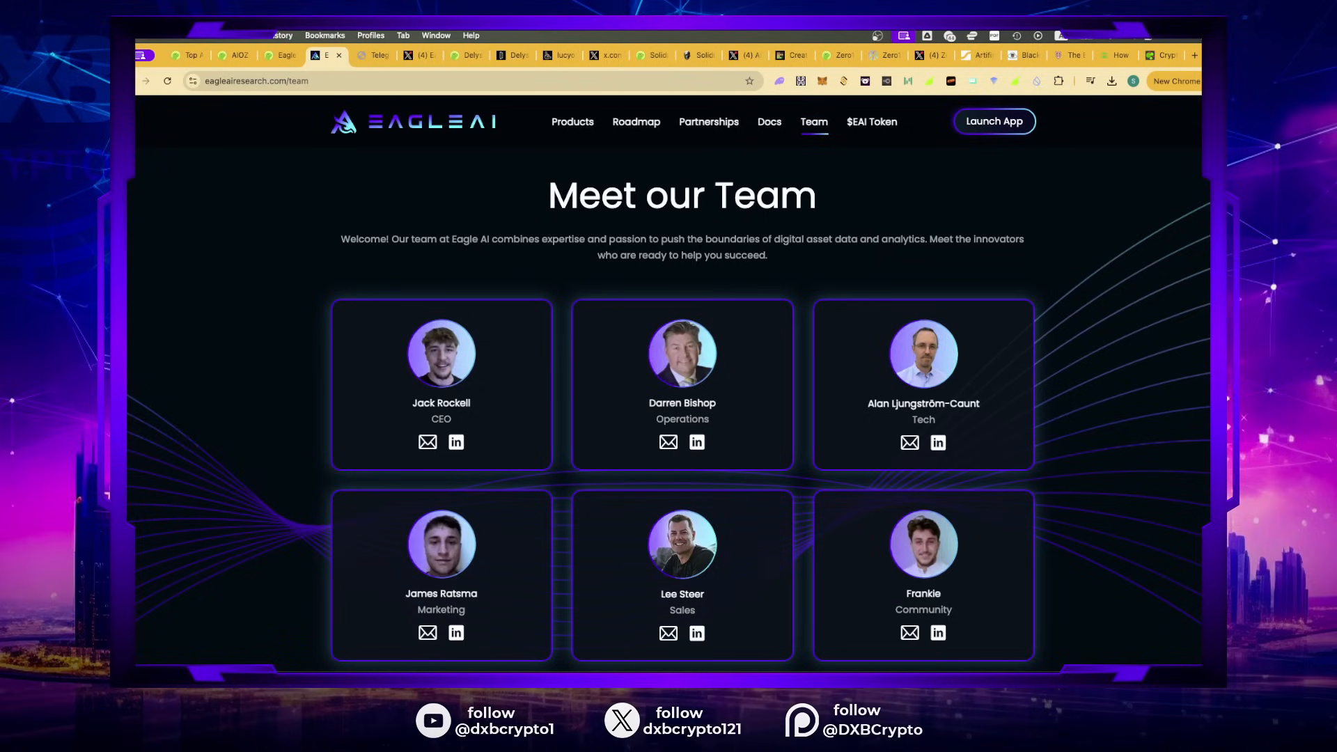
{"action": "mouse_move", "coordinate": [286, 257]}
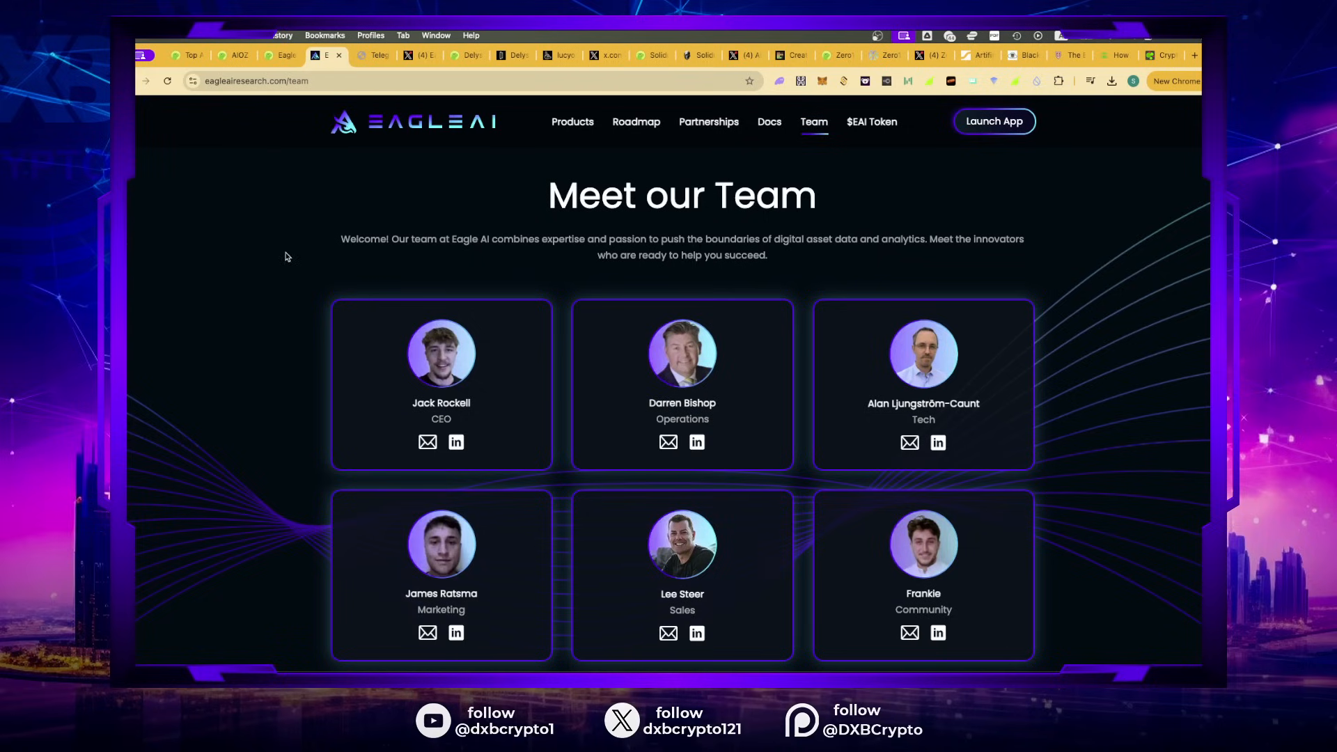
{"action": "mouse_move", "coordinate": [309, 144]}
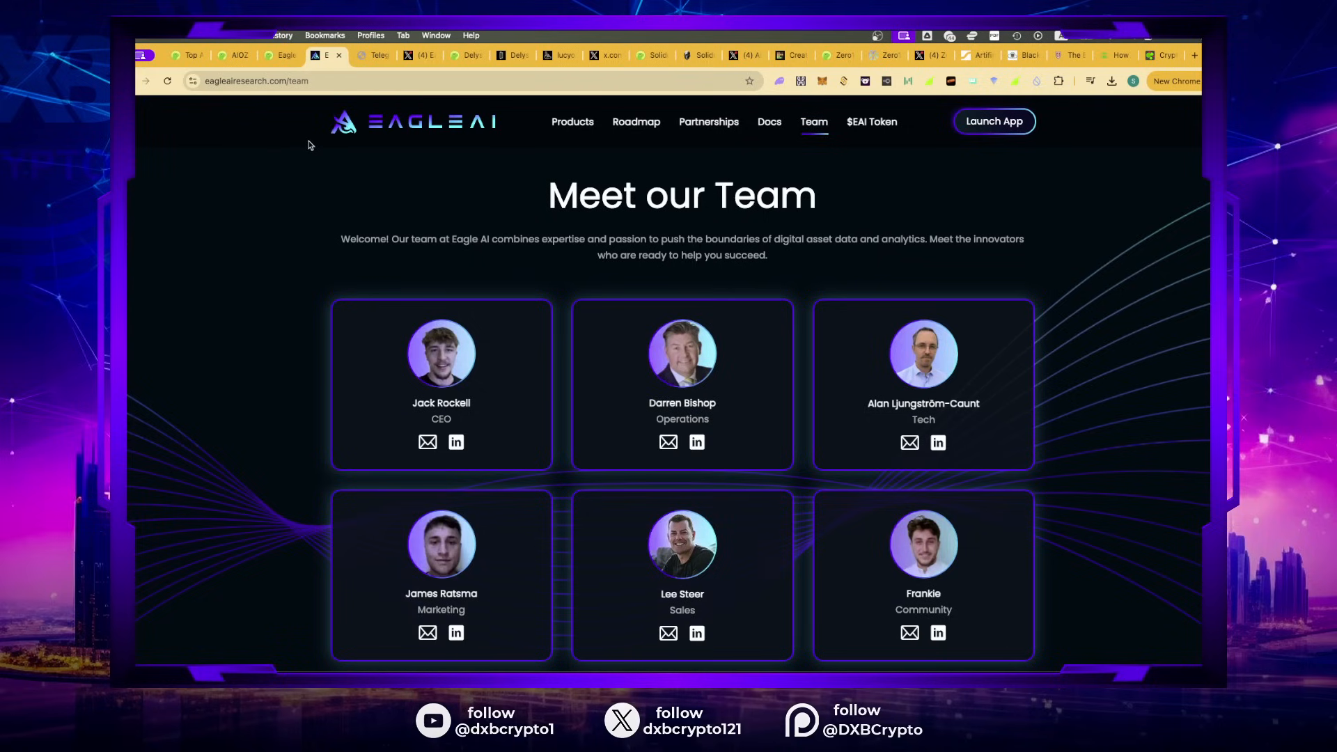
{"action": "mouse_move", "coordinate": [188, 140]}
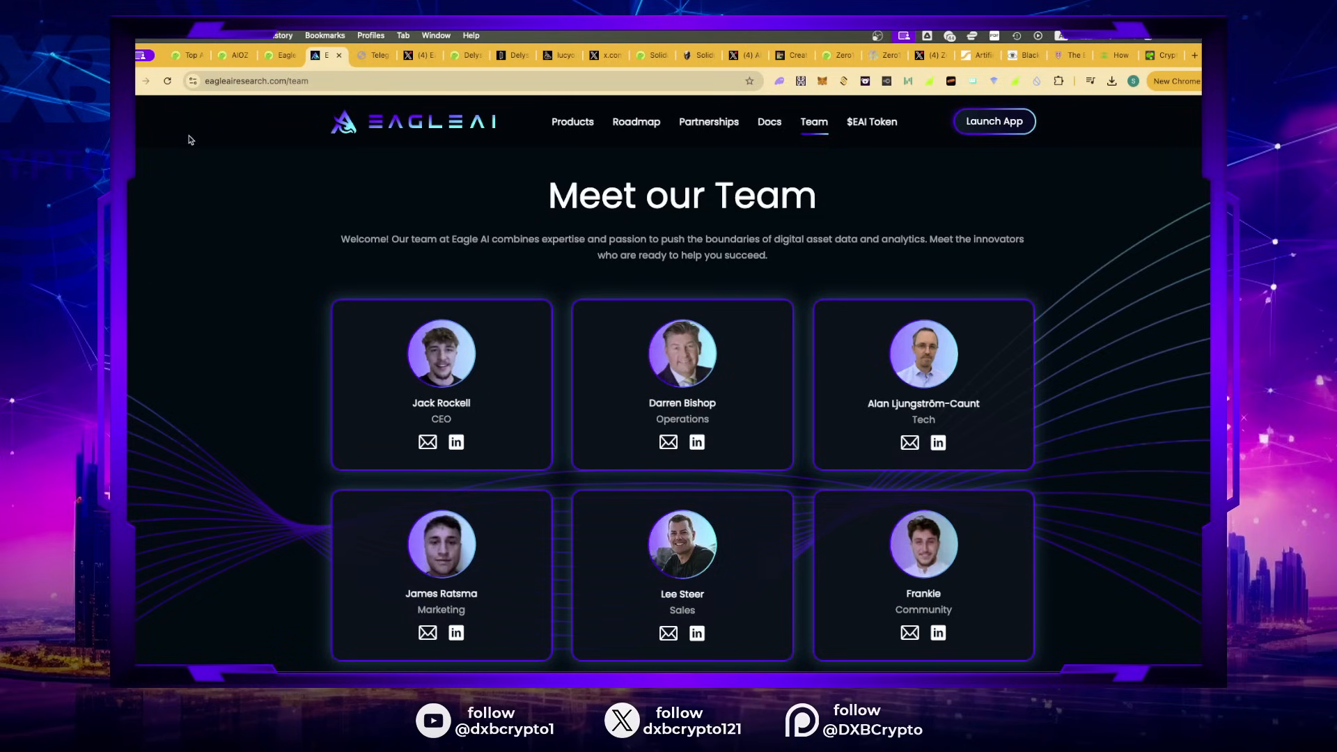
{"action": "mouse_move", "coordinate": [354, 46]}
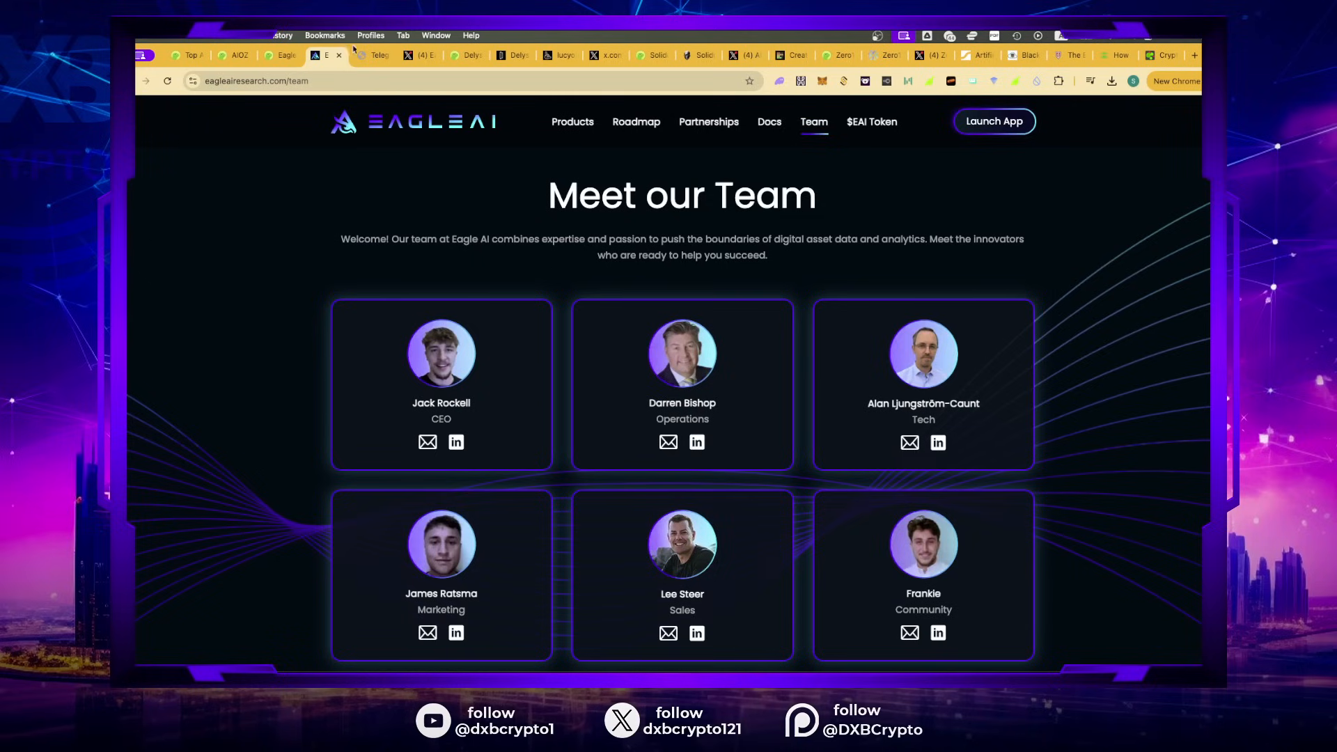
{"action": "mouse_move", "coordinate": [791, 54]}
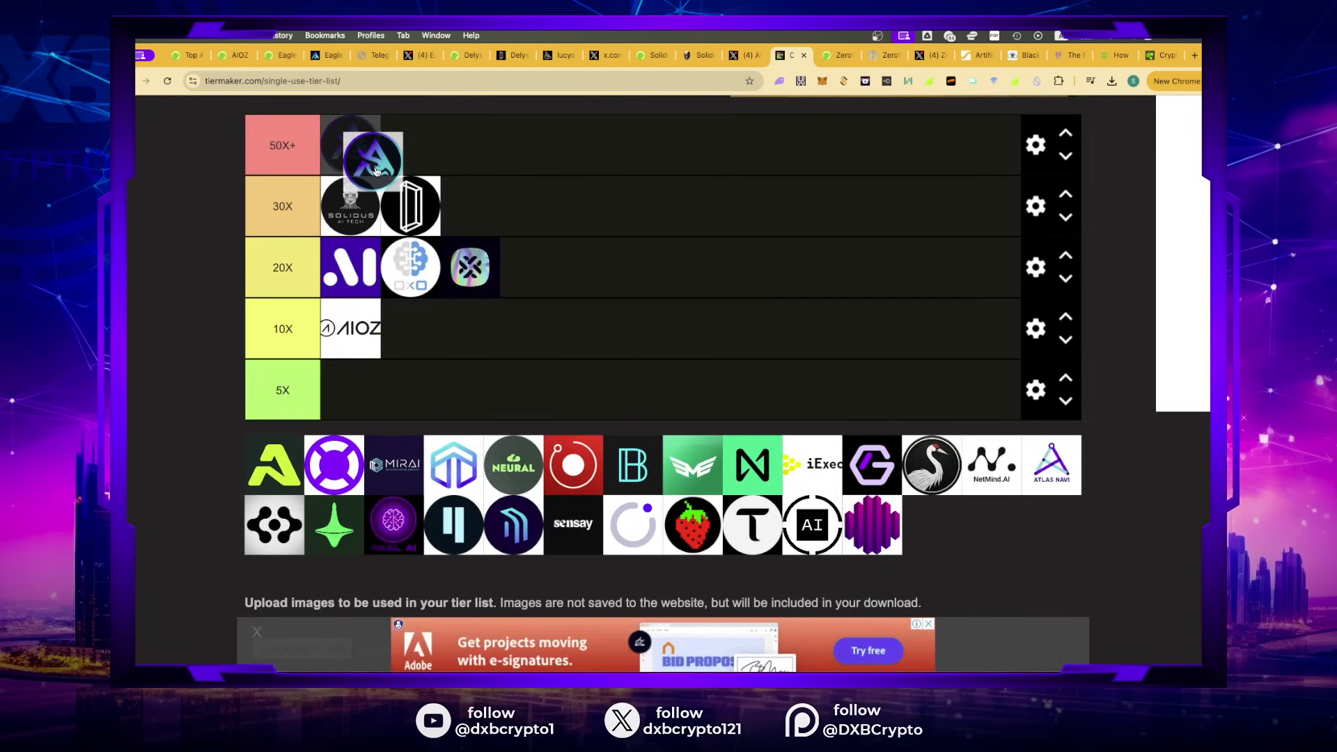
Step: Check Eagle AI's CoinGecko stats, return to the tier list for the 10X placement, then go back to CoinGecko
{"action": "left_click", "coordinate": [282, 54]}
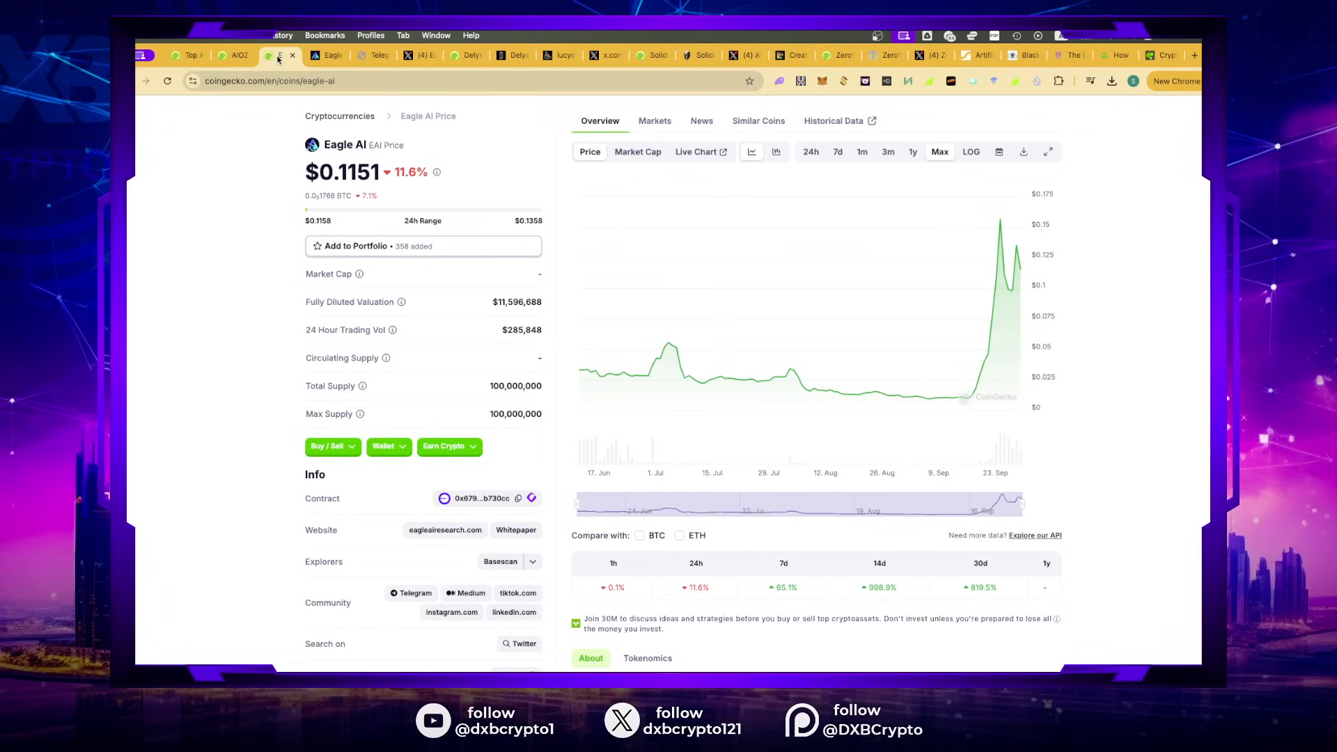
{"action": "scroll", "scroll_direction": "down", "scroll_amount": 3}
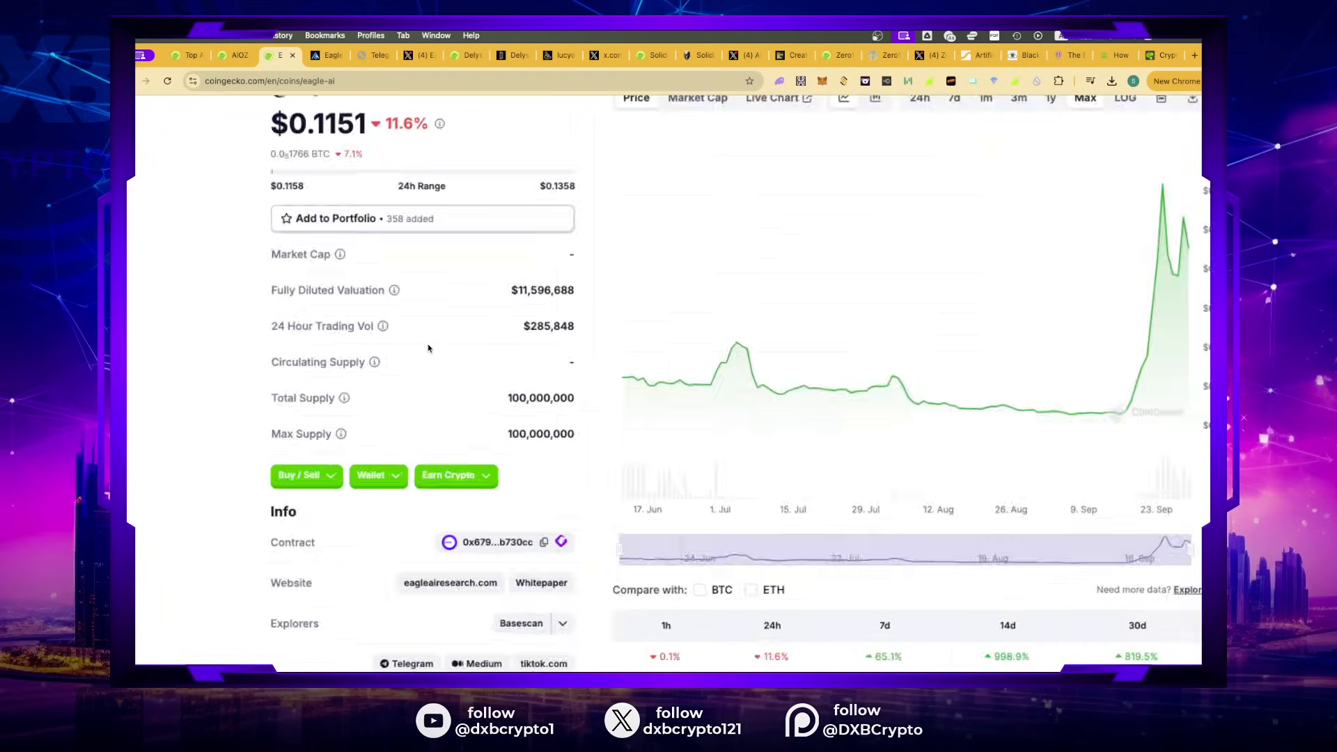
{"action": "scroll", "scroll_direction": "up", "scroll_amount": 3}
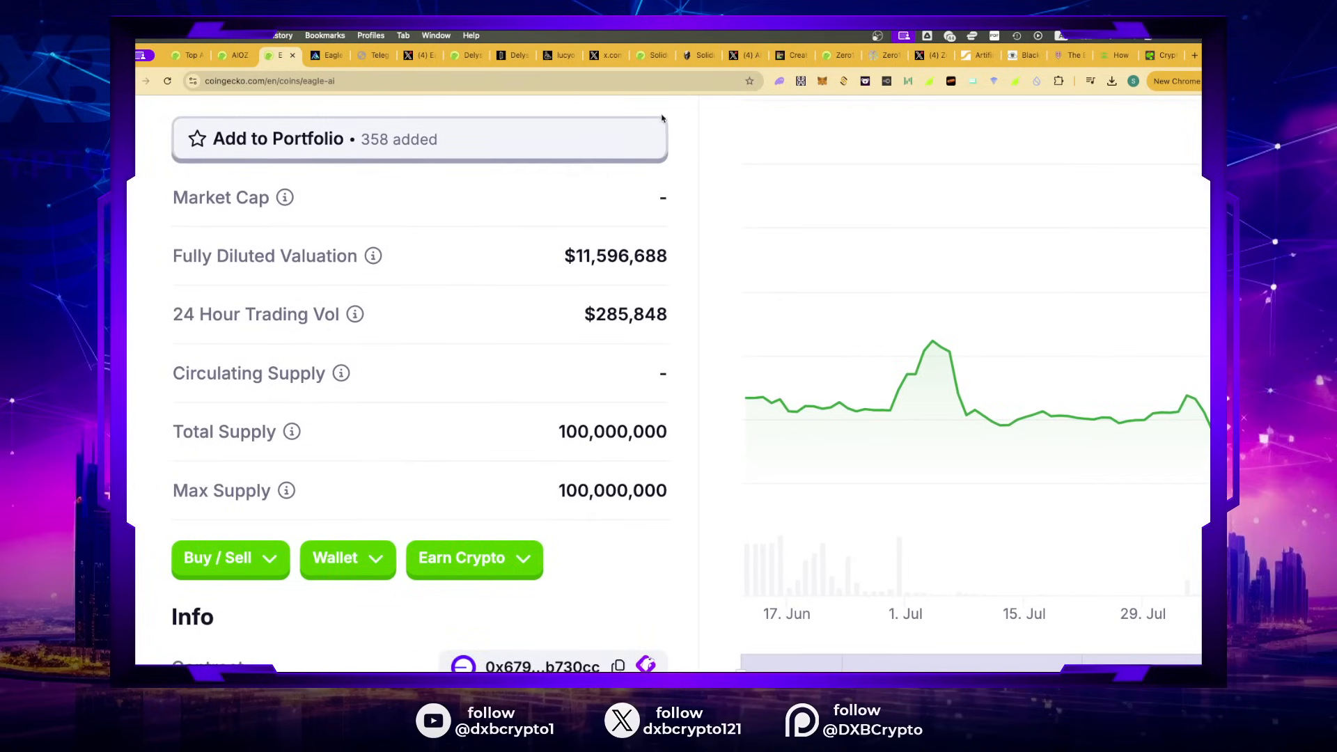
{"action": "left_click", "coordinate": [790, 56]}
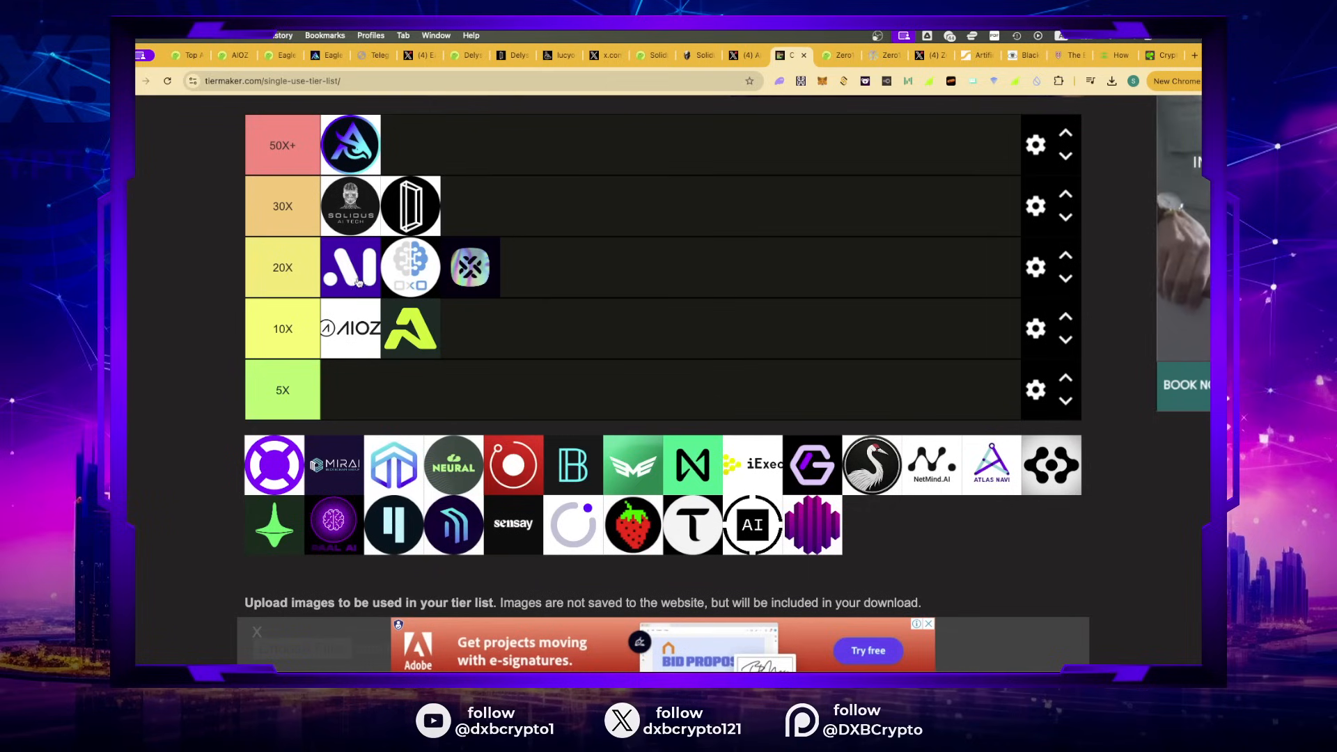
{"action": "mouse_move", "coordinate": [281, 56]}
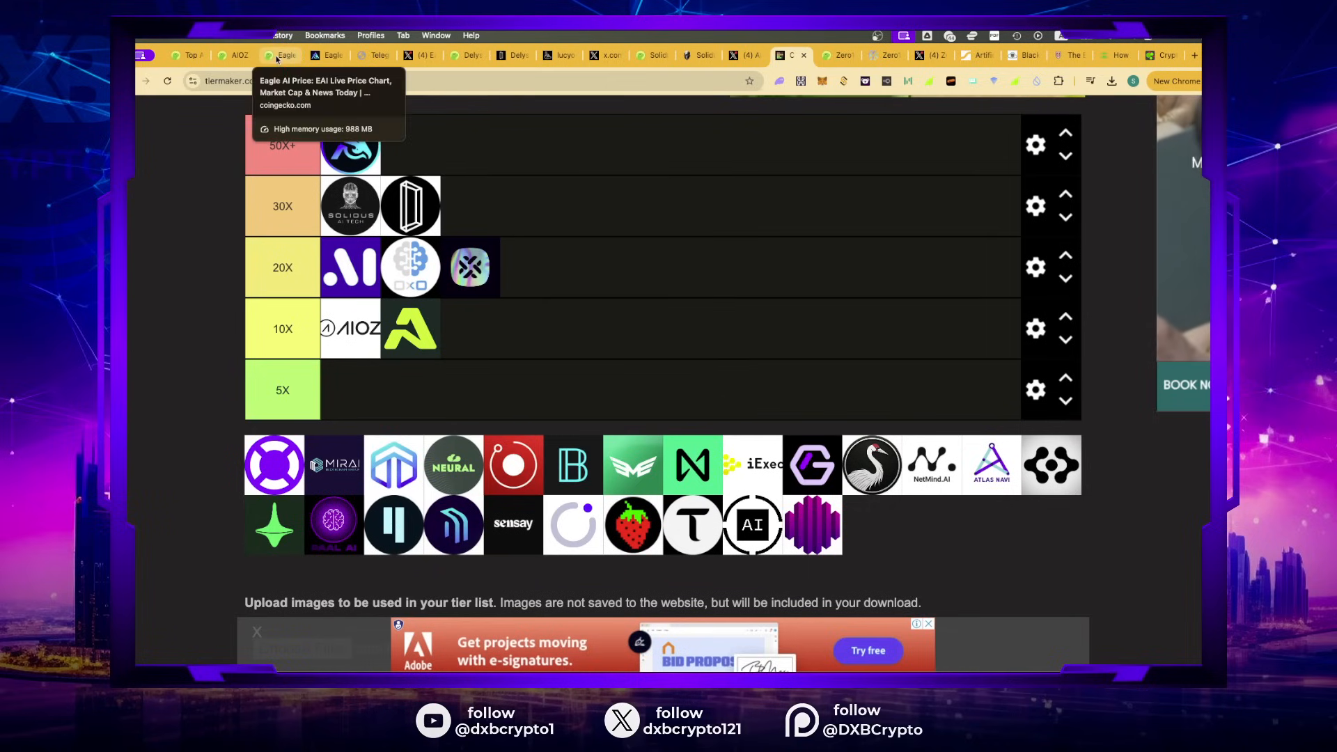
{"action": "left_click", "coordinate": [280, 56]}
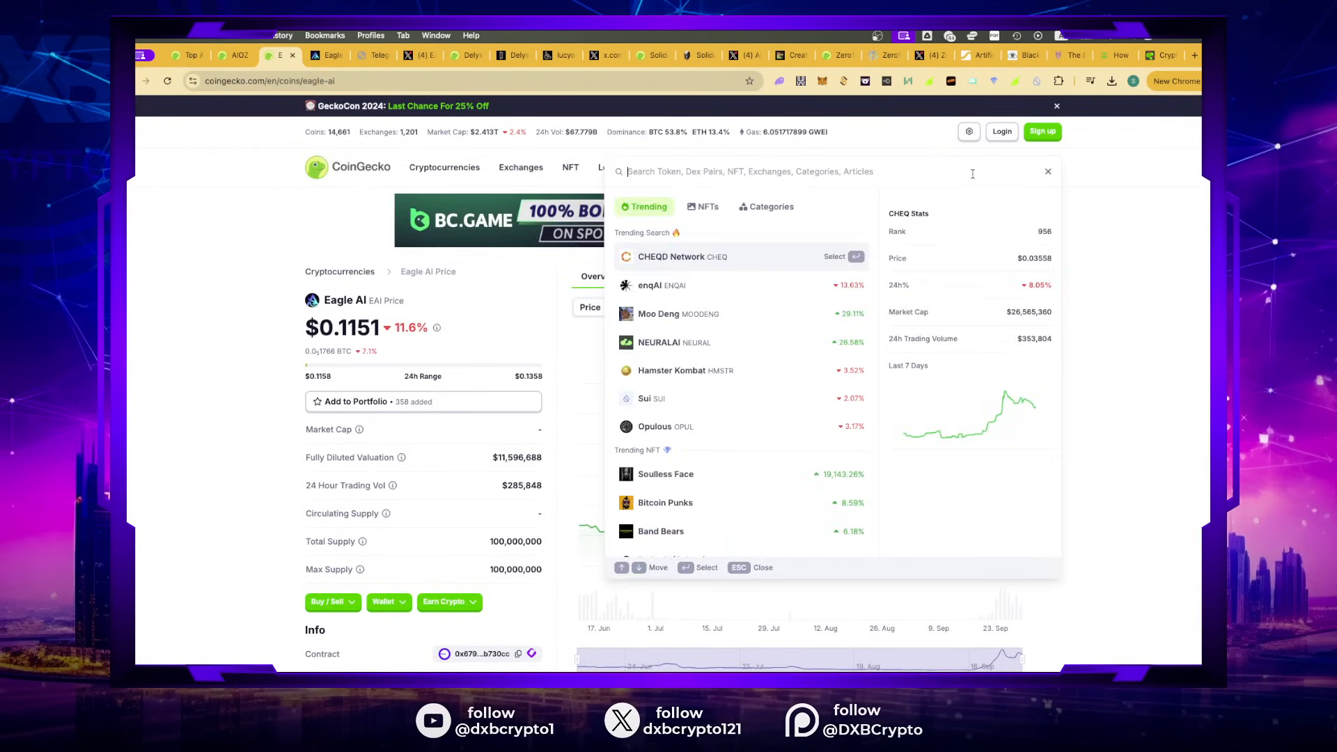
Step: Search CoinGecko for 'ath', review Aethir's price and supply stats, then visit aethir.com
{"action": "type", "text": "ath"}
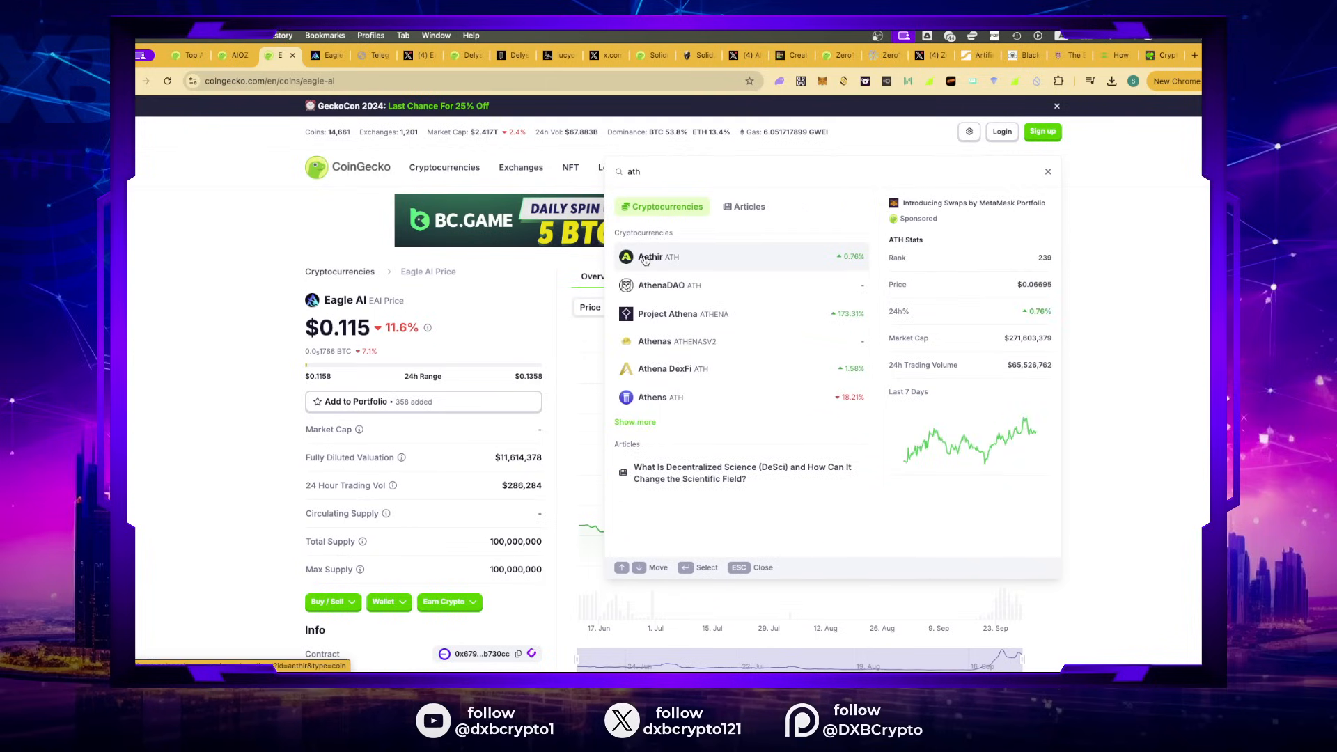
{"action": "left_click", "coordinate": [657, 256]}
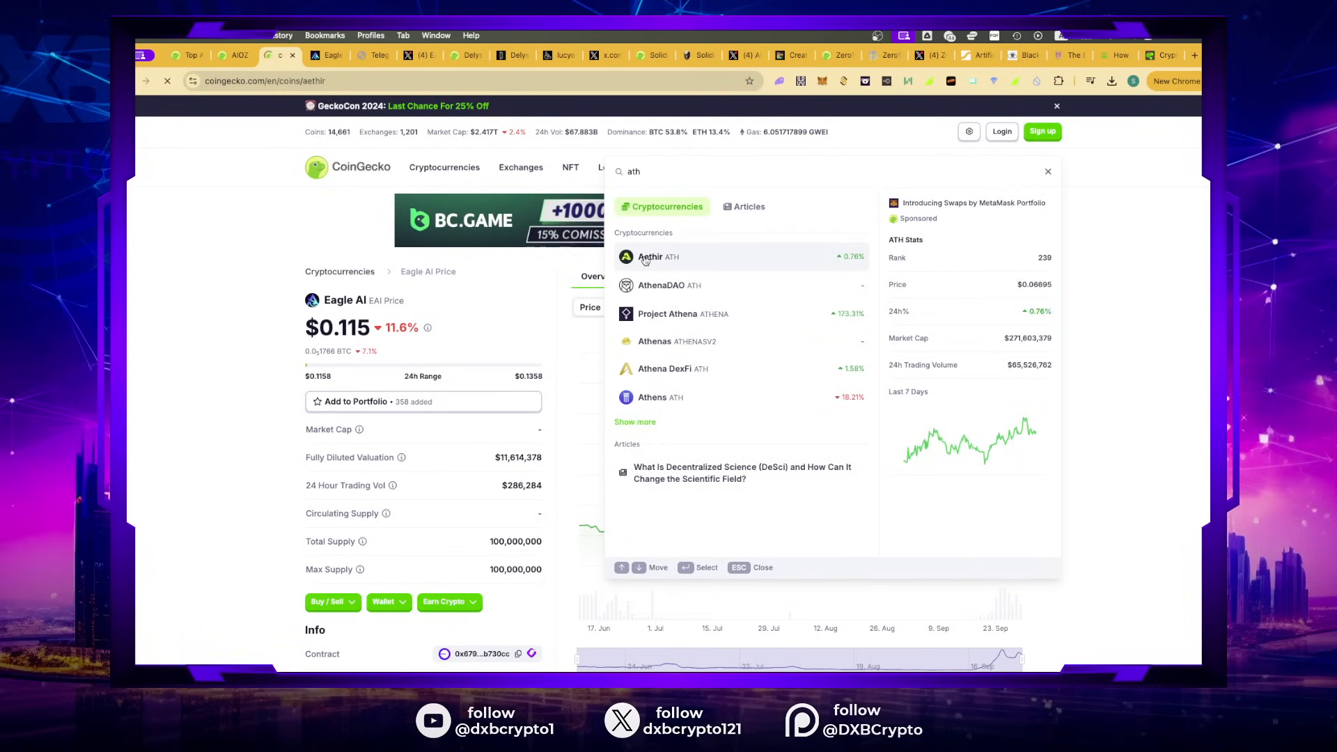
{"action": "left_click", "coordinate": [657, 256]}
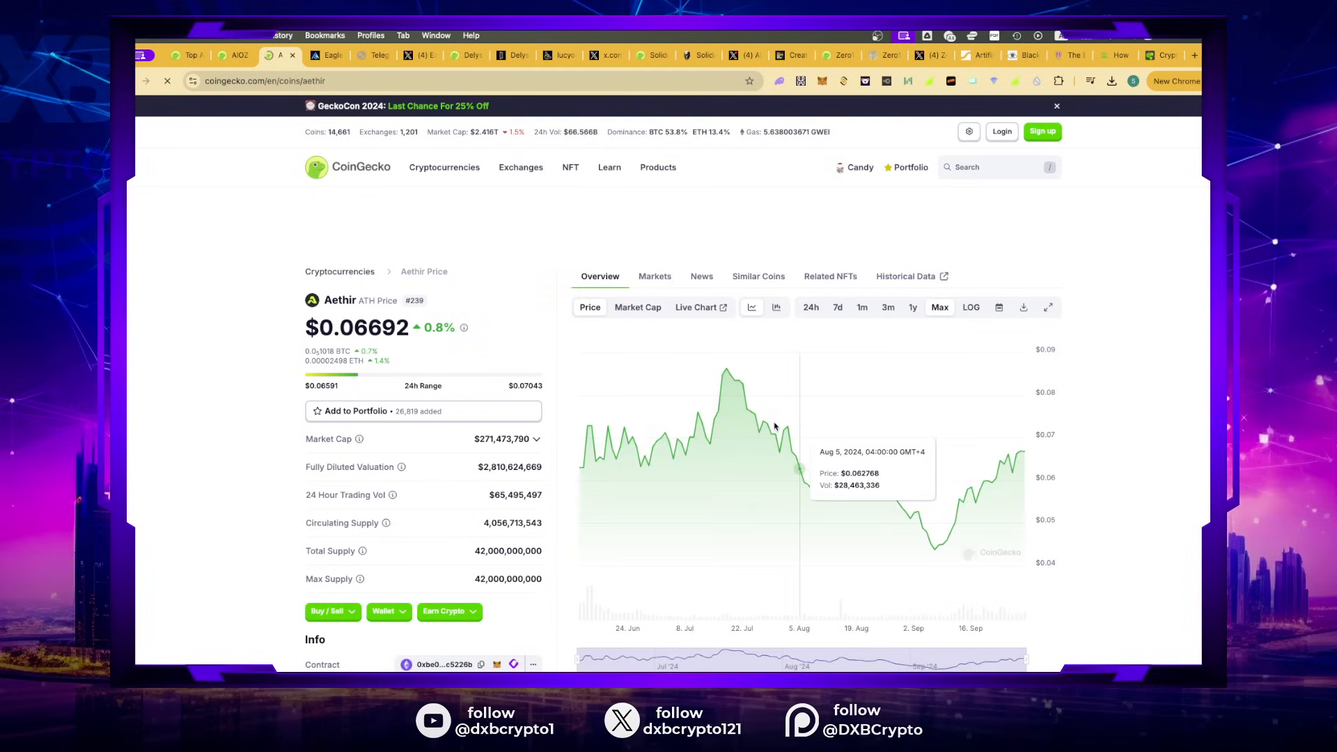
{"action": "mouse_move", "coordinate": [933, 553]}
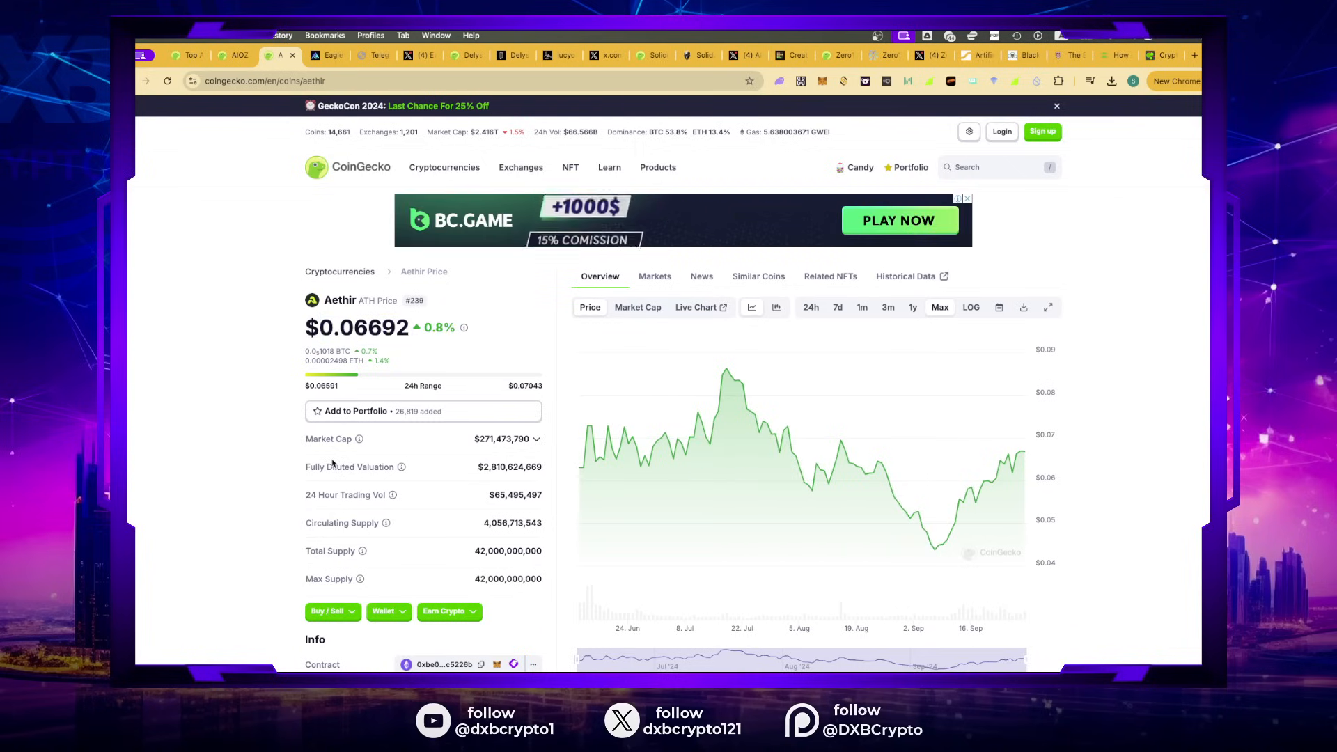
{"action": "mouse_move", "coordinate": [770, 117]}
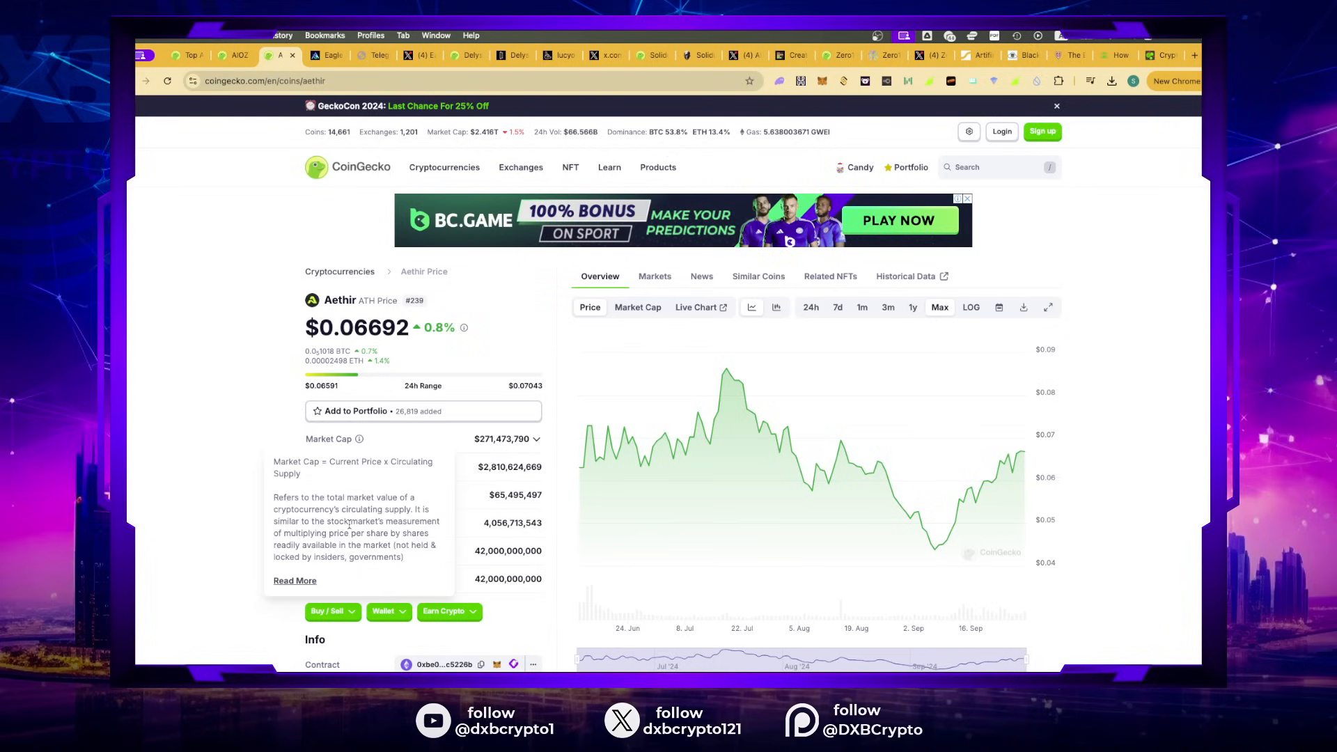
{"action": "scroll", "scroll_direction": "down", "scroll_amount": 3}
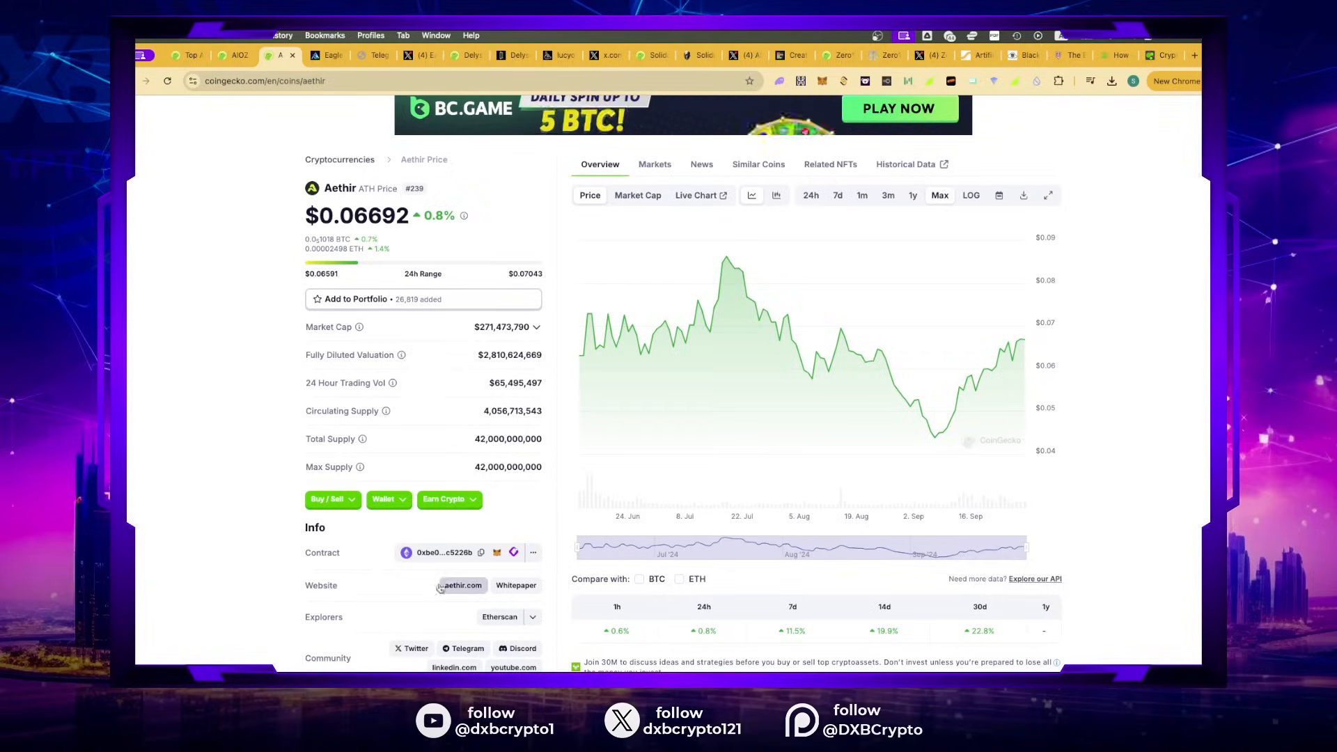
{"action": "left_click", "coordinate": [461, 585]}
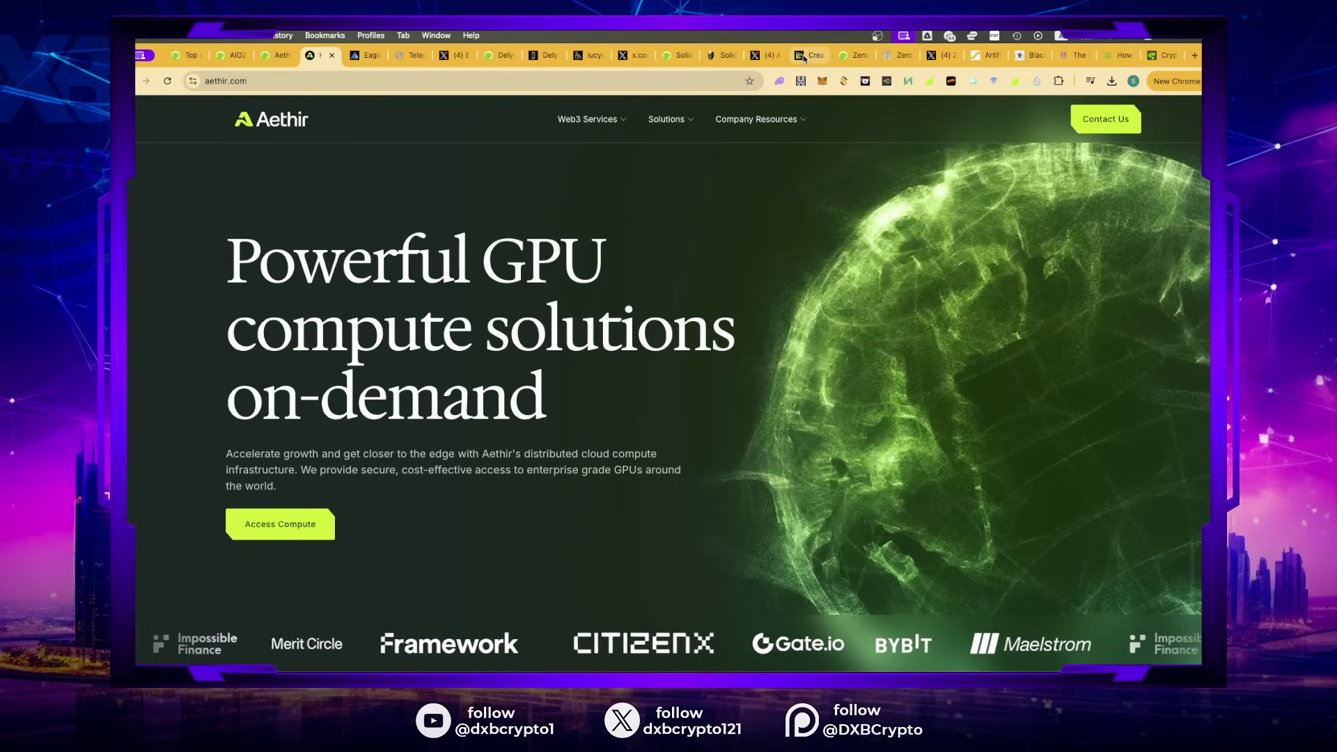
Step: Return from aethir.com to Aethir's CoinGecko price page showing $0.06692
{"action": "left_click", "coordinate": [806, 54]}
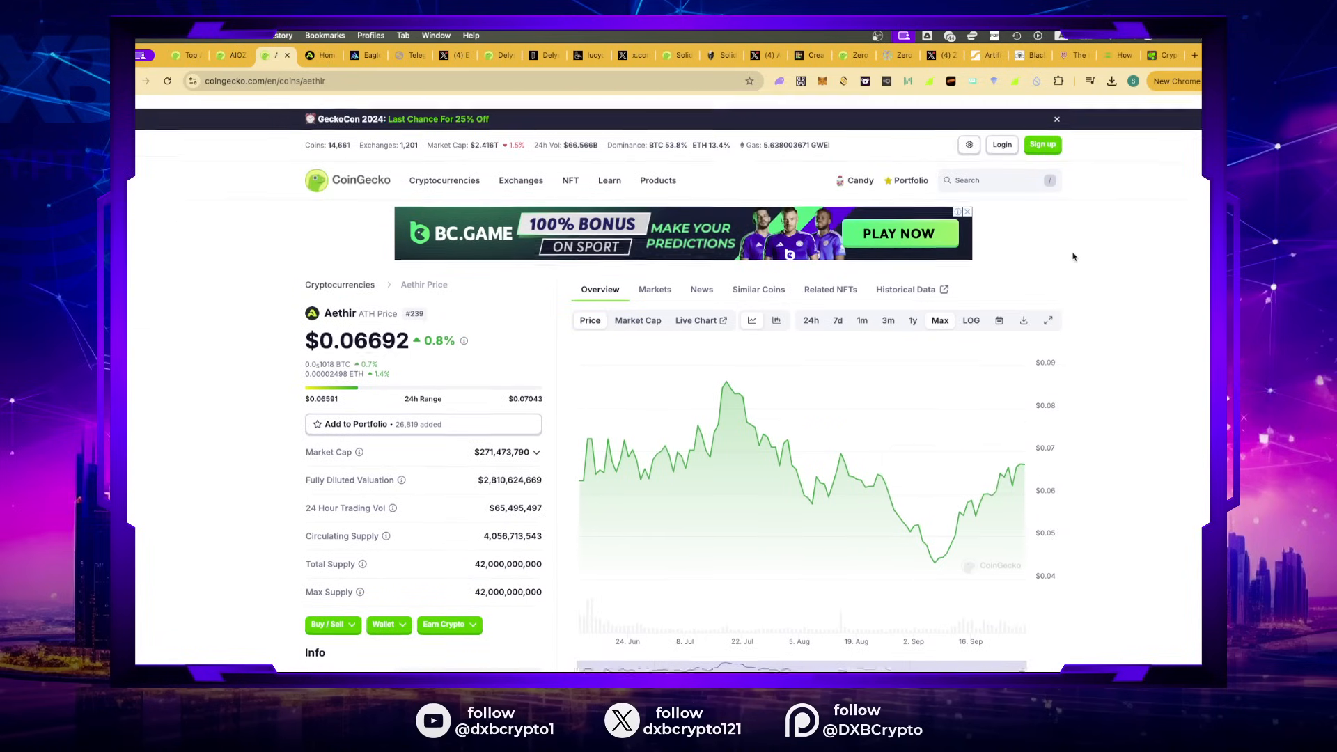
Step: Search CoinGecko for 'mirai' and bring up the MIRAI coin page
{"action": "left_click", "coordinate": [996, 179]}
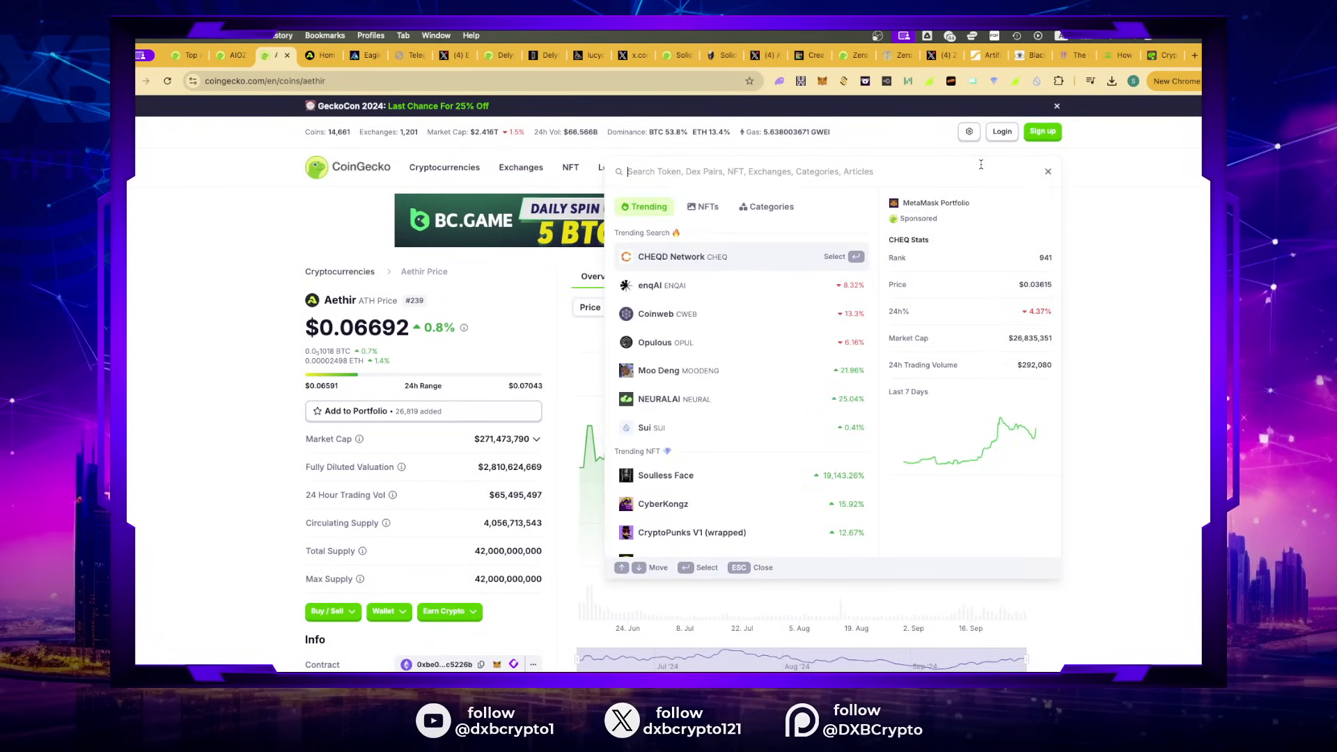
{"action": "type", "text": "mi"}
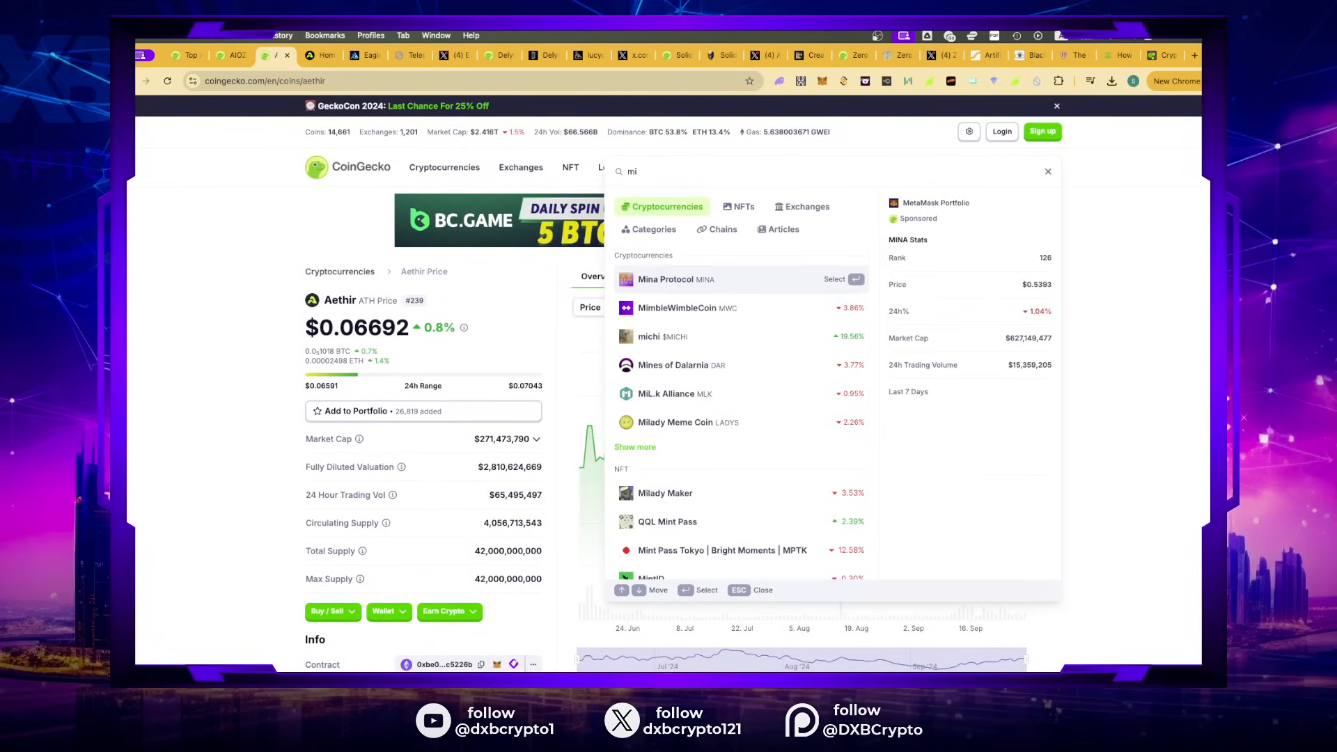
{"action": "type", "text": "rai"}
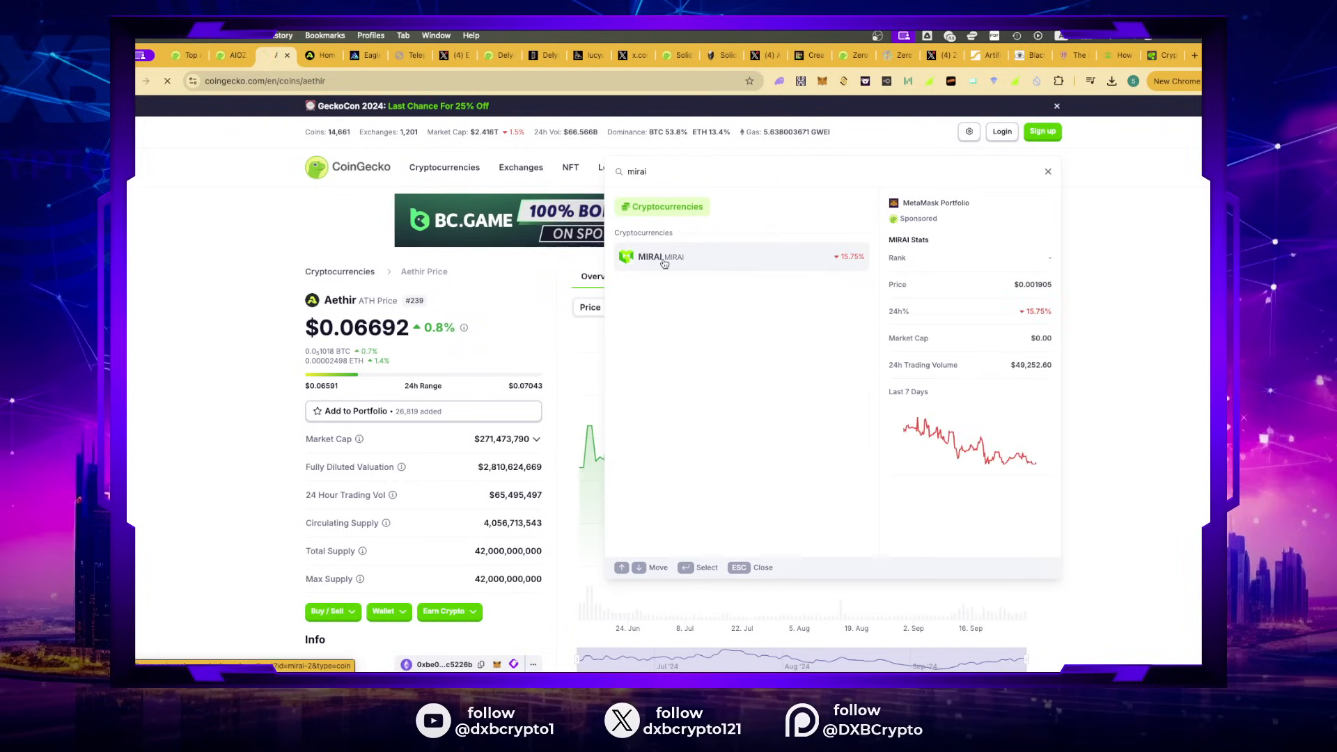
{"action": "left_click", "coordinate": [661, 257]}
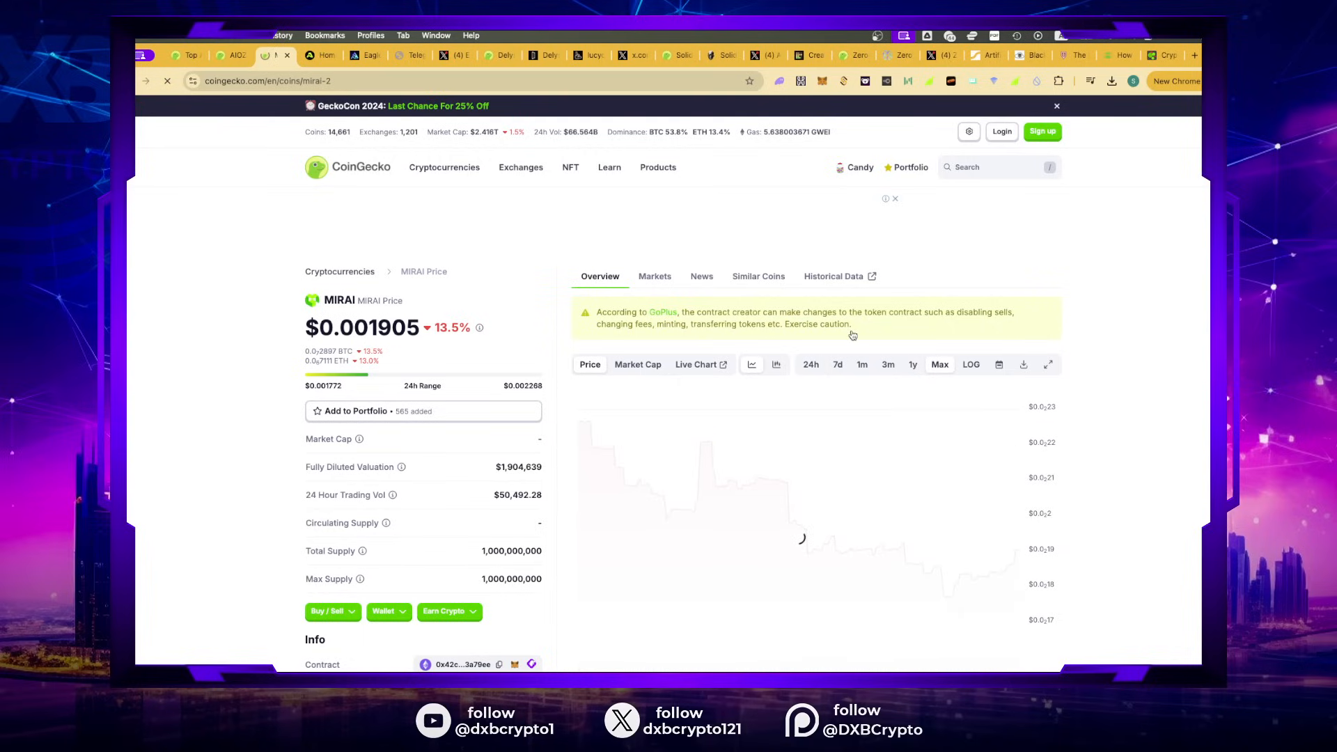
Step: Review MIRAI's Uniswap and LBank markets, then return to the TierMaker tier list
{"action": "scroll", "scroll_direction": "down", "scroll_amount": 3}
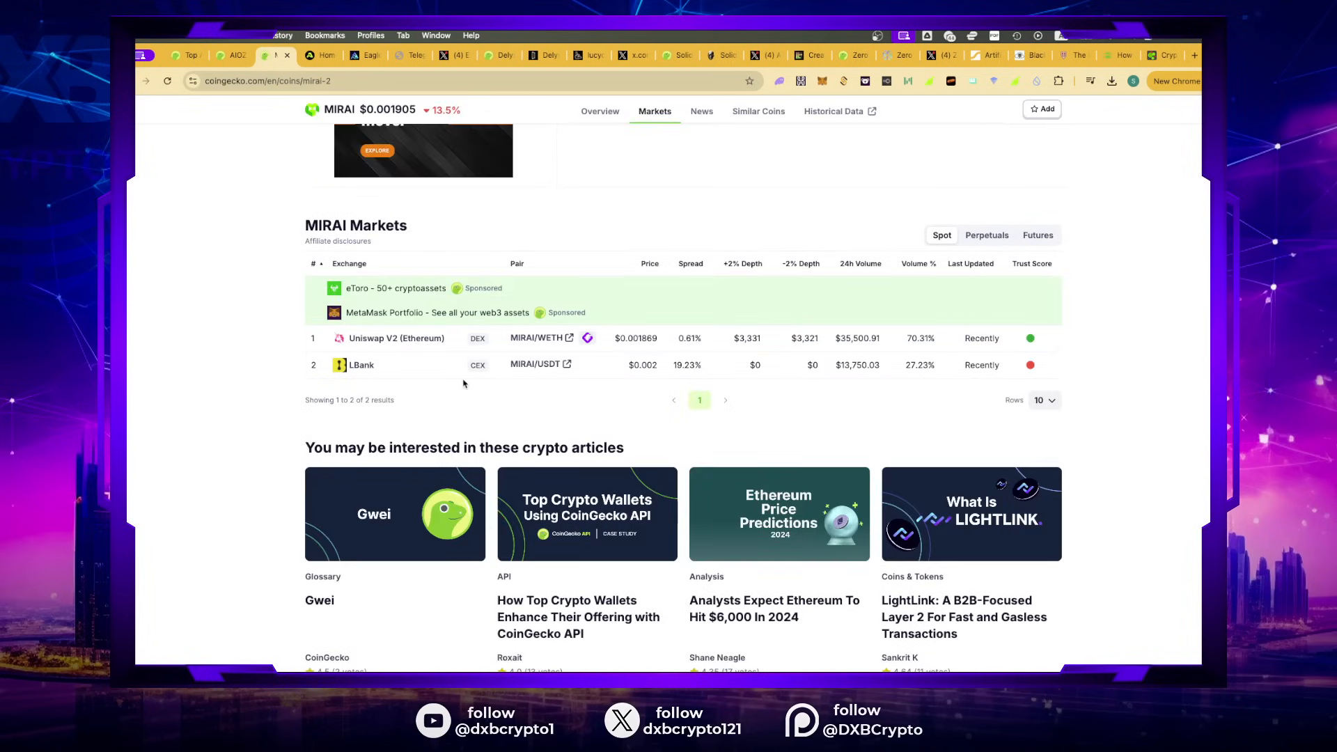
{"action": "mouse_move", "coordinate": [315, 350]}
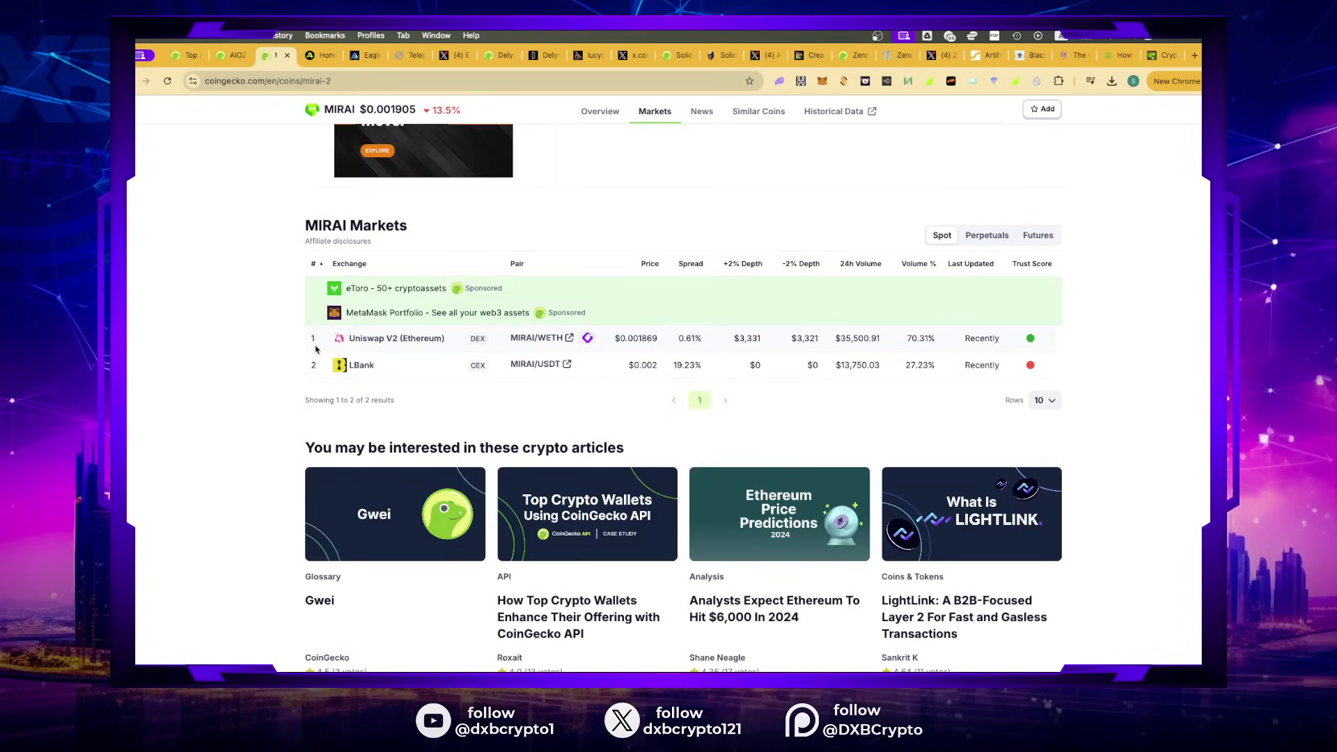
{"action": "scroll", "scroll_direction": "up", "scroll_amount": 3}
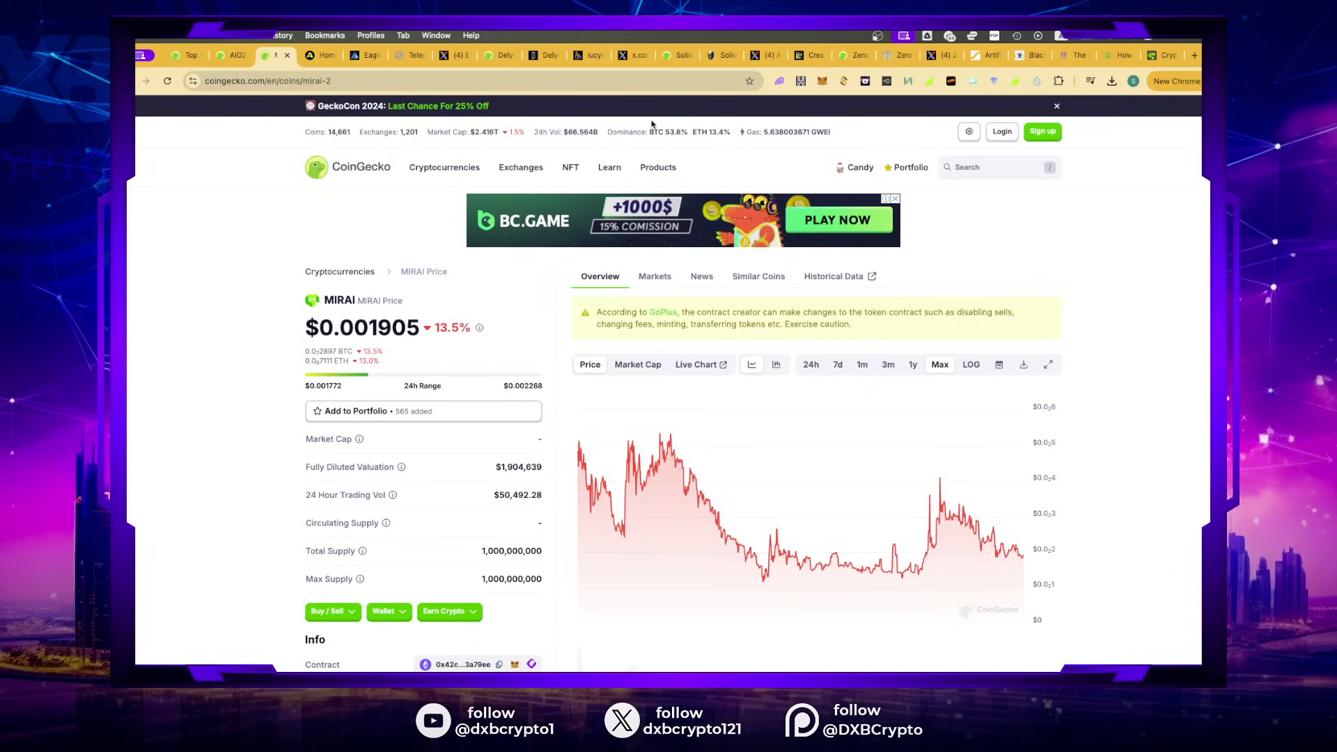
{"action": "left_click", "coordinate": [808, 56]}
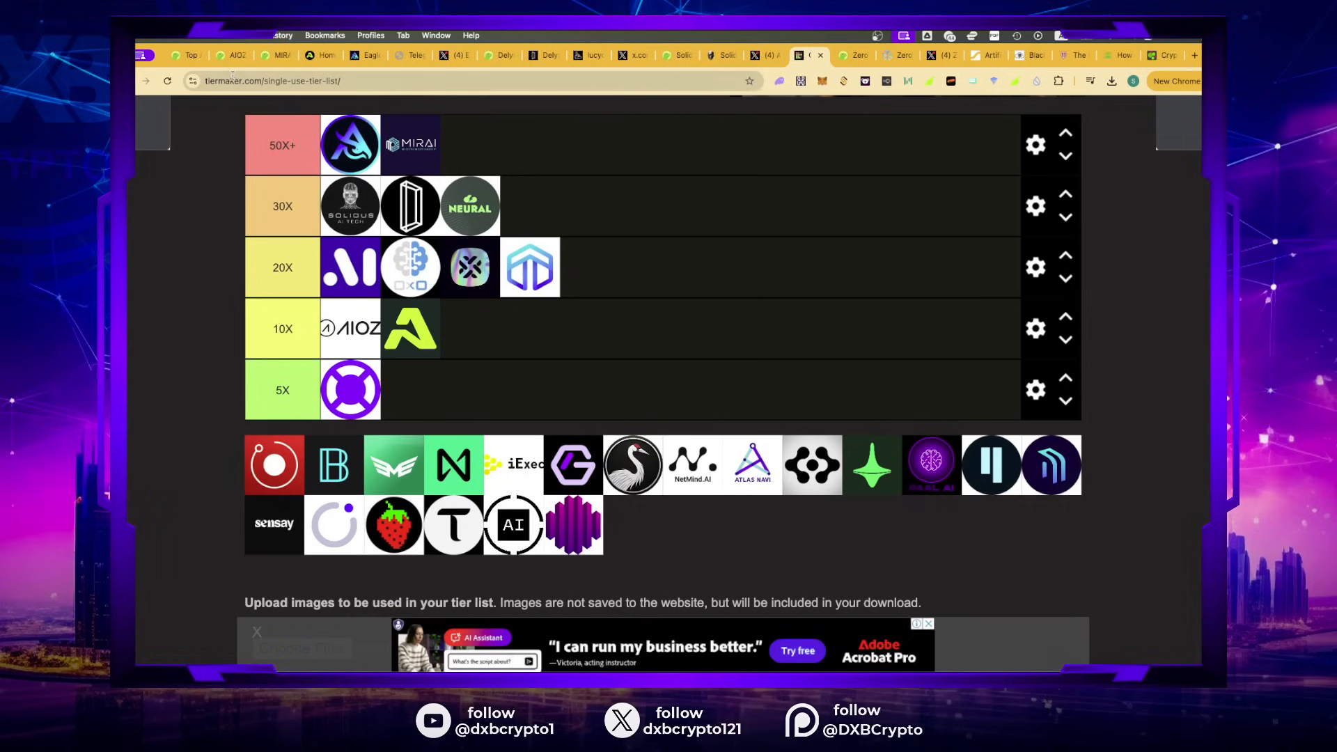
{"action": "mouse_move", "coordinate": [897, 101]}
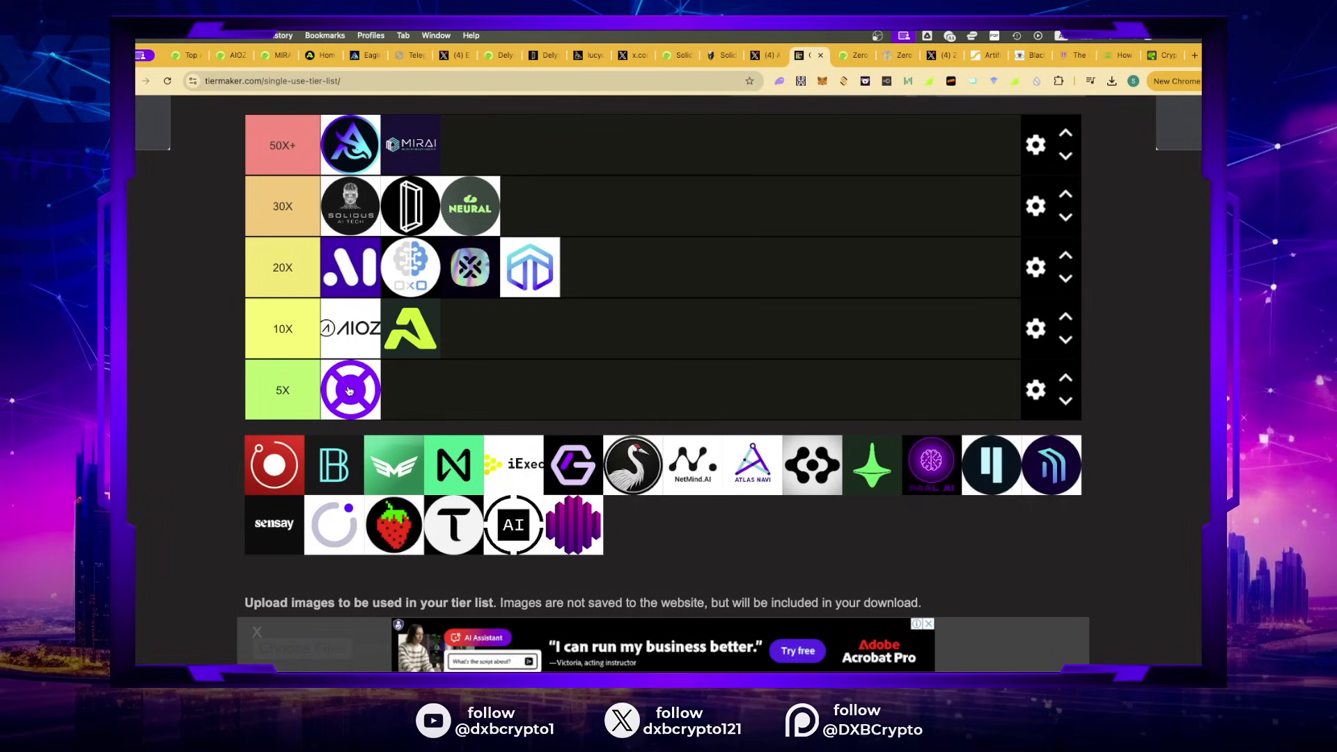
{"action": "mouse_move", "coordinate": [492, 357]}
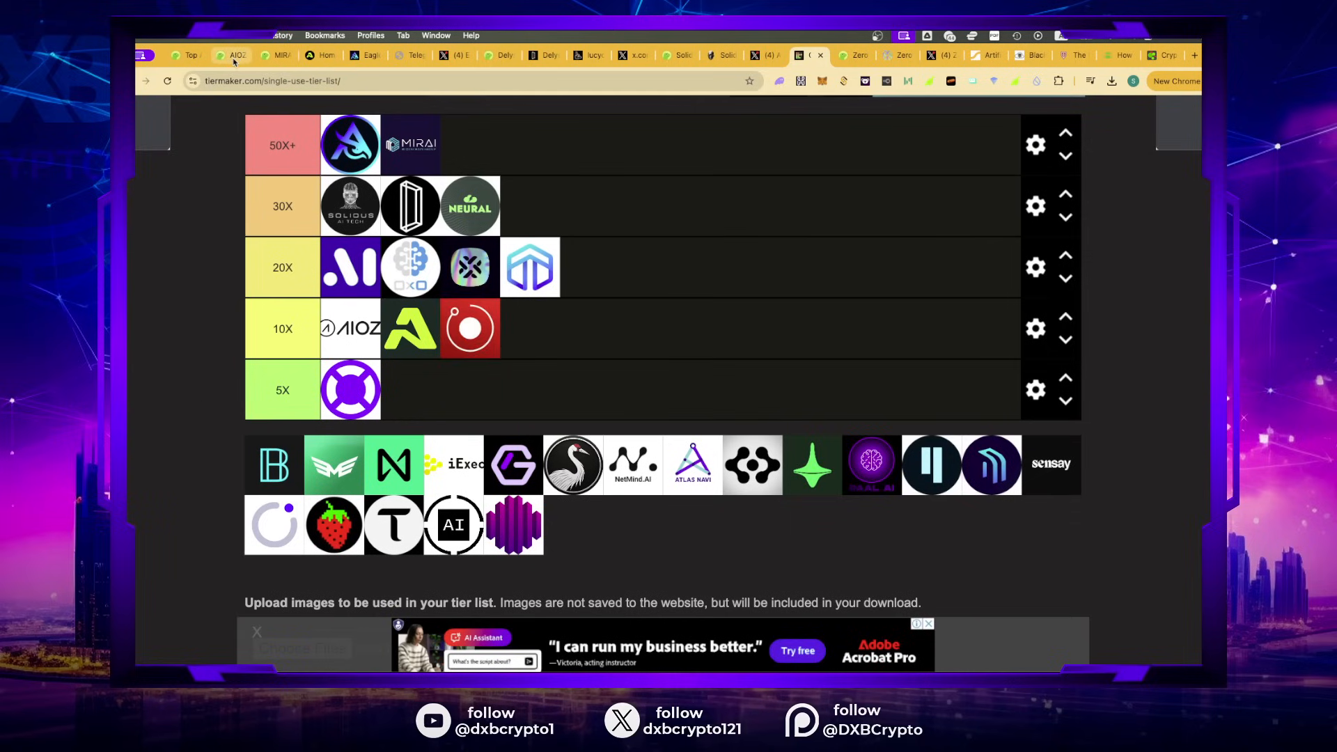
Step: Switch to the CoinGecko AIOZ Network tab to start another coin search
{"action": "left_click", "coordinate": [223, 54]}
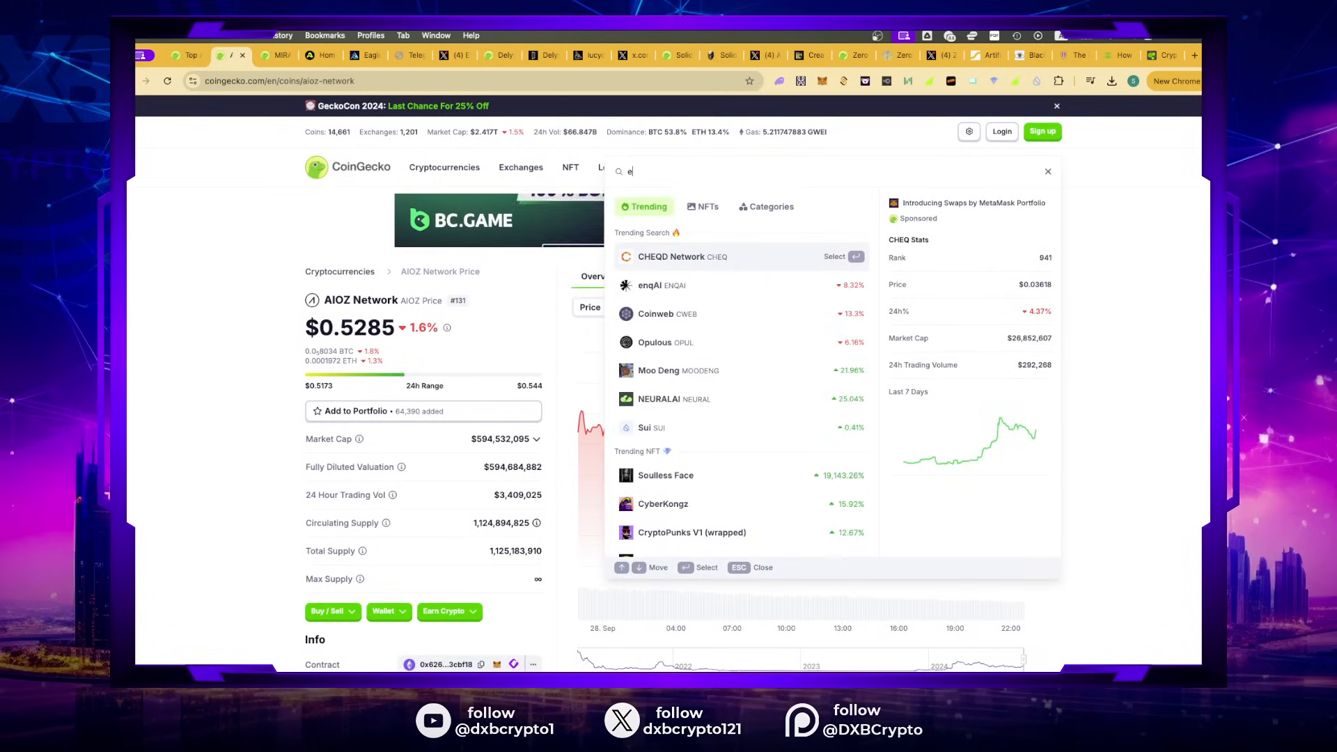
Step: Search CoinGecko for 'ren' and bring up the Render coin page
{"action": "type", "text": "rnd"}
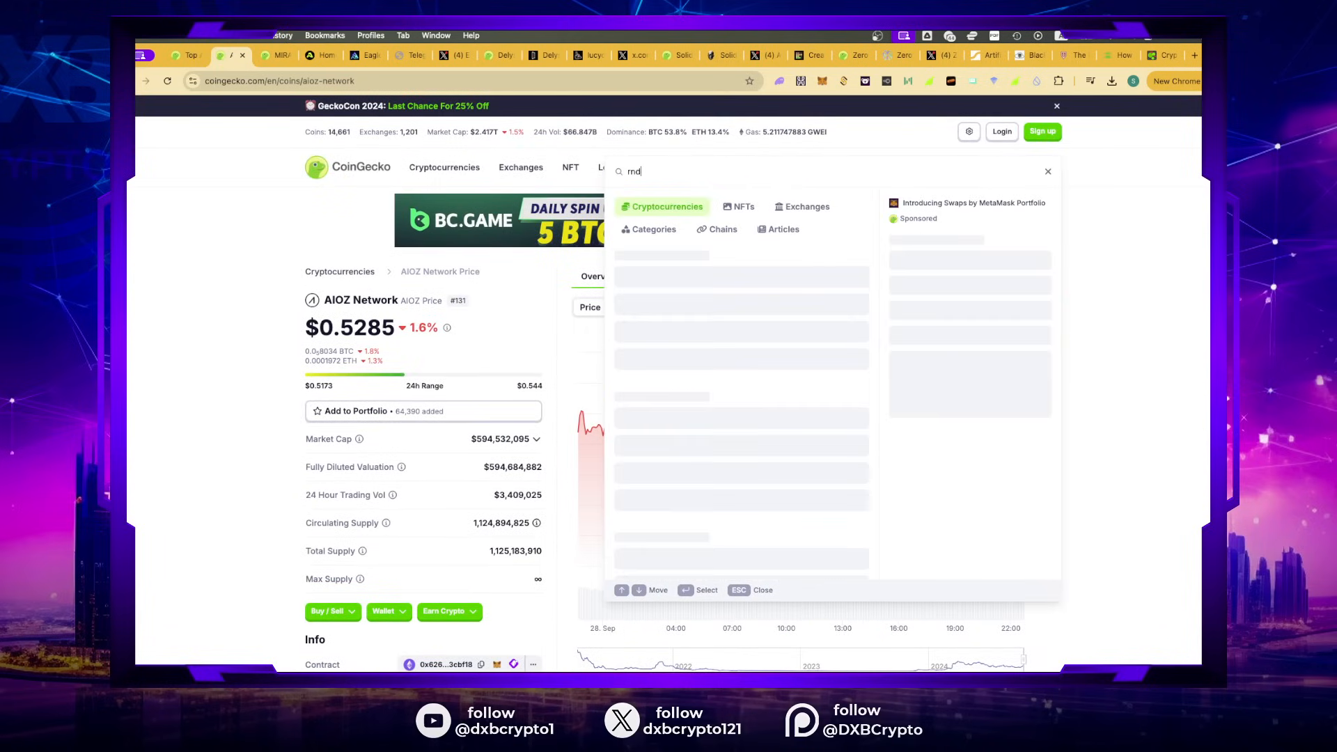
{"action": "key", "text": "Backspace"}
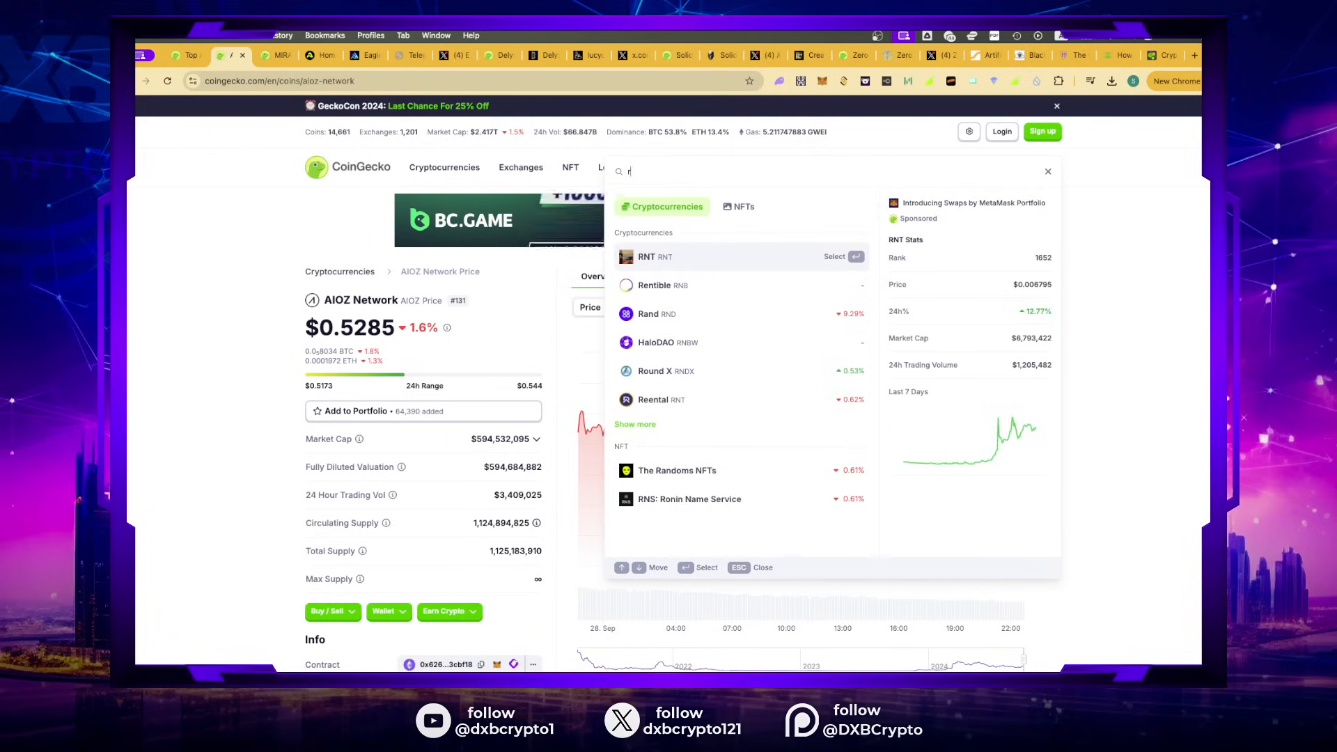
{"action": "type", "text": "en"}
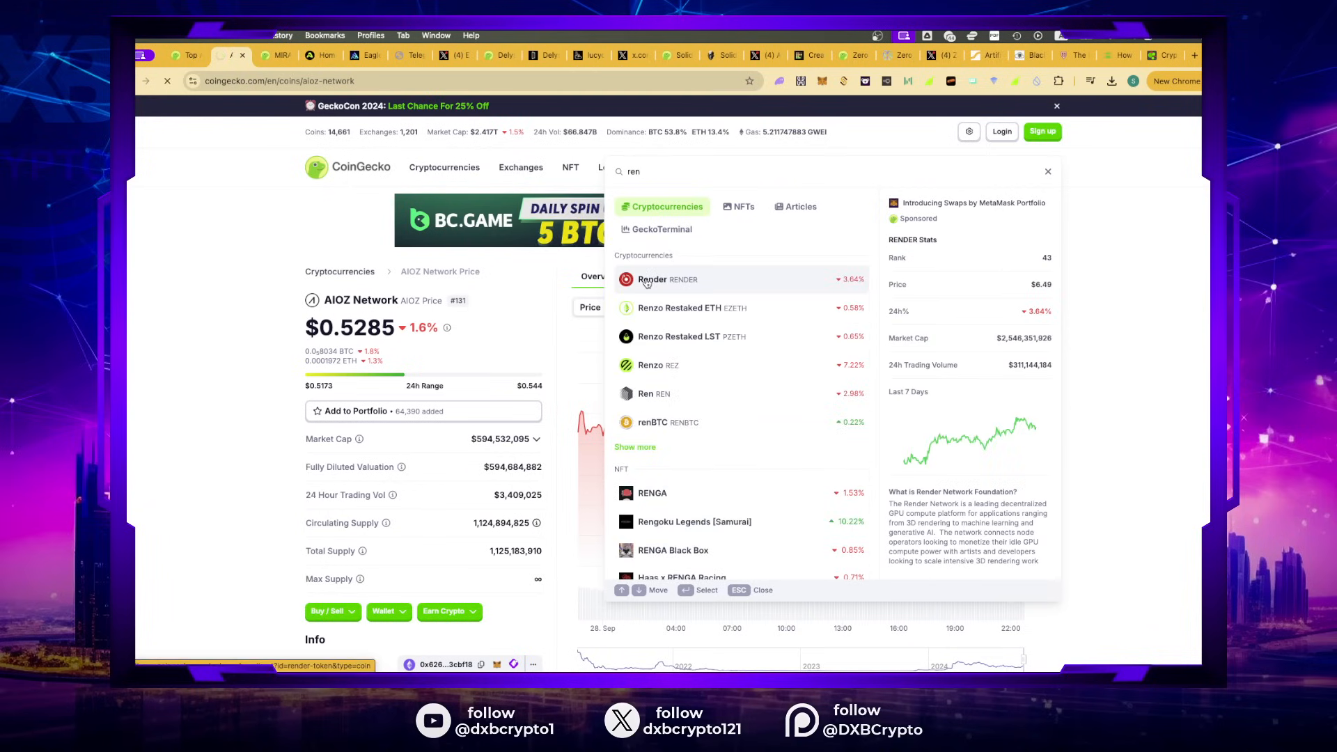
{"action": "left_click", "coordinate": [652, 278]}
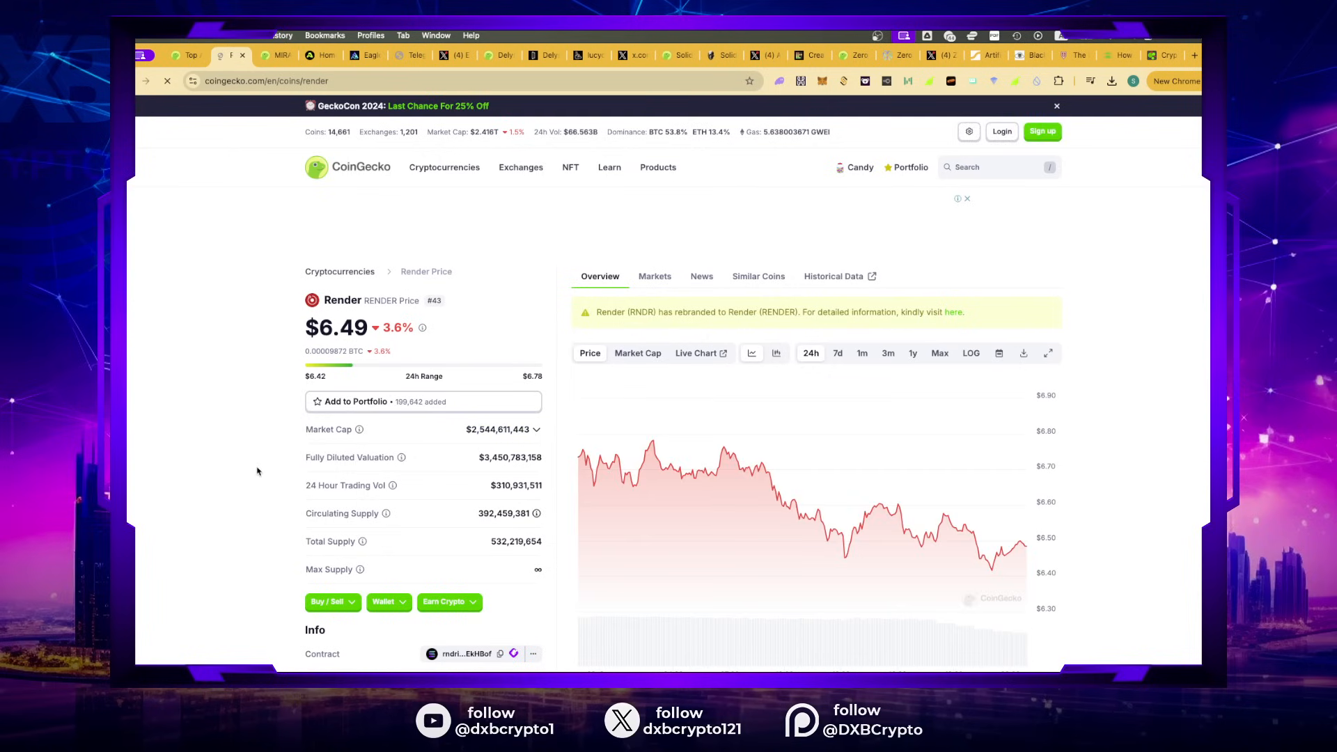
Step: From Render's Info section, follow the renderfoundation.com website link
{"action": "scroll", "scroll_direction": "down", "scroll_amount": 3}
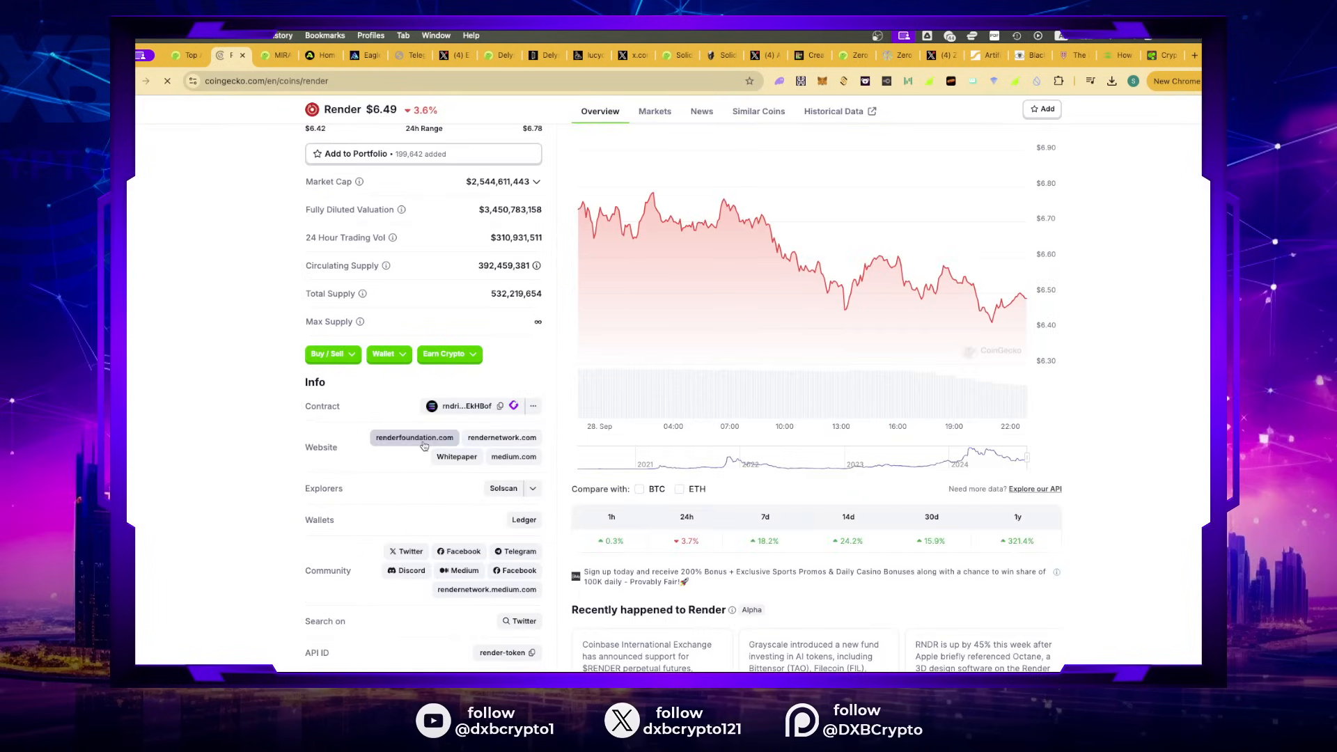
{"action": "left_click", "coordinate": [414, 437]}
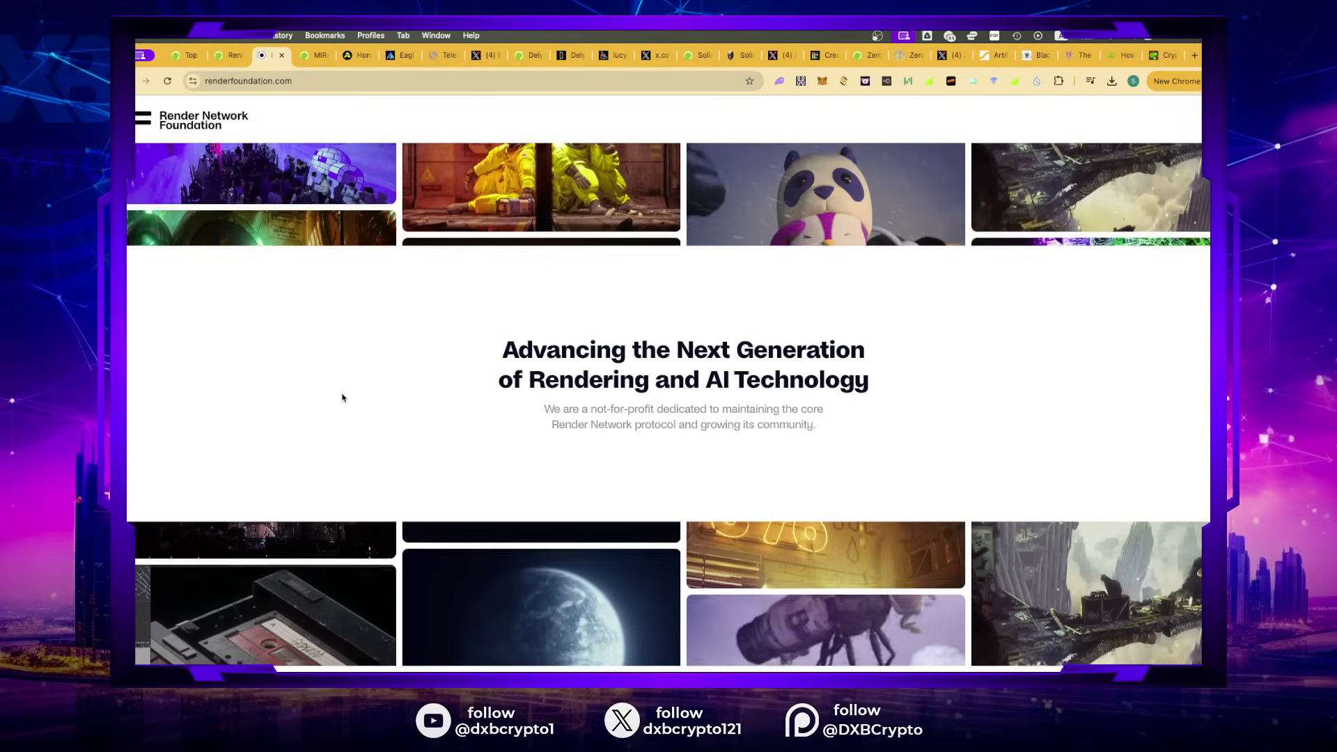
Step: Read the Render Foundation homepage's upgrade tool and mission sections, then return to TierMaker
{"action": "scroll", "scroll_direction": "down", "scroll_amount": 3}
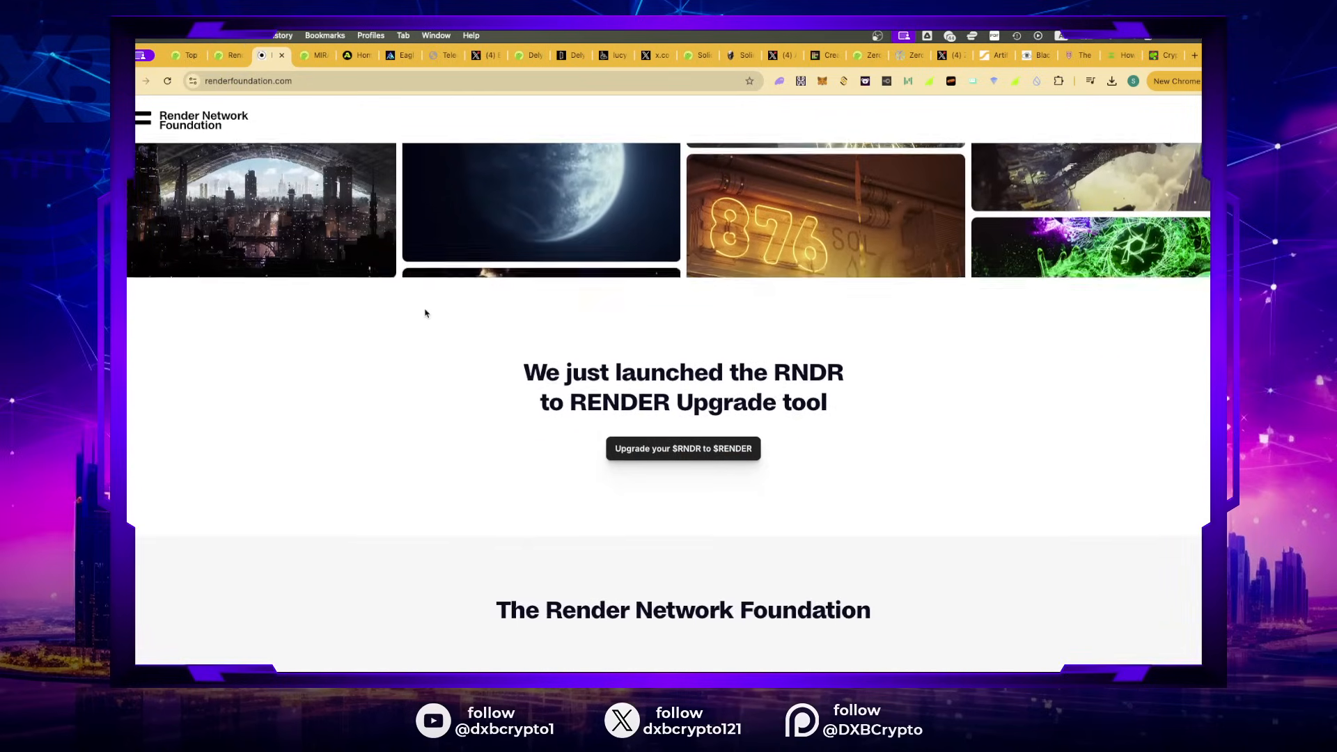
{"action": "scroll", "scroll_direction": "down", "scroll_amount": 3}
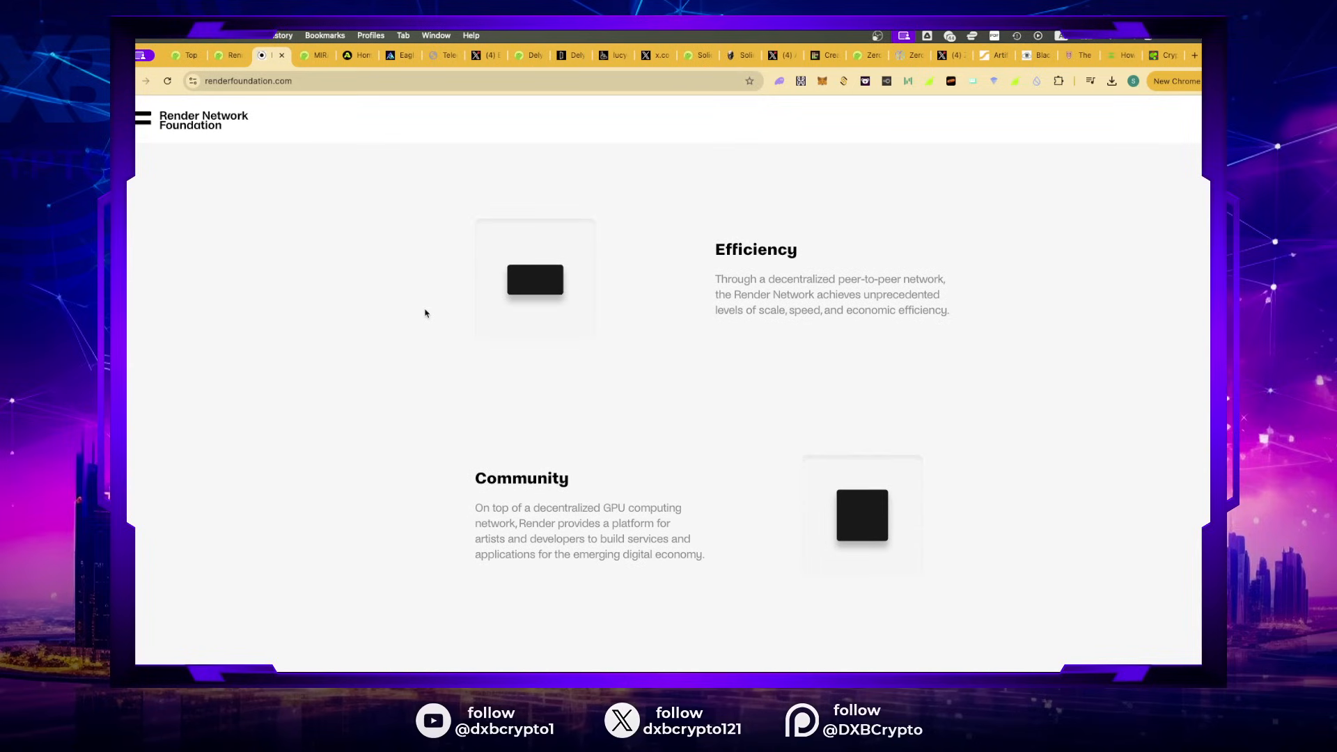
{"action": "scroll", "scroll_direction": "down", "scroll_amount": 3}
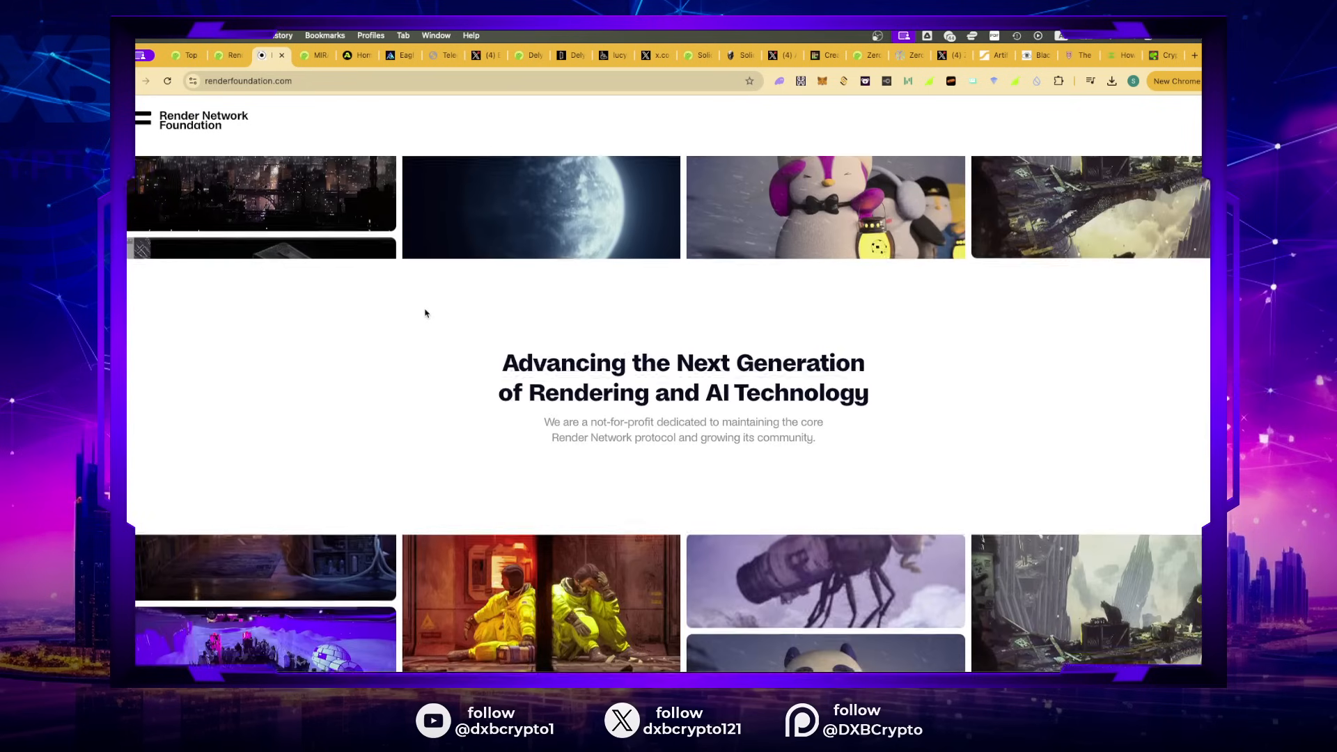
{"action": "scroll", "scroll_direction": "down", "scroll_amount": 3}
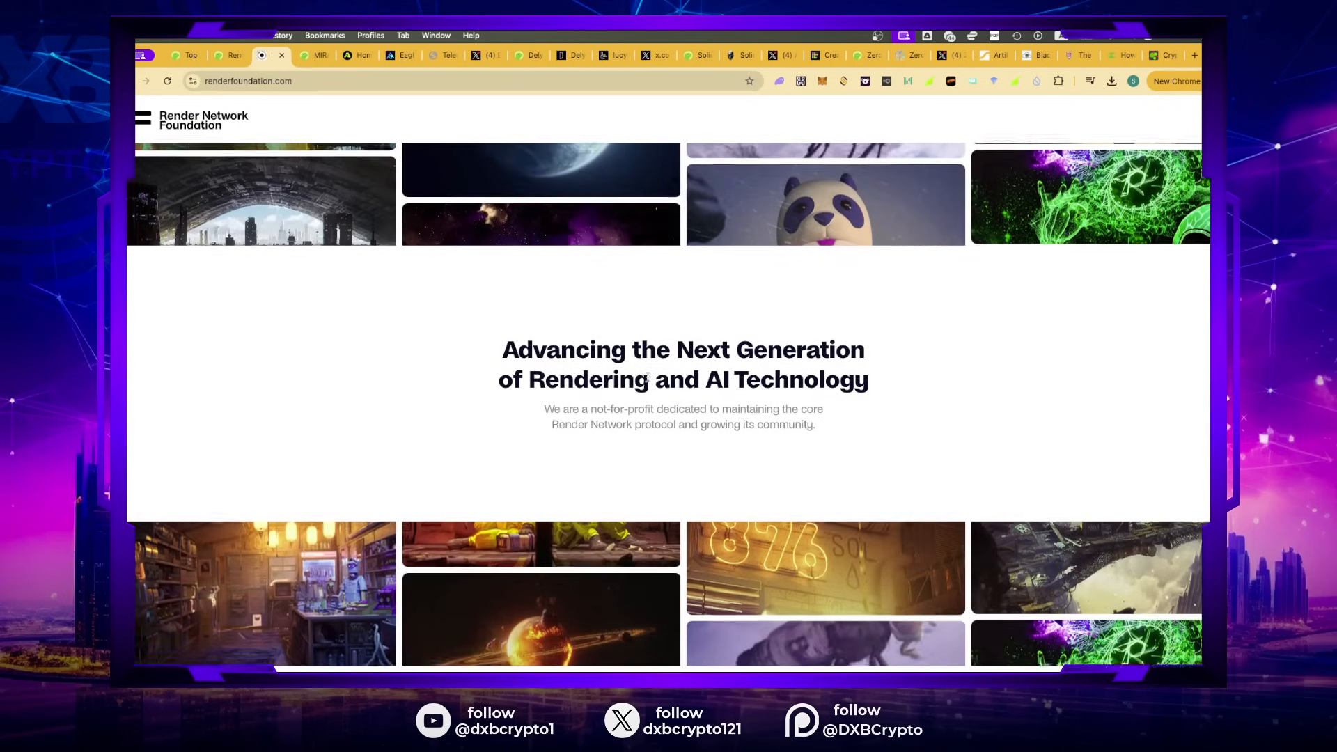
{"action": "left_click", "coordinate": [818, 56]}
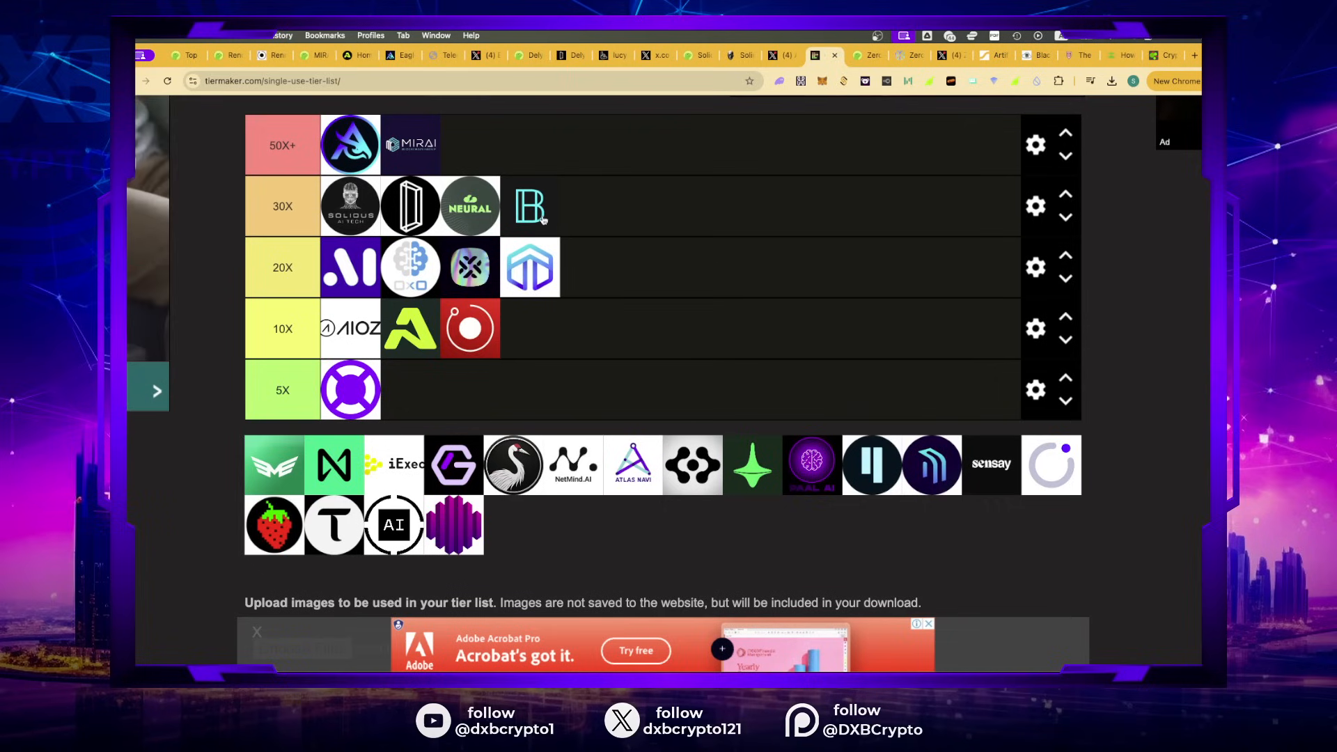
Step: Move the B logo into the 50X+ tier, then return to CoinGecko's Render page
{"action": "left_click_drag", "start_coordinate": [529, 205], "coordinate": [470, 145]}
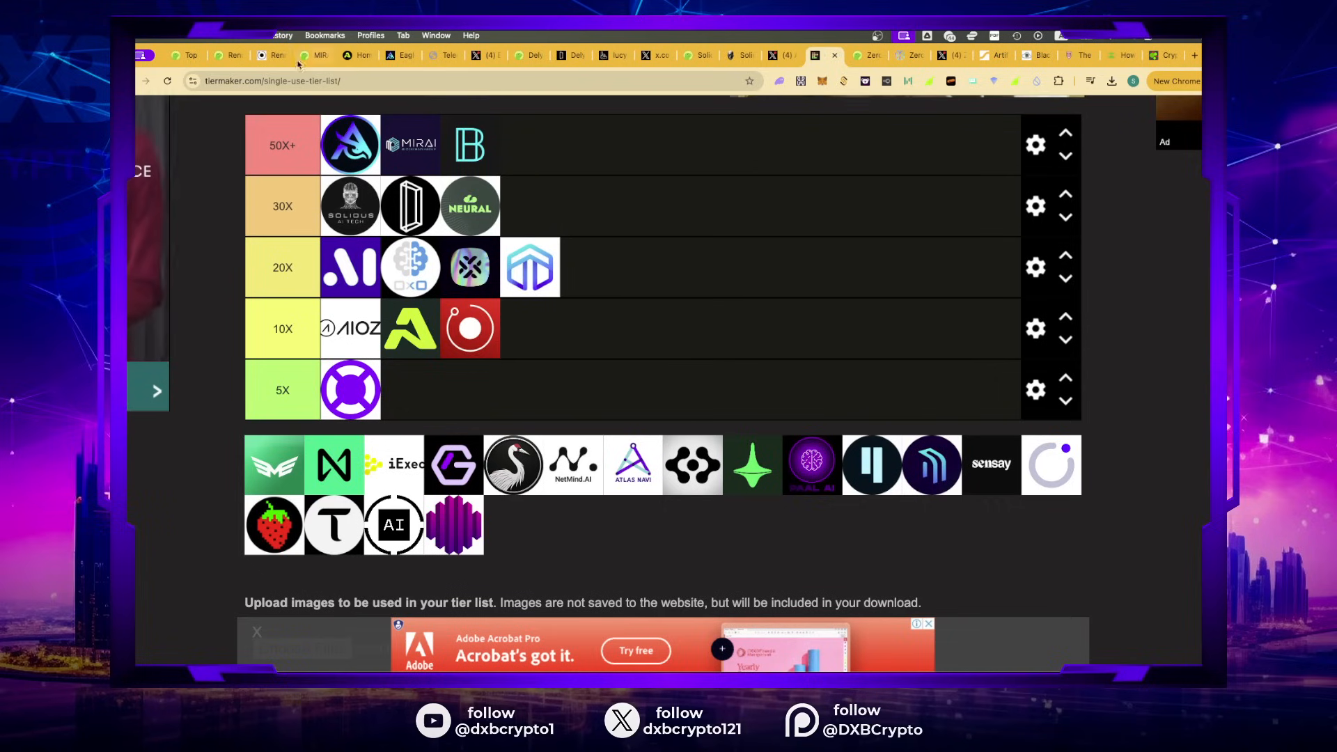
{"action": "mouse_move", "coordinate": [225, 56]}
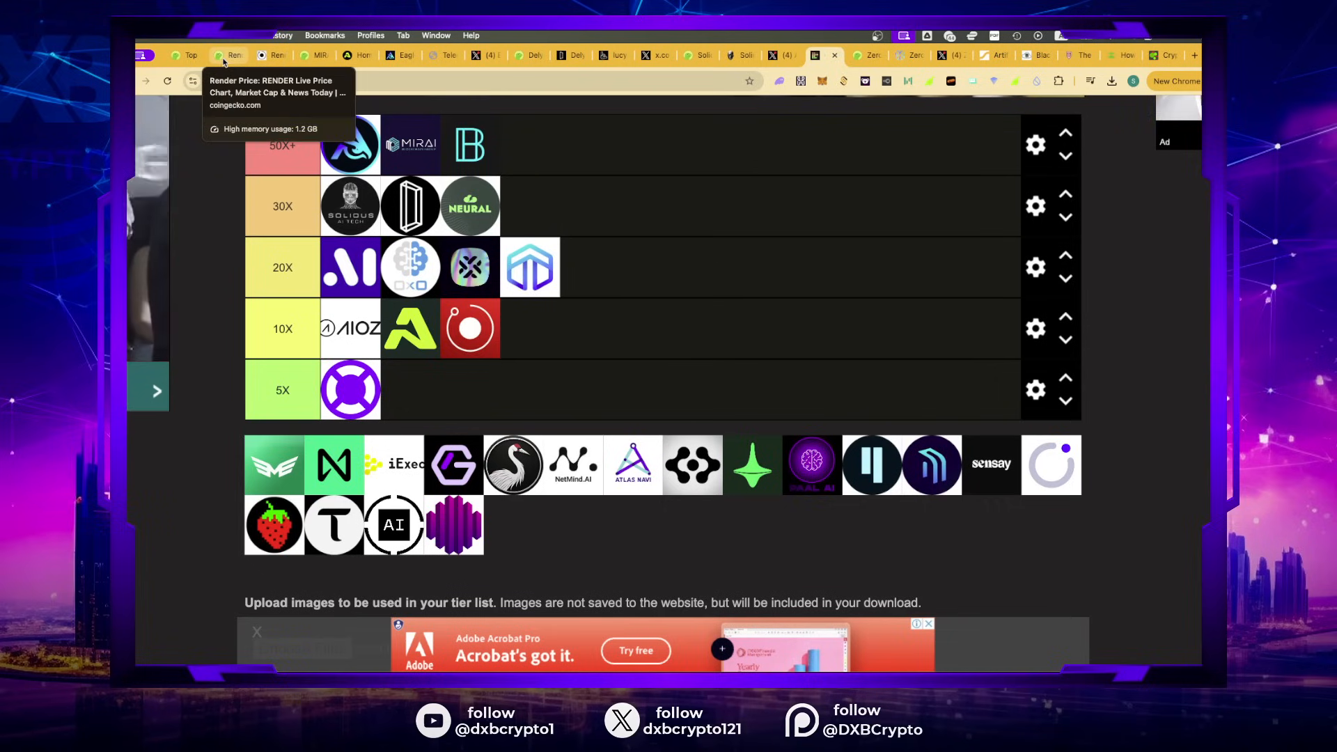
{"action": "left_click", "coordinate": [226, 56]}
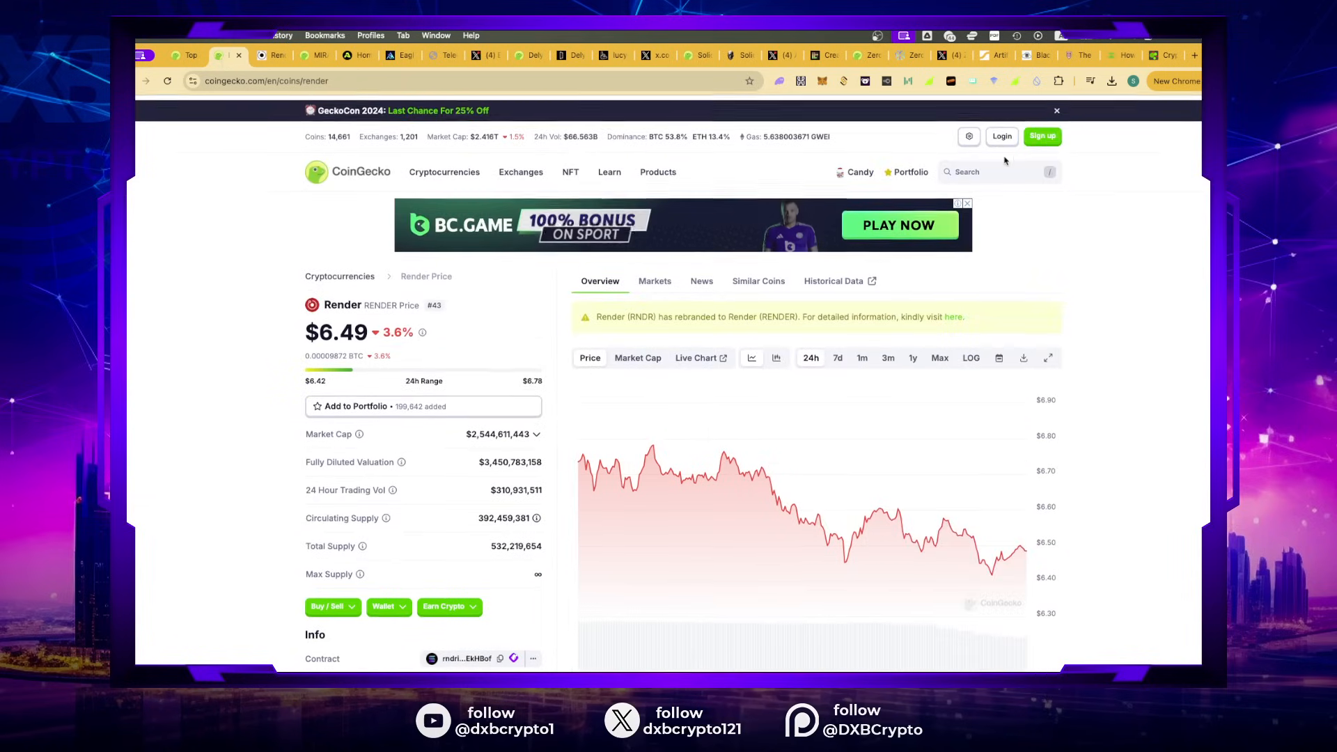
Step: Search 'basedai', bring up the BasedAI page and set its price chart to Max
{"action": "left_click", "coordinate": [967, 171]}
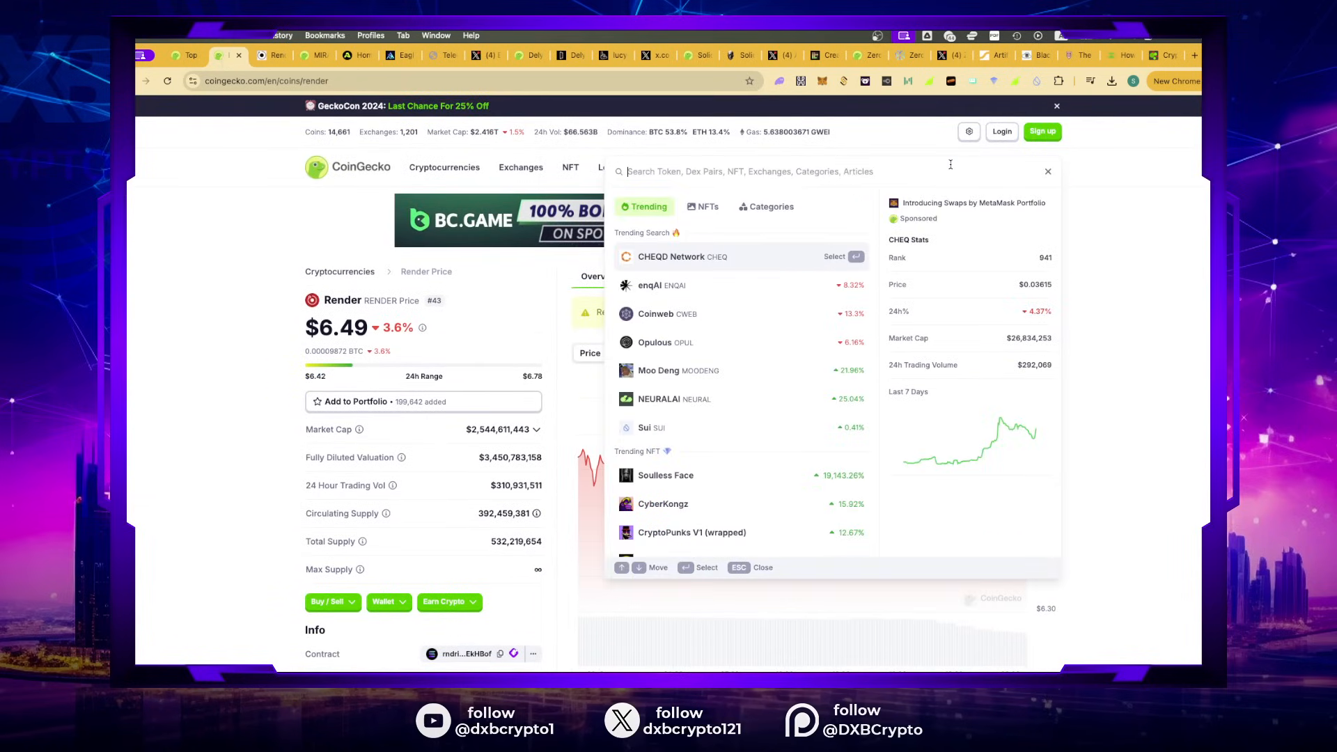
{"action": "type", "text": "basedai"}
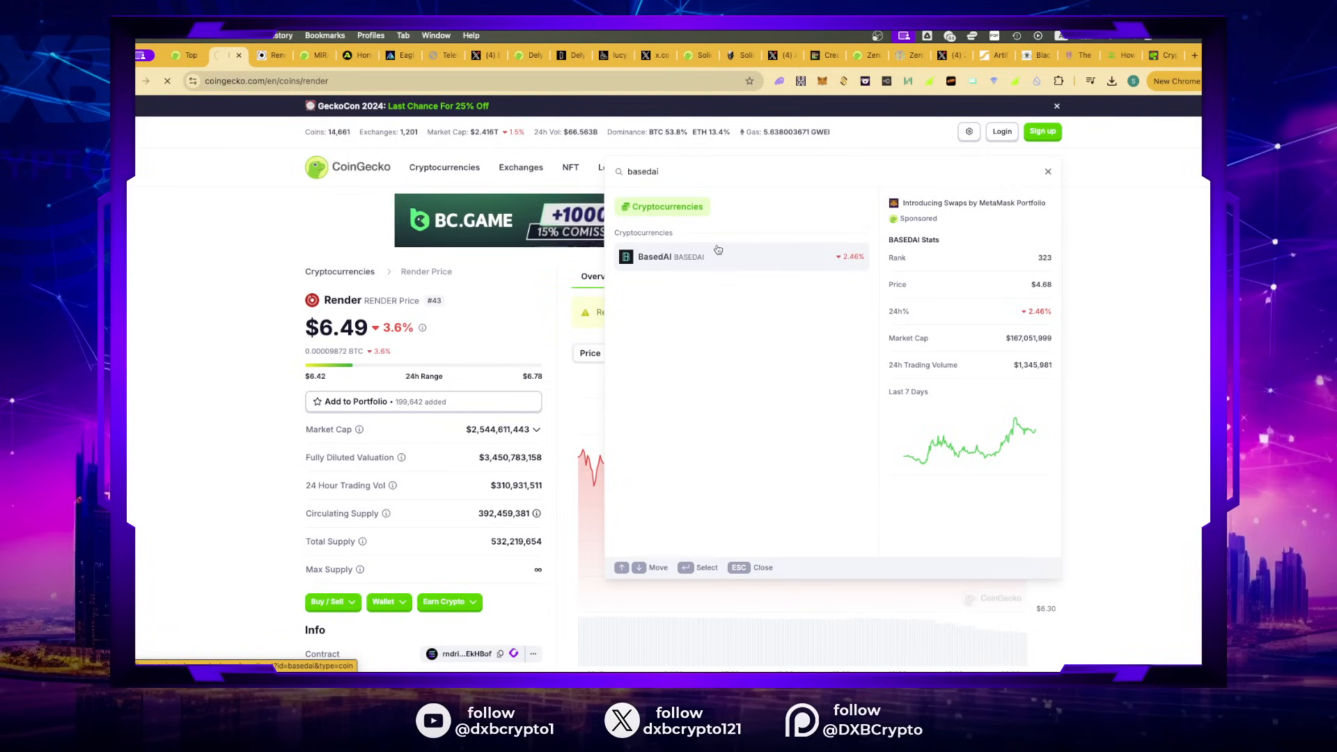
{"action": "left_click", "coordinate": [669, 256]}
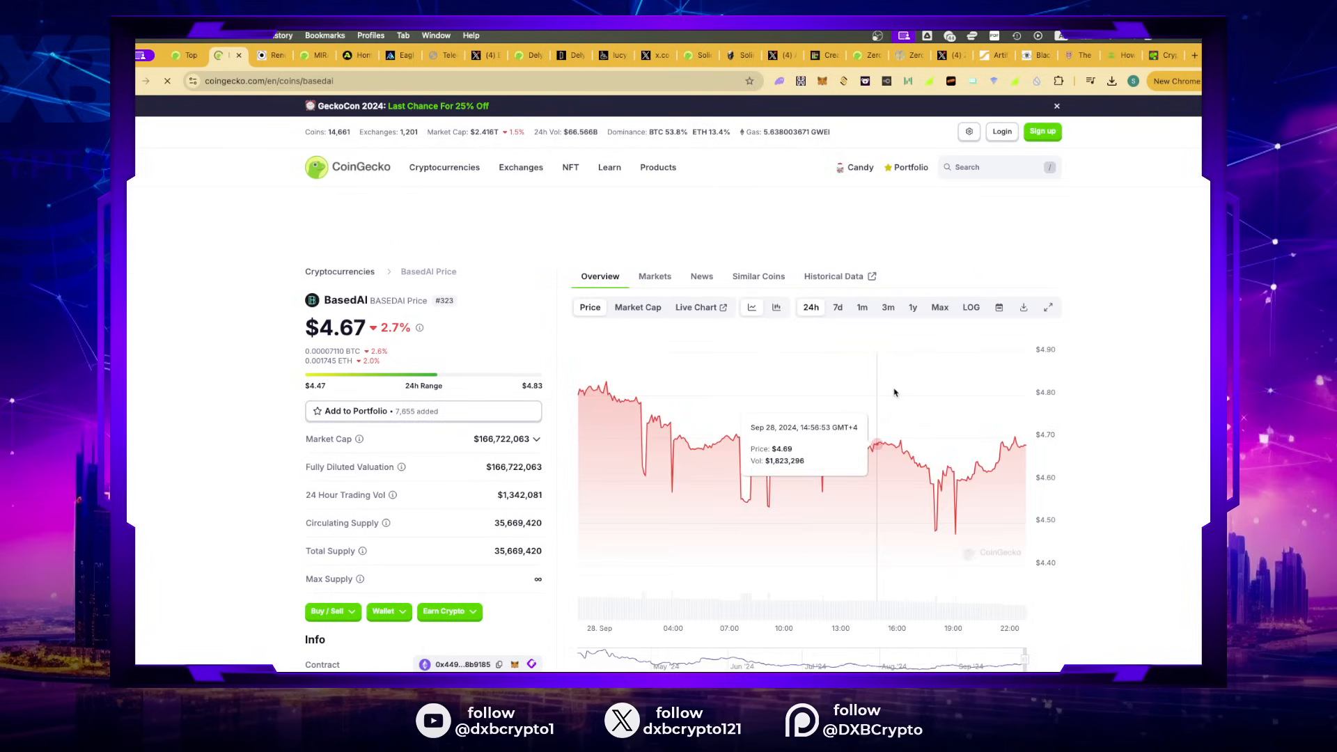
{"action": "left_click", "coordinate": [939, 307]}
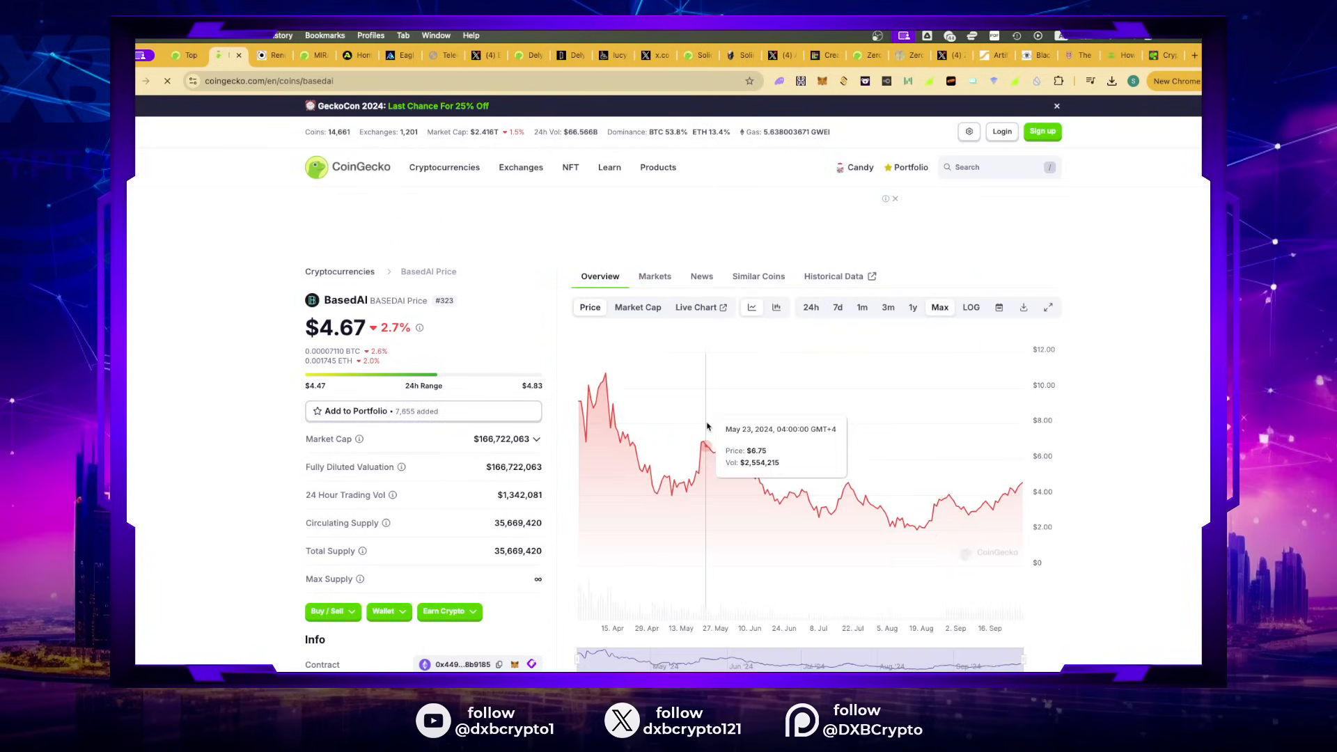
{"action": "mouse_move", "coordinate": [1089, 455]}
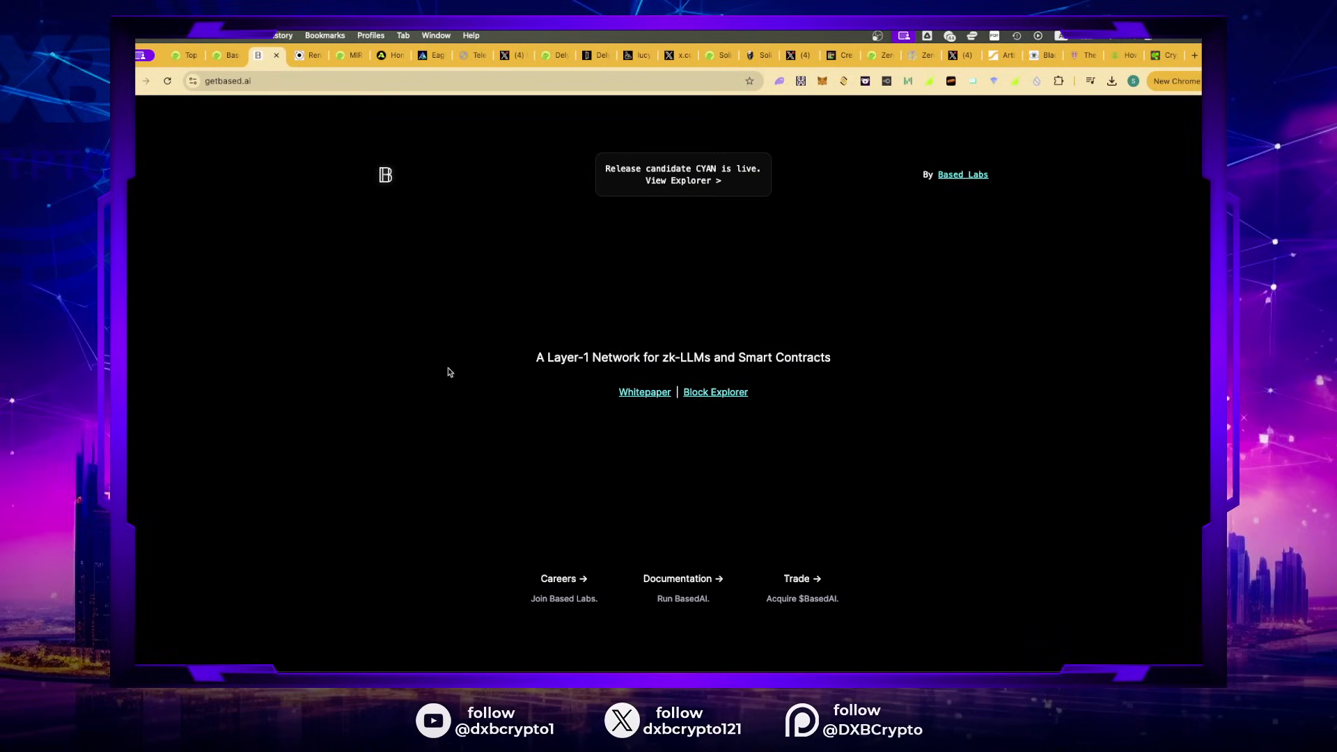
{"action": "mouse_move", "coordinate": [402, 376]}
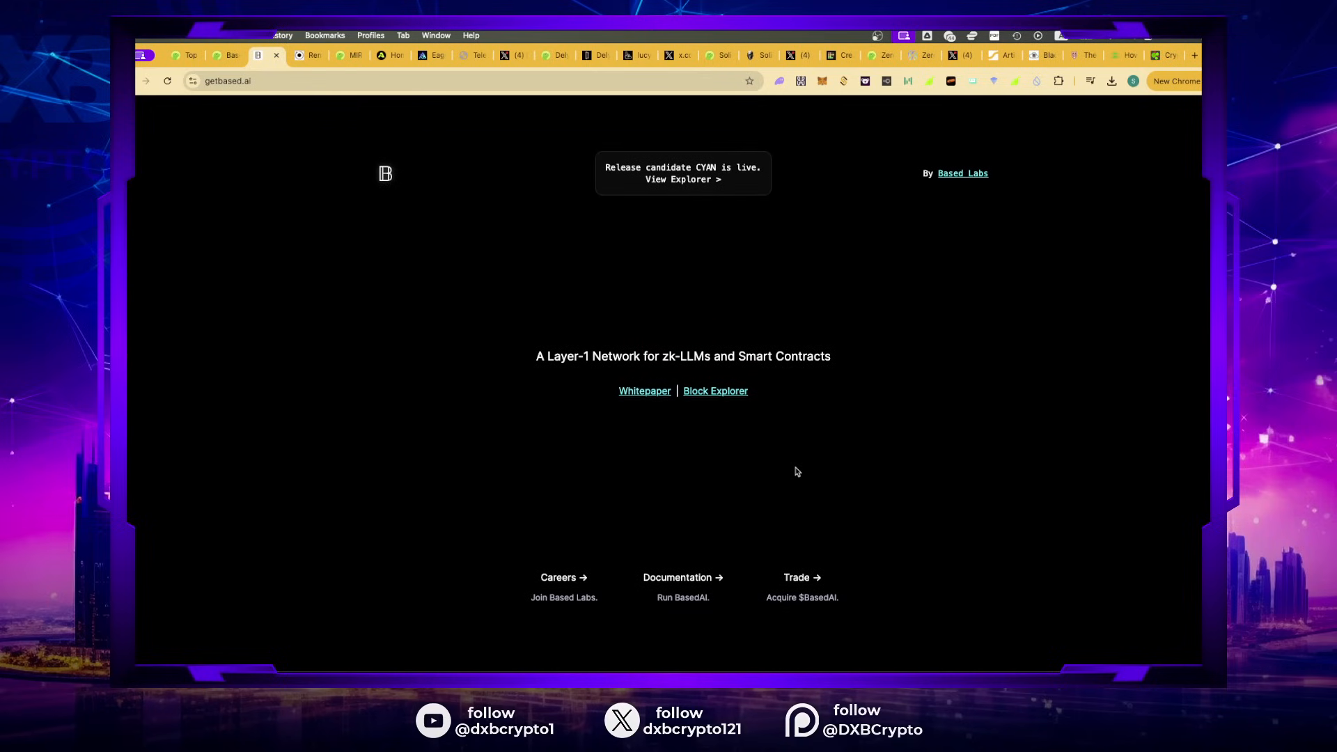
Step: Follow getbased.ai's 'Documentation →' link to the Based CLI docs
{"action": "left_click", "coordinate": [682, 577]}
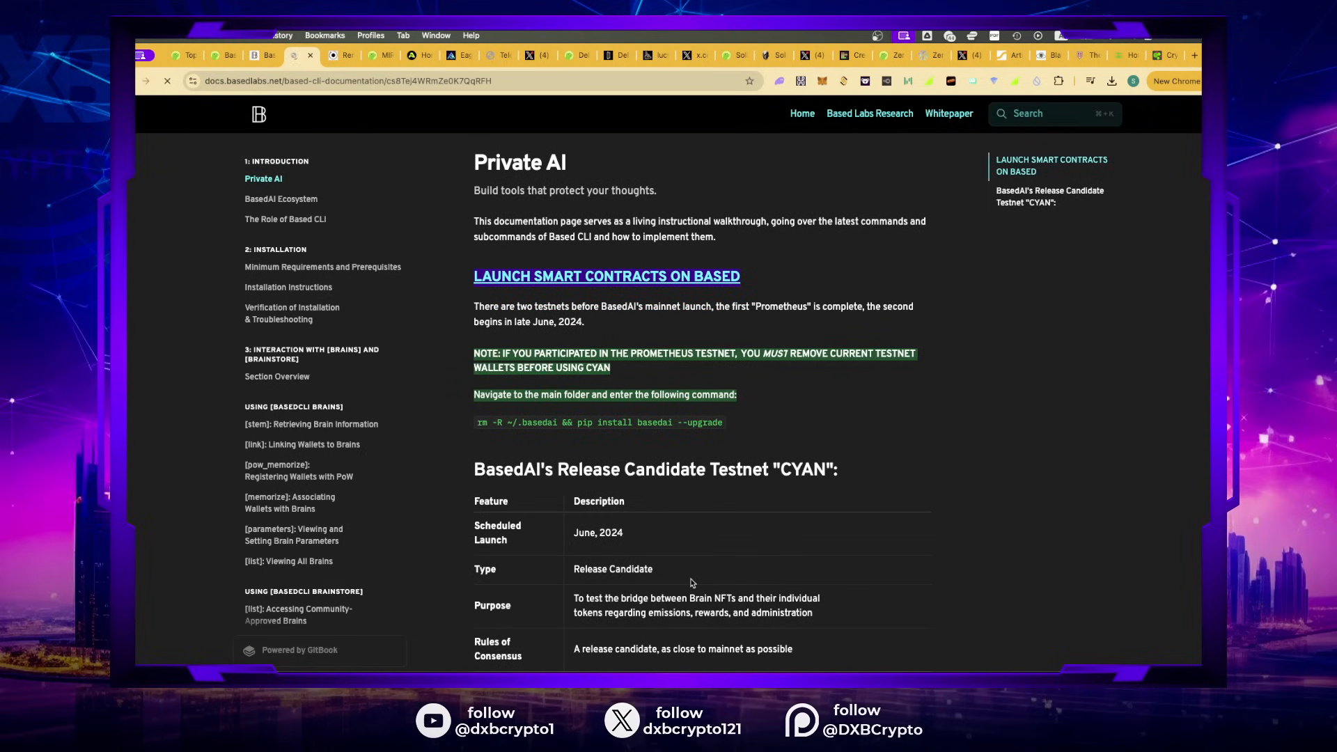
{"action": "scroll", "scroll_direction": "down", "scroll_amount": 3}
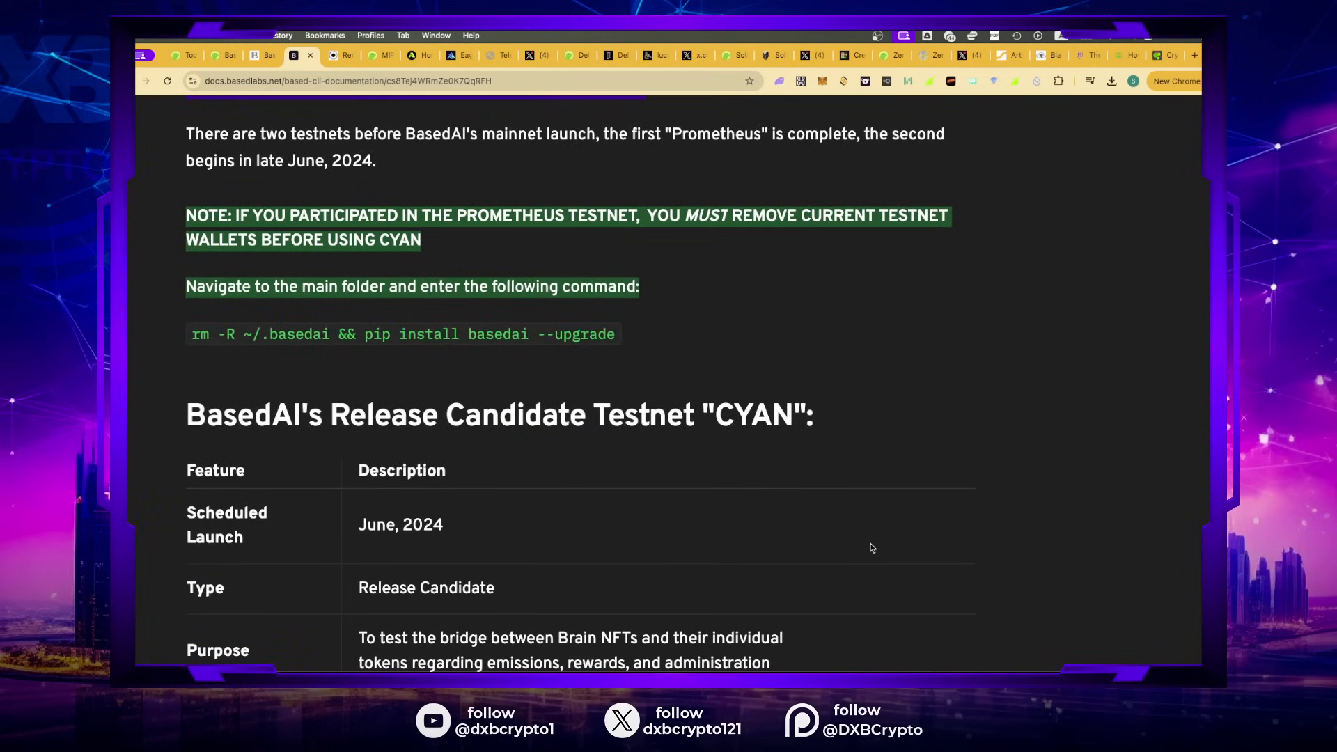
{"action": "scroll", "scroll_direction": "down", "scroll_amount": 3}
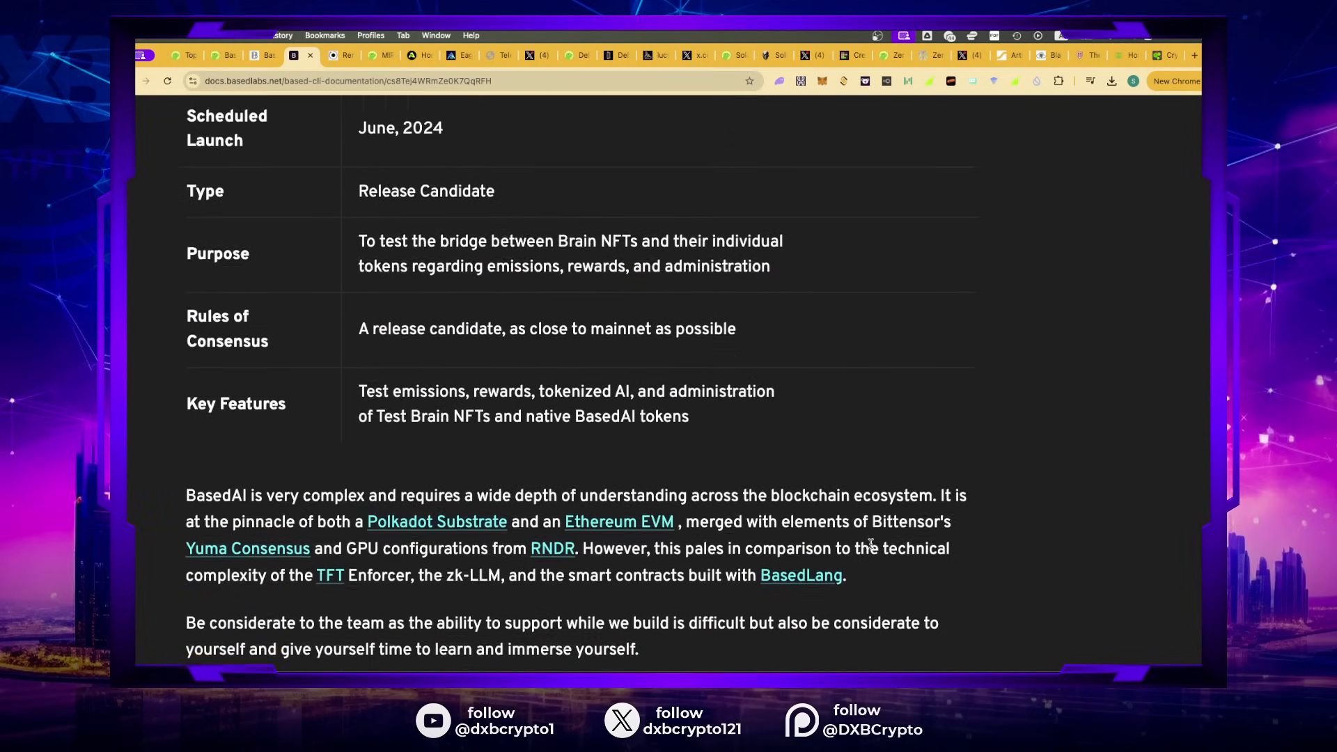
{"action": "scroll", "scroll_direction": "down", "scroll_amount": 3}
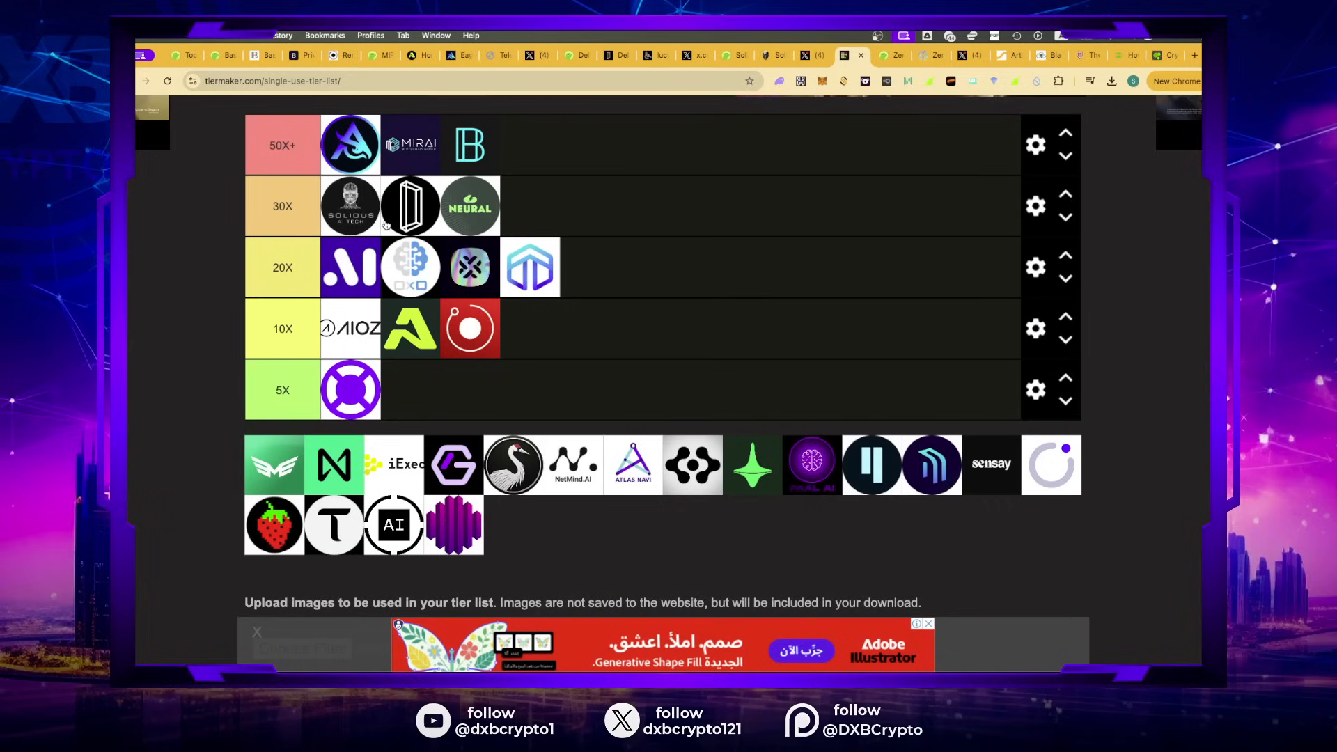
{"action": "mouse_move", "coordinate": [129, 328]}
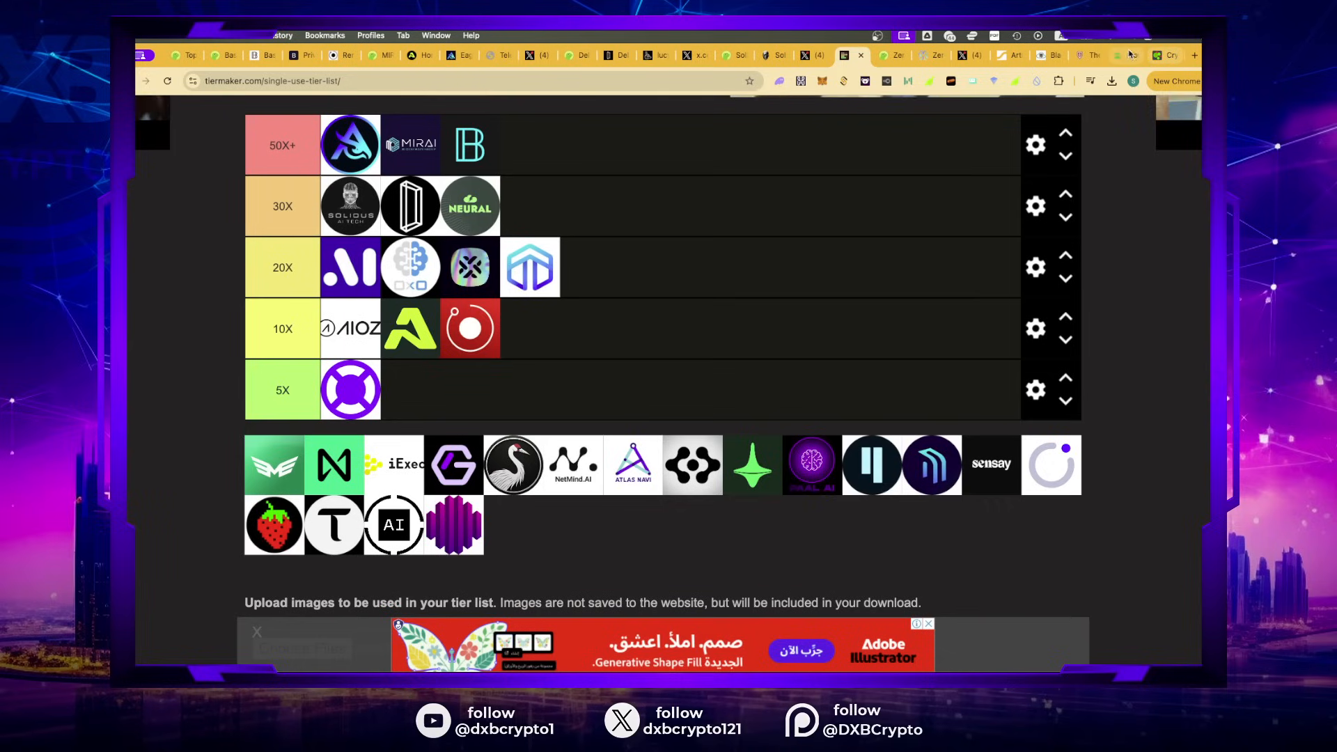
Step: Leave the tier list for the Visual Capitalist 100-million-users chart tab
{"action": "left_click", "coordinate": [1095, 54]}
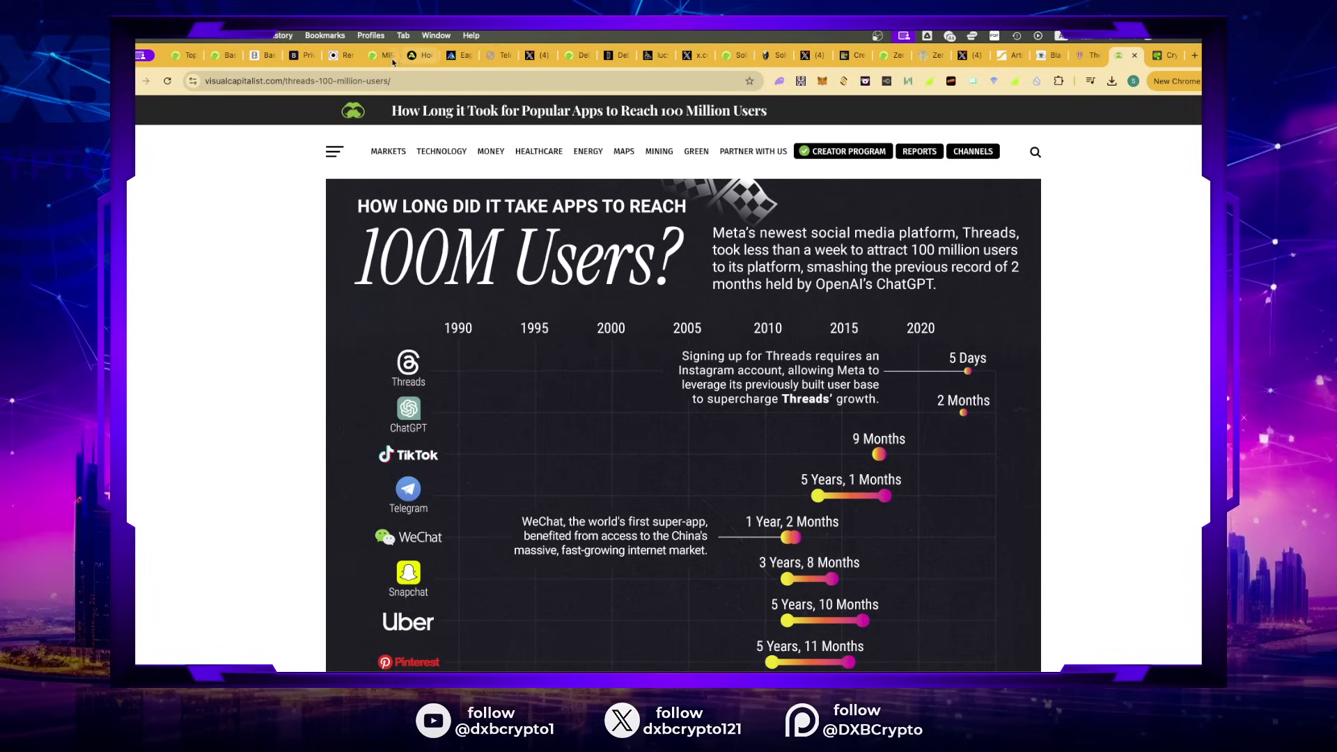
Step: Begin a CoinGecko search with 'mo' for the Morpheus coin
{"action": "left_click", "coordinate": [376, 56]}
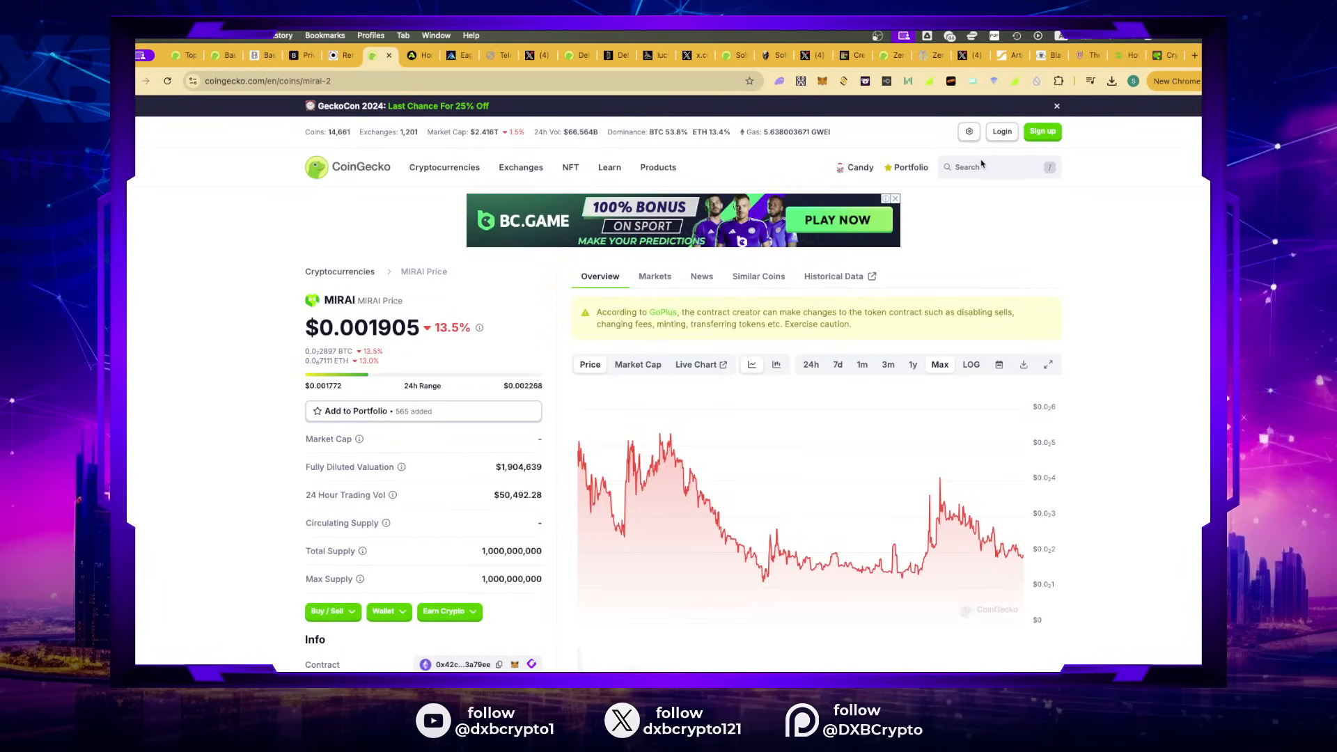
{"action": "type", "text": "mor.org"}
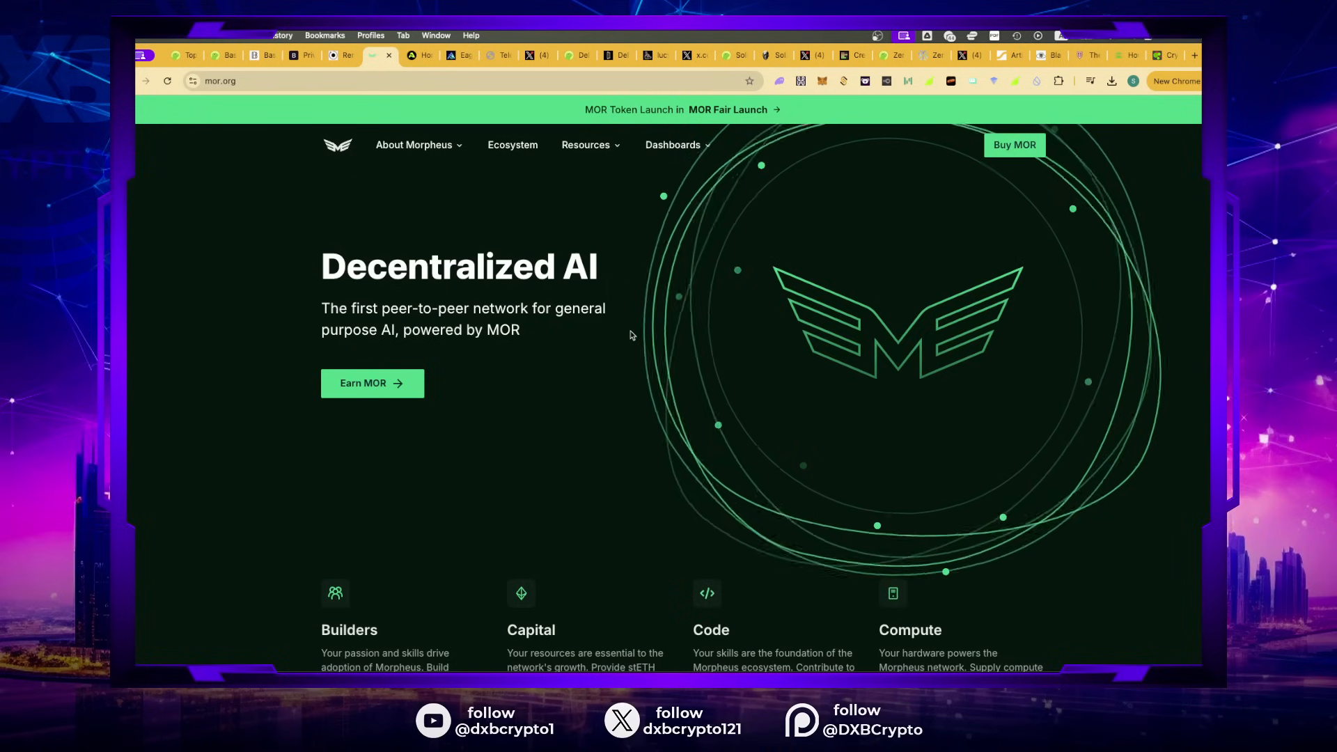
{"action": "scroll", "scroll_direction": "down", "scroll_amount": 3}
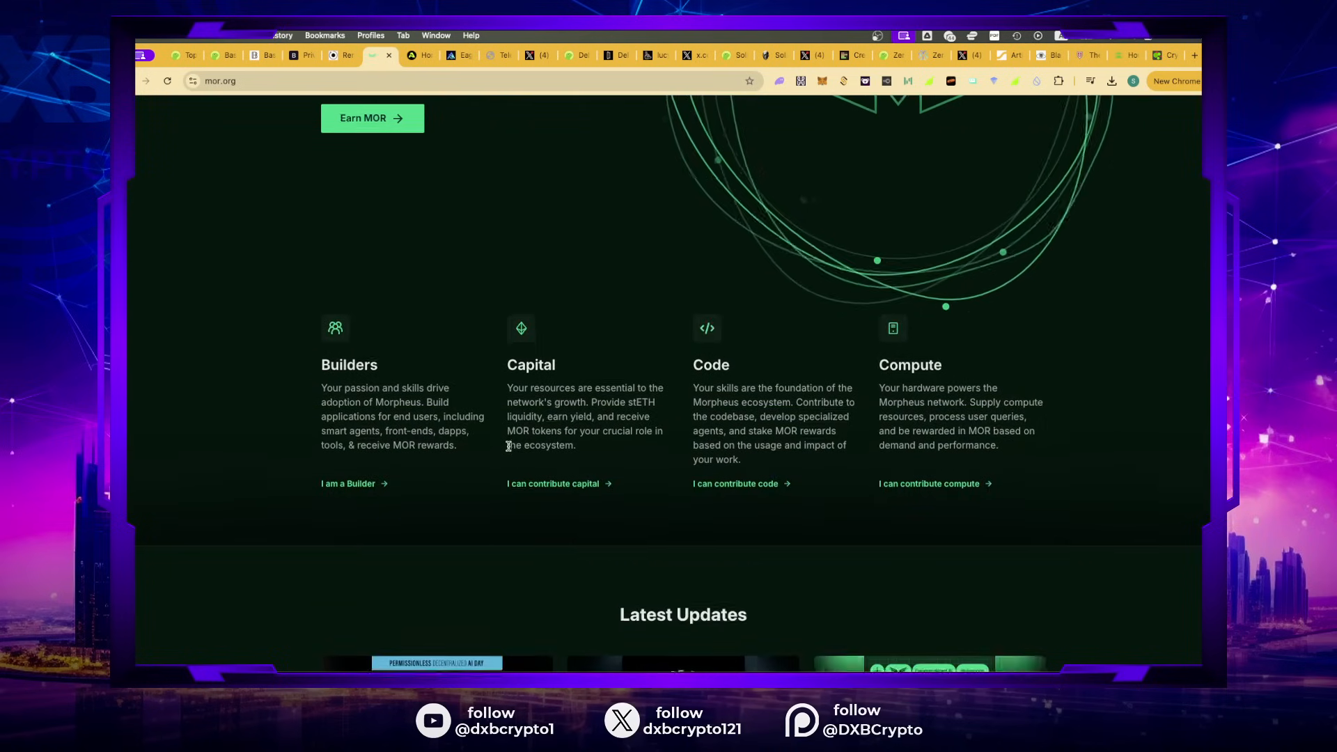
{"action": "scroll", "scroll_direction": "down", "scroll_amount": 3}
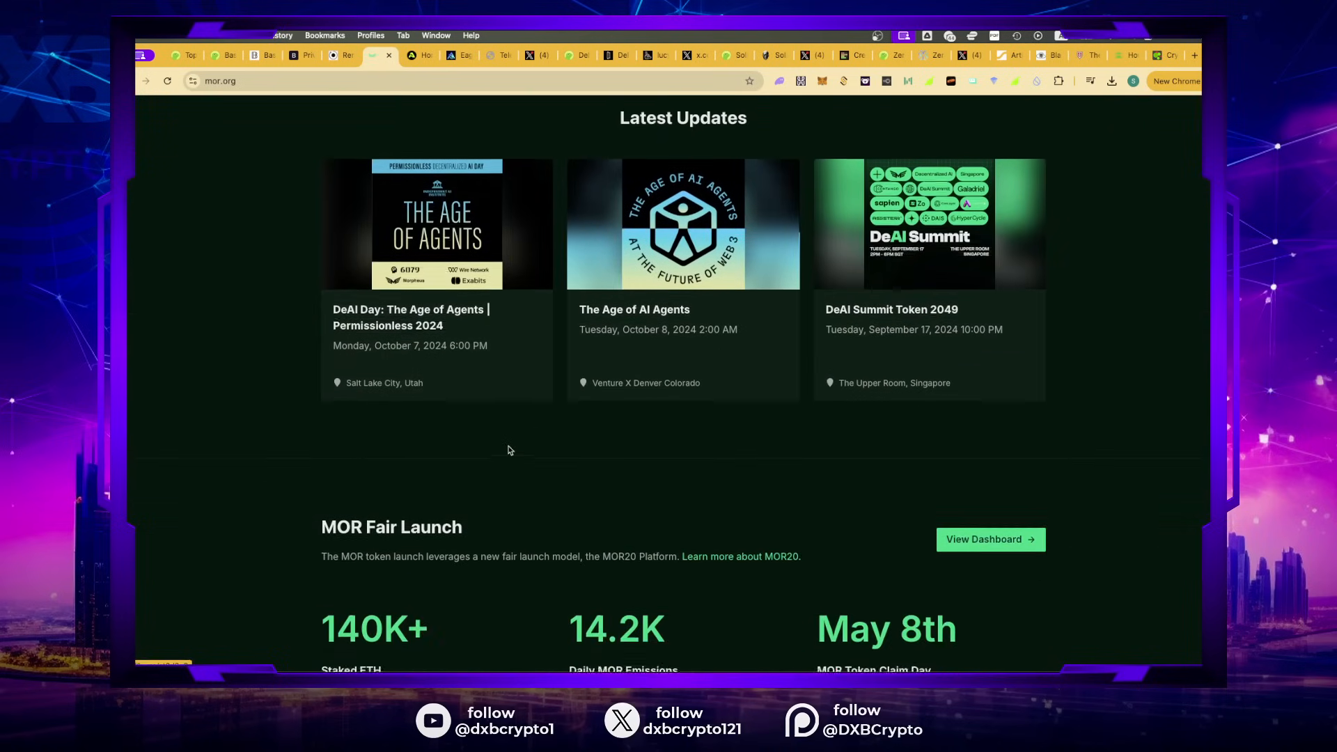
{"action": "scroll", "scroll_direction": "down", "scroll_amount": 3}
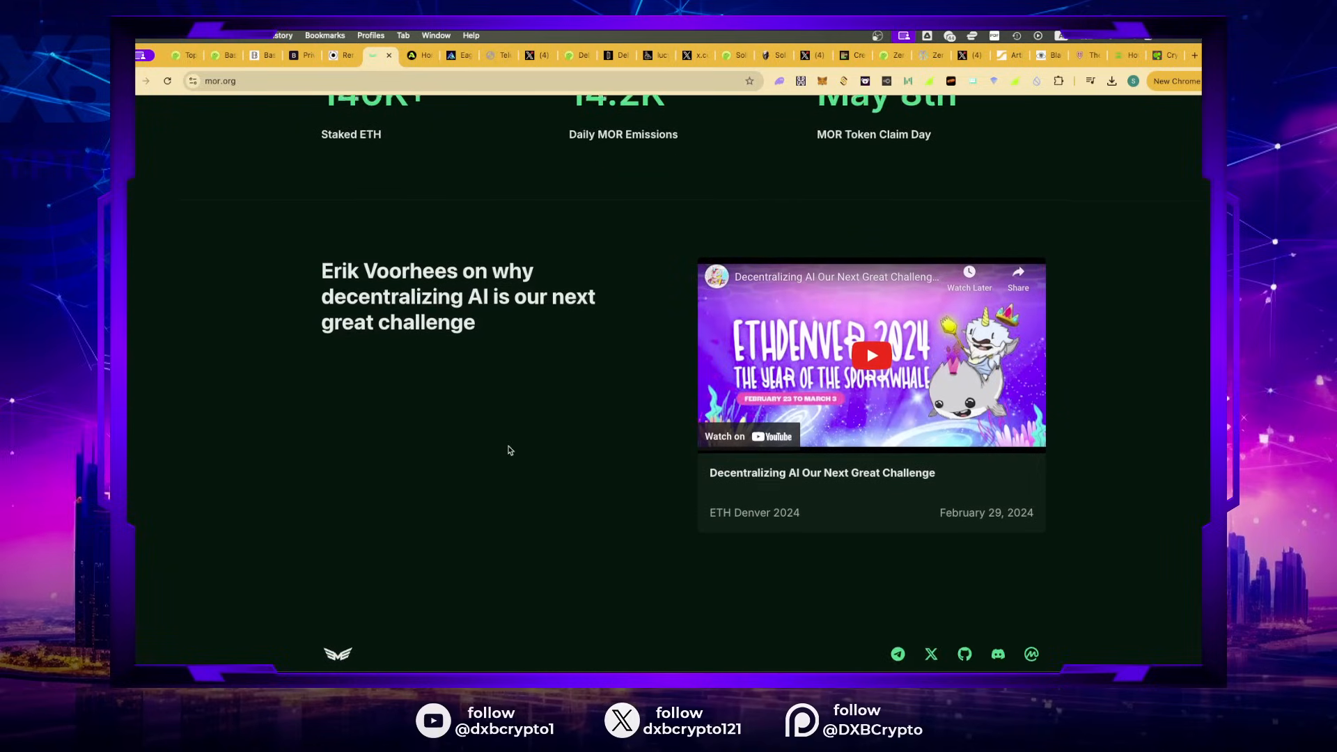
{"action": "scroll", "scroll_direction": "down", "scroll_amount": 3}
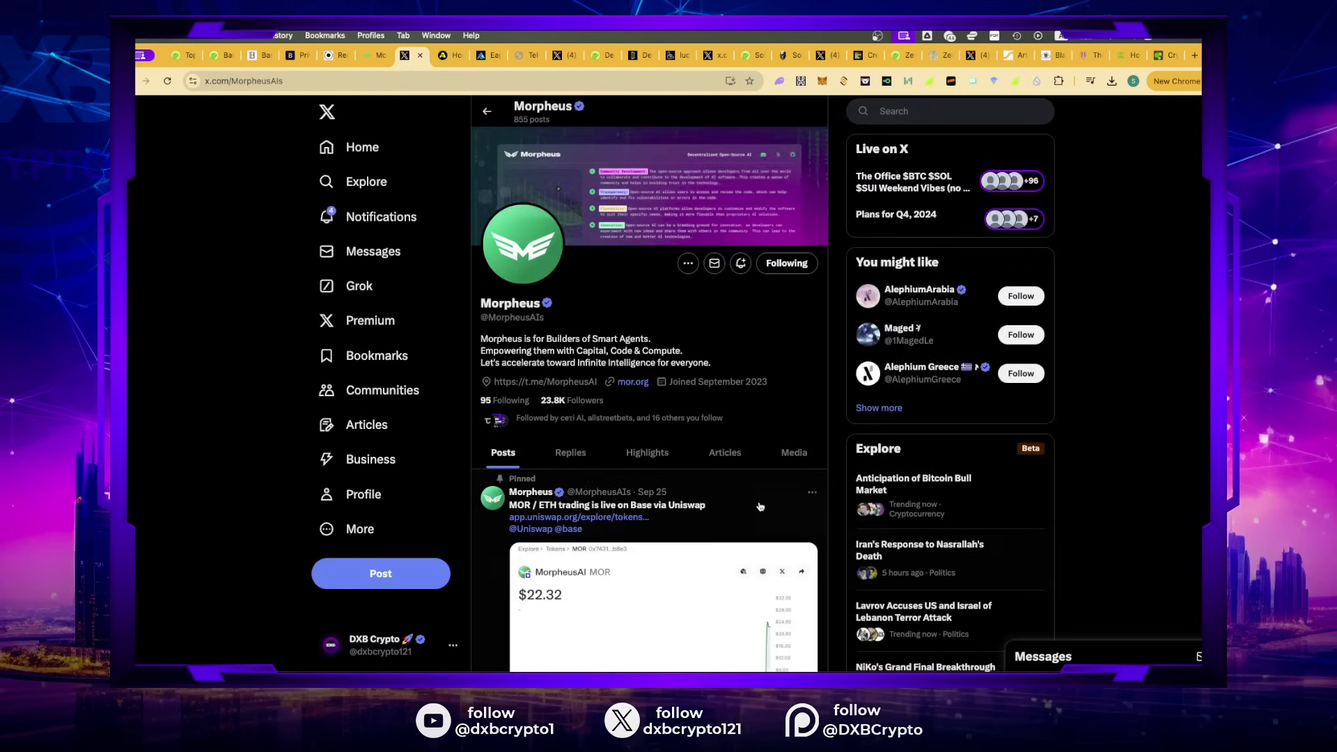
{"action": "scroll", "scroll_direction": "up", "scroll_amount": 3}
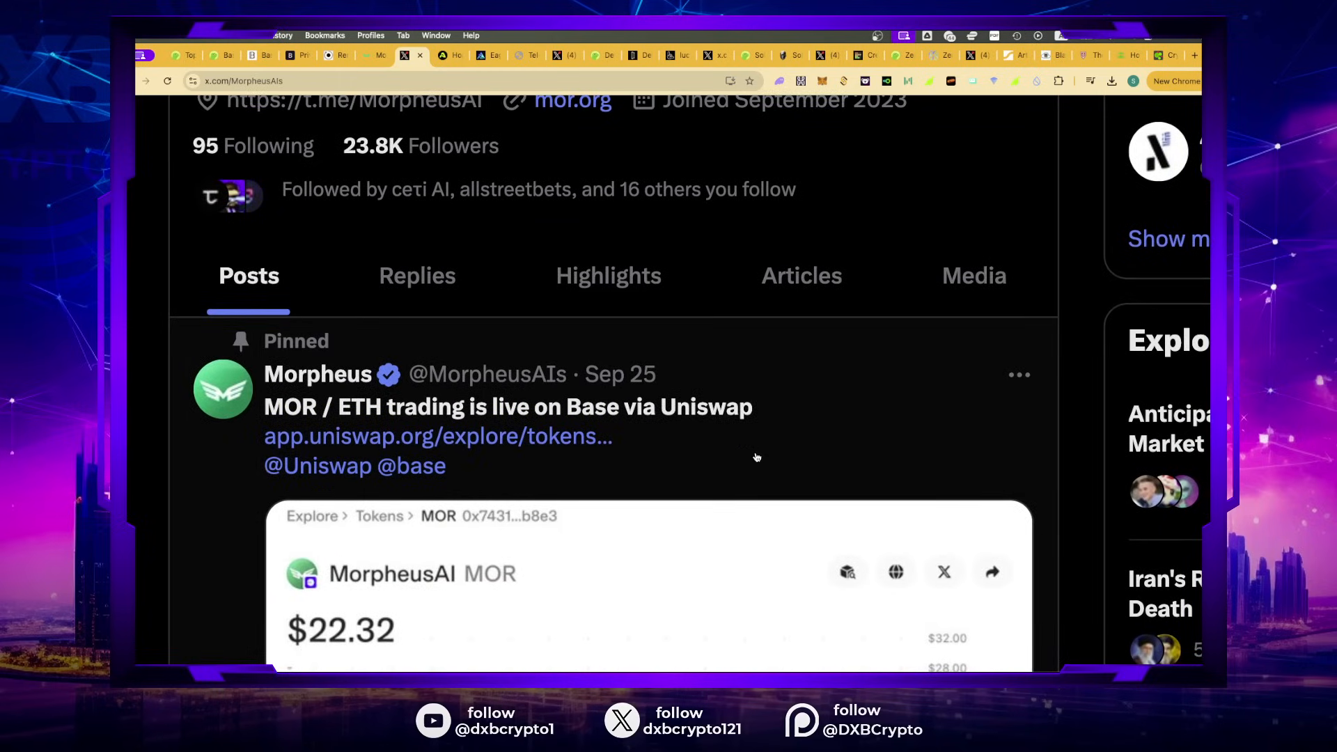
{"action": "scroll", "scroll_direction": "down", "scroll_amount": 3}
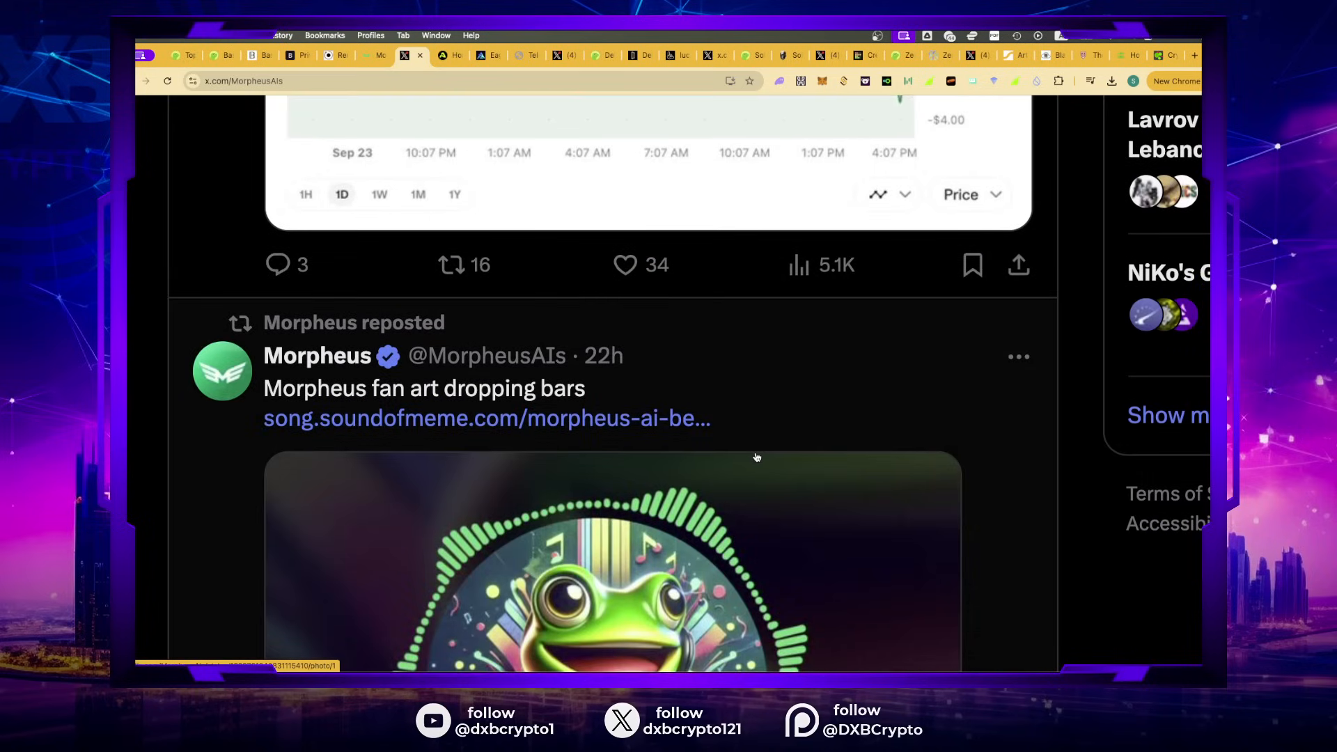
{"action": "mouse_move", "coordinate": [562, 392]}
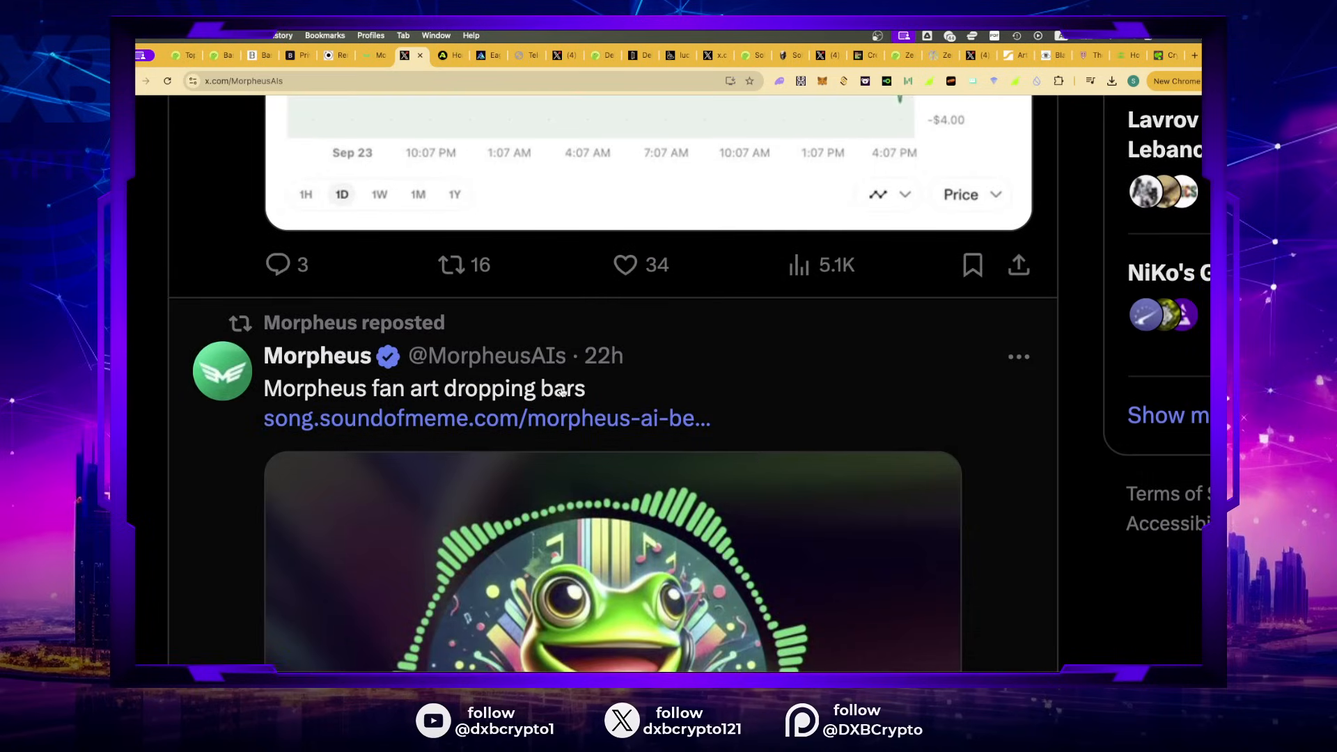
{"action": "scroll", "scroll_direction": "down", "scroll_amount": 3}
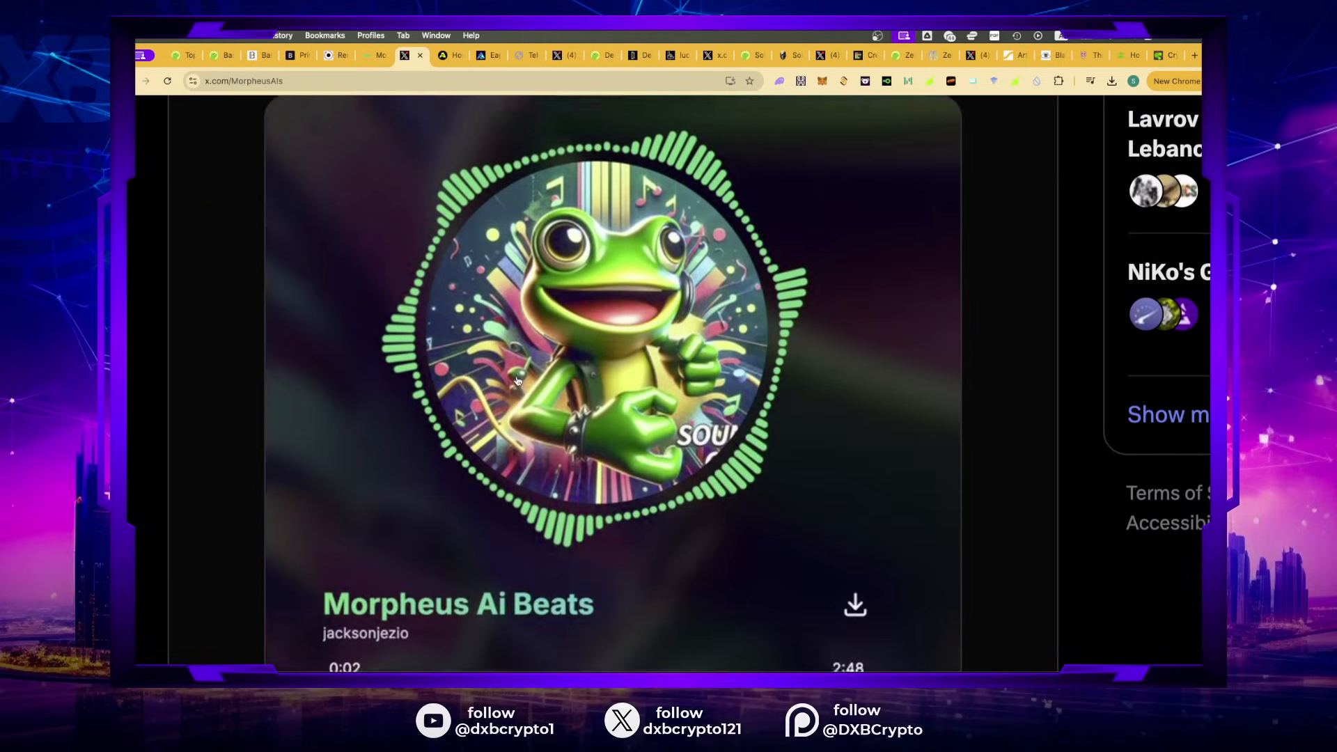
{"action": "scroll", "scroll_direction": "down", "scroll_amount": 3}
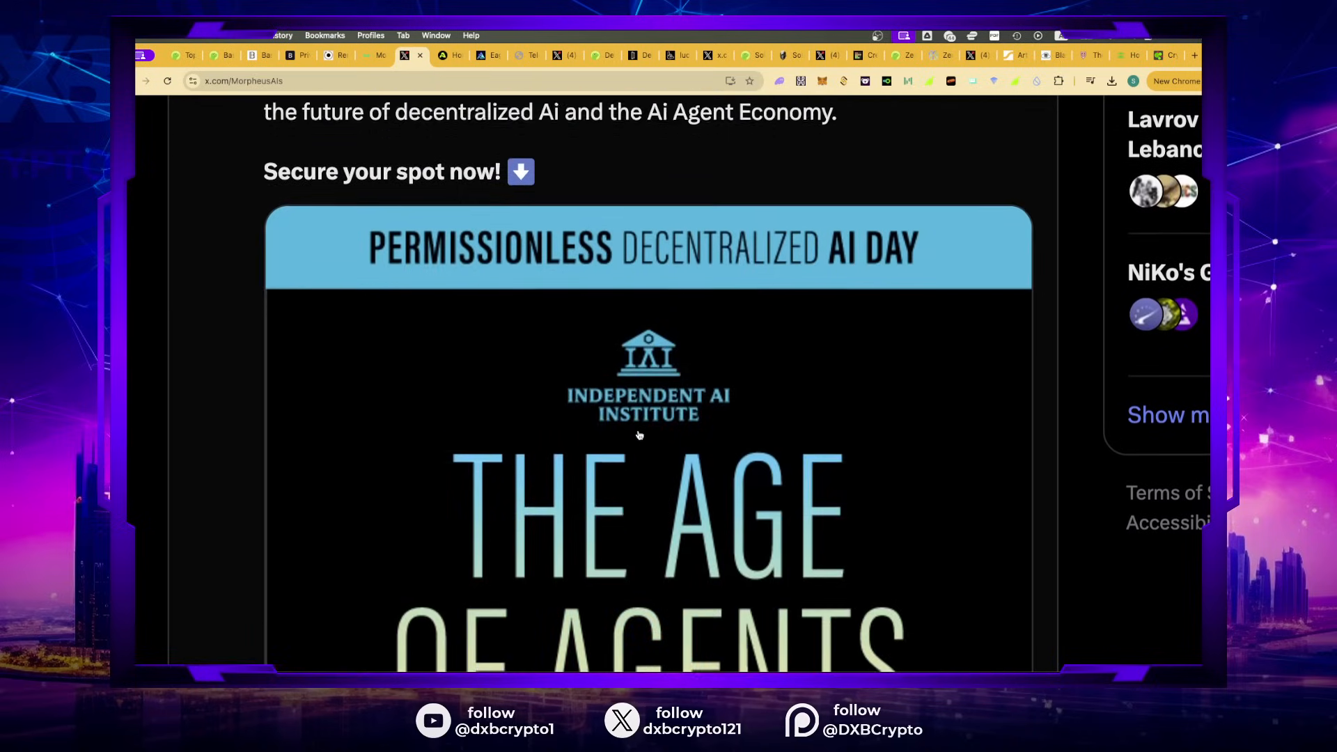
{"action": "scroll", "scroll_direction": "down", "scroll_amount": 3}
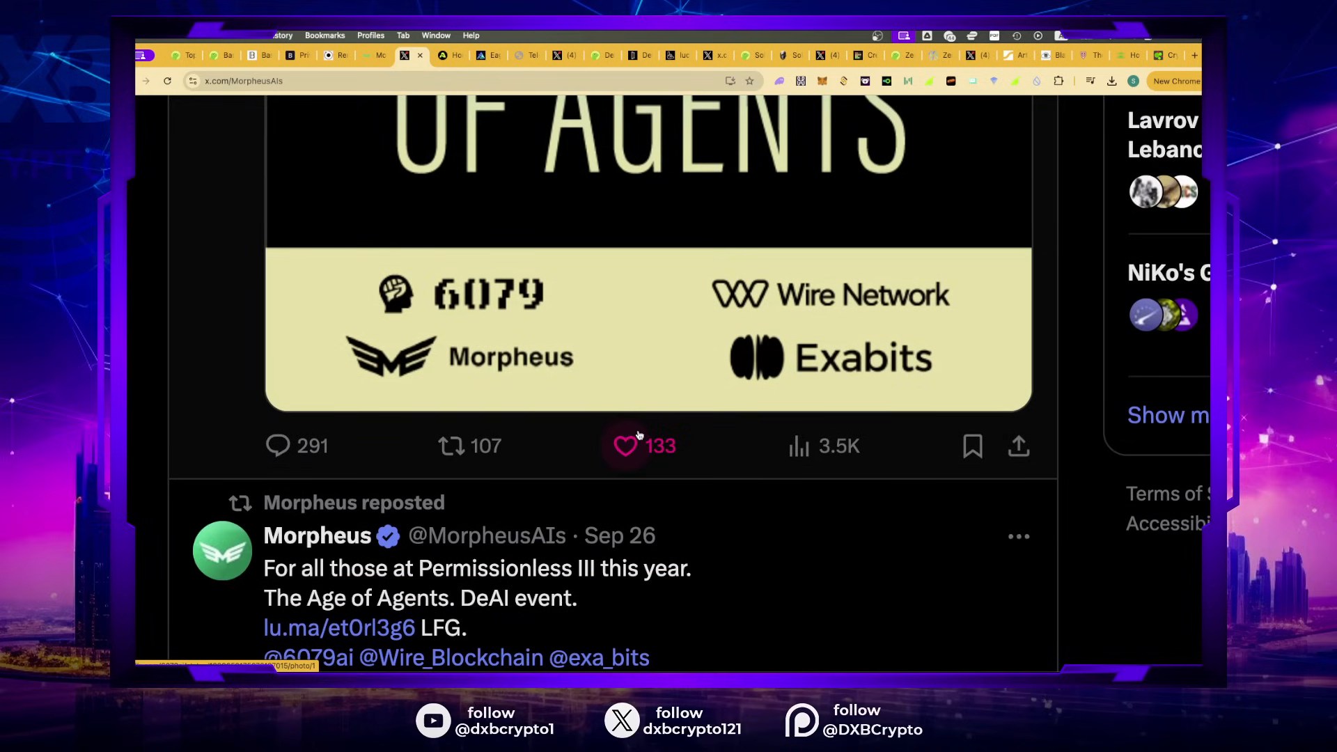
{"action": "scroll", "scroll_direction": "down", "scroll_amount": 3}
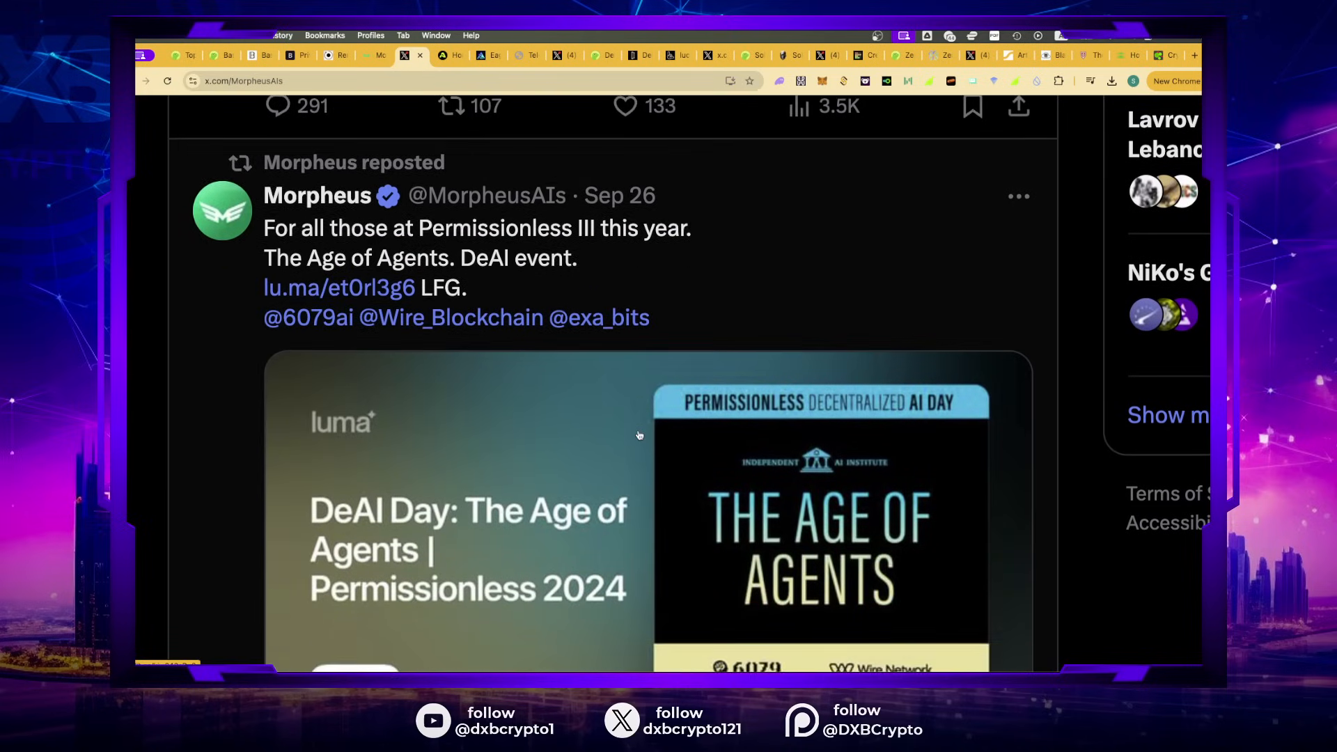
{"action": "scroll", "scroll_direction": "down", "scroll_amount": 3}
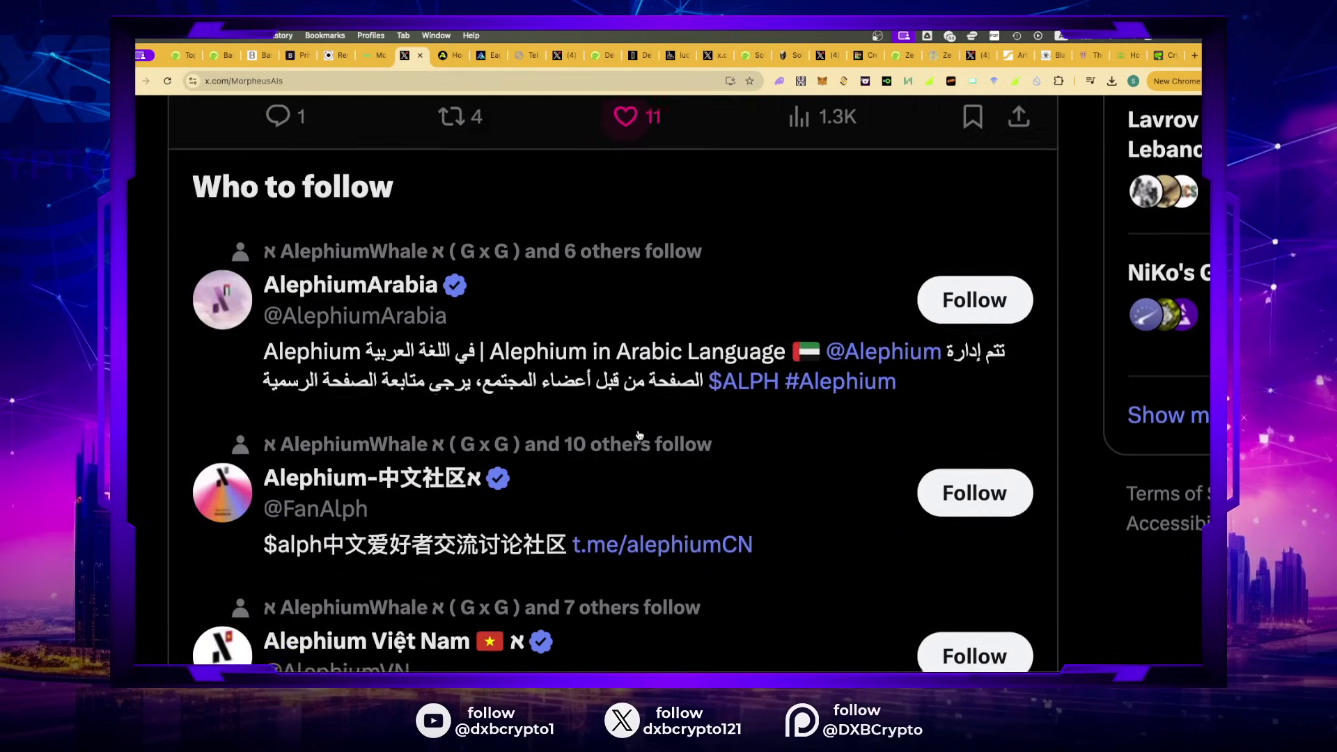
{"action": "scroll", "scroll_direction": "up", "scroll_amount": 3}
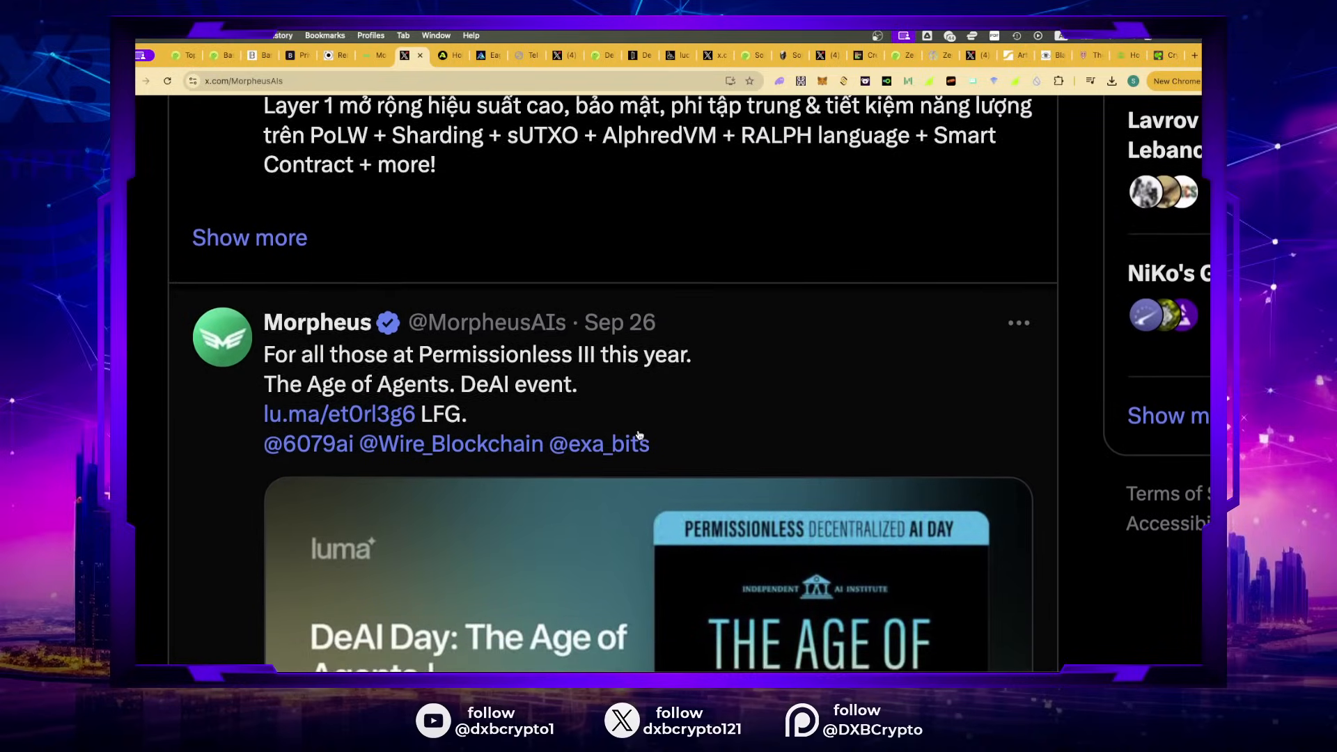
{"action": "scroll", "scroll_direction": "down", "scroll_amount": 3}
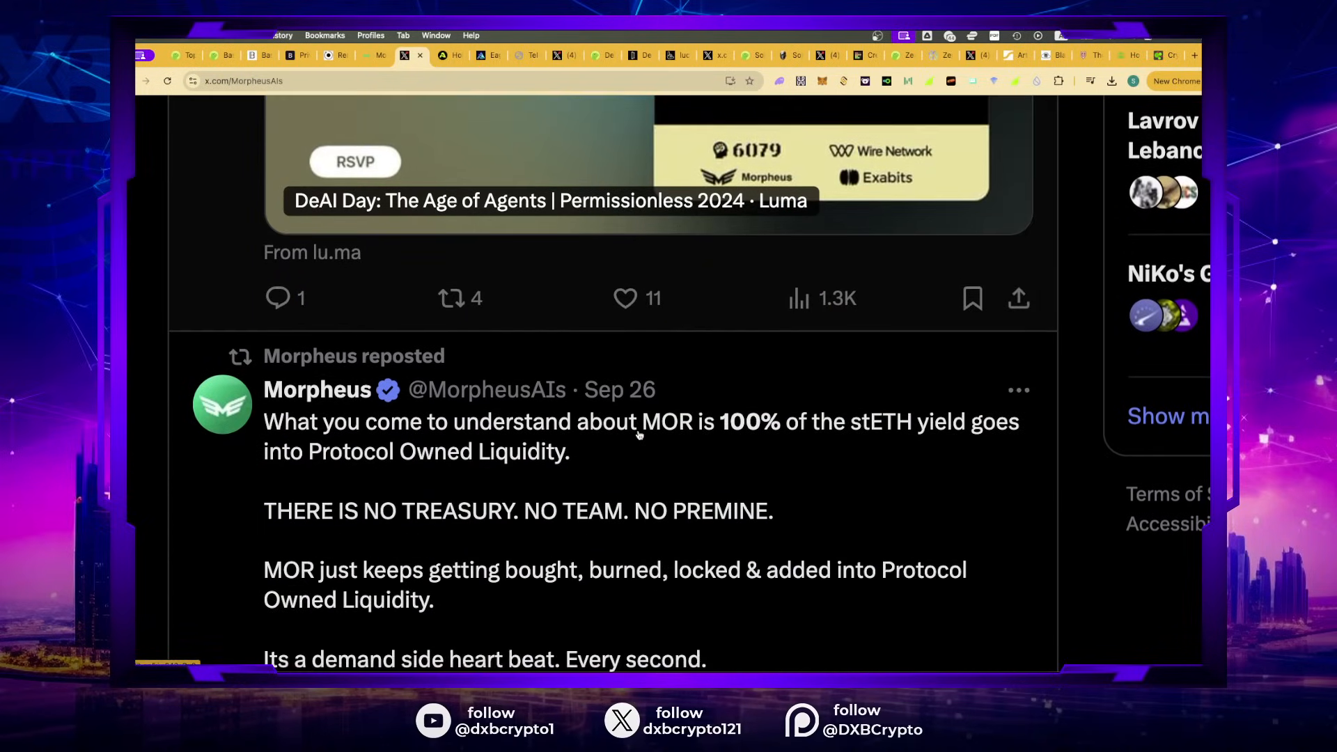
{"action": "scroll", "scroll_direction": "down", "scroll_amount": 3}
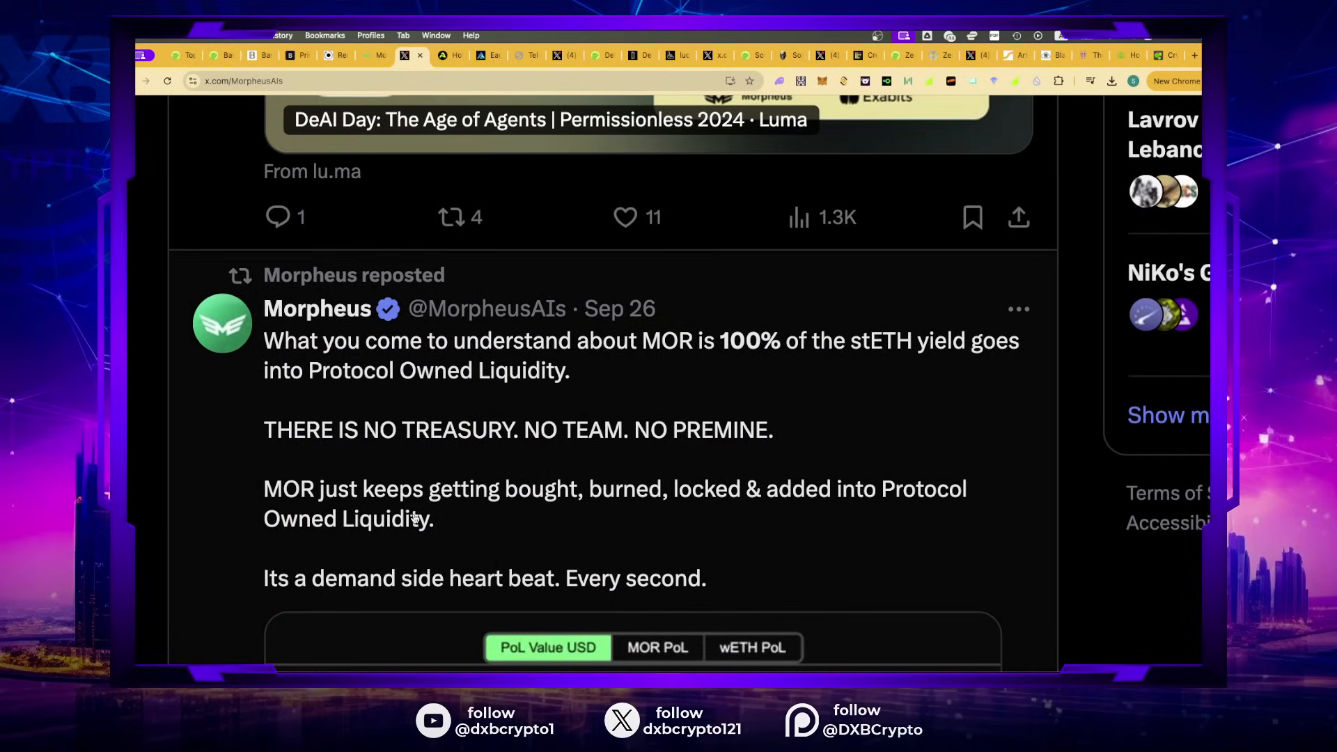
{"action": "mouse_move", "coordinate": [582, 385]}
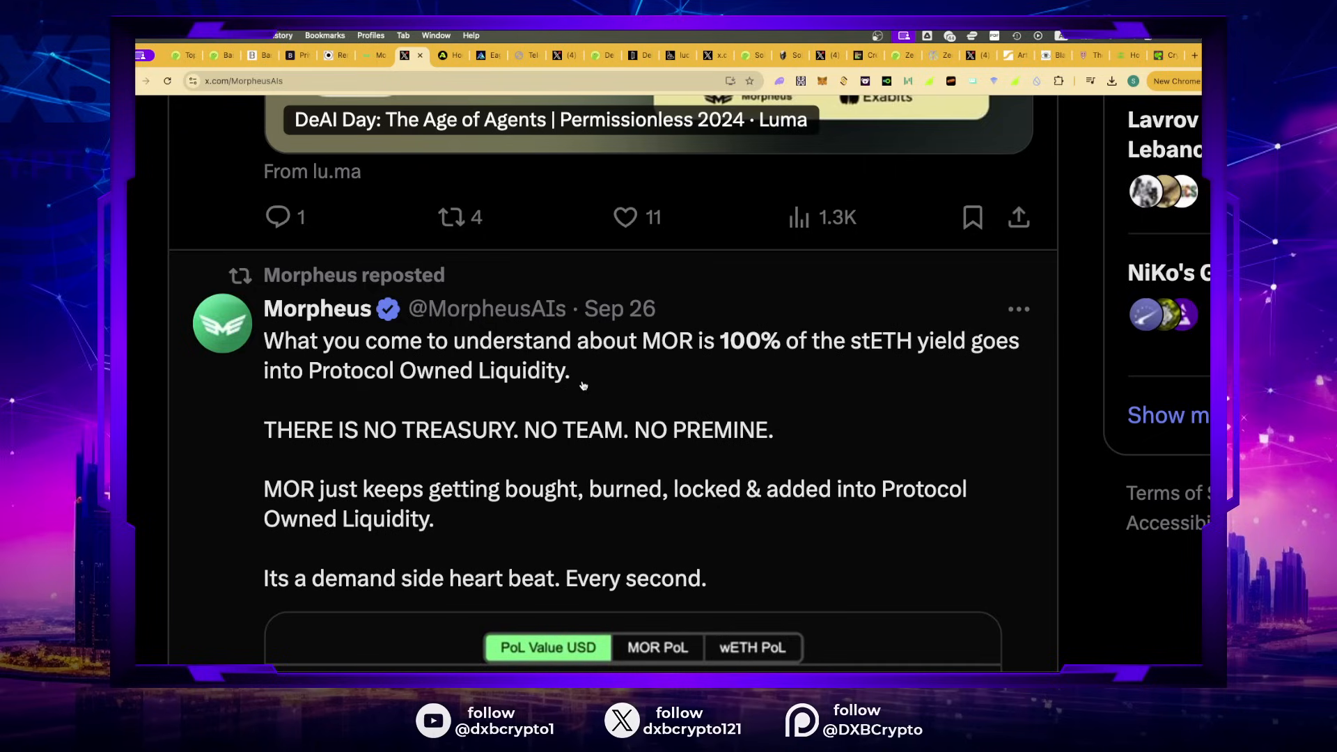
{"action": "mouse_move", "coordinate": [646, 381]}
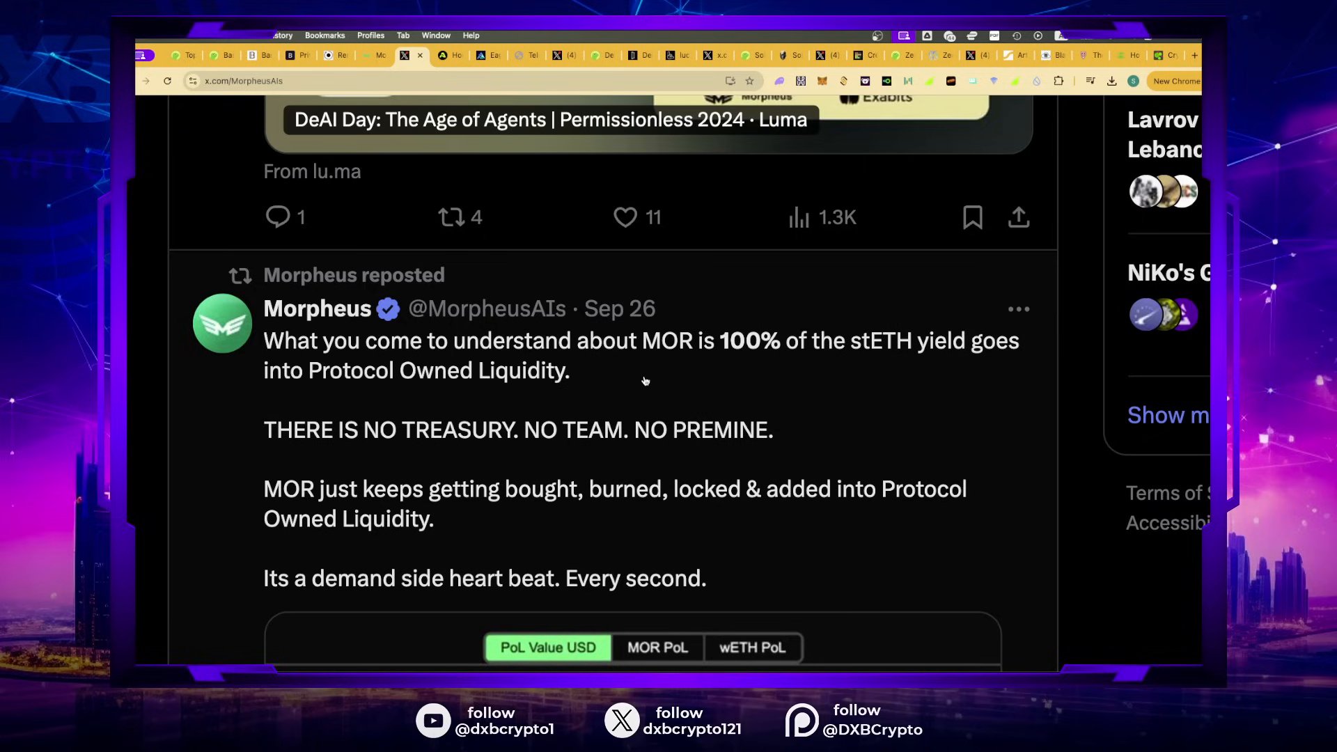
{"action": "mouse_move", "coordinate": [850, 378]}
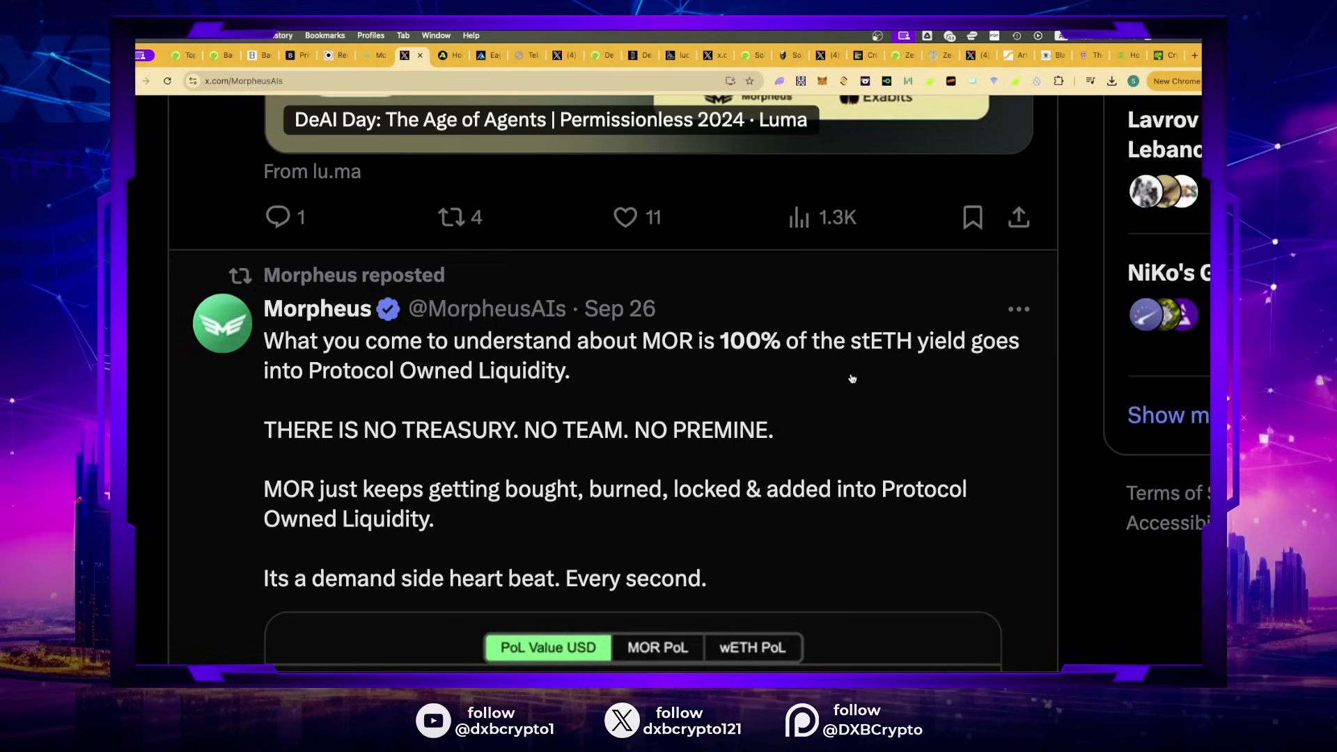
{"action": "mouse_move", "coordinate": [437, 357]}
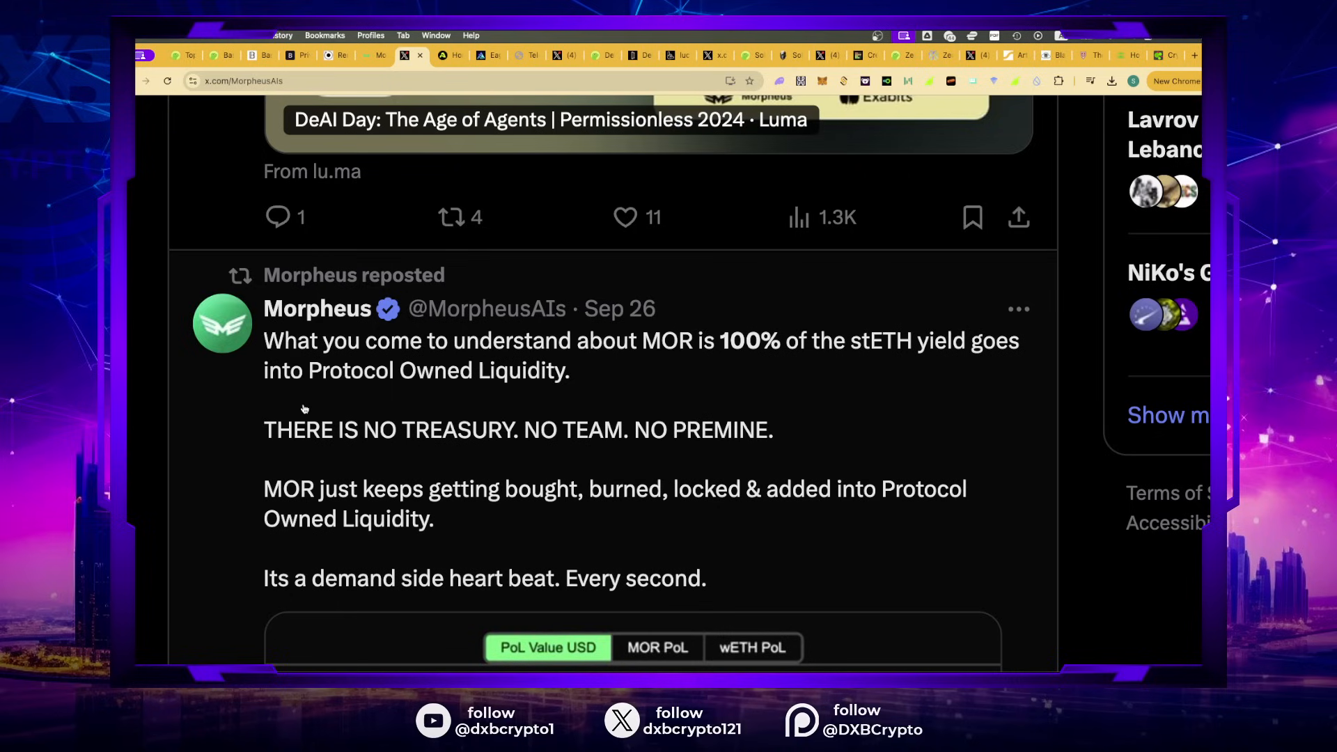
{"action": "mouse_move", "coordinate": [644, 434]}
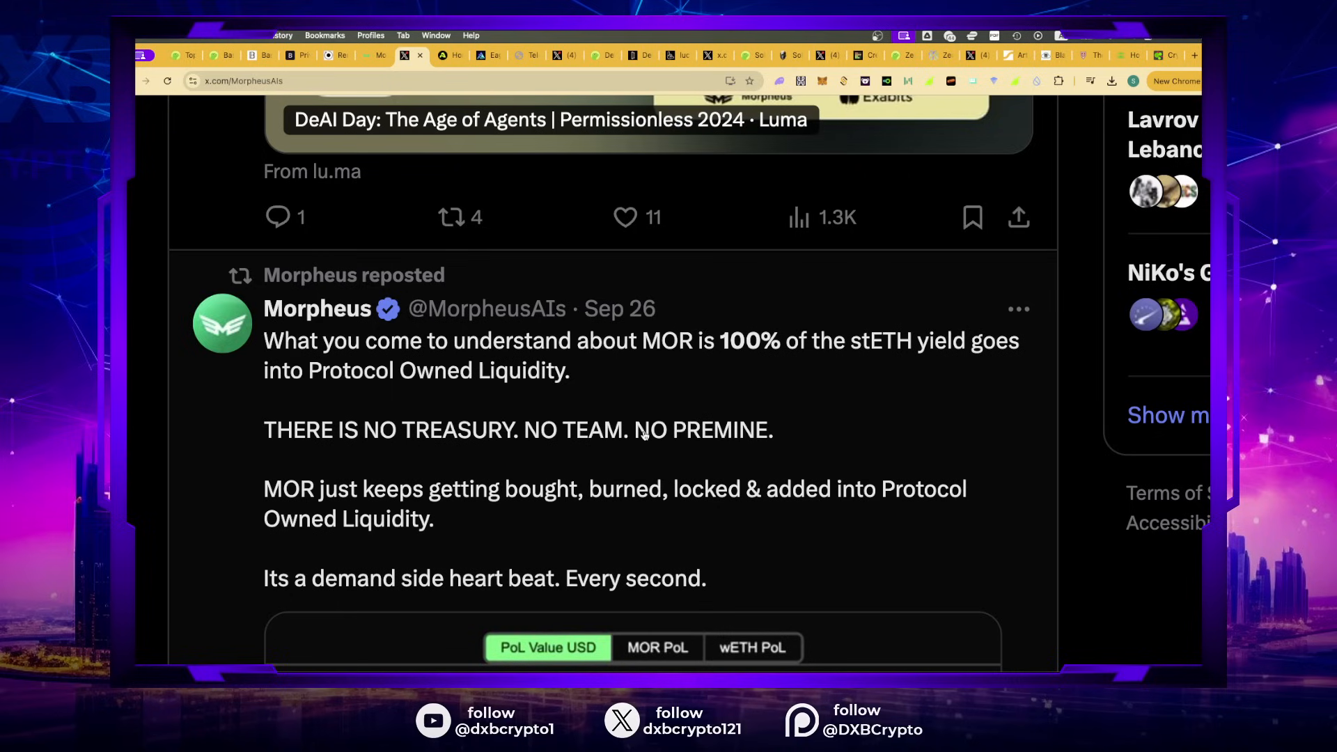
{"action": "scroll", "scroll_direction": "down", "scroll_amount": 3}
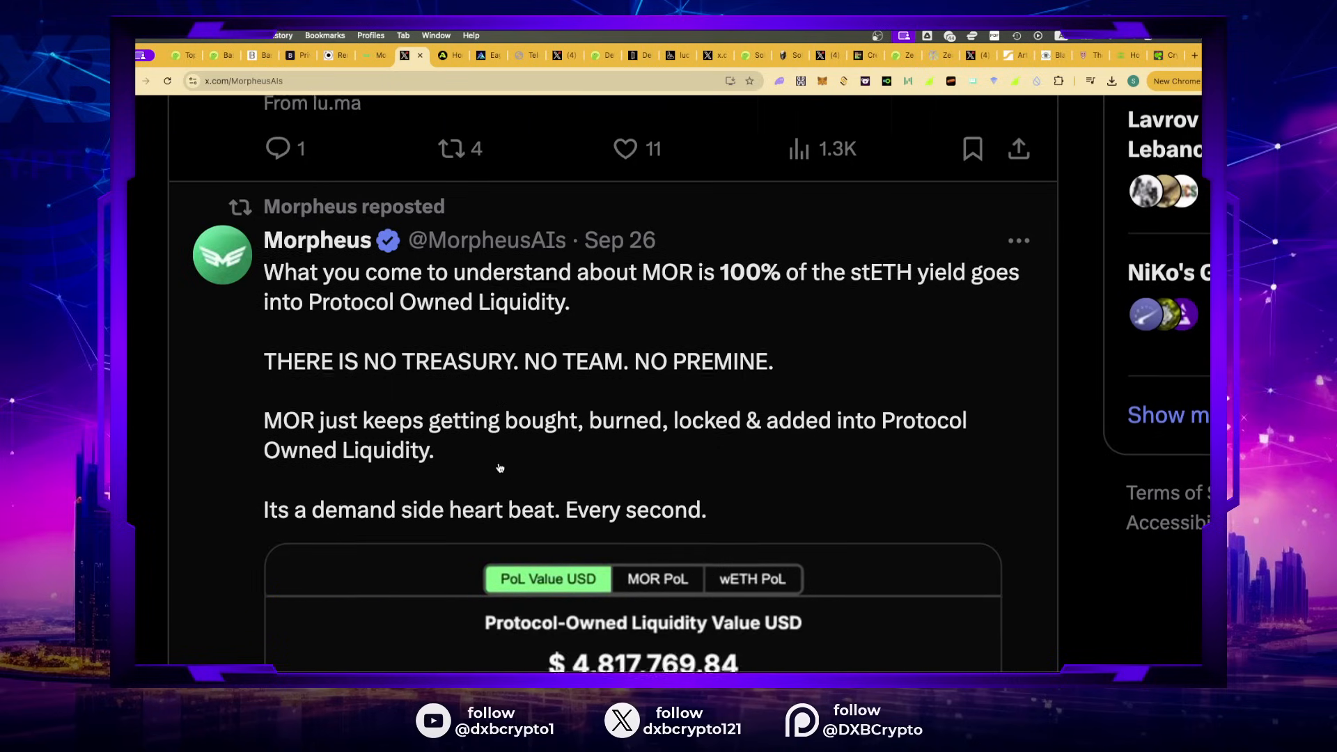
{"action": "scroll", "scroll_direction": "down", "scroll_amount": 3}
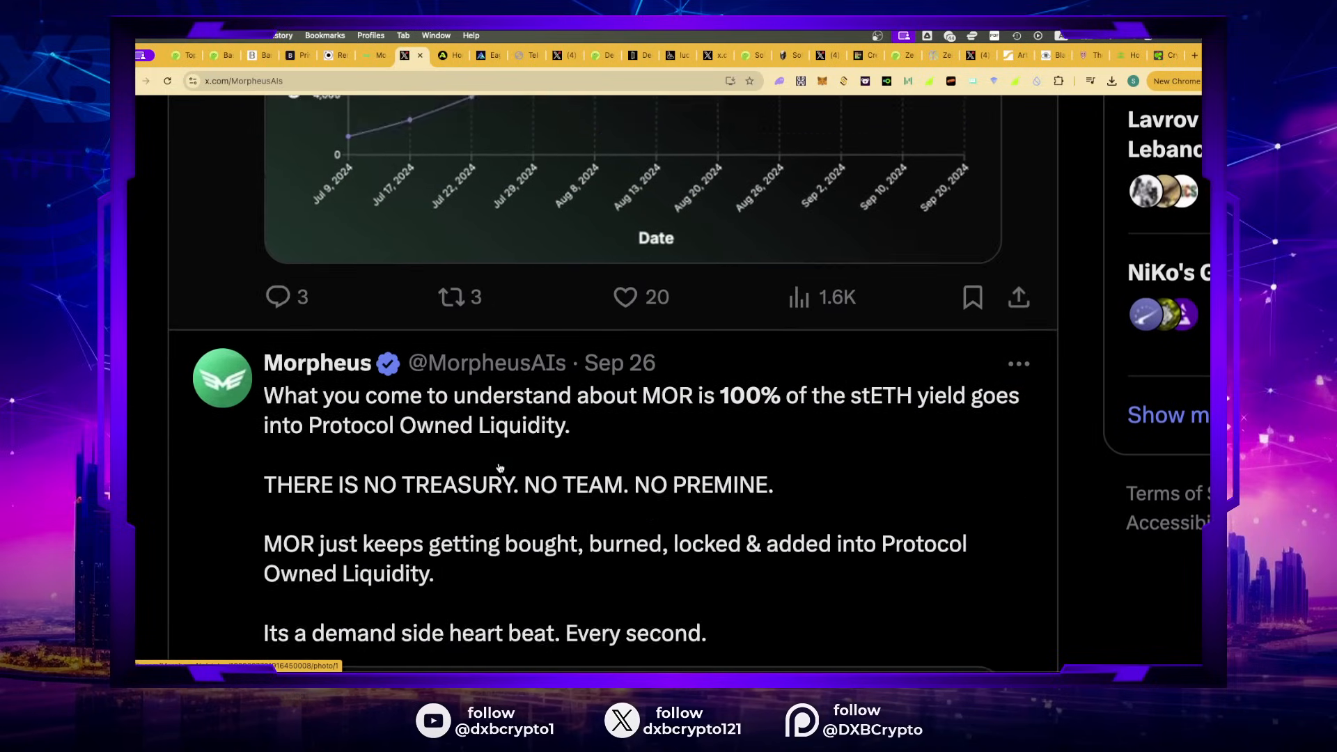
{"action": "scroll", "scroll_direction": "down", "scroll_amount": 3}
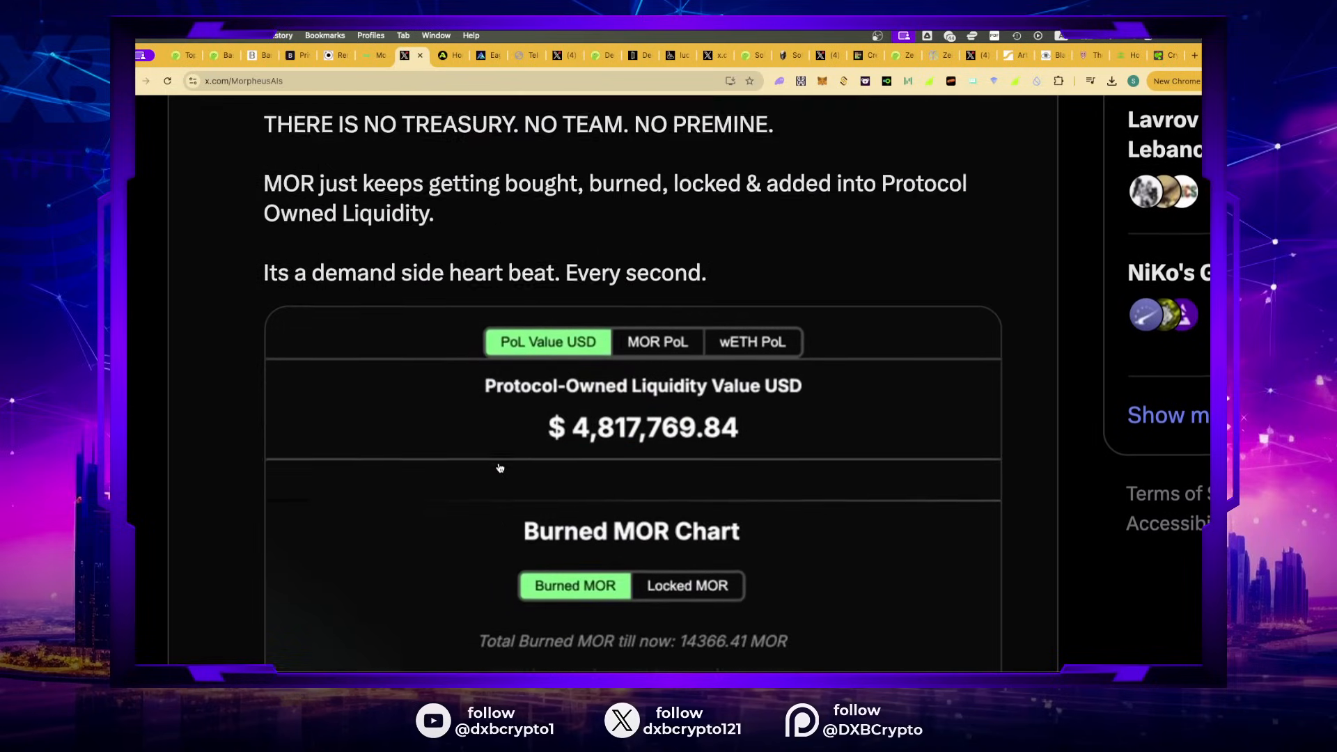
{"action": "scroll", "scroll_direction": "up", "scroll_amount": 3}
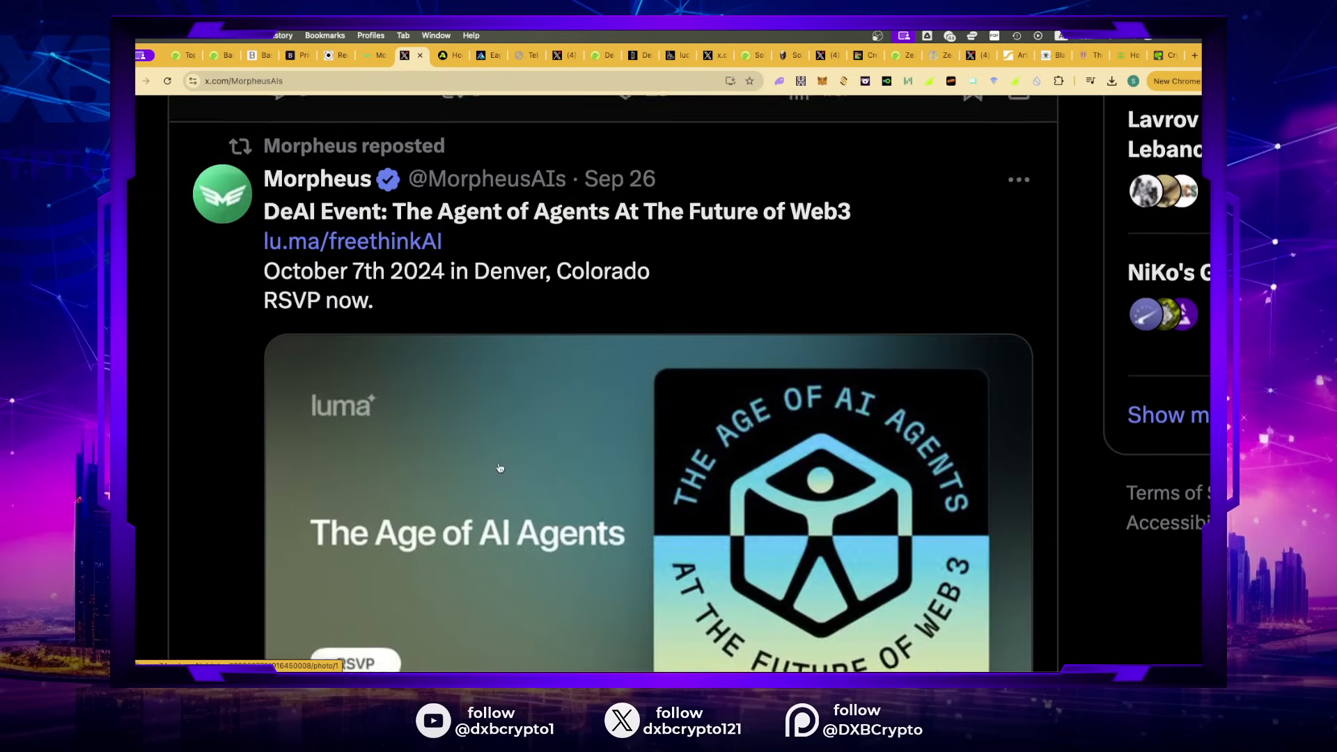
{"action": "scroll", "scroll_direction": "down", "scroll_amount": 3}
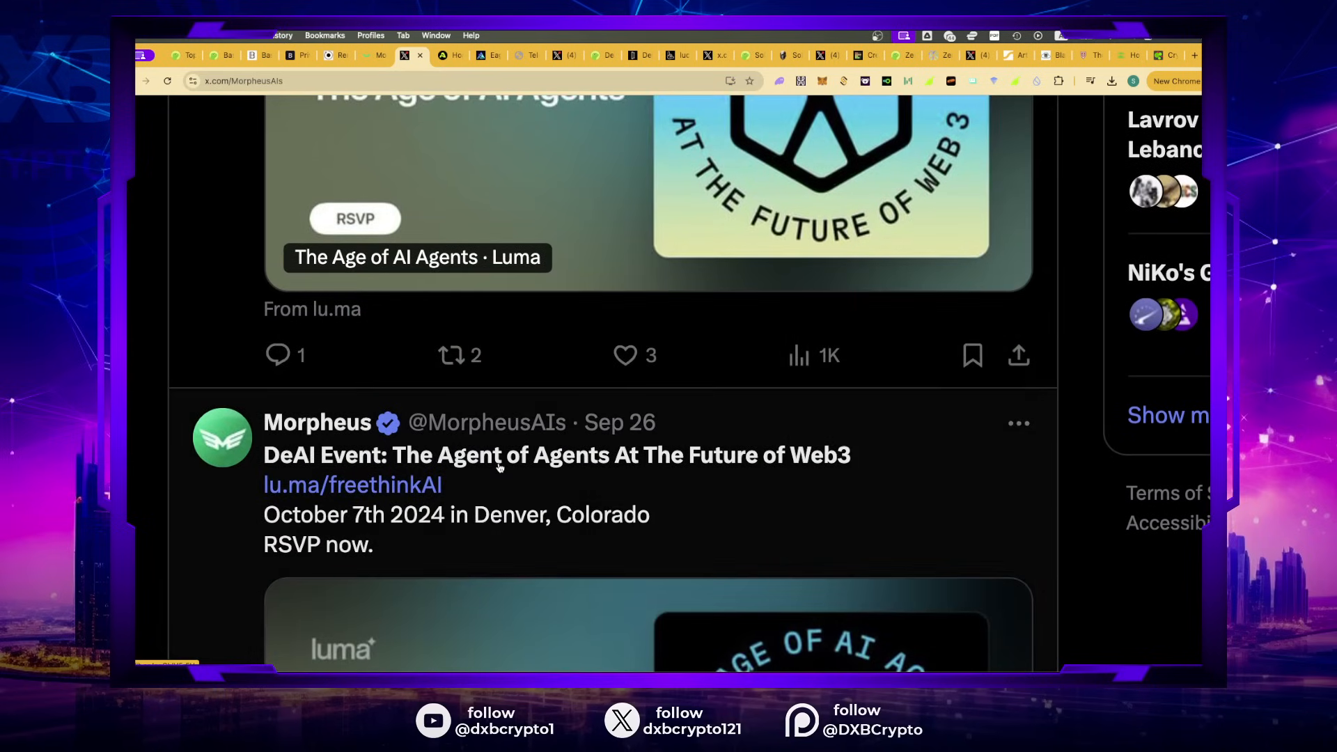
{"action": "scroll", "scroll_direction": "down", "scroll_amount": 3}
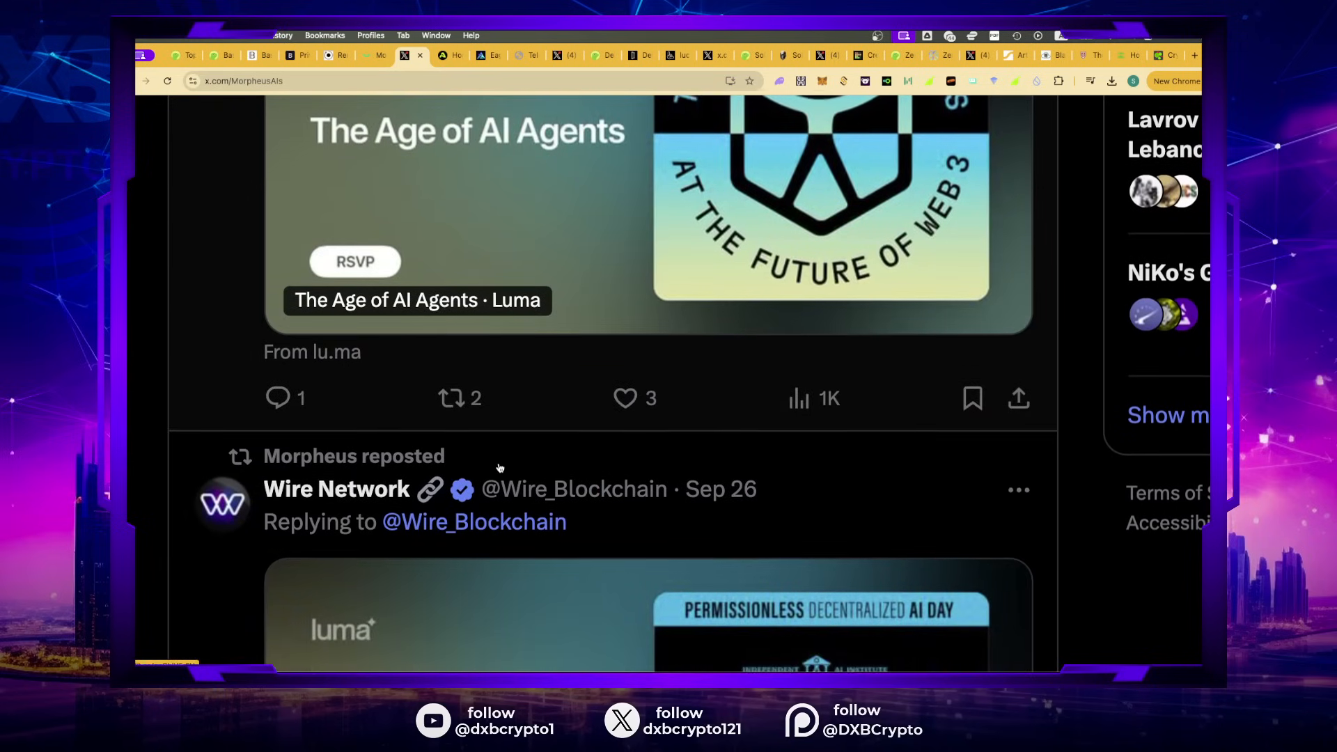
{"action": "scroll", "scroll_direction": "down", "scroll_amount": 3}
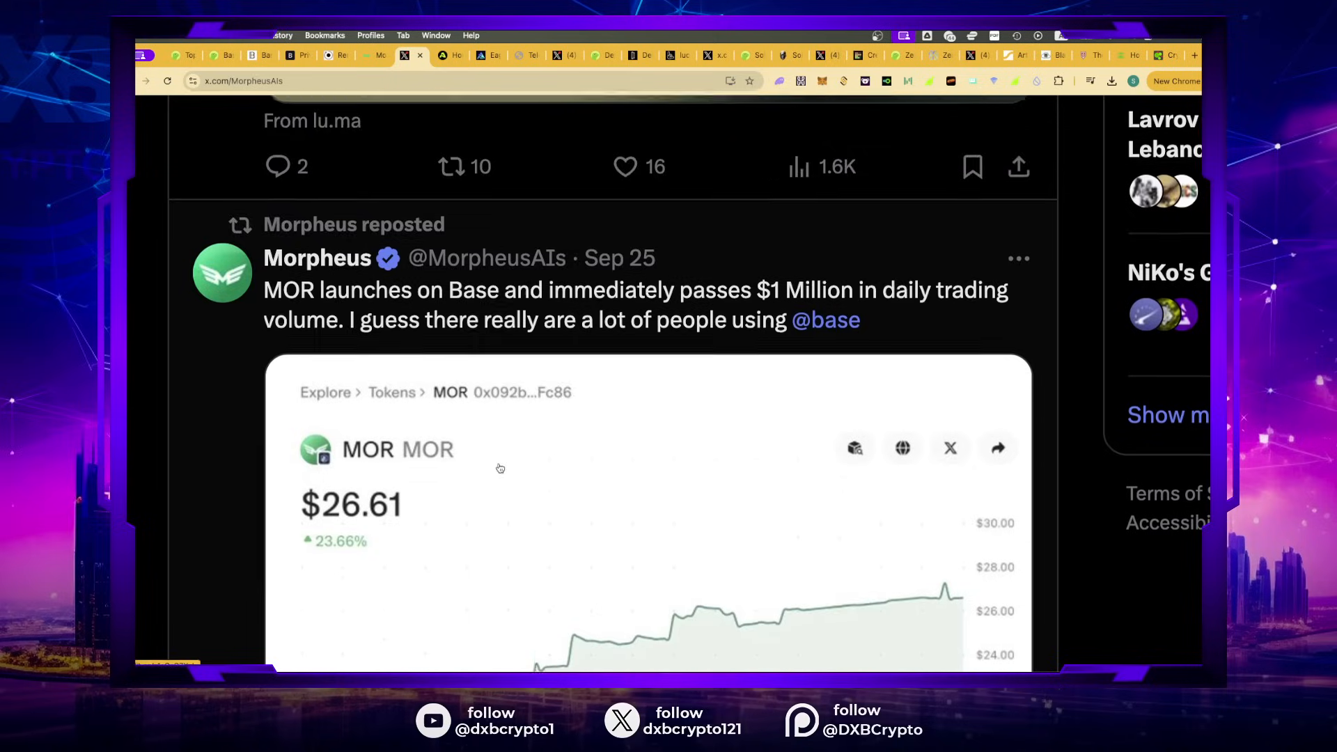
{"action": "scroll", "scroll_direction": "down", "scroll_amount": 3}
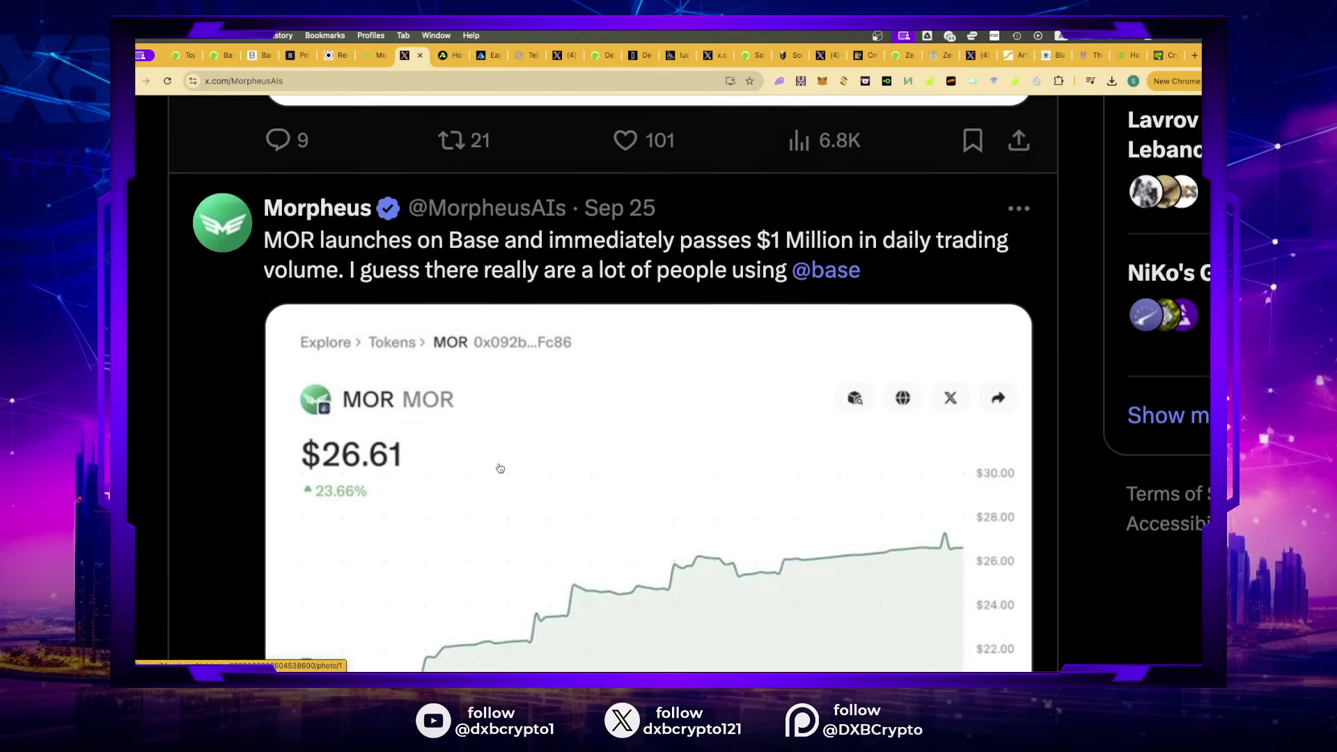
{"action": "scroll", "scroll_direction": "down", "scroll_amount": 3}
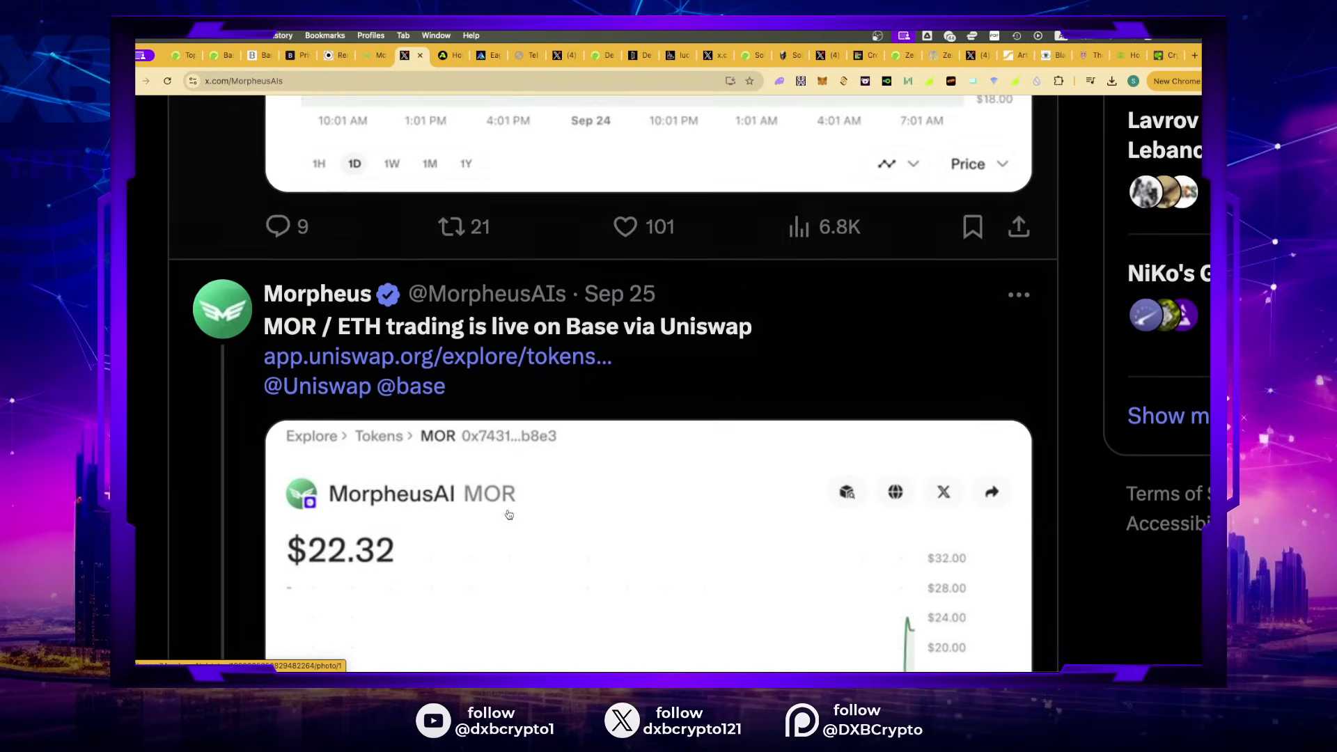
{"action": "scroll", "scroll_direction": "down", "scroll_amount": 3}
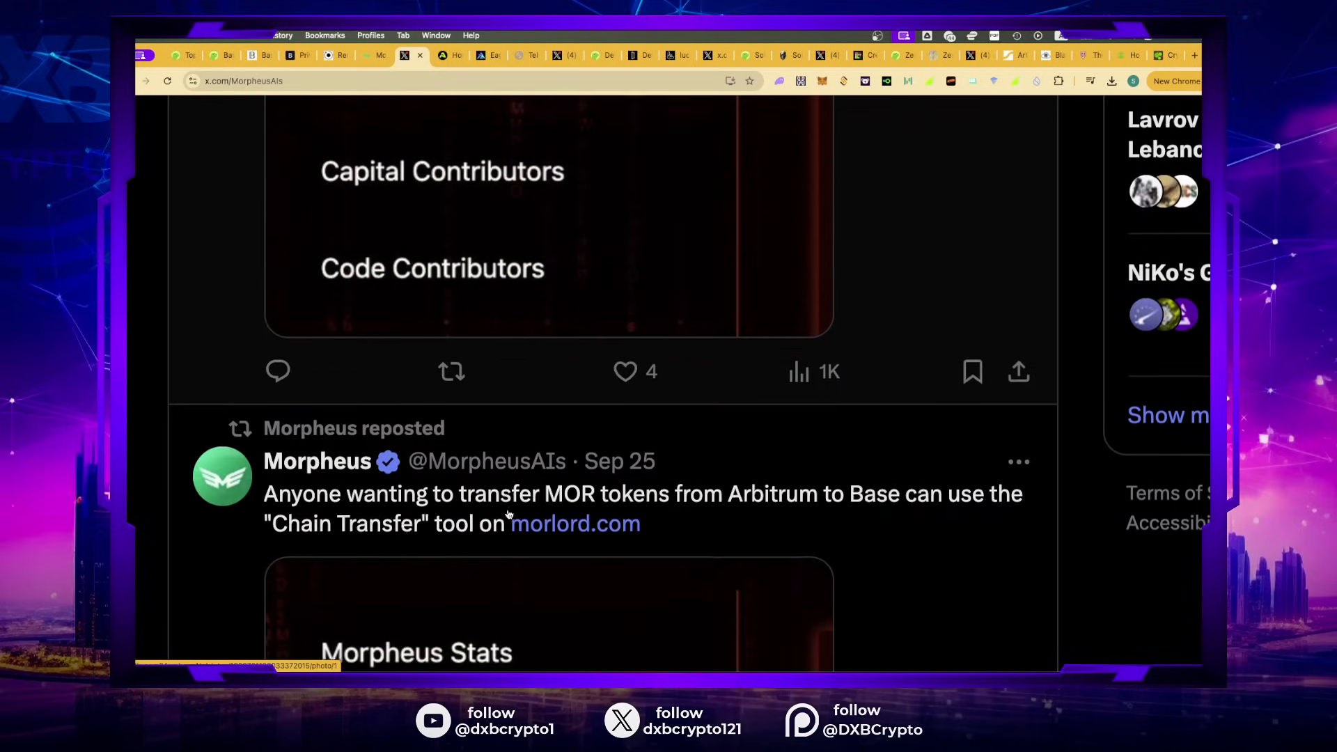
{"action": "scroll", "scroll_direction": "down", "scroll_amount": 3}
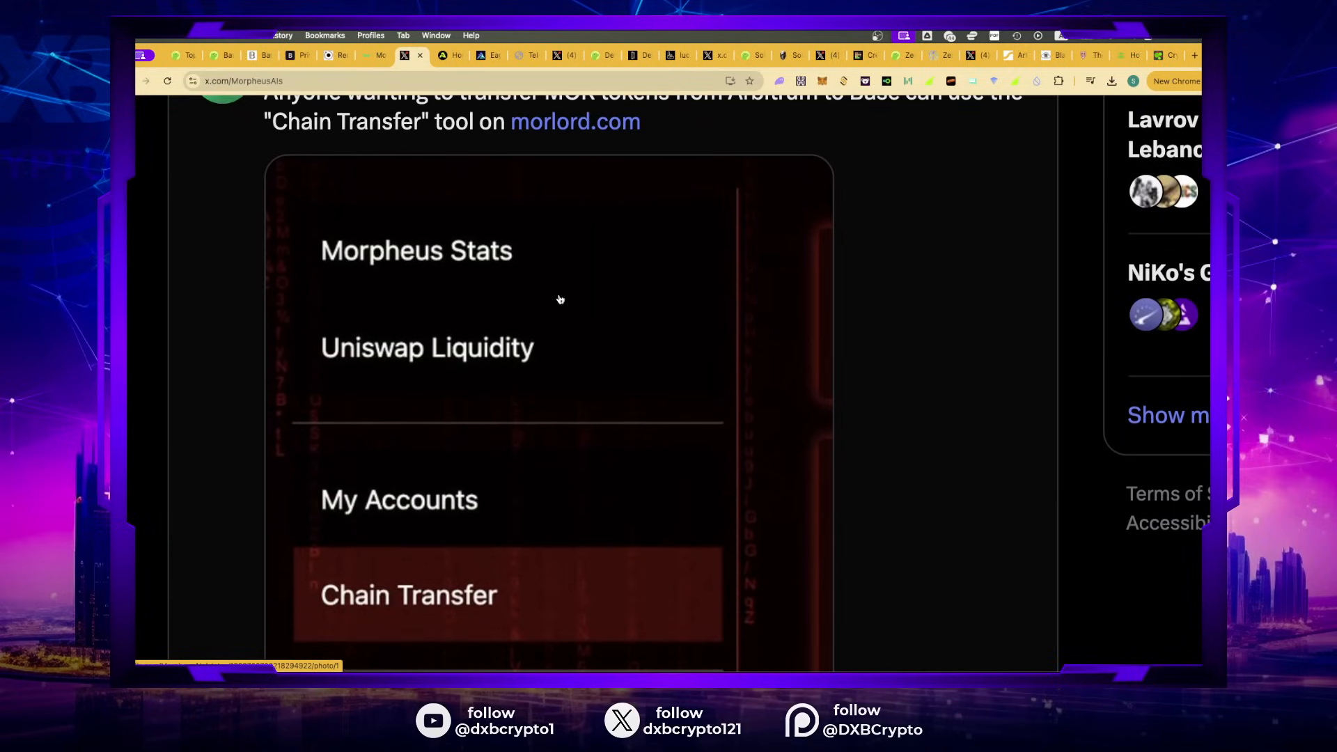
{"action": "mouse_move", "coordinate": [365, 110]}
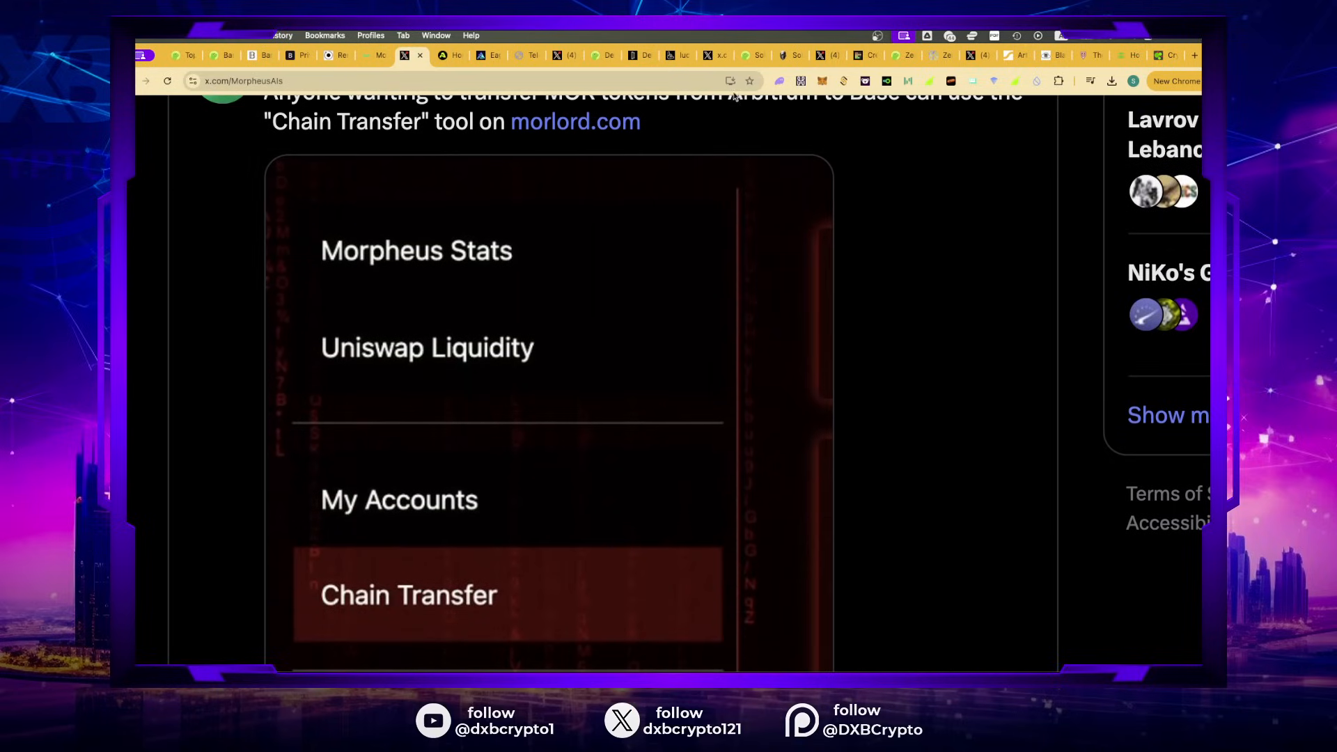
{"action": "left_click", "coordinate": [861, 54]}
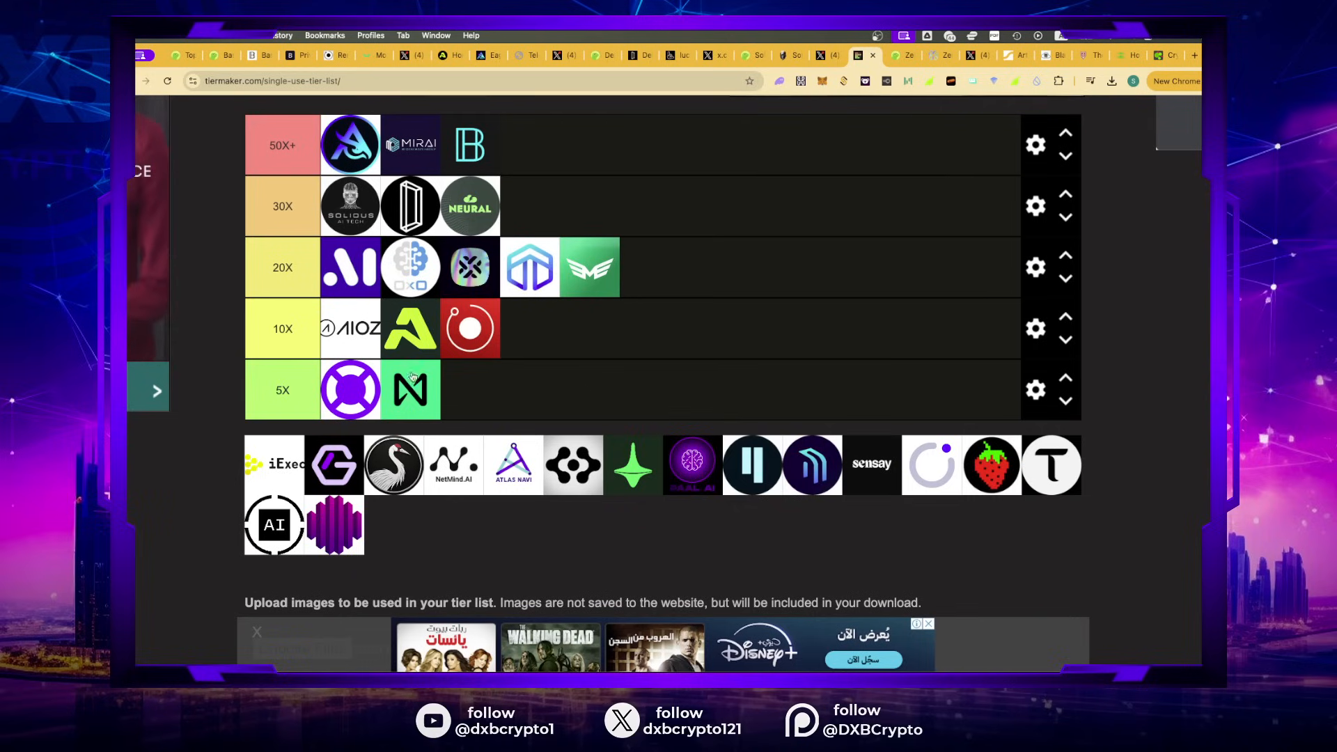
{"action": "mouse_move", "coordinate": [468, 396]}
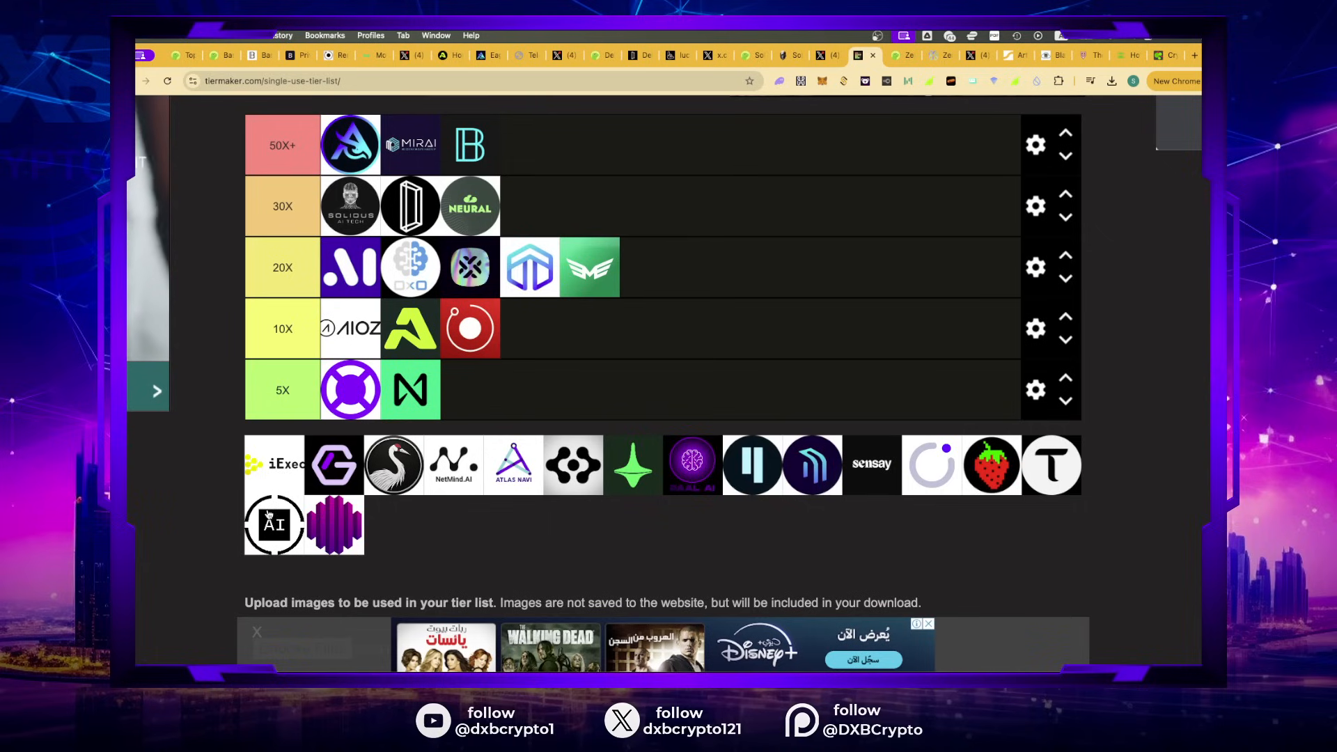
{"action": "mouse_move", "coordinate": [225, 55]}
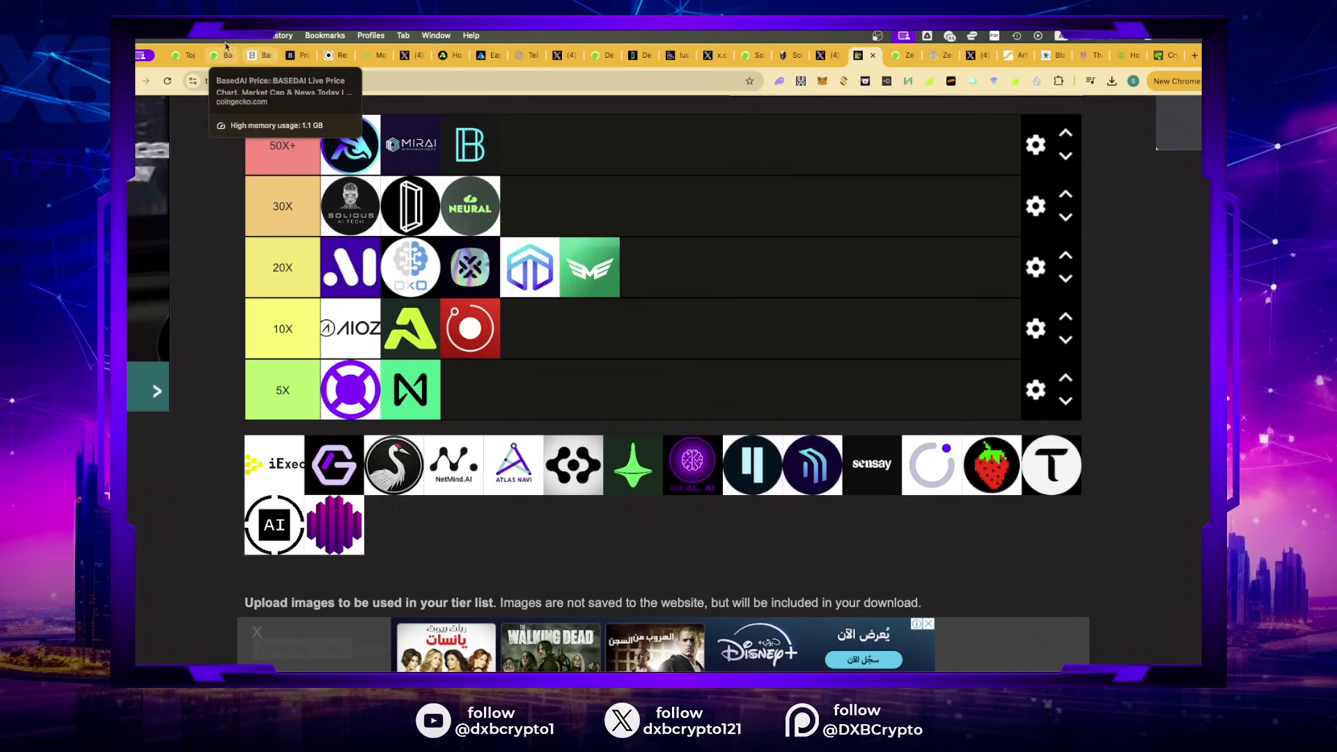
Step: Switch from the tier list to the BasedAI price page on CoinGecko
{"action": "left_click", "coordinate": [218, 55]}
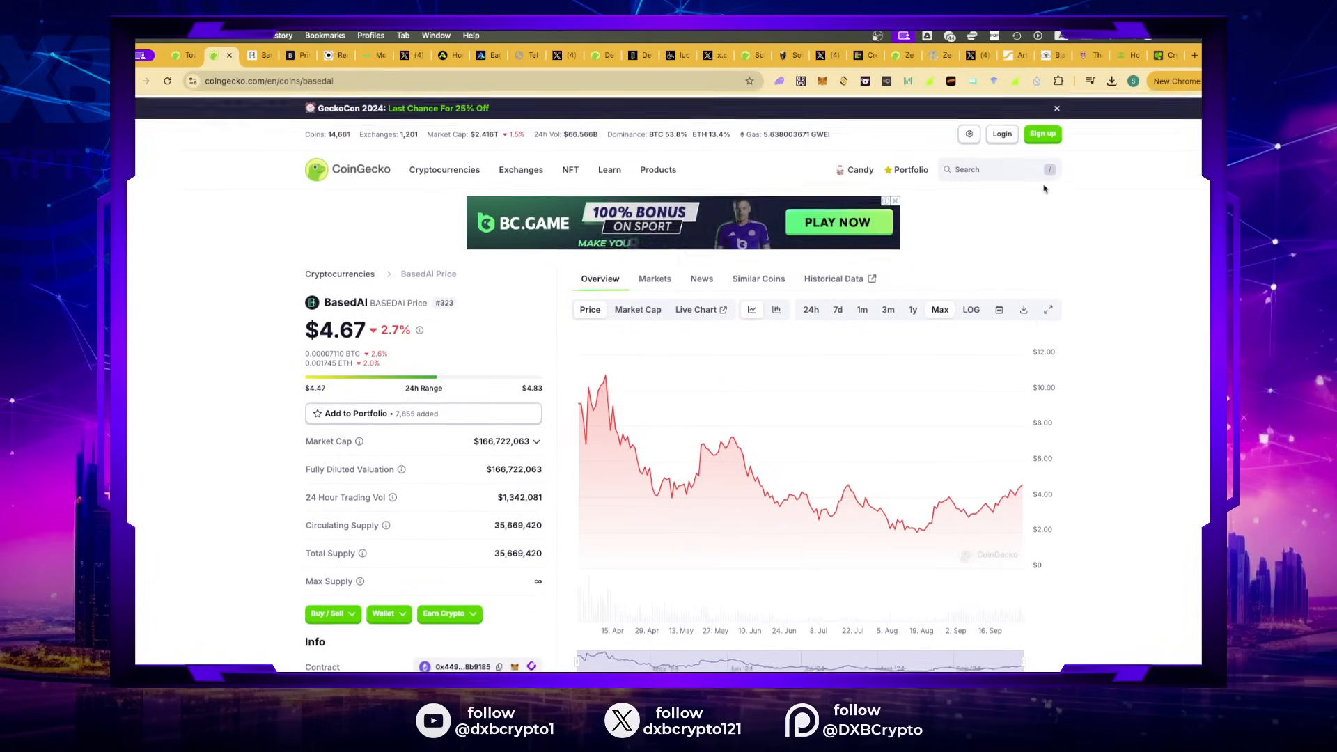
Step: Search 'near' and open the NEAR Protocol coin page
{"action": "left_click", "coordinate": [997, 168]}
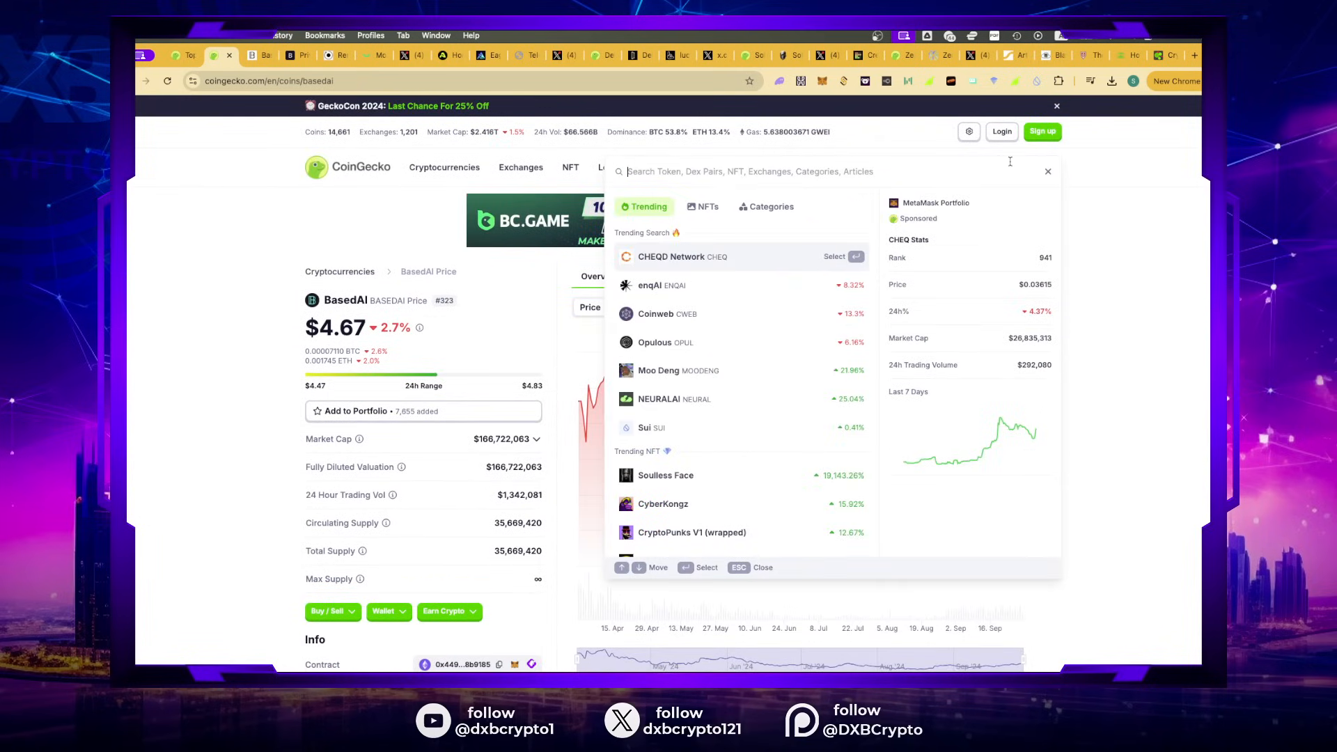
{"action": "type", "text": "near"}
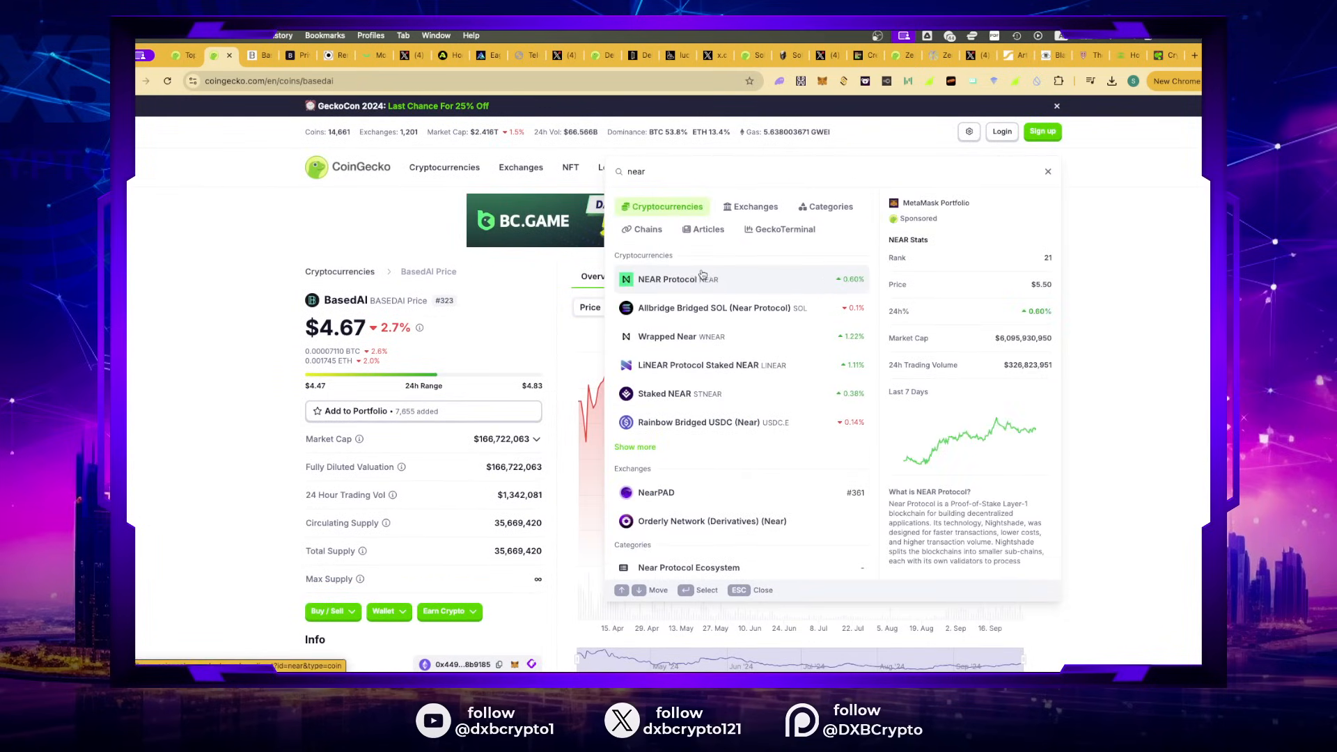
{"action": "left_click", "coordinate": [677, 278]}
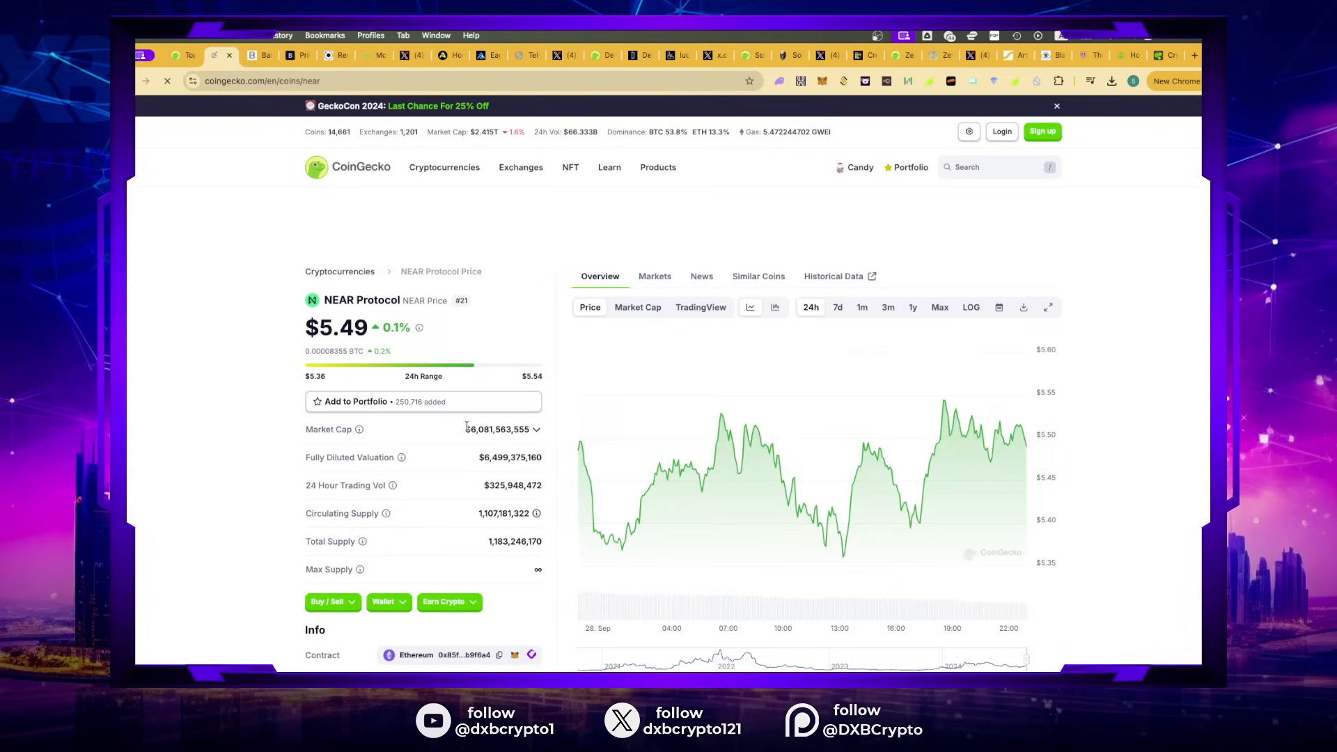
Step: View NEAR's all-time price chart, then open its official website near.org
{"action": "left_click", "coordinate": [938, 307]}
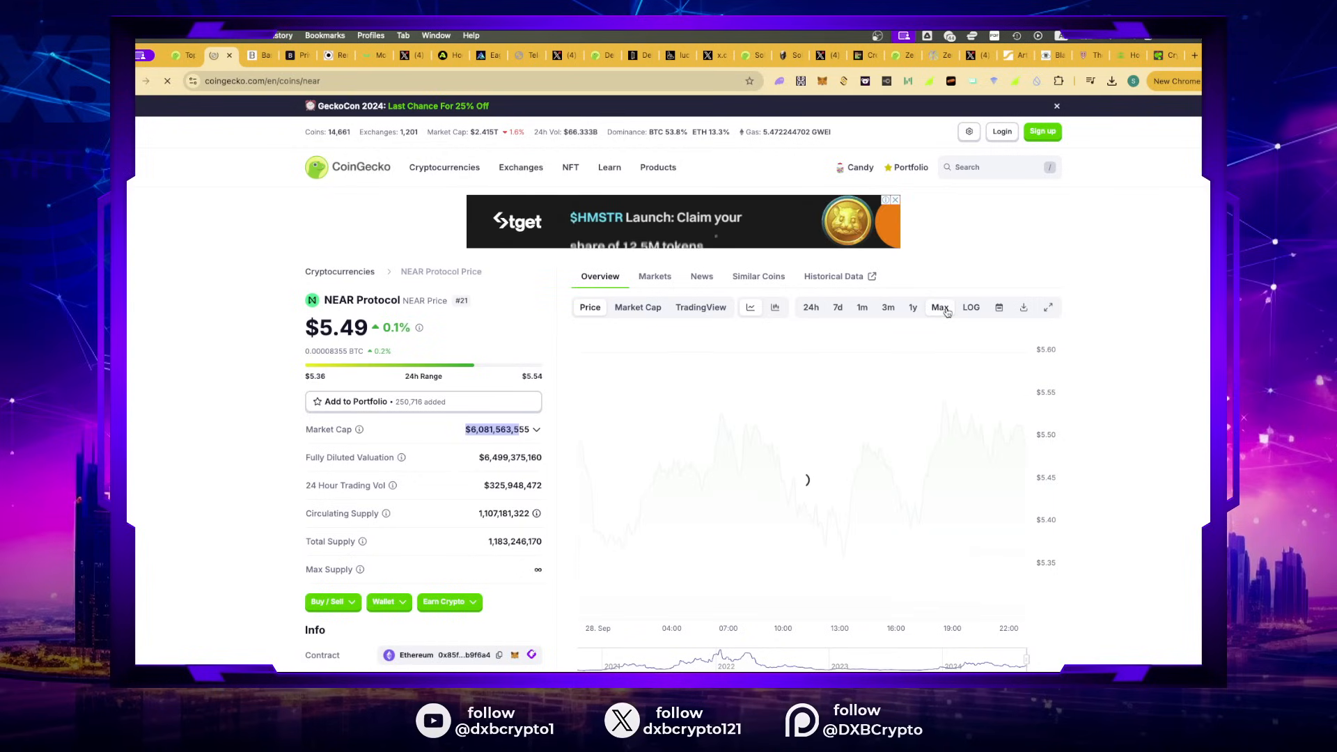
{"action": "left_click", "coordinate": [938, 307]}
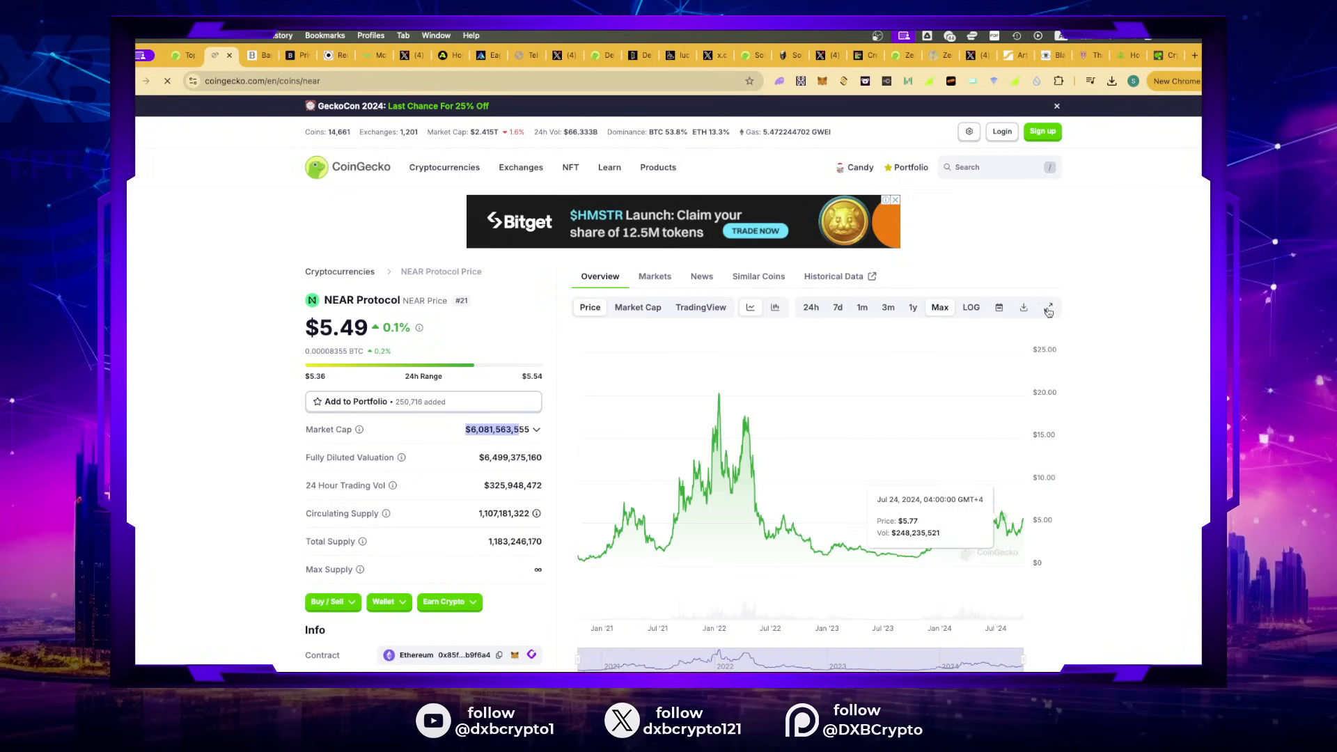
{"action": "scroll", "scroll_direction": "down", "scroll_amount": 3}
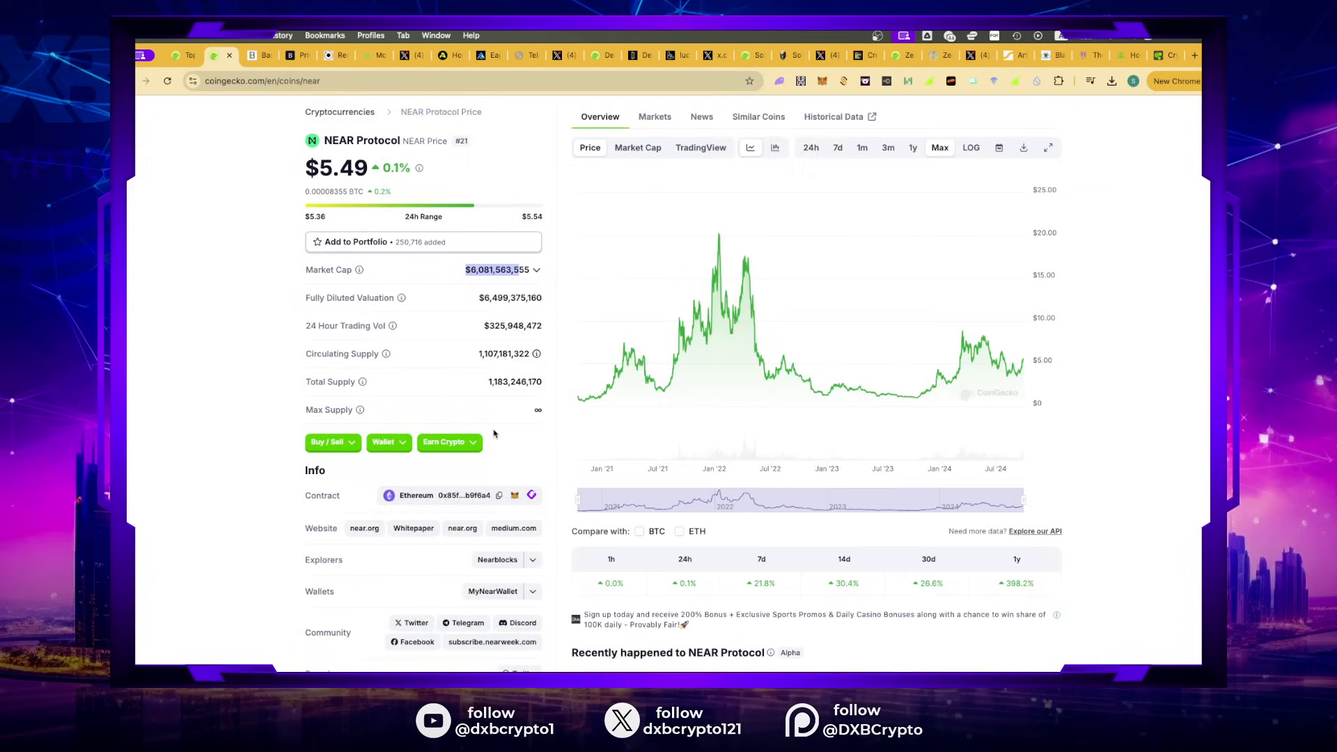
{"action": "left_click", "coordinate": [364, 527]}
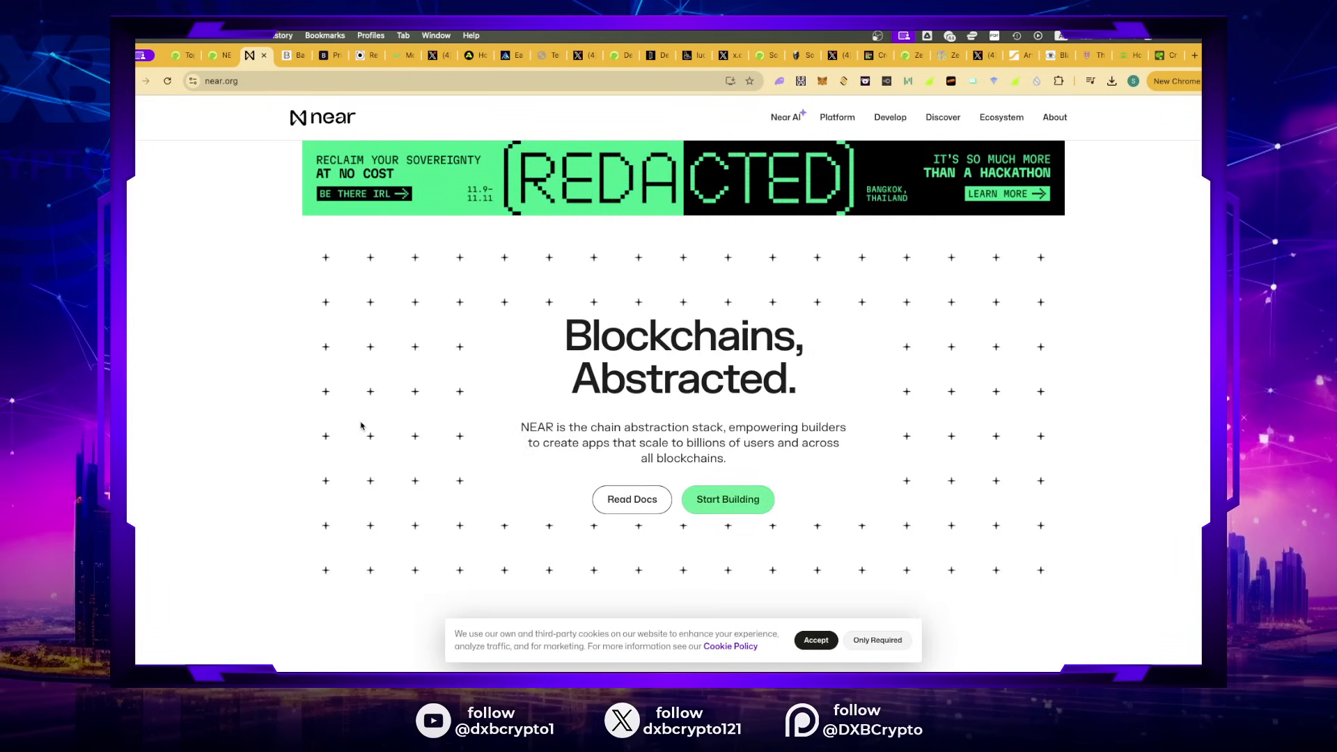
Step: Scroll through near.org's trusted teams, Web3 development and community stats, then return to CoinGecko
{"action": "scroll", "scroll_direction": "down", "scroll_amount": 3}
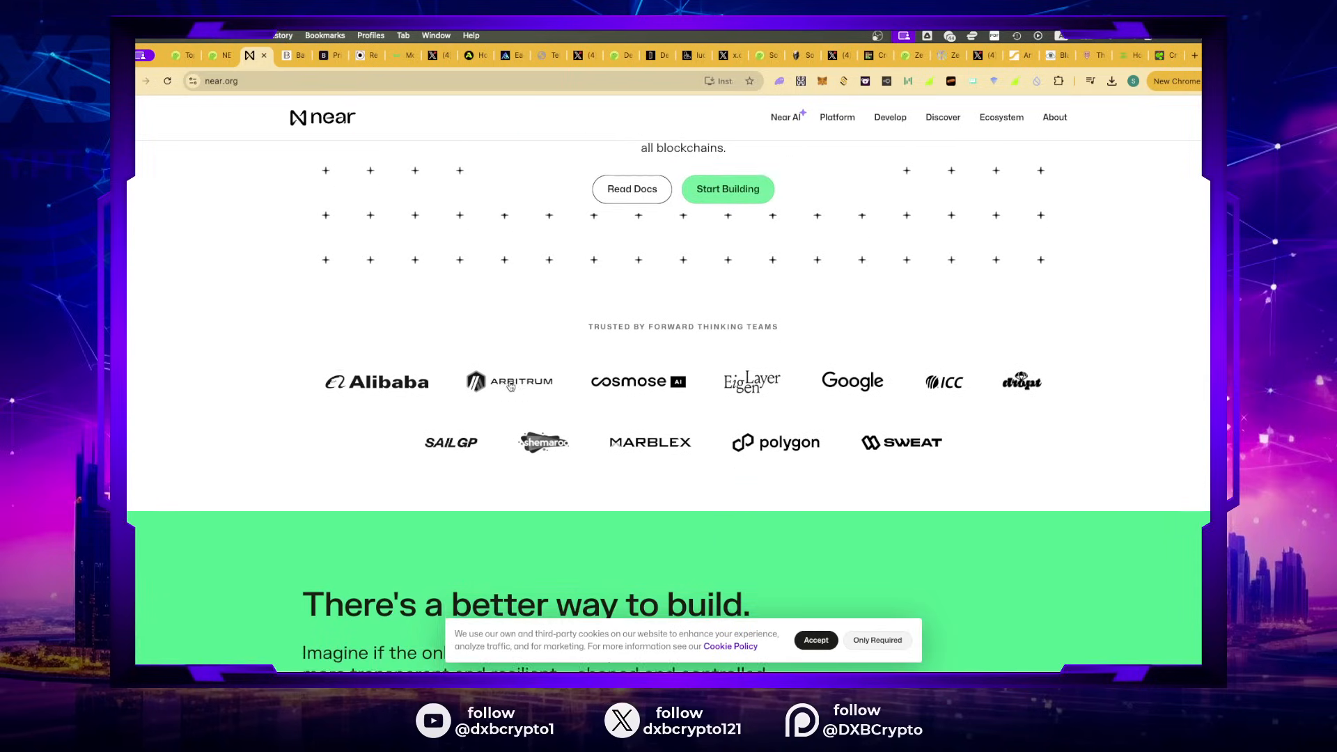
{"action": "scroll", "scroll_direction": "down", "scroll_amount": 3}
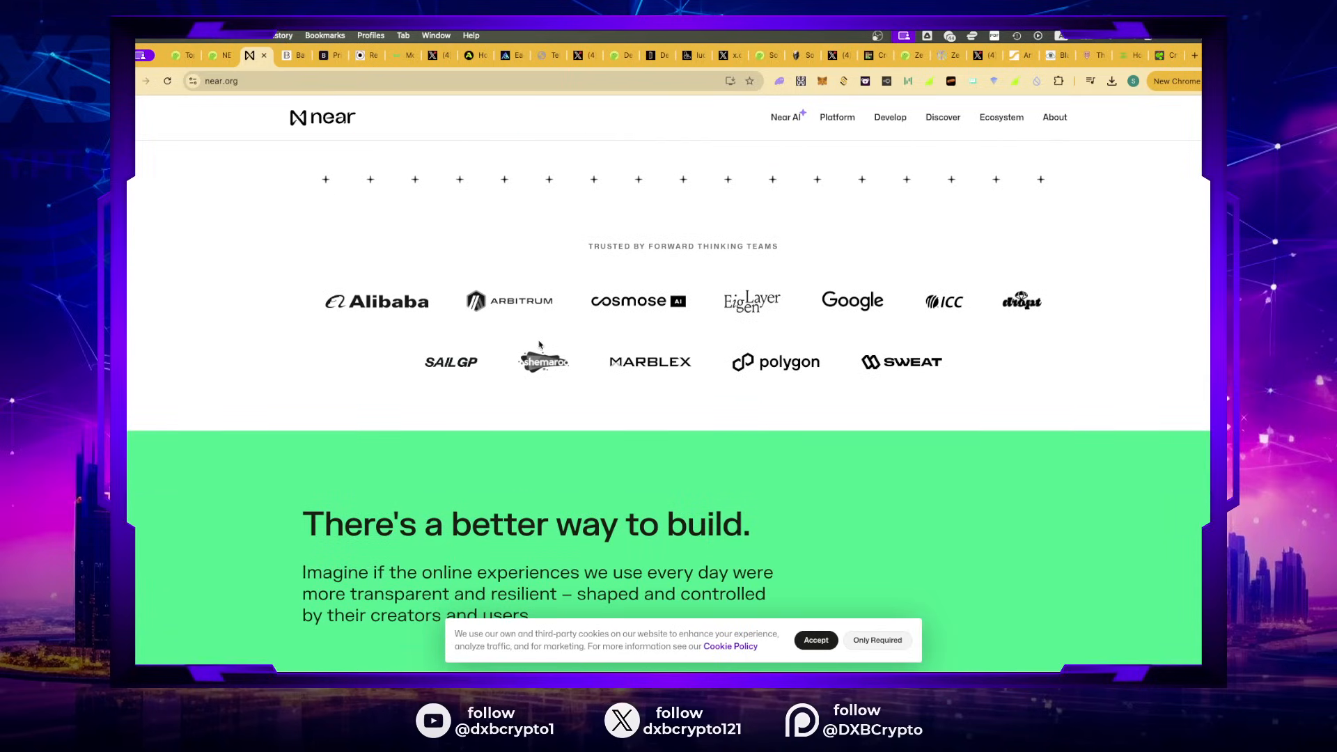
{"action": "mouse_move", "coordinate": [798, 288]}
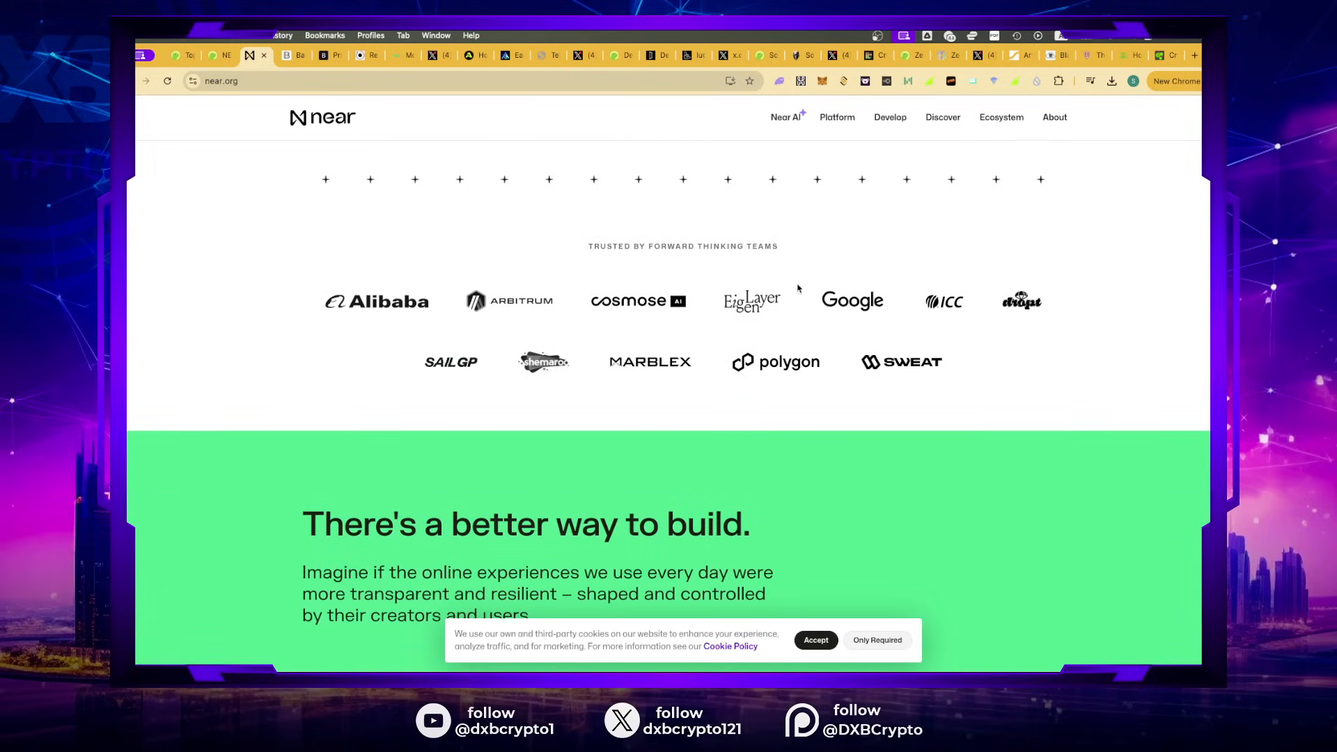
{"action": "mouse_move", "coordinate": [1019, 422]}
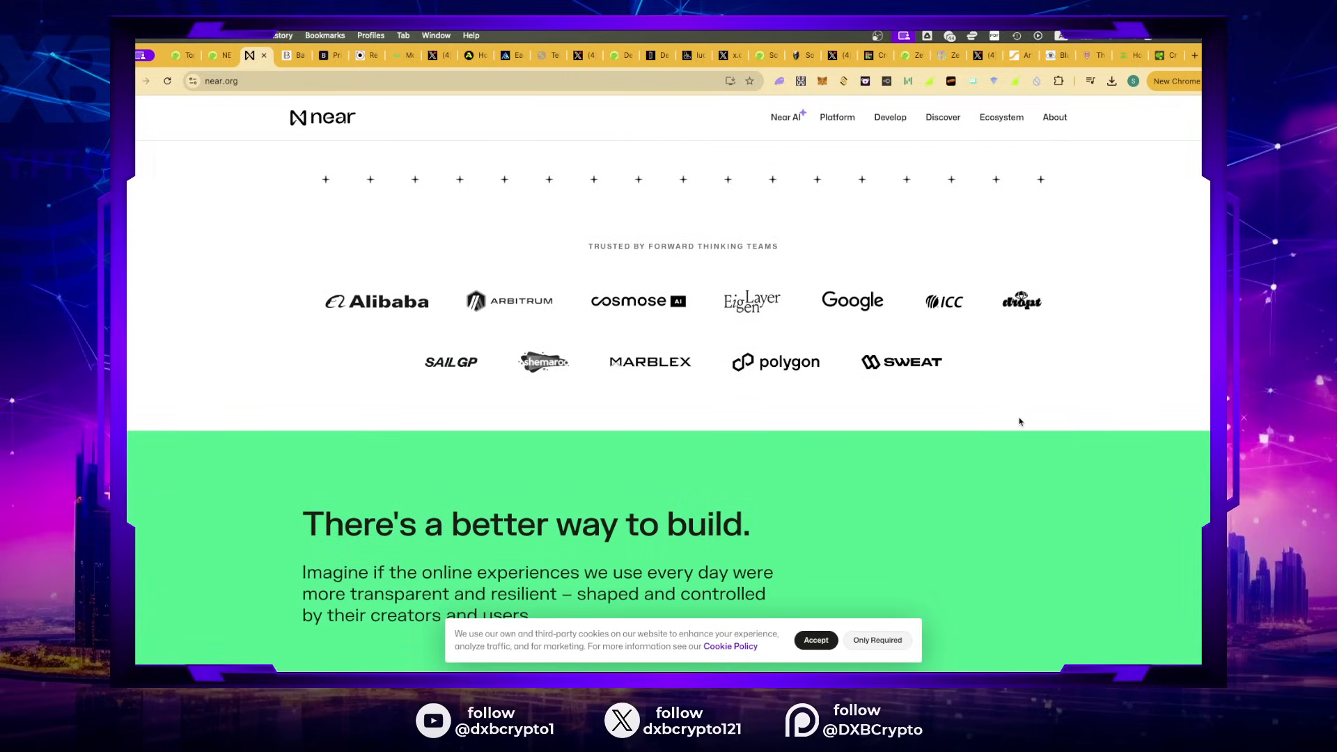
{"action": "scroll", "scroll_direction": "down", "scroll_amount": 3}
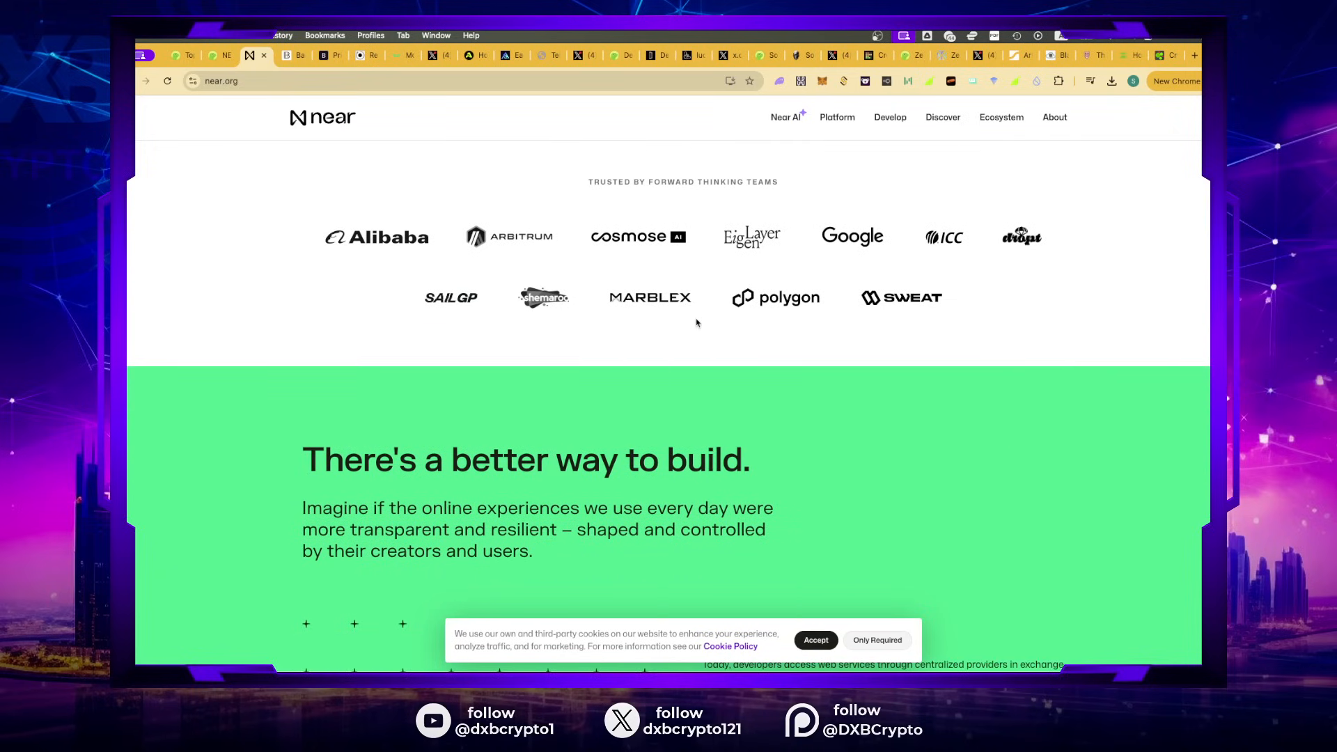
{"action": "scroll", "scroll_direction": "down", "scroll_amount": 3}
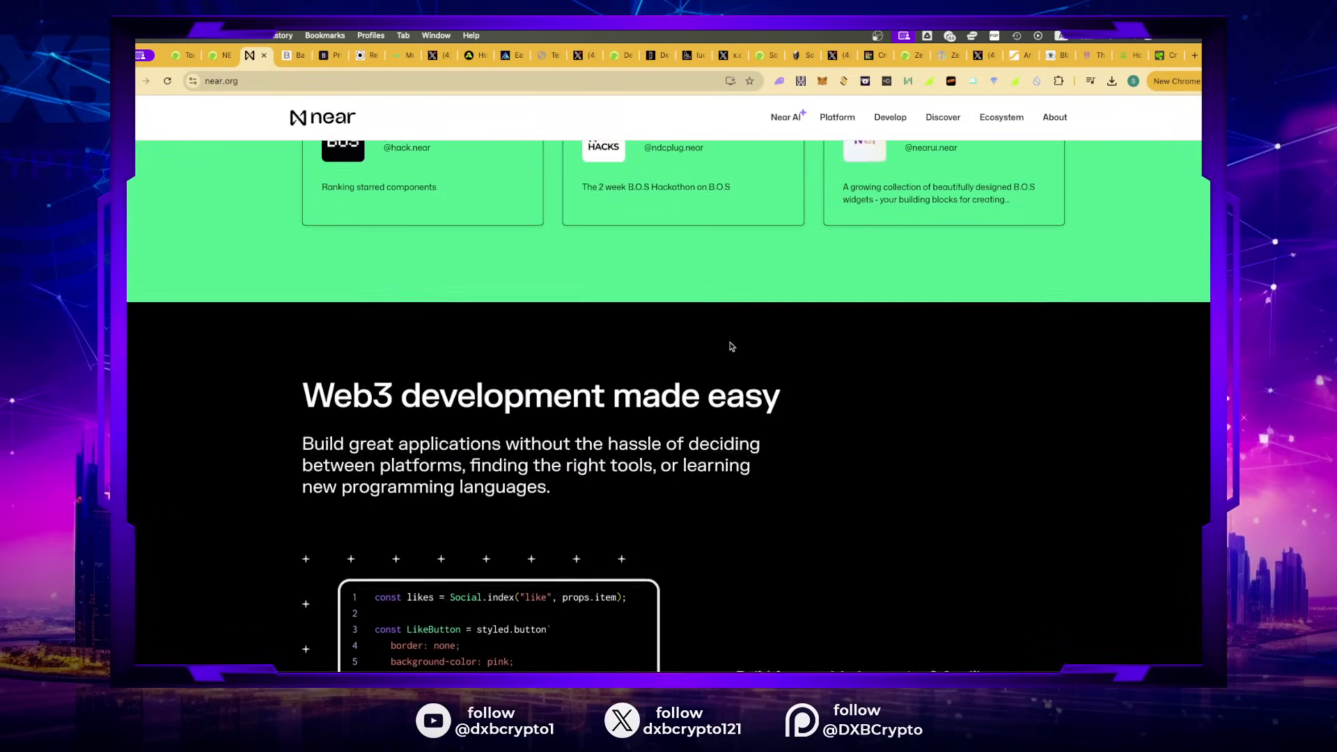
{"action": "scroll", "scroll_direction": "down", "scroll_amount": 3}
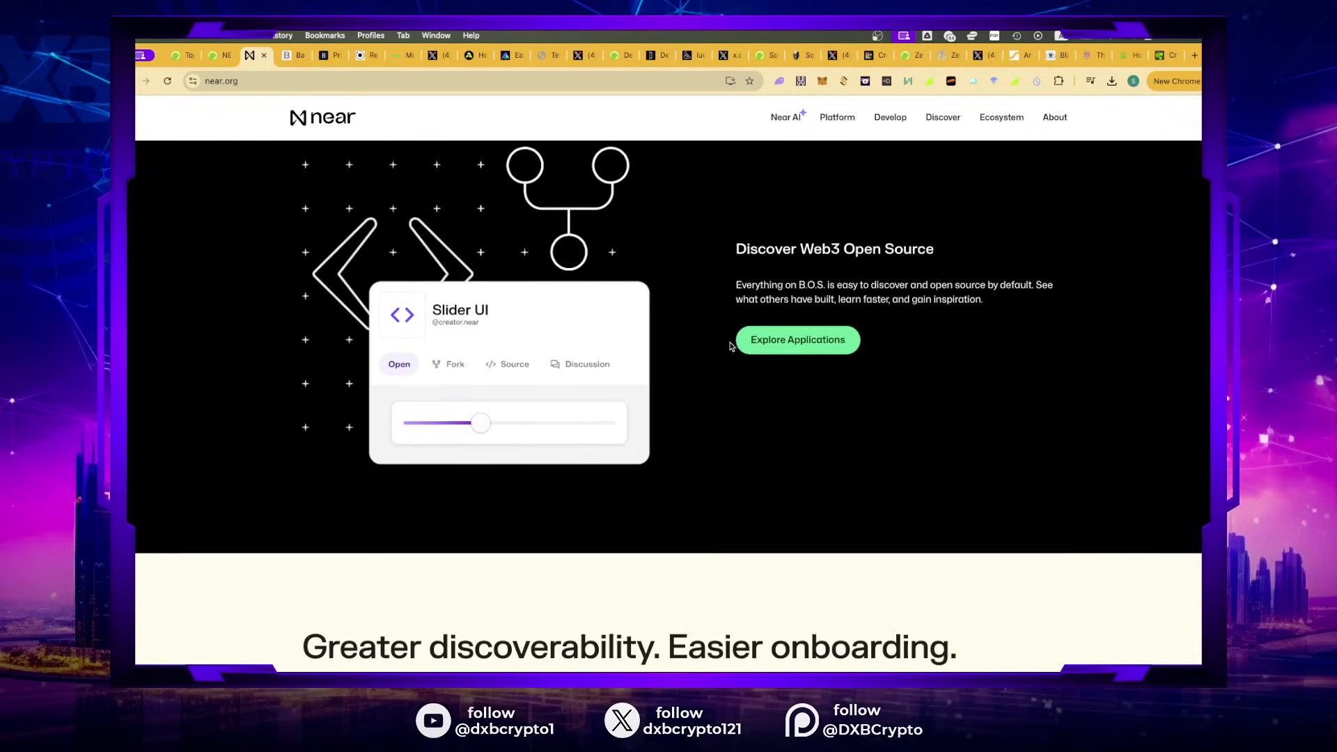
{"action": "scroll", "scroll_direction": "down", "scroll_amount": 3}
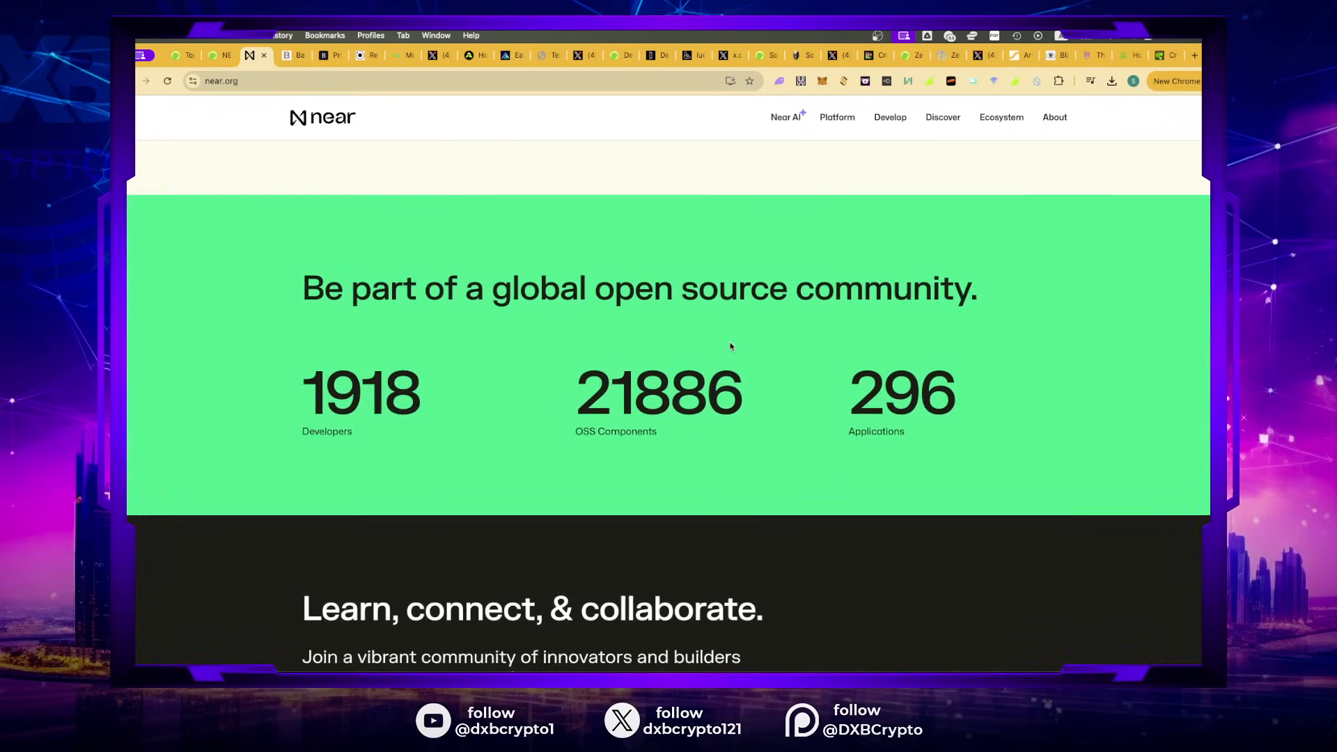
{"action": "scroll", "scroll_direction": "up", "scroll_amount": 3}
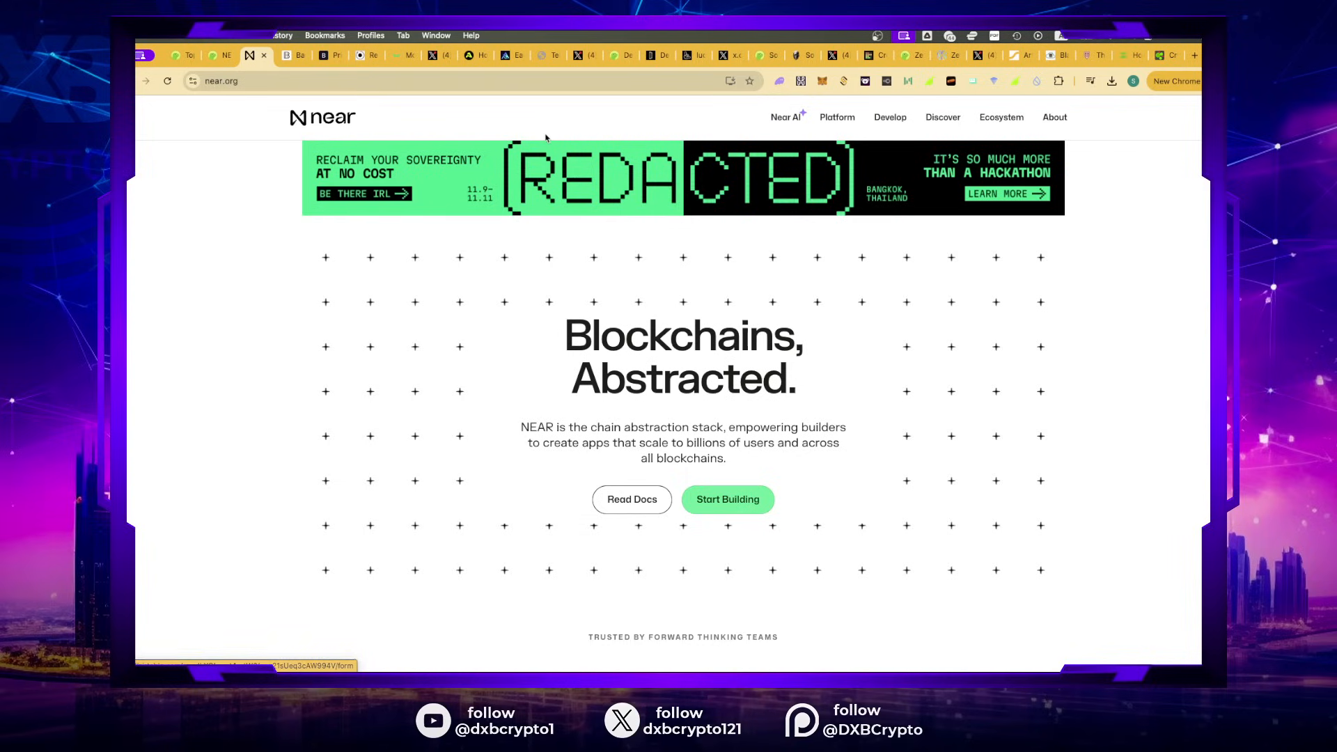
{"action": "mouse_move", "coordinate": [220, 102]}
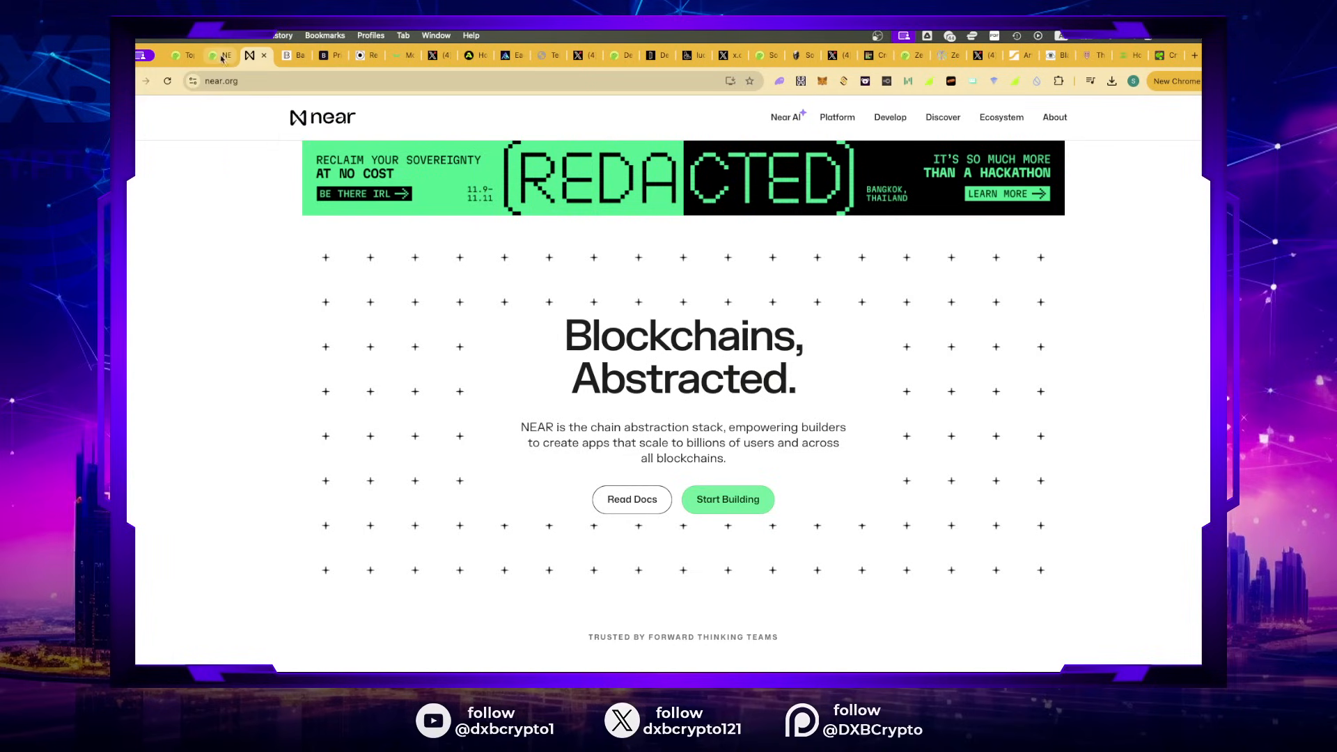
{"action": "left_click", "coordinate": [217, 54]}
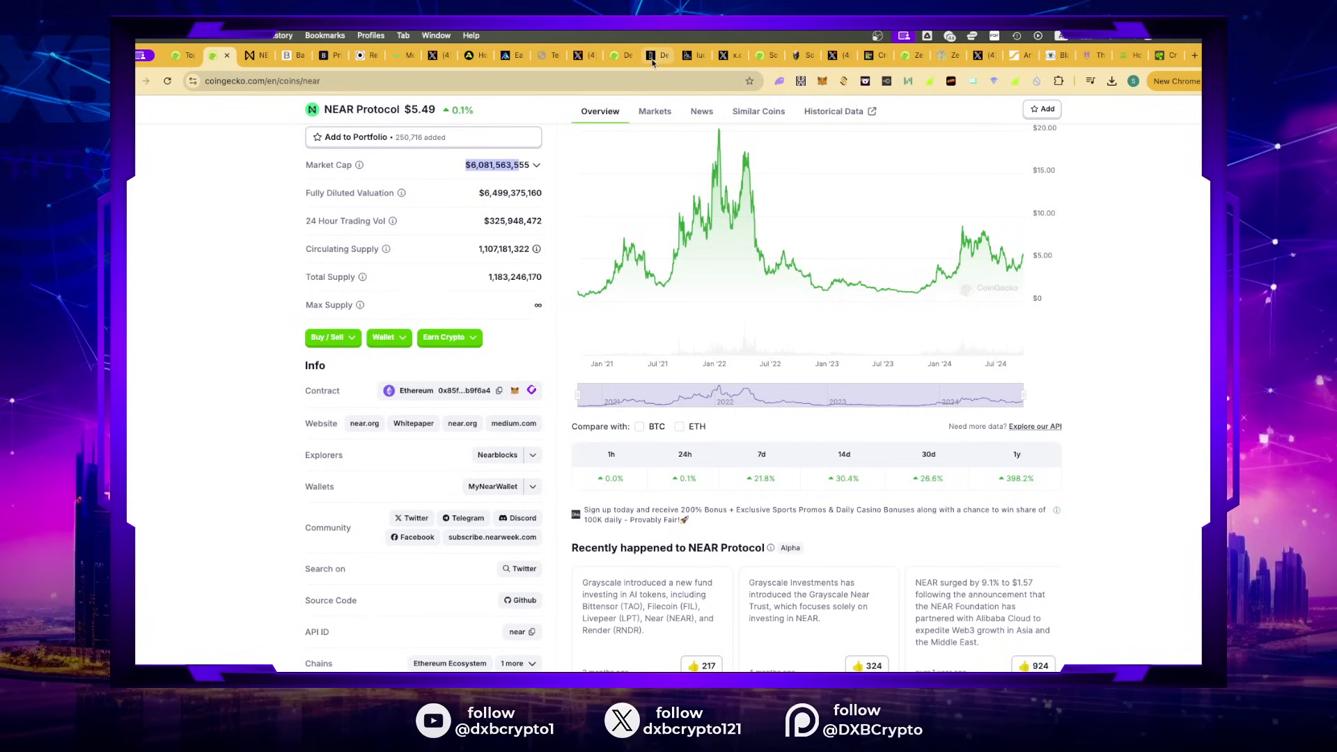
{"action": "mouse_move", "coordinate": [694, 55]}
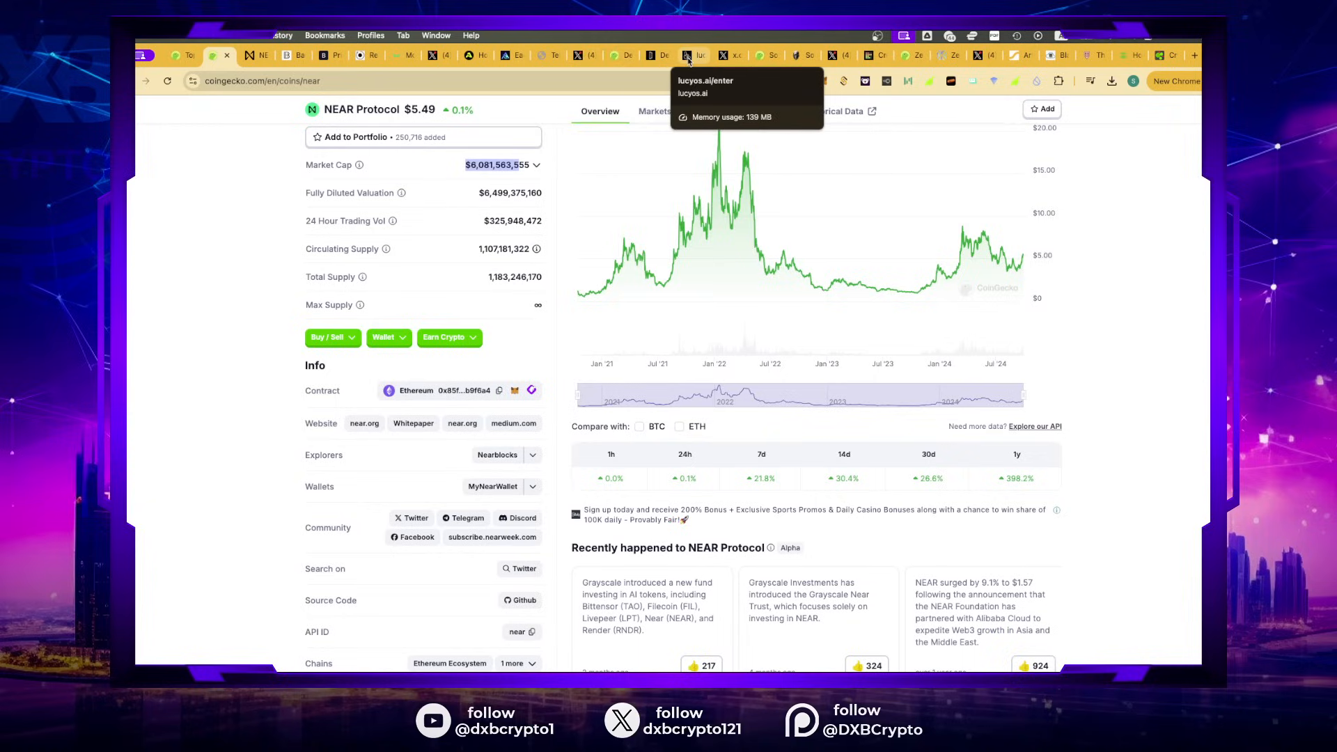
{"action": "mouse_move", "coordinate": [416, 75]}
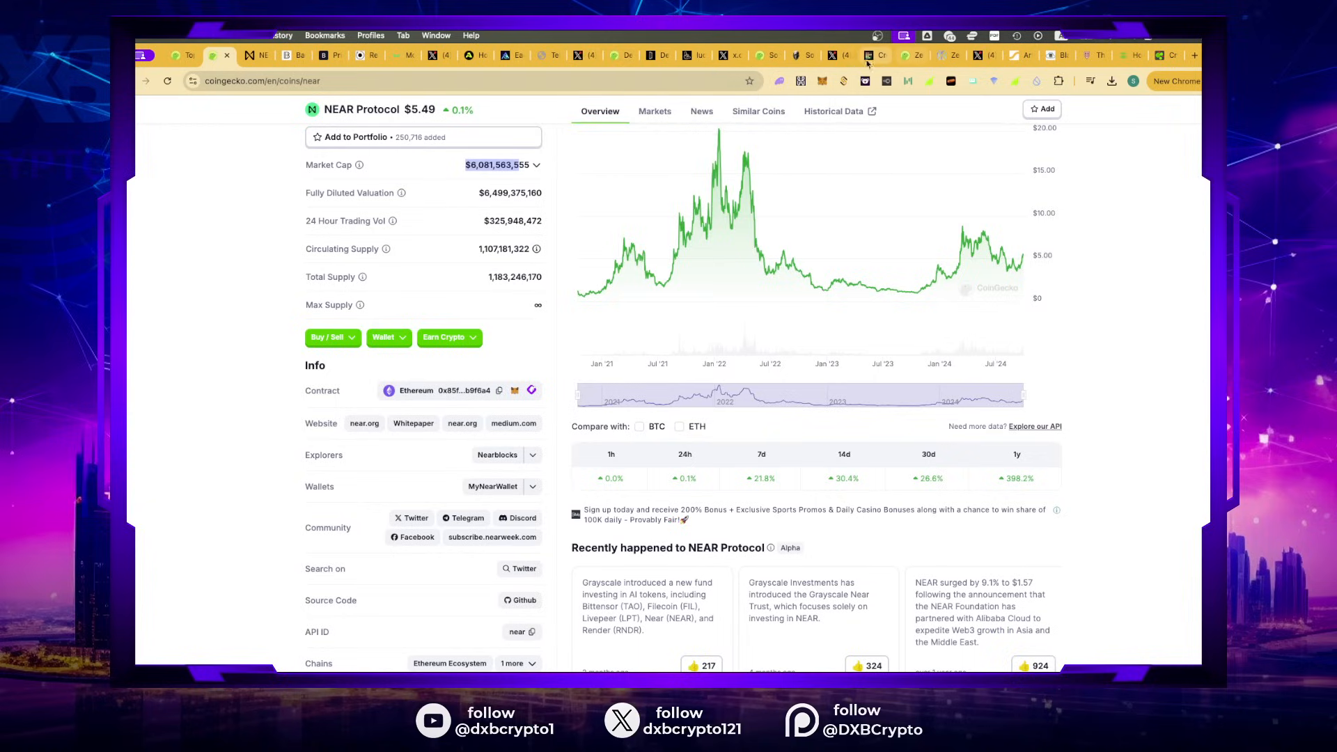
Step: Begin a new coin search from the NEAR Protocol page
{"action": "left_click", "coordinate": [874, 55]}
{"action": "type", "text": "r"}
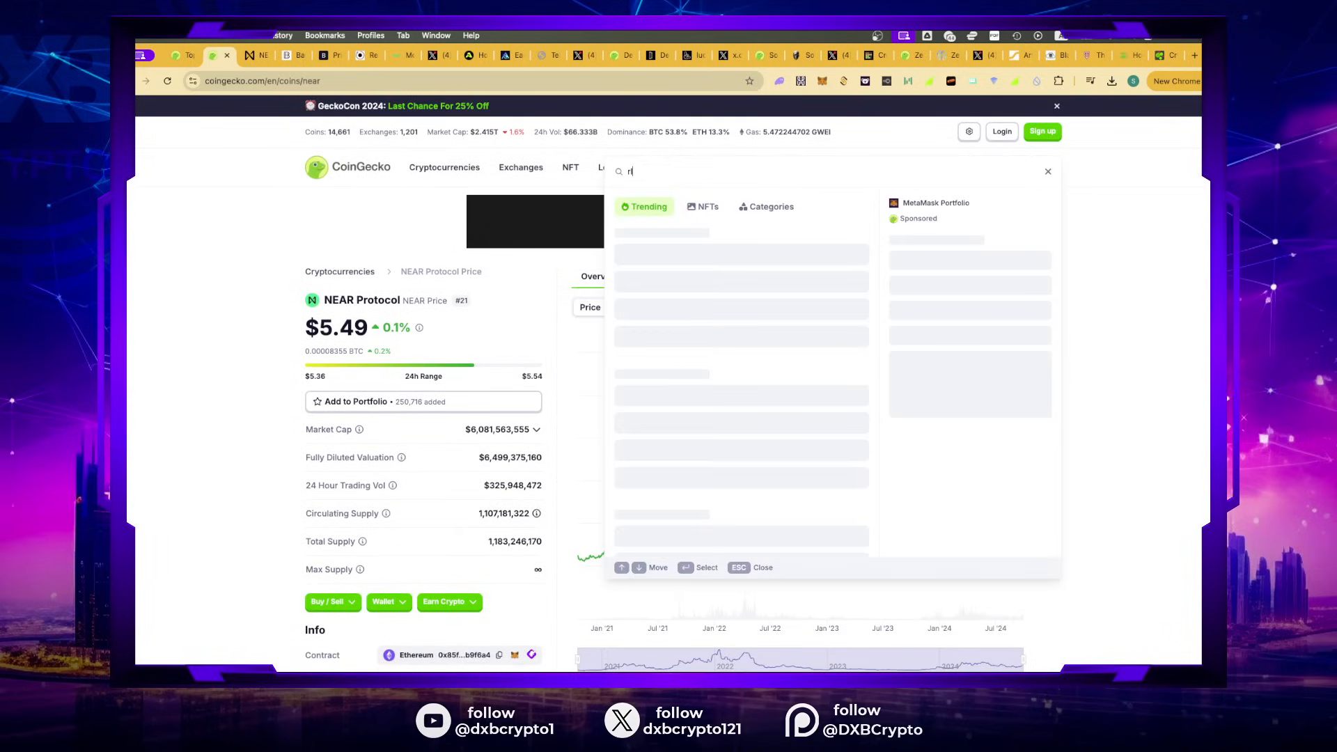
Step: Open the iExec RLC coin page, view its all-time chart, then open the iex.ec website
{"action": "type", "text": "lc"}
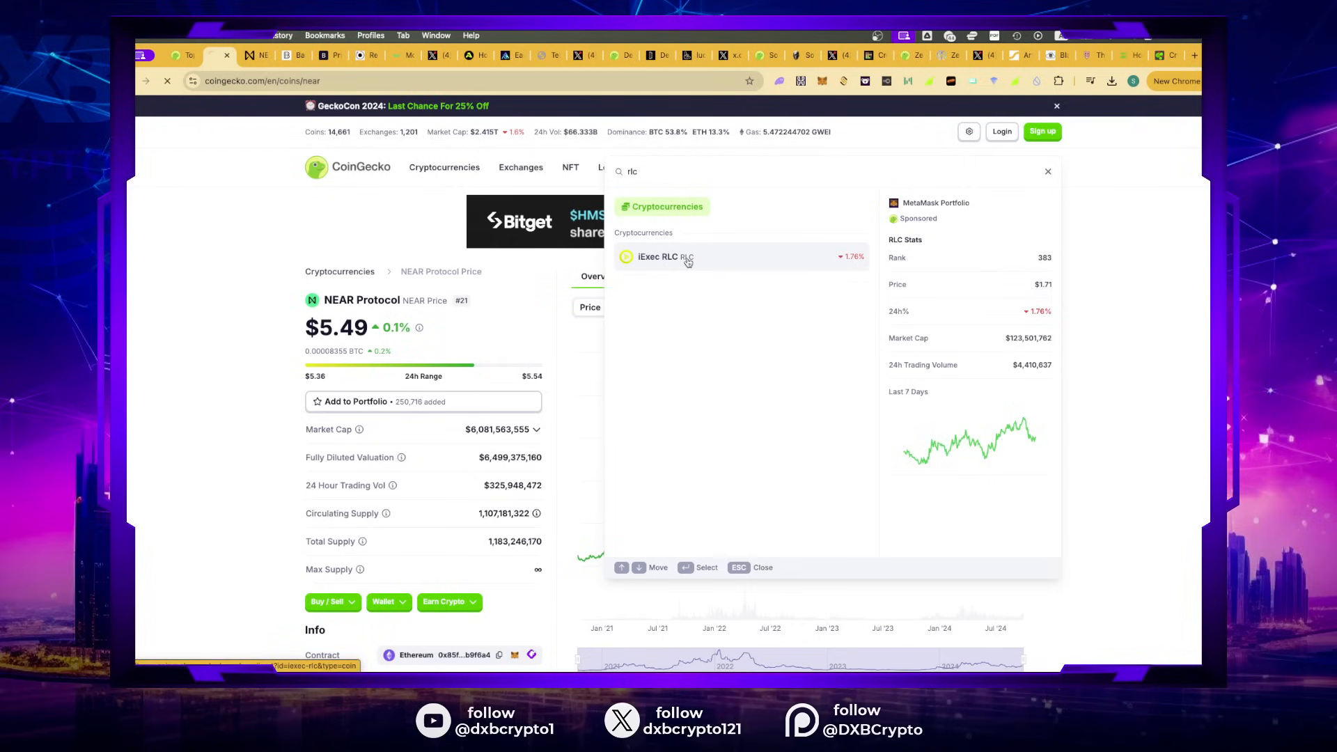
{"action": "left_click", "coordinate": [664, 257]}
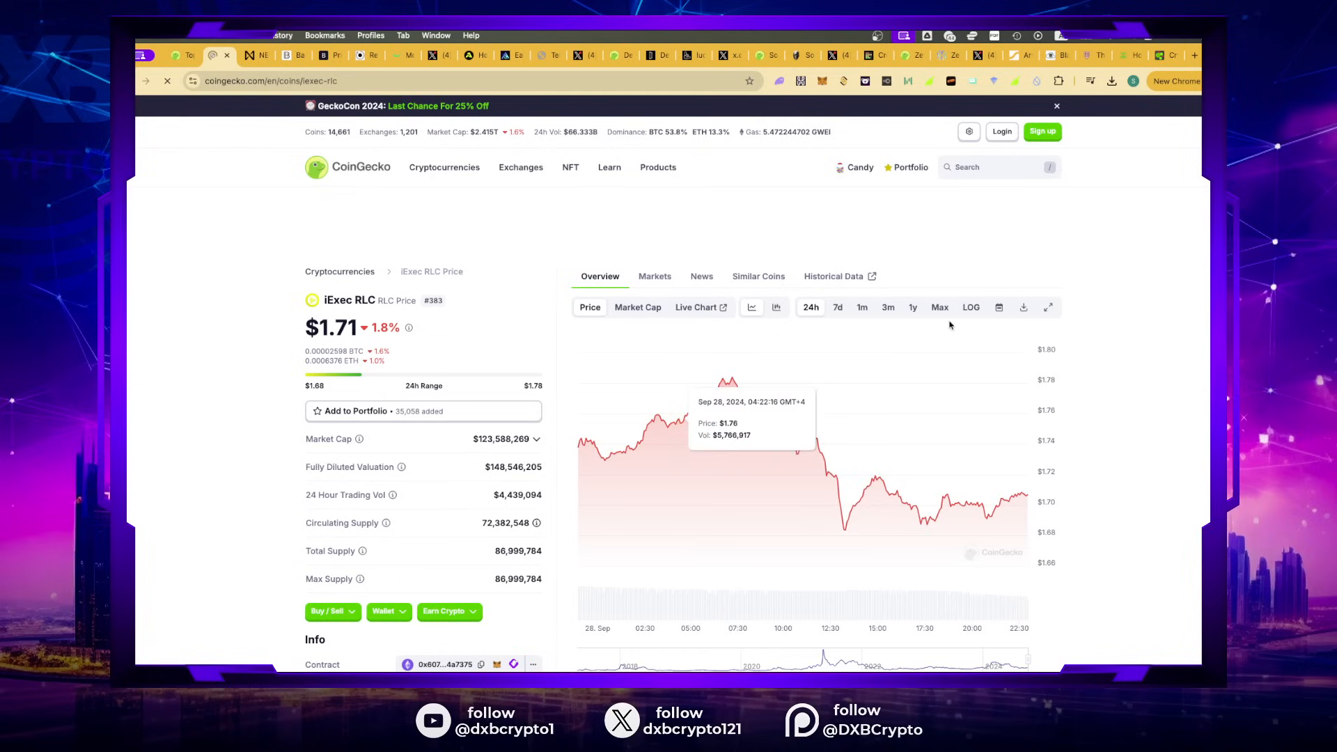
{"action": "left_click", "coordinate": [939, 307]}
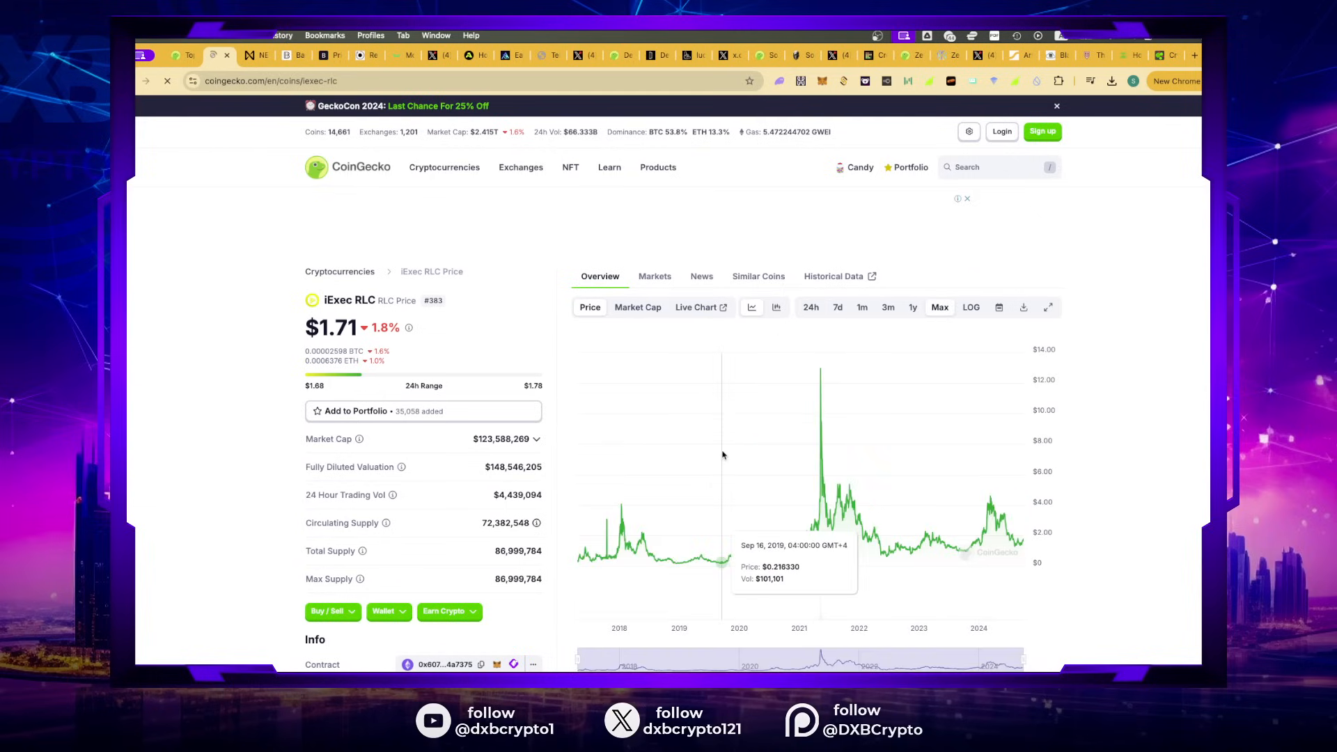
{"action": "mouse_move", "coordinate": [821, 370]}
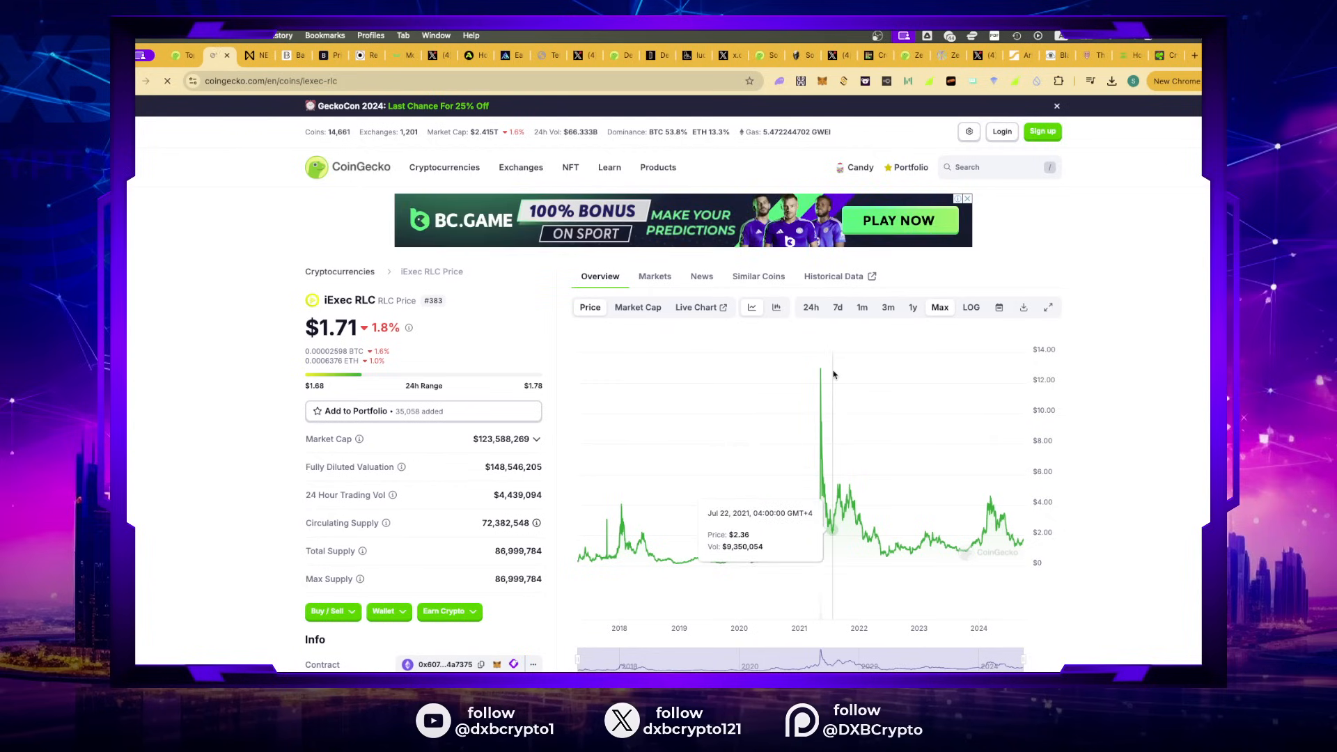
{"action": "mouse_move", "coordinate": [1014, 526]}
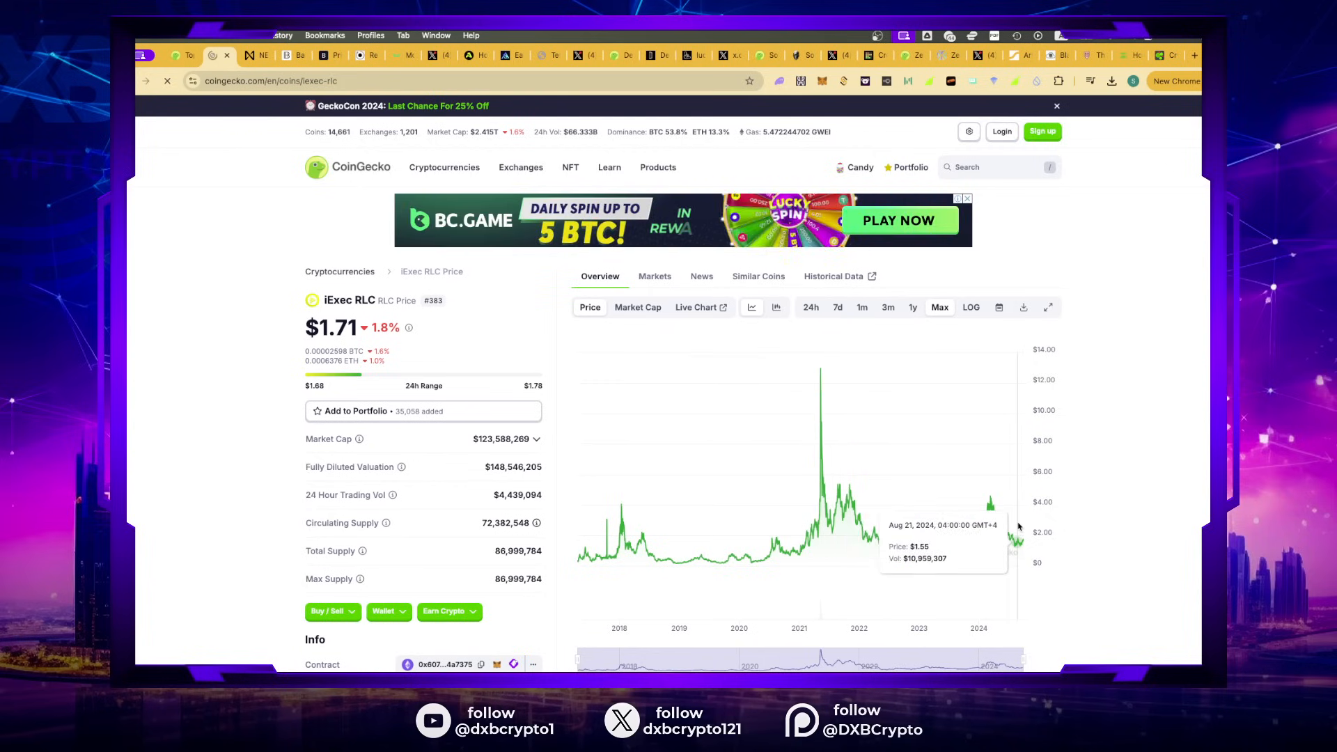
{"action": "mouse_move", "coordinate": [1022, 543]}
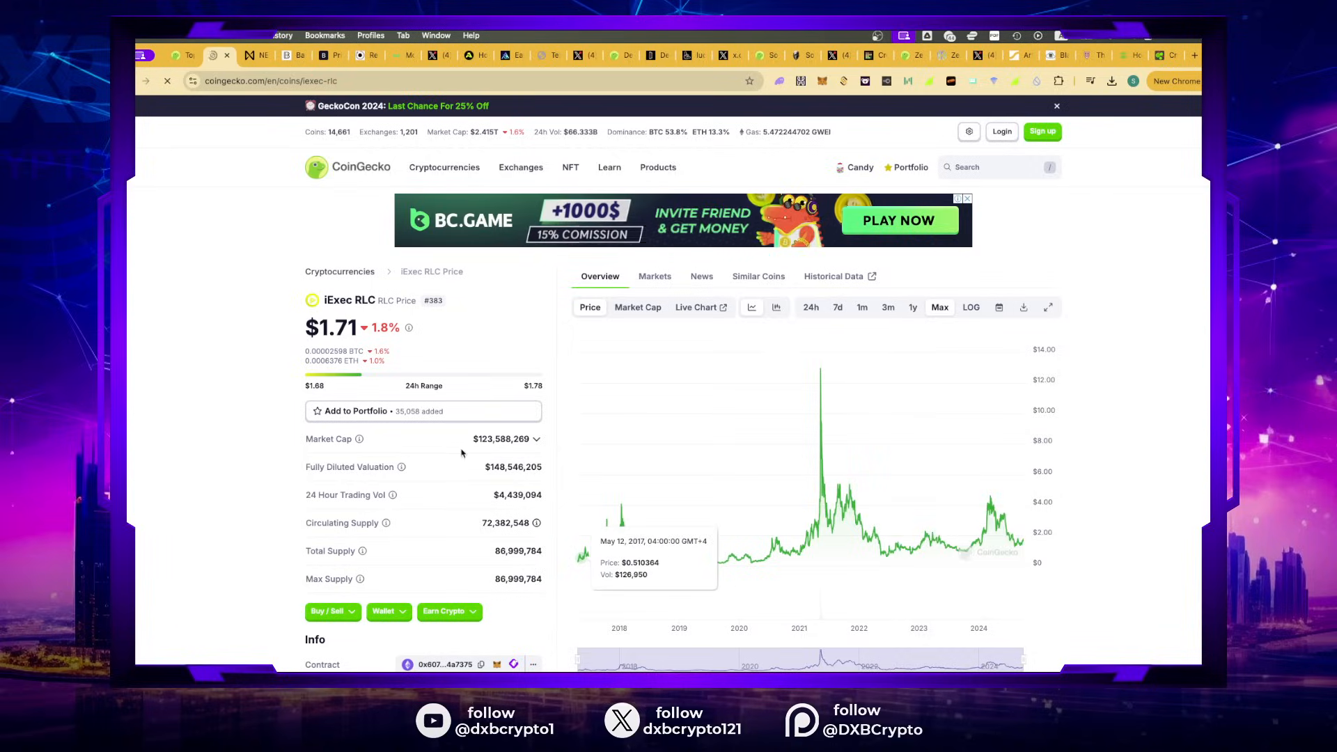
{"action": "scroll", "scroll_direction": "down", "scroll_amount": 3}
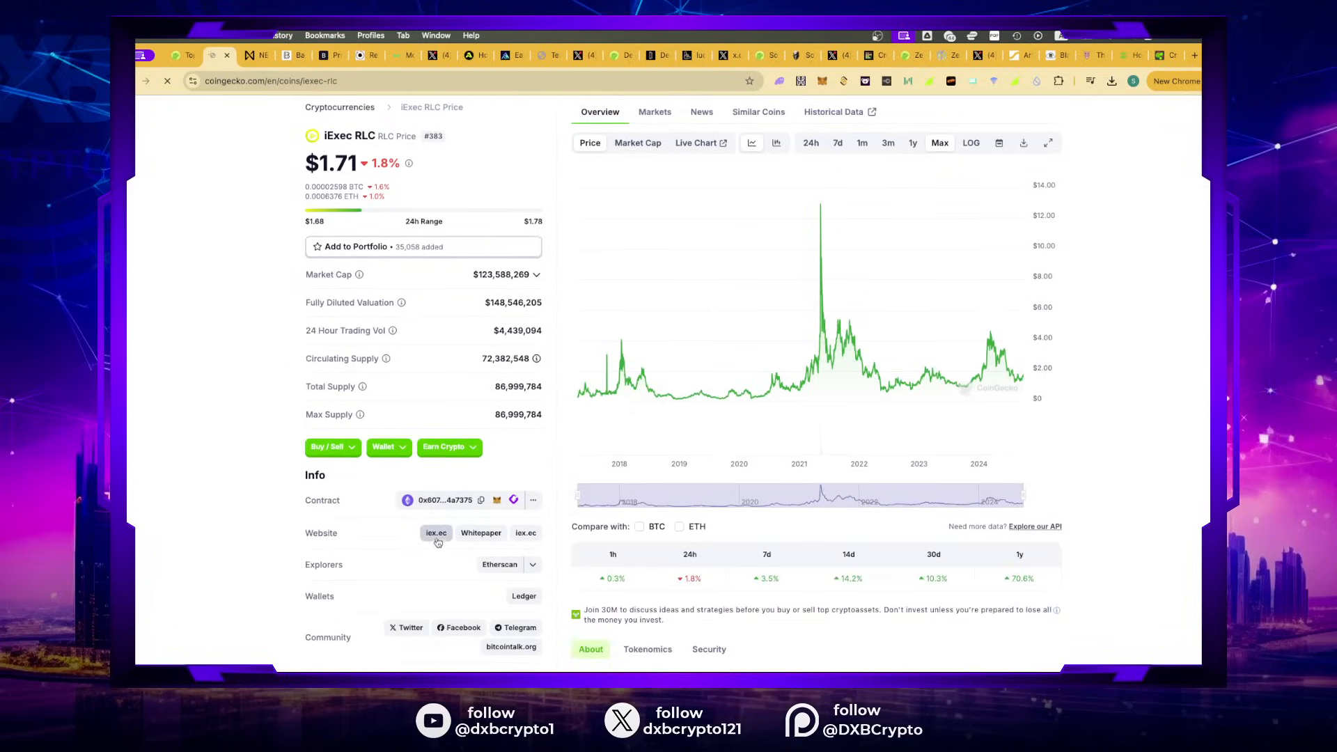
{"action": "left_click", "coordinate": [436, 533]}
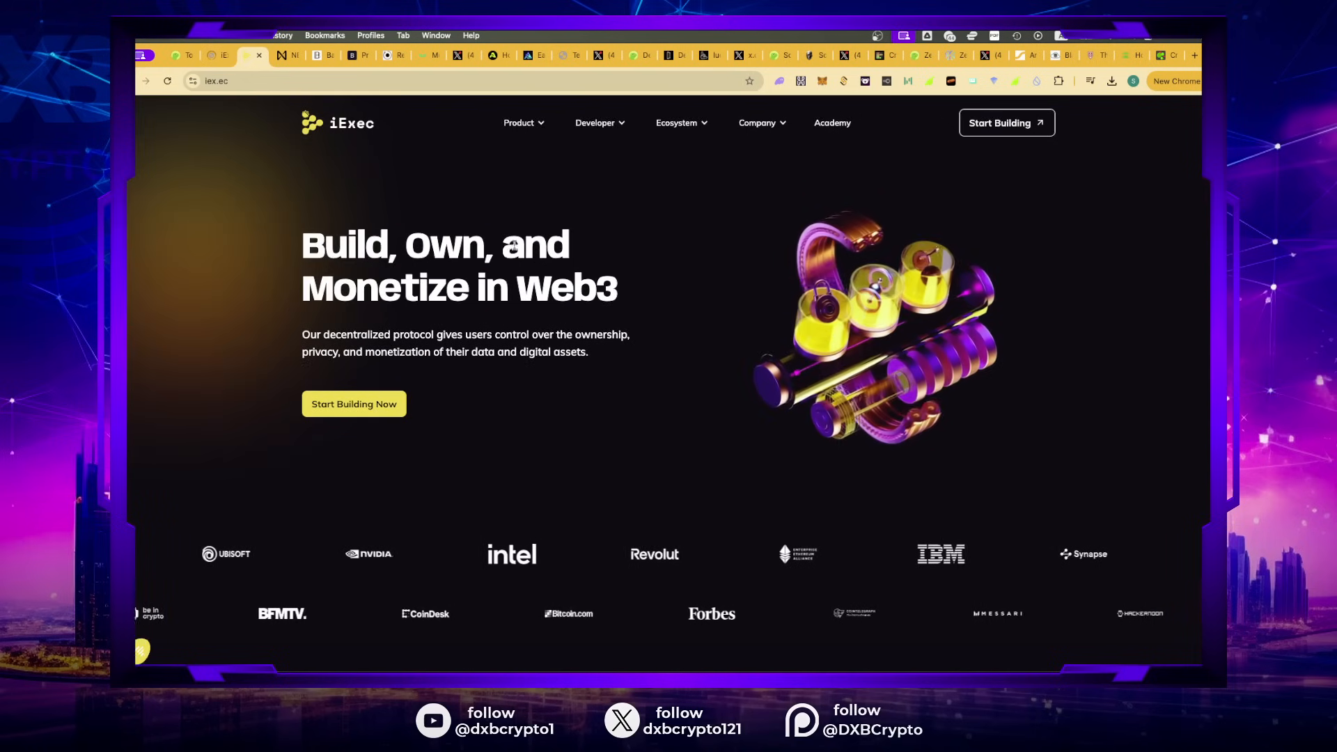
Step: Scroll down iex.ec to the RLC token section
{"action": "scroll", "scroll_direction": "down", "scroll_amount": 3}
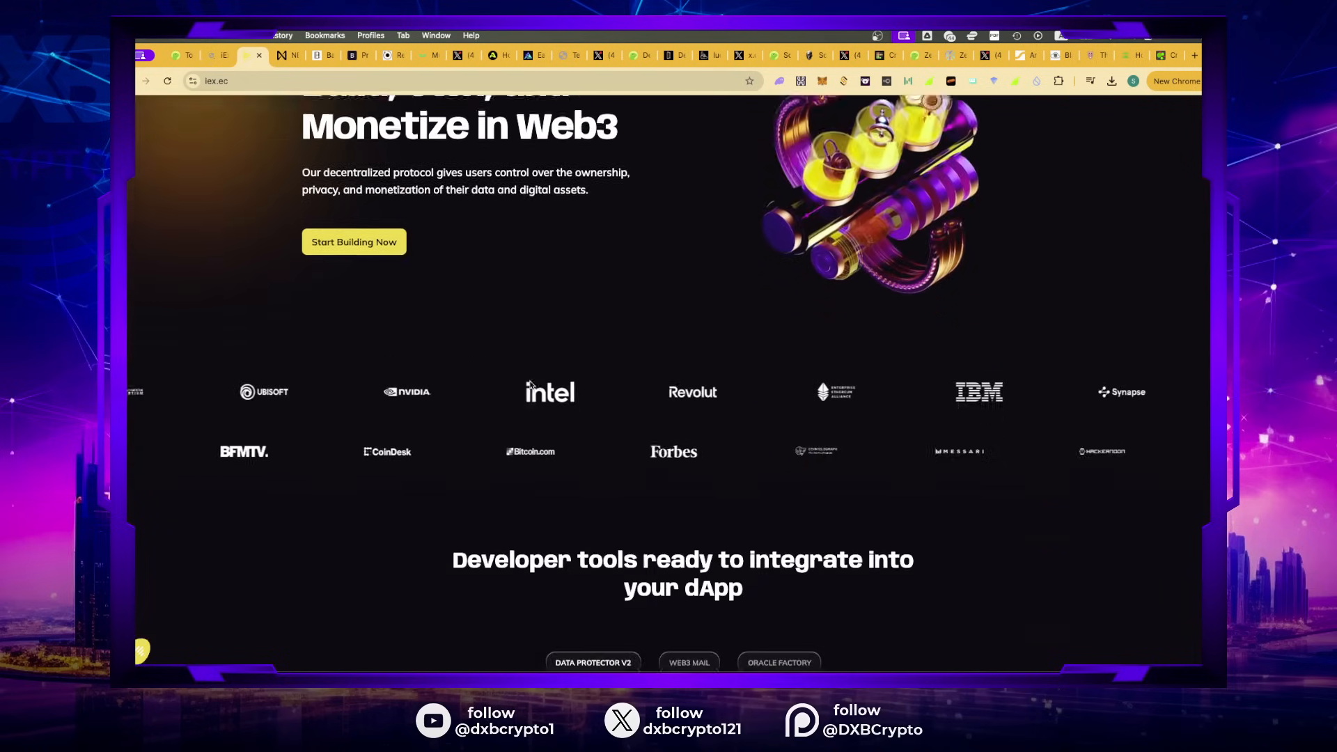
{"action": "scroll", "scroll_direction": "down", "scroll_amount": 3}
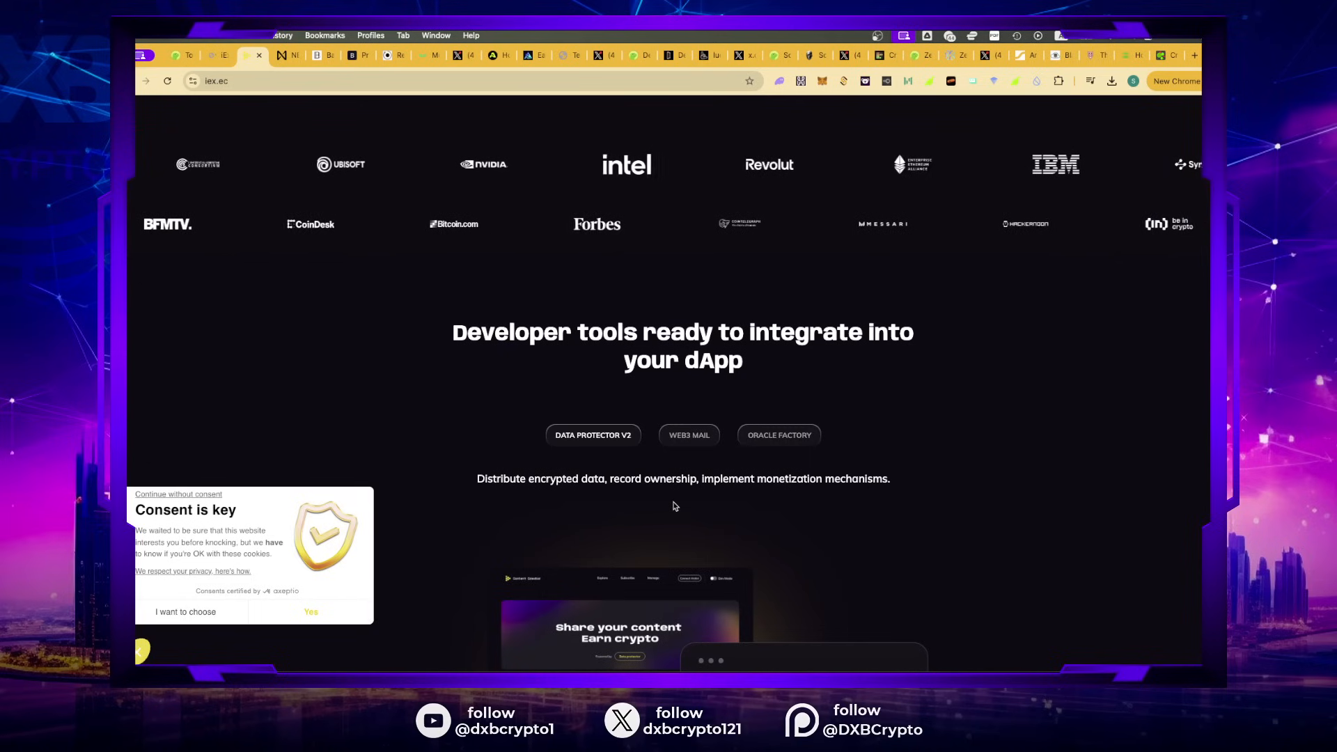
{"action": "scroll", "scroll_direction": "down", "scroll_amount": 3}
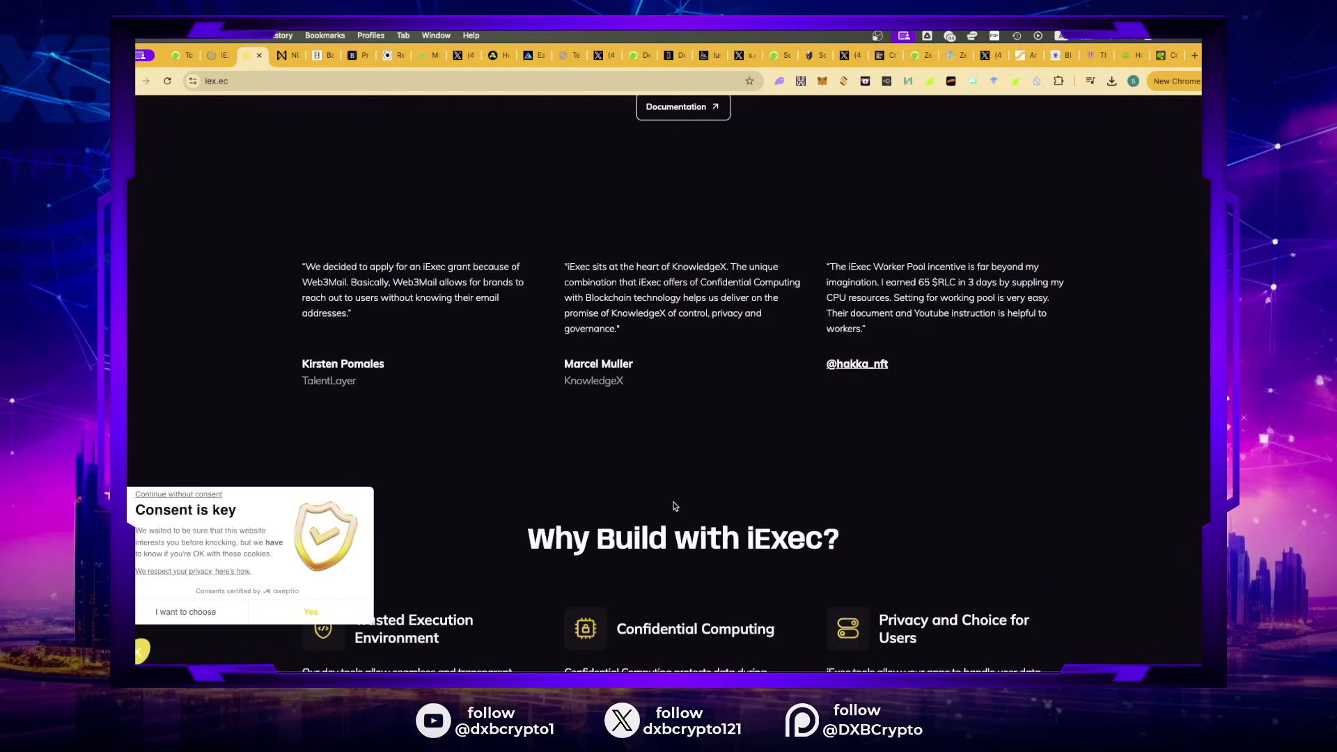
{"action": "scroll", "scroll_direction": "down", "scroll_amount": 3}
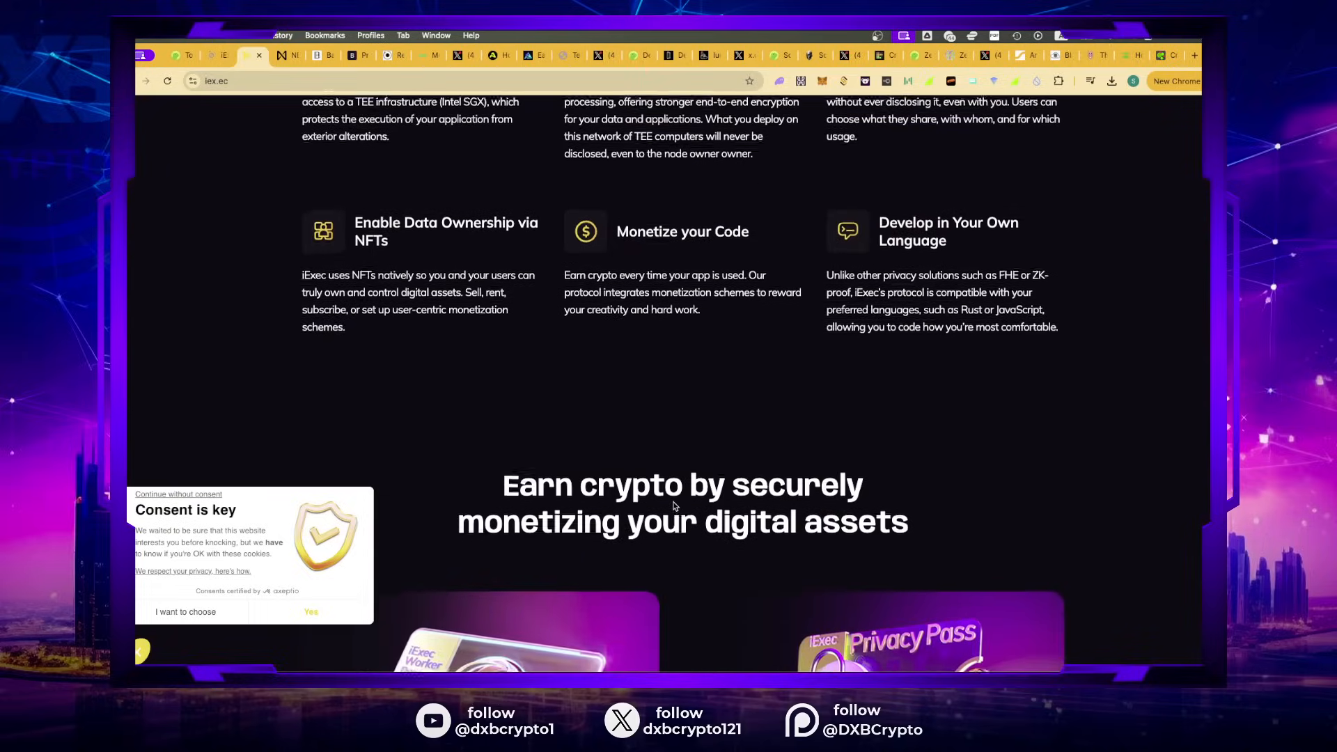
{"action": "scroll", "scroll_direction": "down", "scroll_amount": 3}
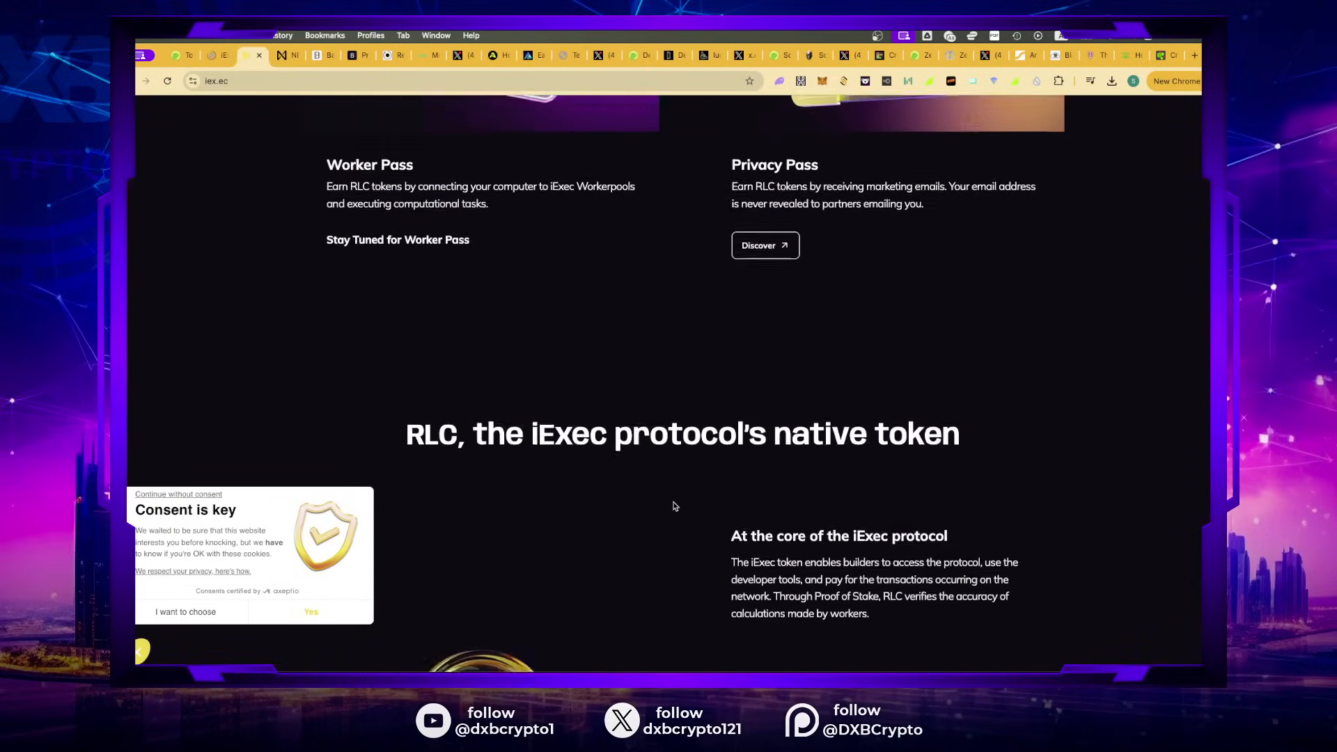
{"action": "scroll", "scroll_direction": "down", "scroll_amount": 3}
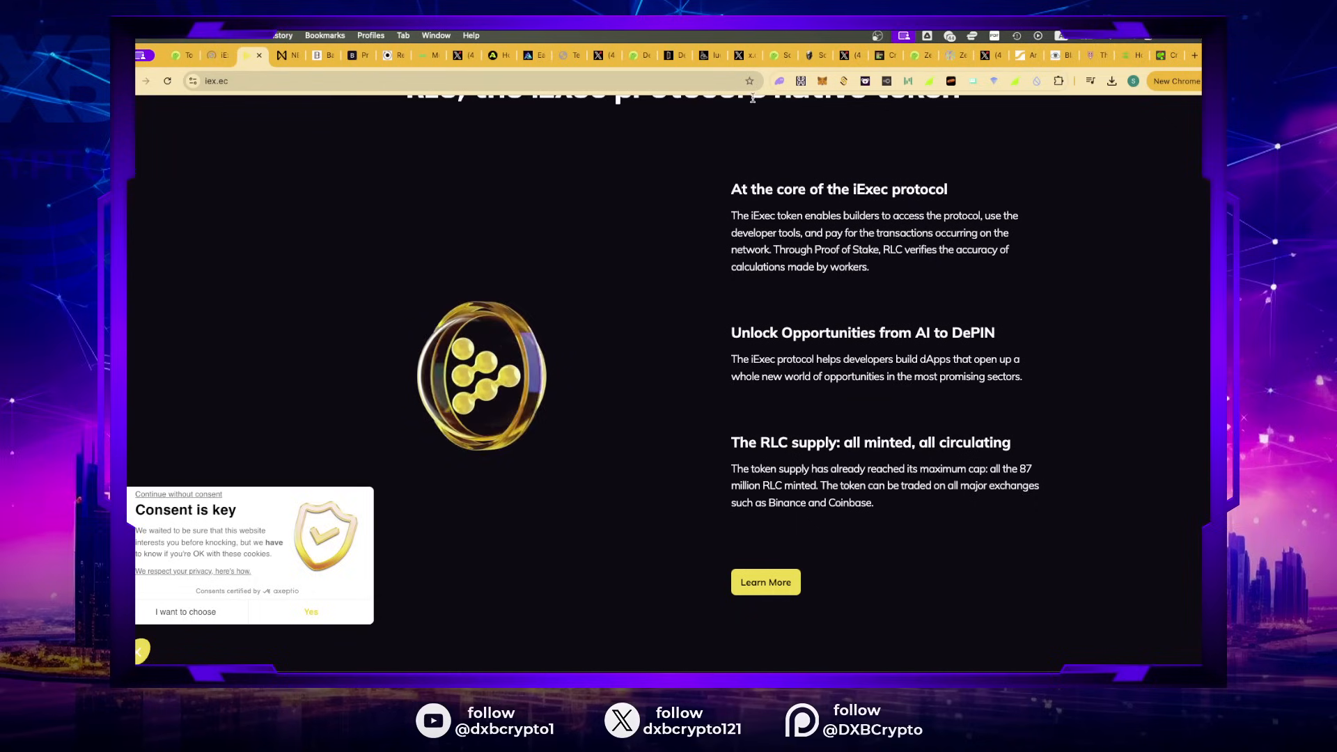
Step: Check iExec in the 10X tier on TierMaker, then return to CoinGecko for the next coin
{"action": "left_click", "coordinate": [877, 55]}
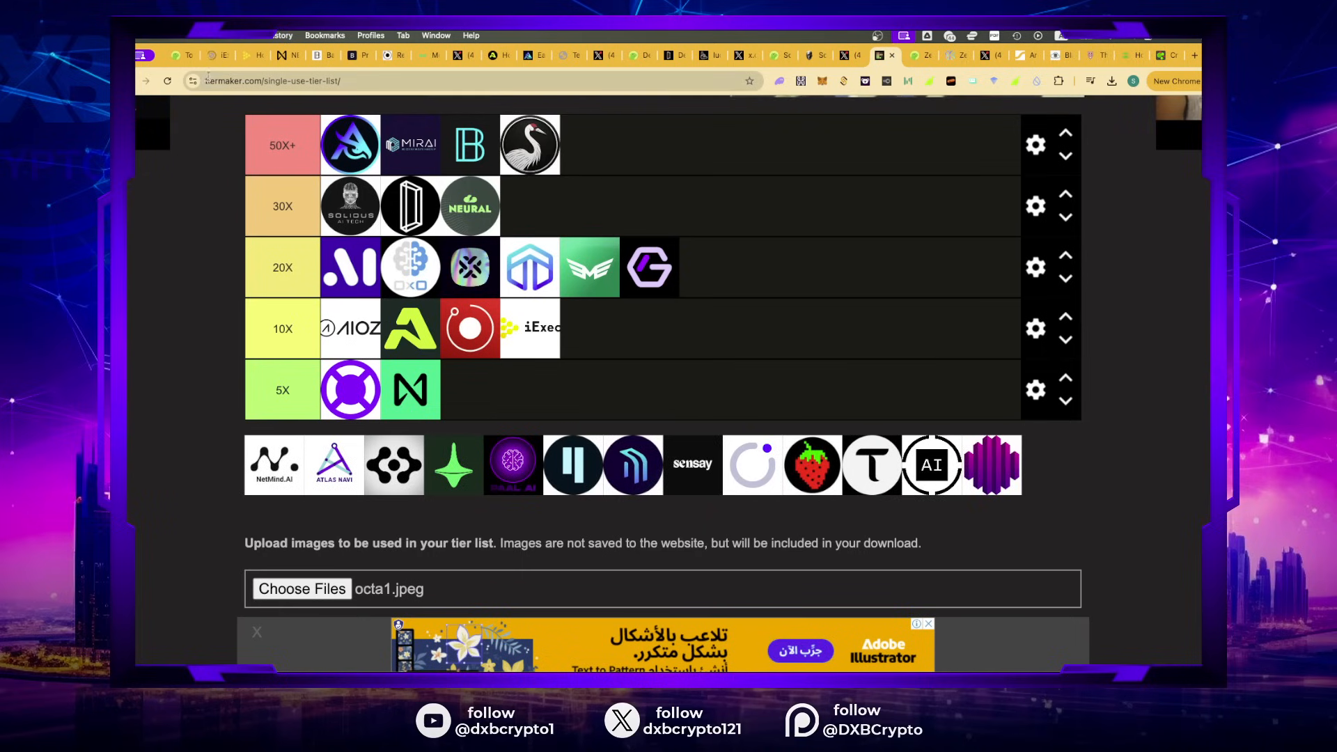
{"action": "left_click", "coordinate": [179, 55]}
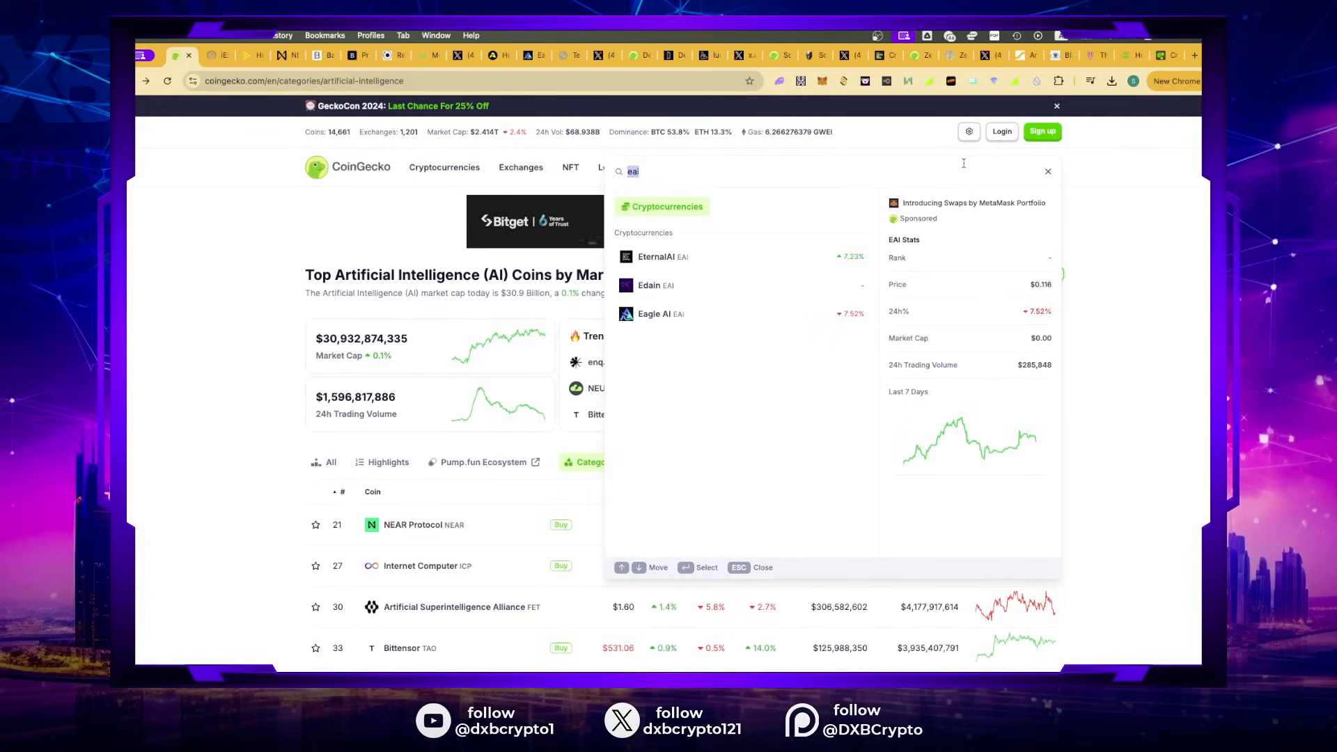
Step: Search 'kiz', open the Kizuna coin page and follow its kizunatoken.io website link
{"action": "type", "text": "kiz"}
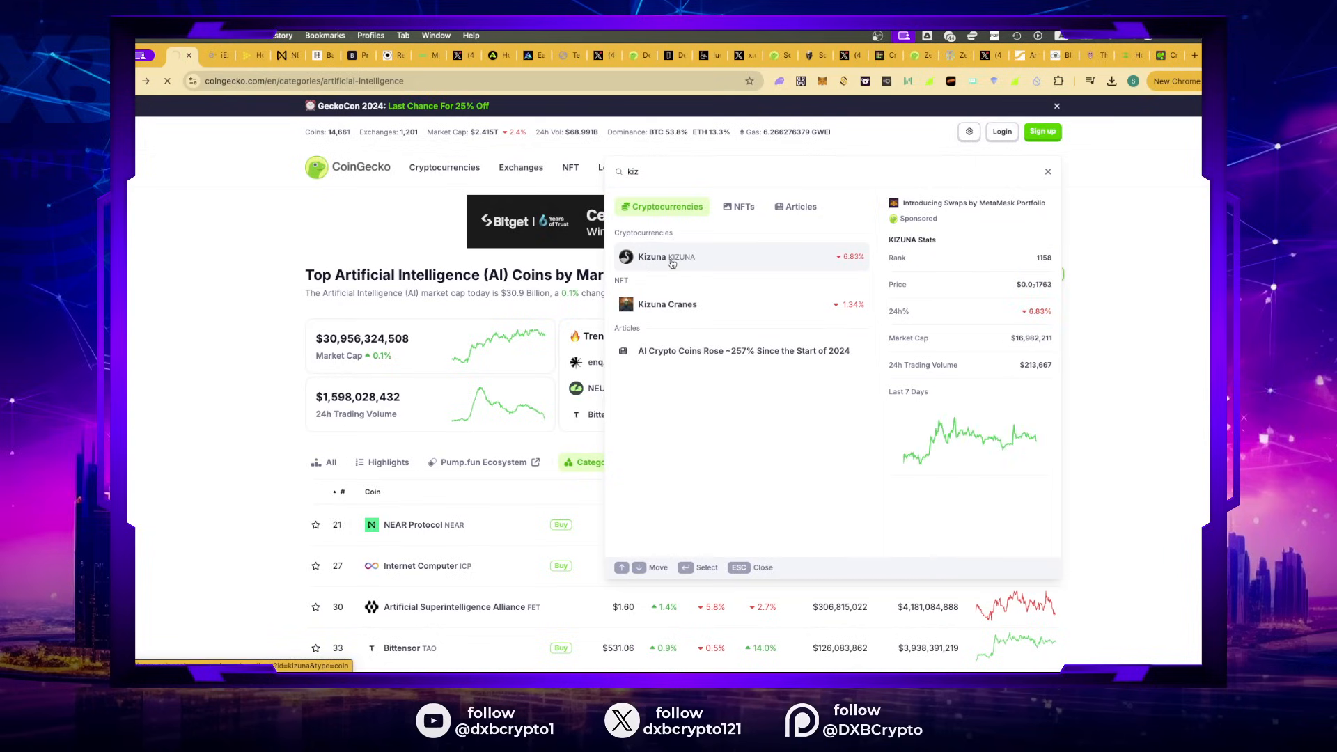
{"action": "left_click", "coordinate": [651, 256]}
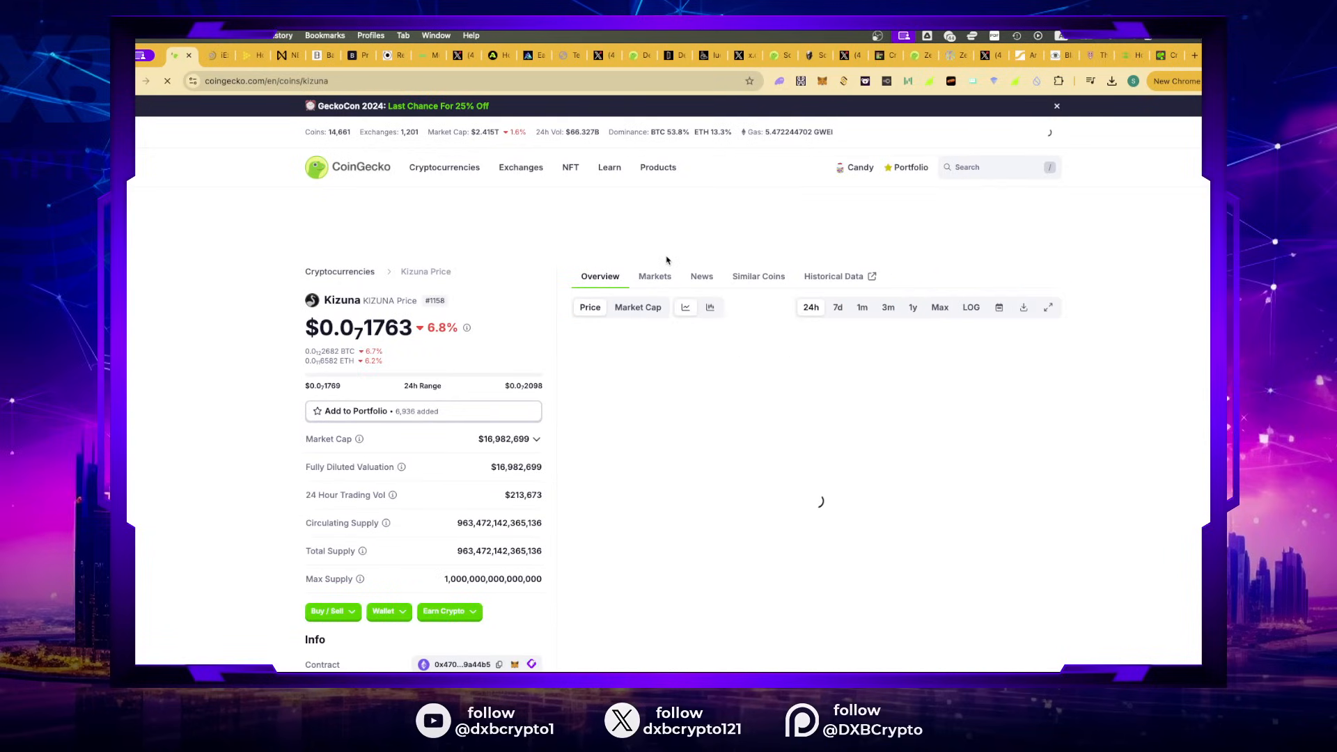
{"action": "scroll", "scroll_direction": "down", "scroll_amount": 3}
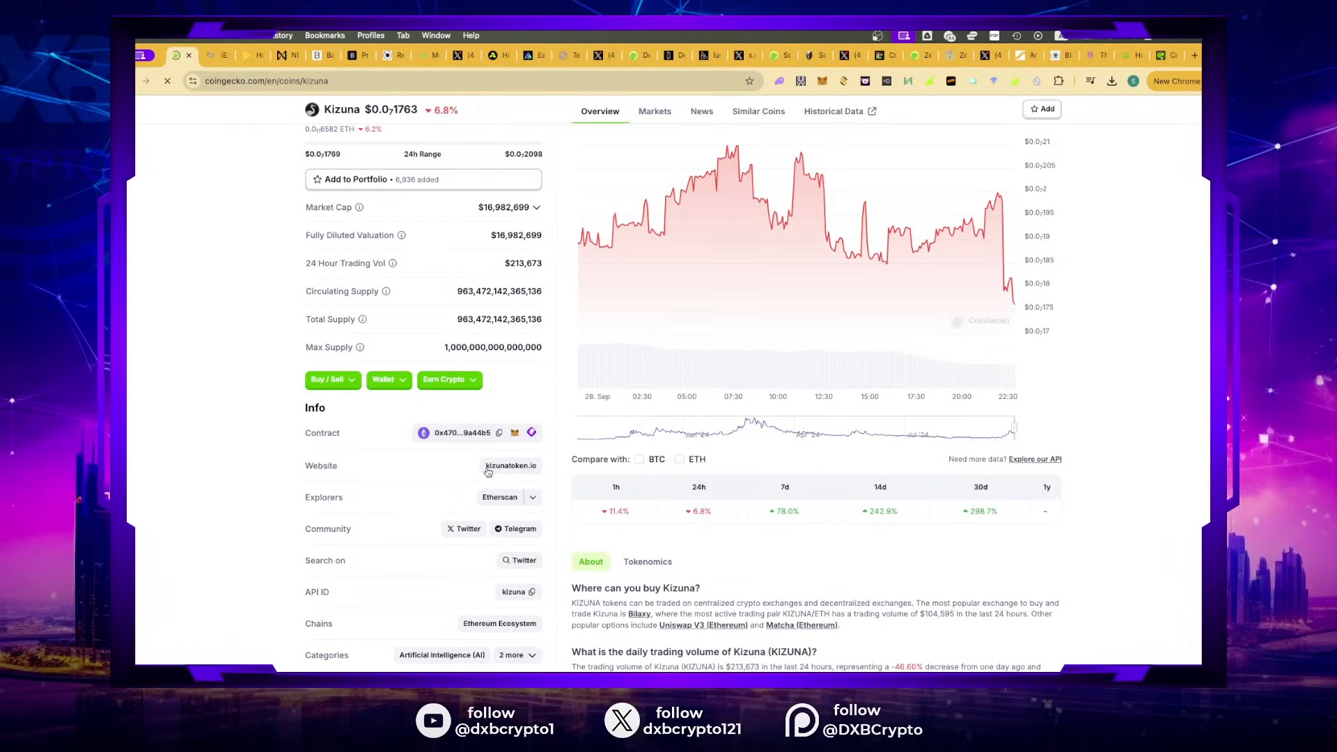
{"action": "left_click", "coordinate": [510, 465]}
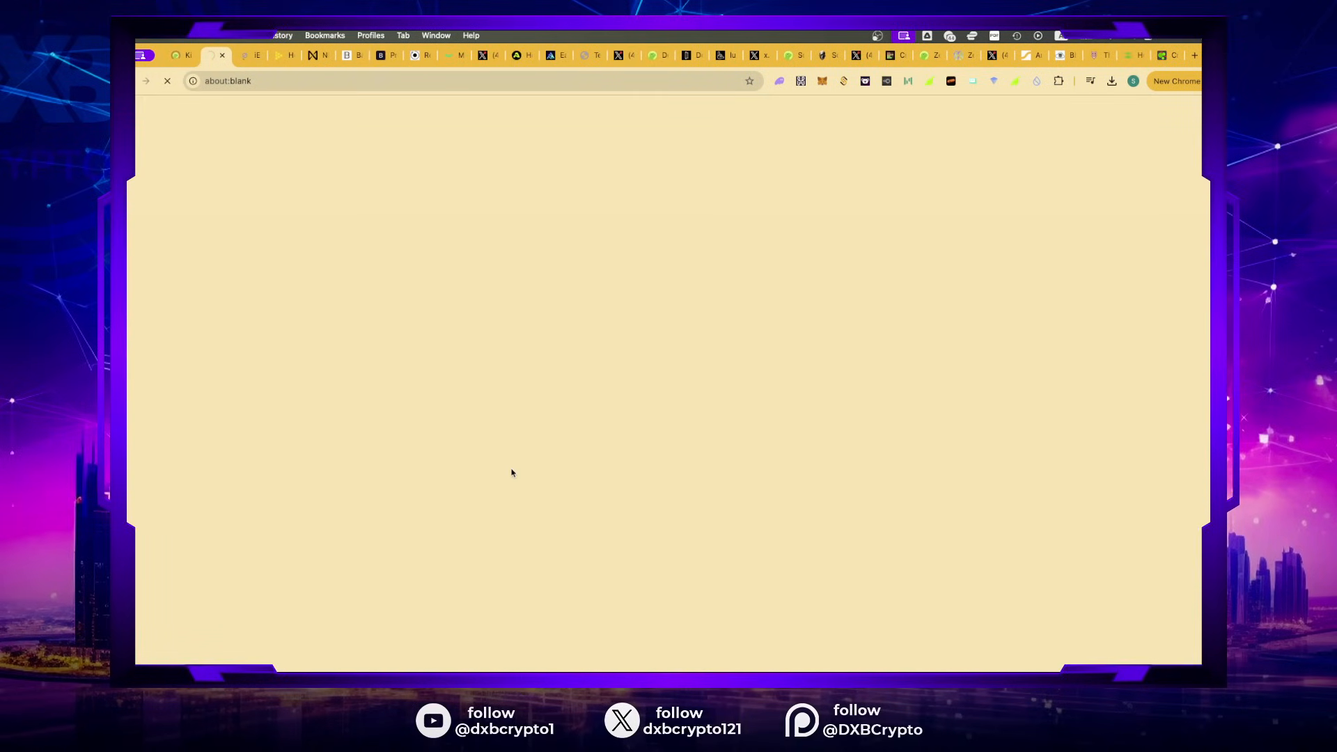
Step: Load kizunatoken.io and scroll through the Fee Burns and Kizuna Tensor sections
{"action": "type", "text": "kizunatoken.io"}
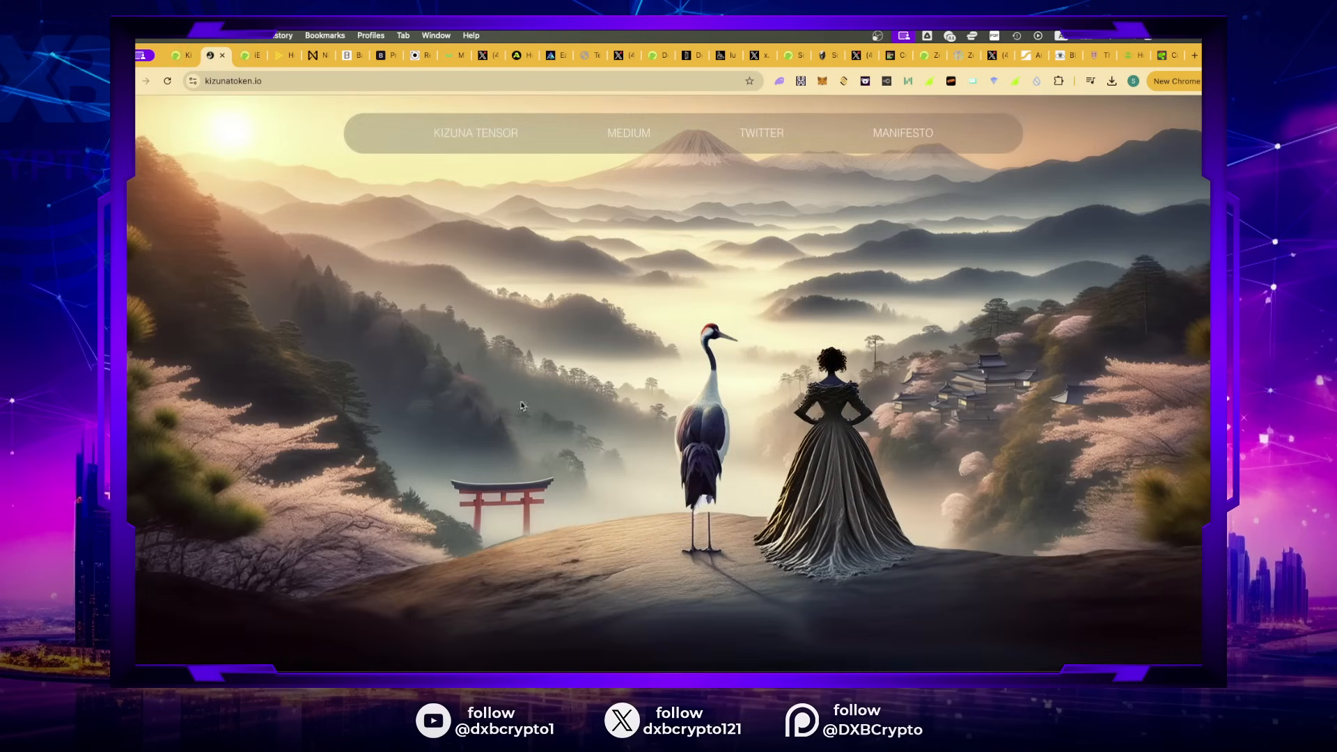
{"action": "scroll", "scroll_direction": "down", "scroll_amount": 3}
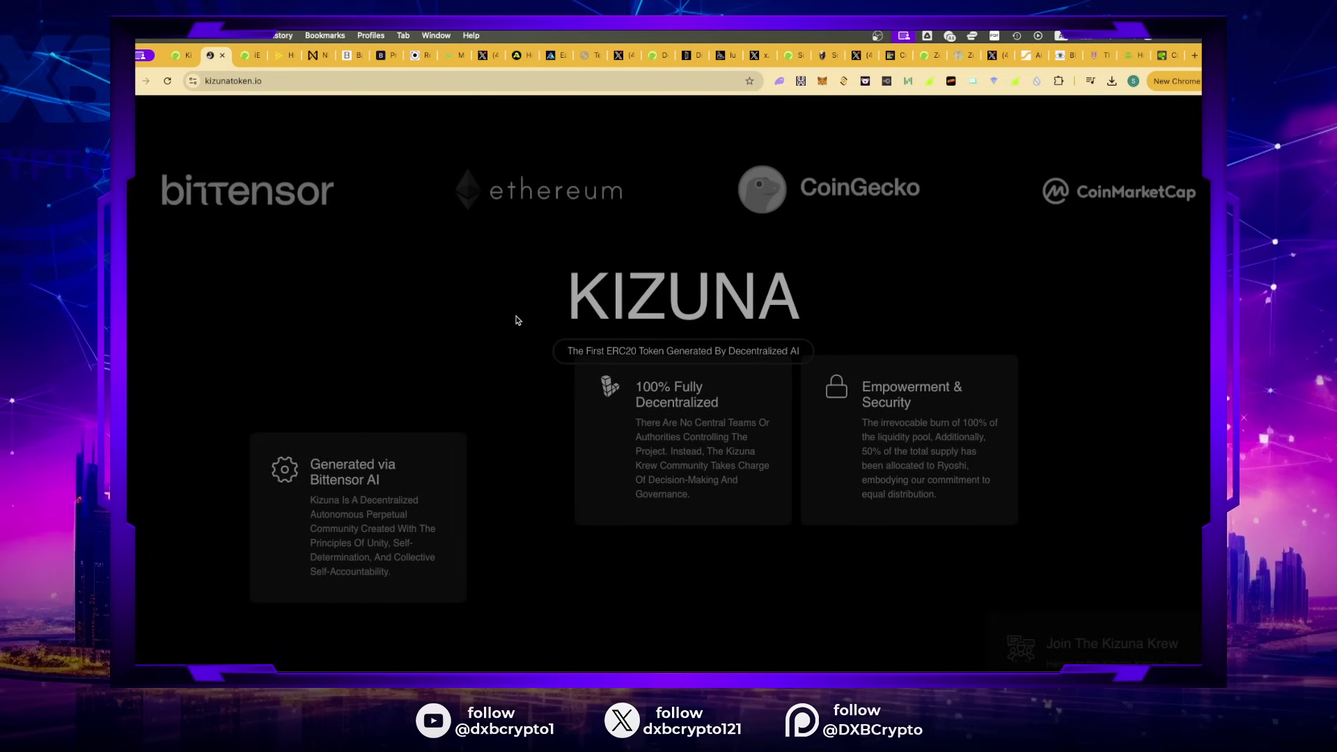
{"action": "scroll", "scroll_direction": "down", "scroll_amount": 3}
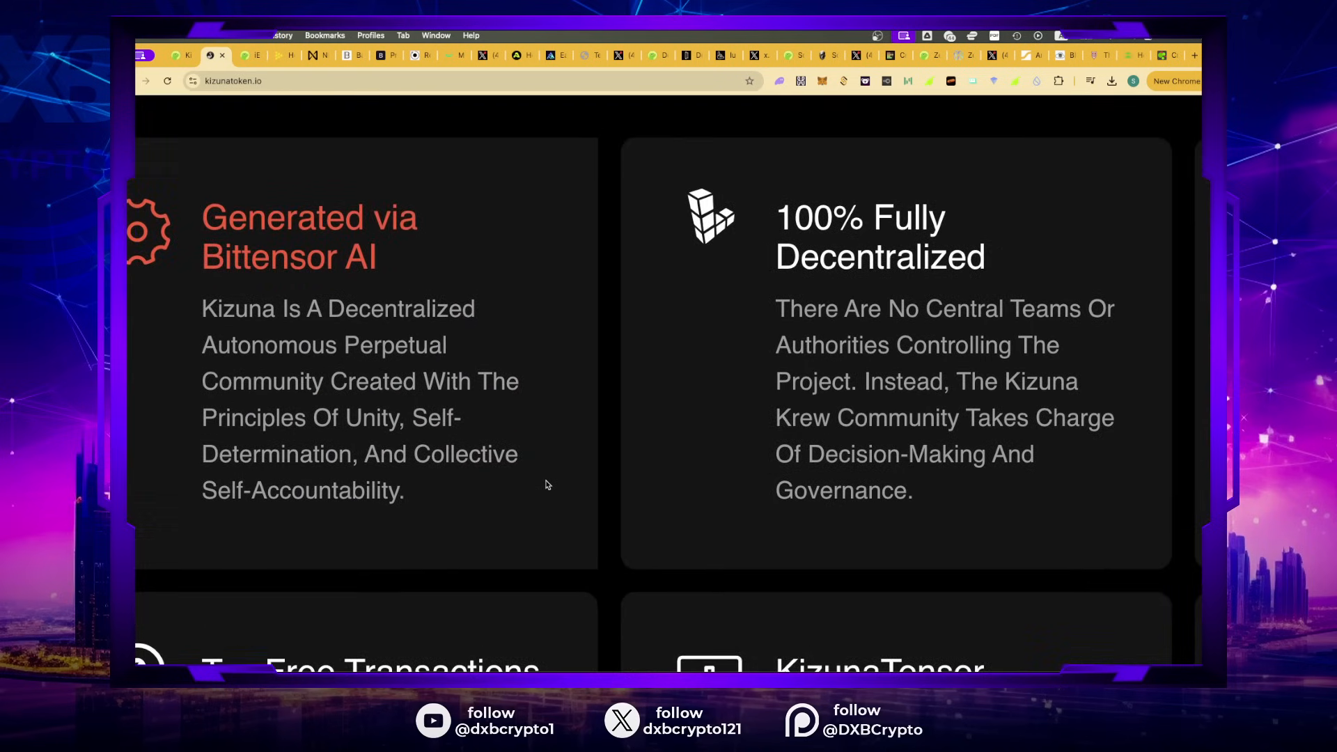
{"action": "mouse_move", "coordinate": [178, 444]}
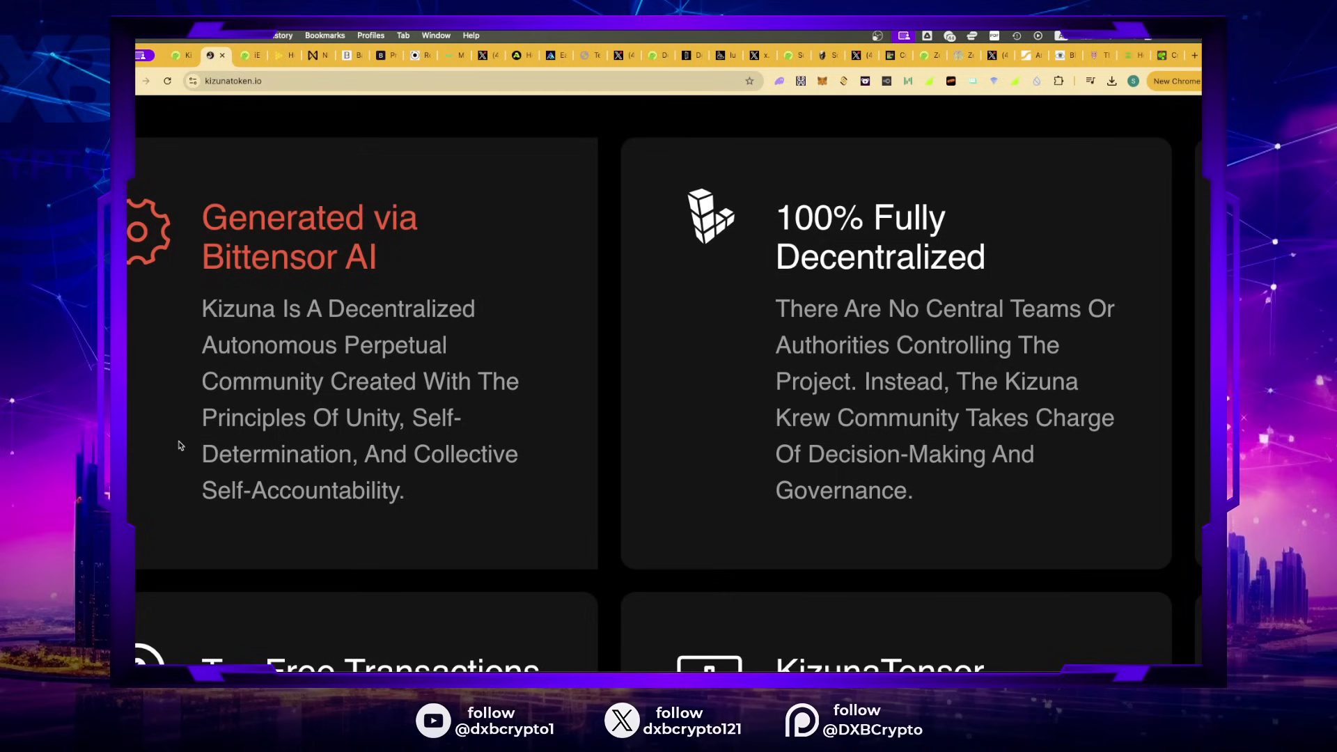
{"action": "mouse_move", "coordinate": [292, 474]}
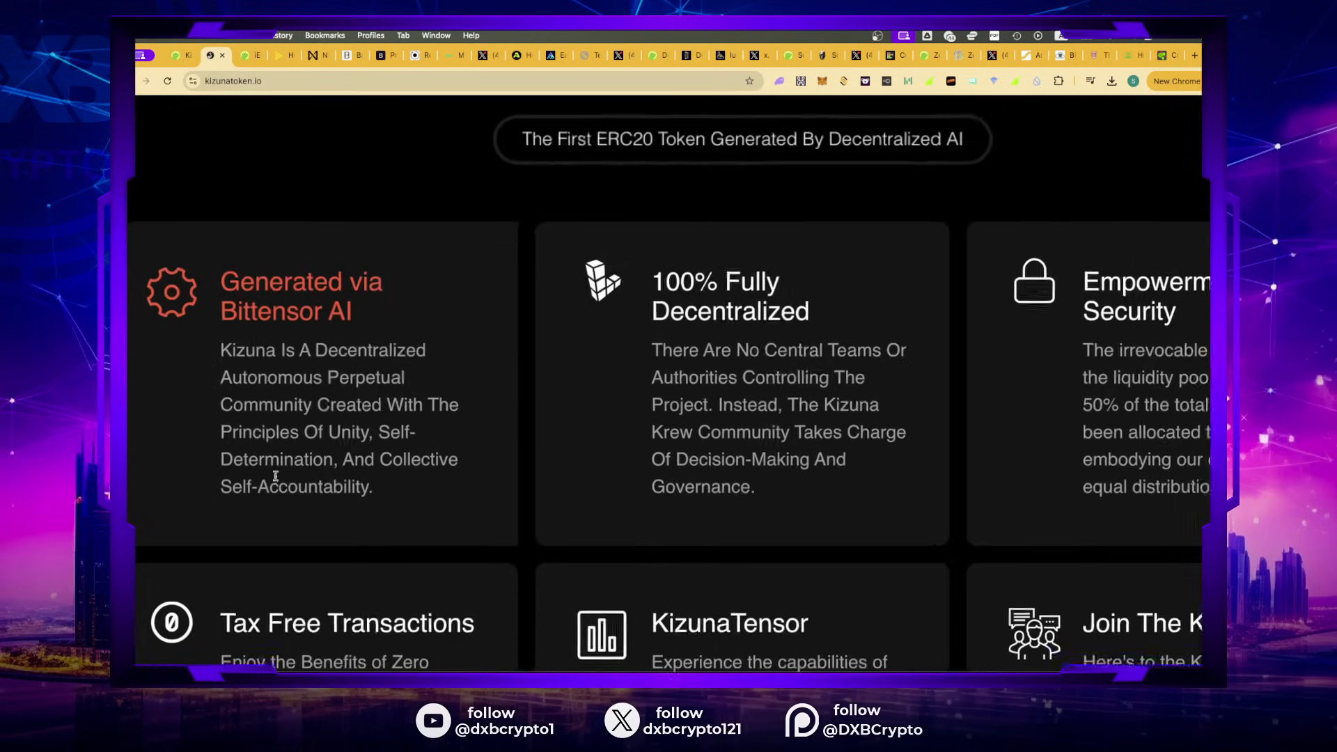
{"action": "scroll", "scroll_direction": "up", "scroll_amount": 3}
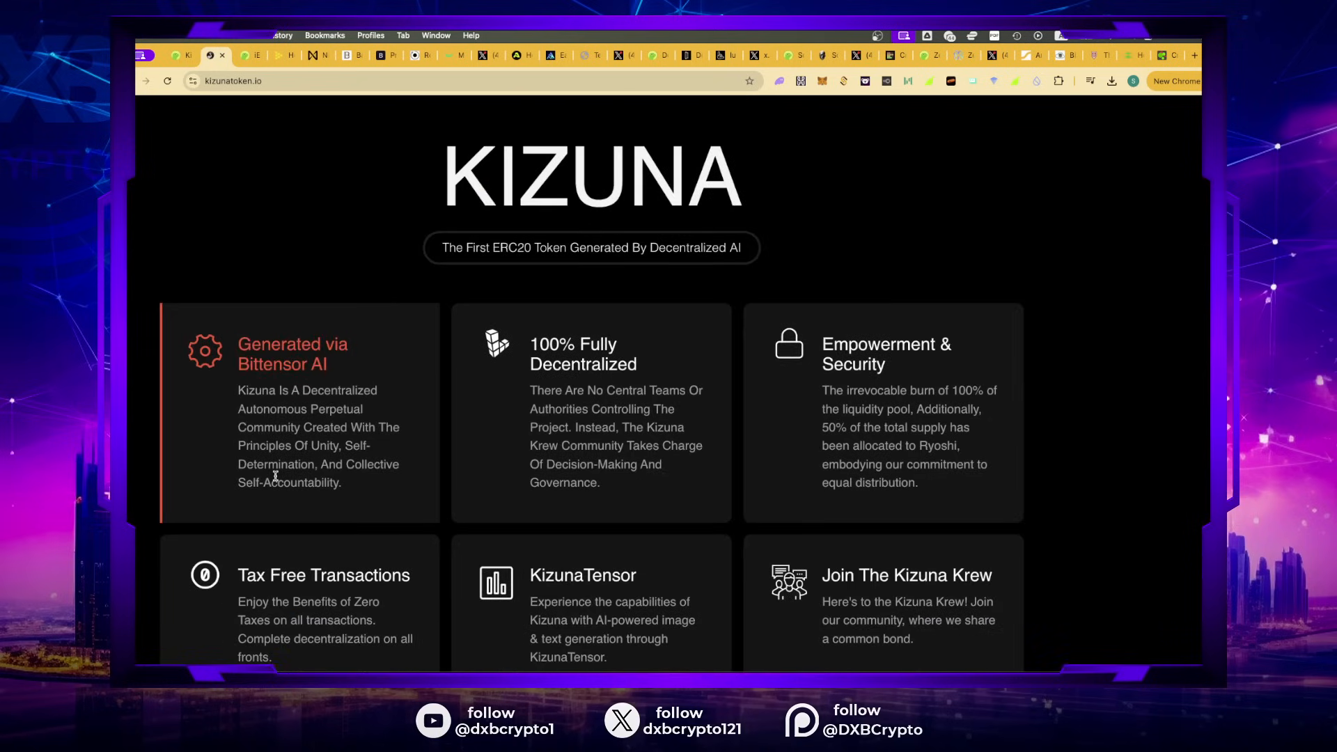
{"action": "mouse_move", "coordinate": [623, 418]}
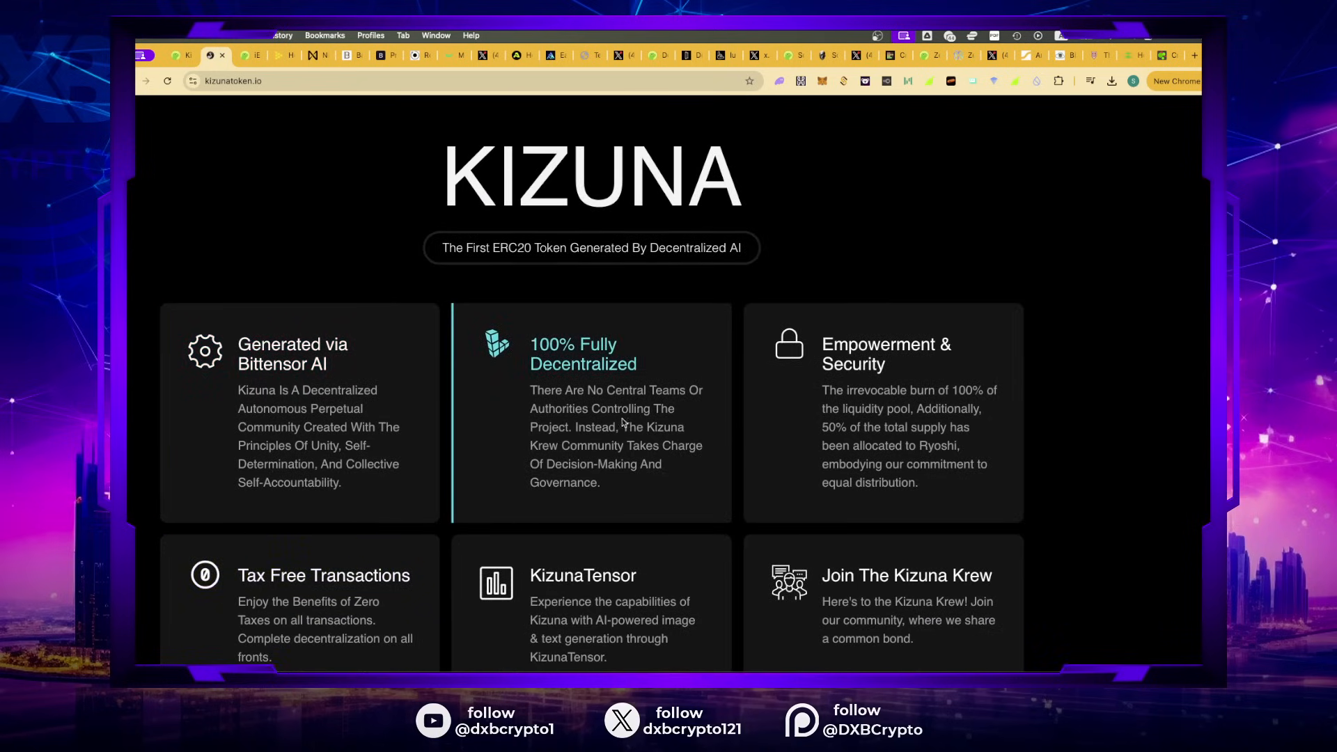
{"action": "scroll", "scroll_direction": "down", "scroll_amount": 3}
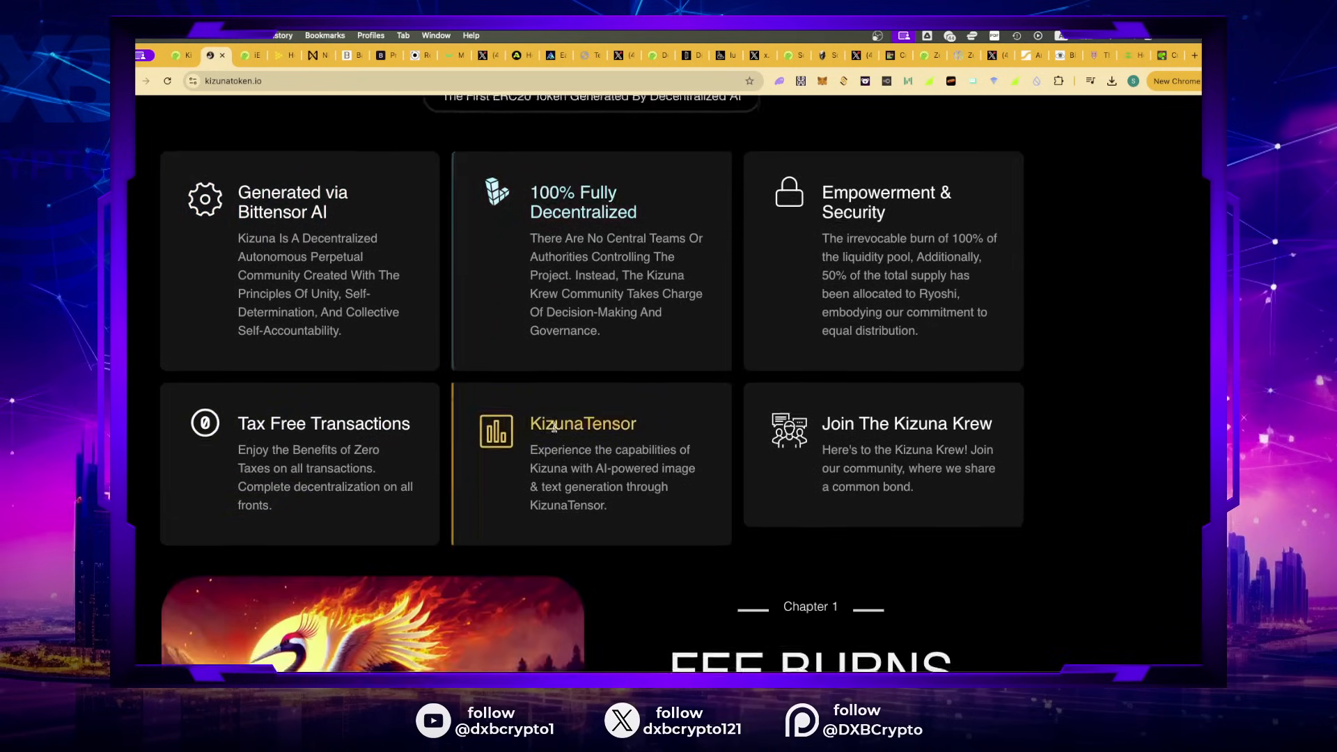
{"action": "scroll", "scroll_direction": "down", "scroll_amount": 3}
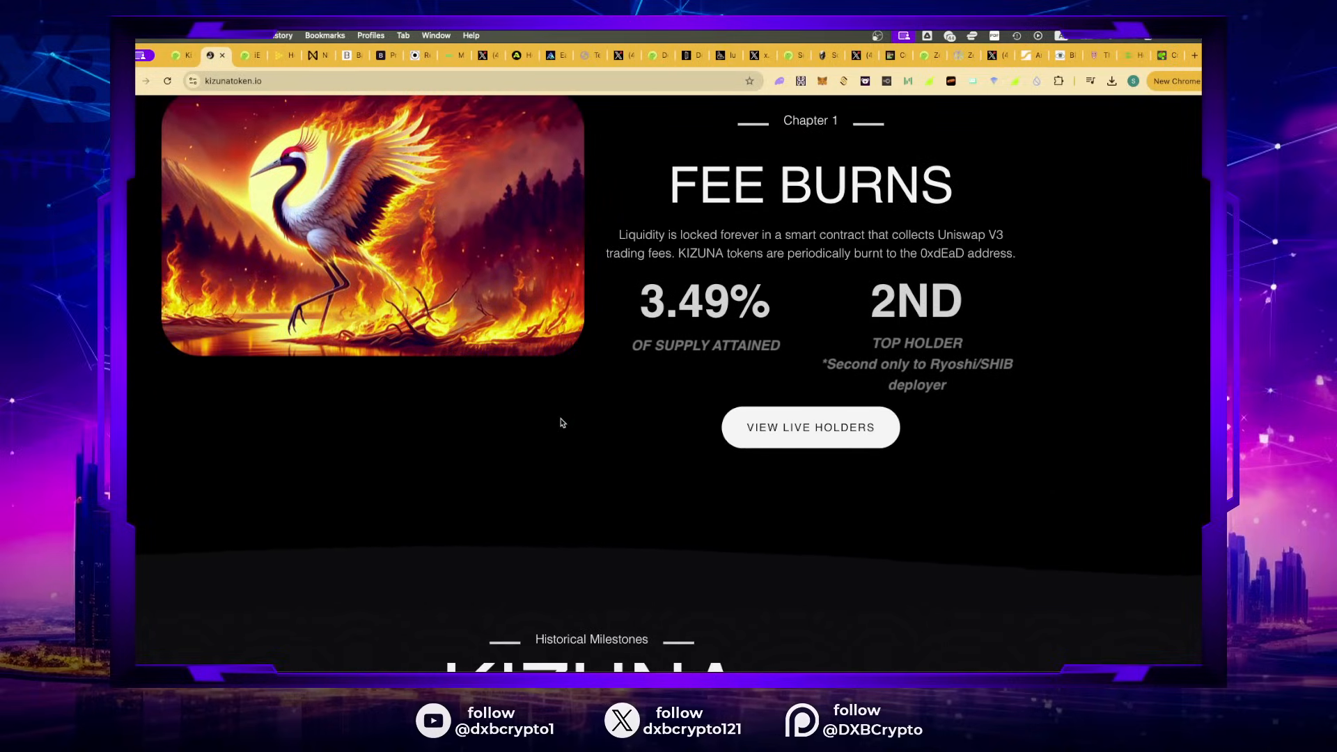
{"action": "mouse_move", "coordinate": [467, 455]}
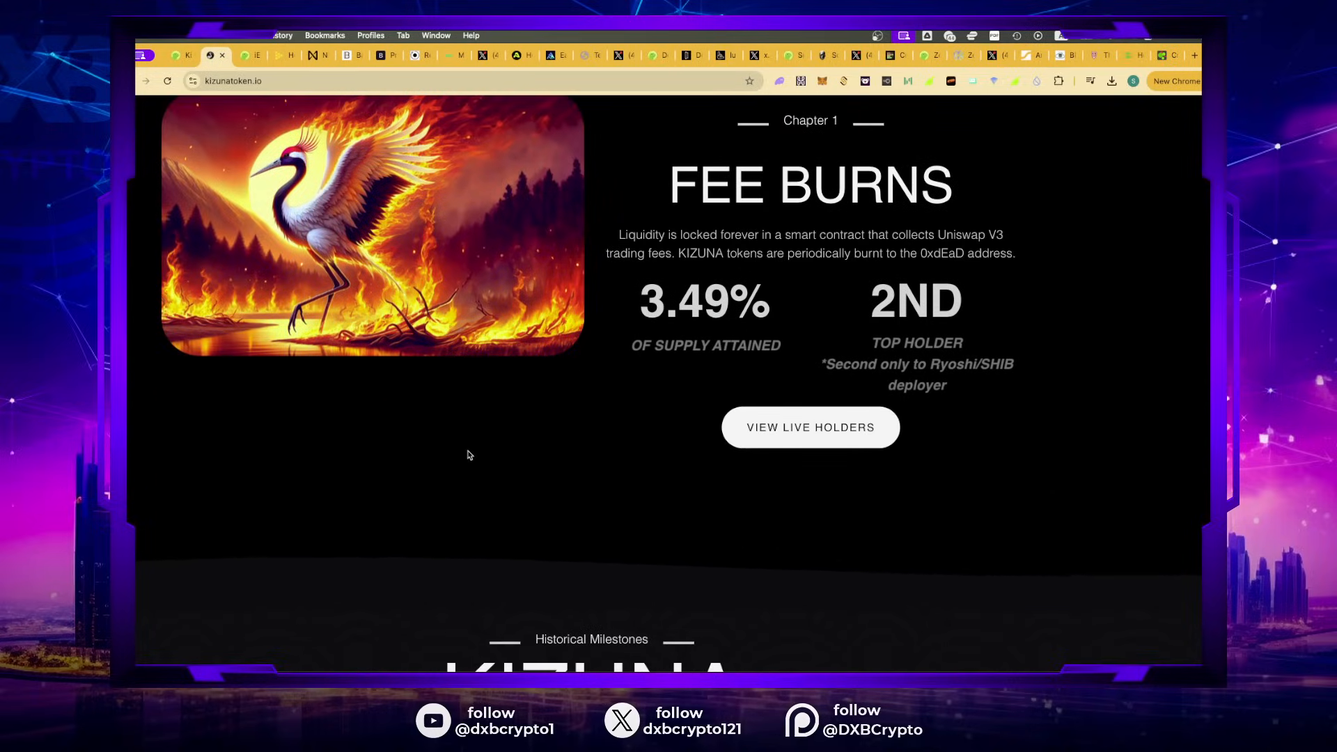
{"action": "scroll", "scroll_direction": "down", "scroll_amount": 3}
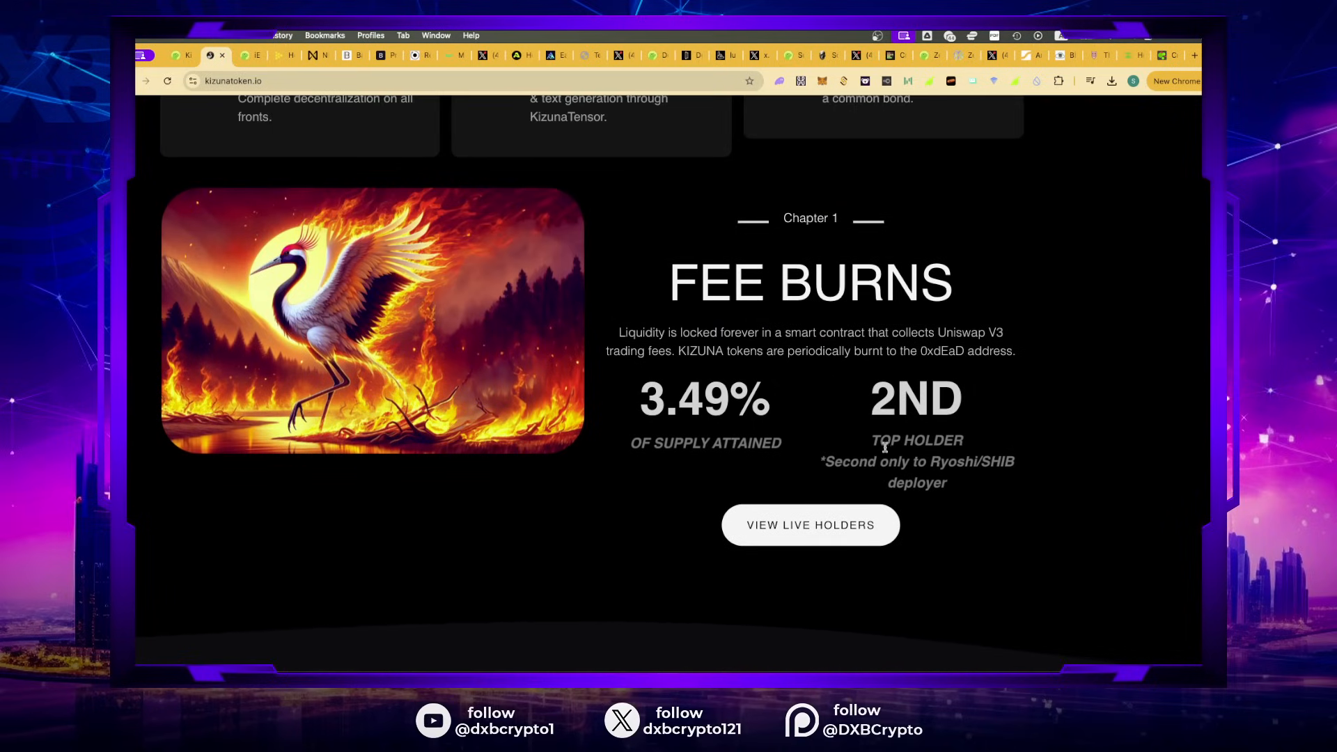
{"action": "mouse_move", "coordinate": [941, 493]}
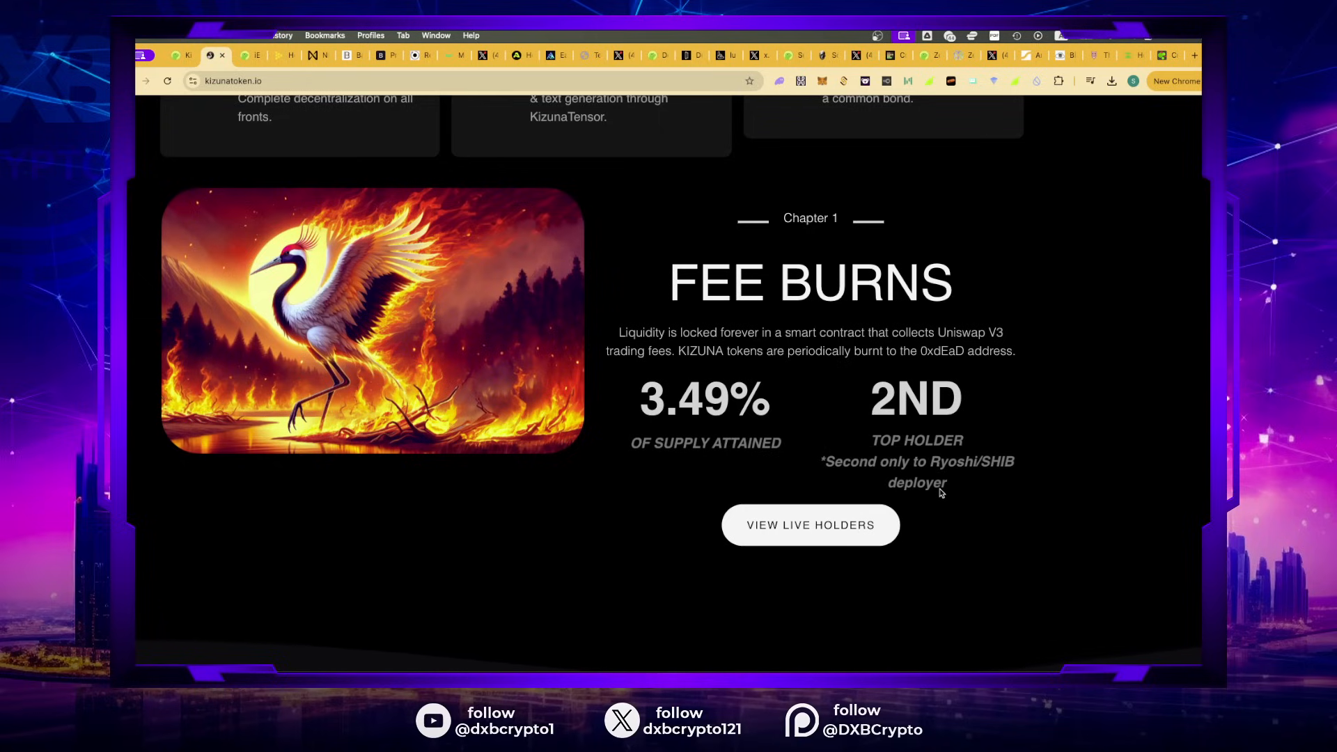
Step: Continue past Lovelace to the Archives carousel of blog posts
{"action": "scroll", "scroll_direction": "down", "scroll_amount": 3}
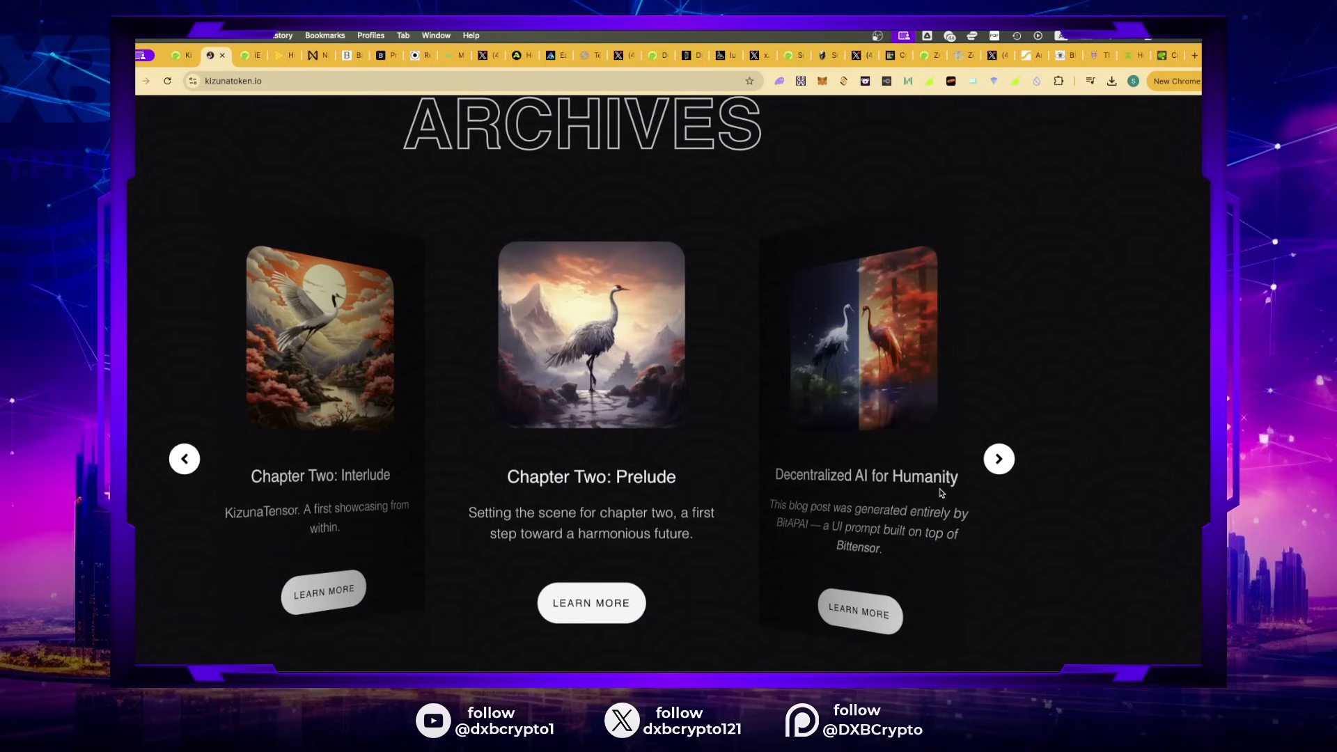
{"action": "left_click", "coordinate": [998, 459]}
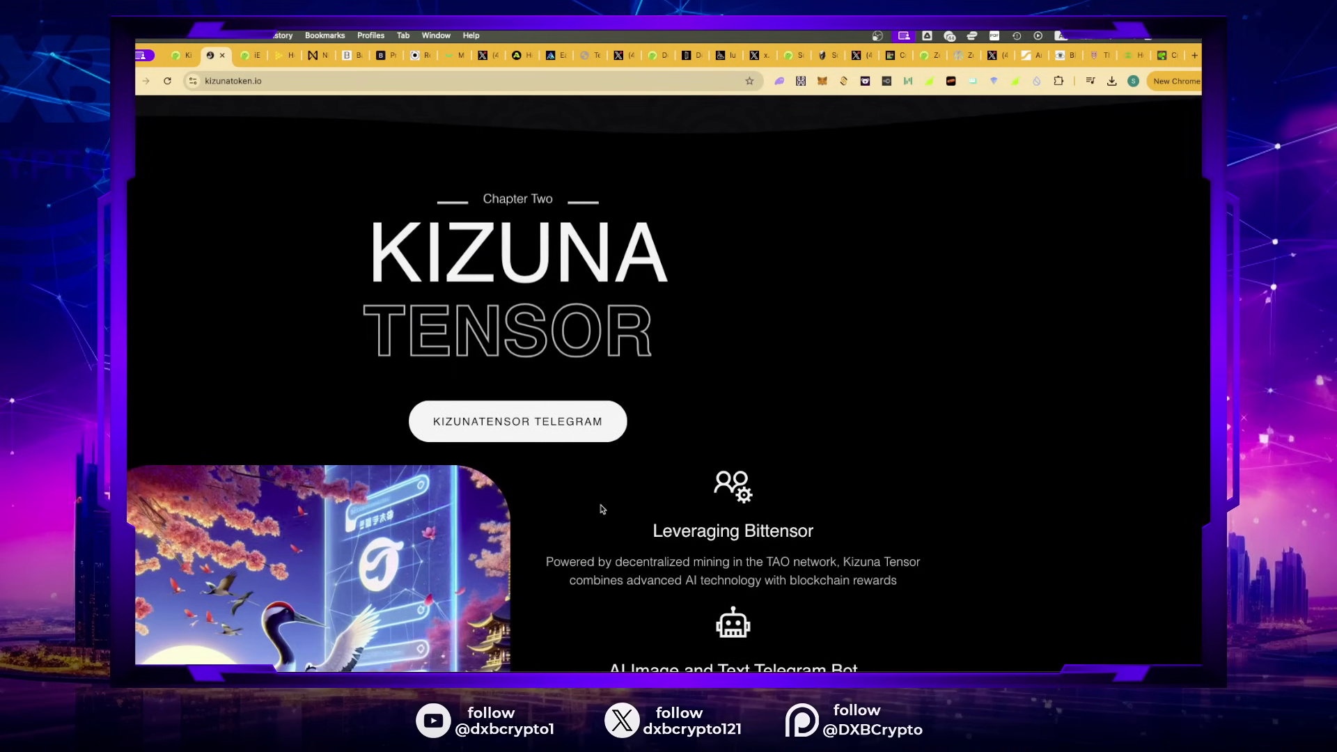
{"action": "scroll", "scroll_direction": "down", "scroll_amount": 3}
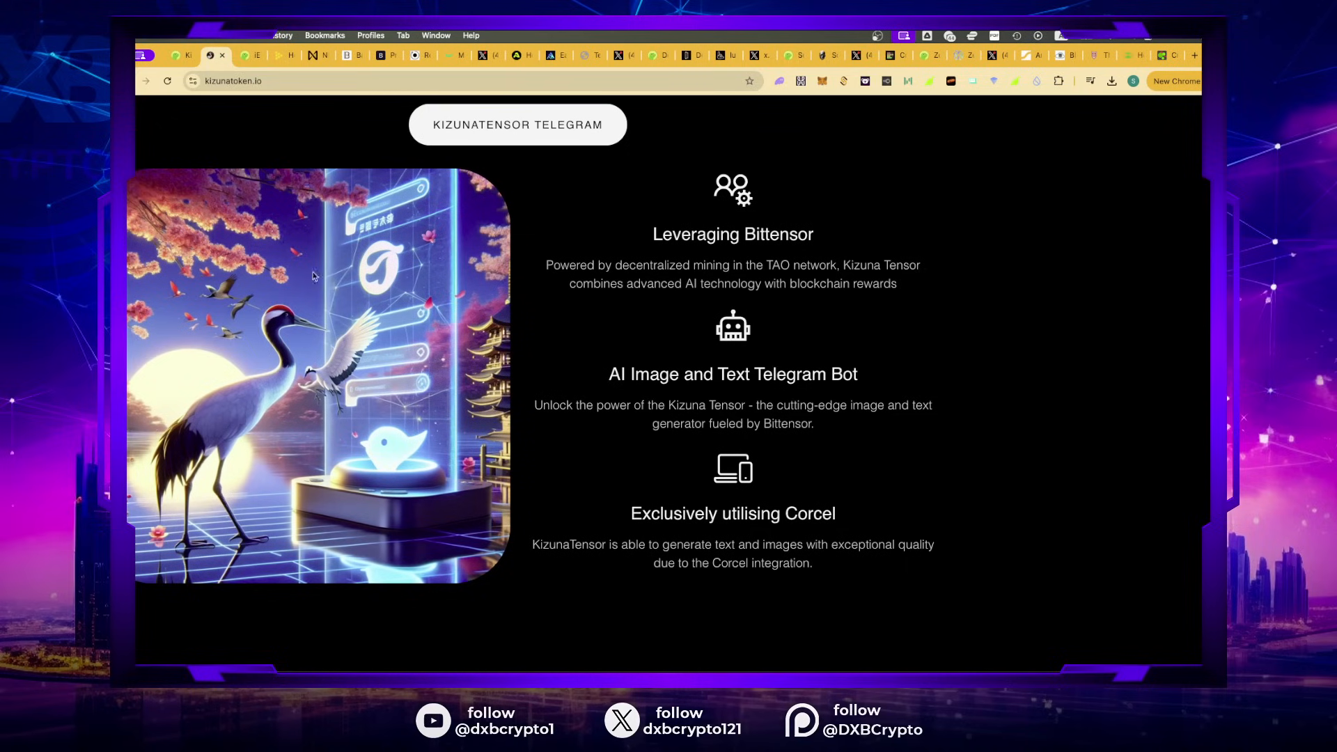
{"action": "scroll", "scroll_direction": "up", "scroll_amount": 3}
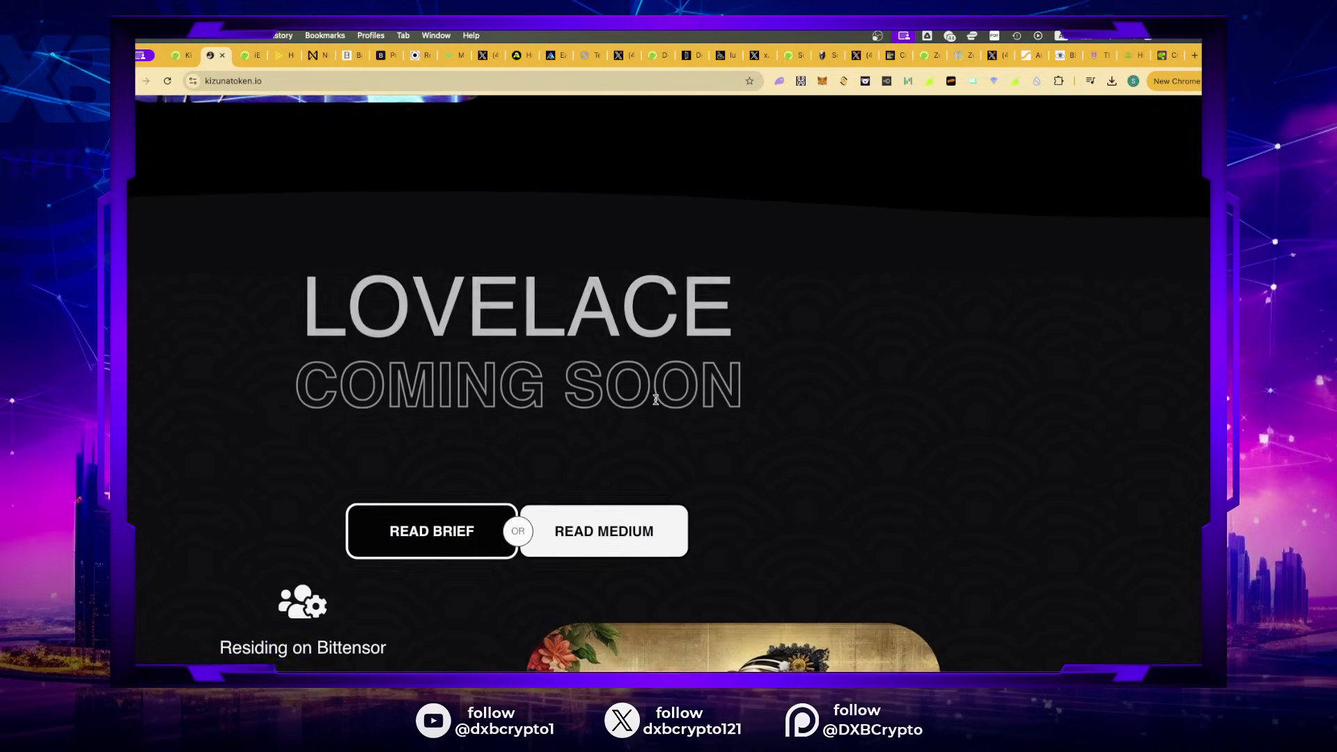
{"action": "scroll", "scroll_direction": "down", "scroll_amount": 3}
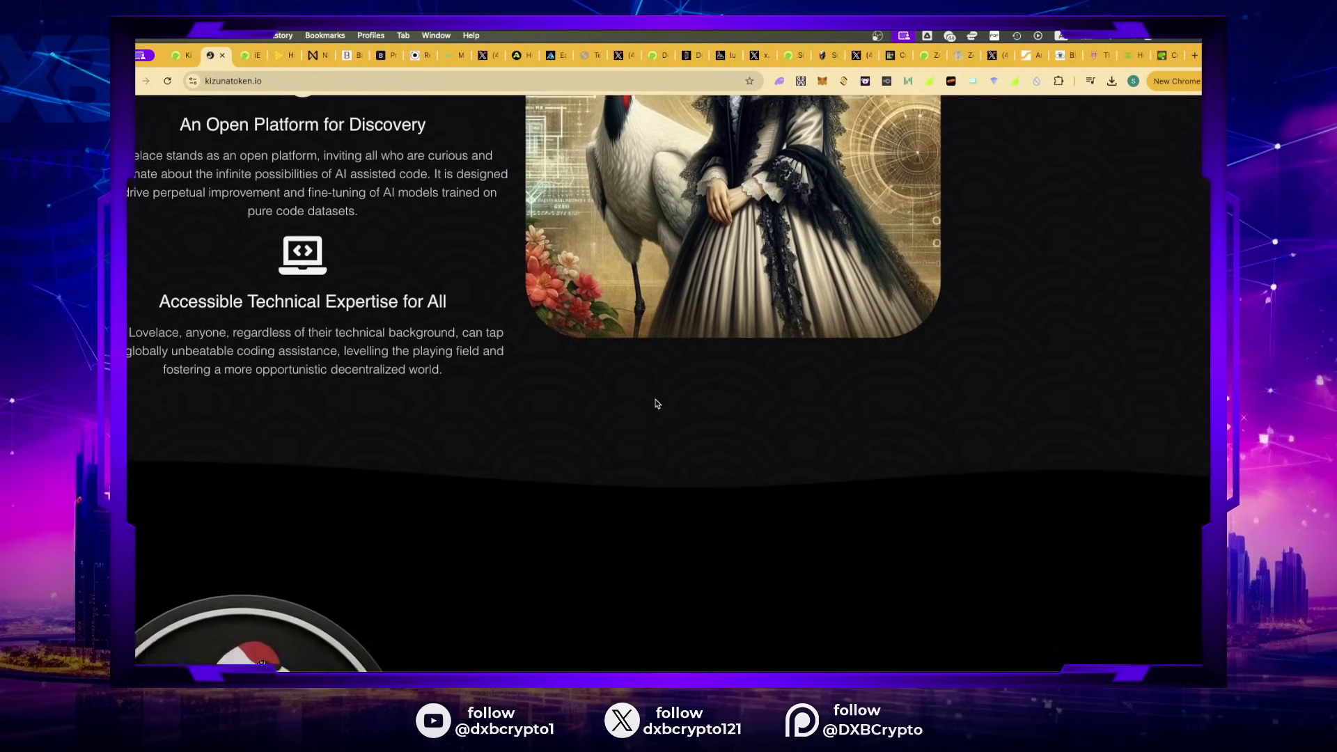
{"action": "scroll", "scroll_direction": "down", "scroll_amount": 3}
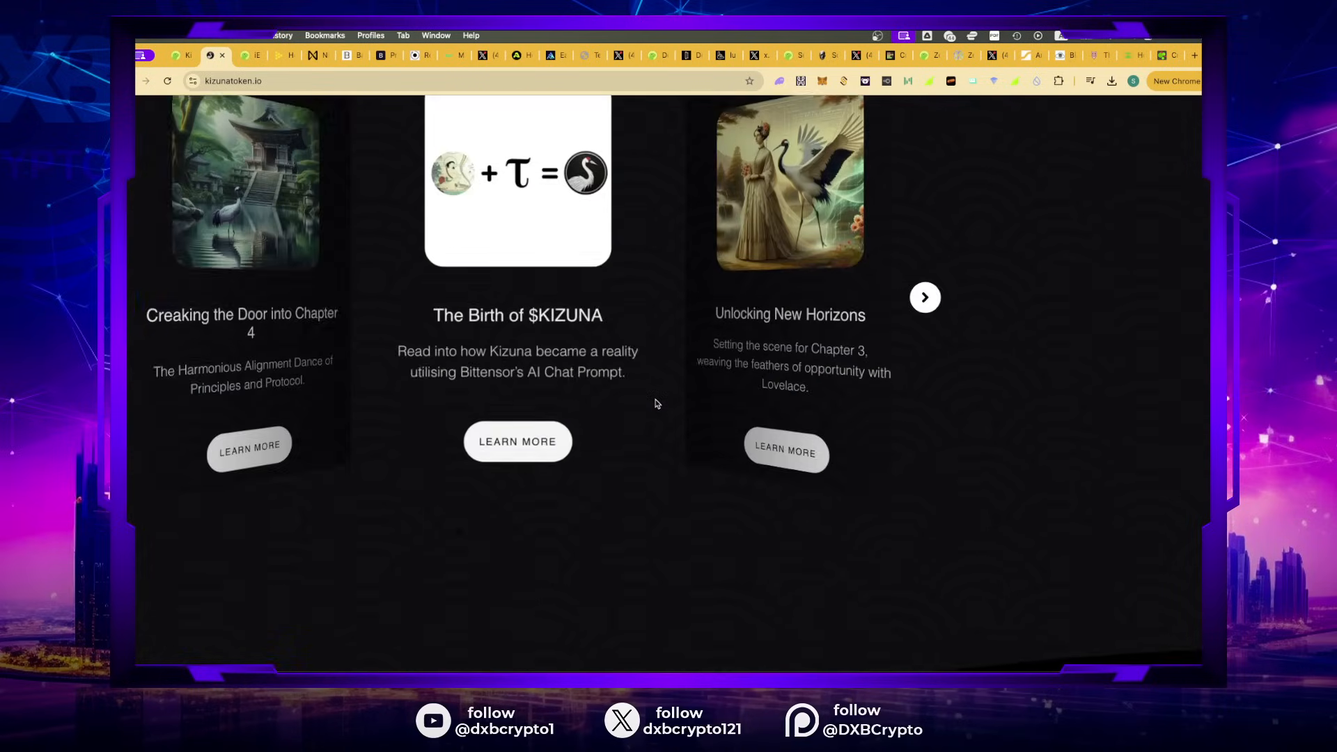
{"action": "scroll", "scroll_direction": "up", "scroll_amount": 3}
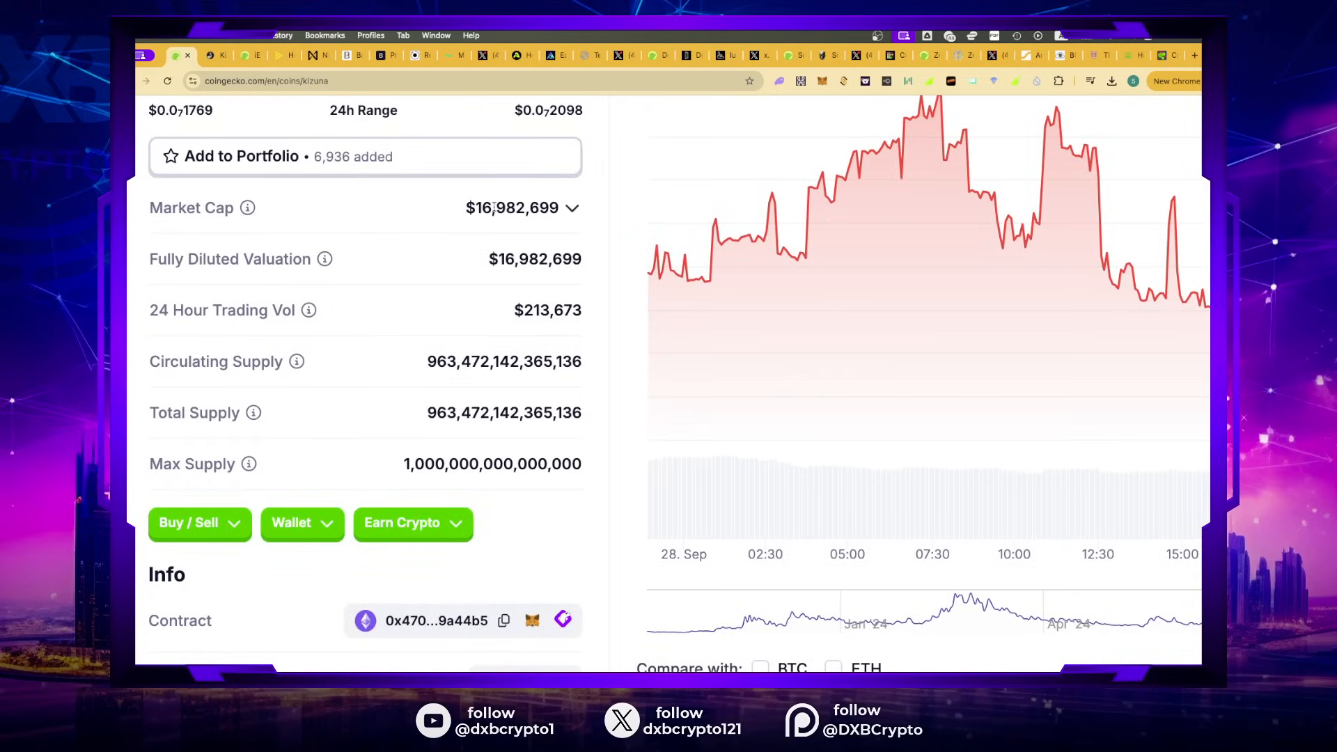
Step: Check Kizuna's markets on Bilaxy, Uniswap V3 and Matcha, then return to the tier list
{"action": "scroll", "scroll_direction": "up", "scroll_amount": 3}
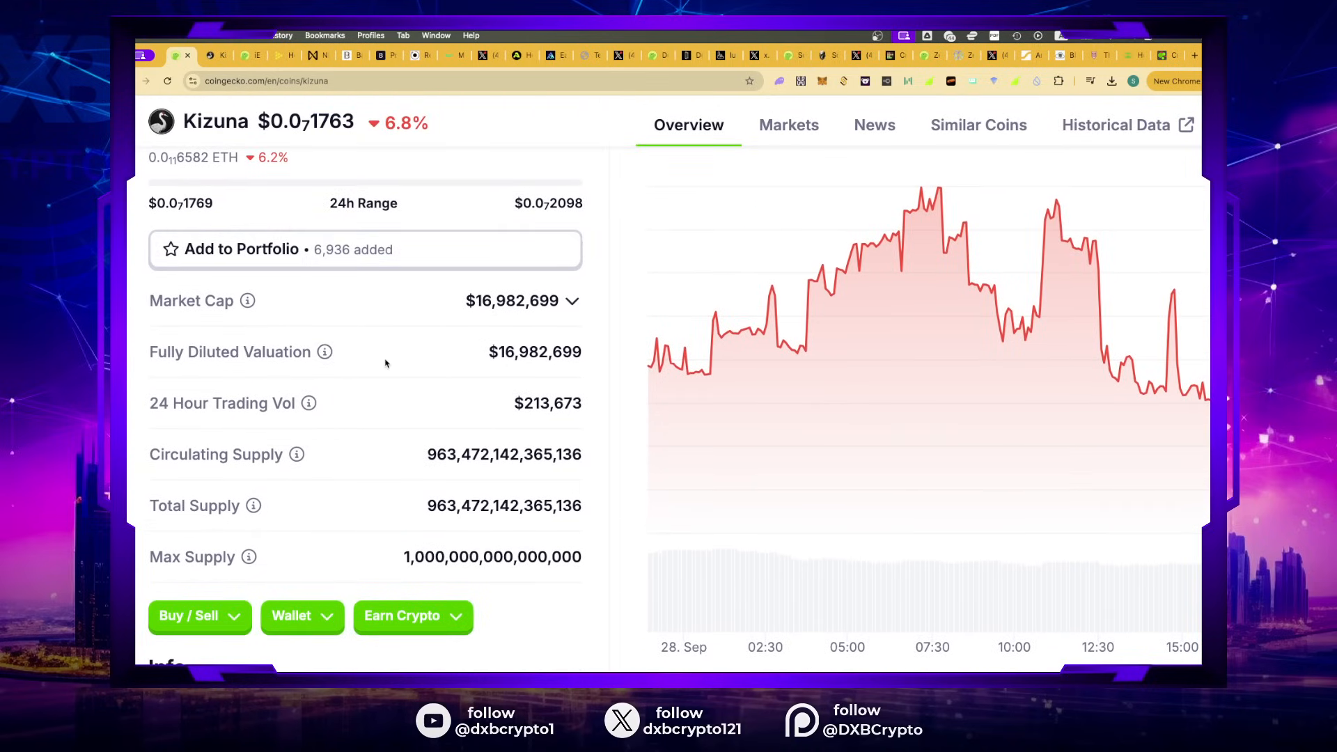
{"action": "mouse_move", "coordinate": [401, 426]}
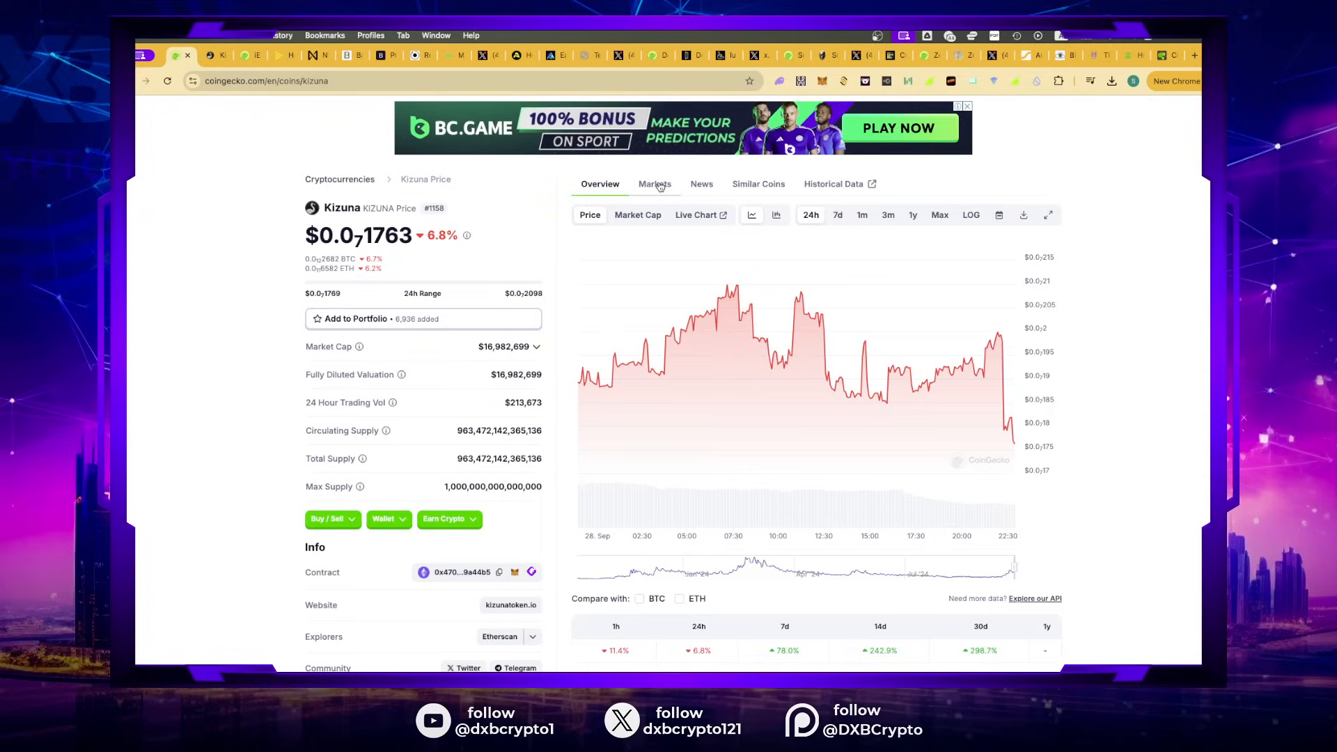
{"action": "left_click", "coordinate": [653, 184]}
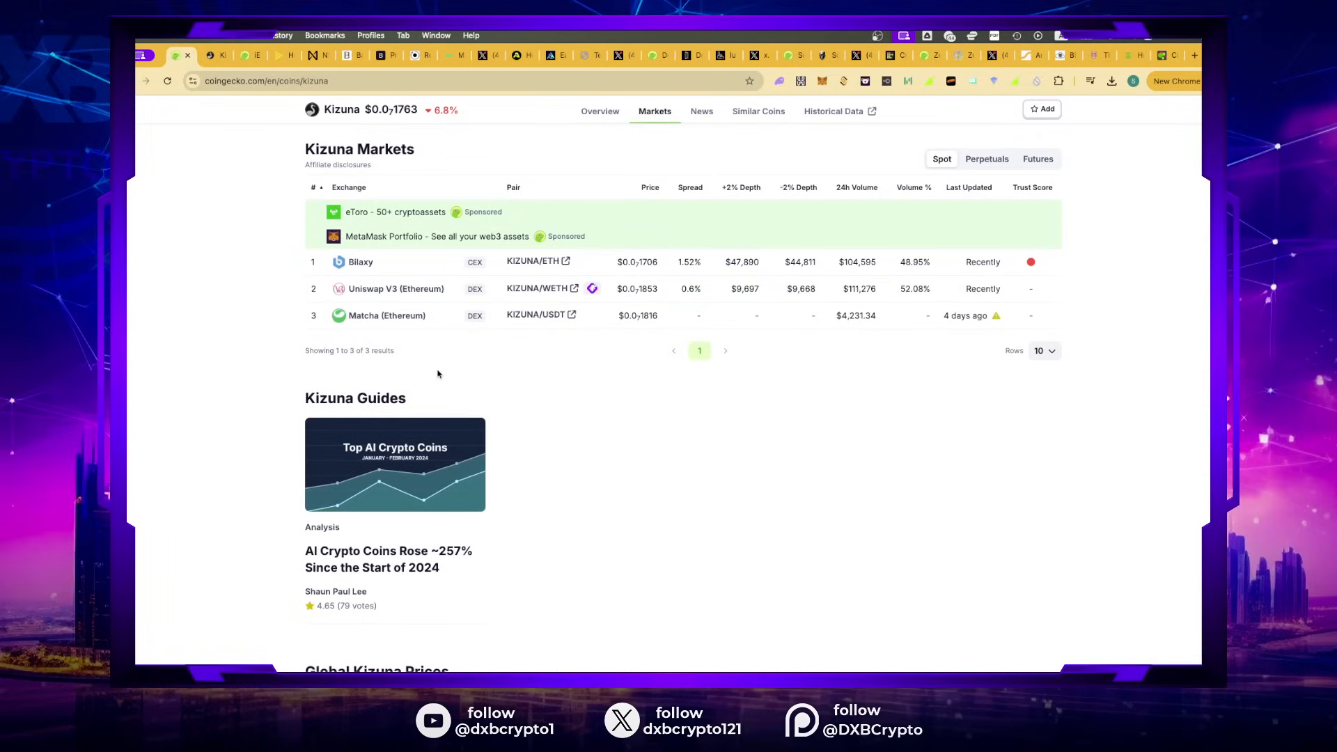
{"action": "mouse_move", "coordinate": [314, 283]}
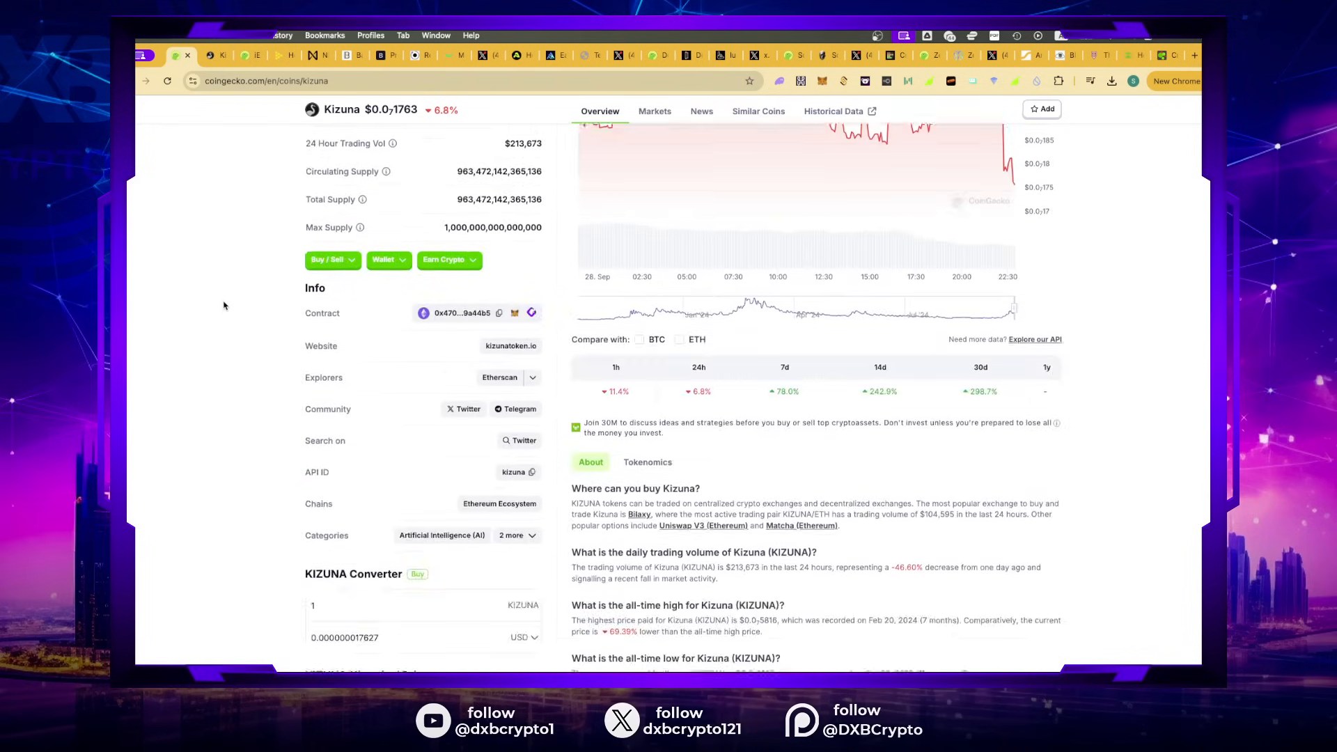
{"action": "scroll", "scroll_direction": "up", "scroll_amount": 3}
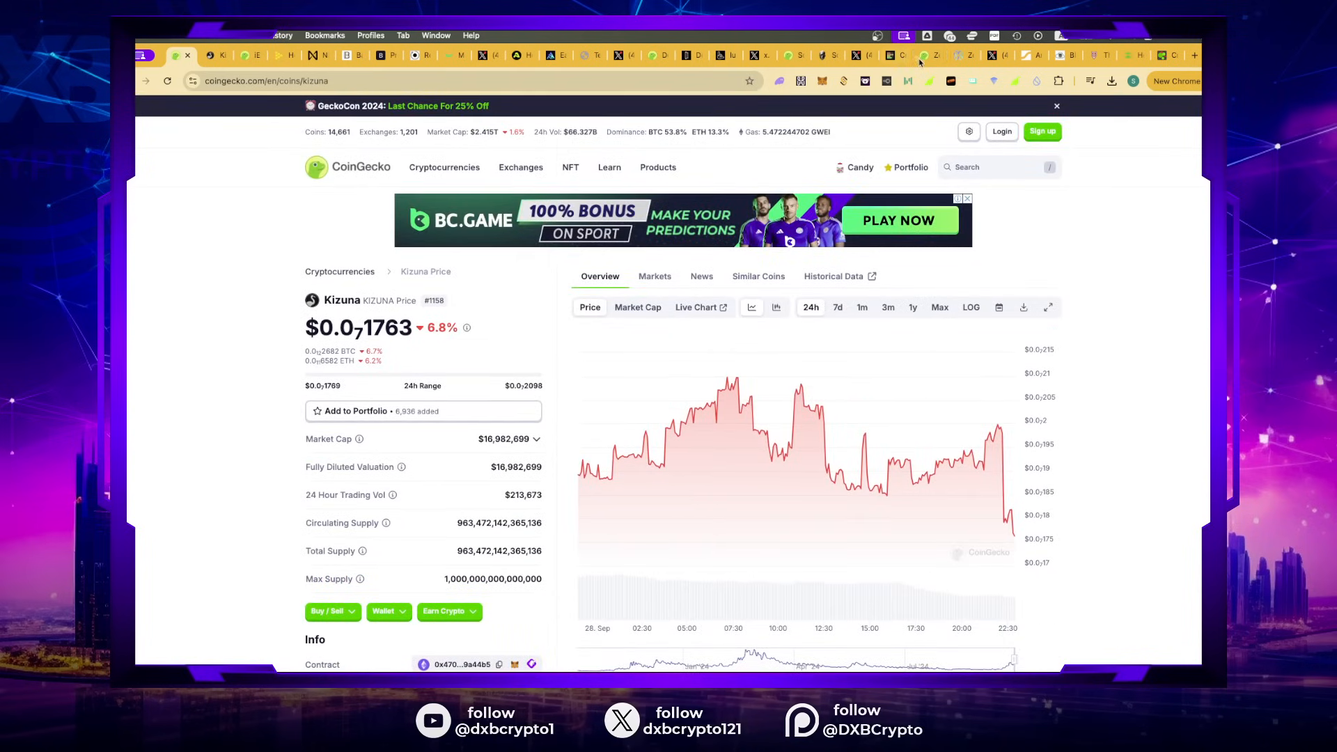
{"action": "left_click", "coordinate": [878, 55]}
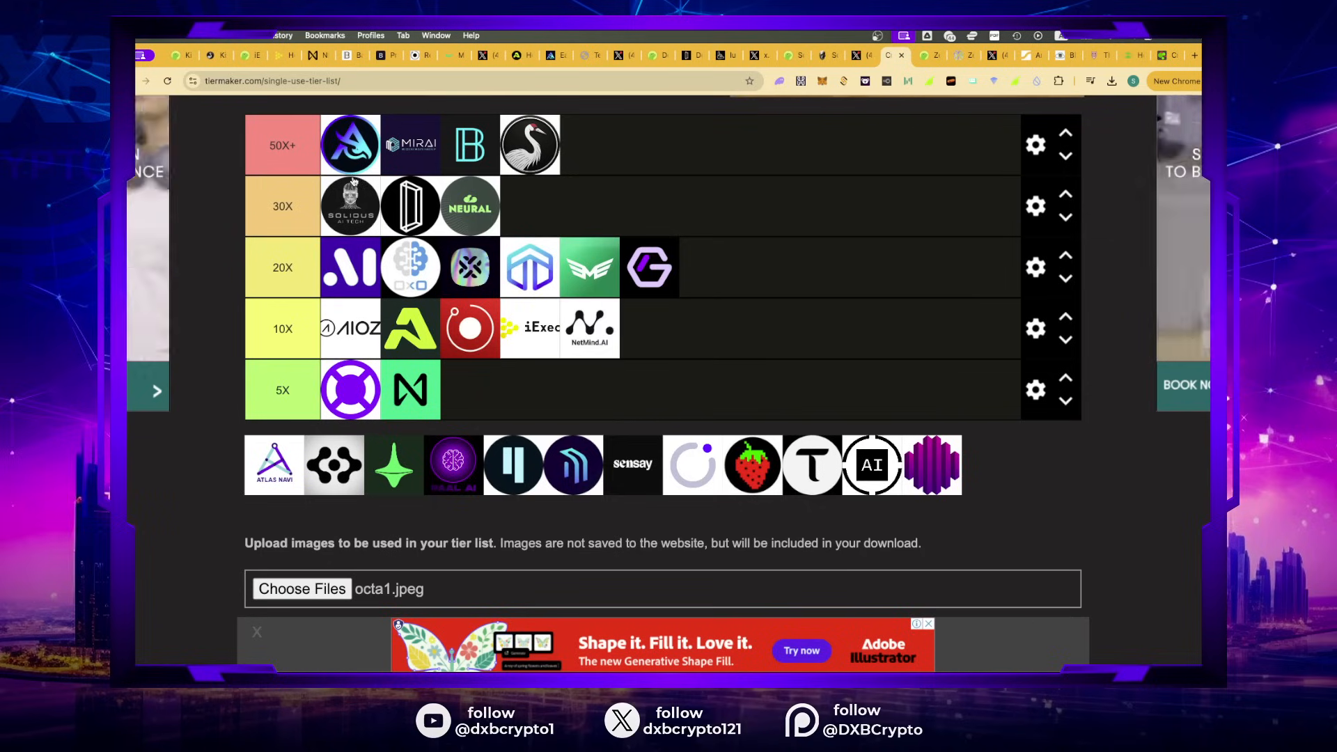
Step: Search 'netm' on CoinGecko and open the NetMind Token coin page
{"action": "left_click", "coordinate": [174, 54]}
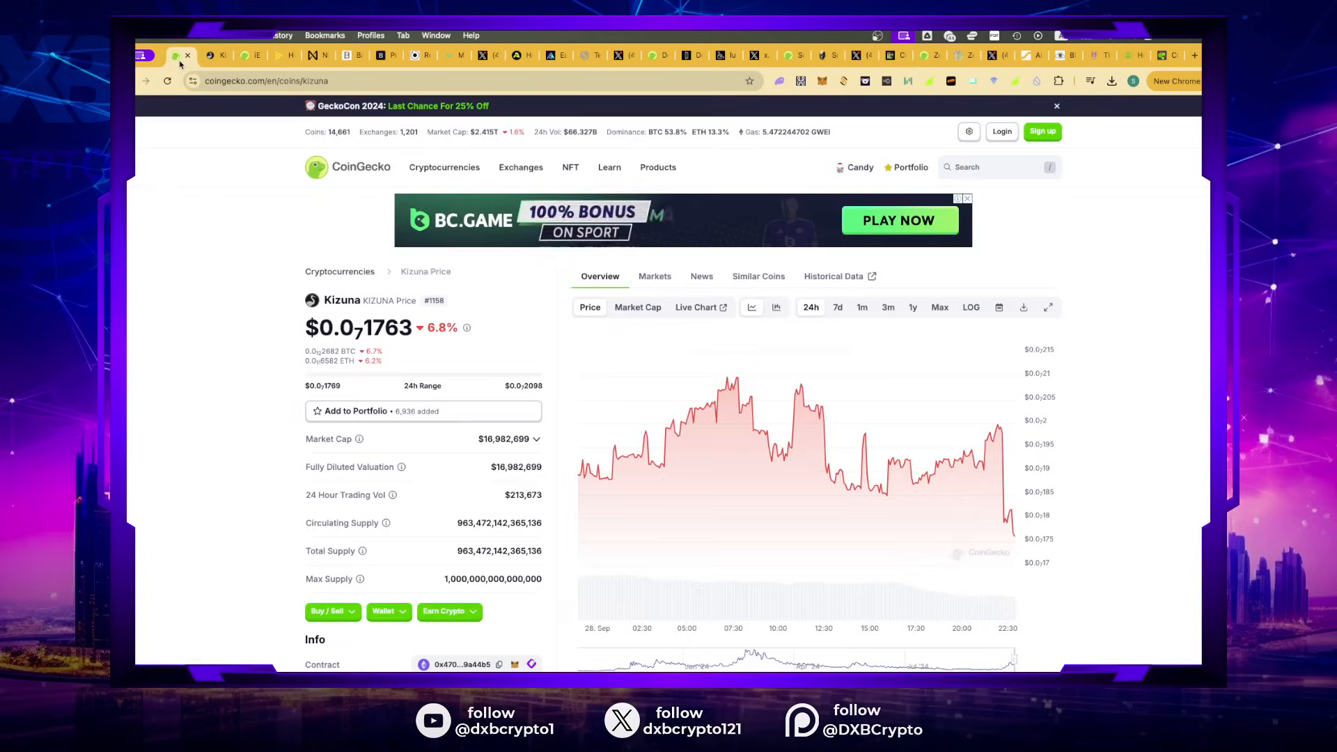
{"action": "left_click", "coordinate": [993, 166]}
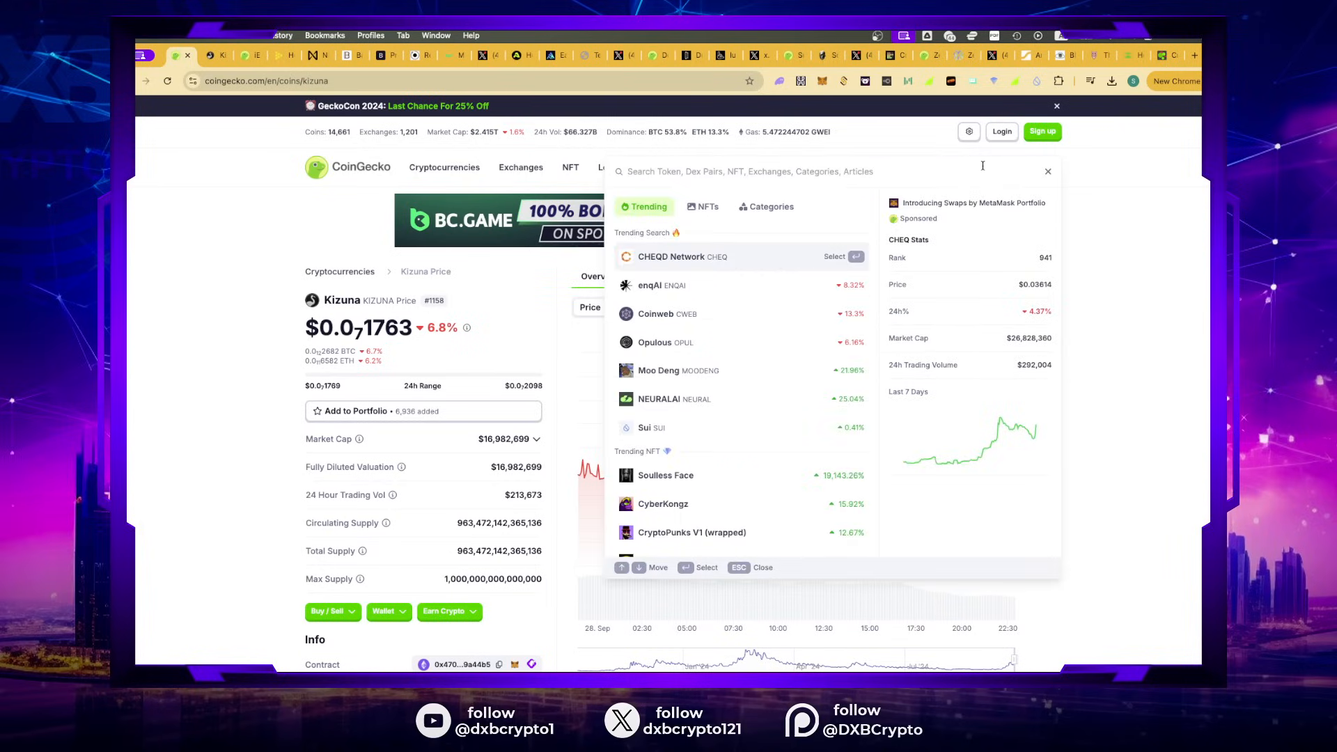
{"action": "type", "text": "netm"}
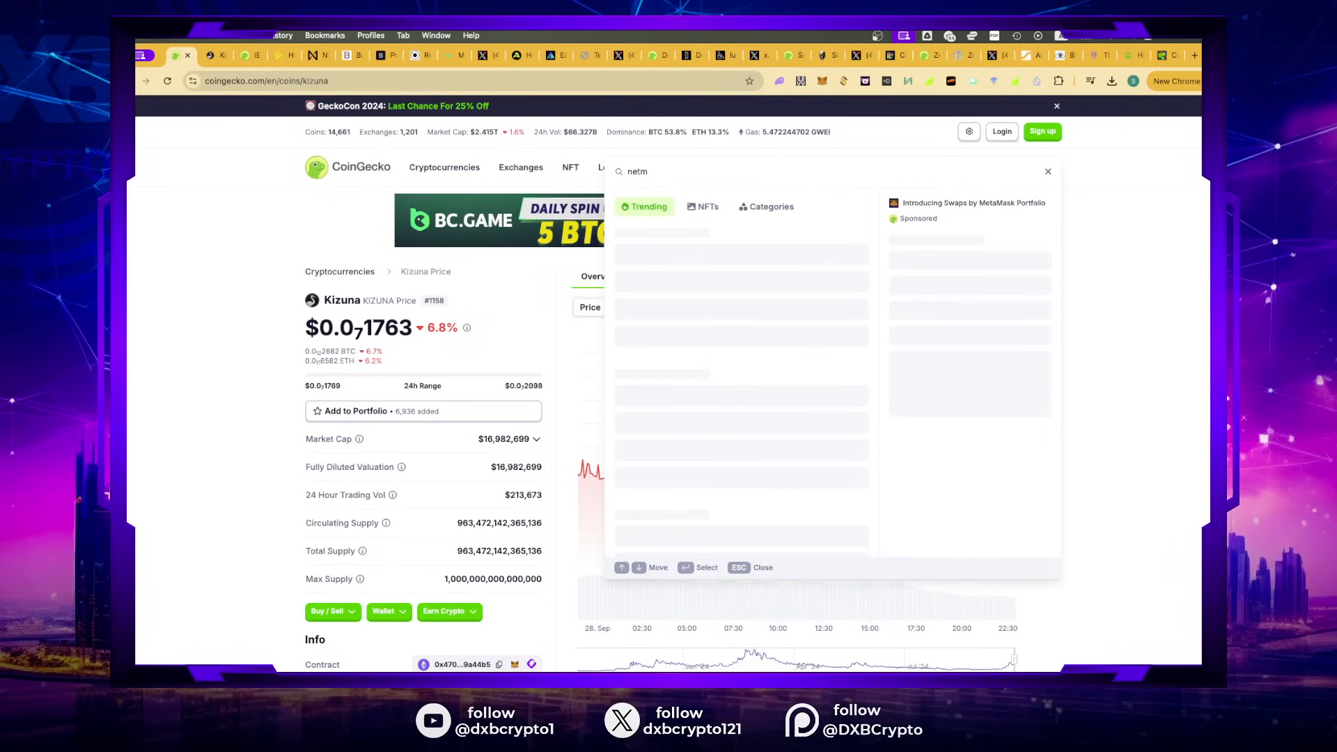
{"action": "key", "text": "Backspace"}
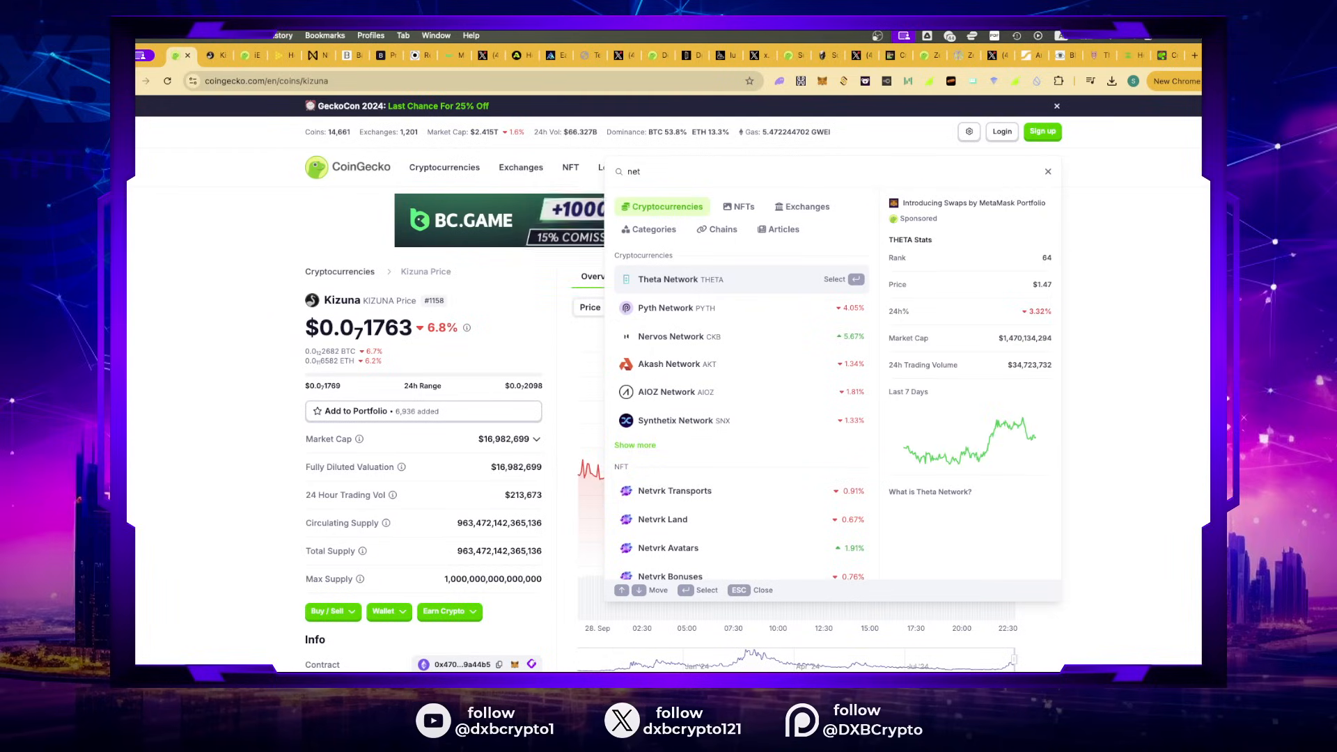
{"action": "type", "text": "e"}
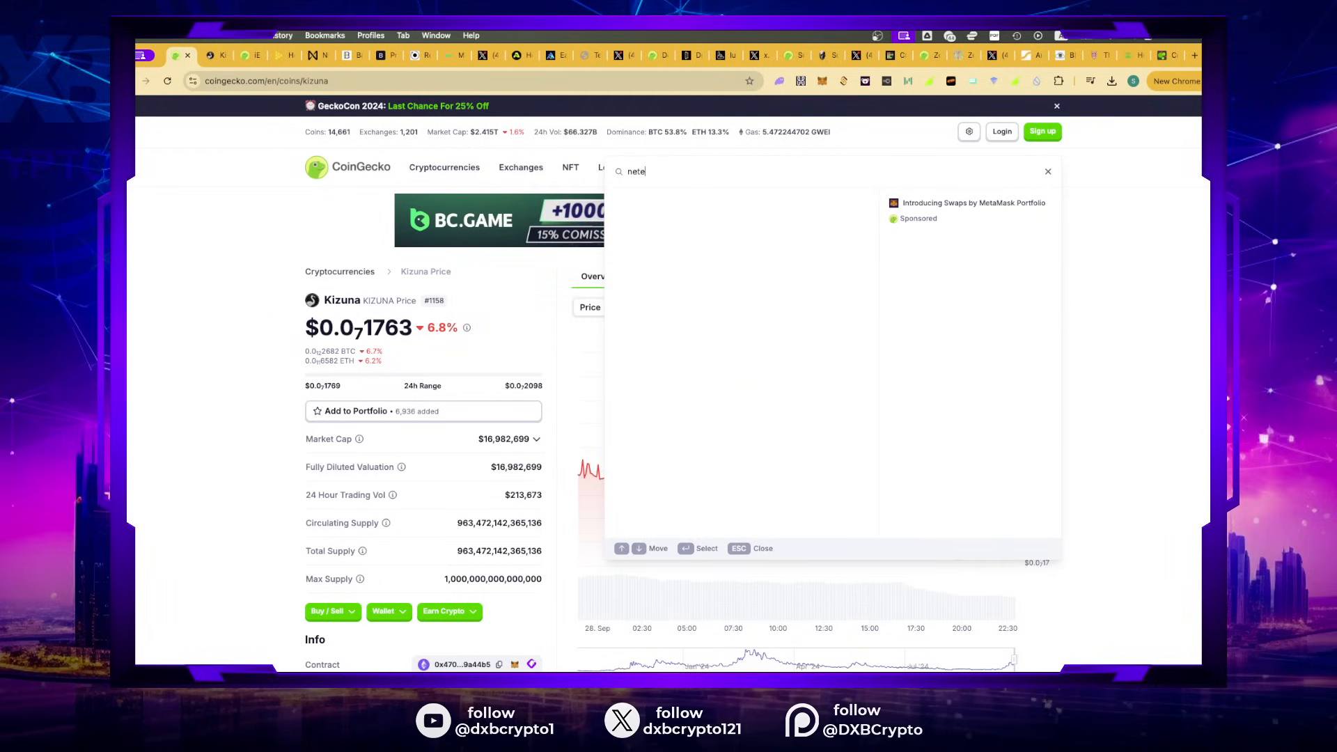
{"action": "key", "text": "Backspace"}
{"action": "type", "text": "m"}
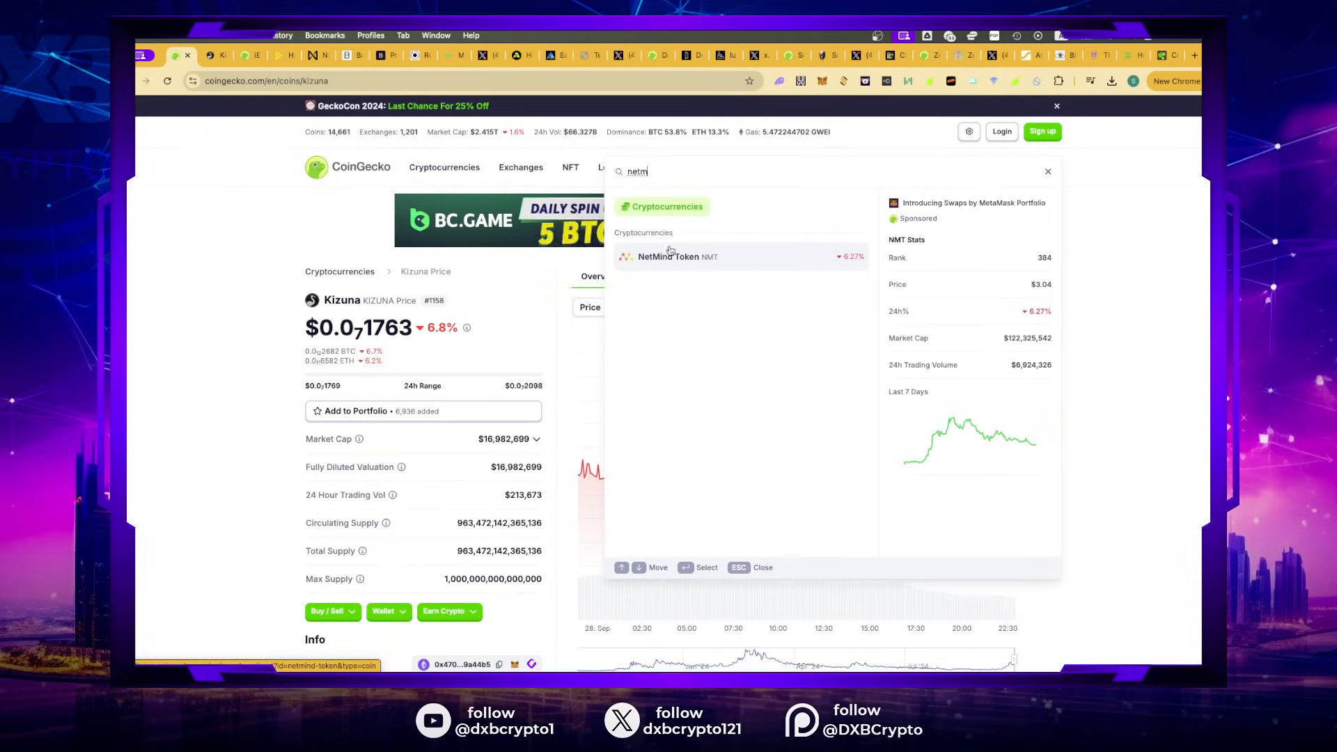
{"action": "left_click", "coordinate": [673, 255]}
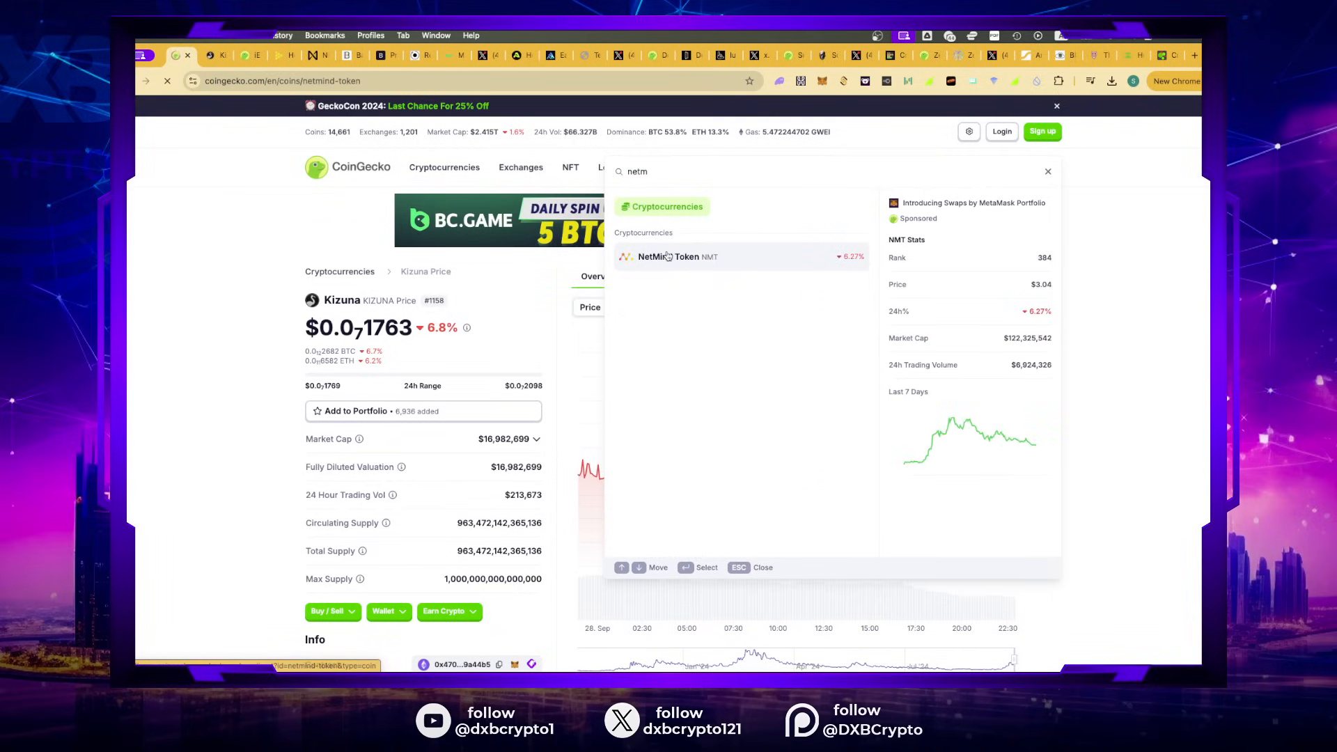
{"action": "left_click", "coordinate": [676, 257]}
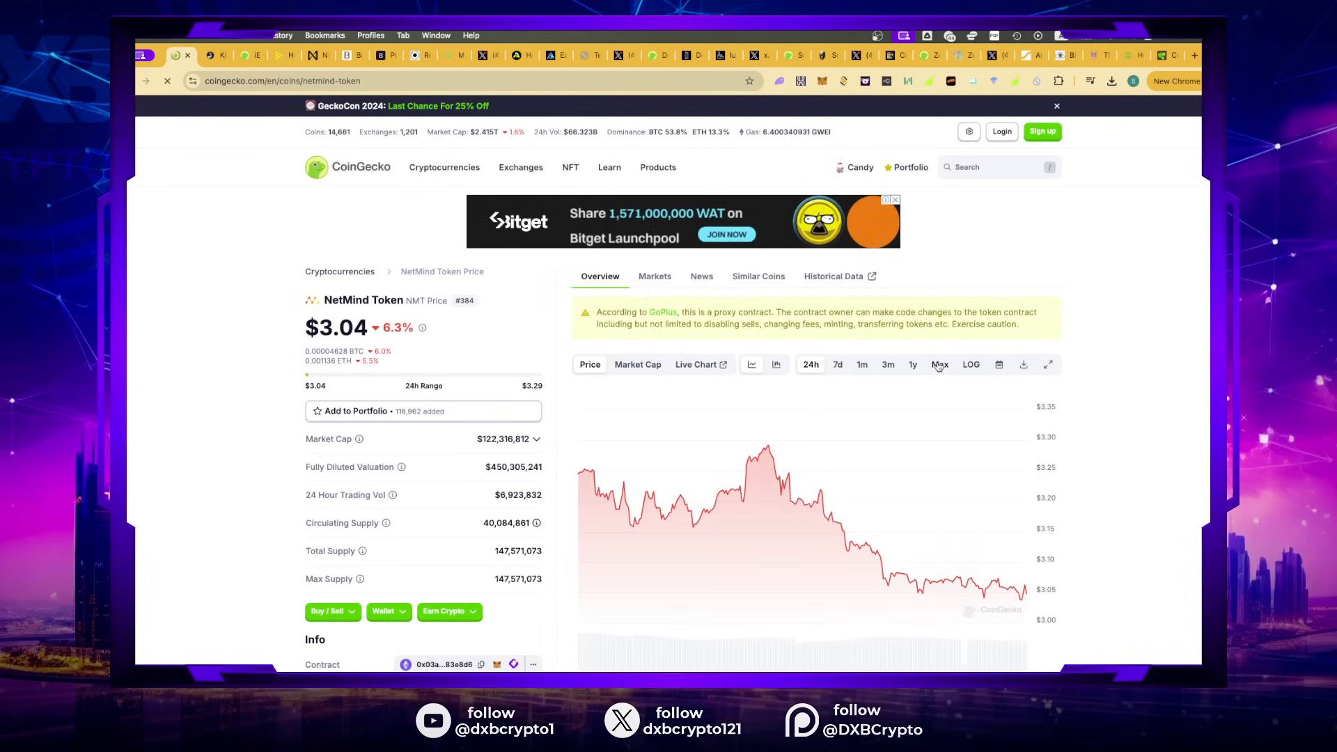
Step: View NetMind Token's all-time price chart, then switch to the iExec RLC coin page
{"action": "left_click", "coordinate": [938, 364]}
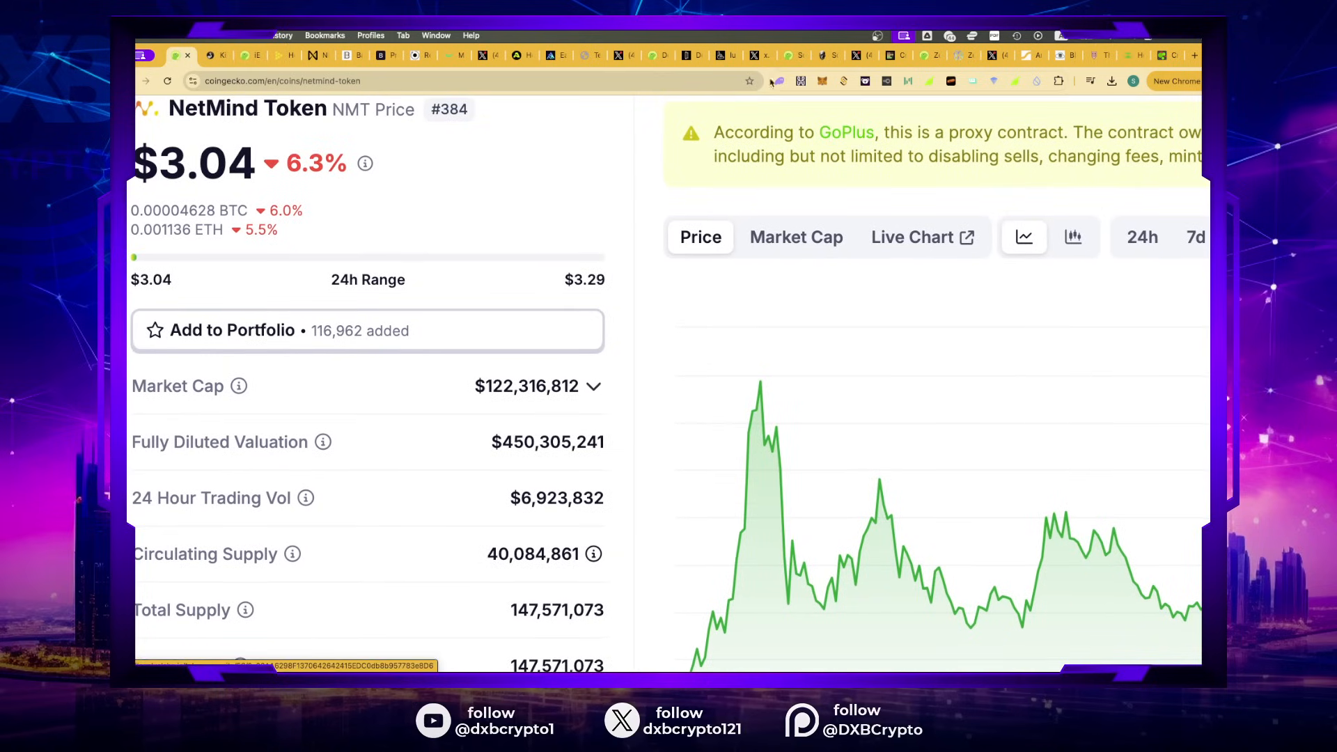
{"action": "left_click", "coordinate": [861, 56]}
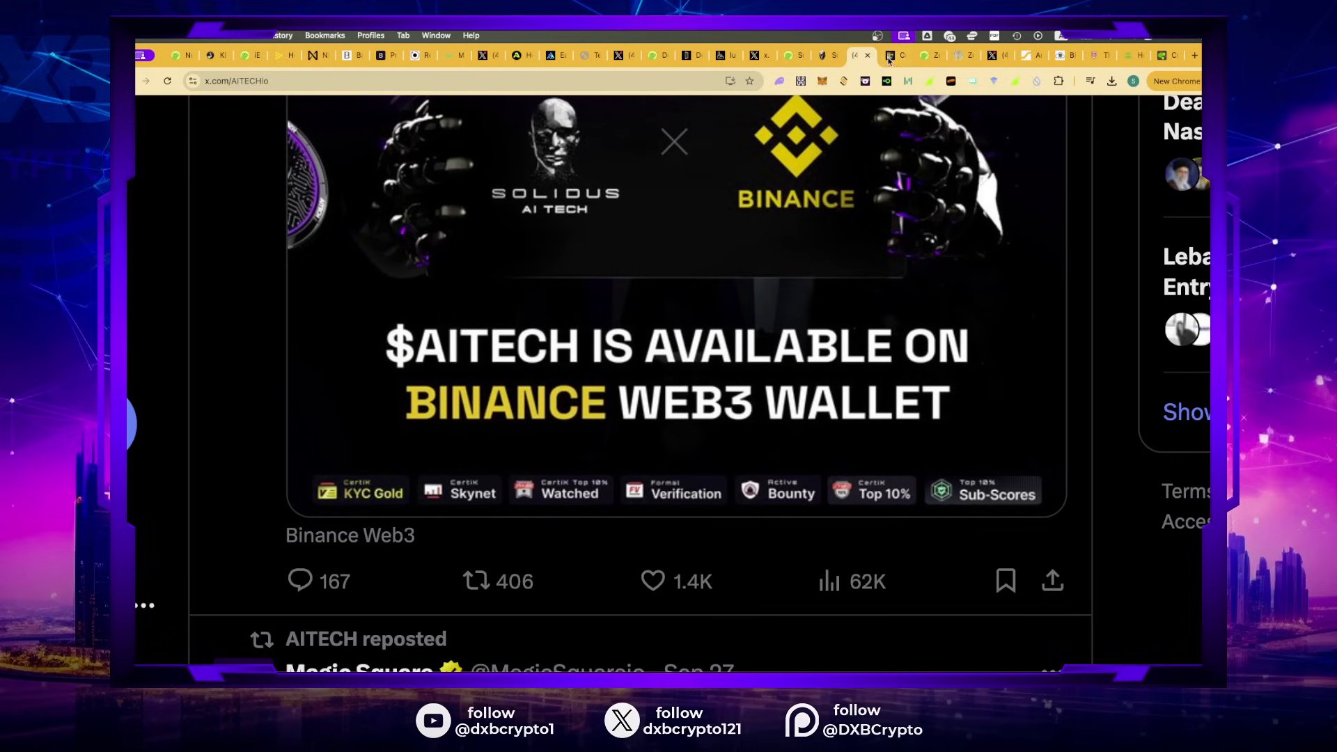
{"action": "left_click", "coordinate": [895, 56]}
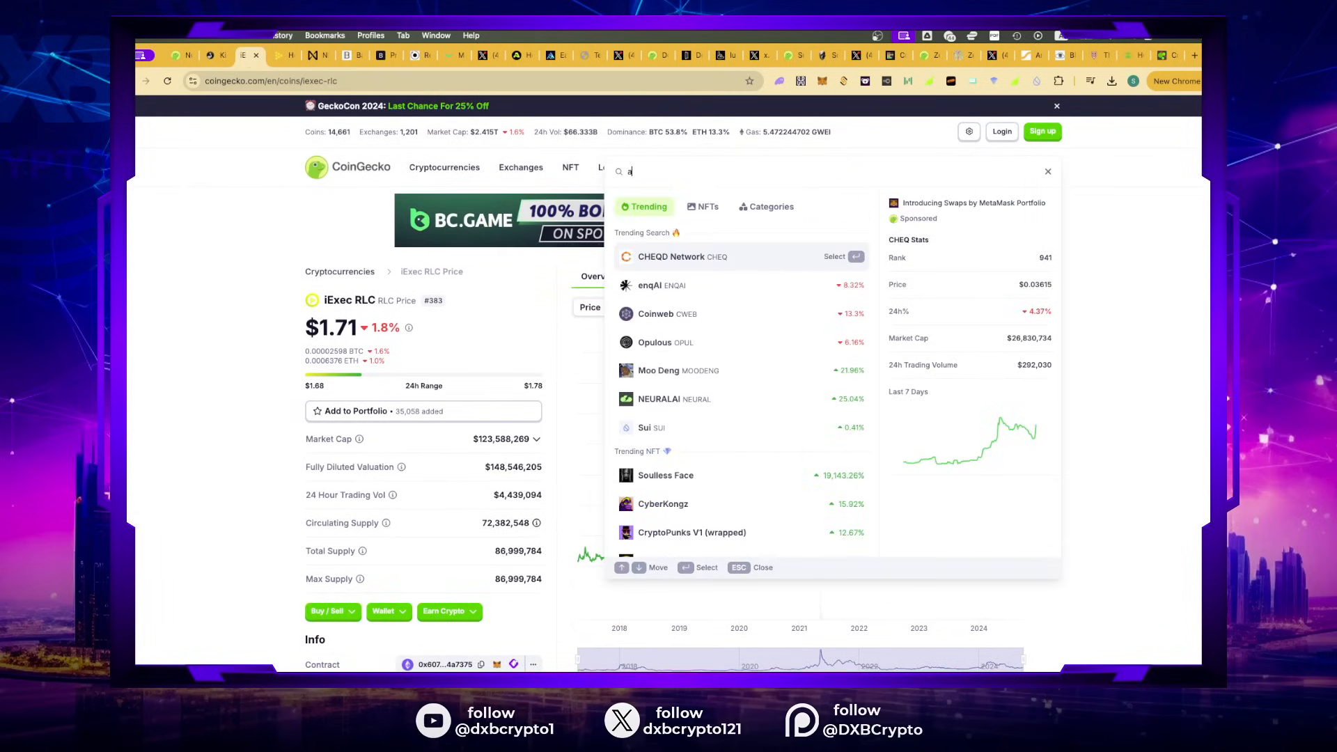
Step: Search CoinGecko for 'navi' and bring up the Atlas Navi coin page
{"action": "type", "text": "n"}
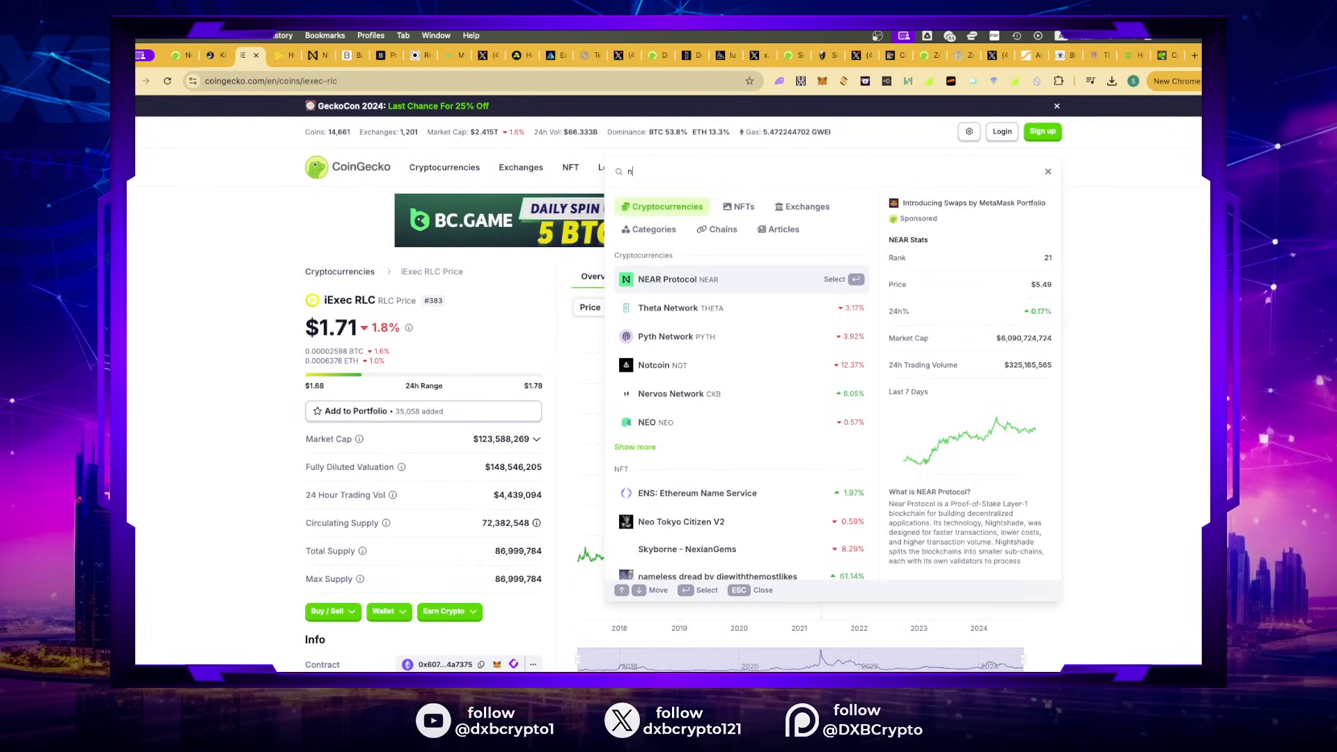
{"action": "key", "text": "backspace"}
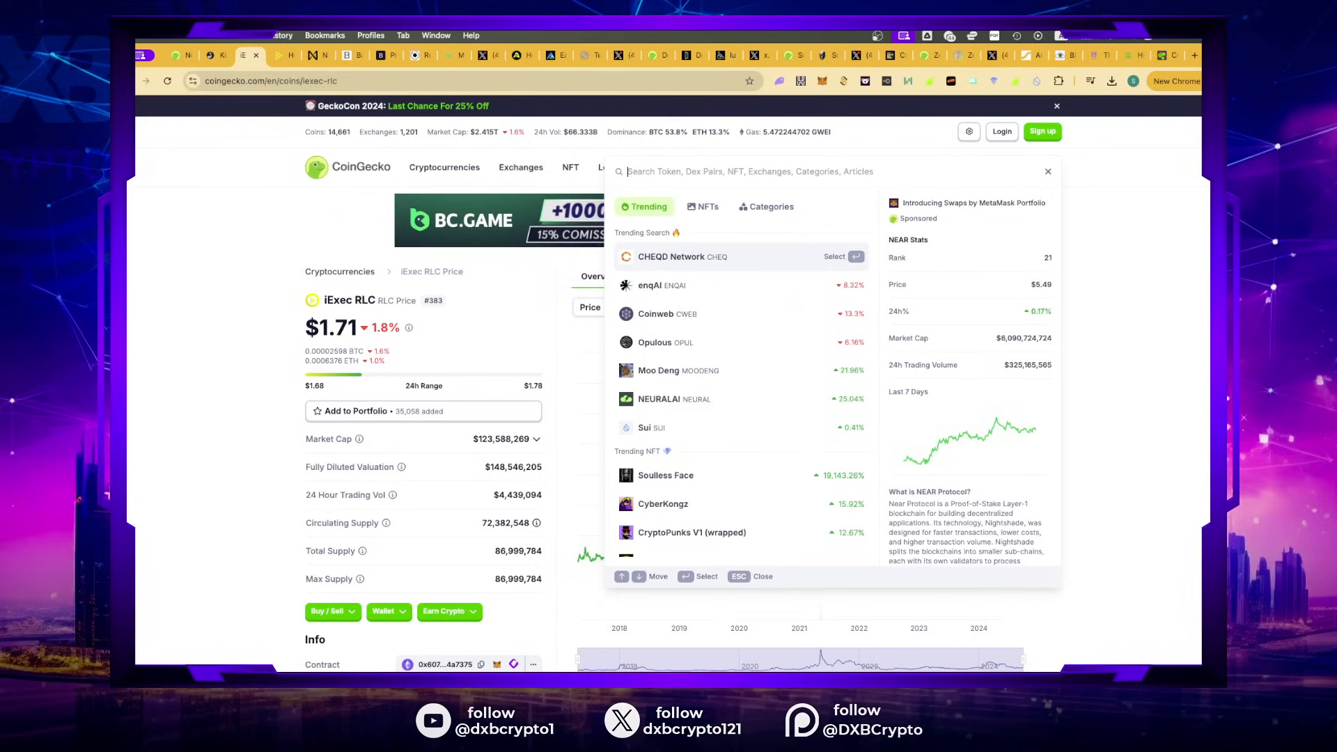
{"action": "type", "text": "navi"}
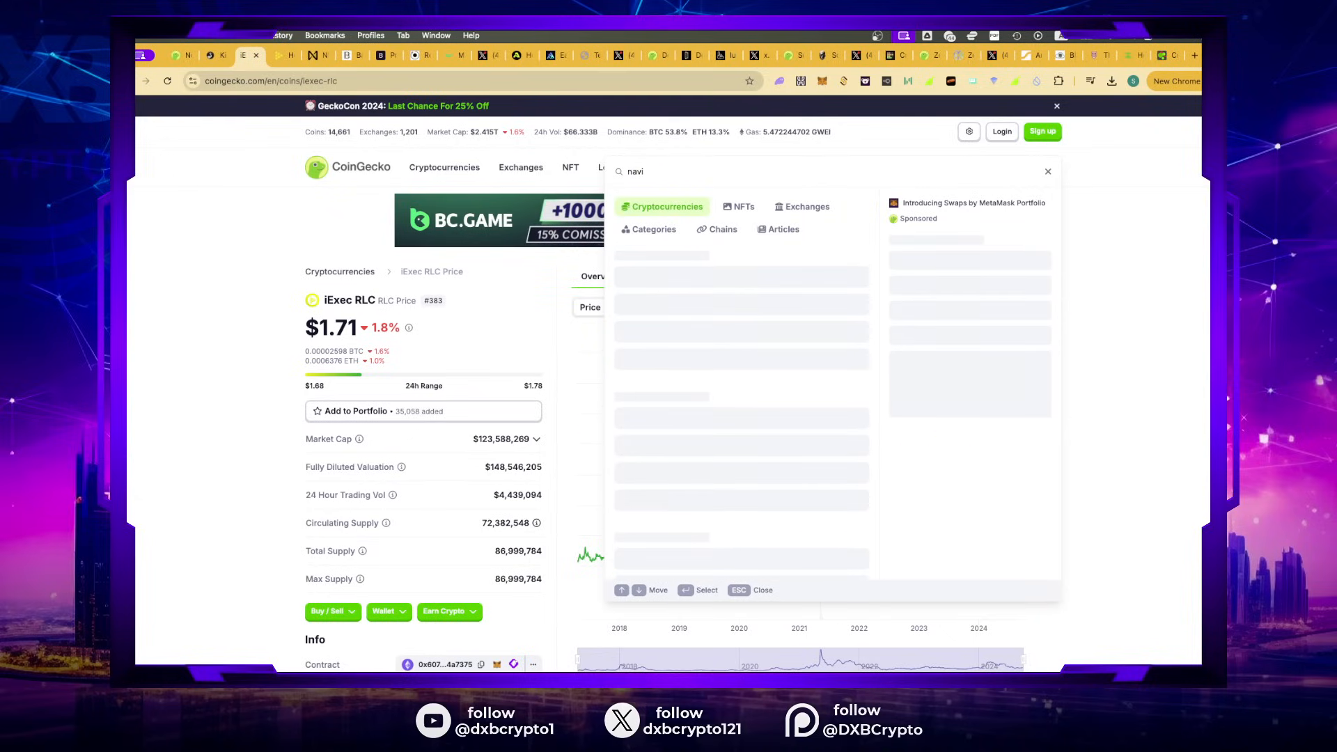
{"action": "mouse_move", "coordinate": [668, 284]}
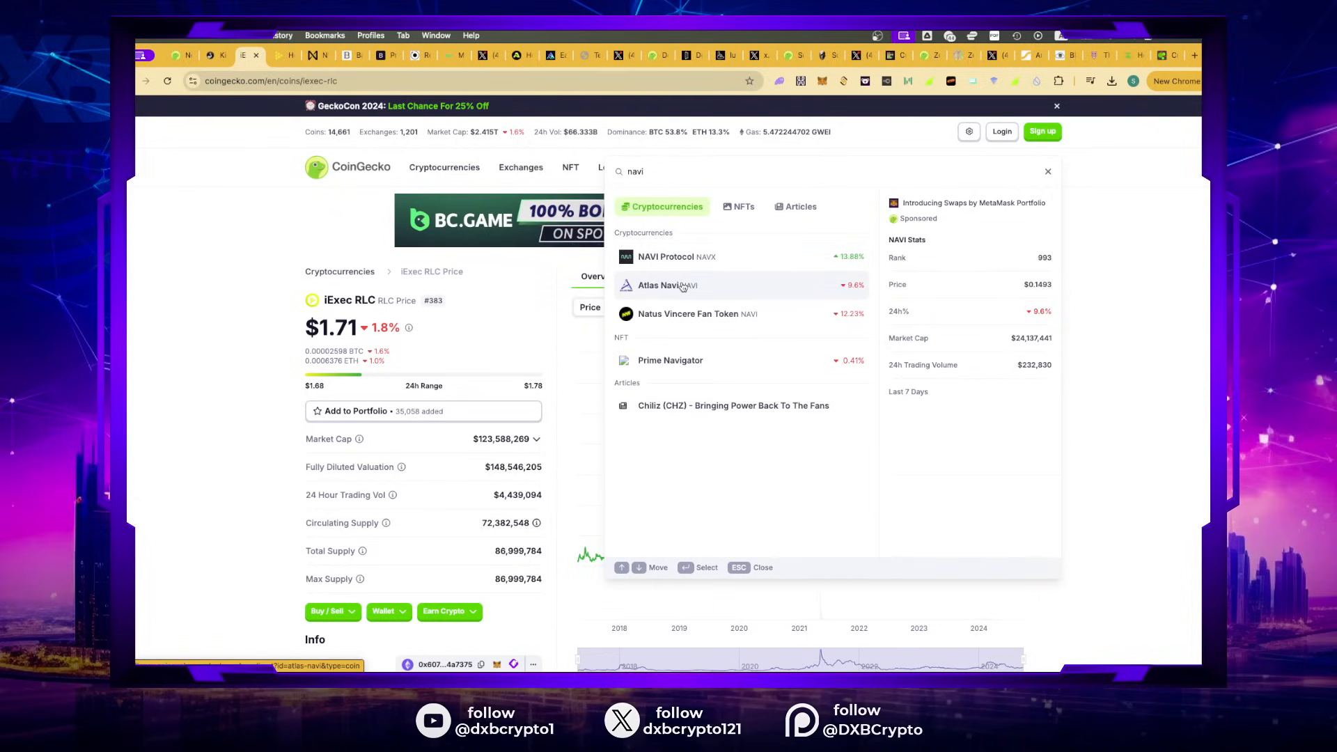
{"action": "left_click", "coordinate": [668, 284]}
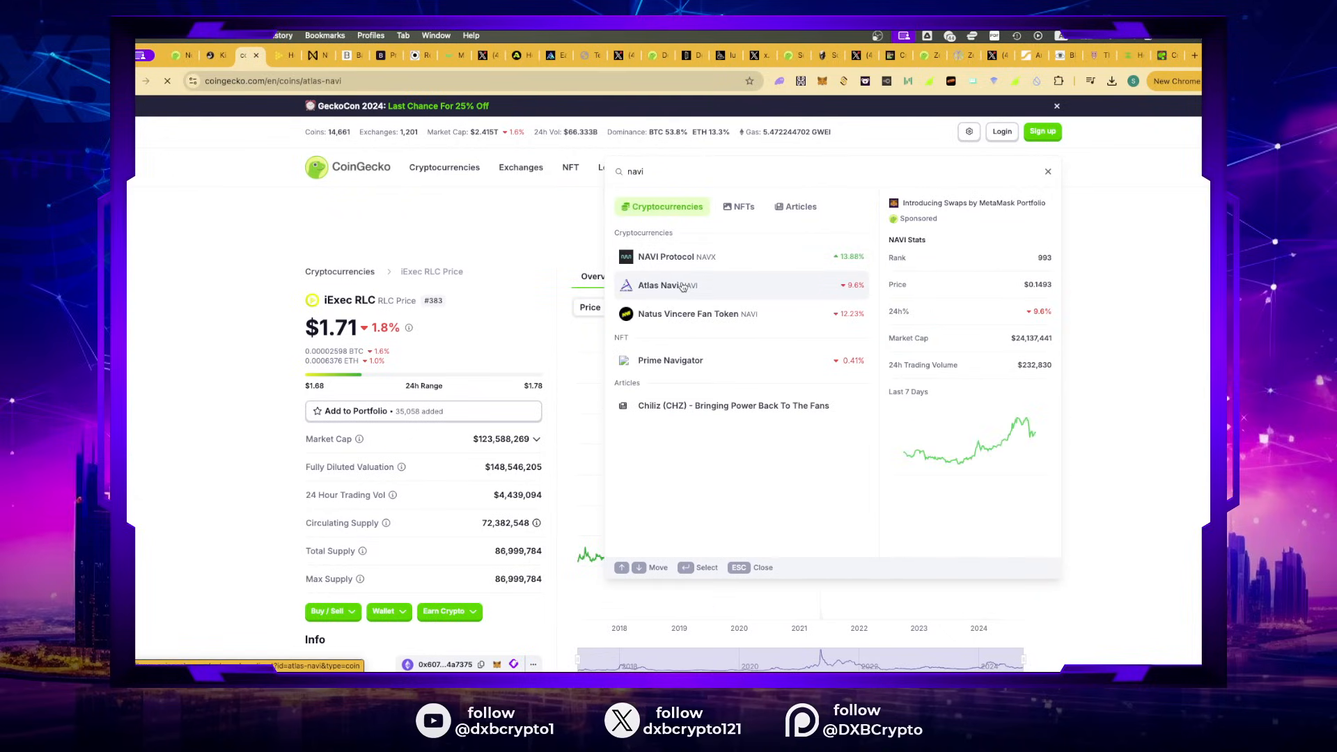
{"action": "left_click", "coordinate": [667, 285]}
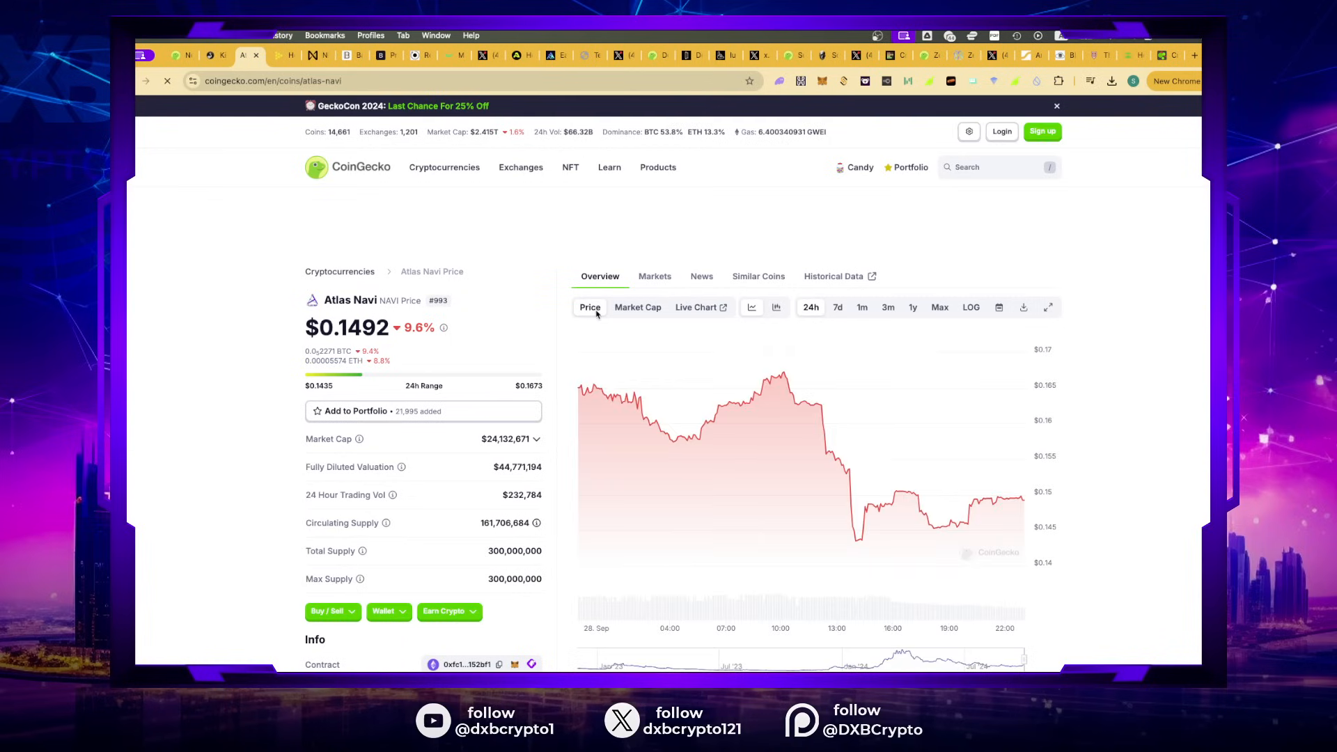
Step: Show Atlas Navi's Max all-time price chart and visit atlasnavi.com, returning to CoinGecko
{"action": "left_click", "coordinate": [938, 307]}
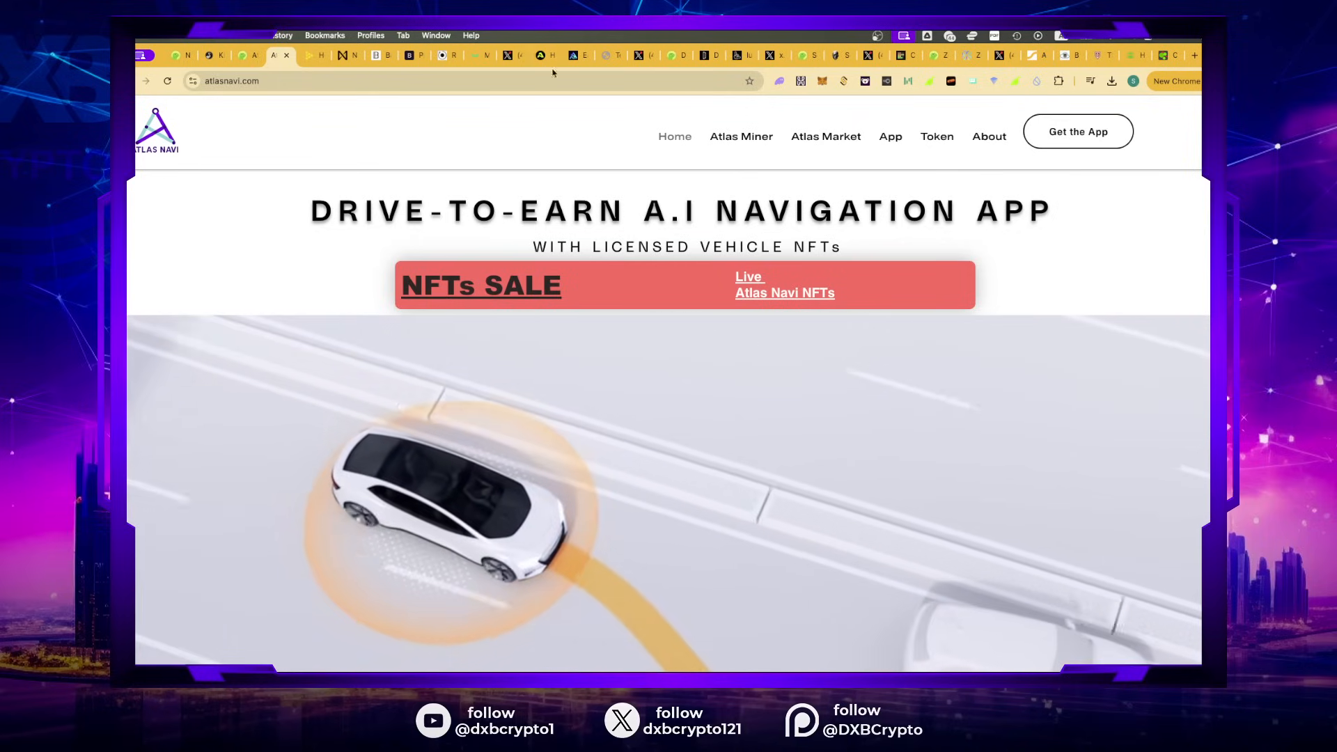
{"action": "left_click", "coordinate": [247, 54]}
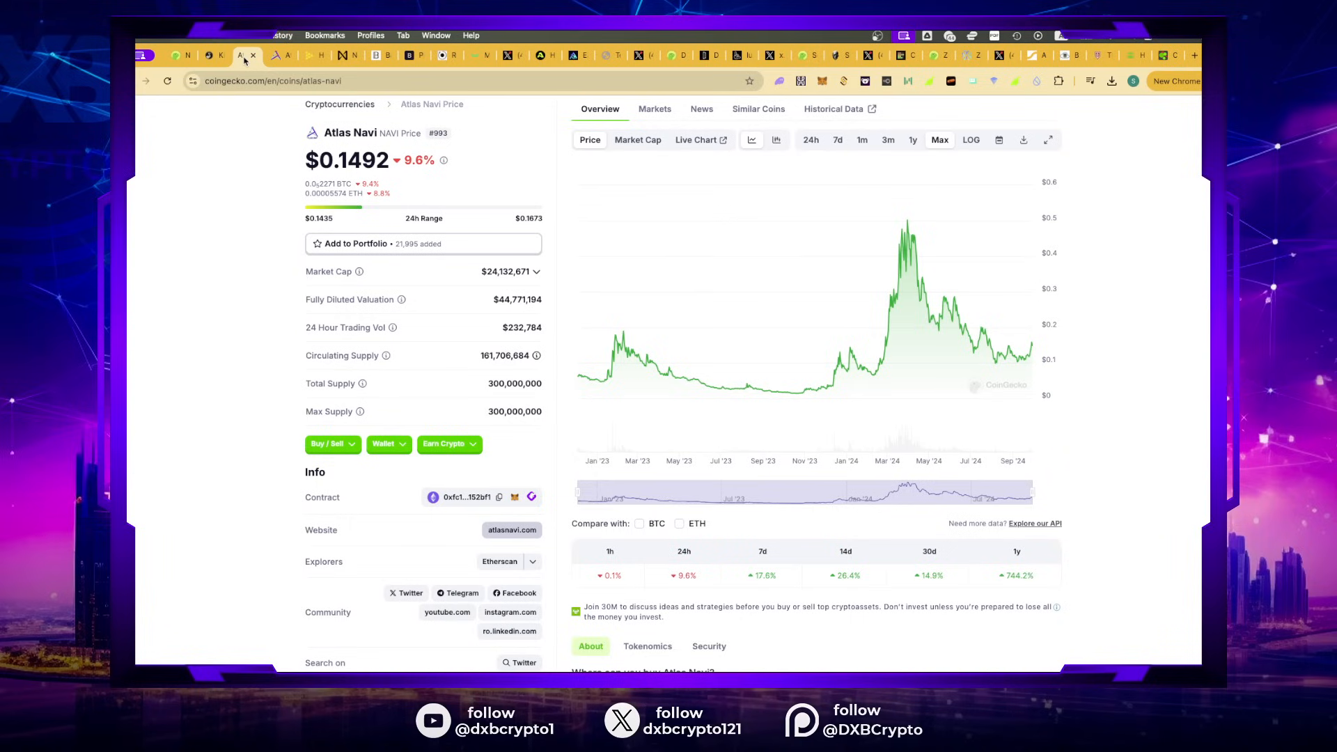
{"action": "mouse_move", "coordinate": [866, 89]}
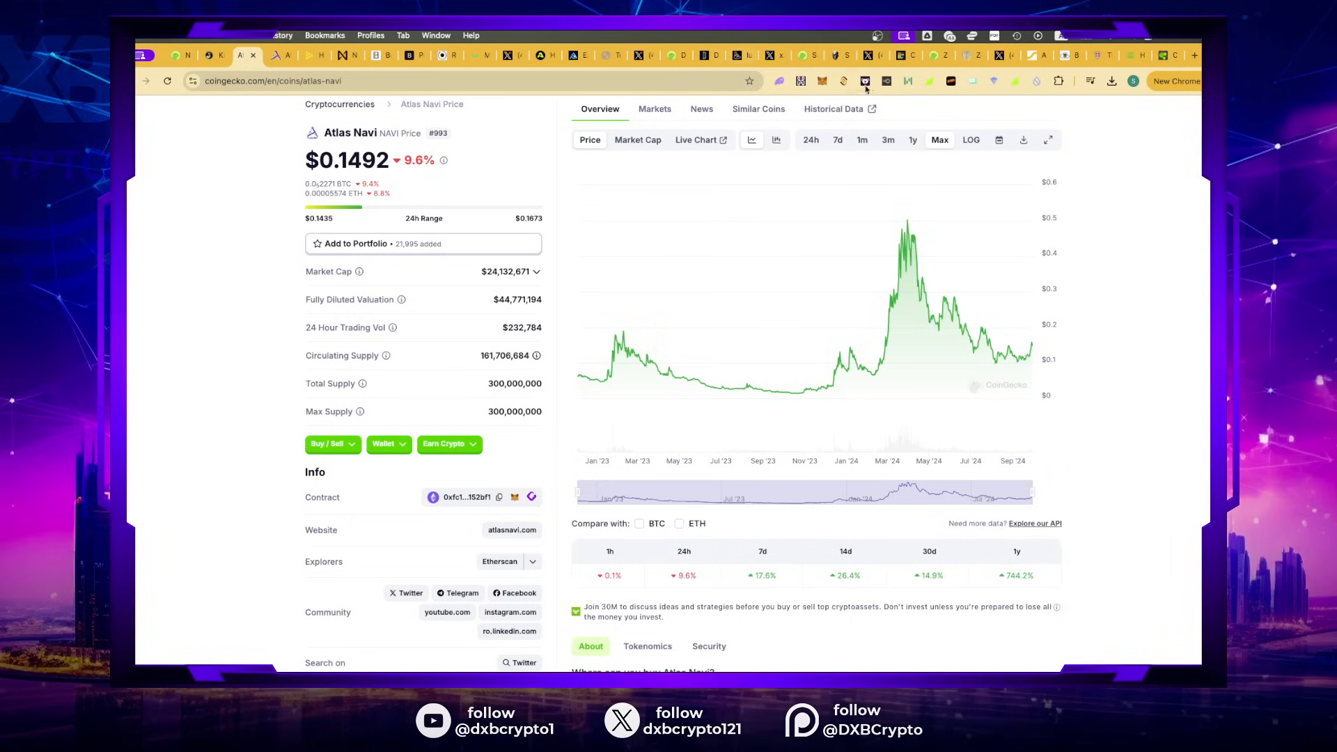
{"action": "left_click", "coordinate": [904, 56]}
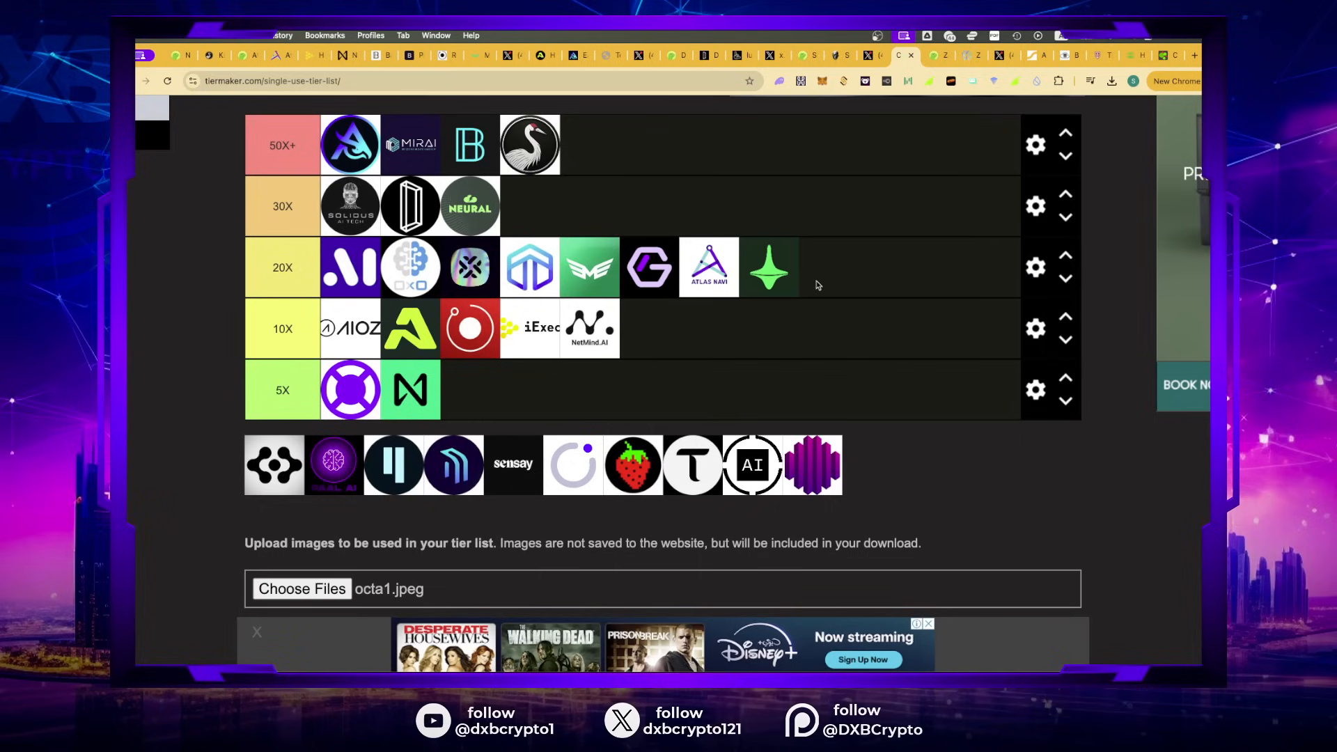
{"action": "mouse_move", "coordinate": [348, 502]}
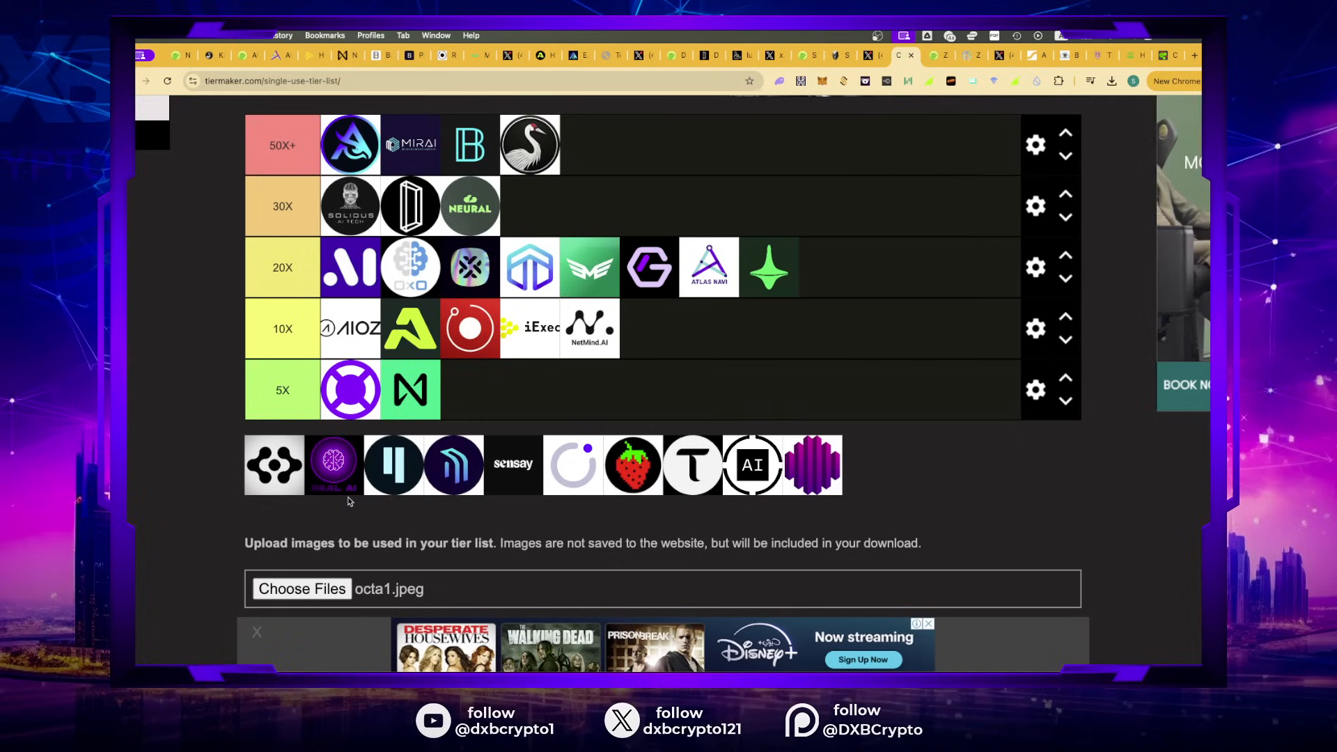
{"action": "mouse_move", "coordinate": [789, 271]}
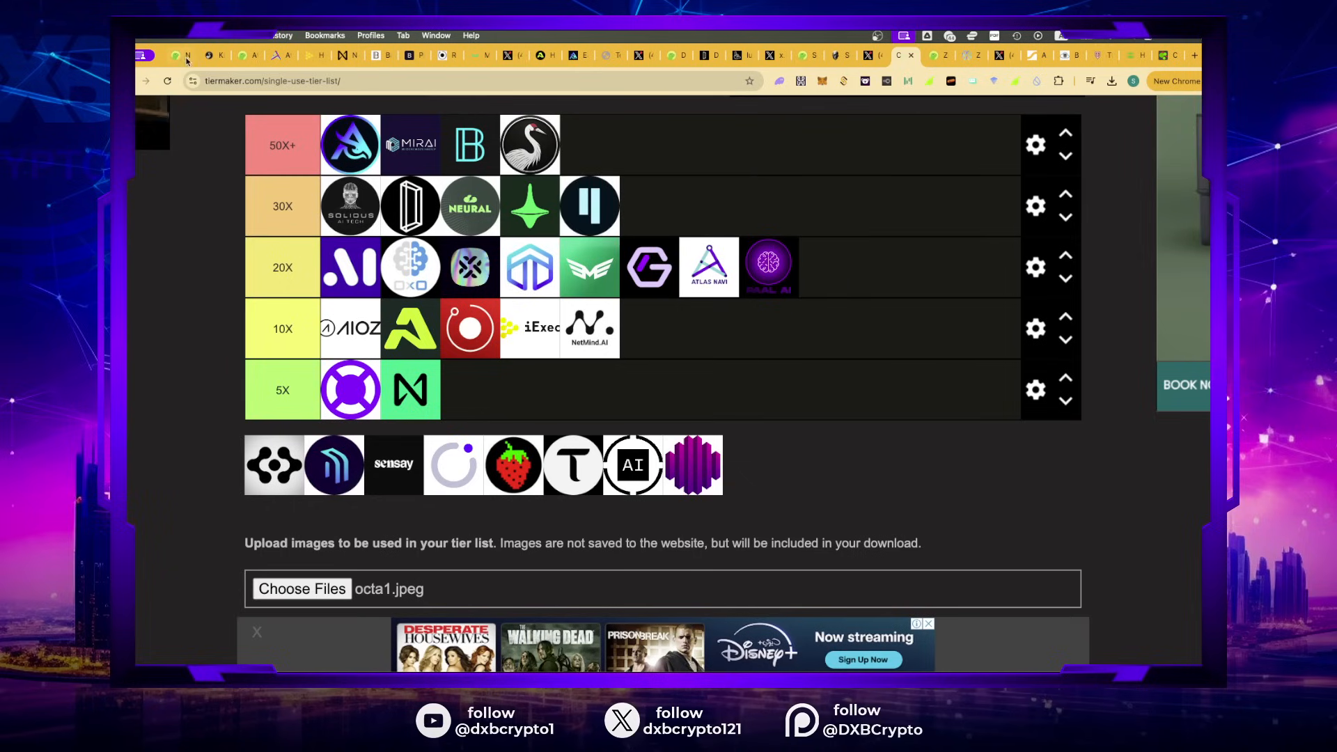
Step: Search CoinGecko for 'qubic', bring up the Qubic page and reach its qubic.org website link
{"action": "left_click", "coordinate": [246, 55]}
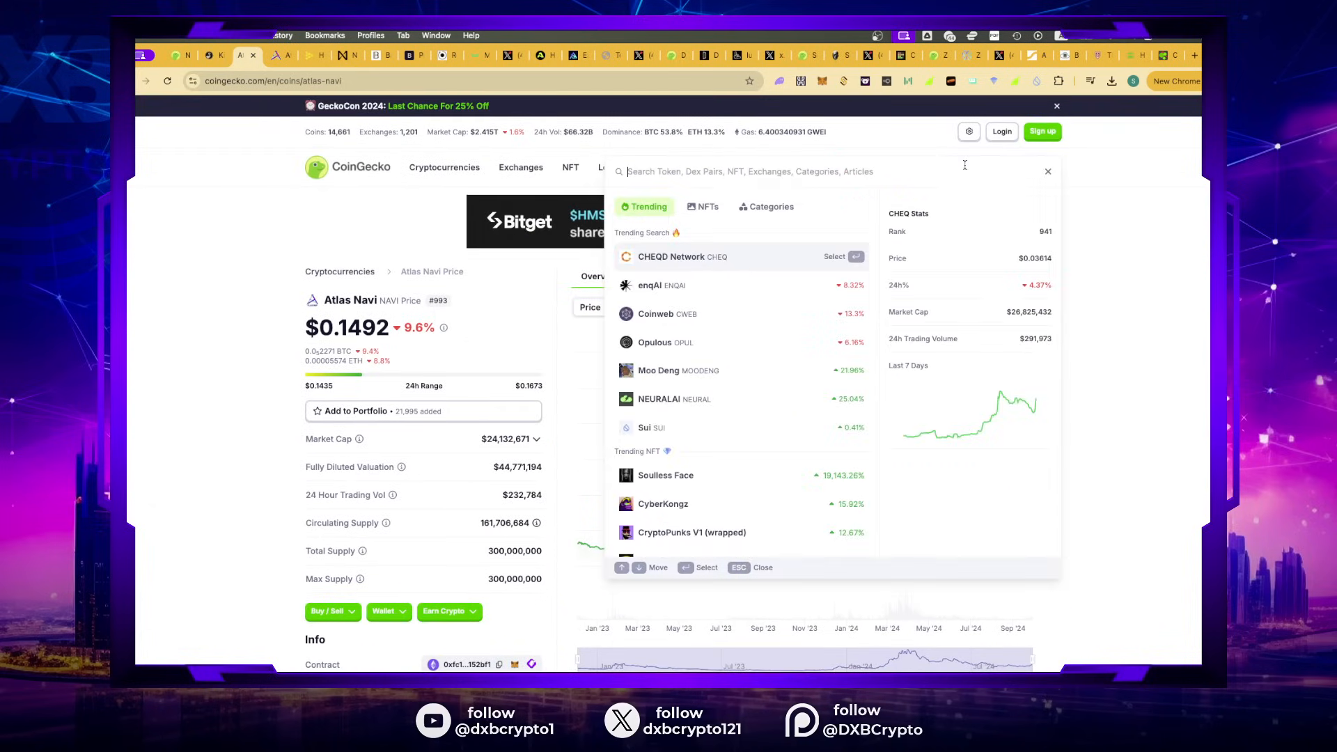
{"action": "type", "text": "qub"}
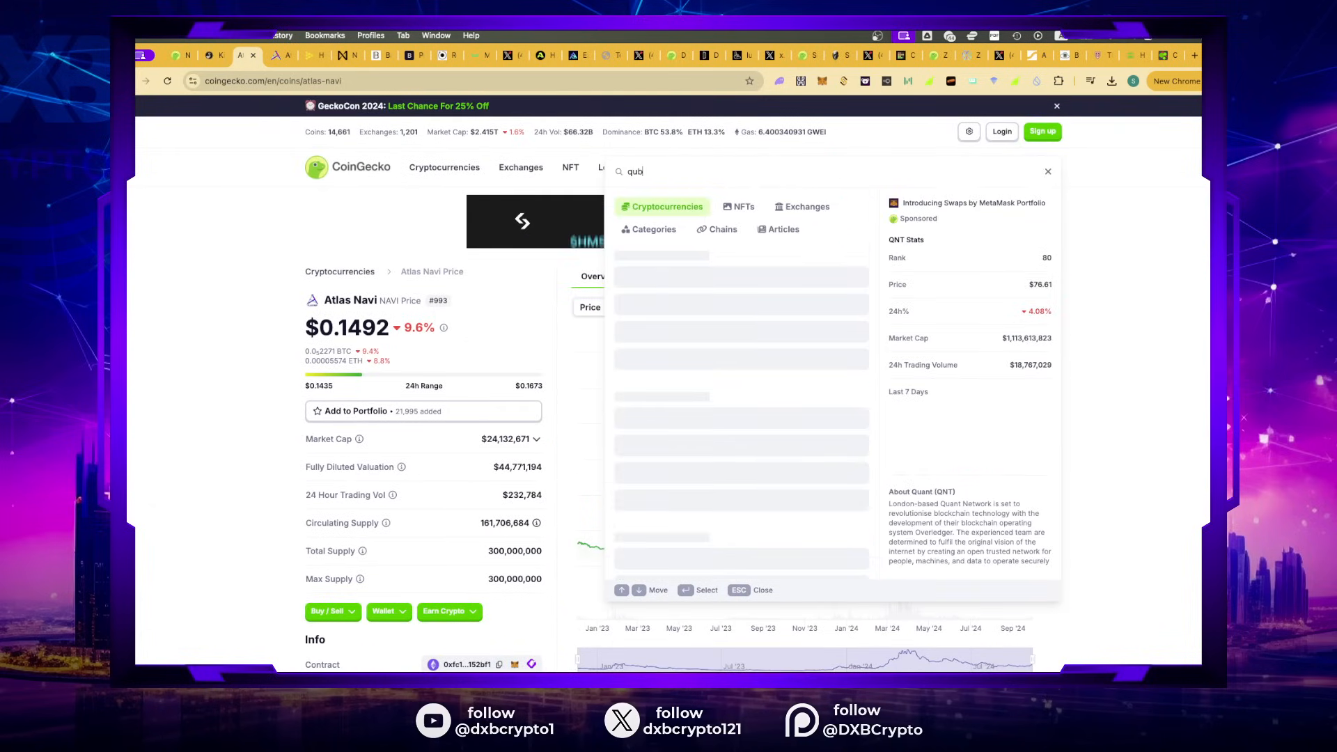
{"action": "type", "text": "ic"}
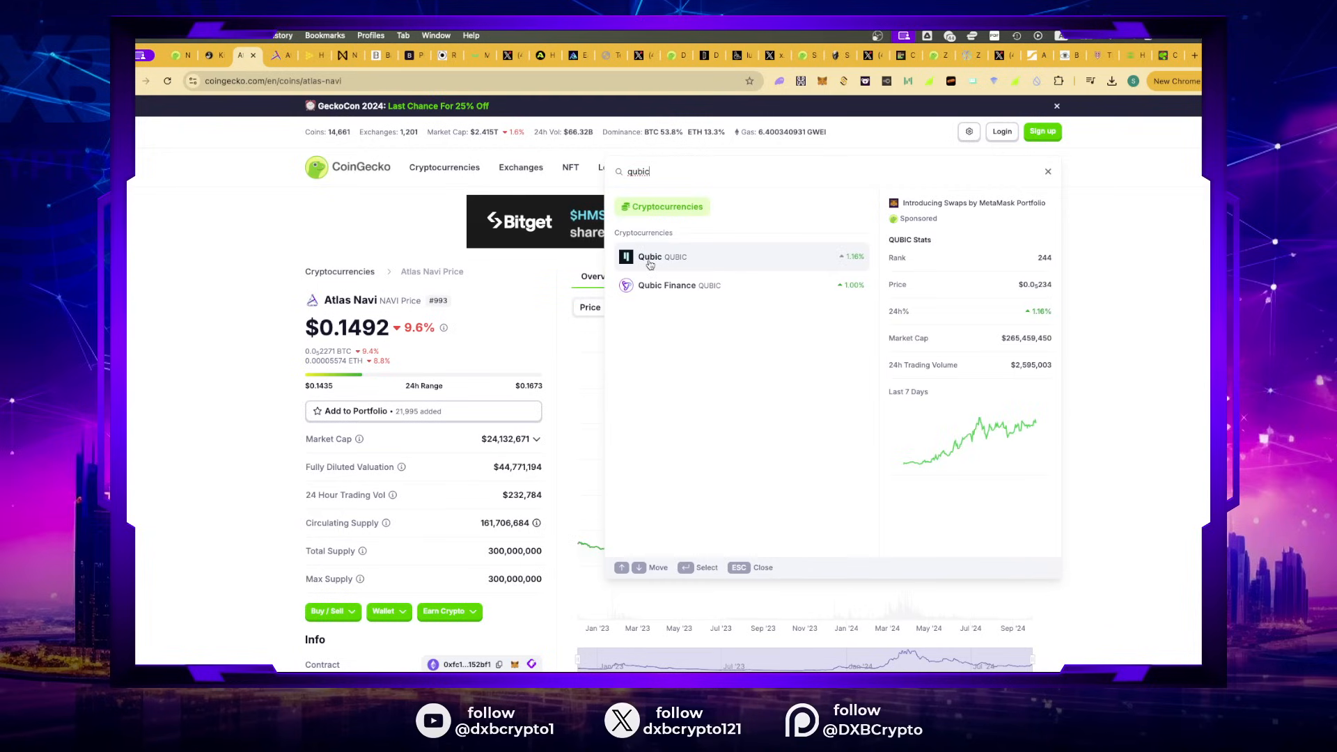
{"action": "left_click", "coordinate": [650, 257]}
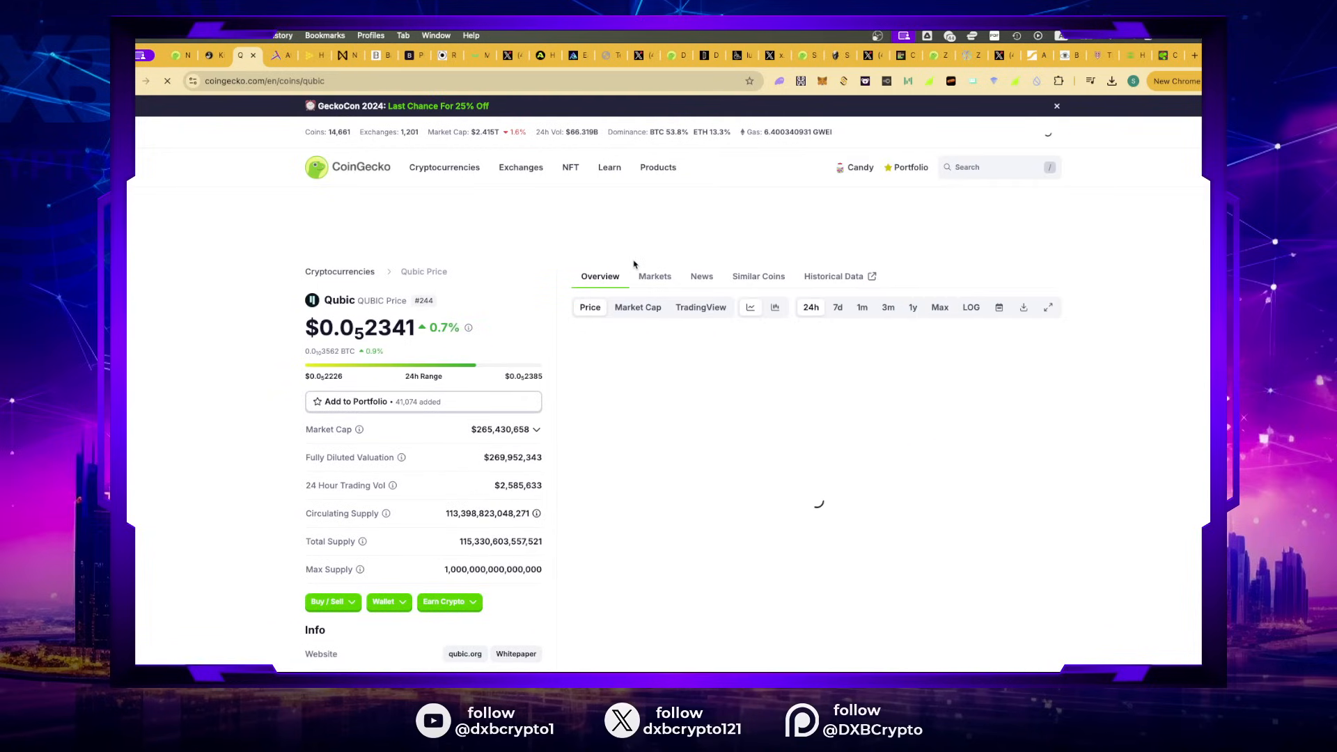
{"action": "scroll", "scroll_direction": "down", "scroll_amount": 3}
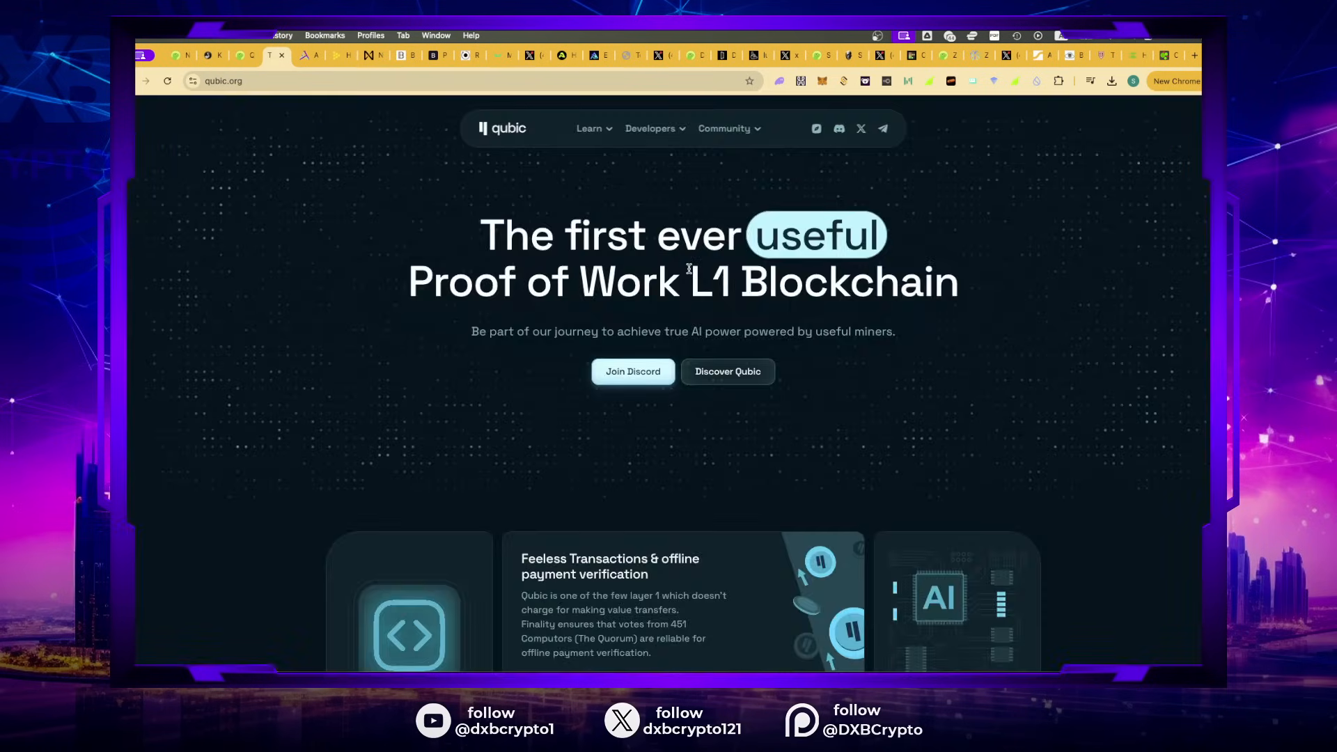
Step: Browse qubic.org's features, wallets and FAQ, then go to Qubic's X profile under Join Our Community
{"action": "scroll", "scroll_direction": "down", "scroll_amount": 3}
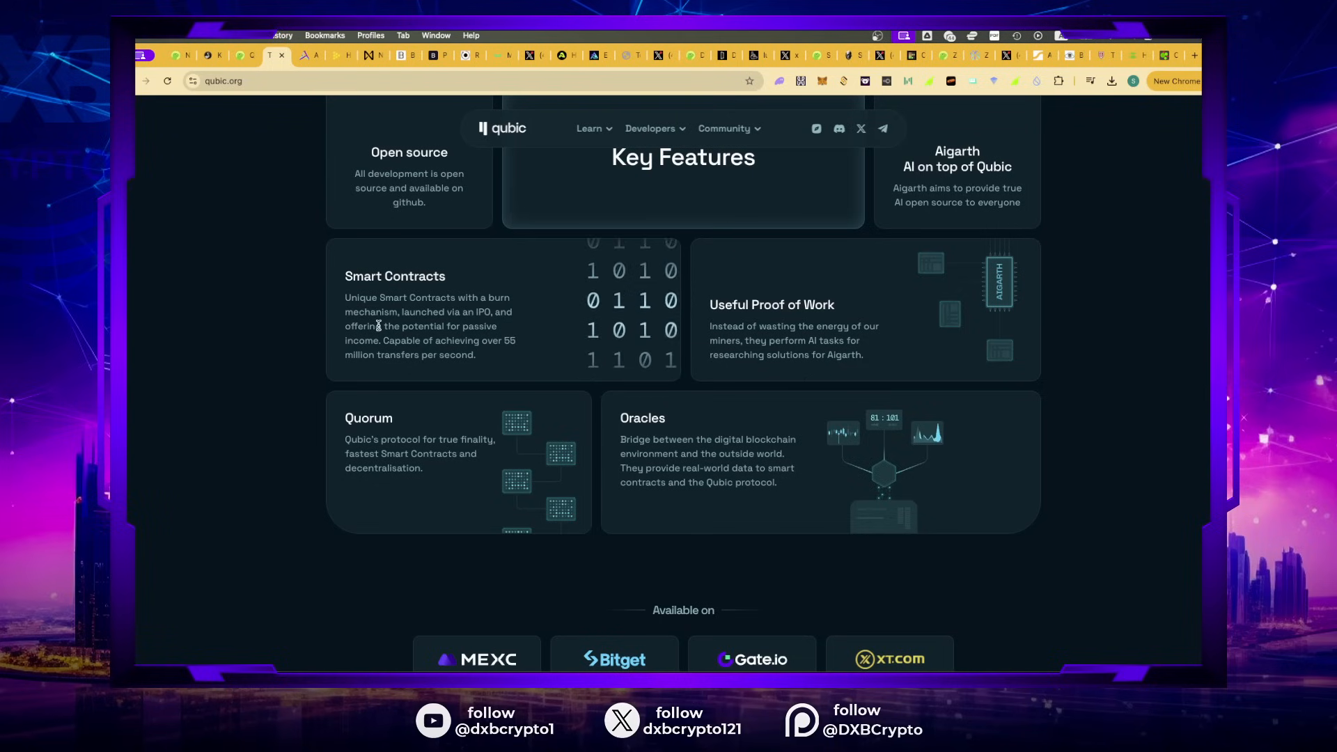
{"action": "scroll", "scroll_direction": "up", "scroll_amount": 3}
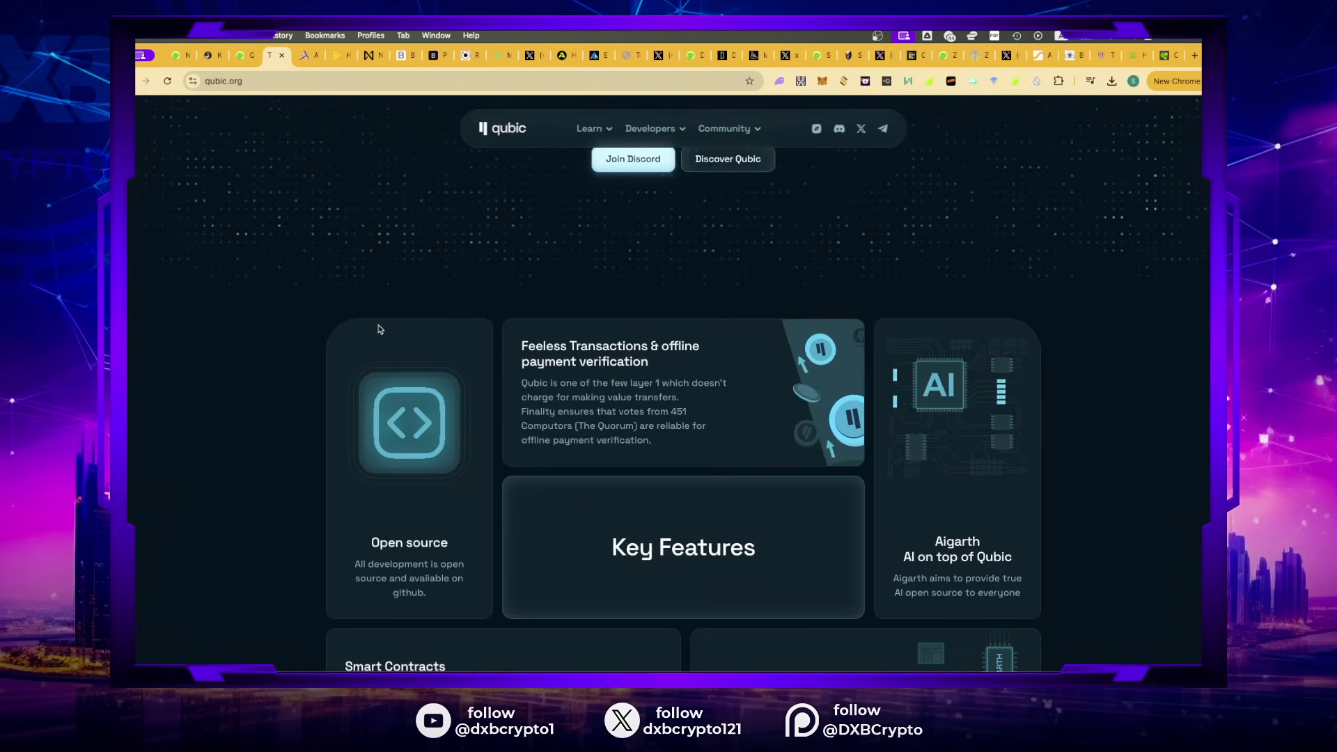
{"action": "scroll", "scroll_direction": "down", "scroll_amount": 3}
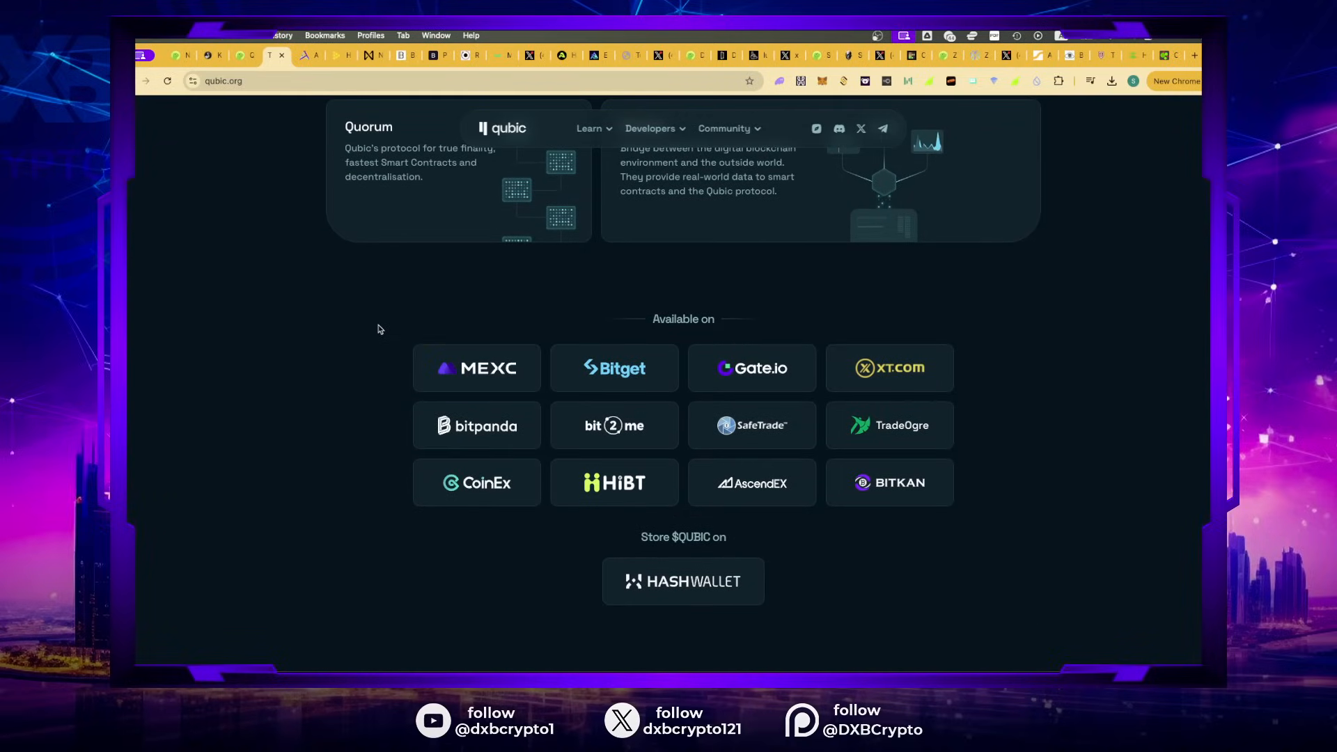
{"action": "scroll", "scroll_direction": "up", "scroll_amount": 3}
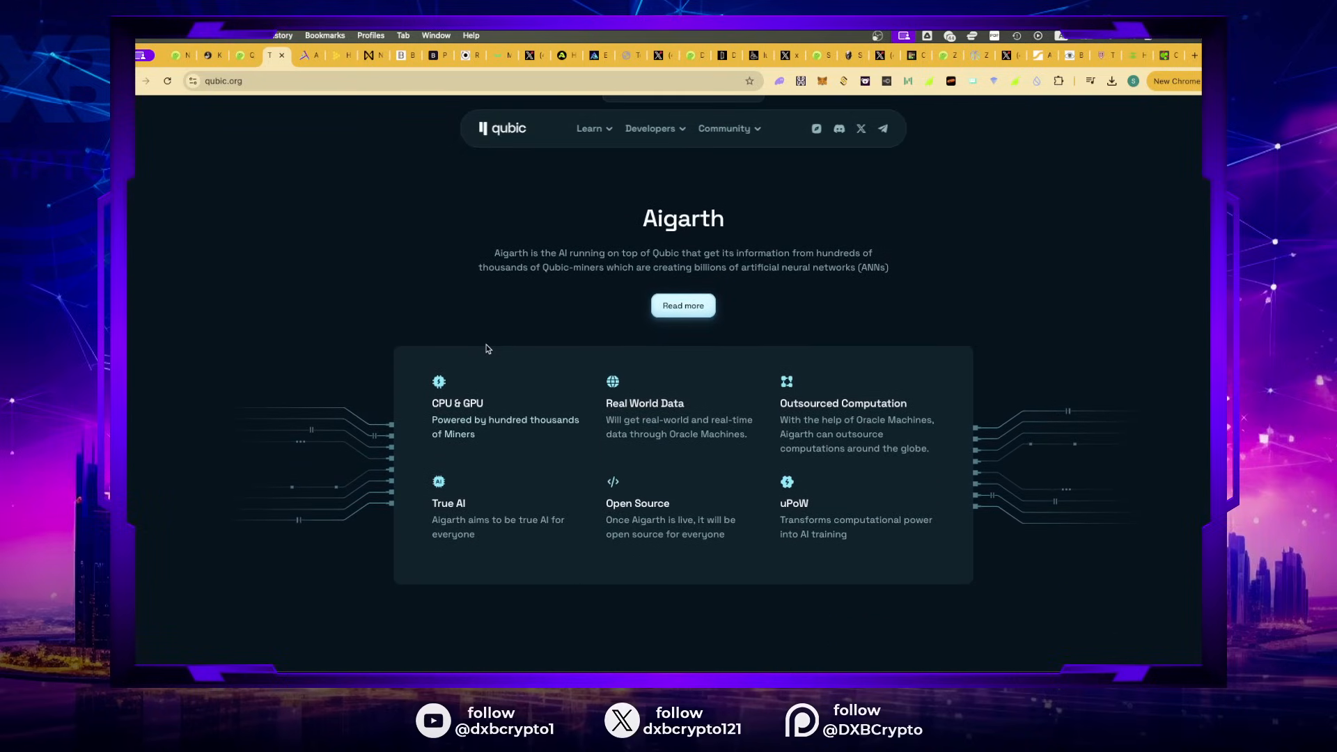
{"action": "scroll", "scroll_direction": "down", "scroll_amount": 3}
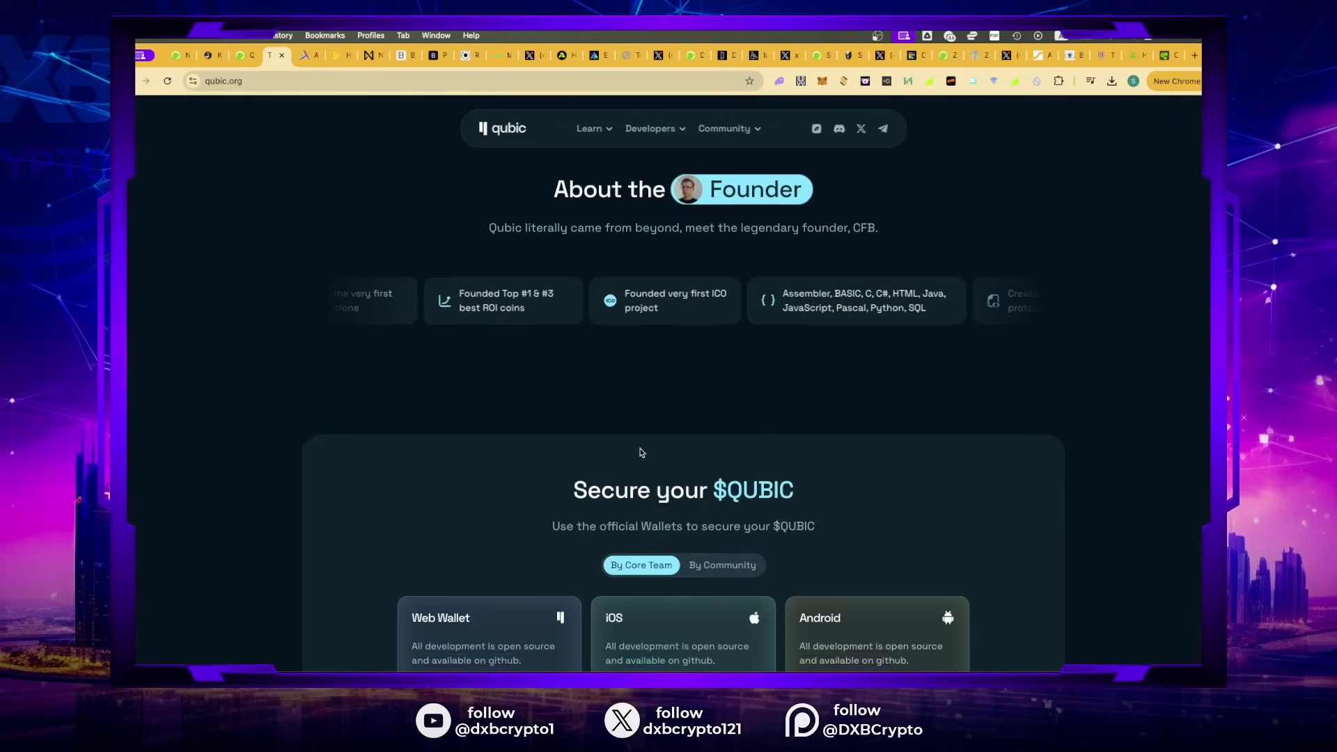
{"action": "scroll", "scroll_direction": "down", "scroll_amount": 3}
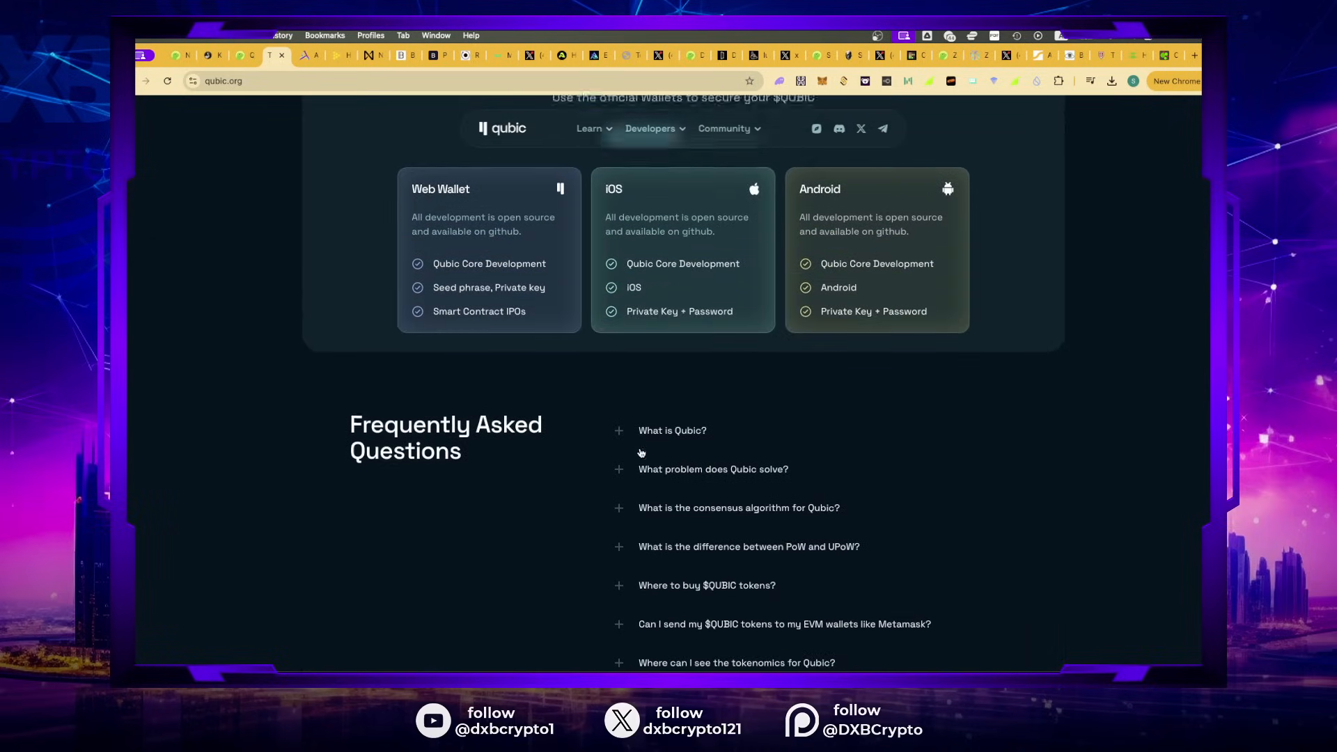
{"action": "scroll", "scroll_direction": "down", "scroll_amount": 3}
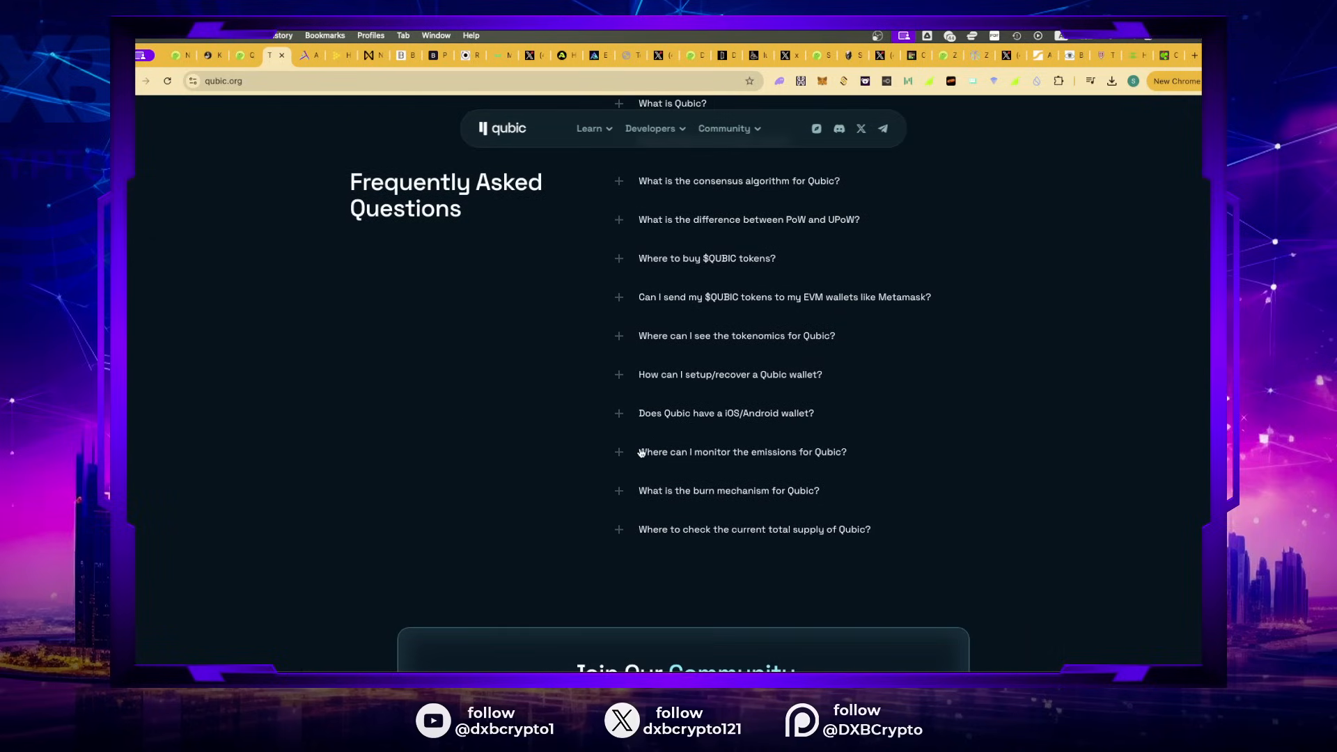
{"action": "scroll", "scroll_direction": "down", "scroll_amount": 3}
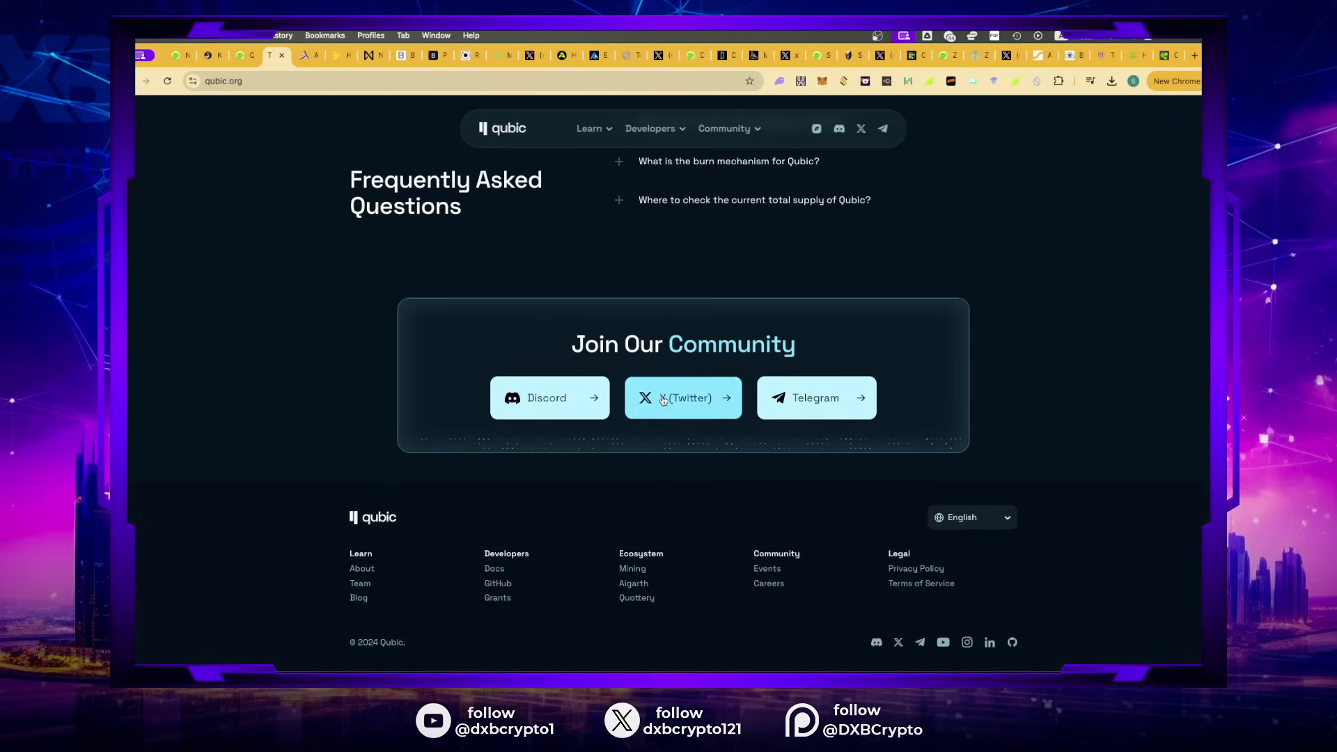
{"action": "left_click", "coordinate": [682, 398]}
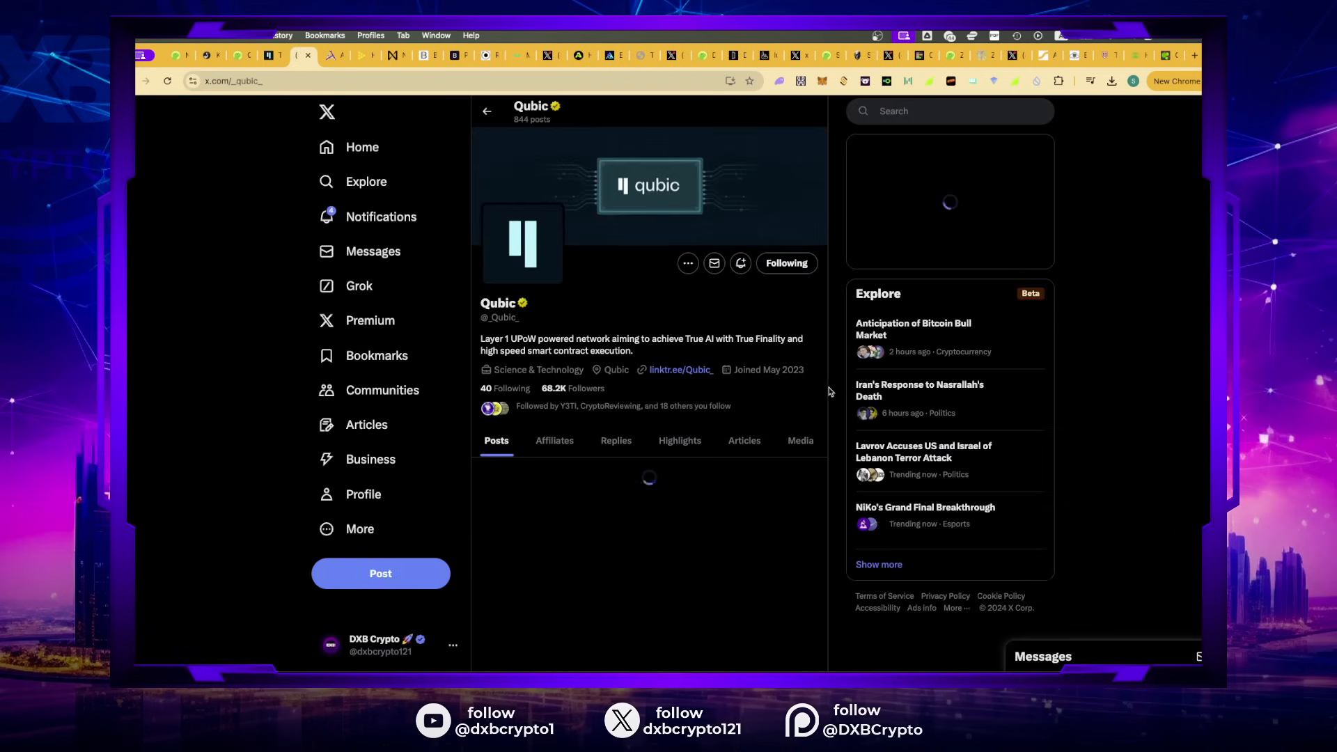
{"action": "scroll", "scroll_direction": "down", "scroll_amount": 3}
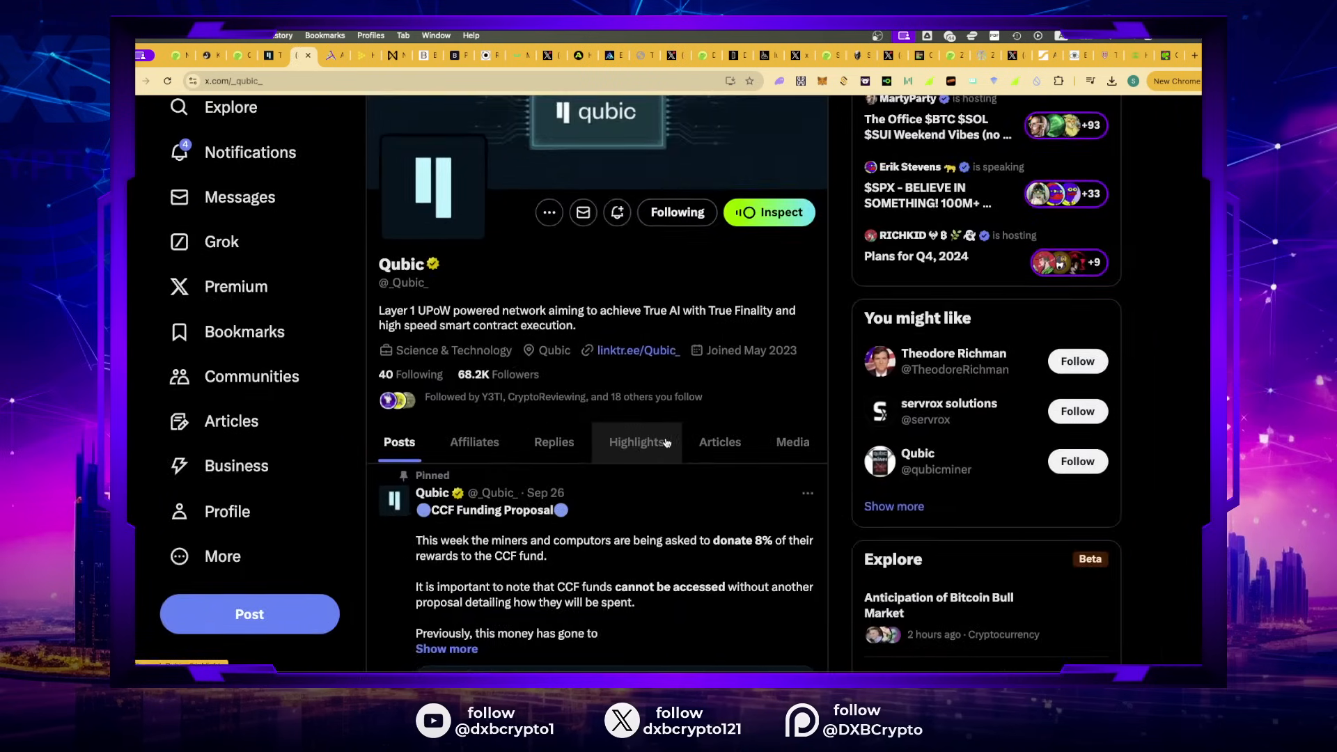
{"action": "scroll", "scroll_direction": "down", "scroll_amount": 3}
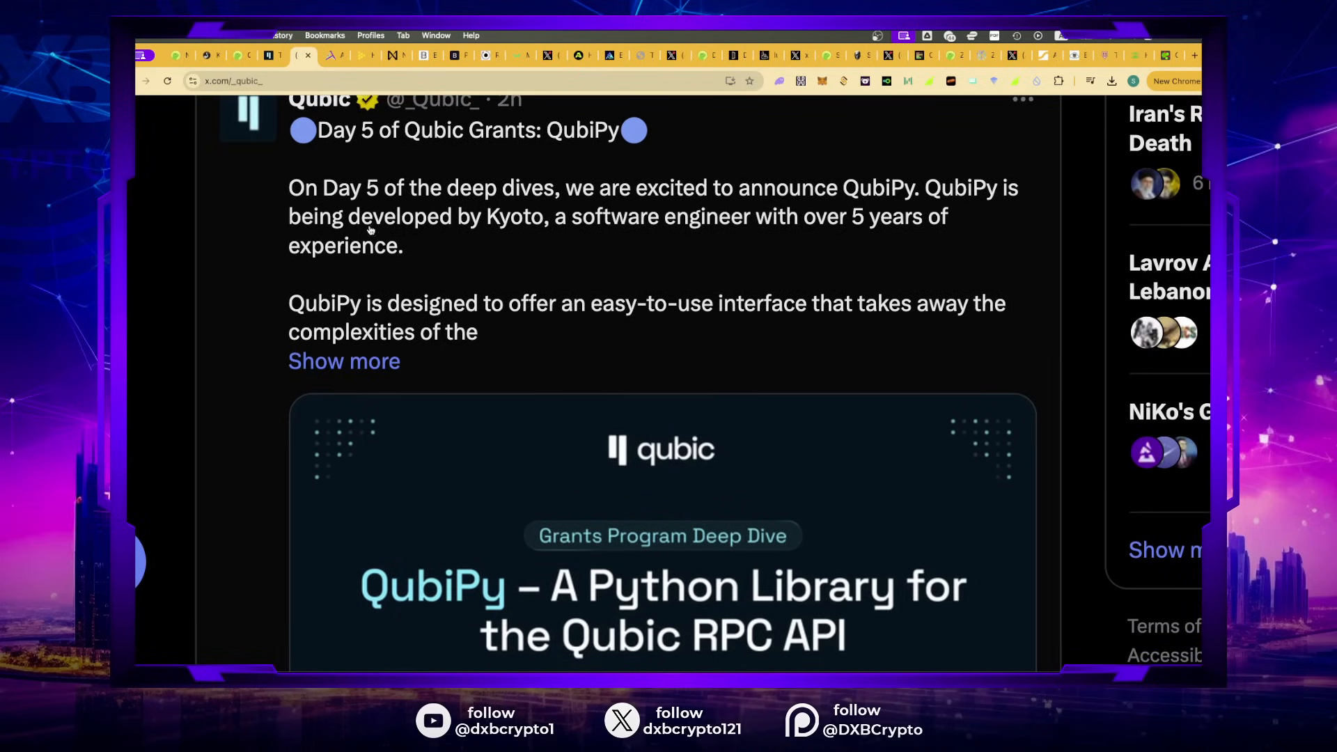
{"action": "mouse_move", "coordinate": [326, 152]}
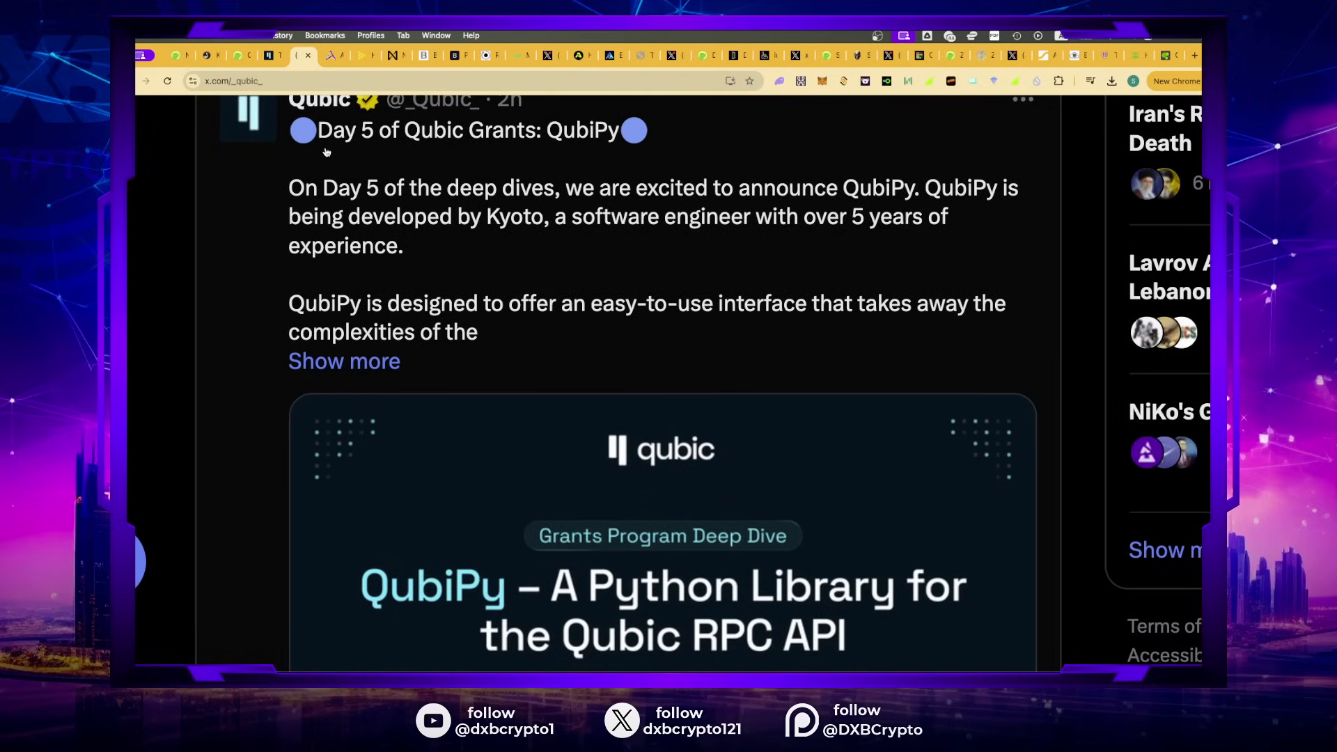
{"action": "mouse_move", "coordinate": [600, 142]}
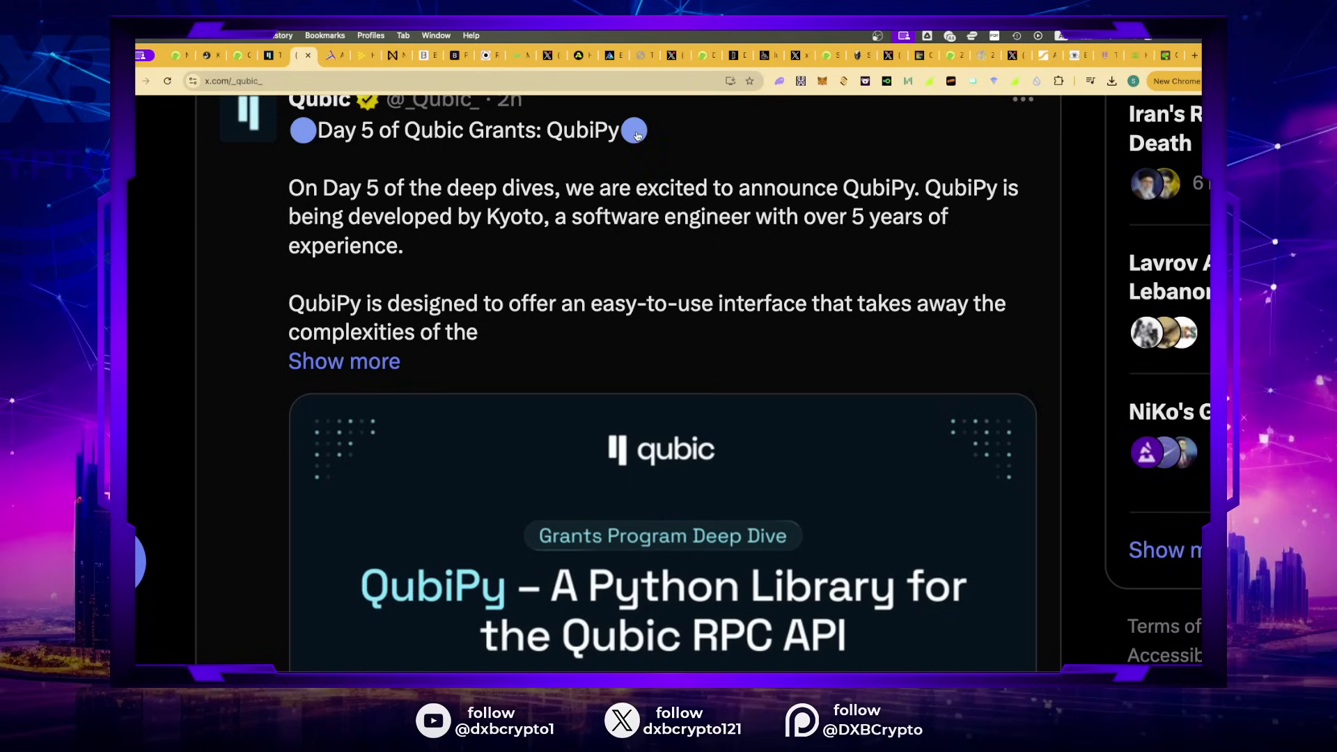
{"action": "mouse_move", "coordinate": [752, 125]}
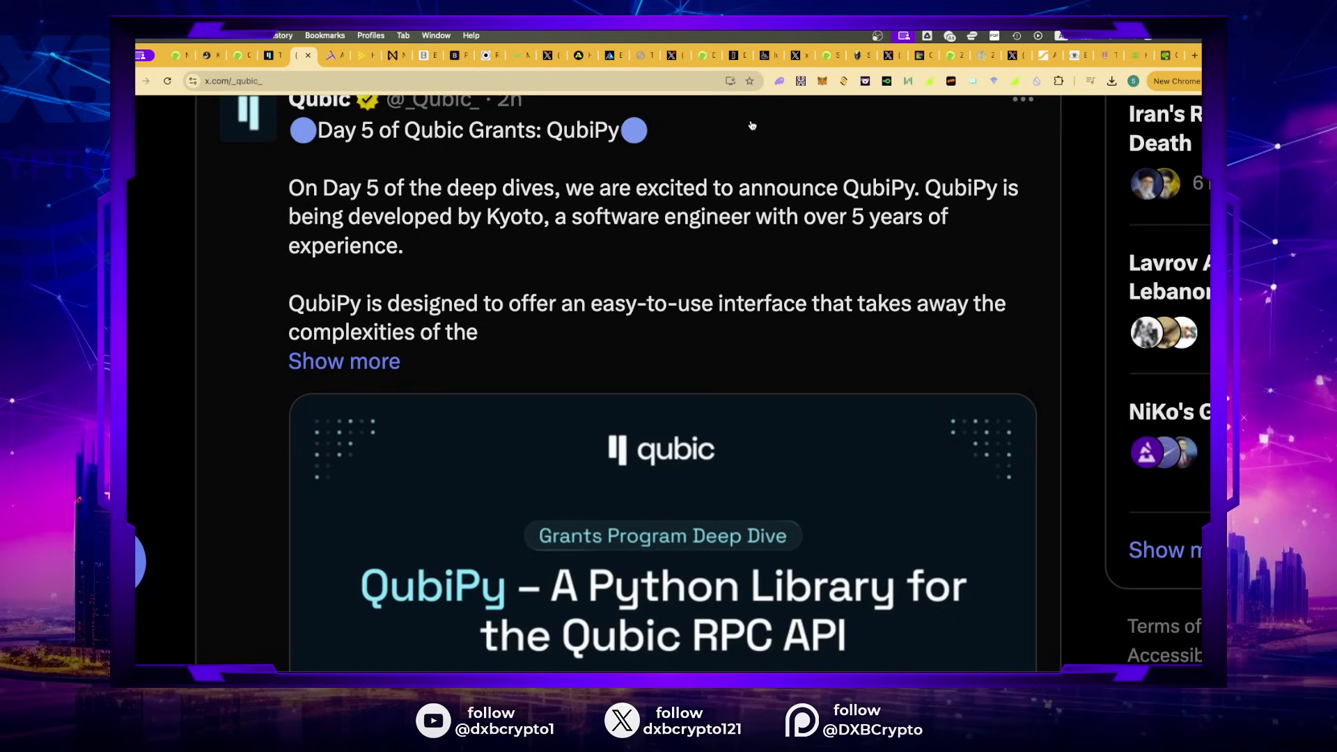
{"action": "scroll", "scroll_direction": "down", "scroll_amount": 3}
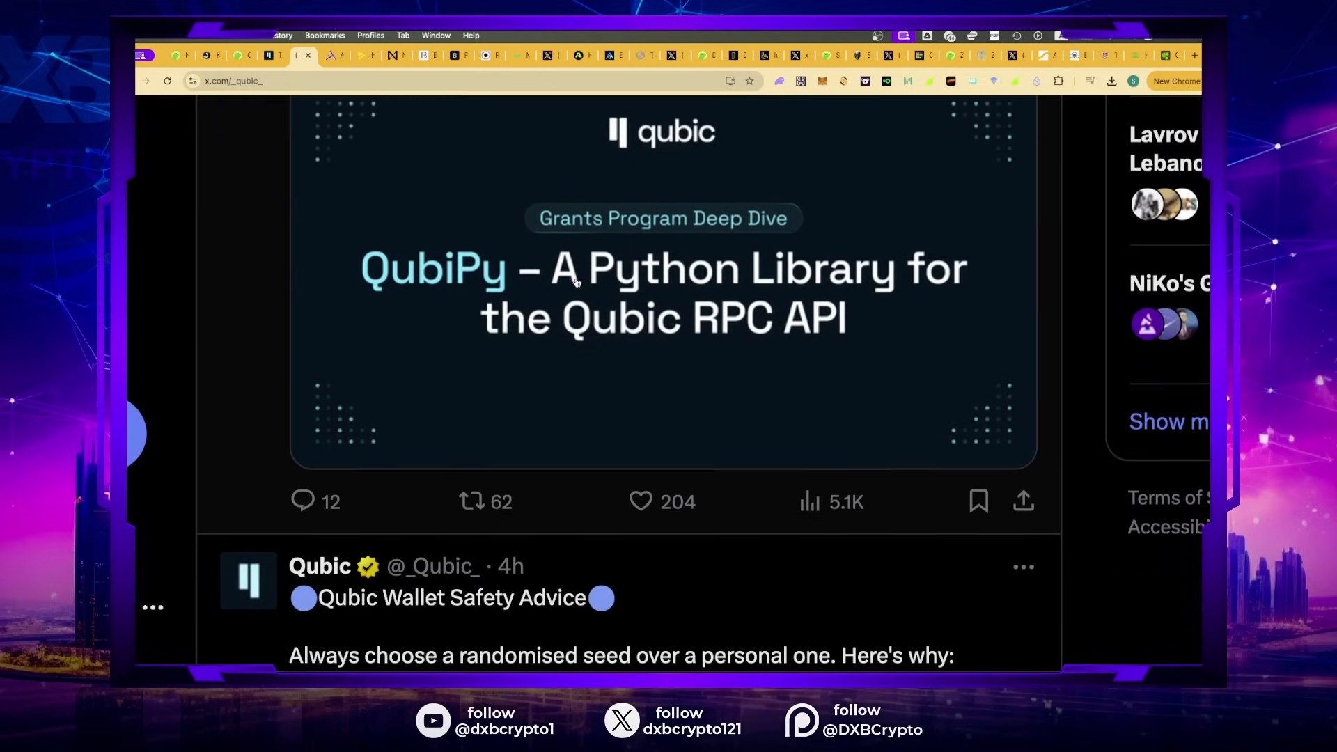
{"action": "scroll", "scroll_direction": "down", "scroll_amount": 3}
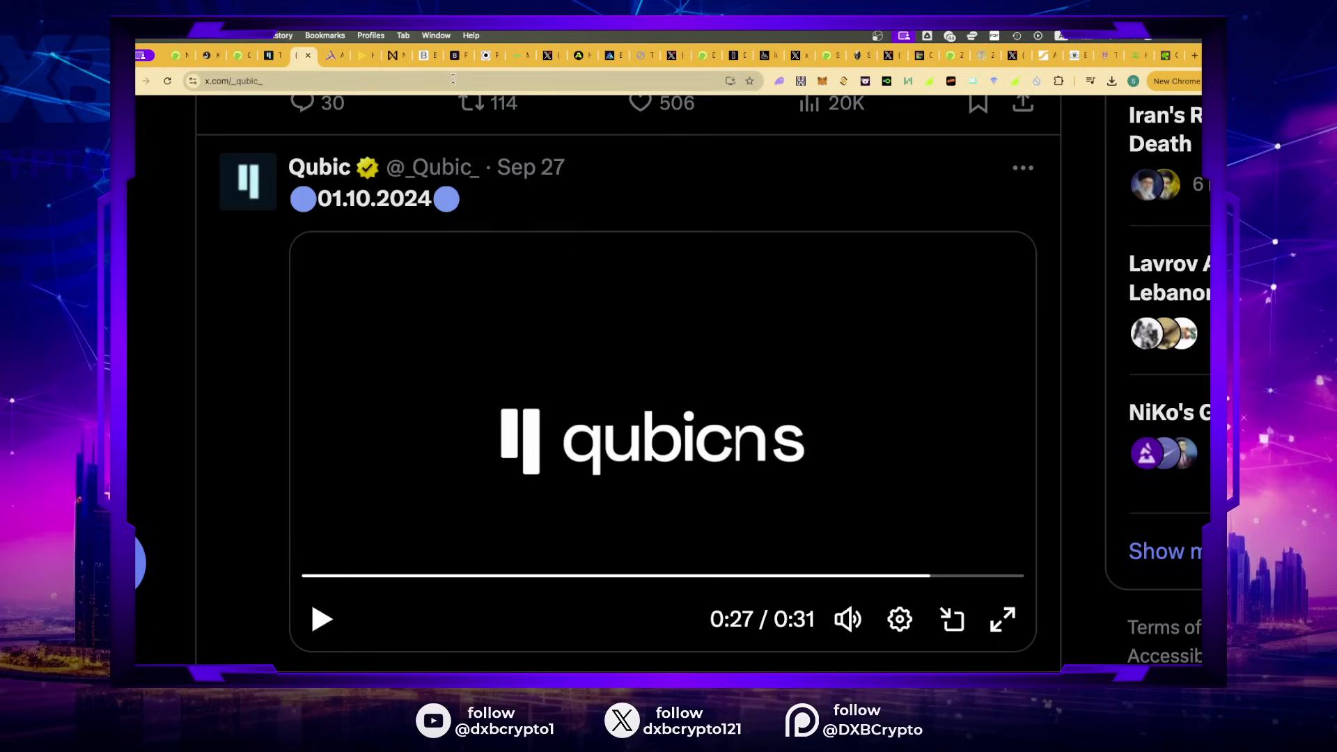
{"action": "mouse_move", "coordinate": [553, 79]}
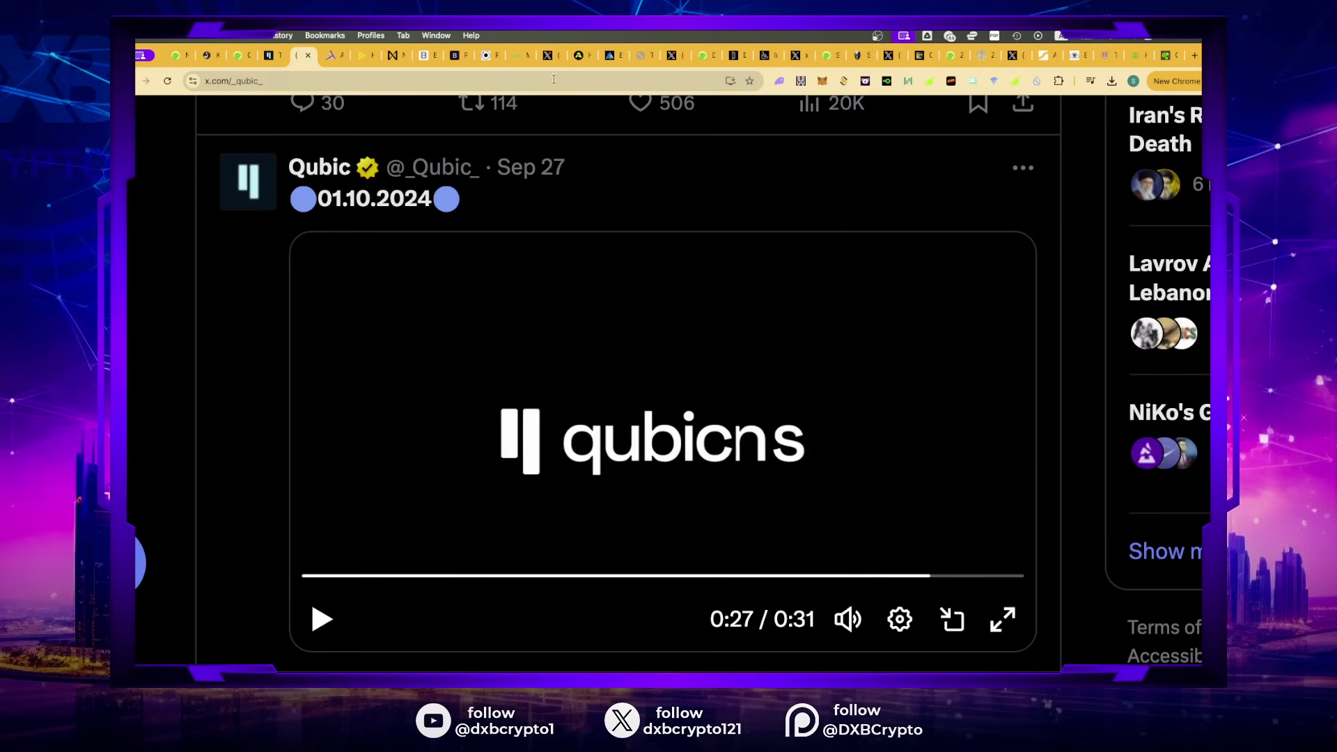
{"action": "left_click", "coordinate": [923, 54]}
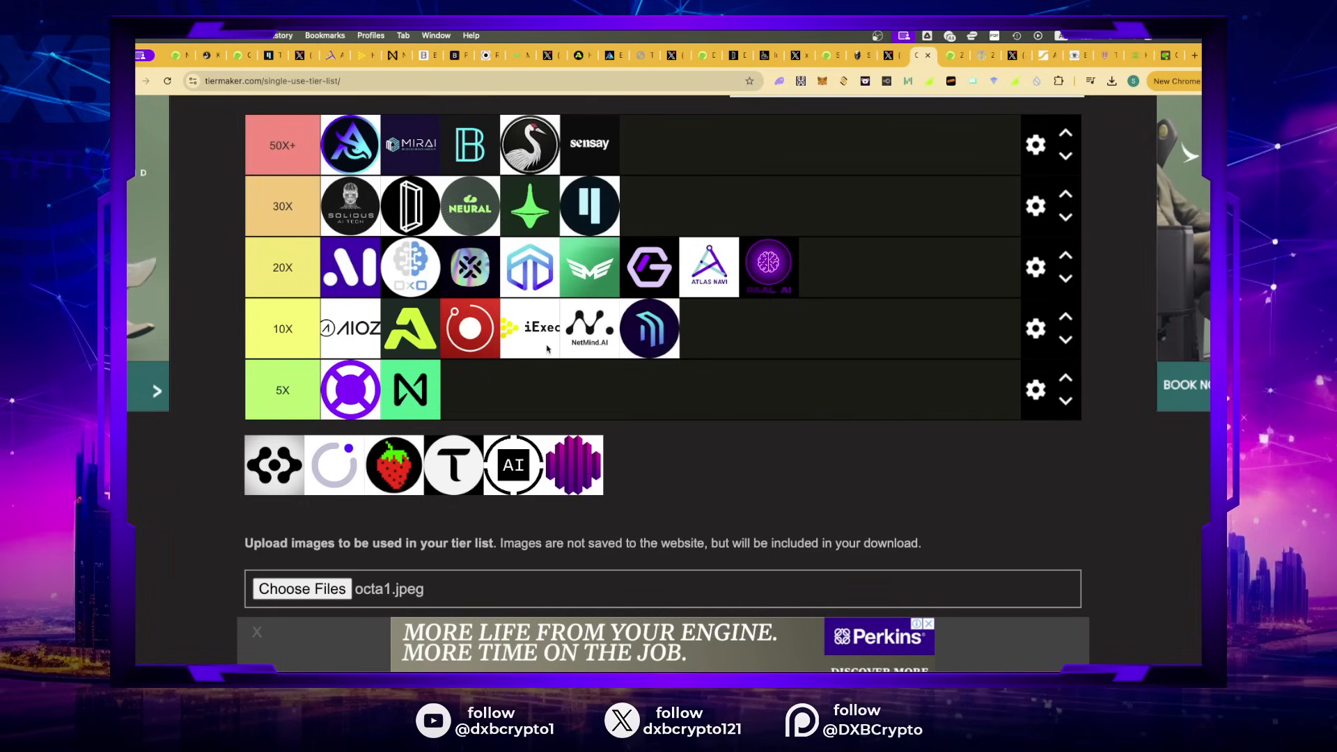
{"action": "mouse_move", "coordinate": [366, 430]}
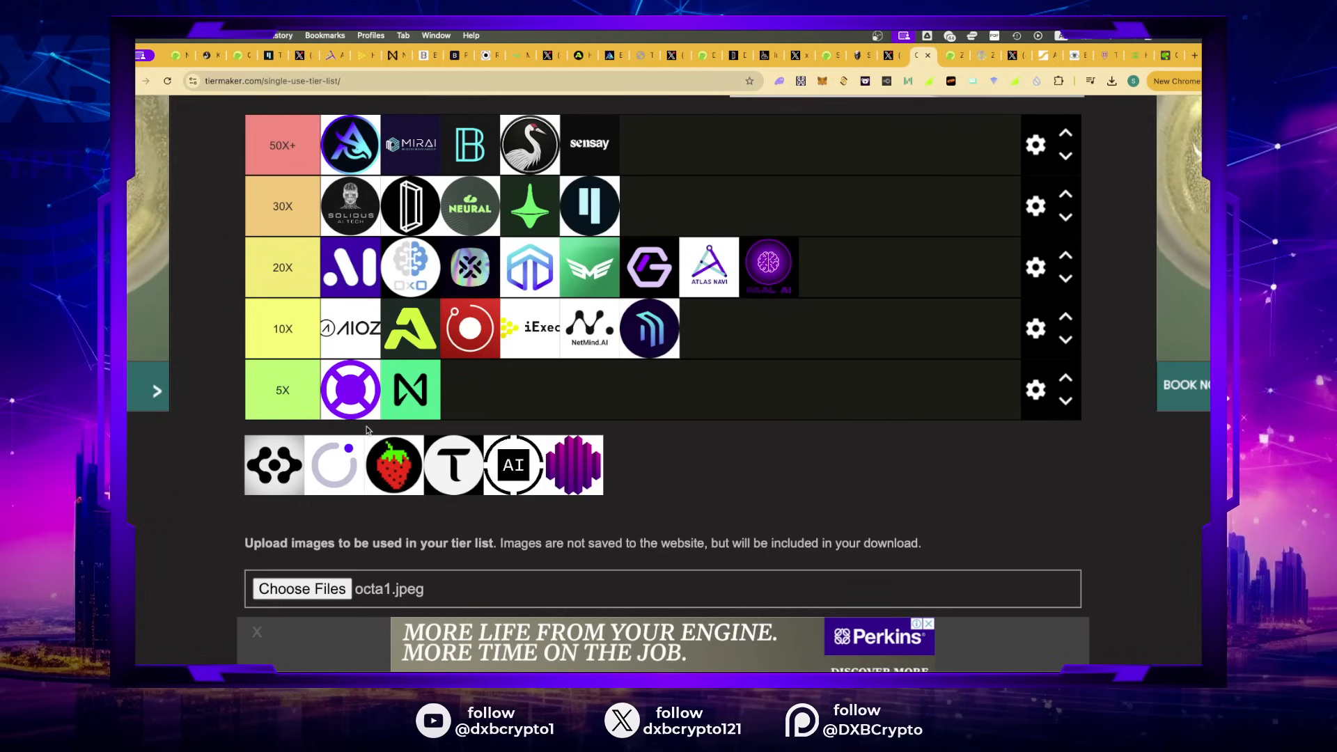
{"action": "mouse_move", "coordinate": [345, 474]}
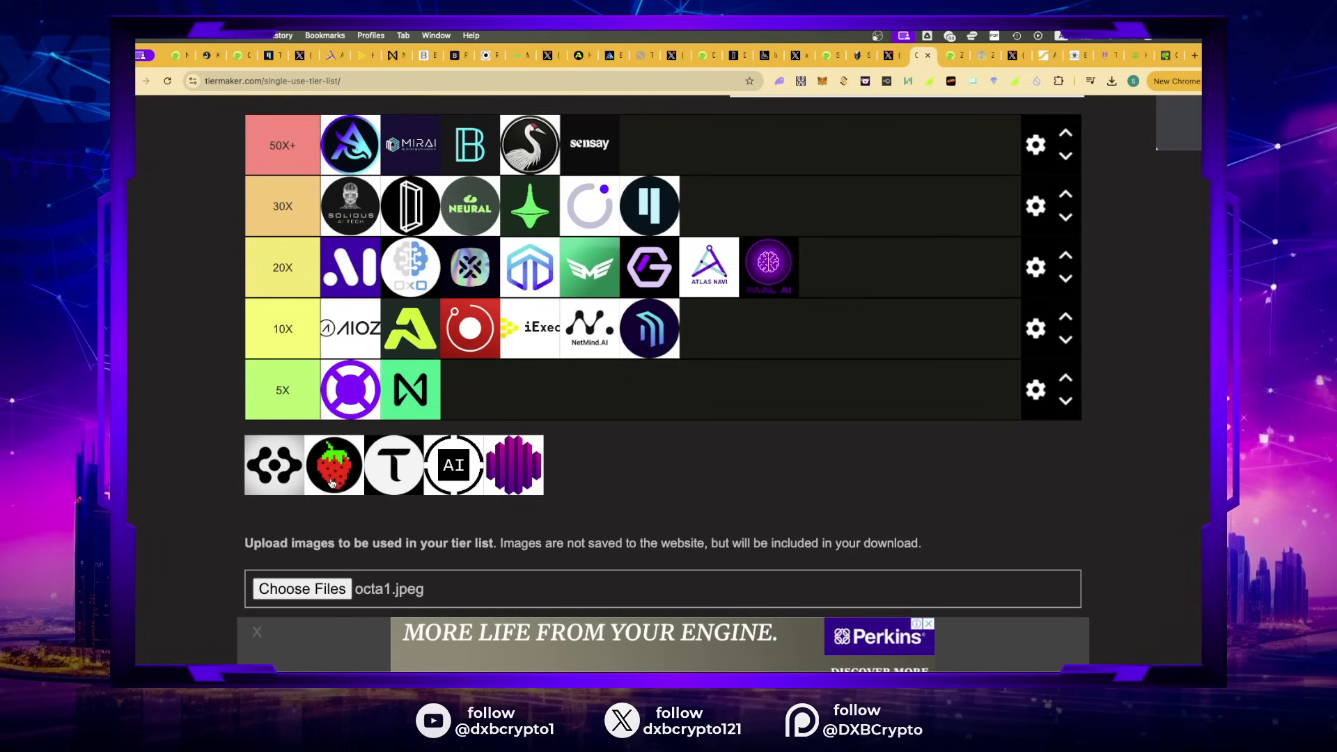
{"action": "mouse_move", "coordinate": [243, 56]}
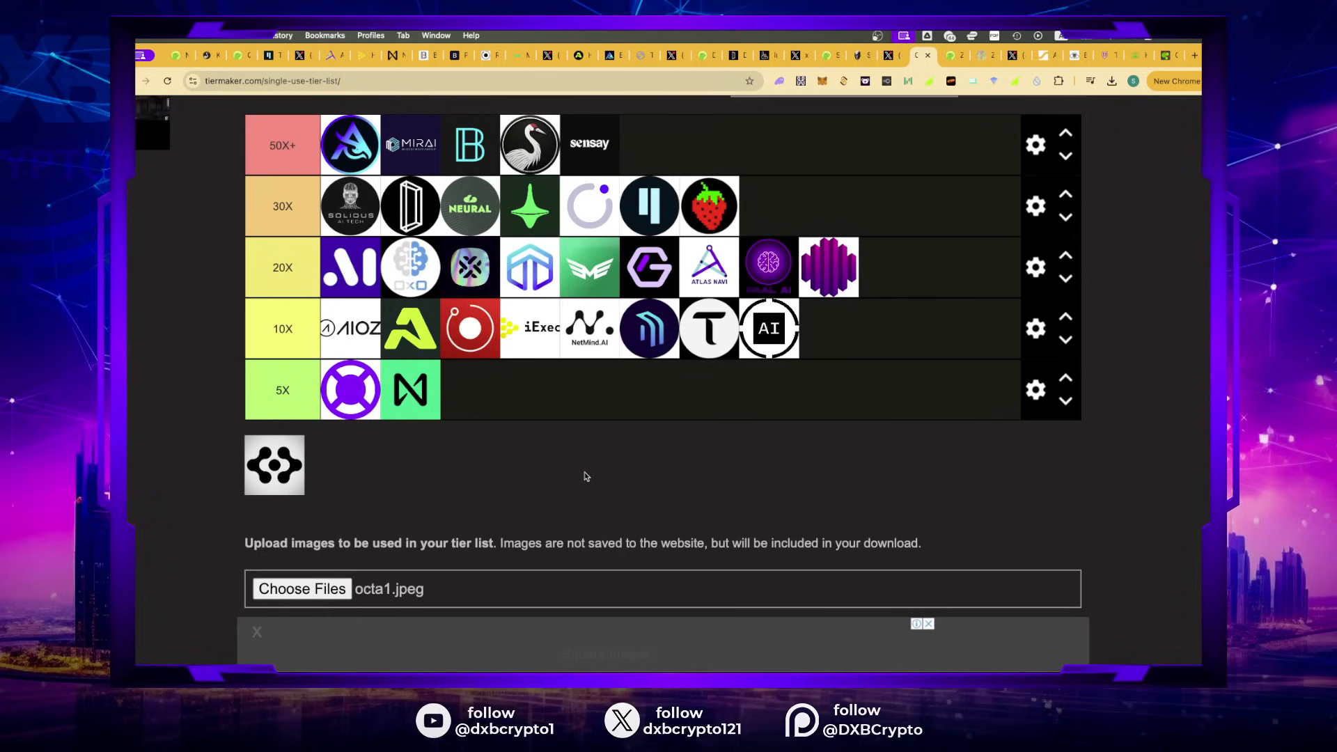
Step: Scroll the TierMaker list up to reach the 30X, 20X and 10X rows for the remaining logos
{"action": "scroll", "scroll_direction": "up", "scroll_amount": 3}
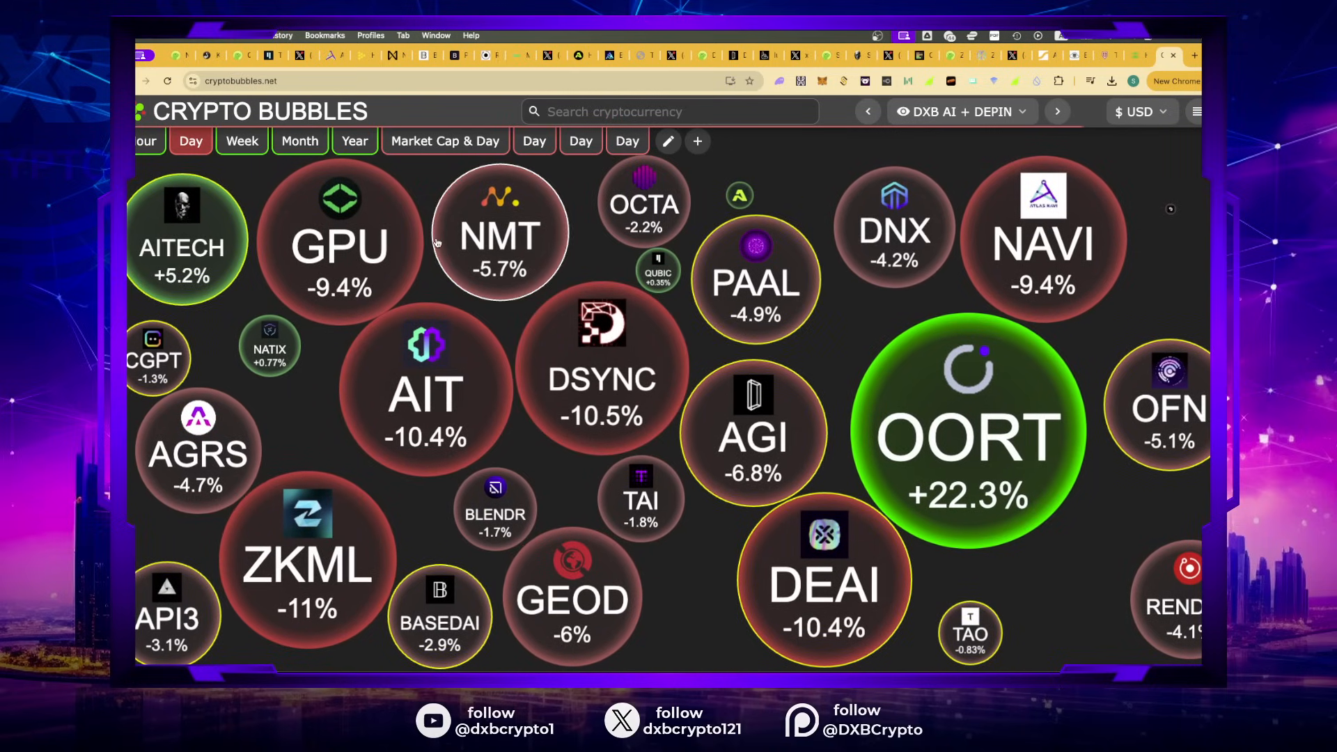
Step: Check the Node AI (GPU) and NATIX bubbles' detail cards on the AI + DePIN market map
{"action": "left_click", "coordinate": [339, 247]}
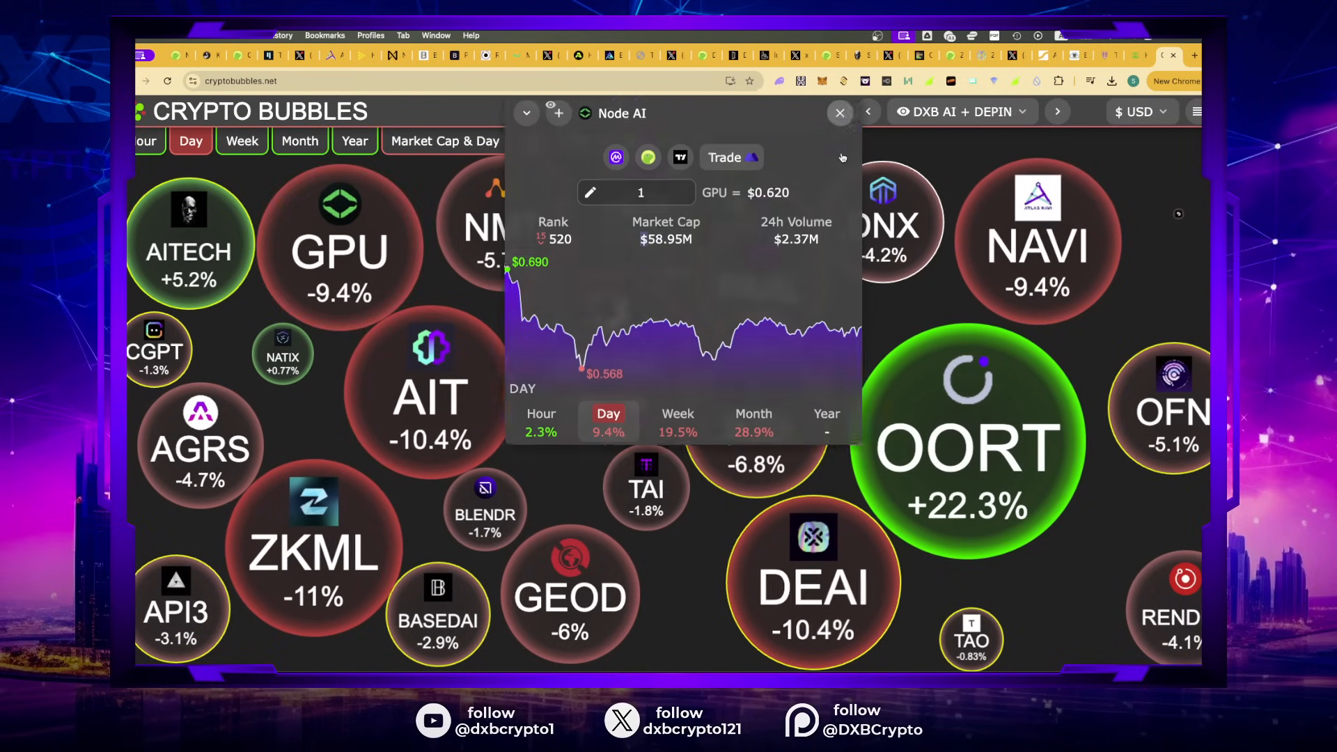
{"action": "left_click", "coordinate": [839, 111]}
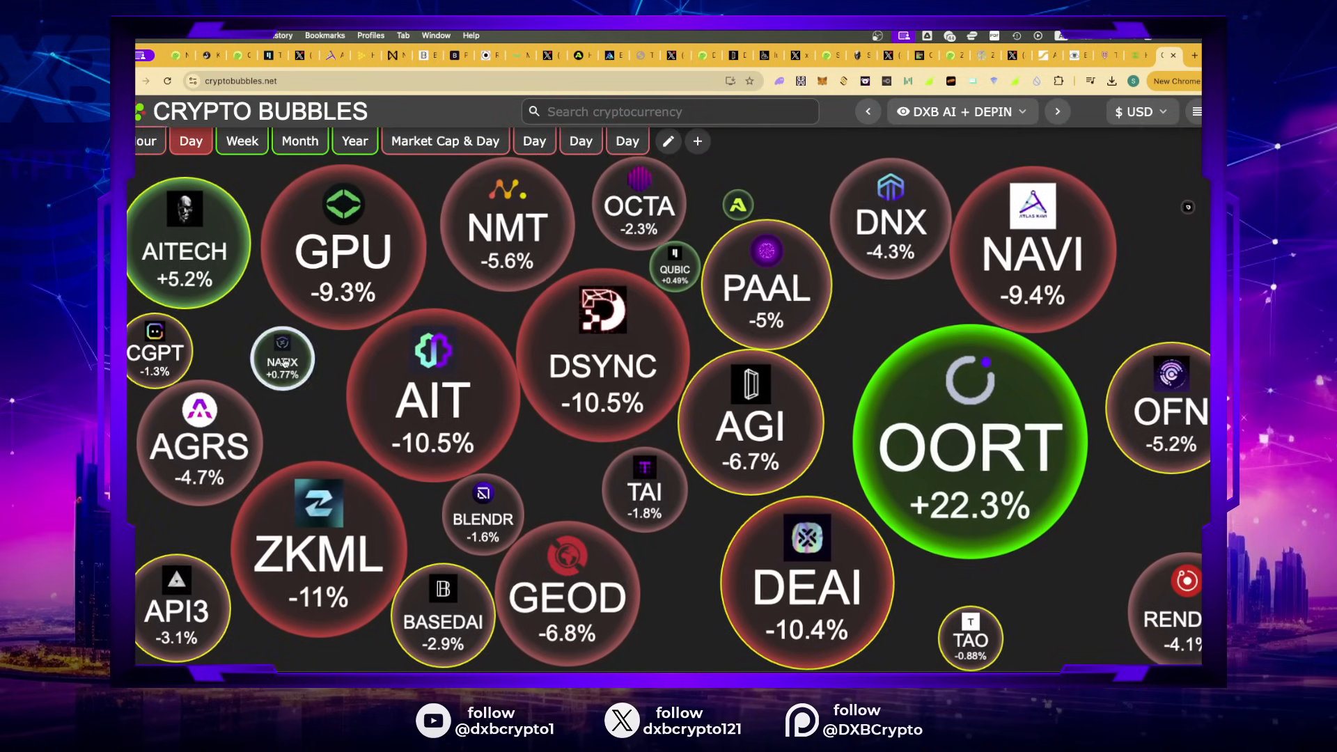
{"action": "left_click", "coordinate": [282, 358]}
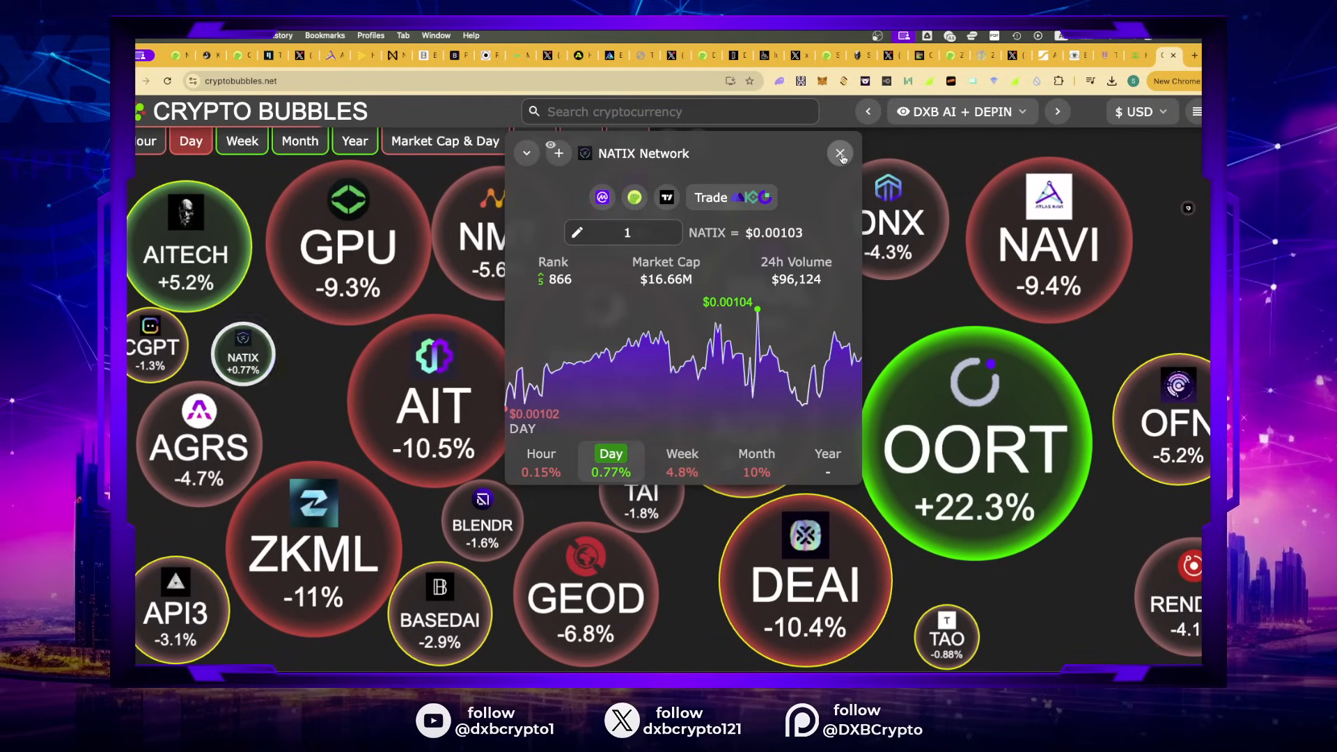
{"action": "left_click", "coordinate": [839, 153]}
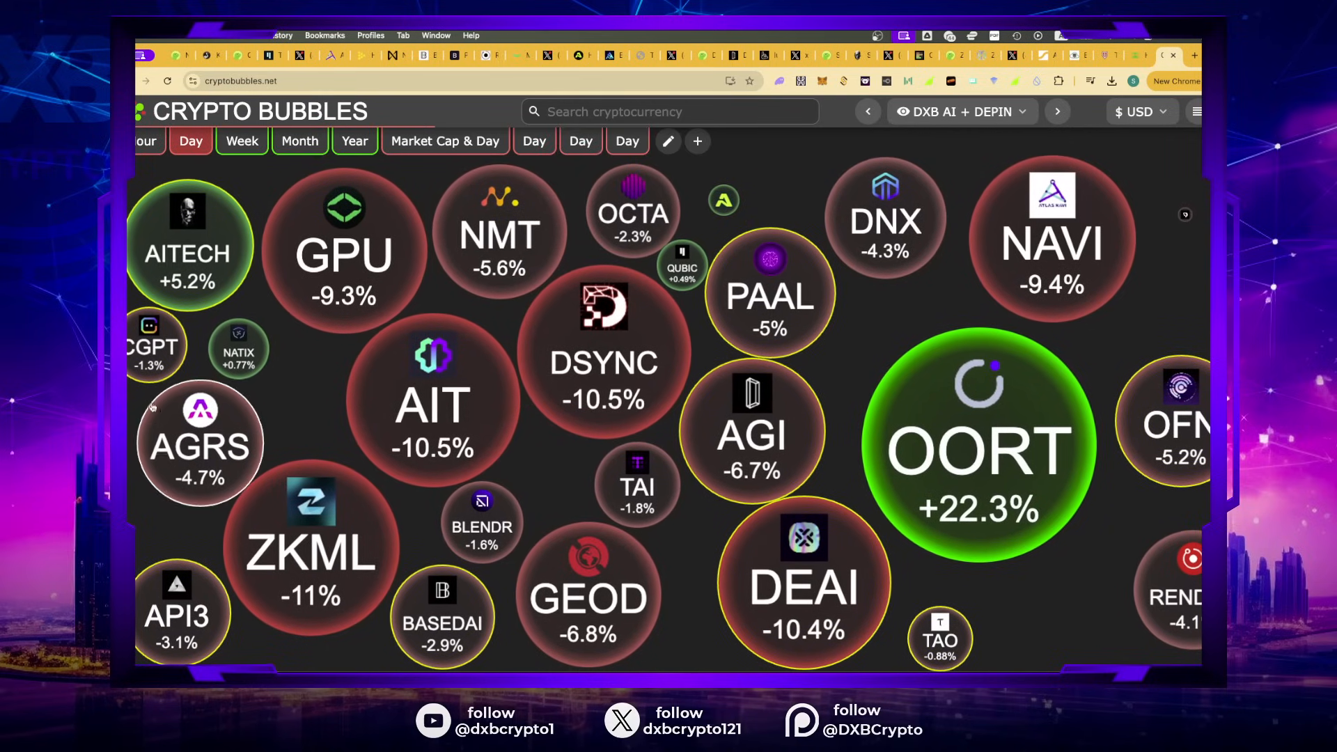
Step: Check the ChainGPT, Openfabric AI and AIT Protocol bubbles' detail cards
{"action": "left_click", "coordinate": [155, 341]}
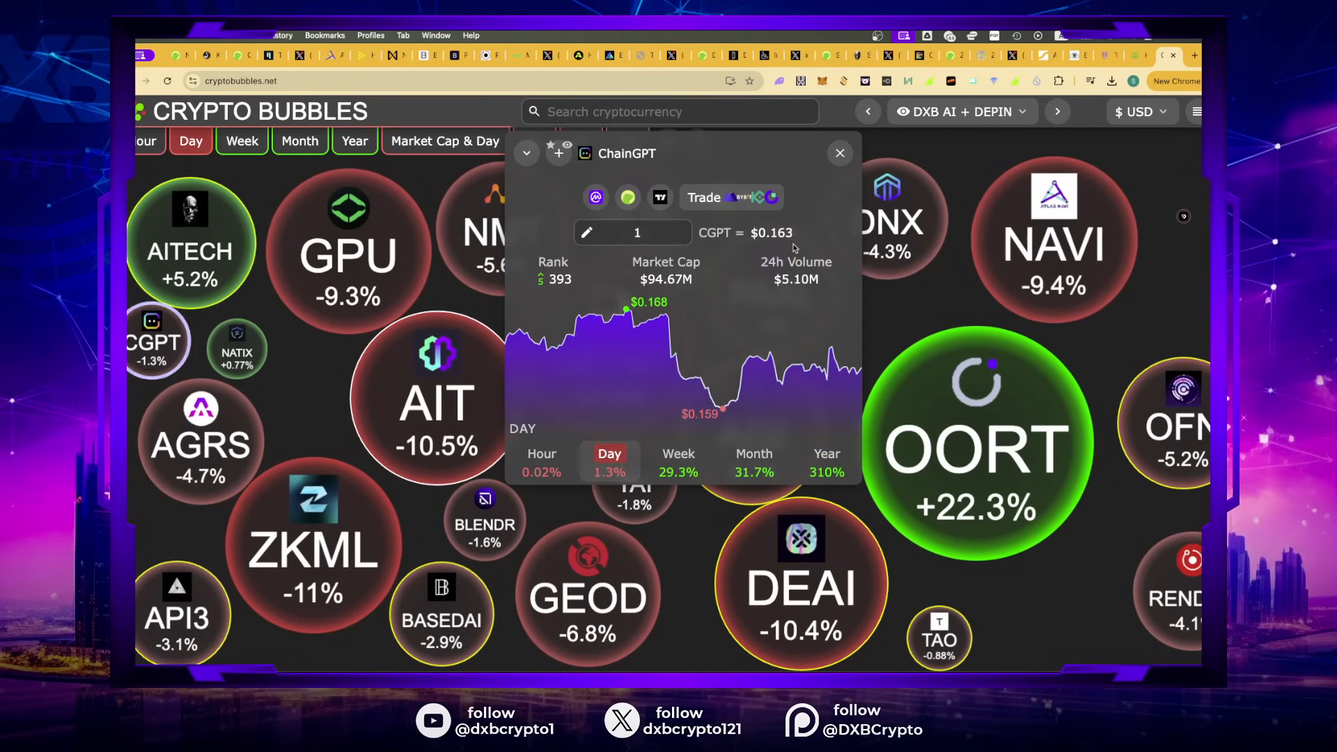
{"action": "mouse_move", "coordinate": [683, 377]}
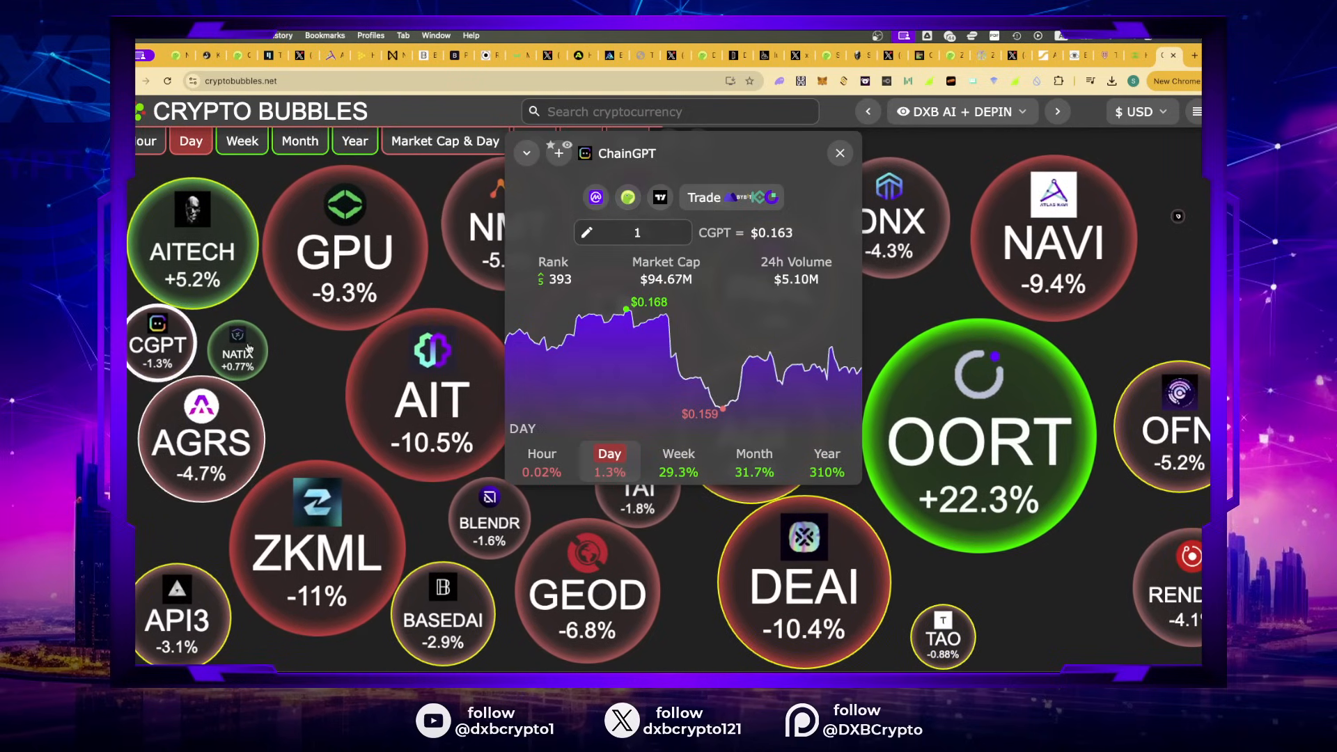
{"action": "left_click", "coordinate": [839, 153]}
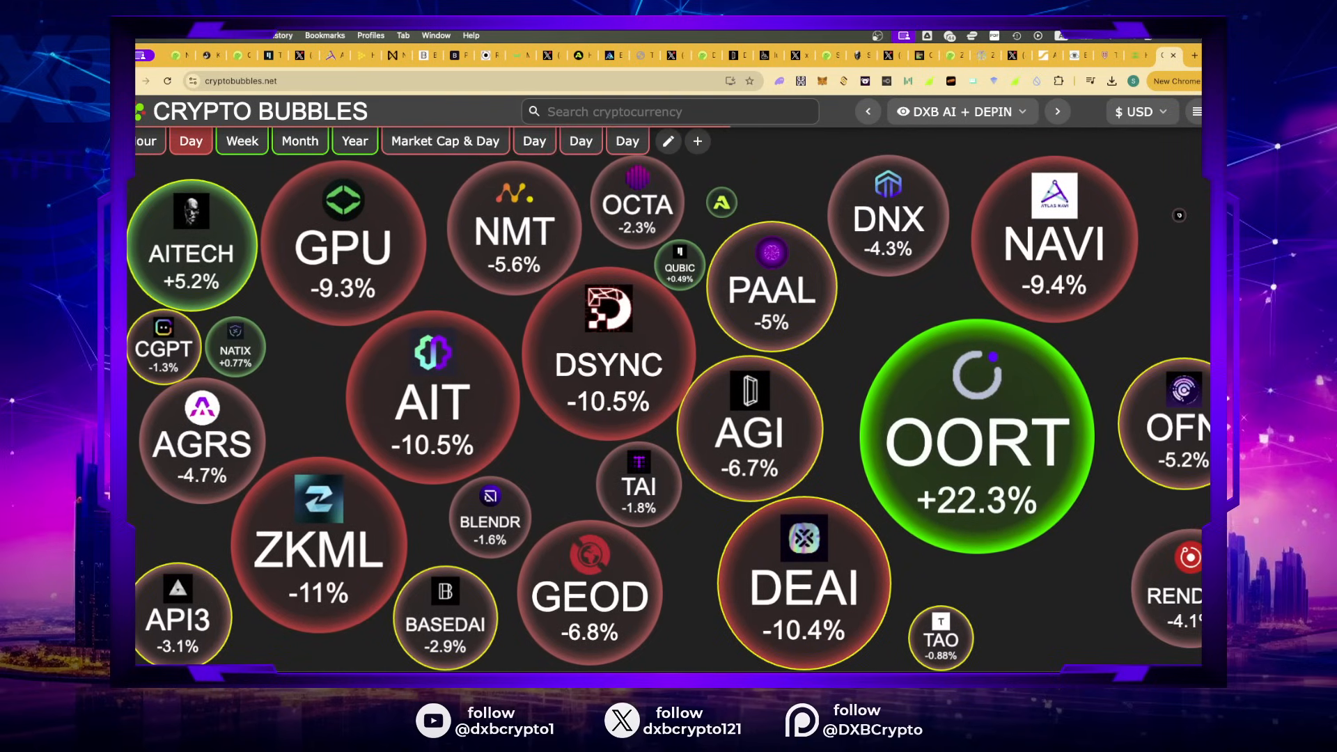
{"action": "left_click", "coordinate": [1180, 417]}
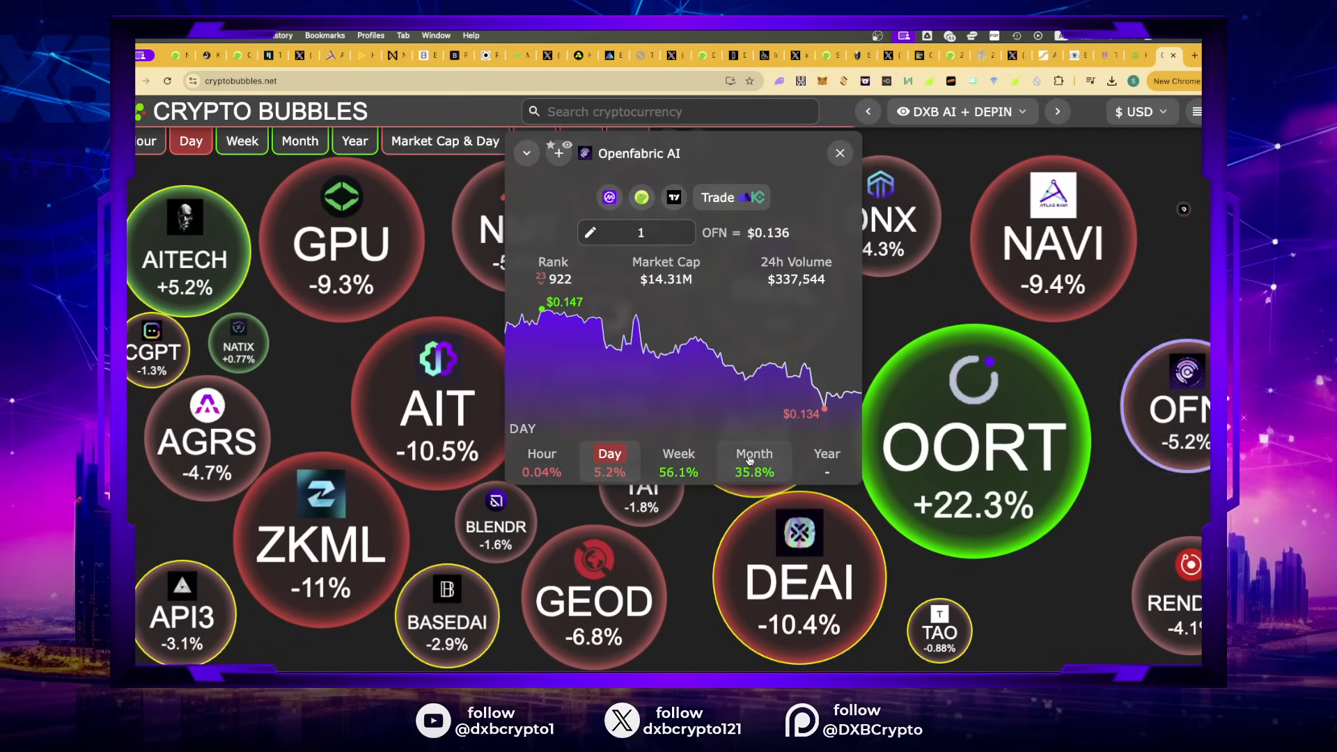
{"action": "mouse_move", "coordinate": [821, 401]}
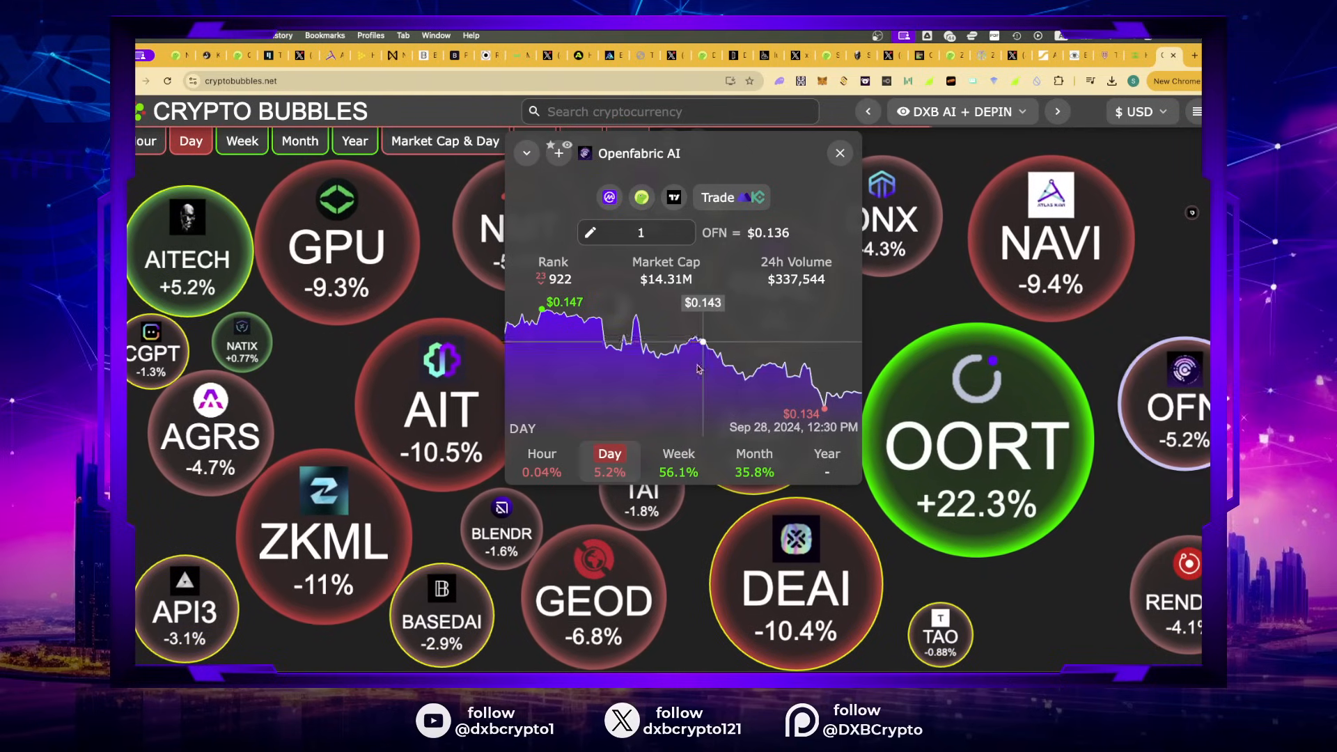
{"action": "mouse_move", "coordinate": [686, 341]}
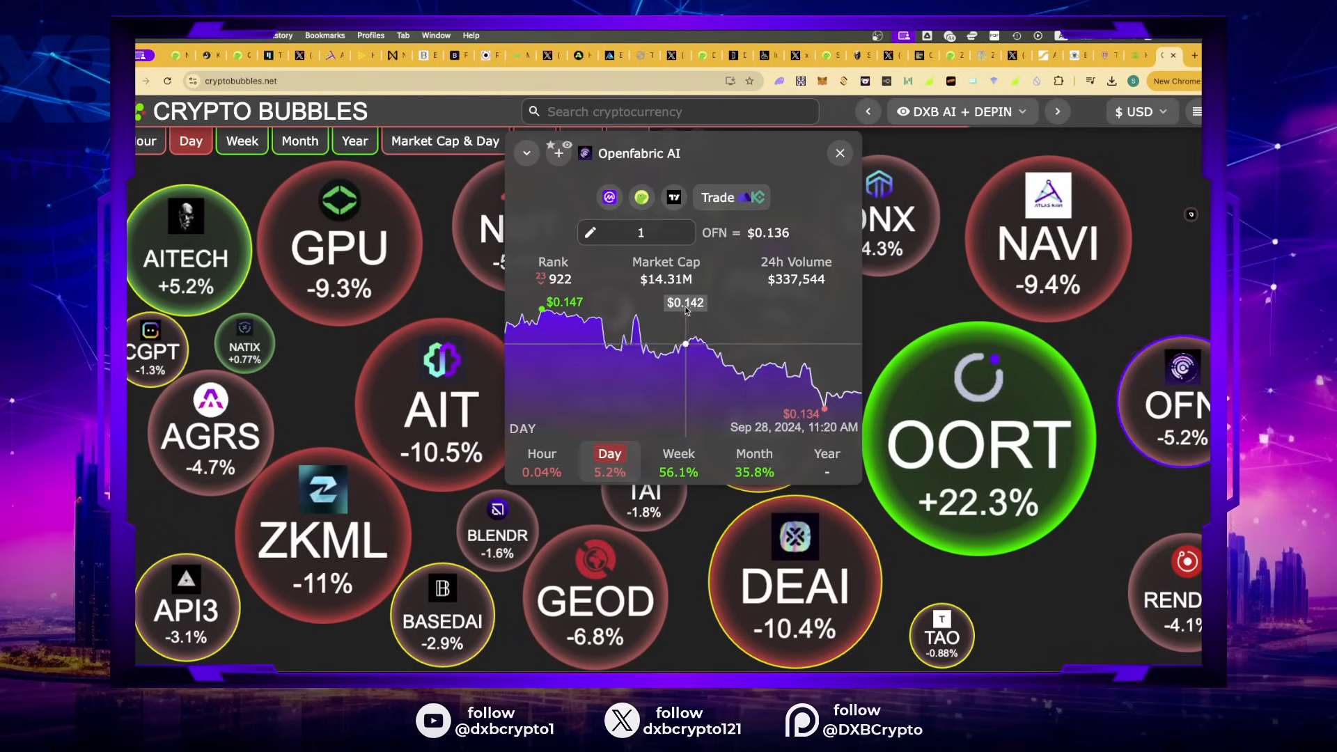
{"action": "left_click", "coordinate": [839, 152]}
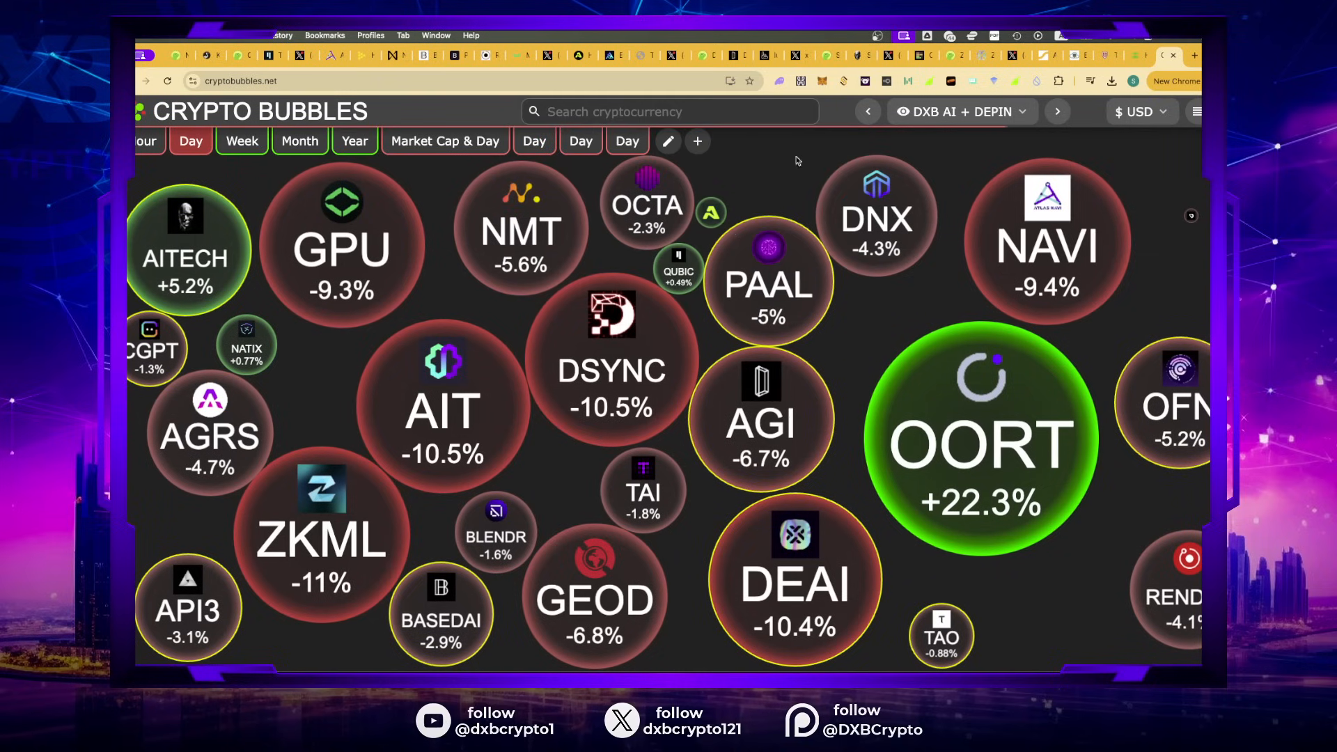
{"action": "left_click", "coordinate": [440, 407]}
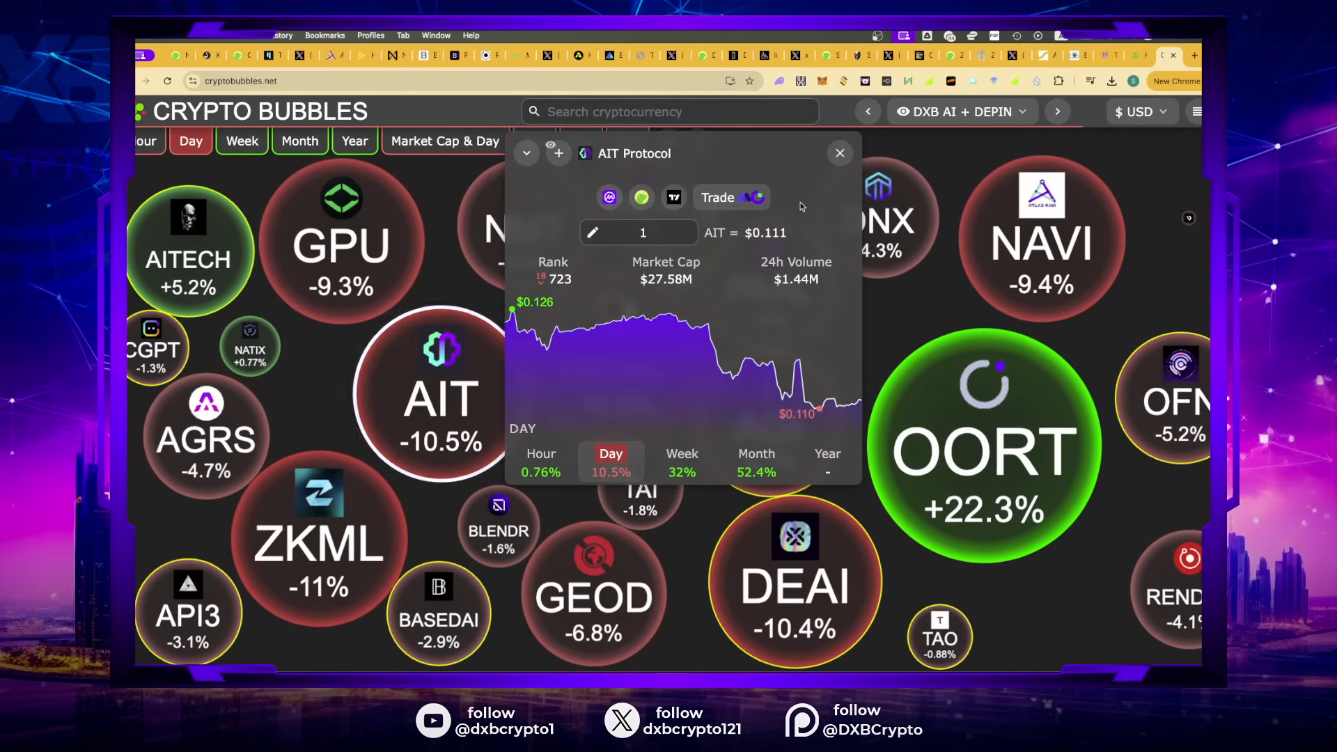
{"action": "left_click", "coordinate": [838, 153]}
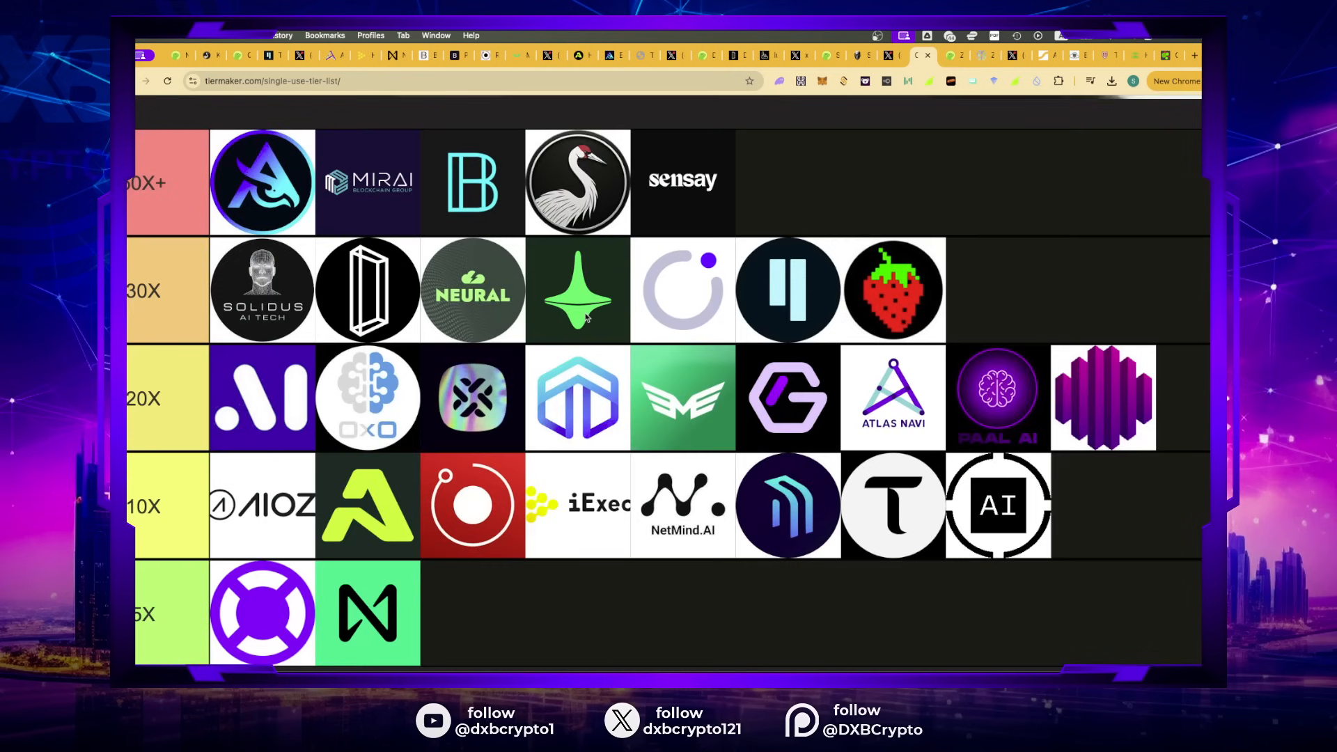
{"action": "mouse_move", "coordinate": [657, 597]}
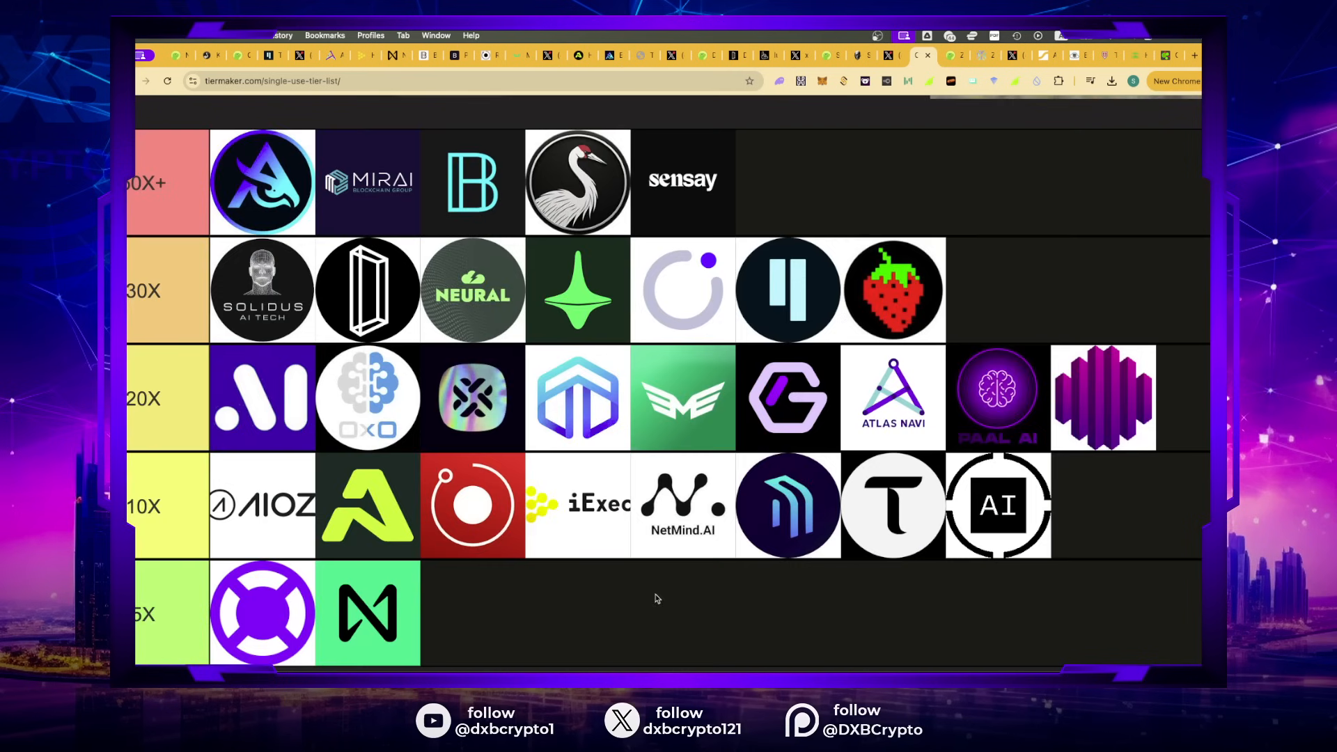